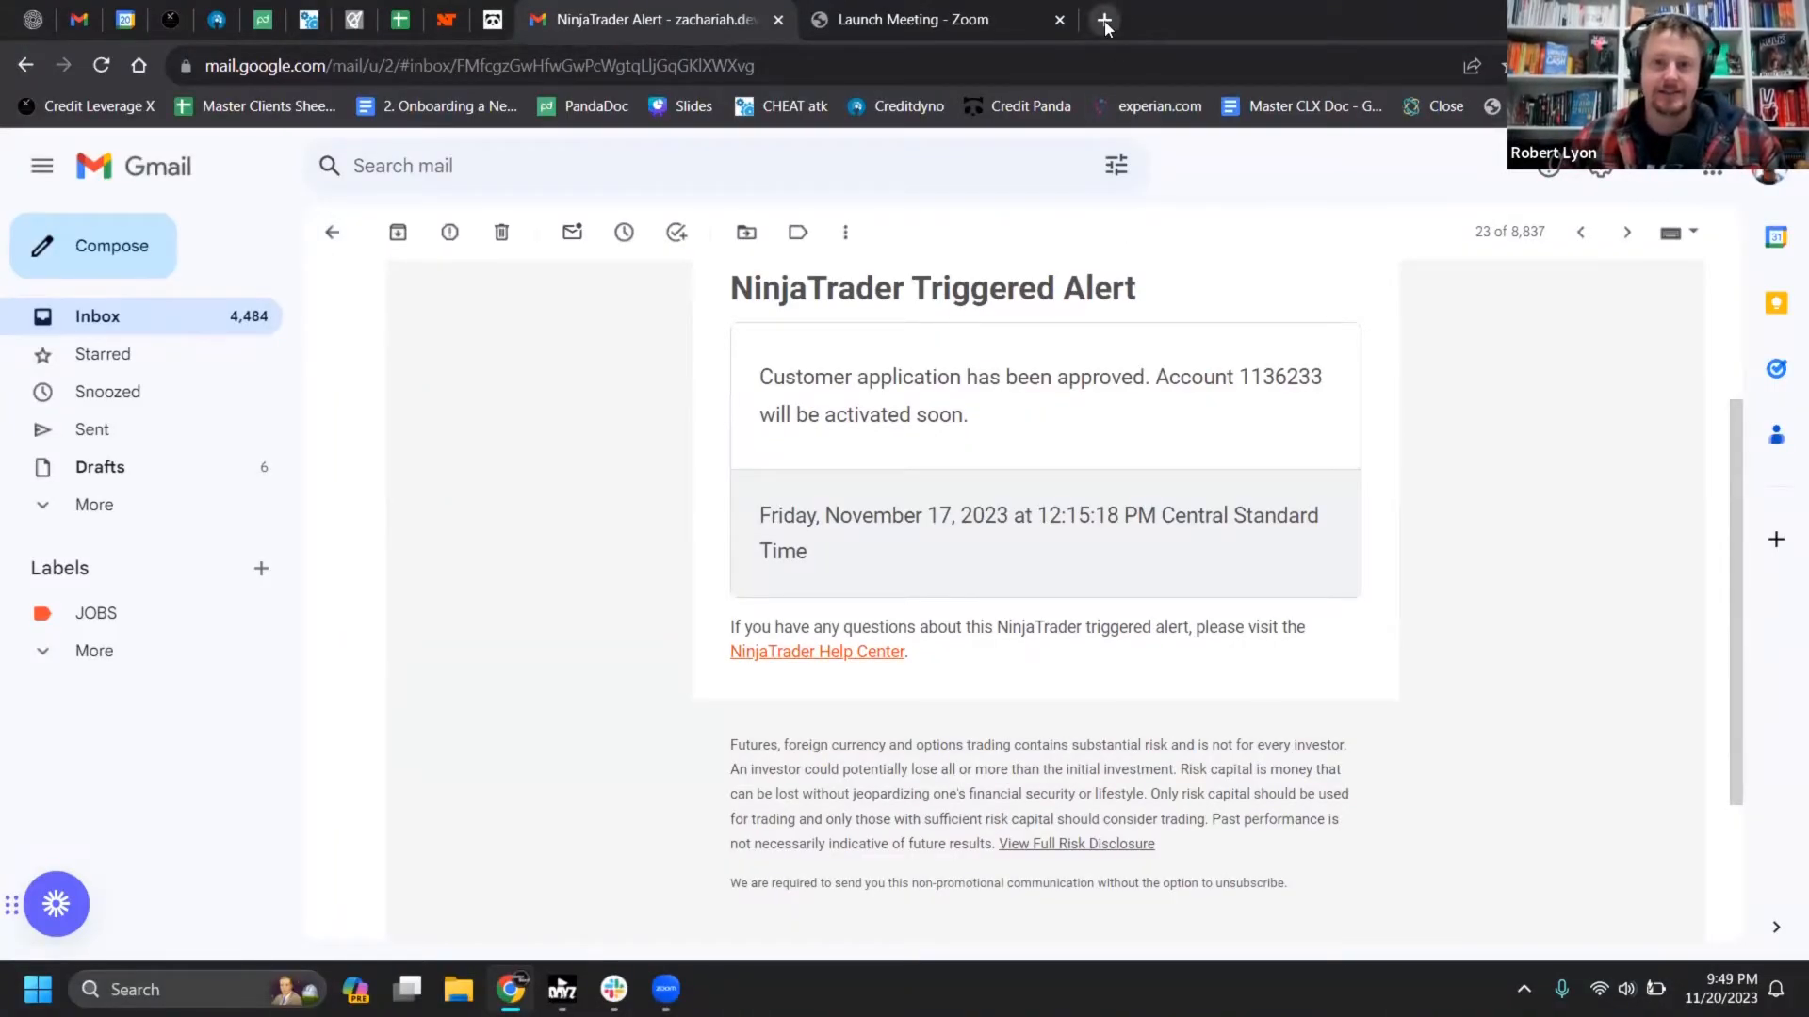
# - Bring up the NinjaTrader account website in a new tab via an 'ninja trader' address-bar search
pyautogui.click(1104, 18)
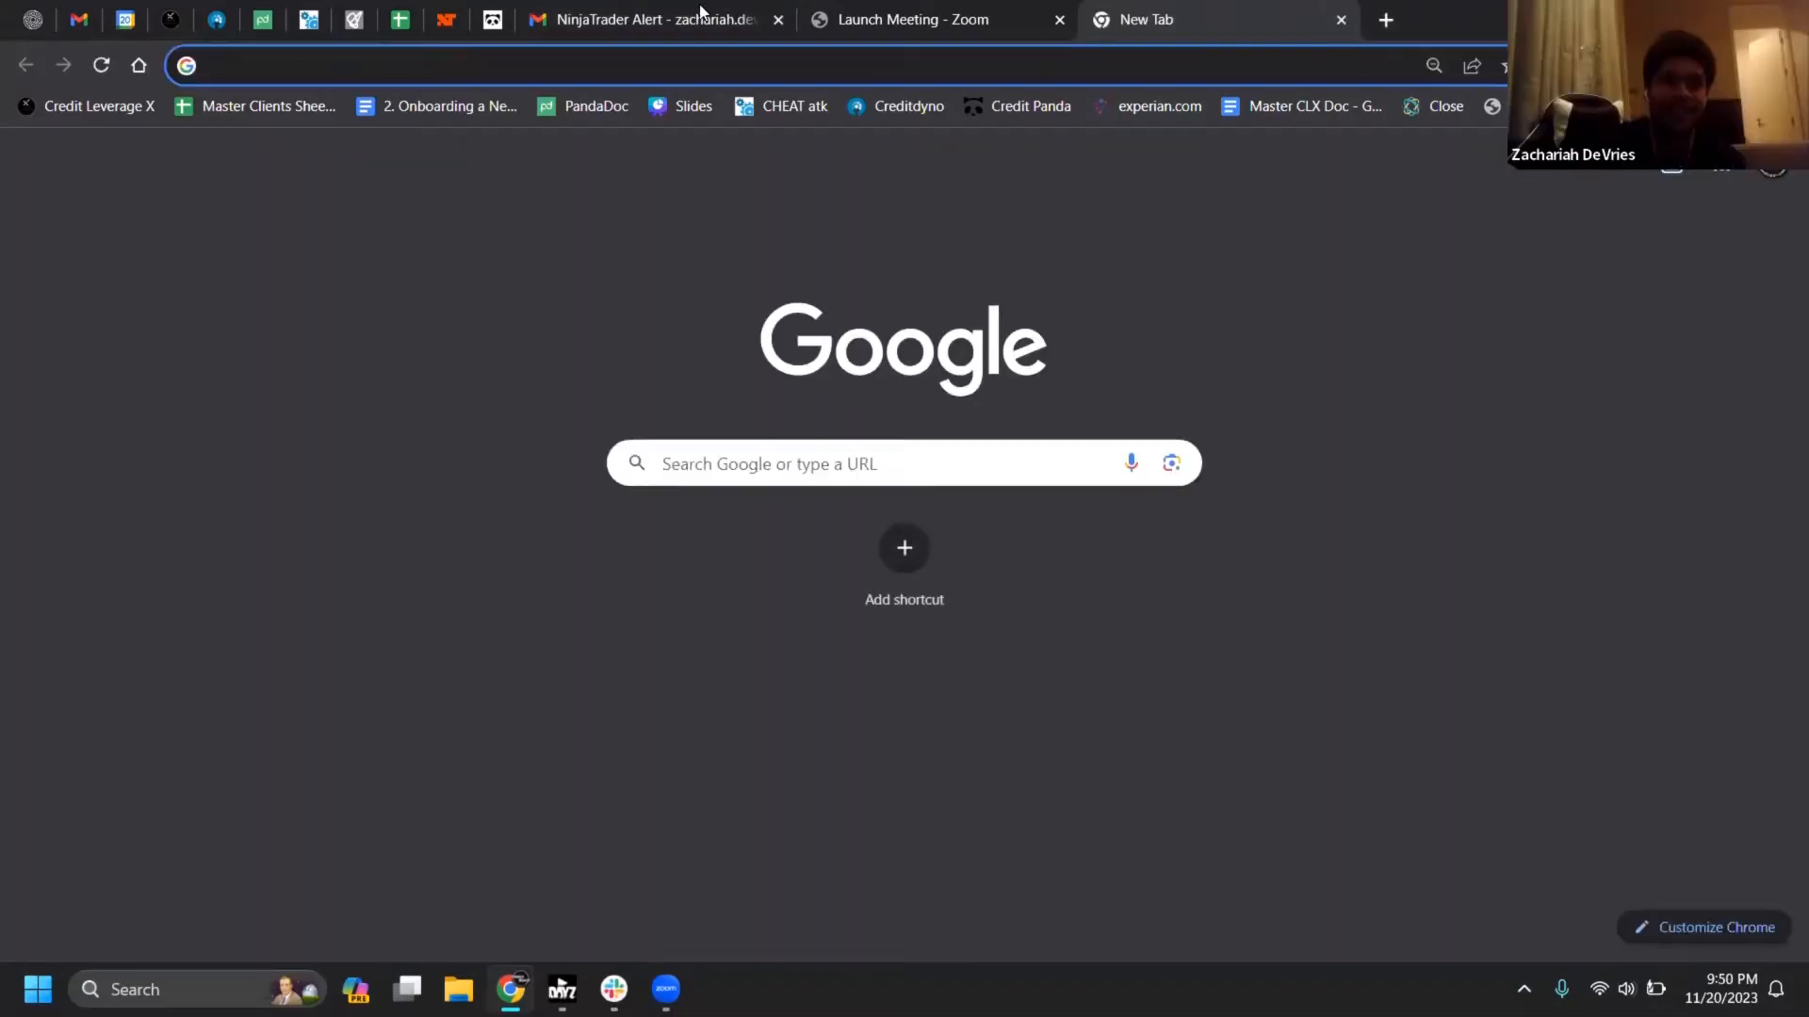
pyautogui.write('ninja trader')
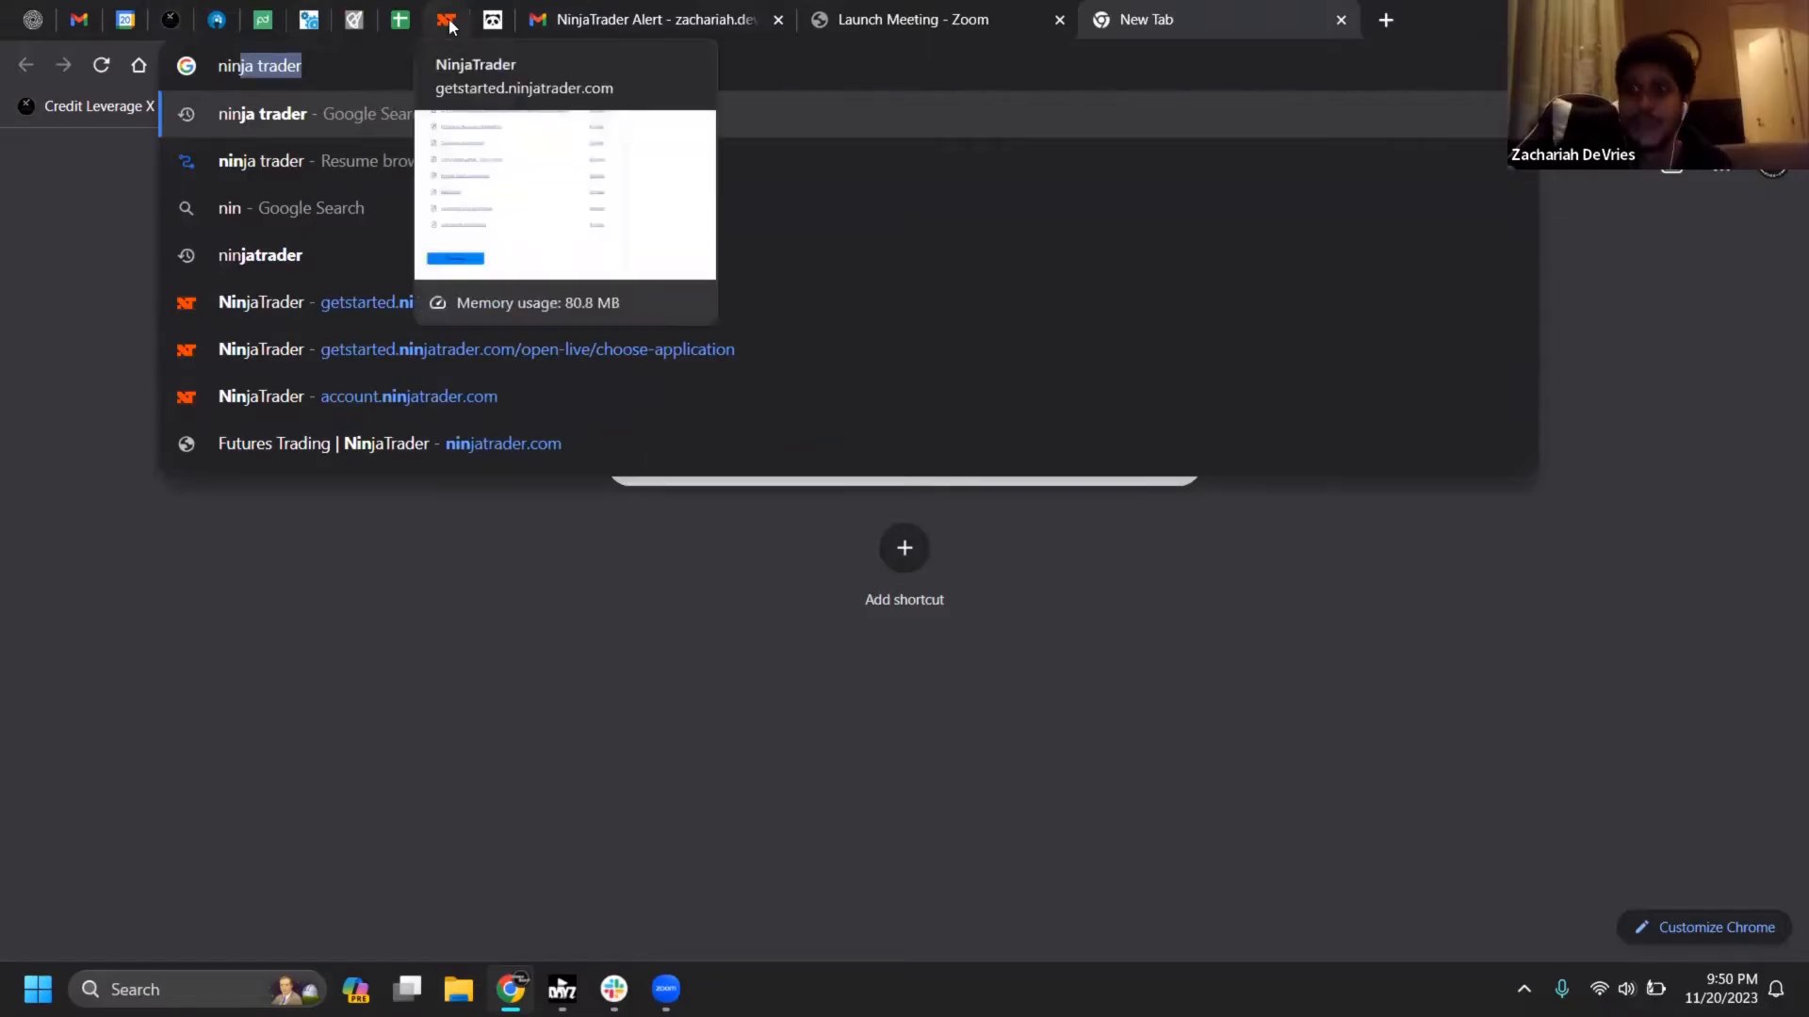
pyautogui.click(647, 19)
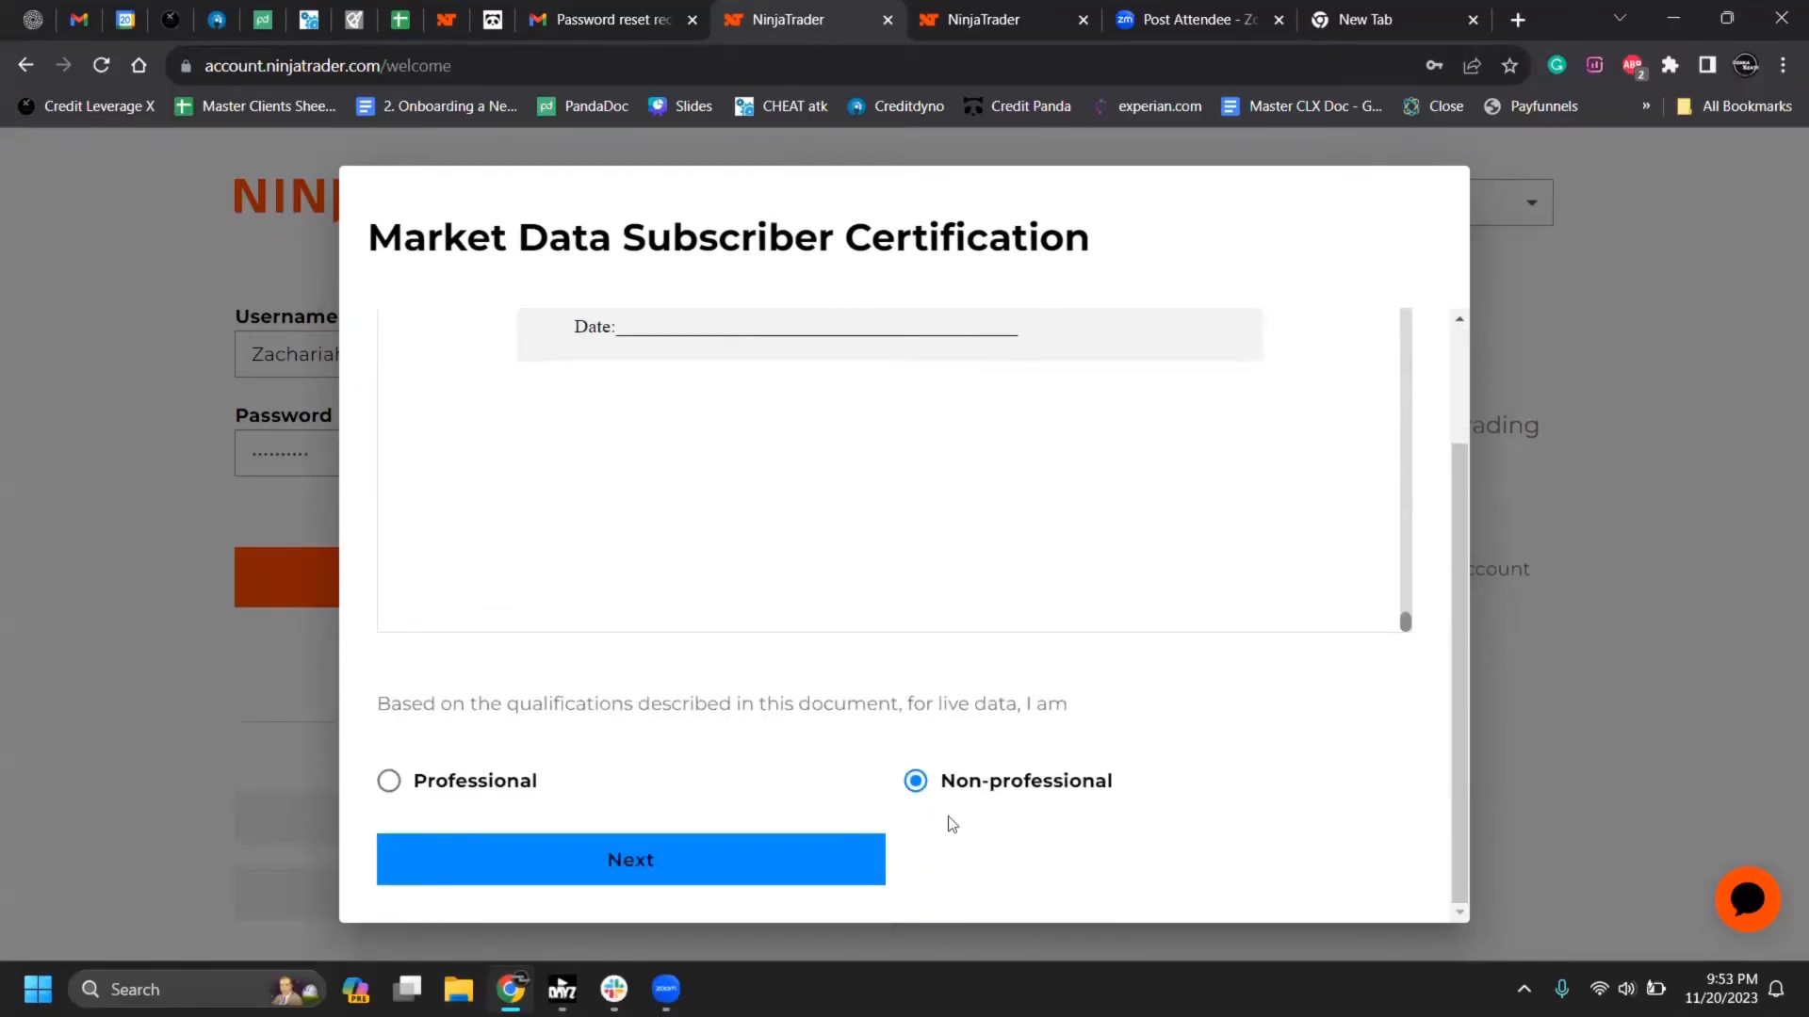
# - Certify as Non-professional, then download and launch the most recent NinjaTrader desktop release
pyautogui.click(629, 859)
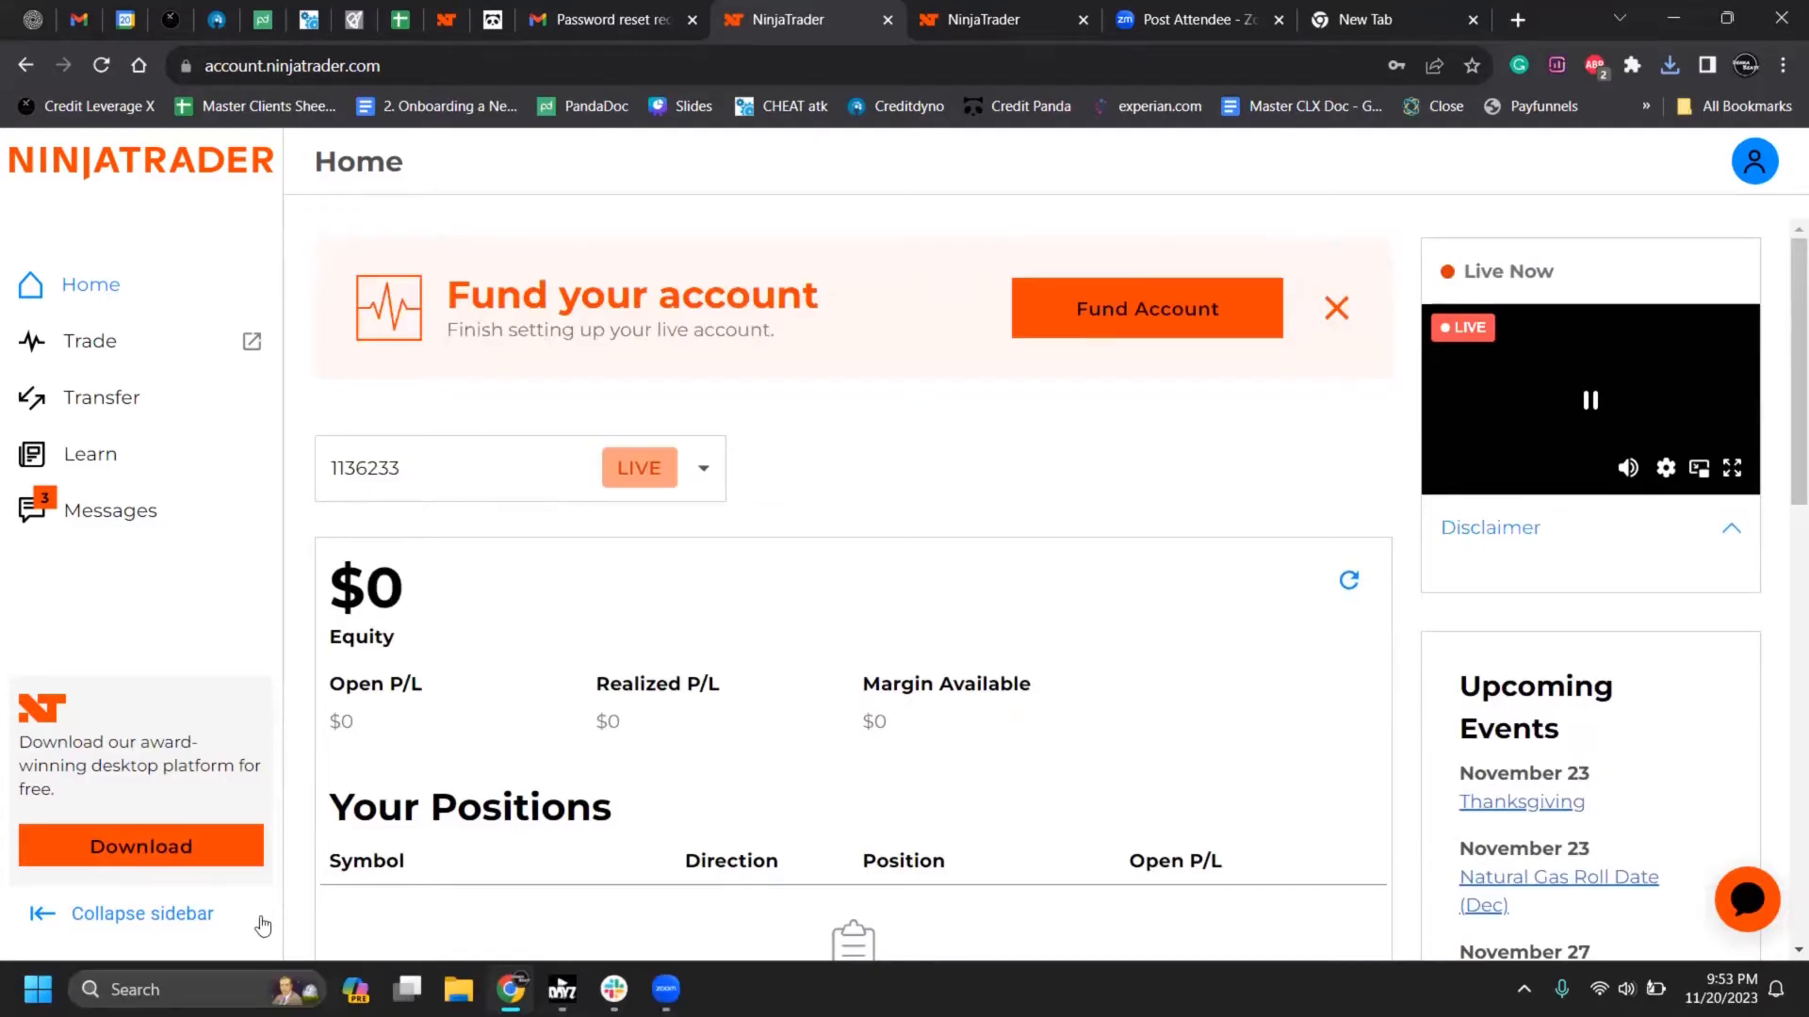
pyautogui.click(139, 846)
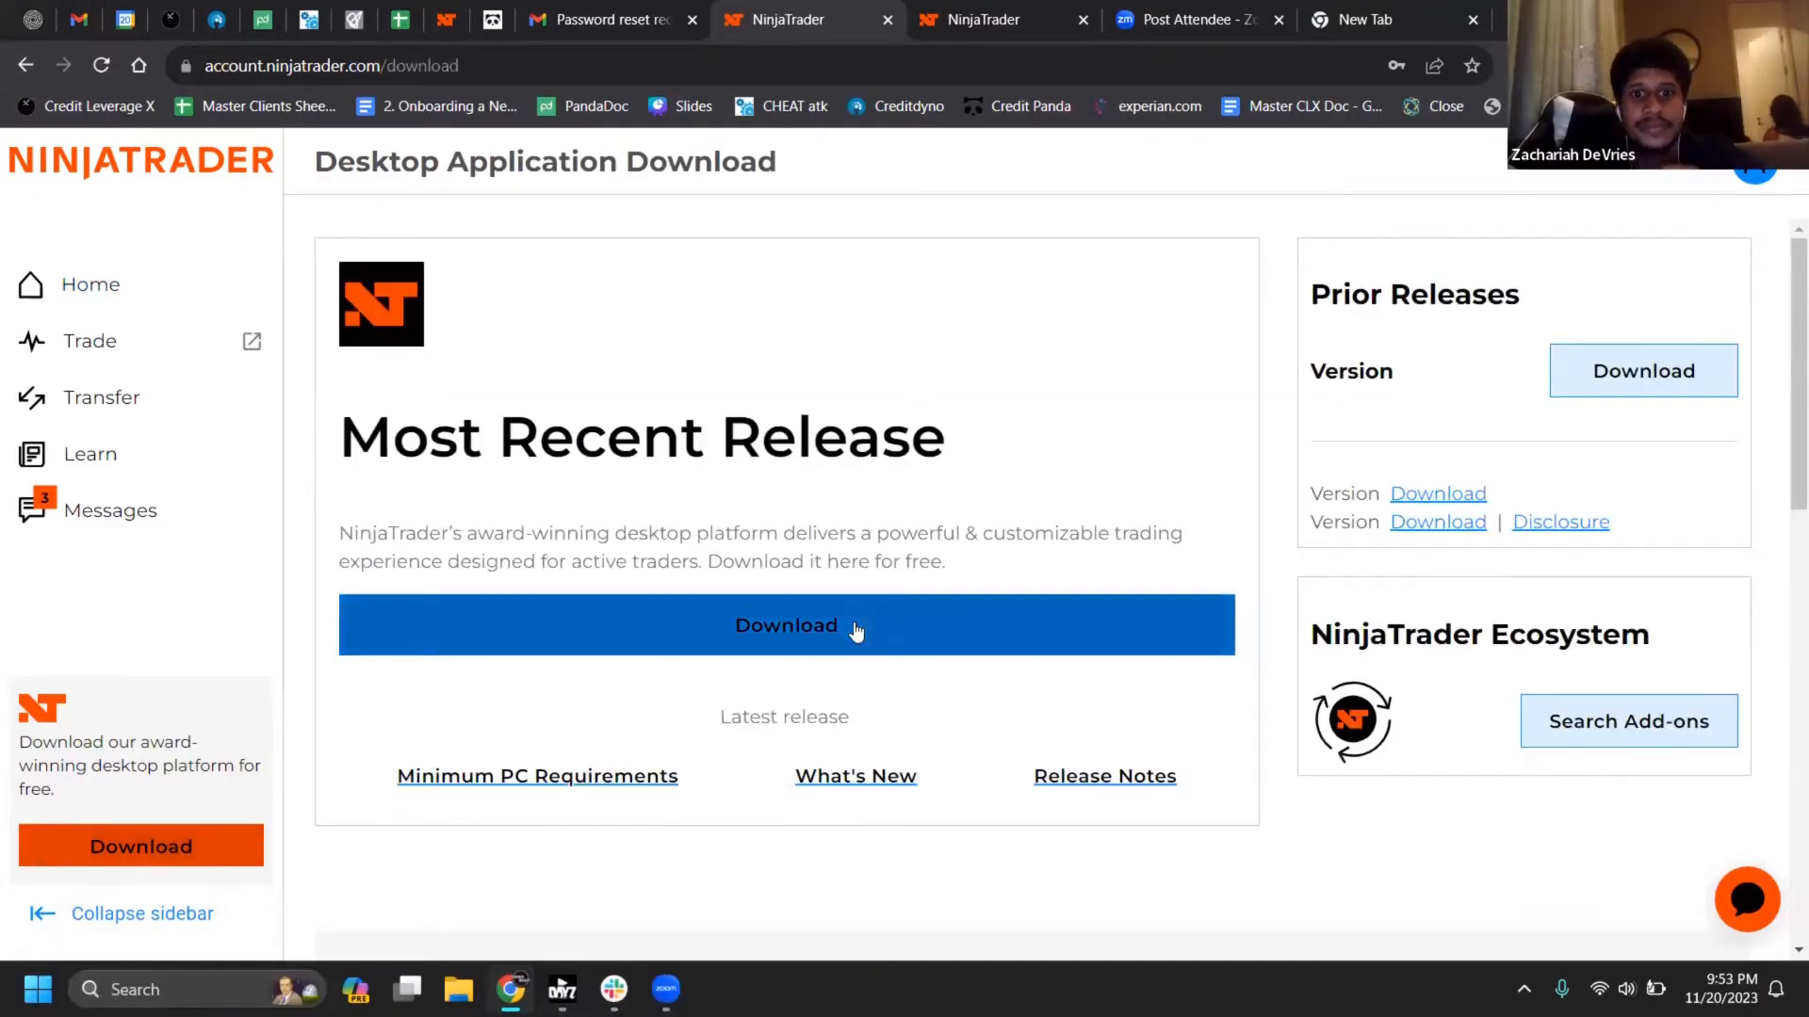
pyautogui.click(786, 626)
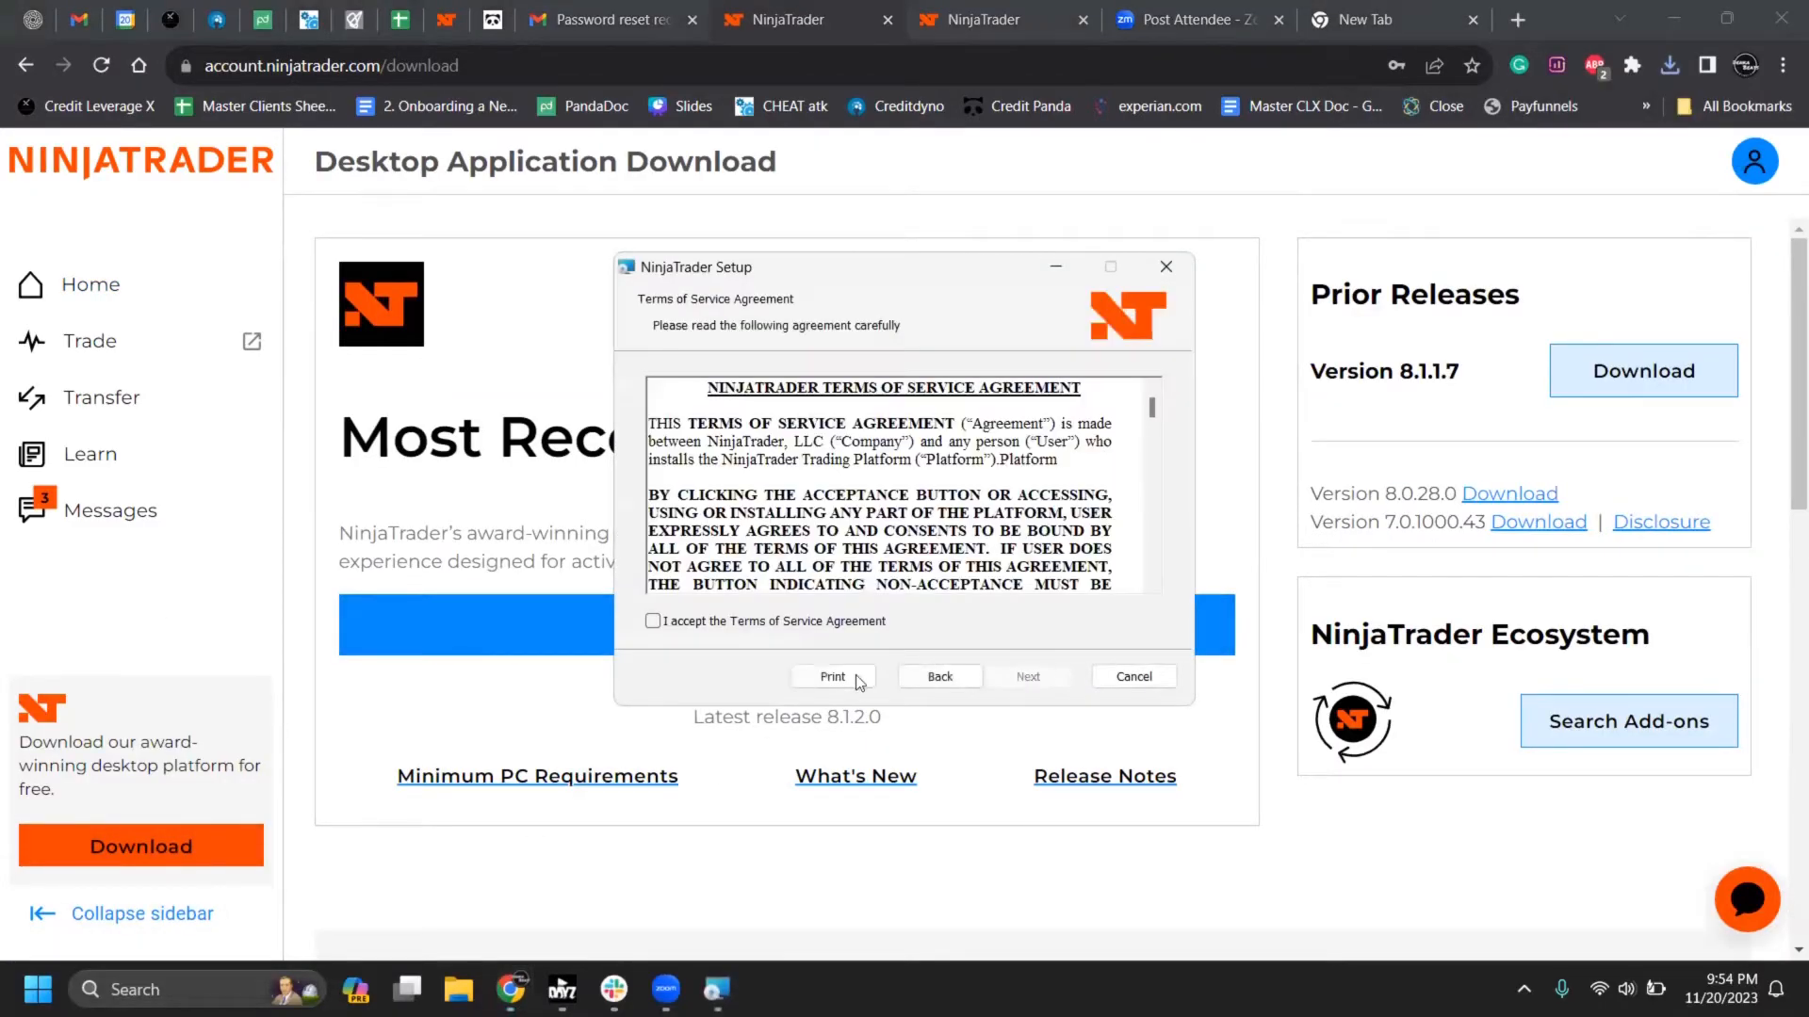
pyautogui.click(1027, 677)
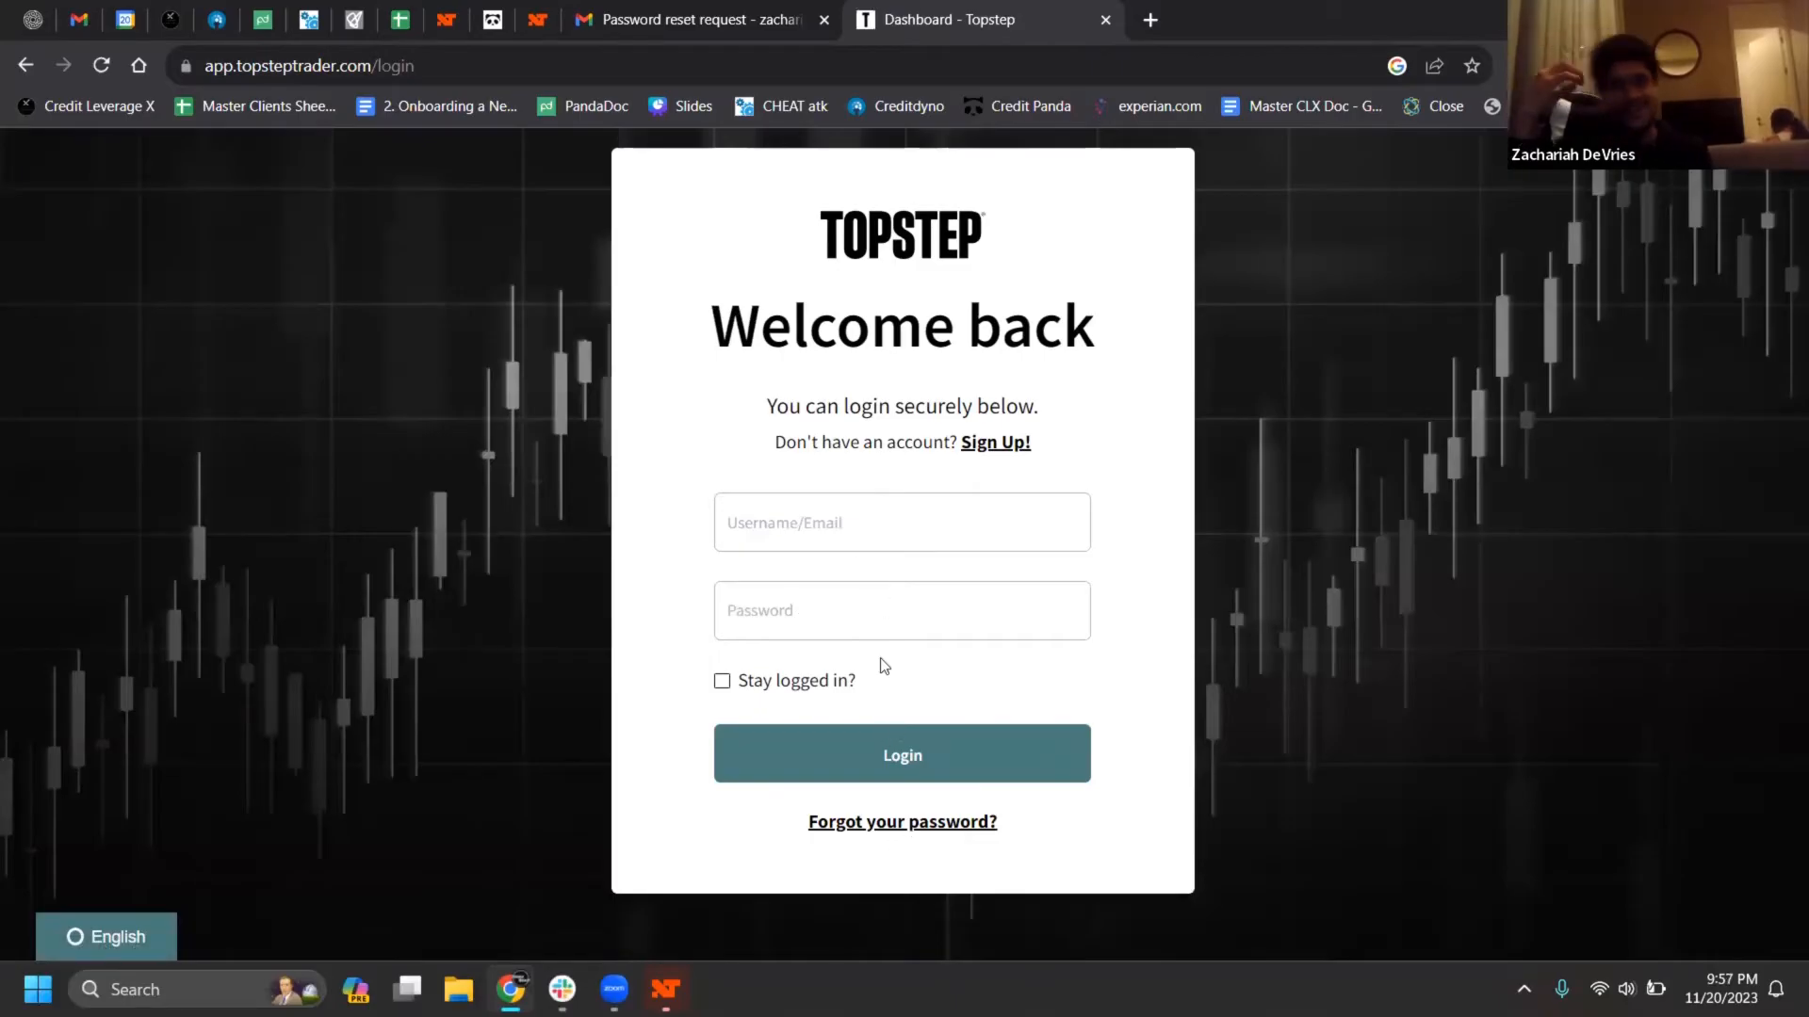
# - Sign in to Topstep and start a new Trading Combine from the dashboard
pyautogui.click(995, 441)
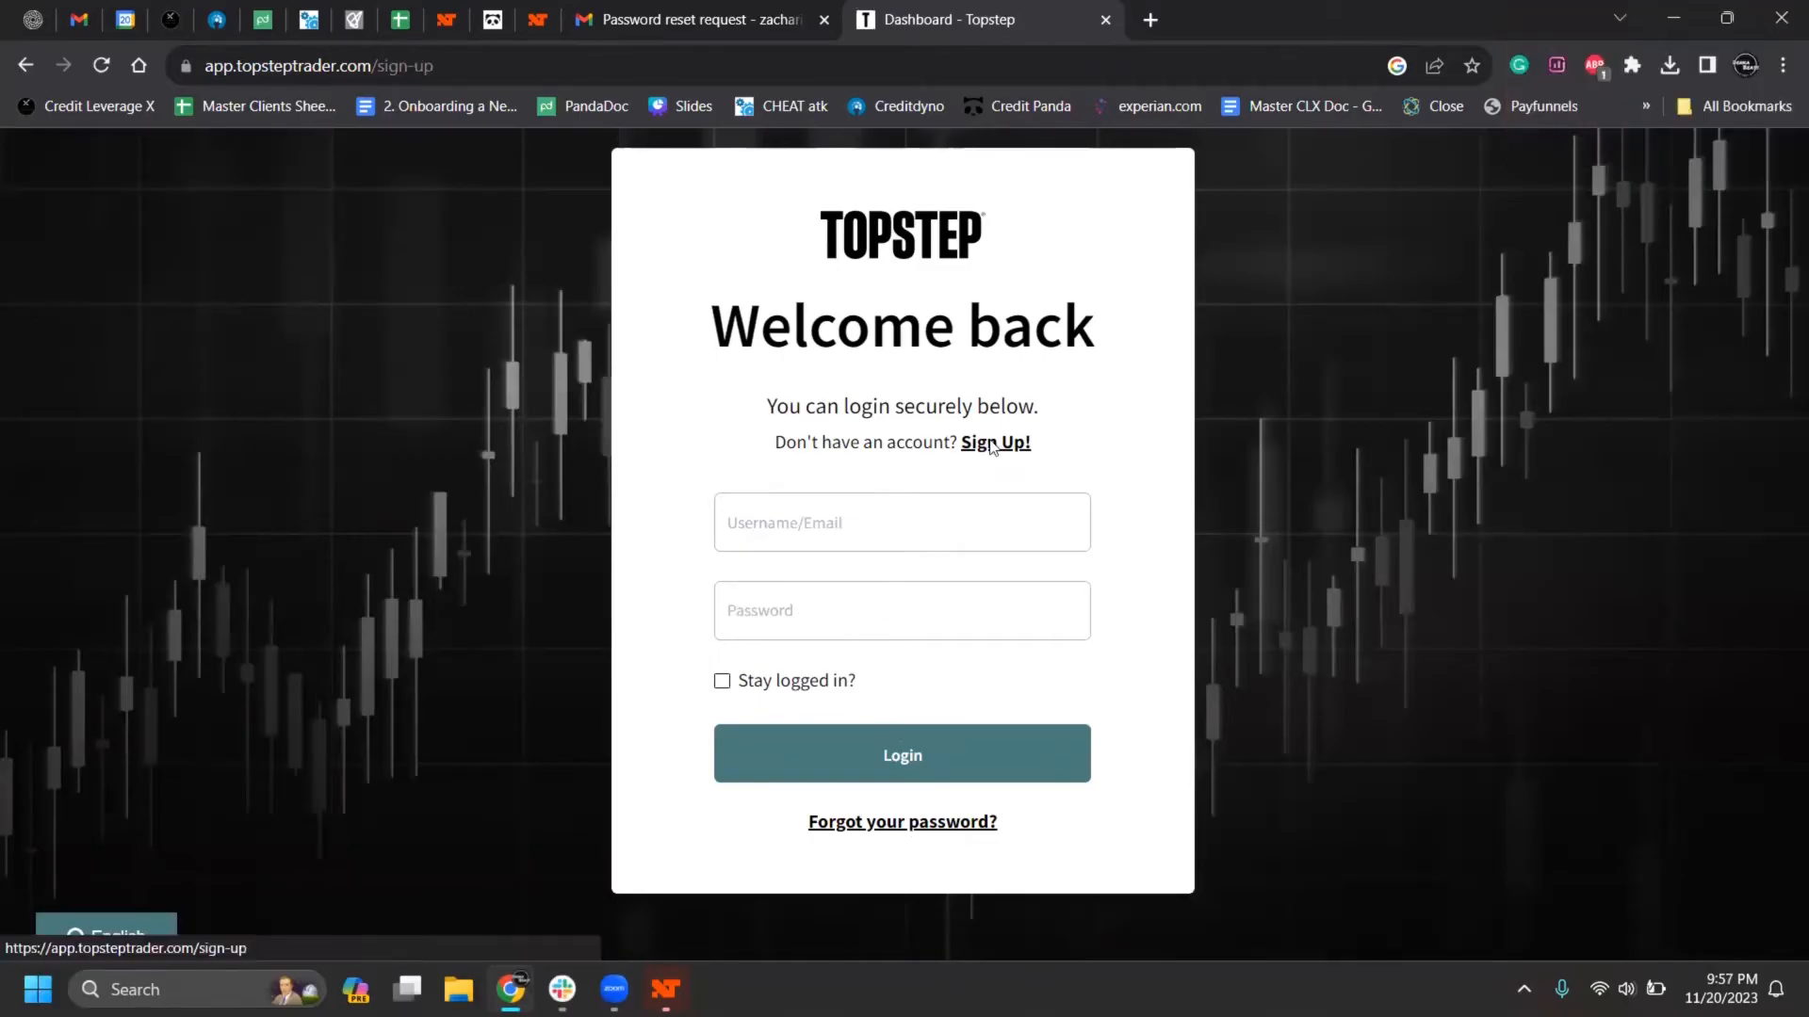
pyautogui.click(995, 441)
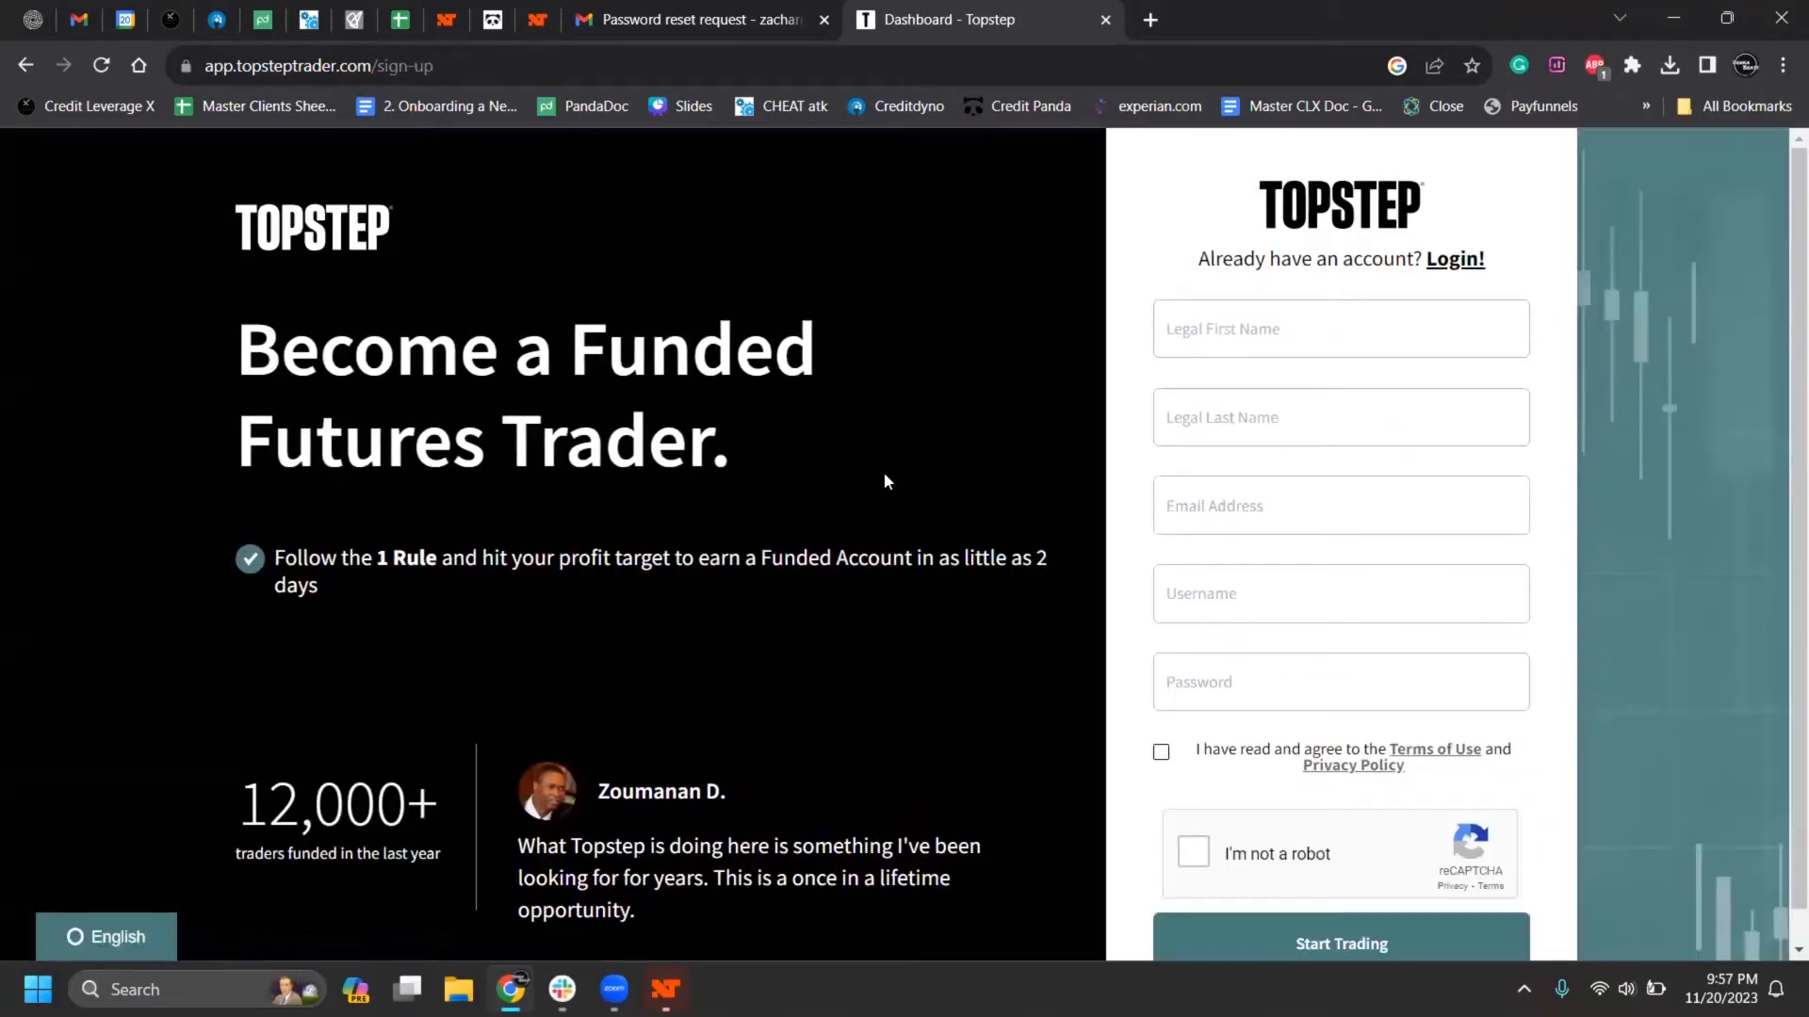
pyautogui.click(1340, 942)
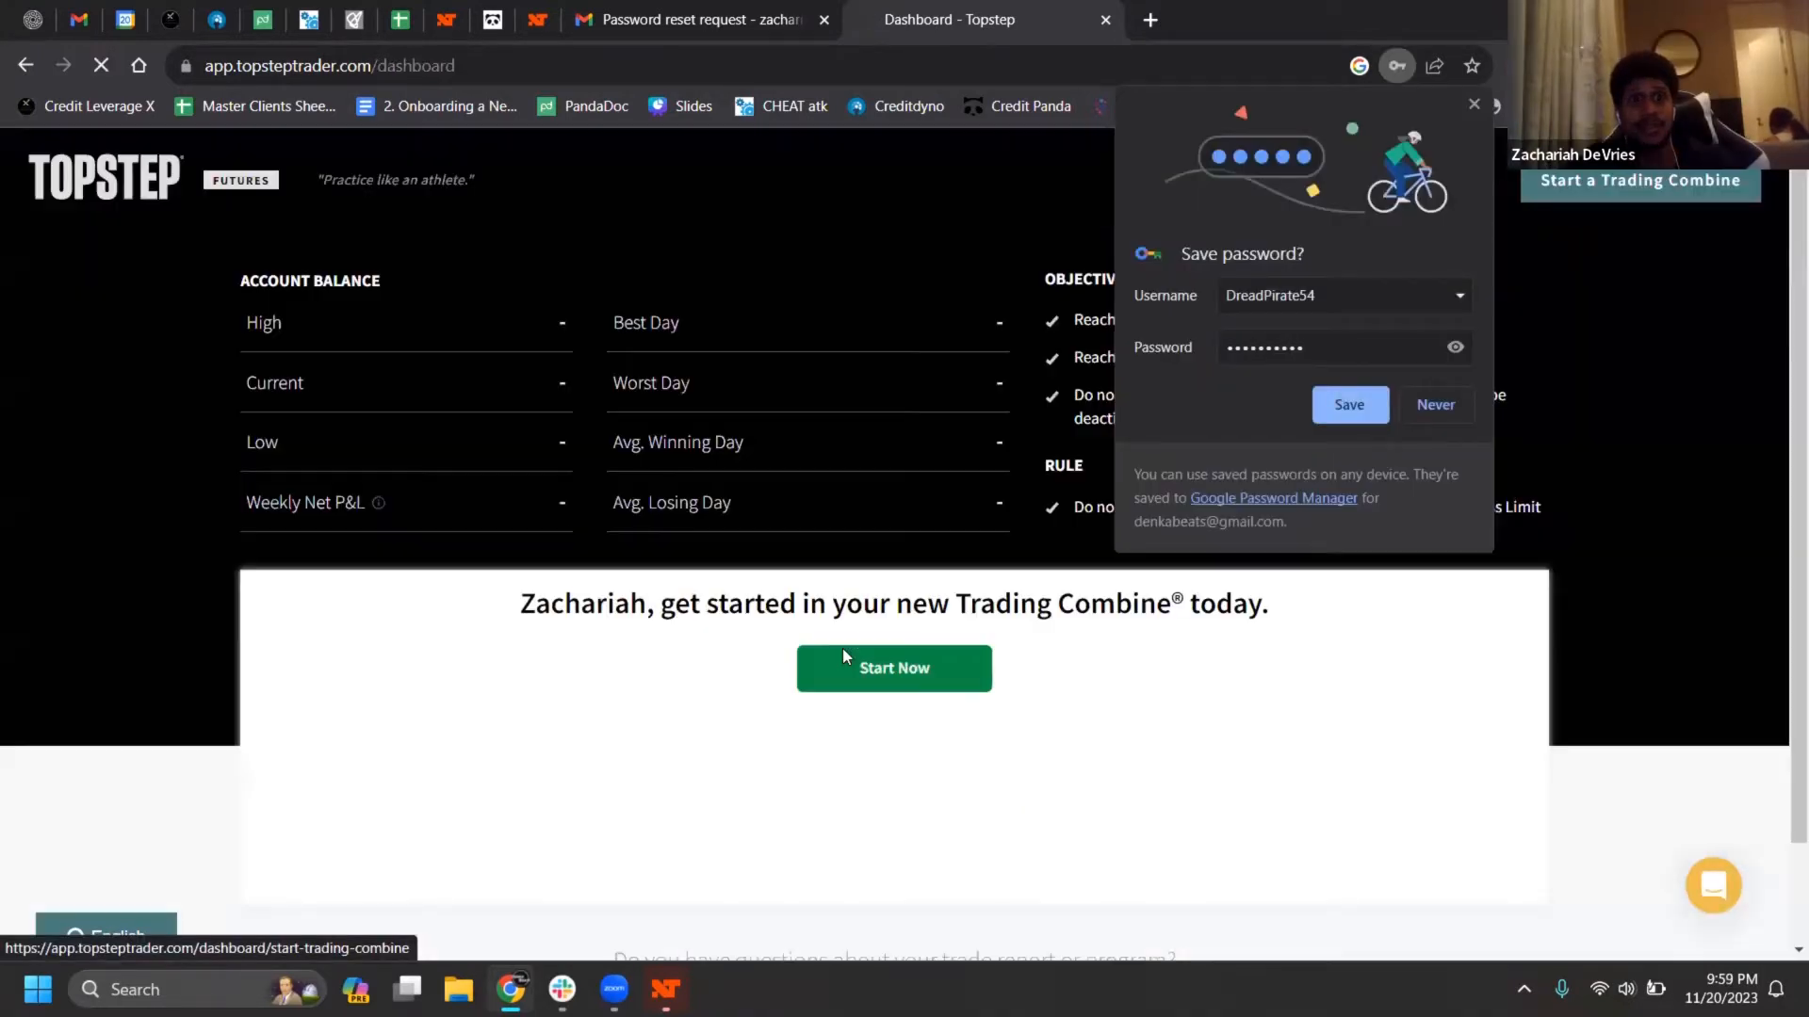
pyautogui.click(894, 667)
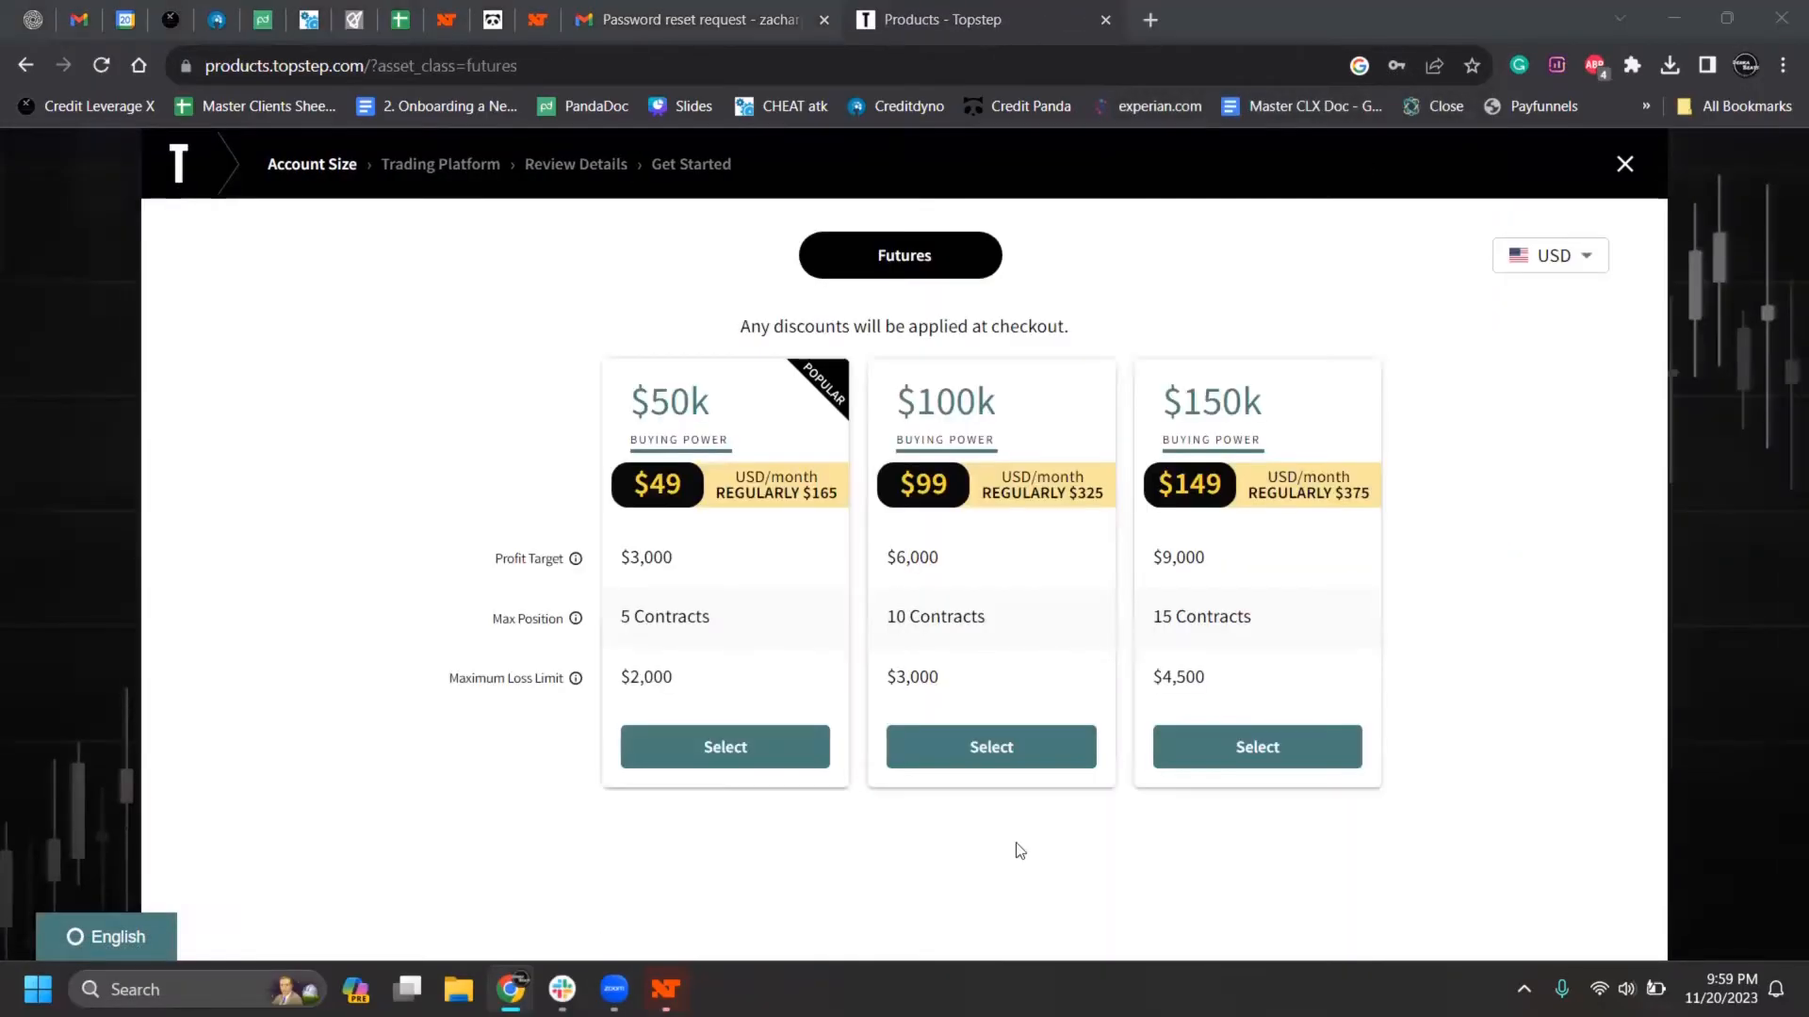
pyautogui.moveTo(1204, 829)
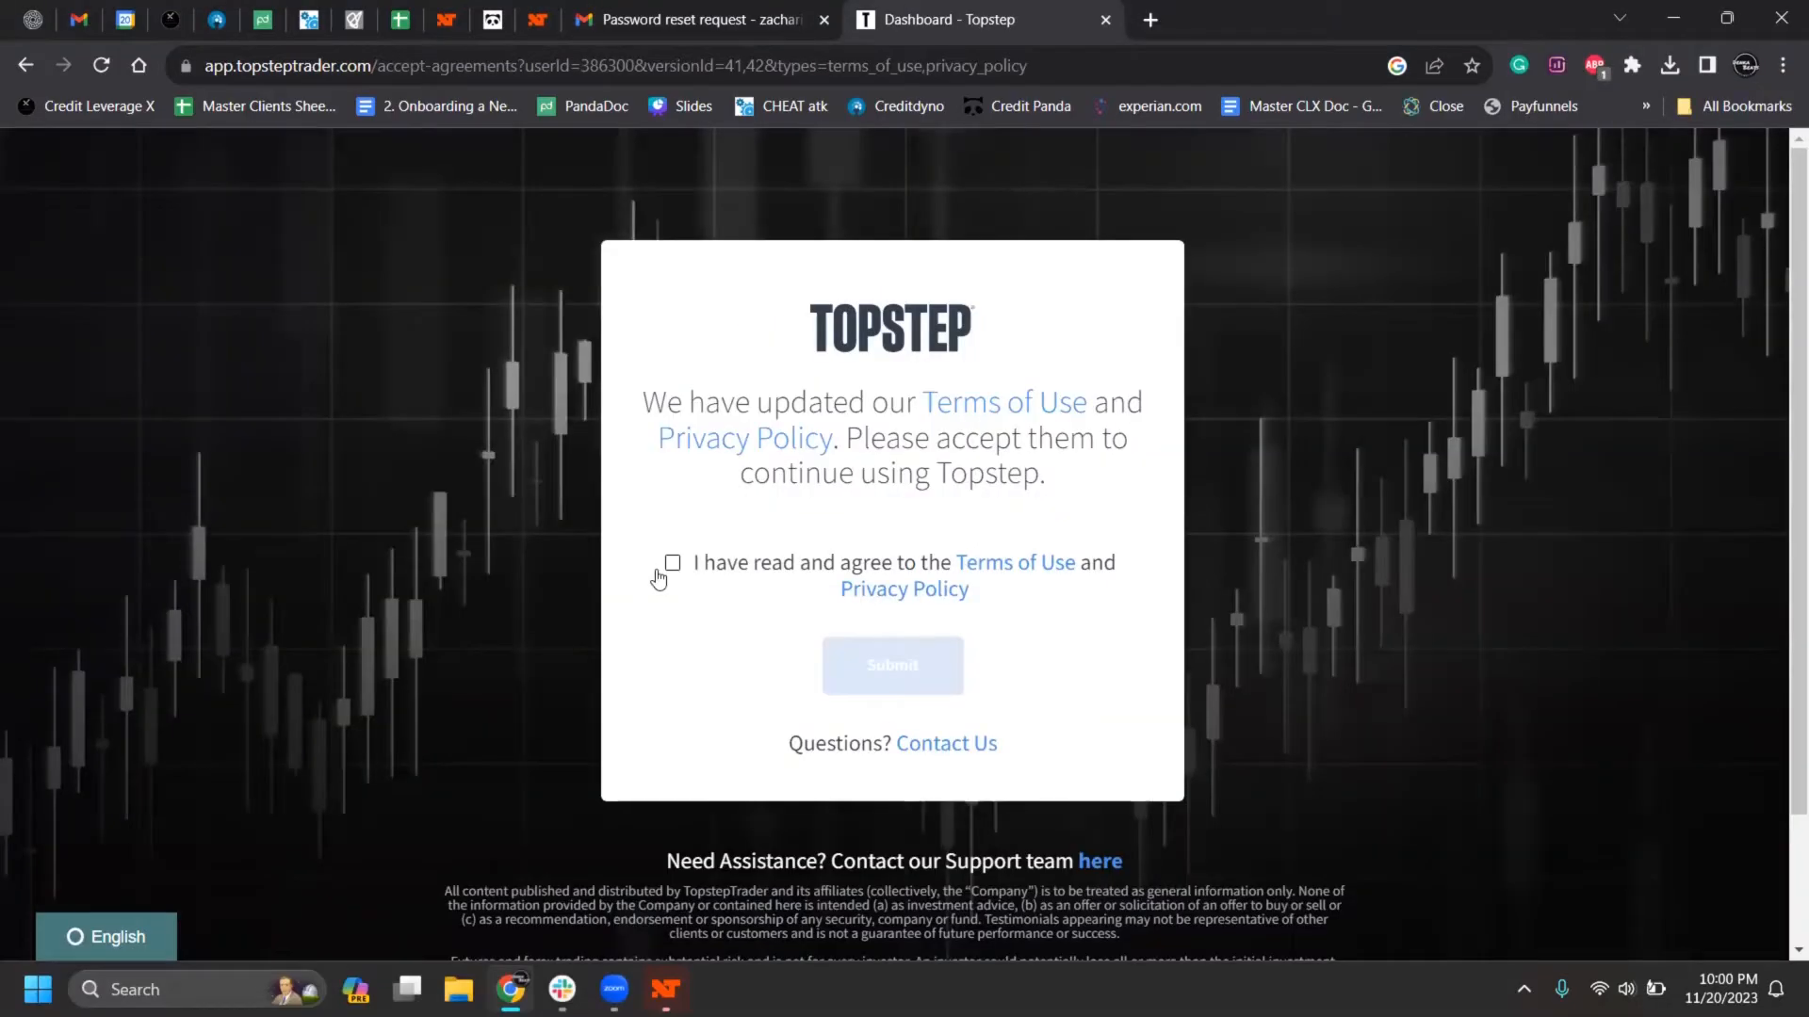
# - Accept the Terms of Use, proceed with the 50K NinjaTrader Combine purchase and agree to the Trading Pledge
pyautogui.click(891, 665)
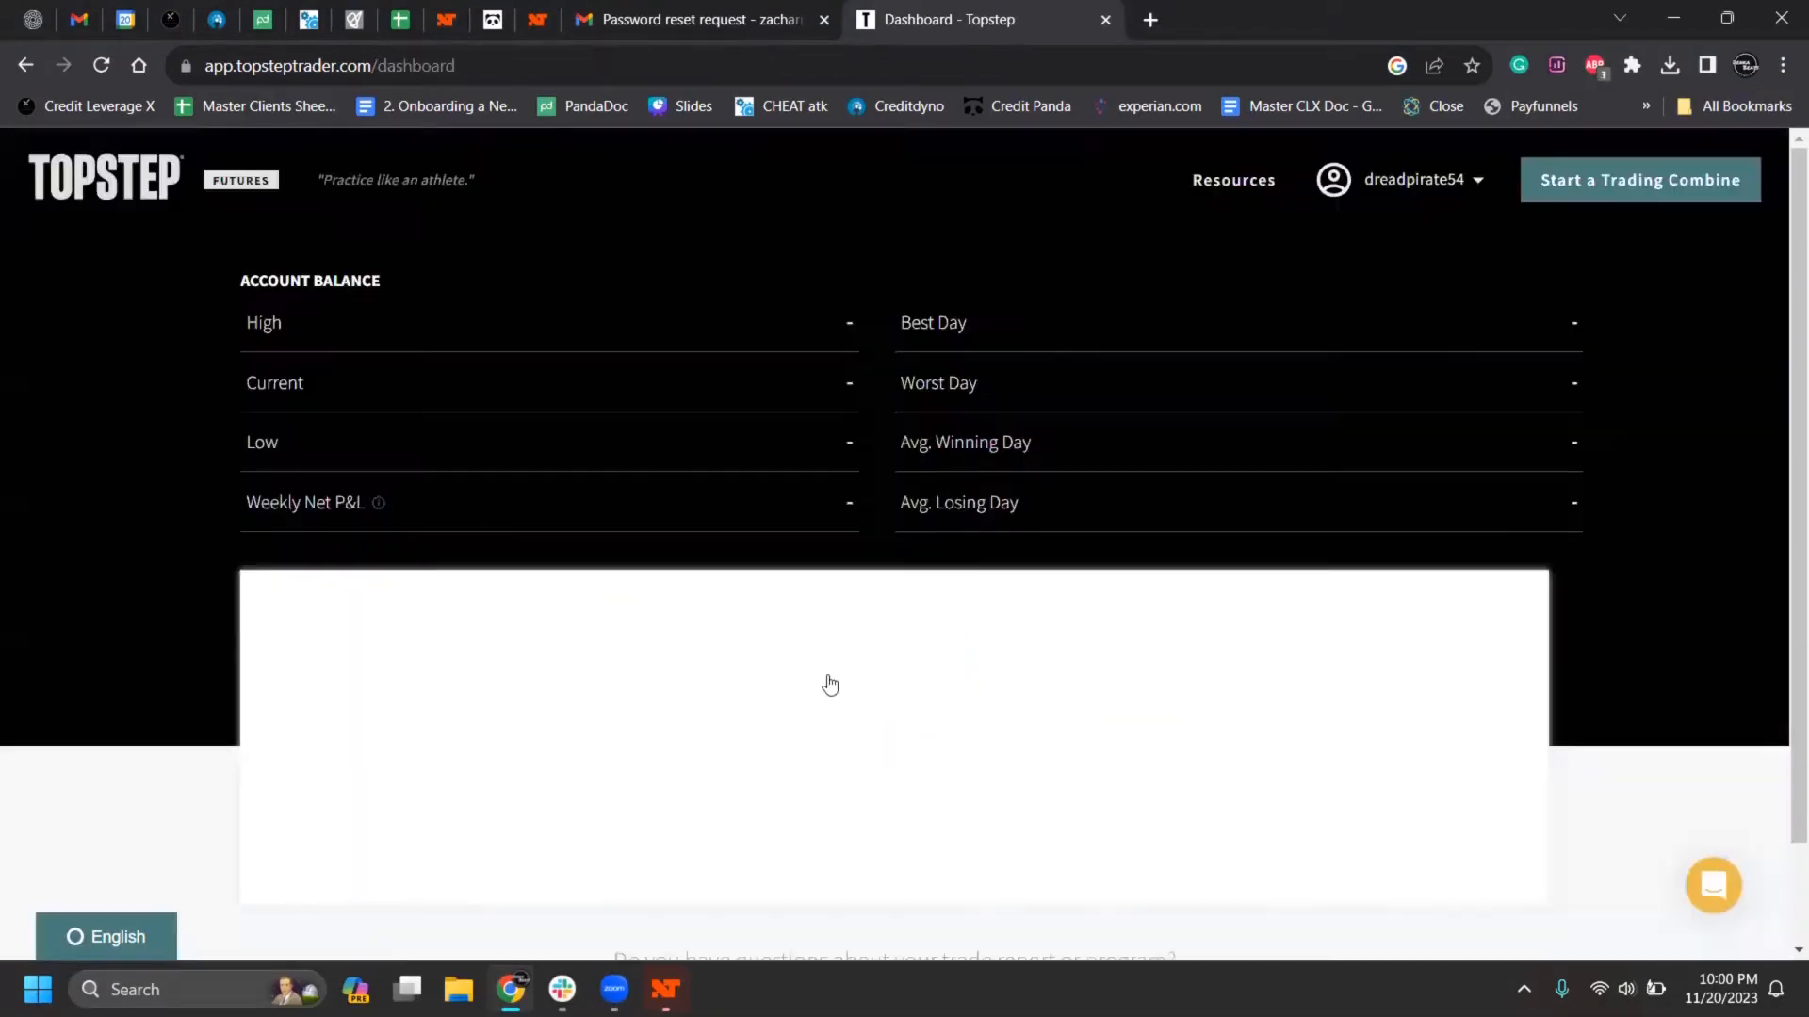
pyautogui.click(1637, 181)
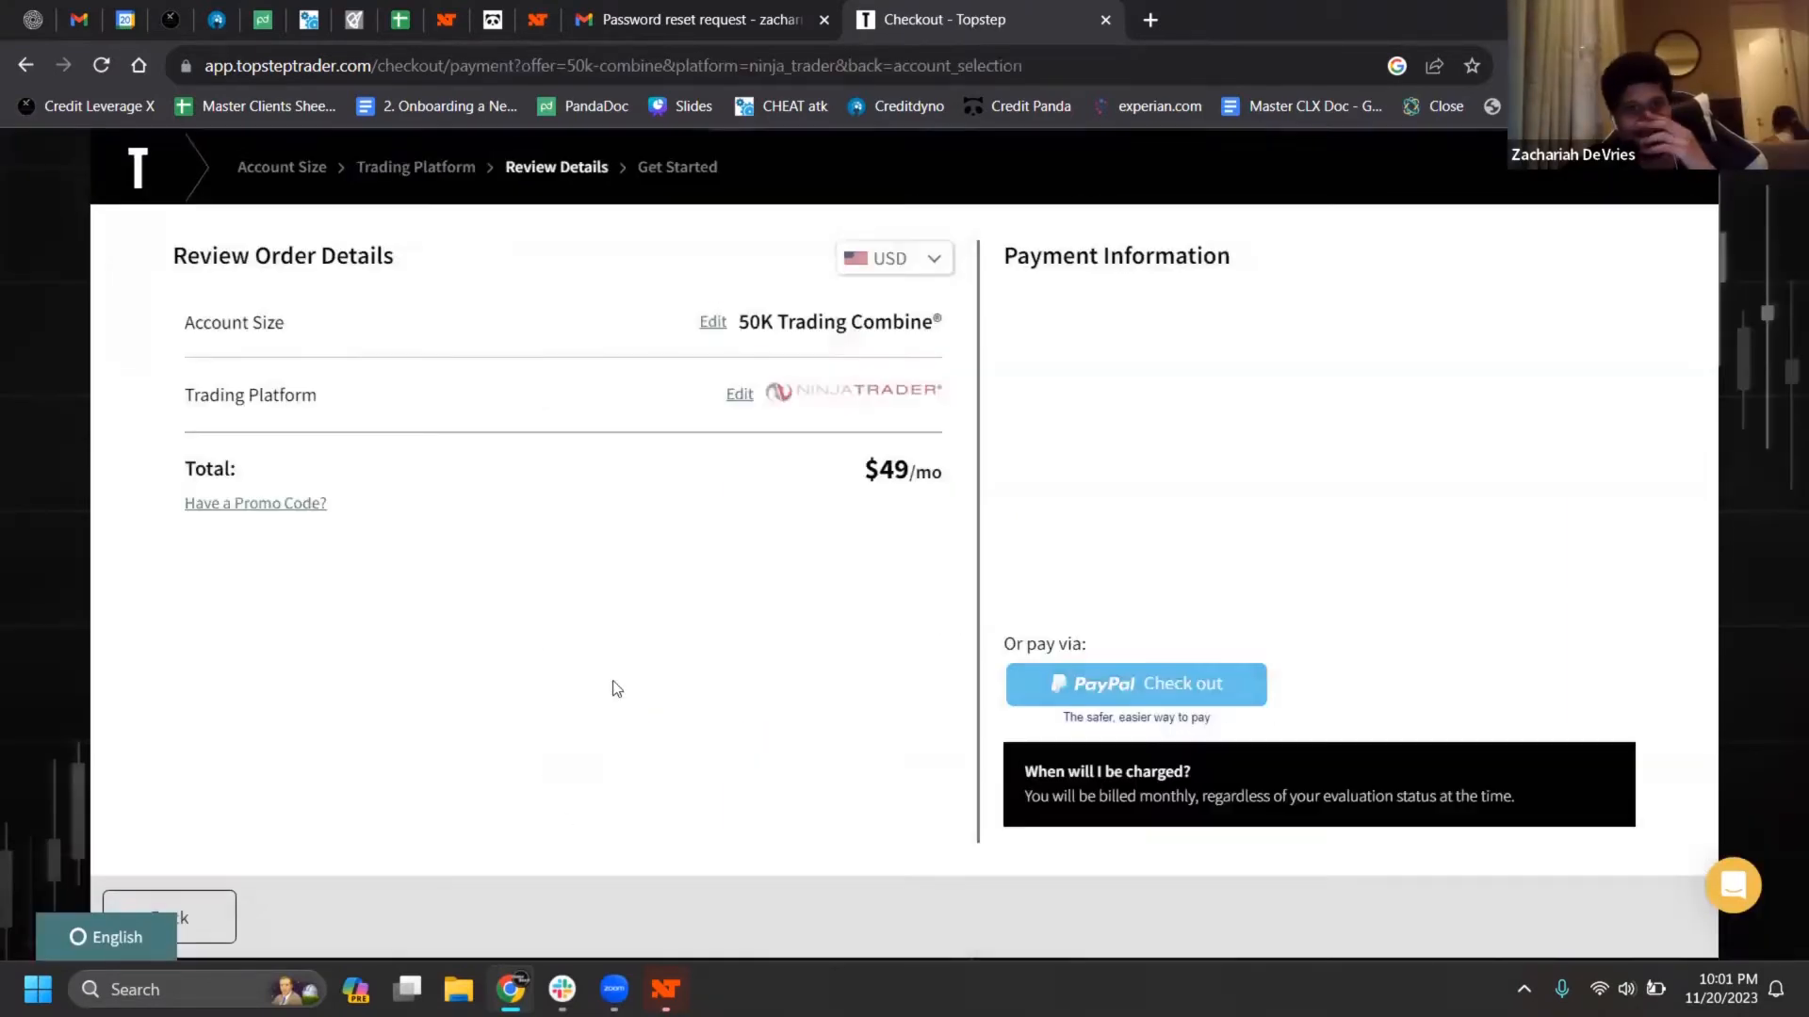
pyautogui.moveTo(938, 654)
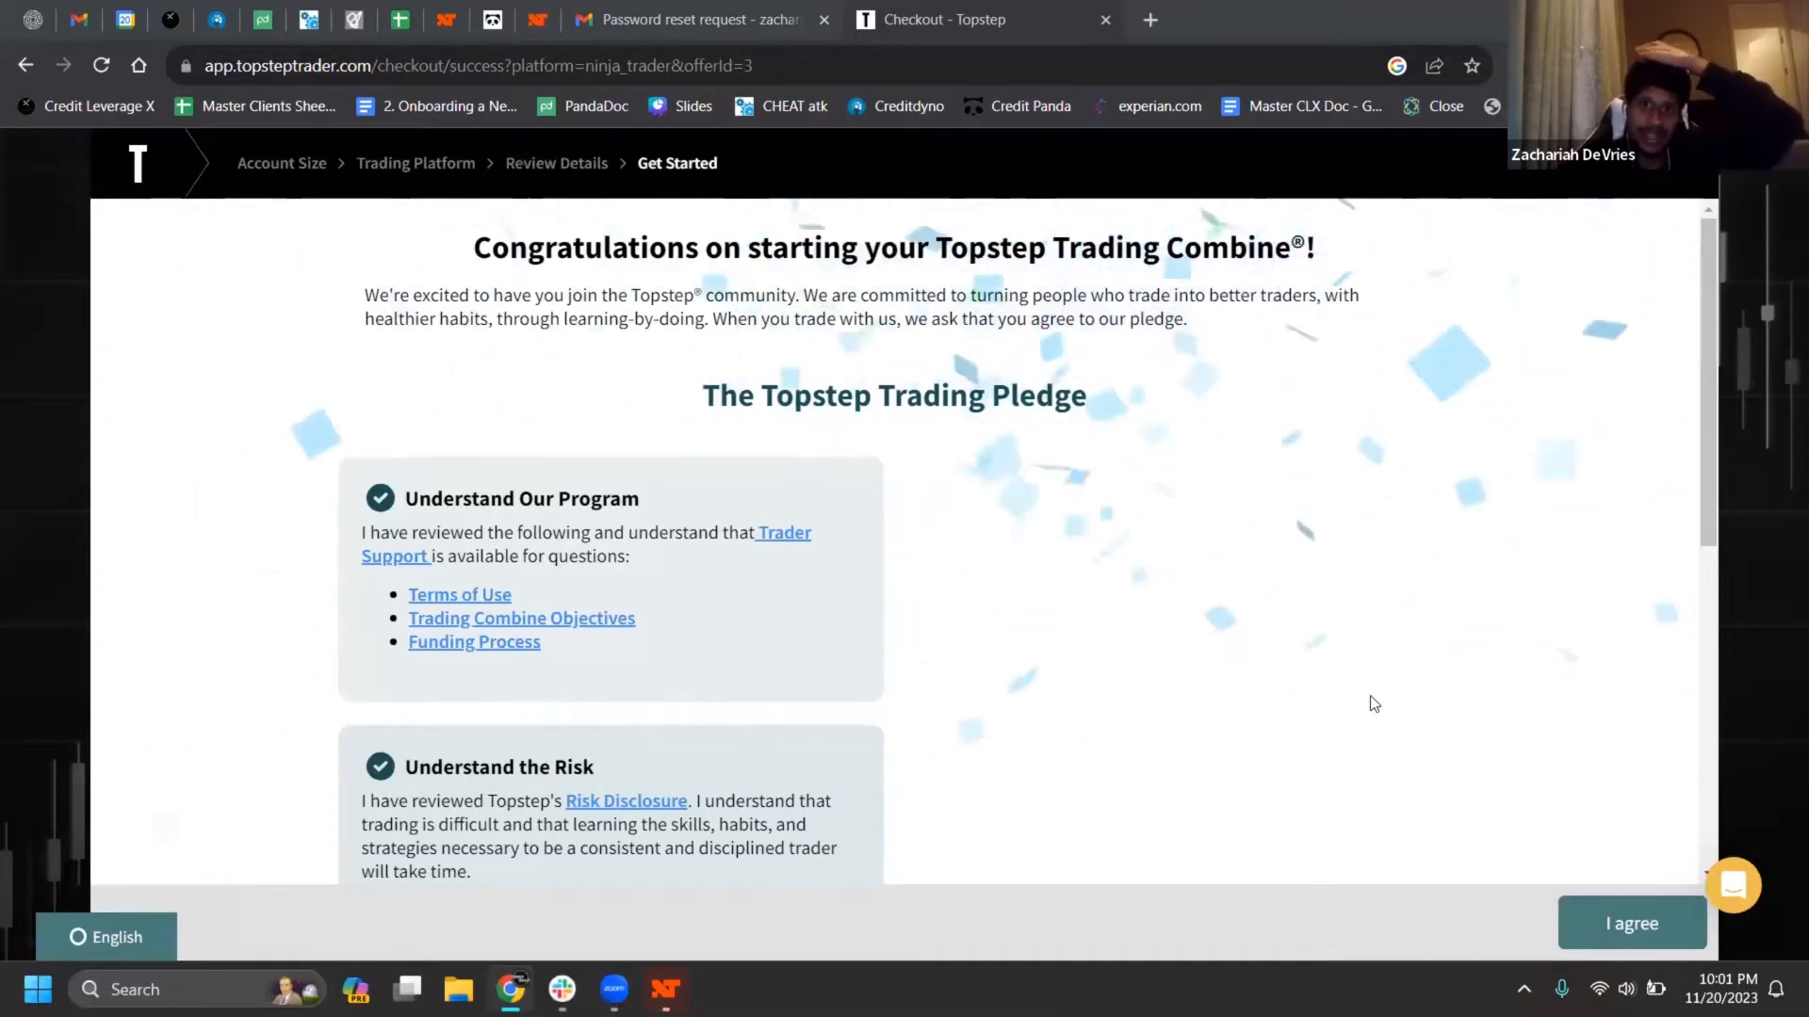
pyautogui.scroll(-3)
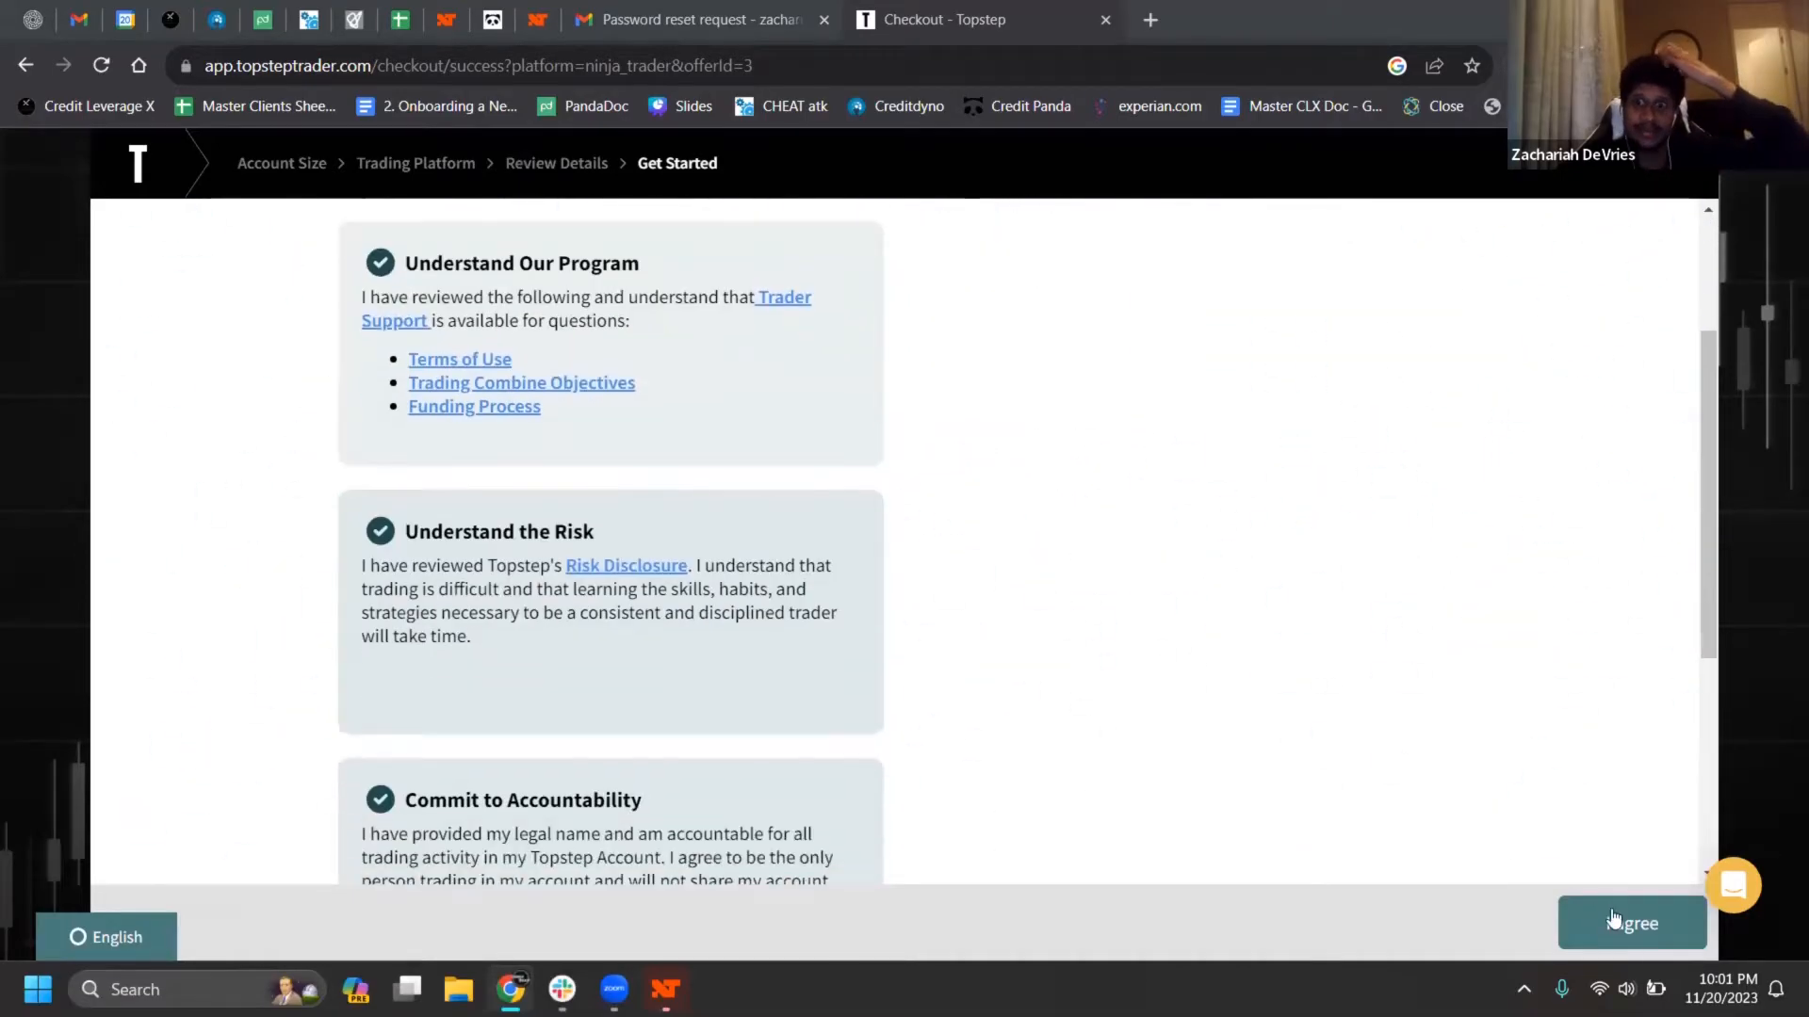
pyautogui.click(1632, 924)
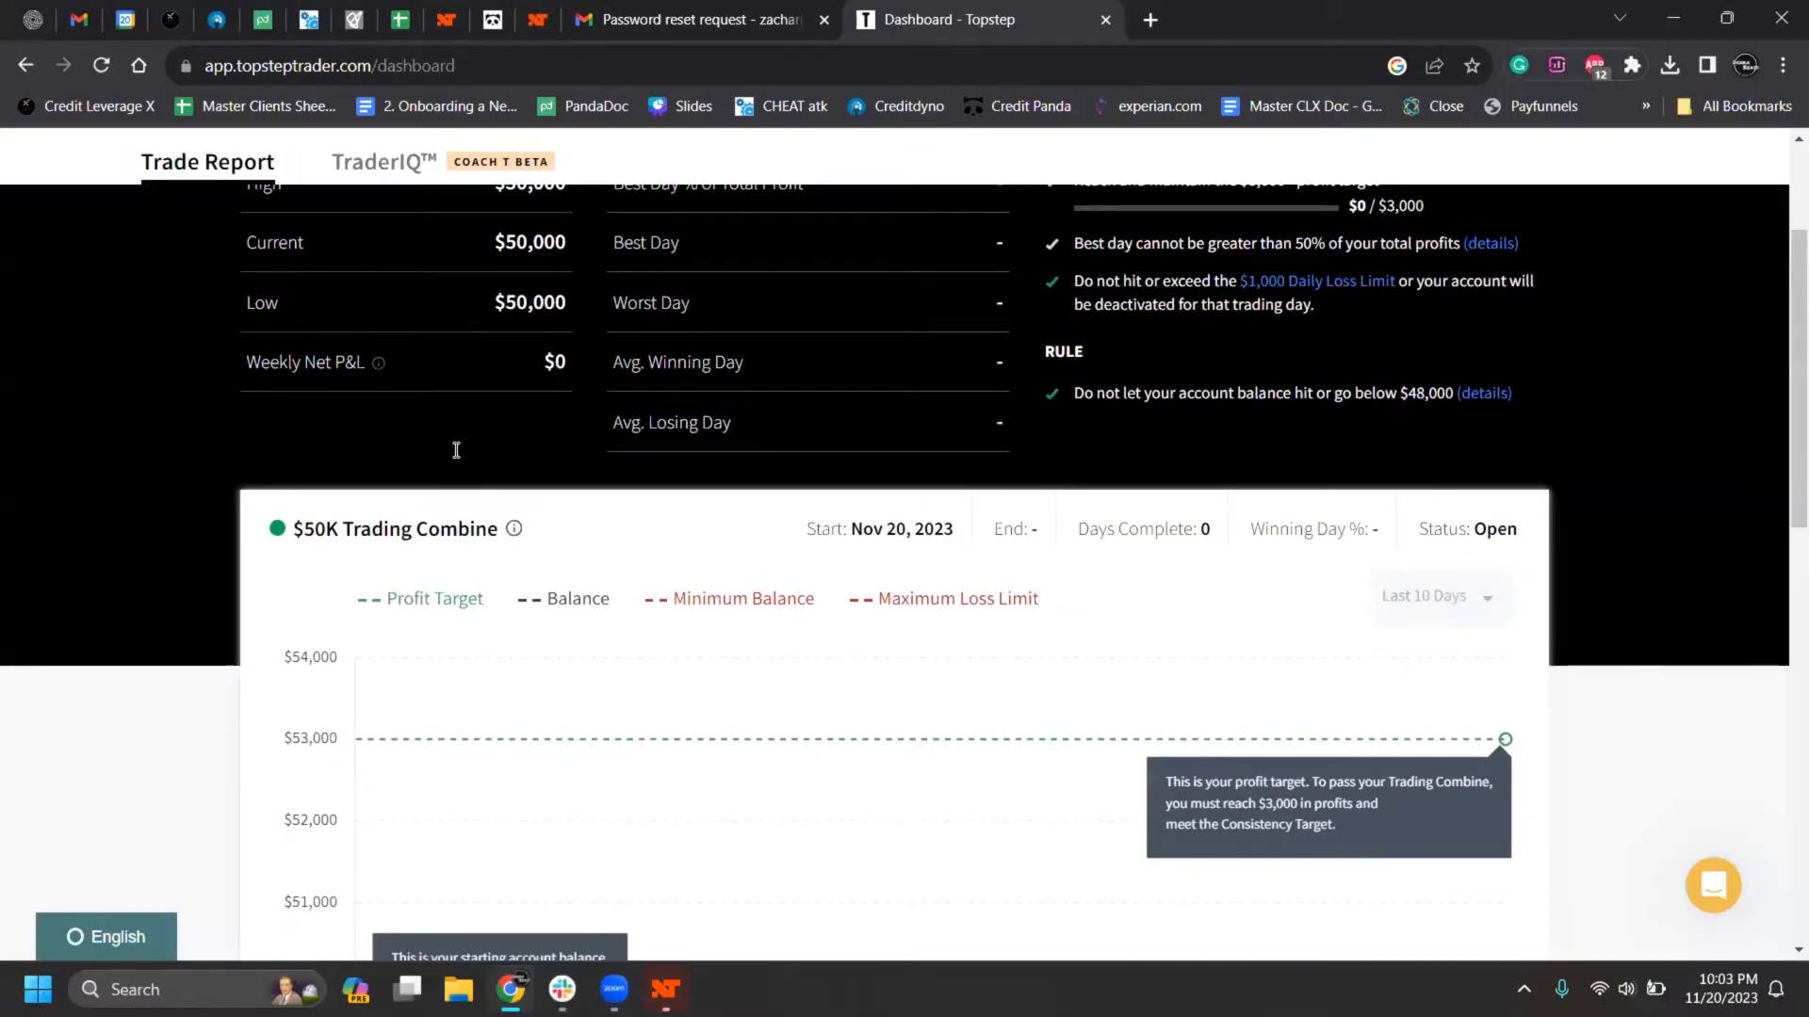
pyautogui.scroll(3)
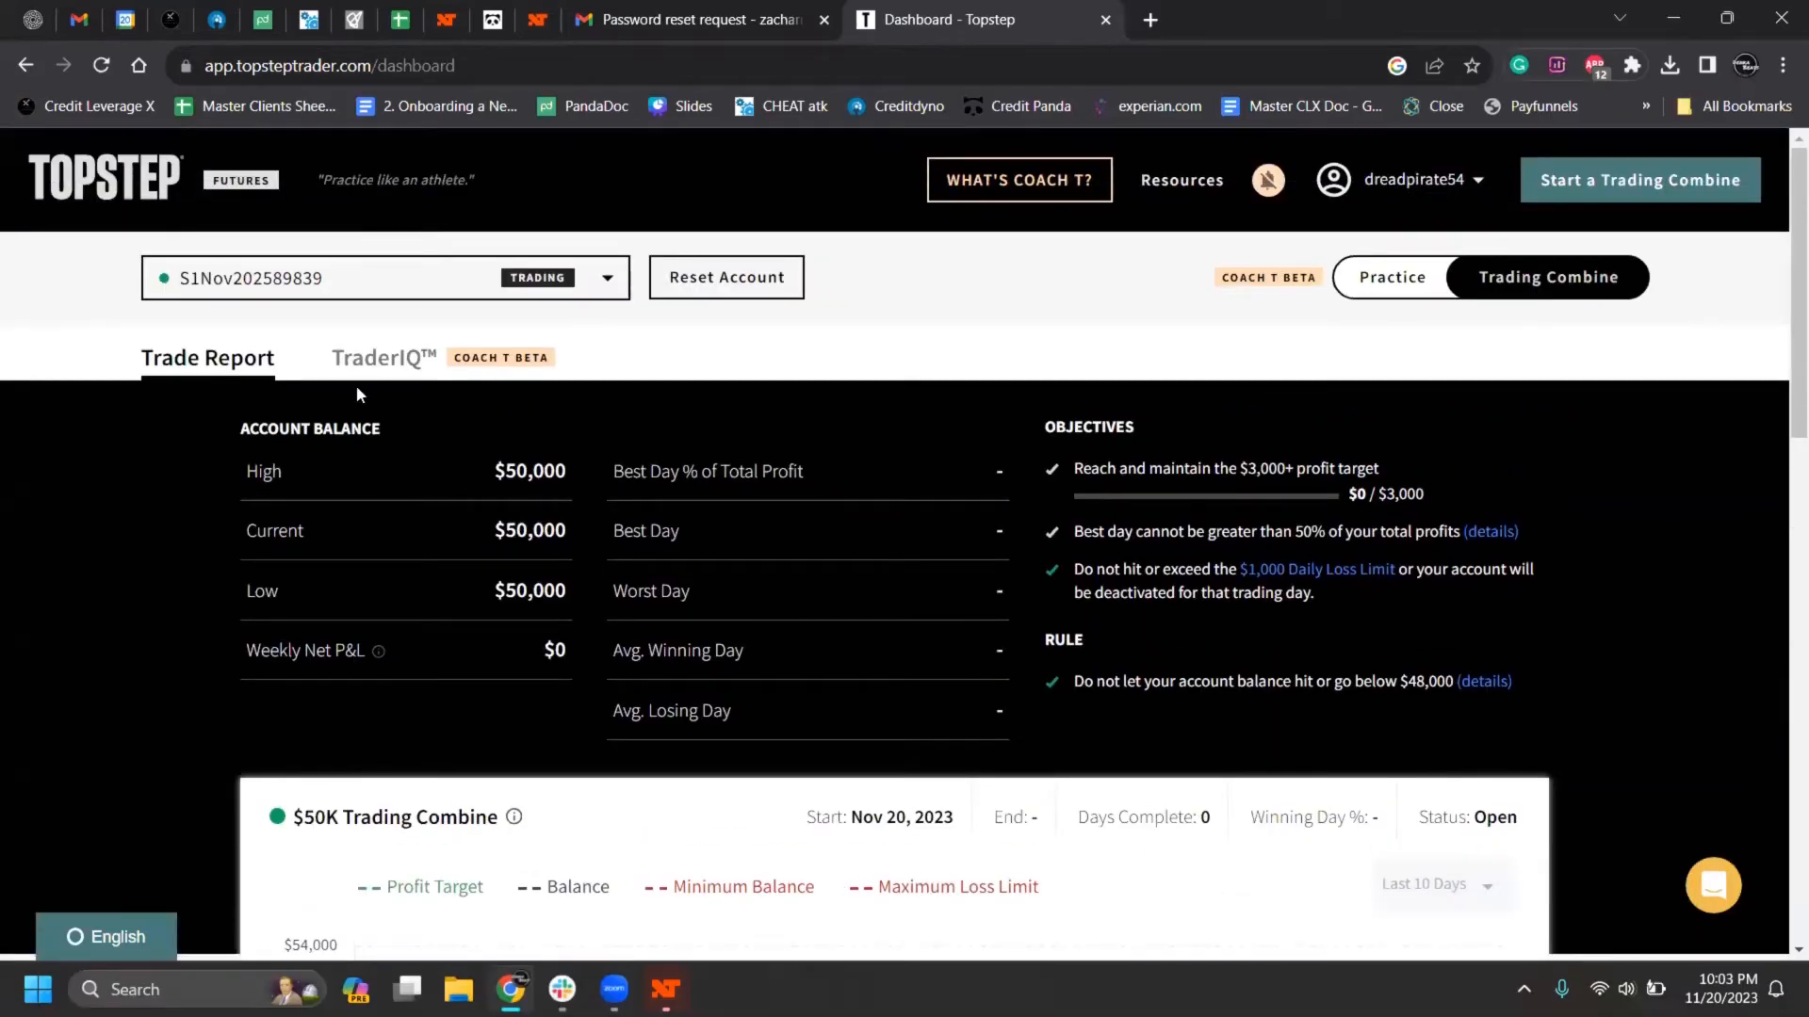
pyautogui.moveTo(495, 641)
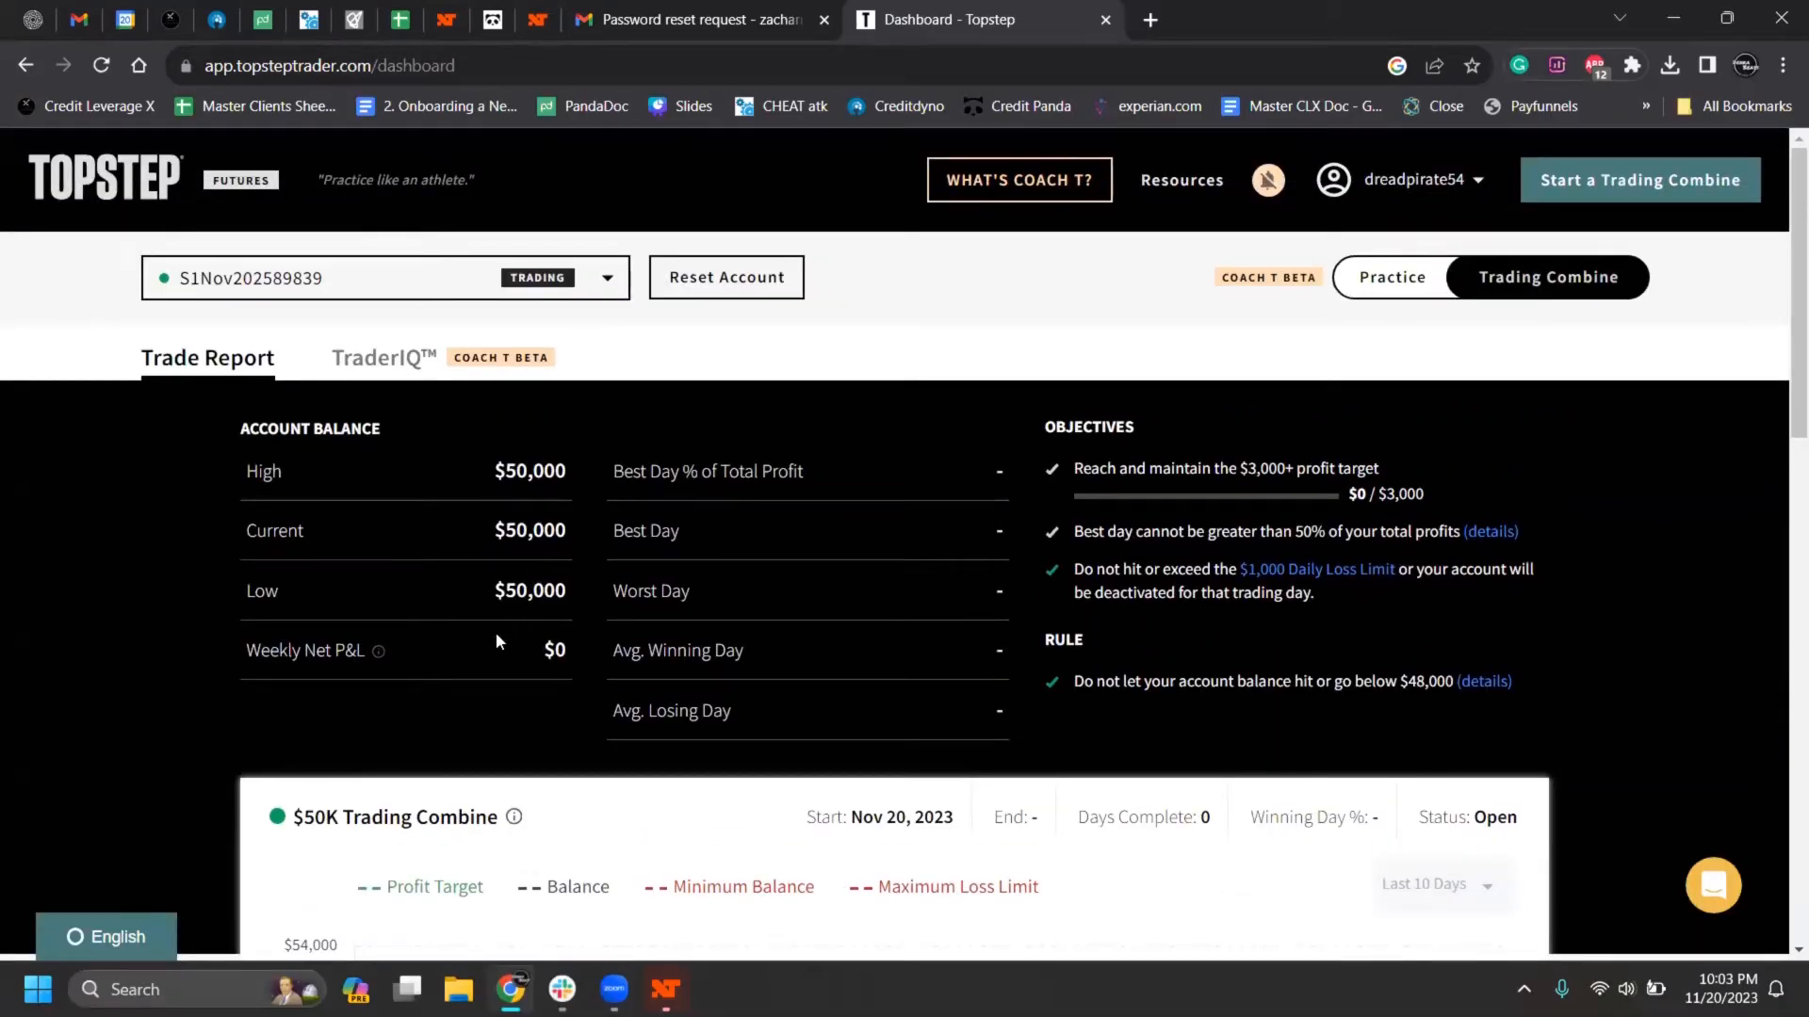
pyautogui.moveTo(465, 634)
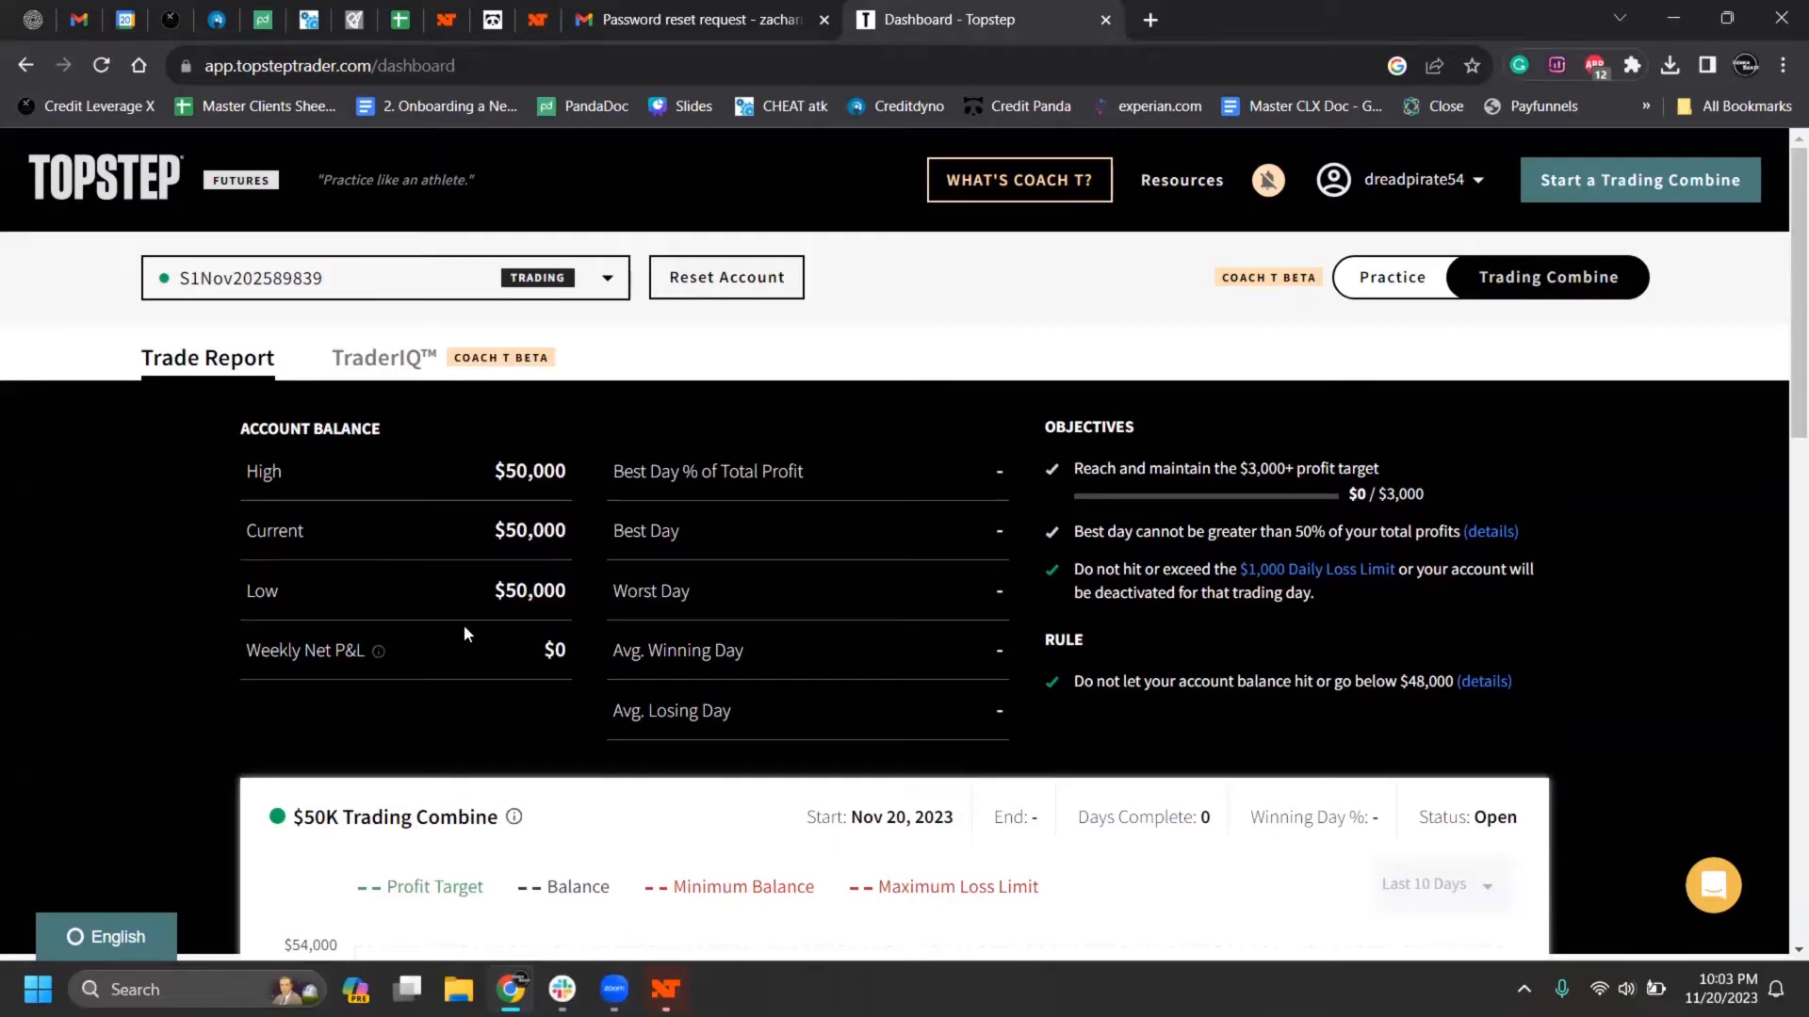
pyautogui.moveTo(475, 549)
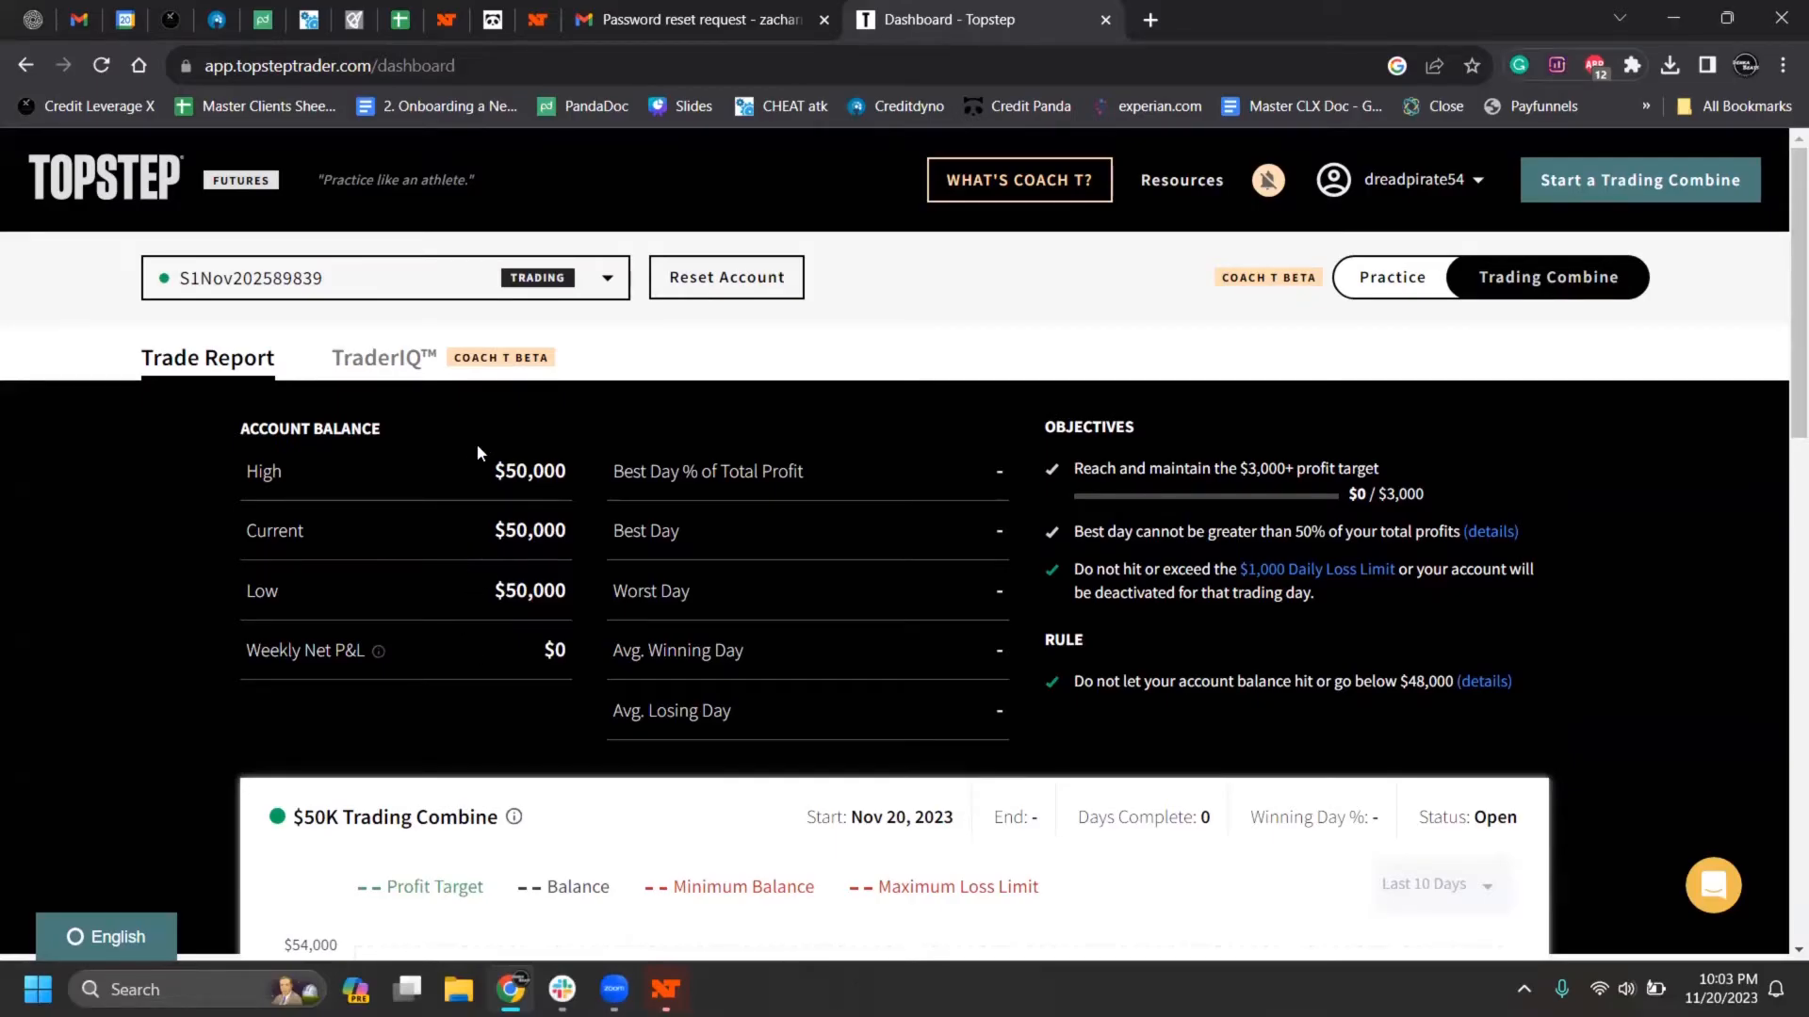
pyautogui.moveTo(1091, 520)
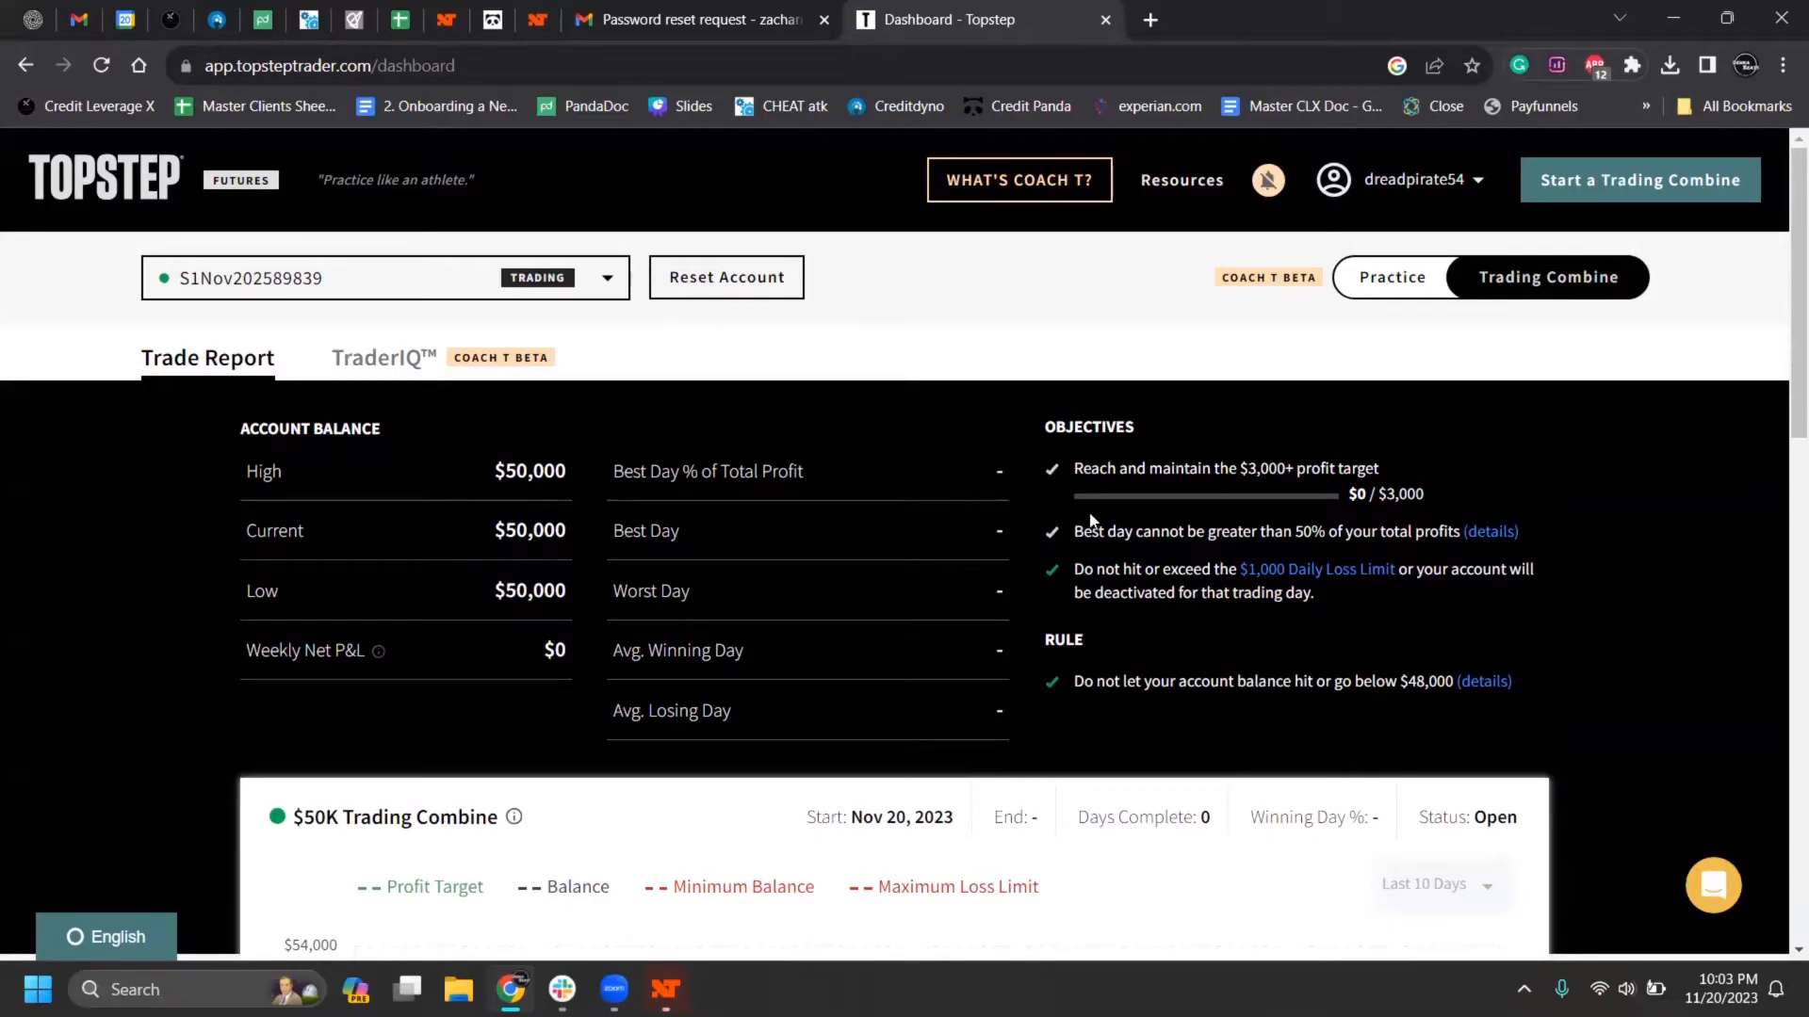
pyautogui.moveTo(1110, 670)
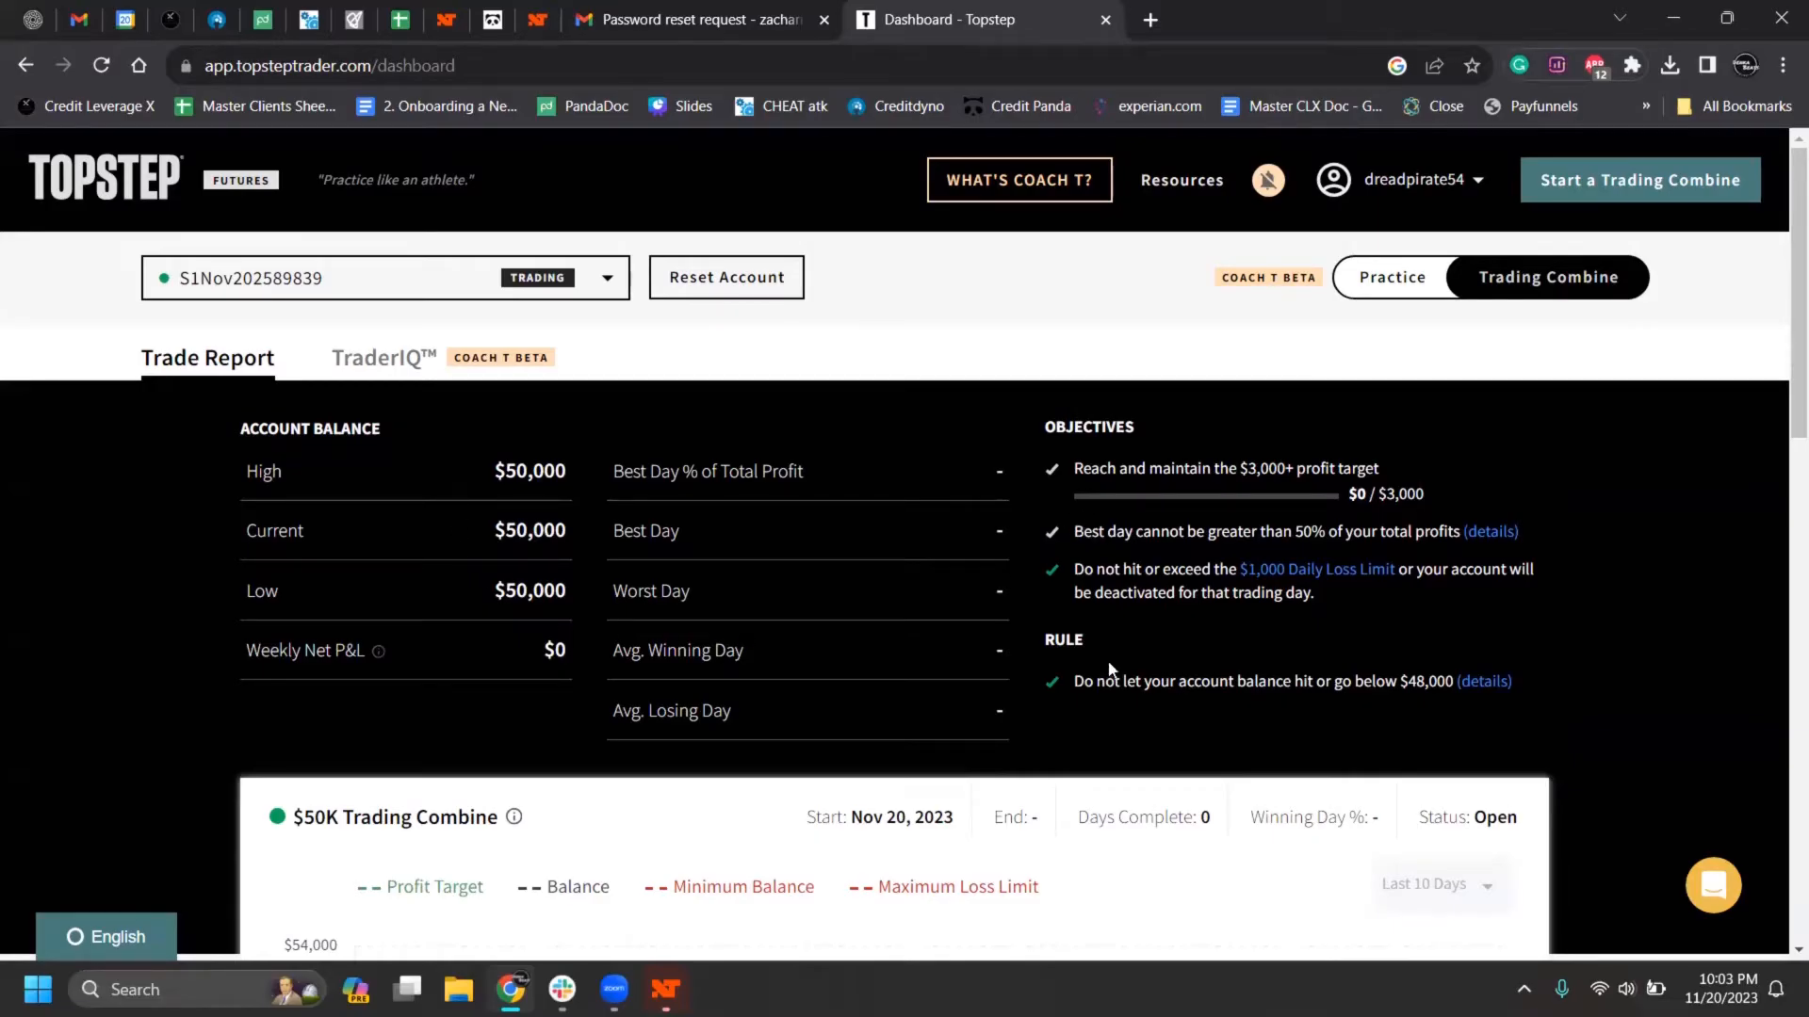
pyautogui.moveTo(1358, 744)
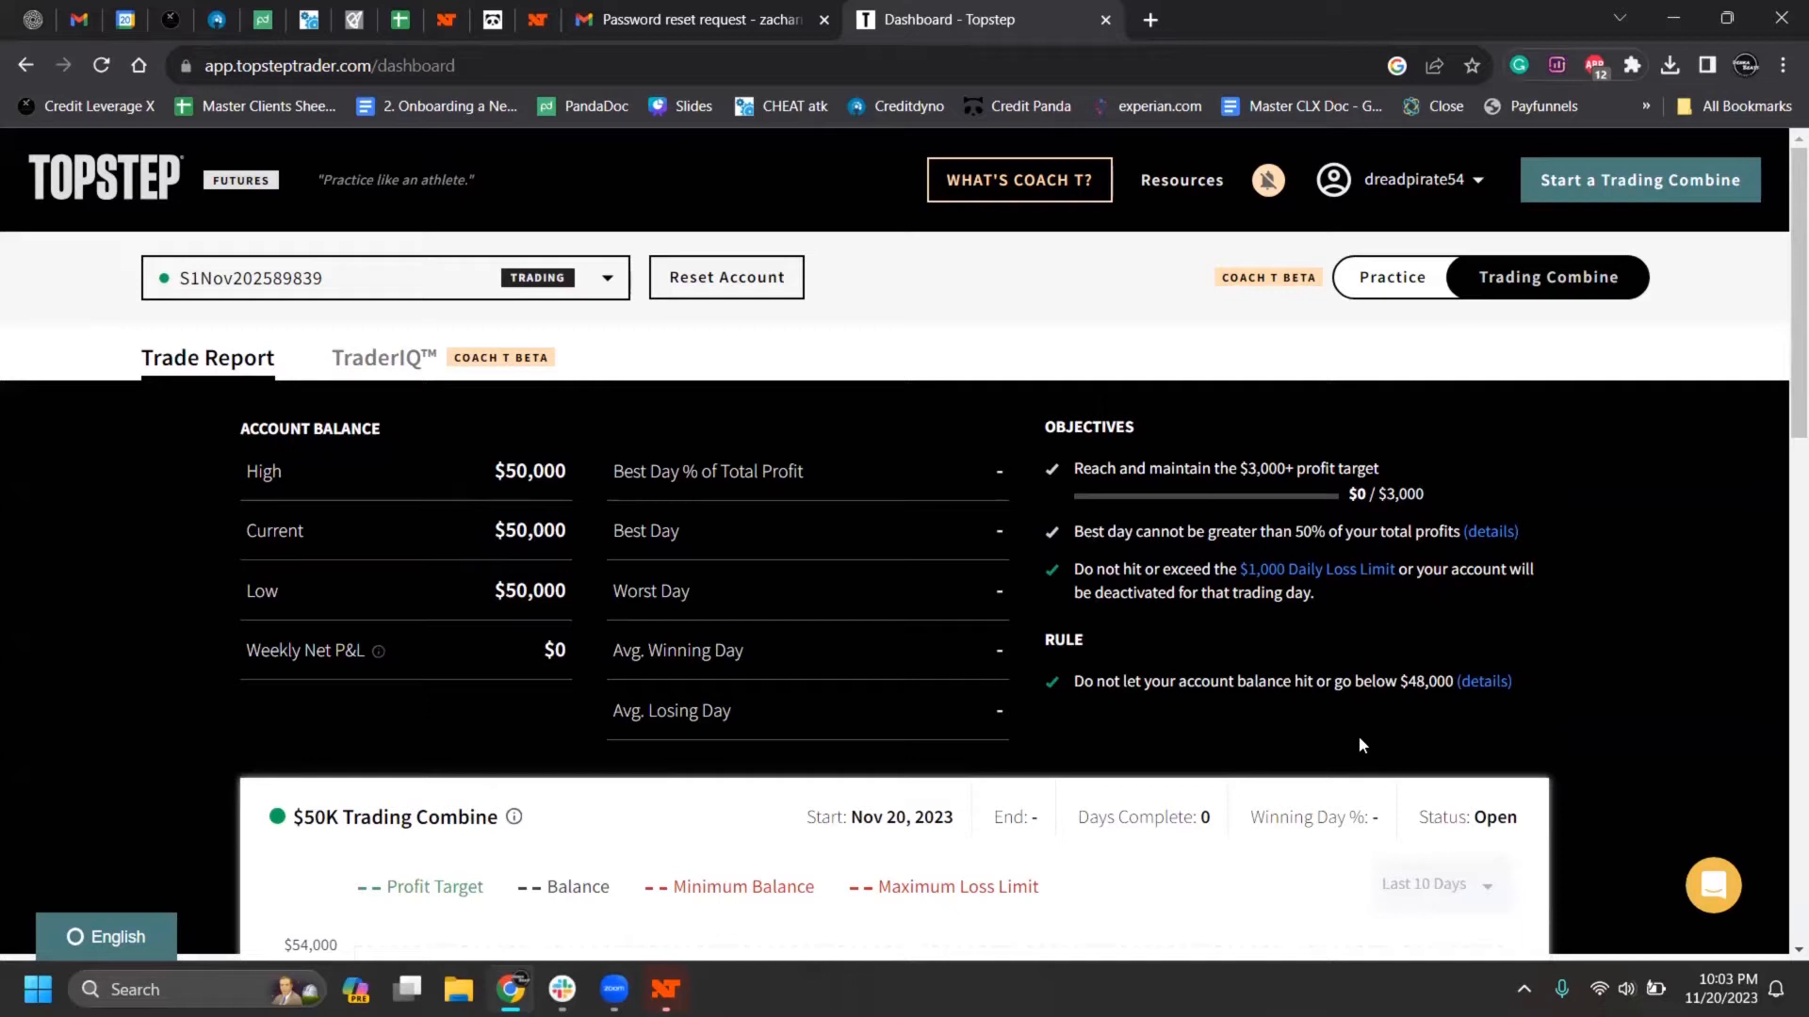
pyautogui.moveTo(1357, 743)
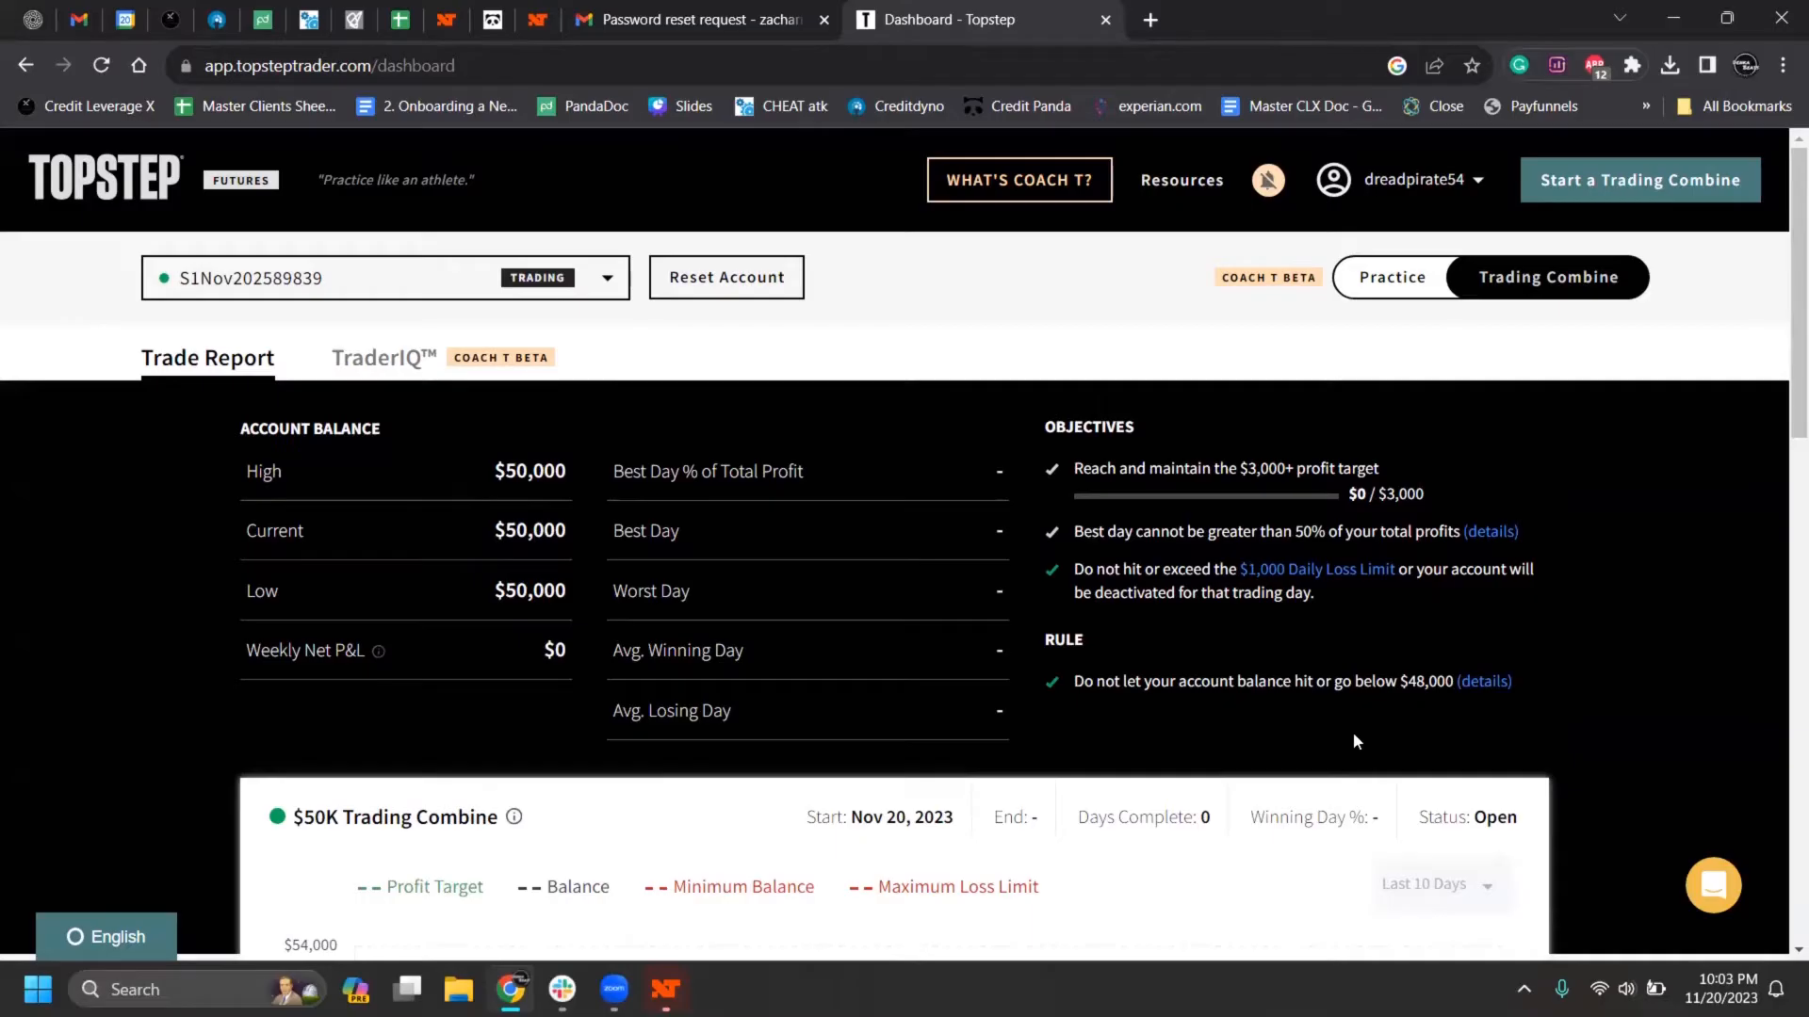
pyautogui.moveTo(1355, 716)
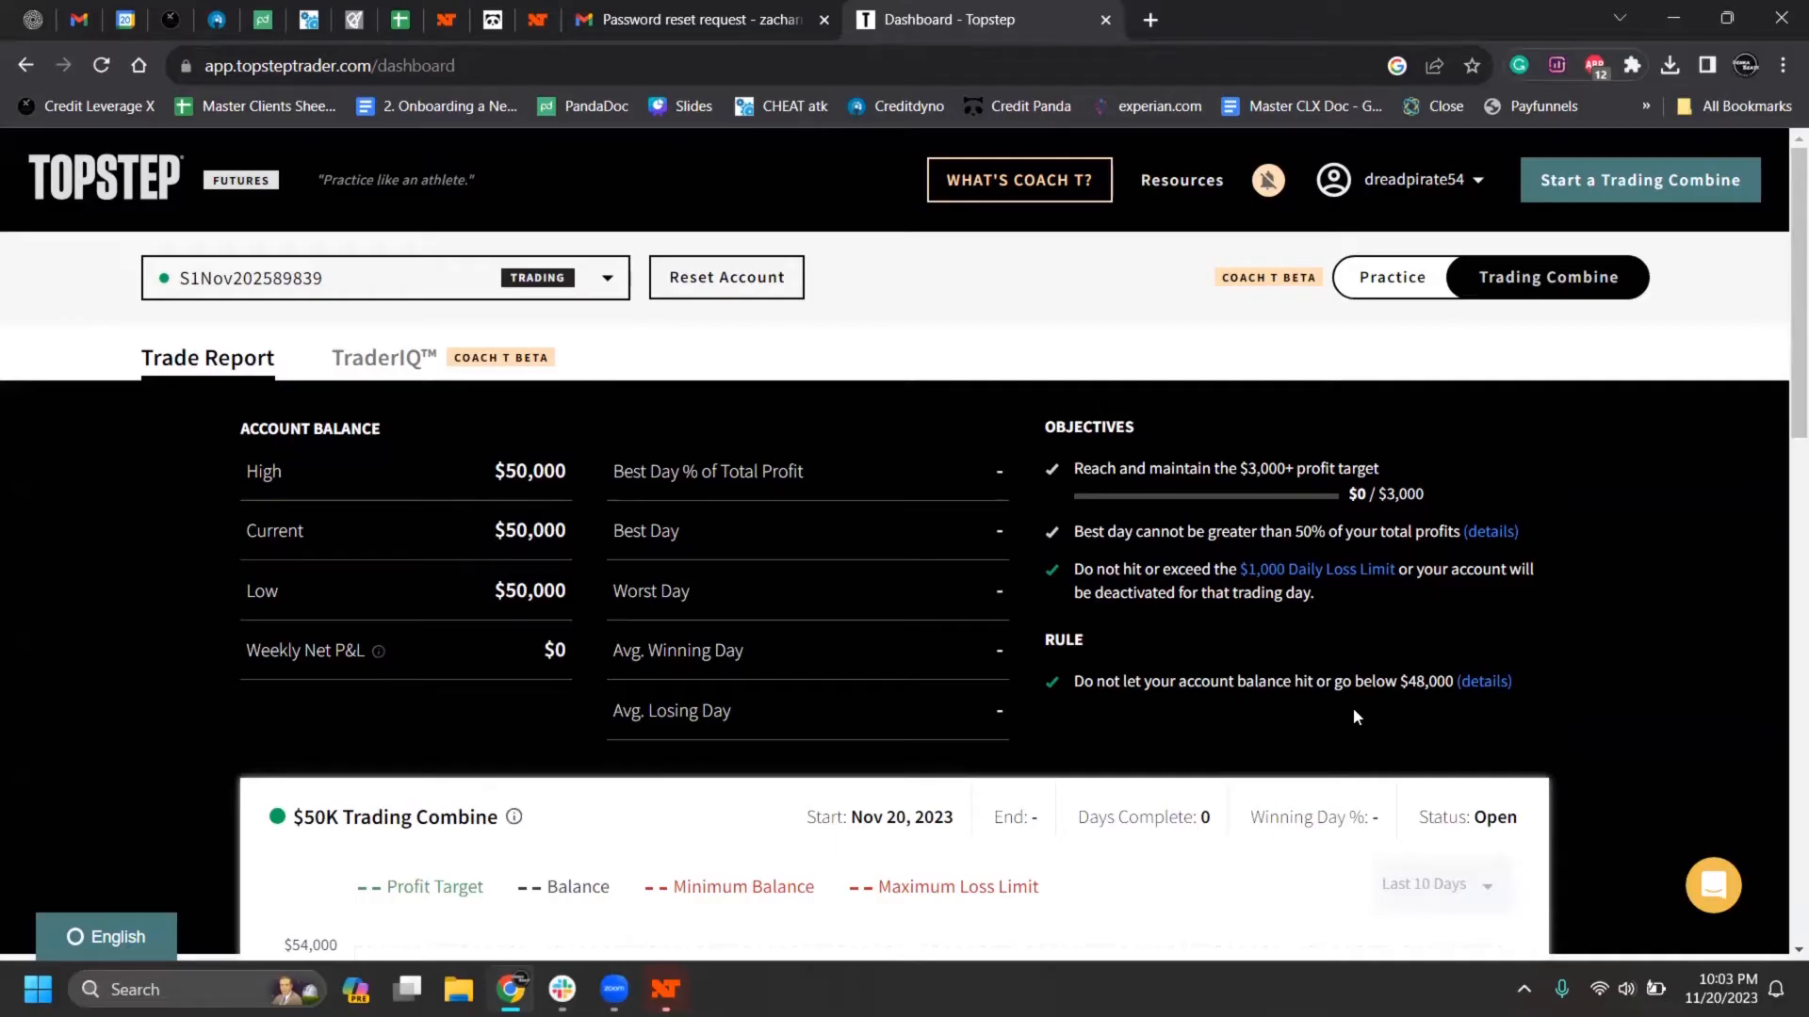
pyautogui.moveTo(1345, 716)
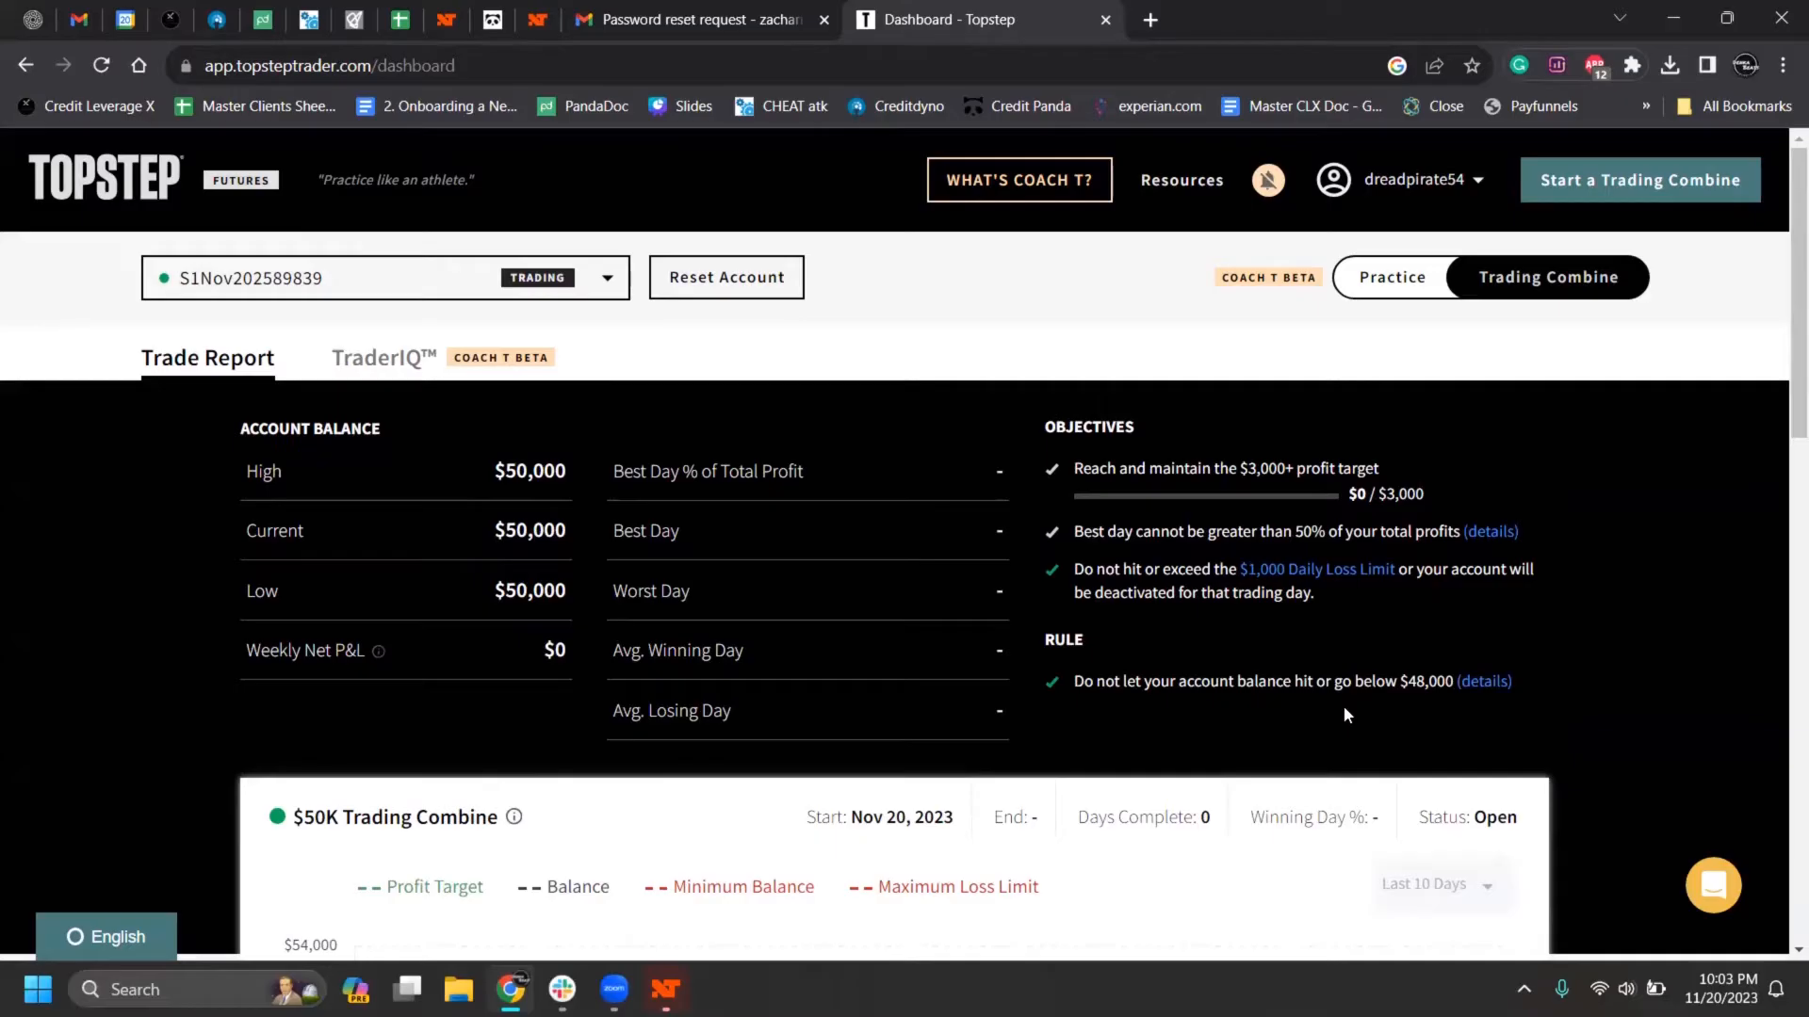
pyautogui.moveTo(1342, 705)
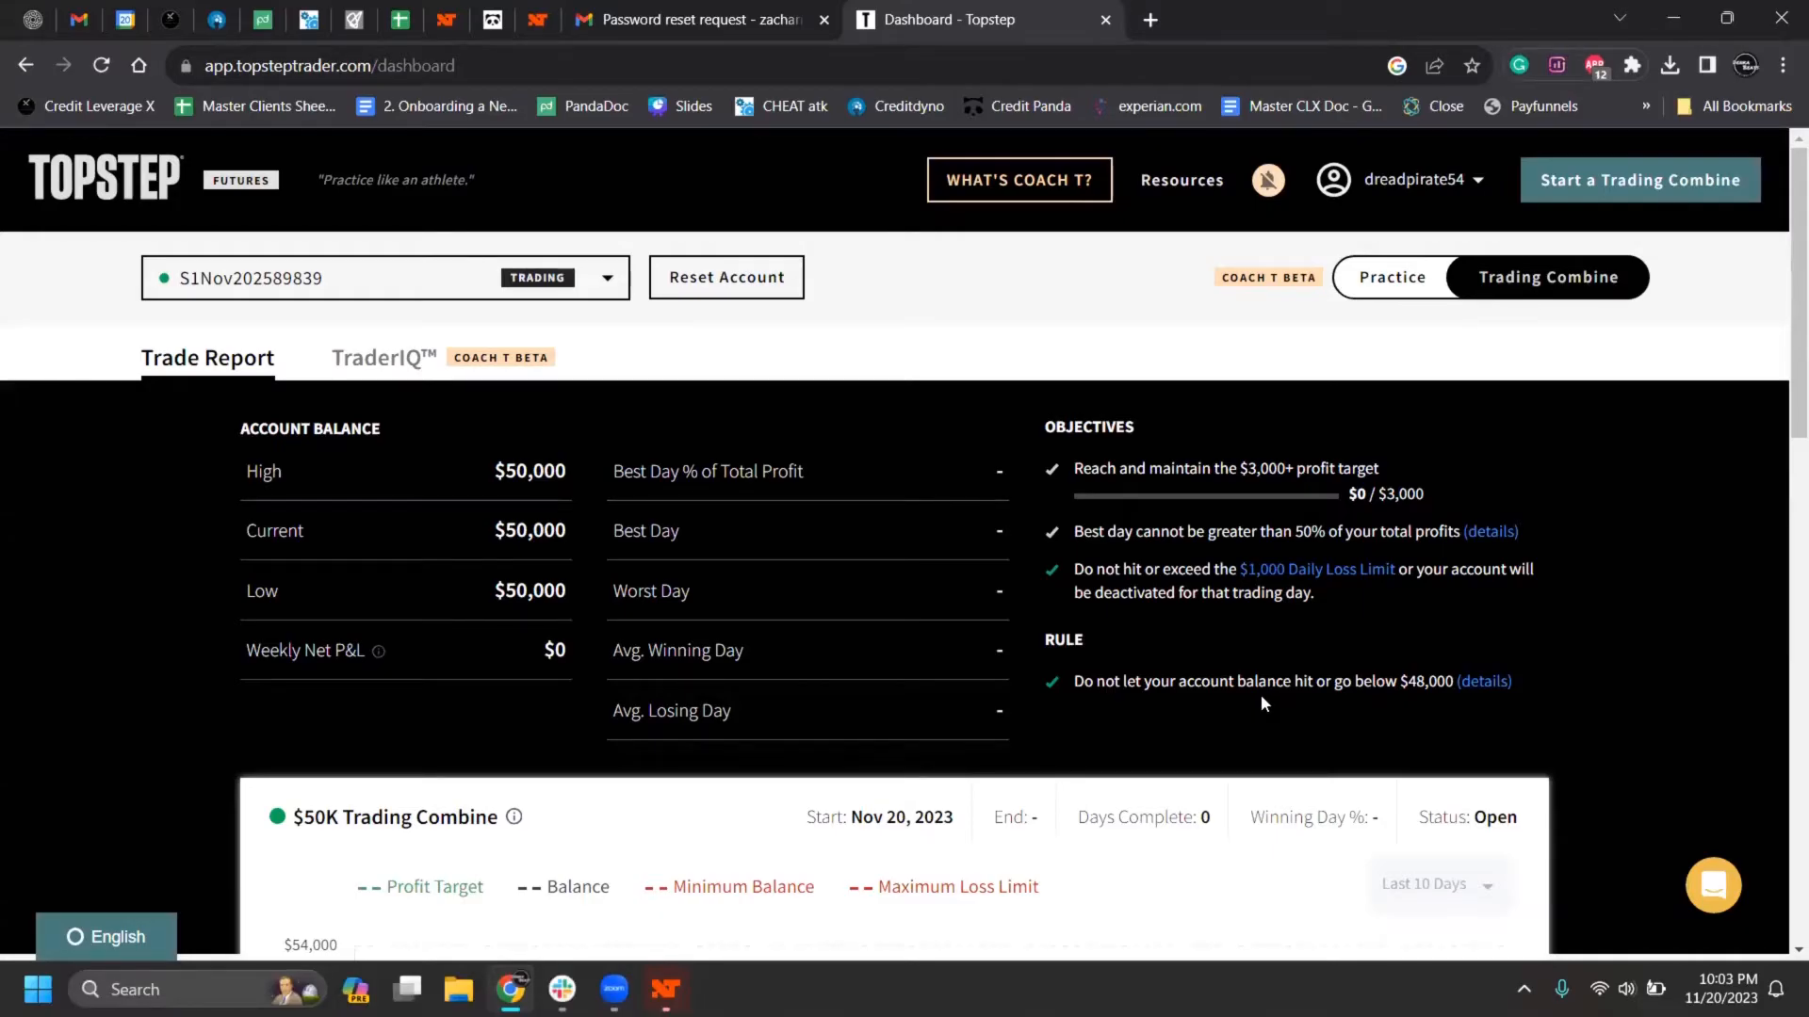
pyautogui.moveTo(1247, 700)
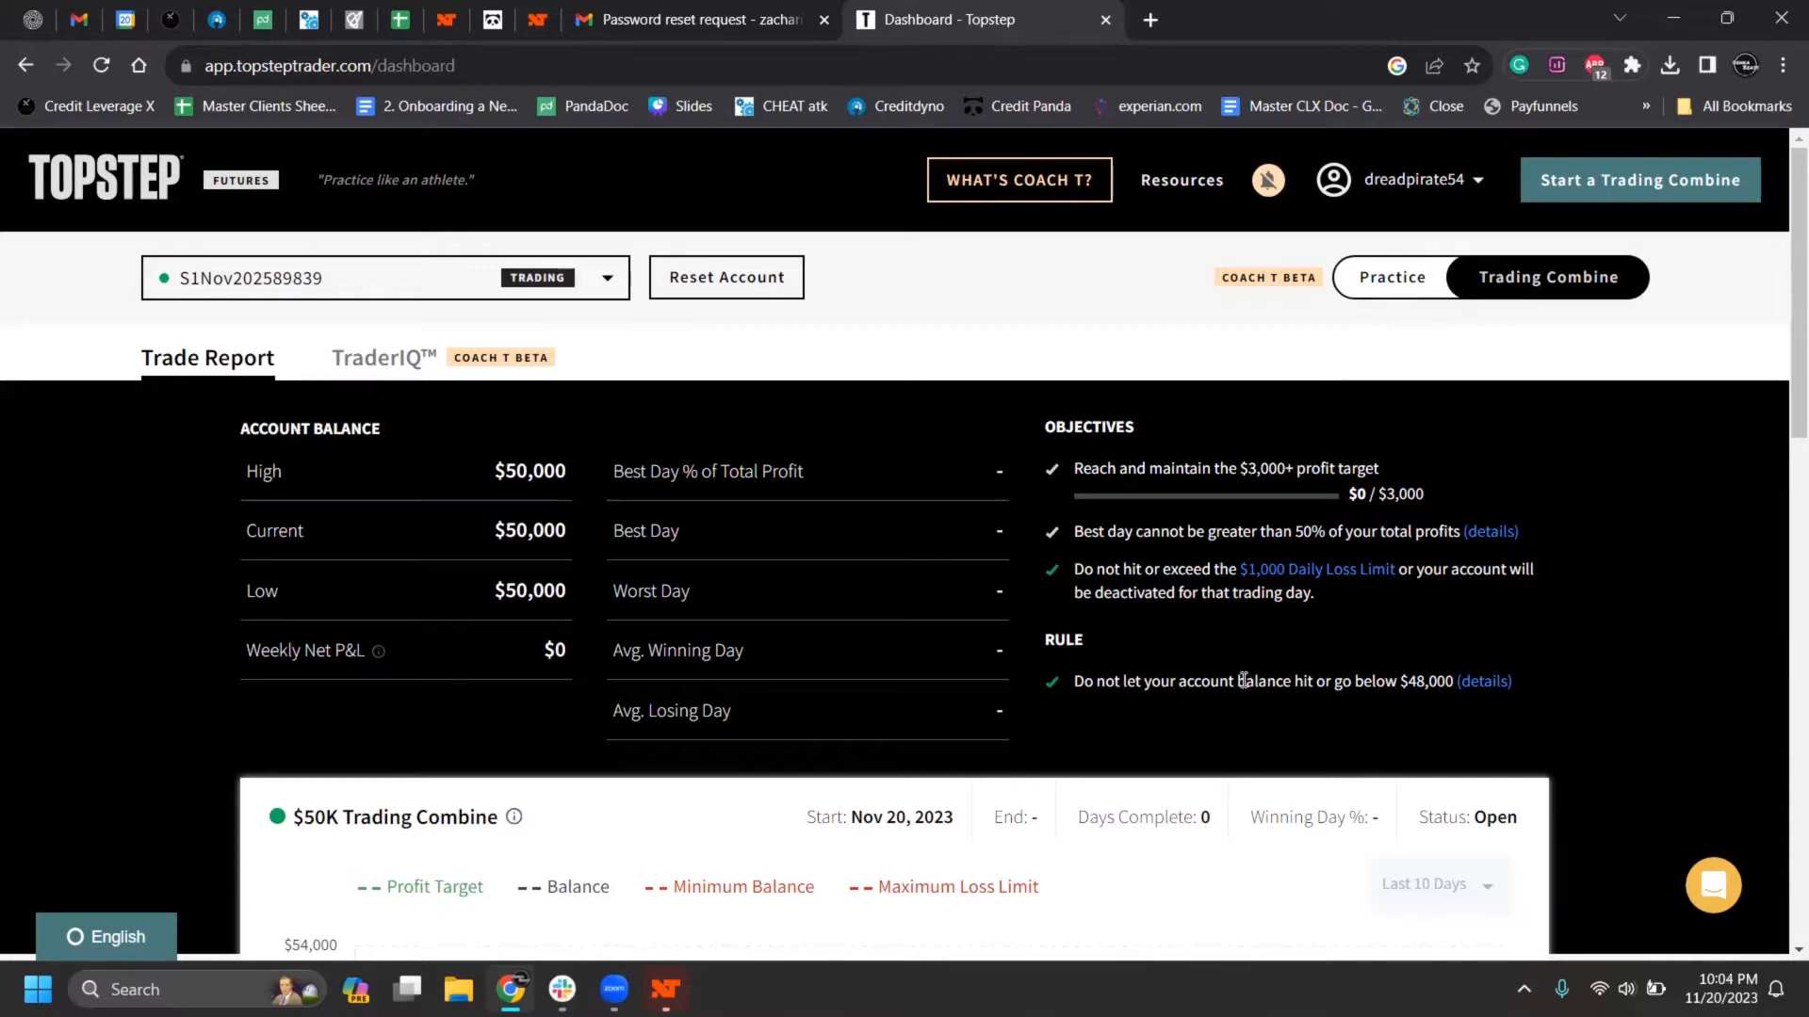
pyautogui.moveTo(1231, 846)
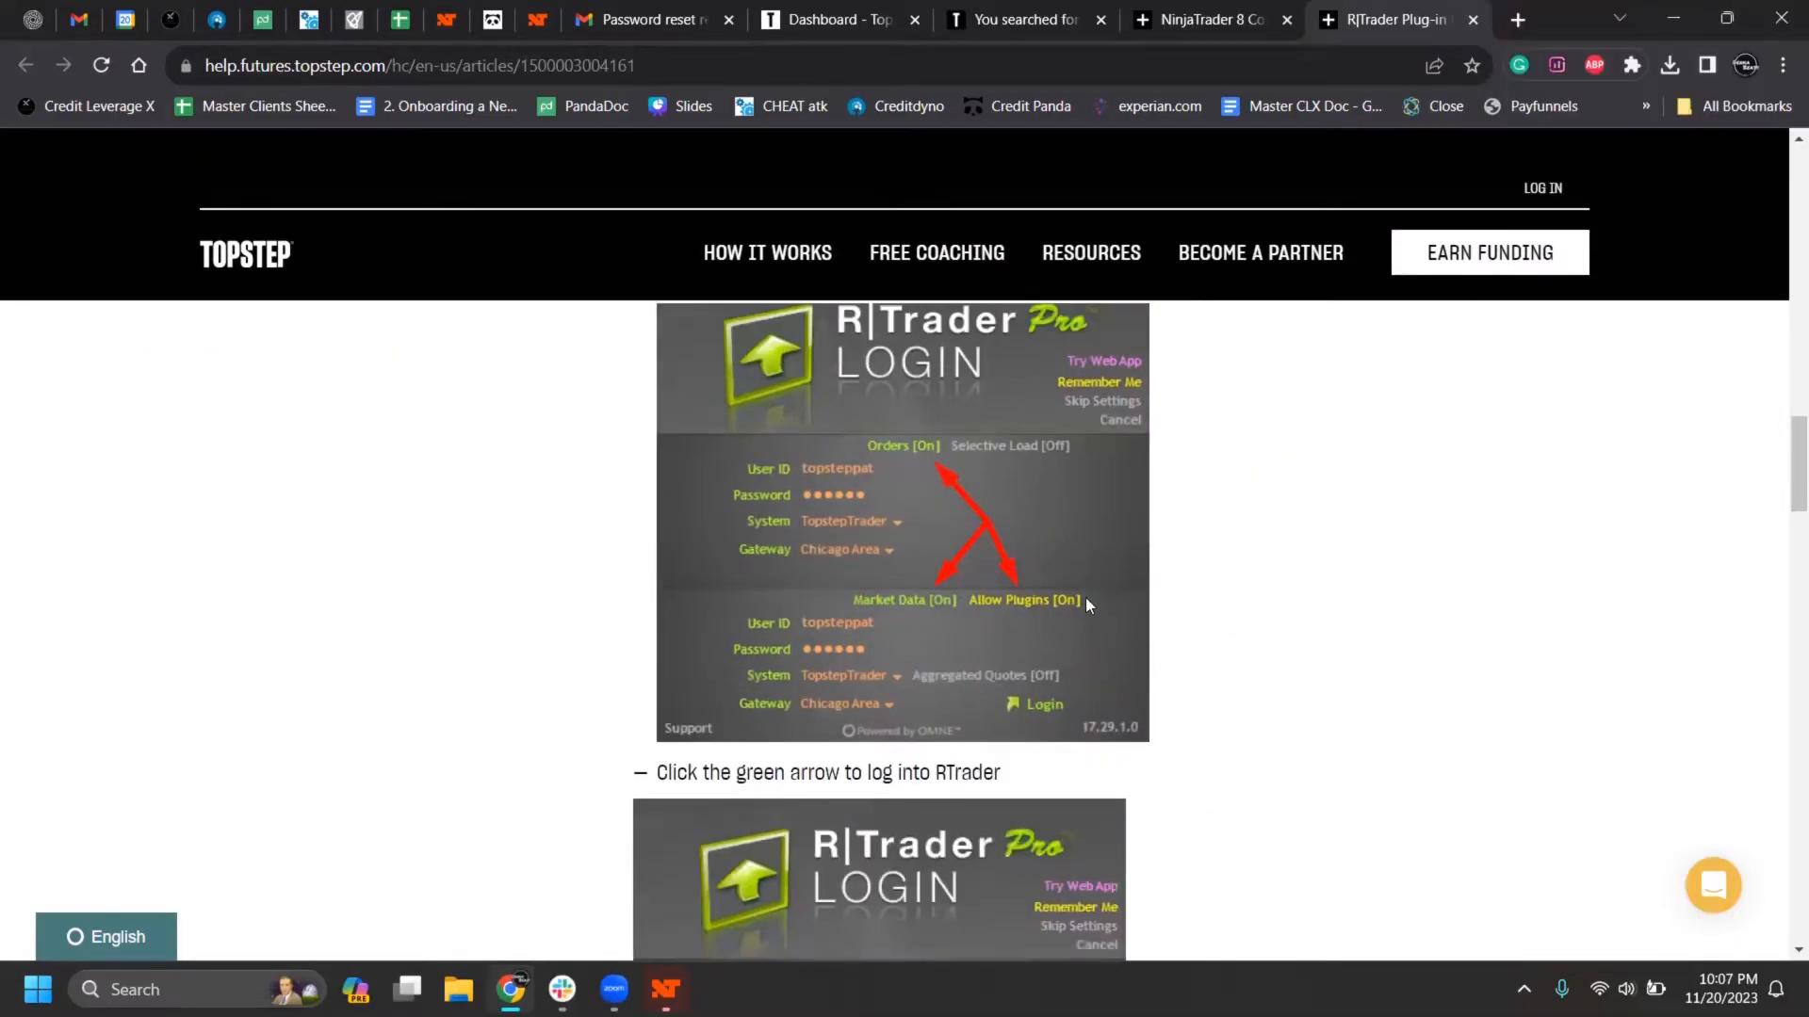
# - Review the R|Trader Pro plug-in mode steps and check the installer's download progress in Chrome
pyautogui.scroll(-3)
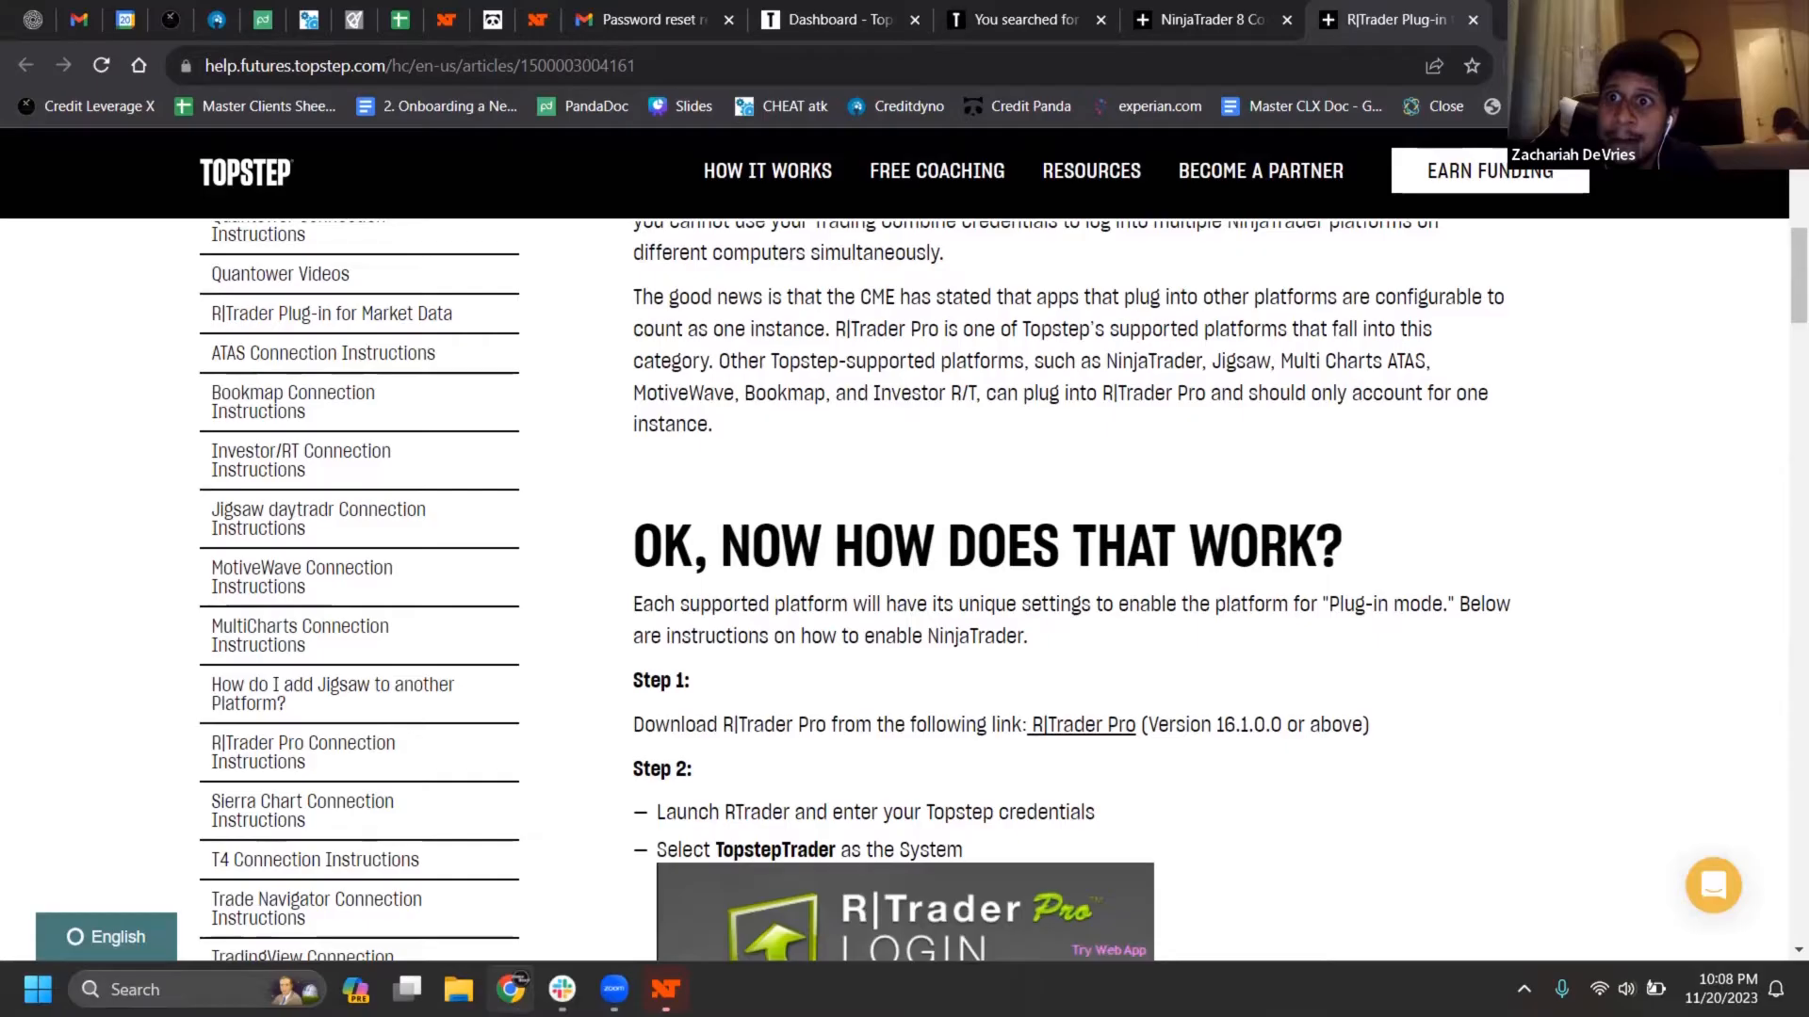
pyautogui.click(1668, 64)
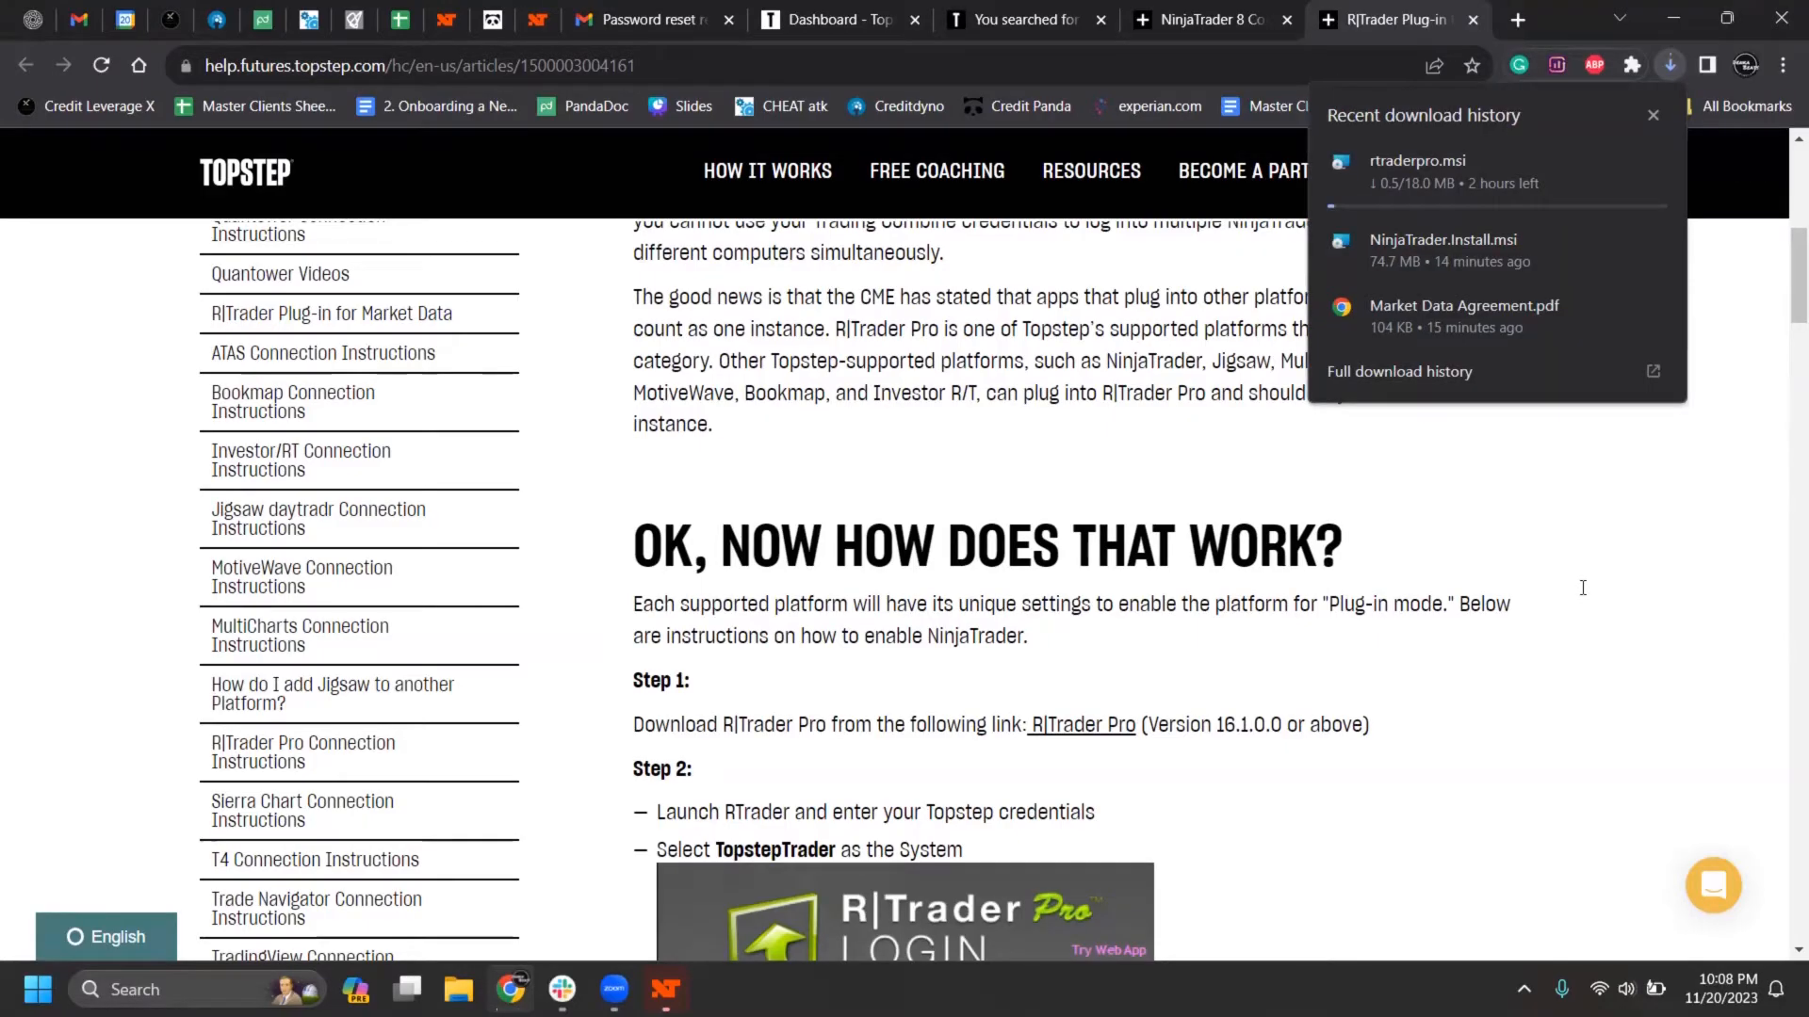
pyautogui.click(1652, 115)
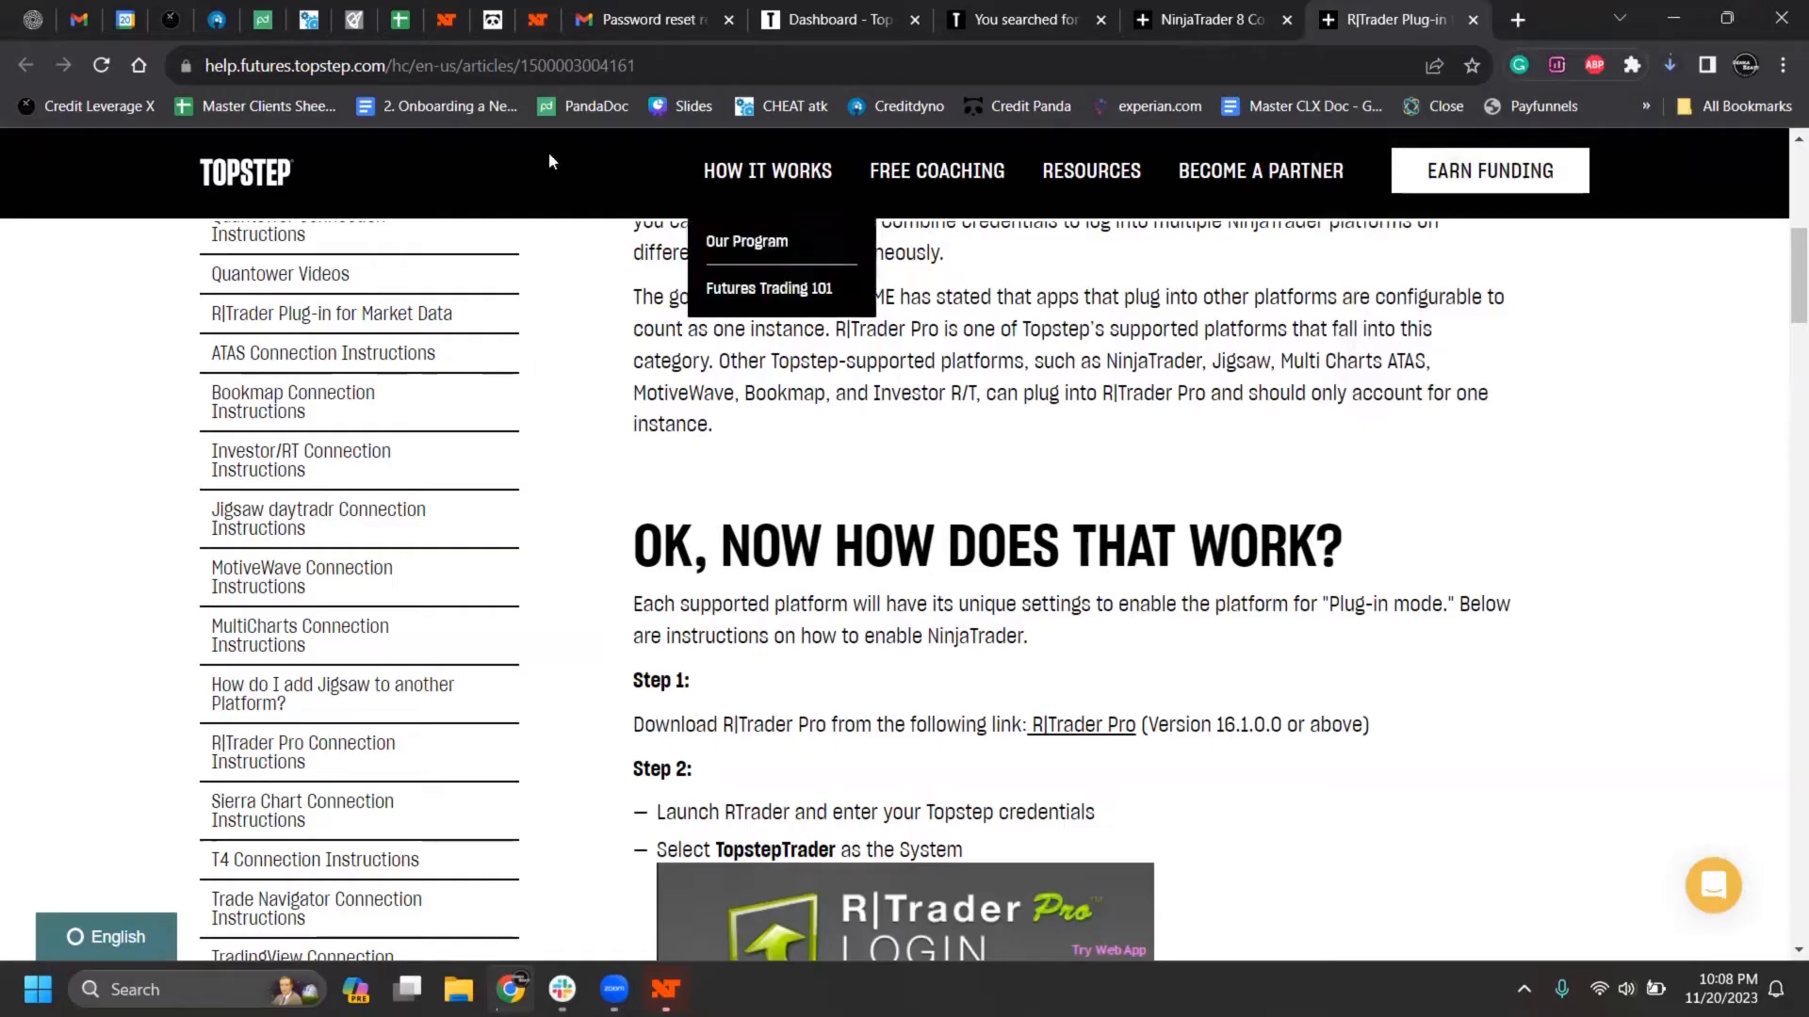
# - Switch to Gmail and move to the second account's inbox with the Topstep and NinjaTrader messages
pyautogui.click(79, 19)
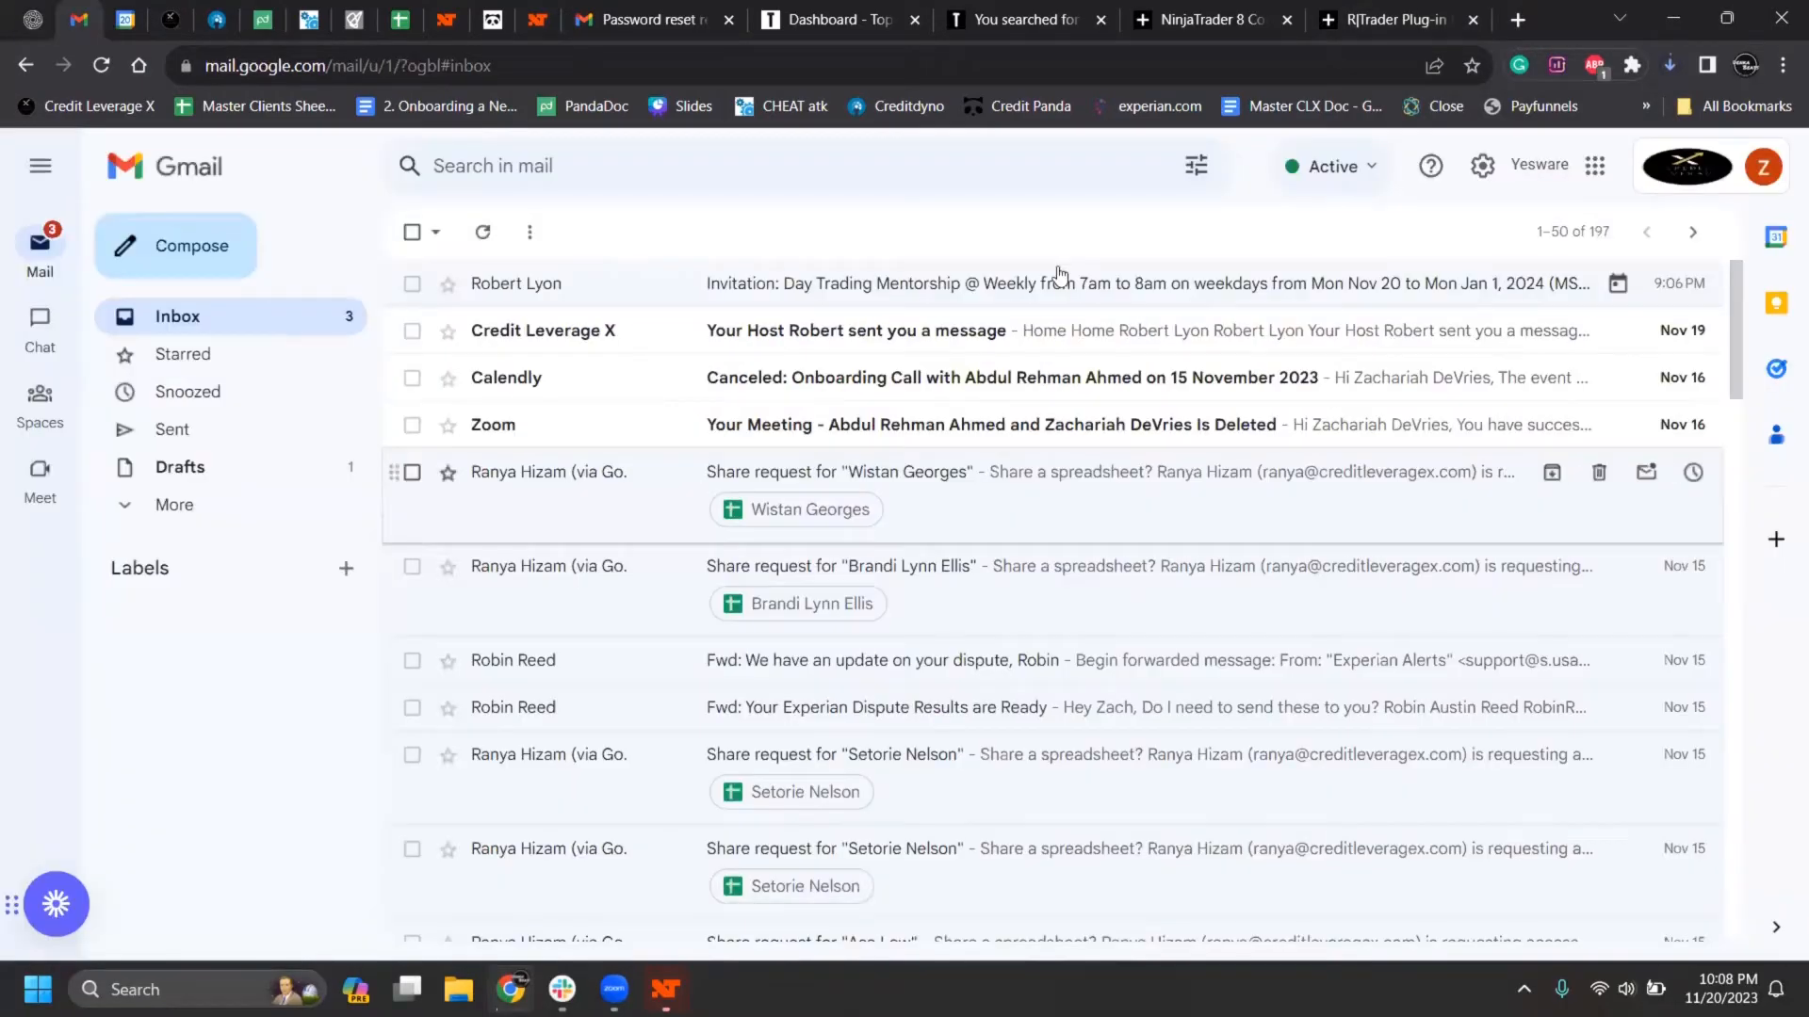
pyautogui.rightClick(647, 19)
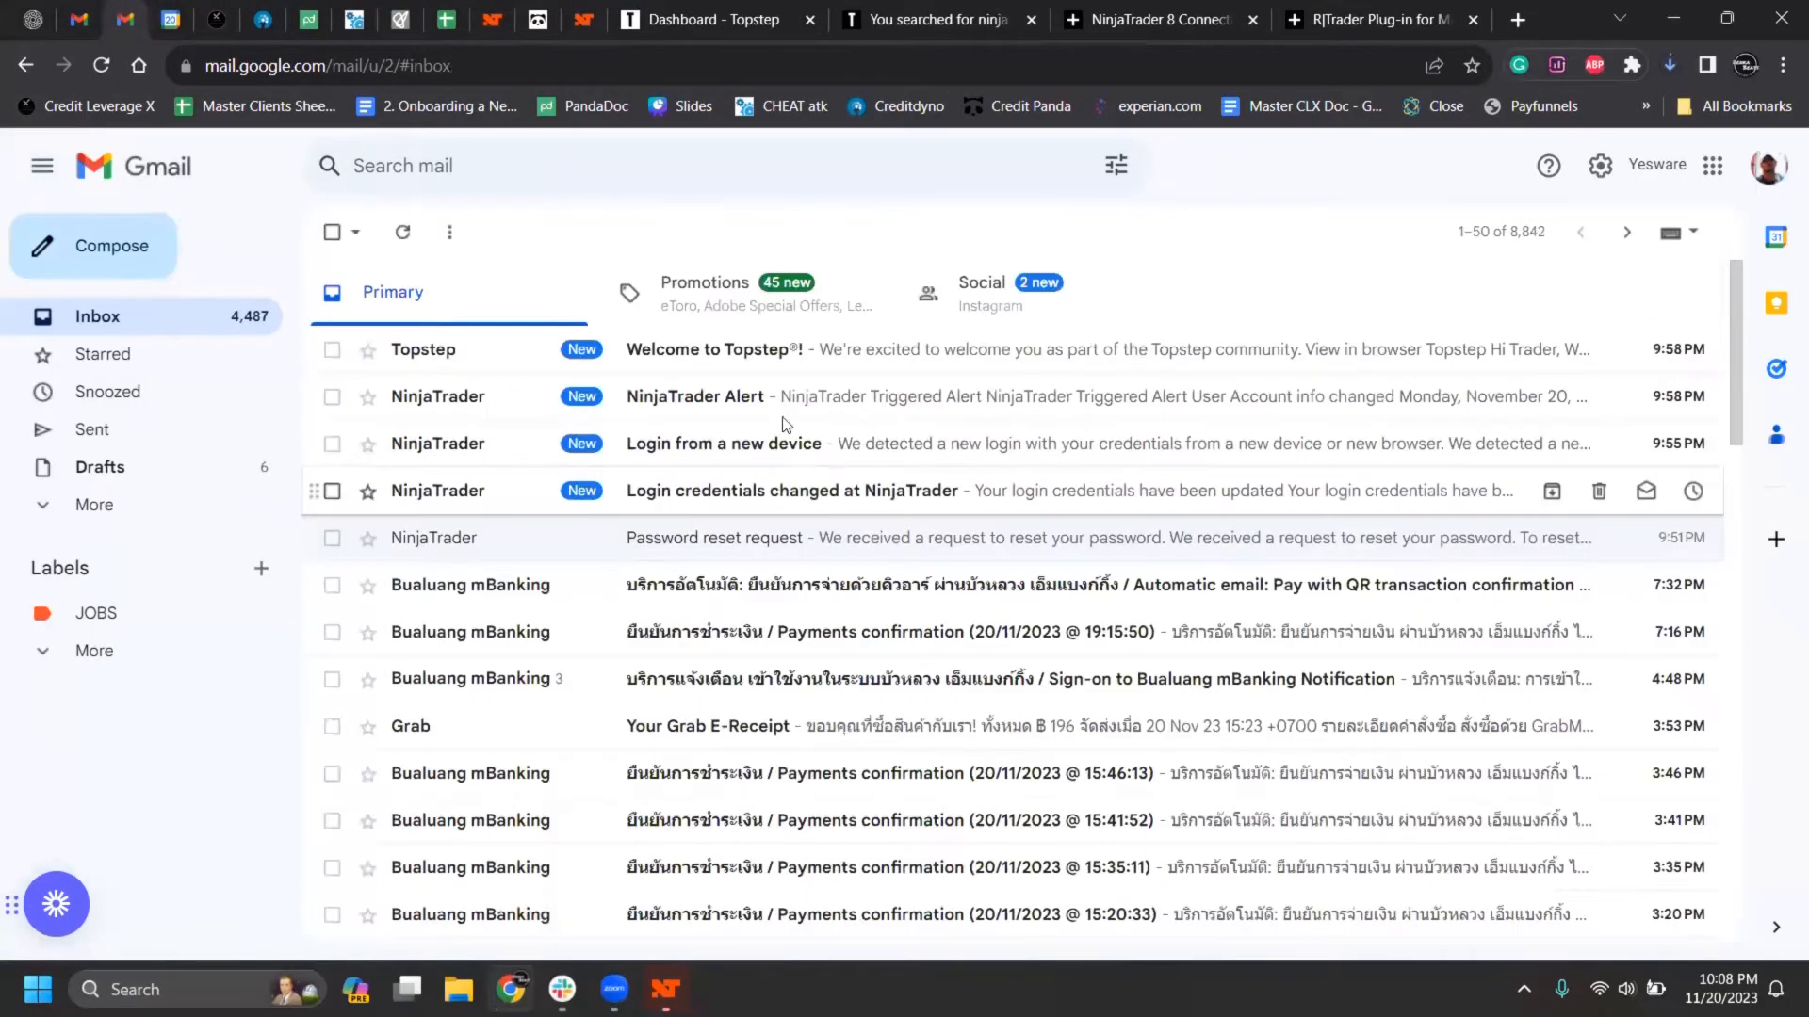
pyautogui.moveTo(829, 482)
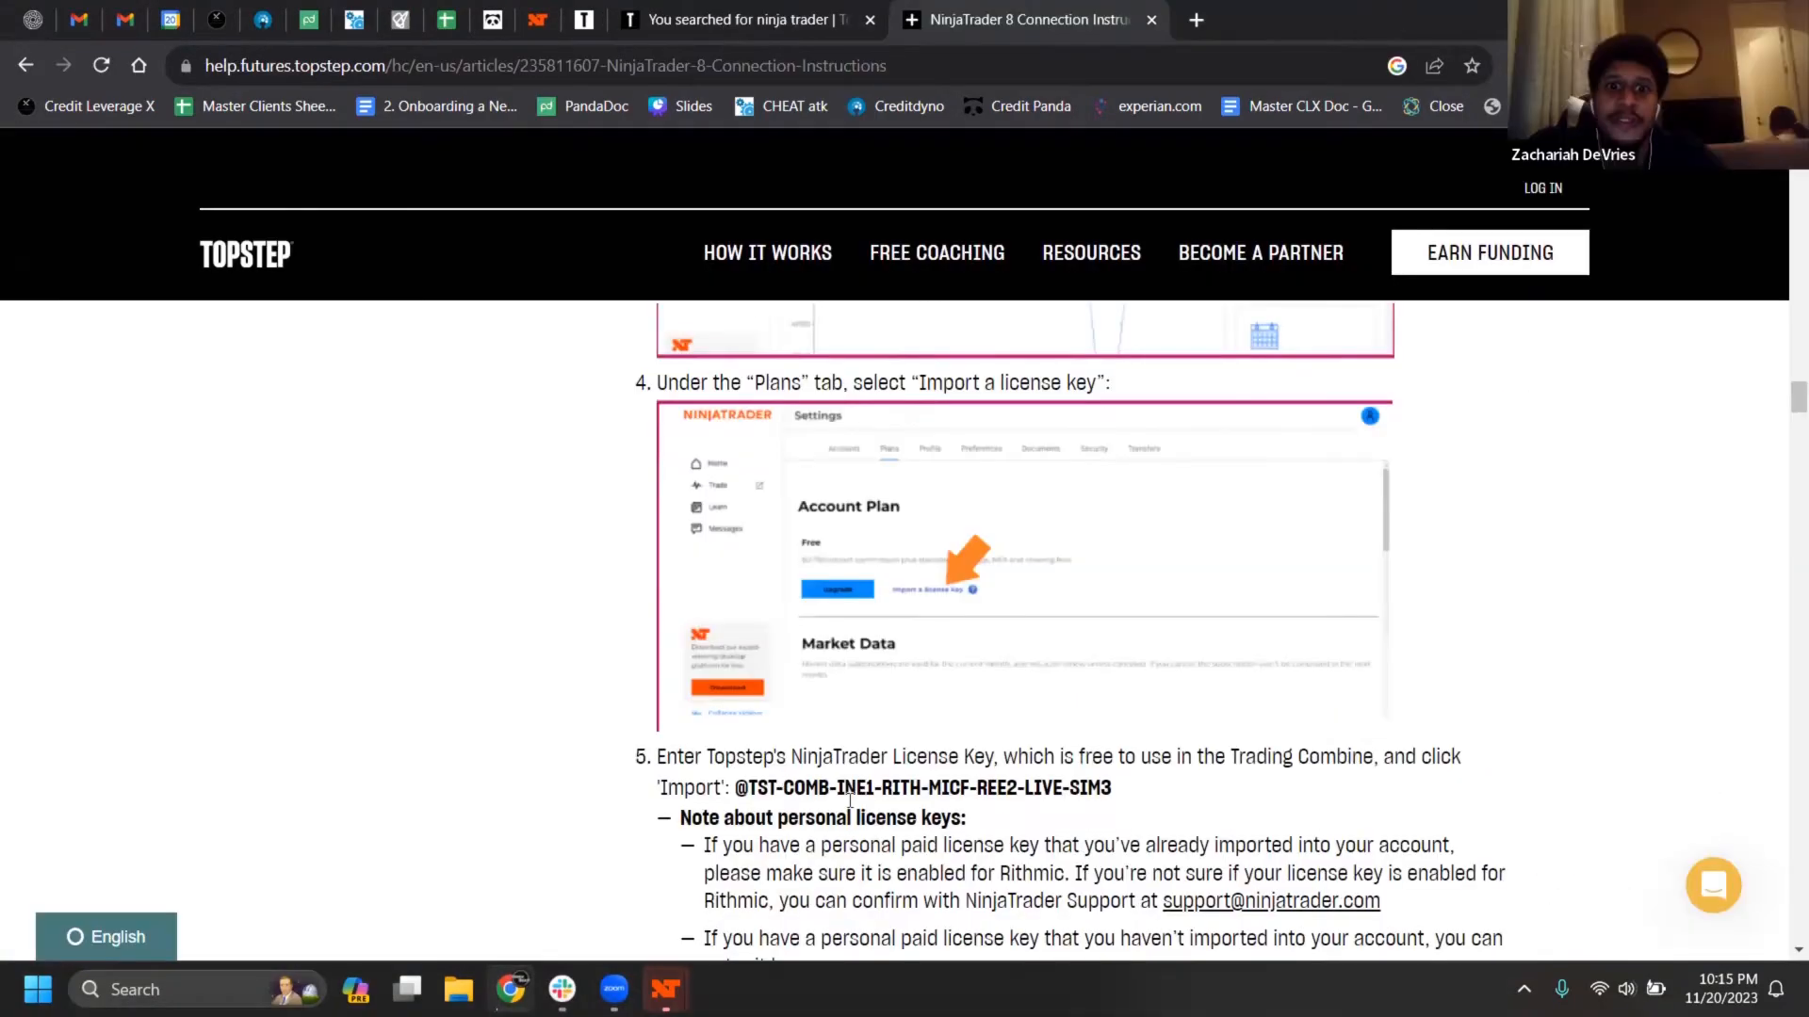
# - Select and copy Topstep's free NinjaTrader licence key from step 5 of the connection instructions
pyautogui.doubleClick(749, 788)
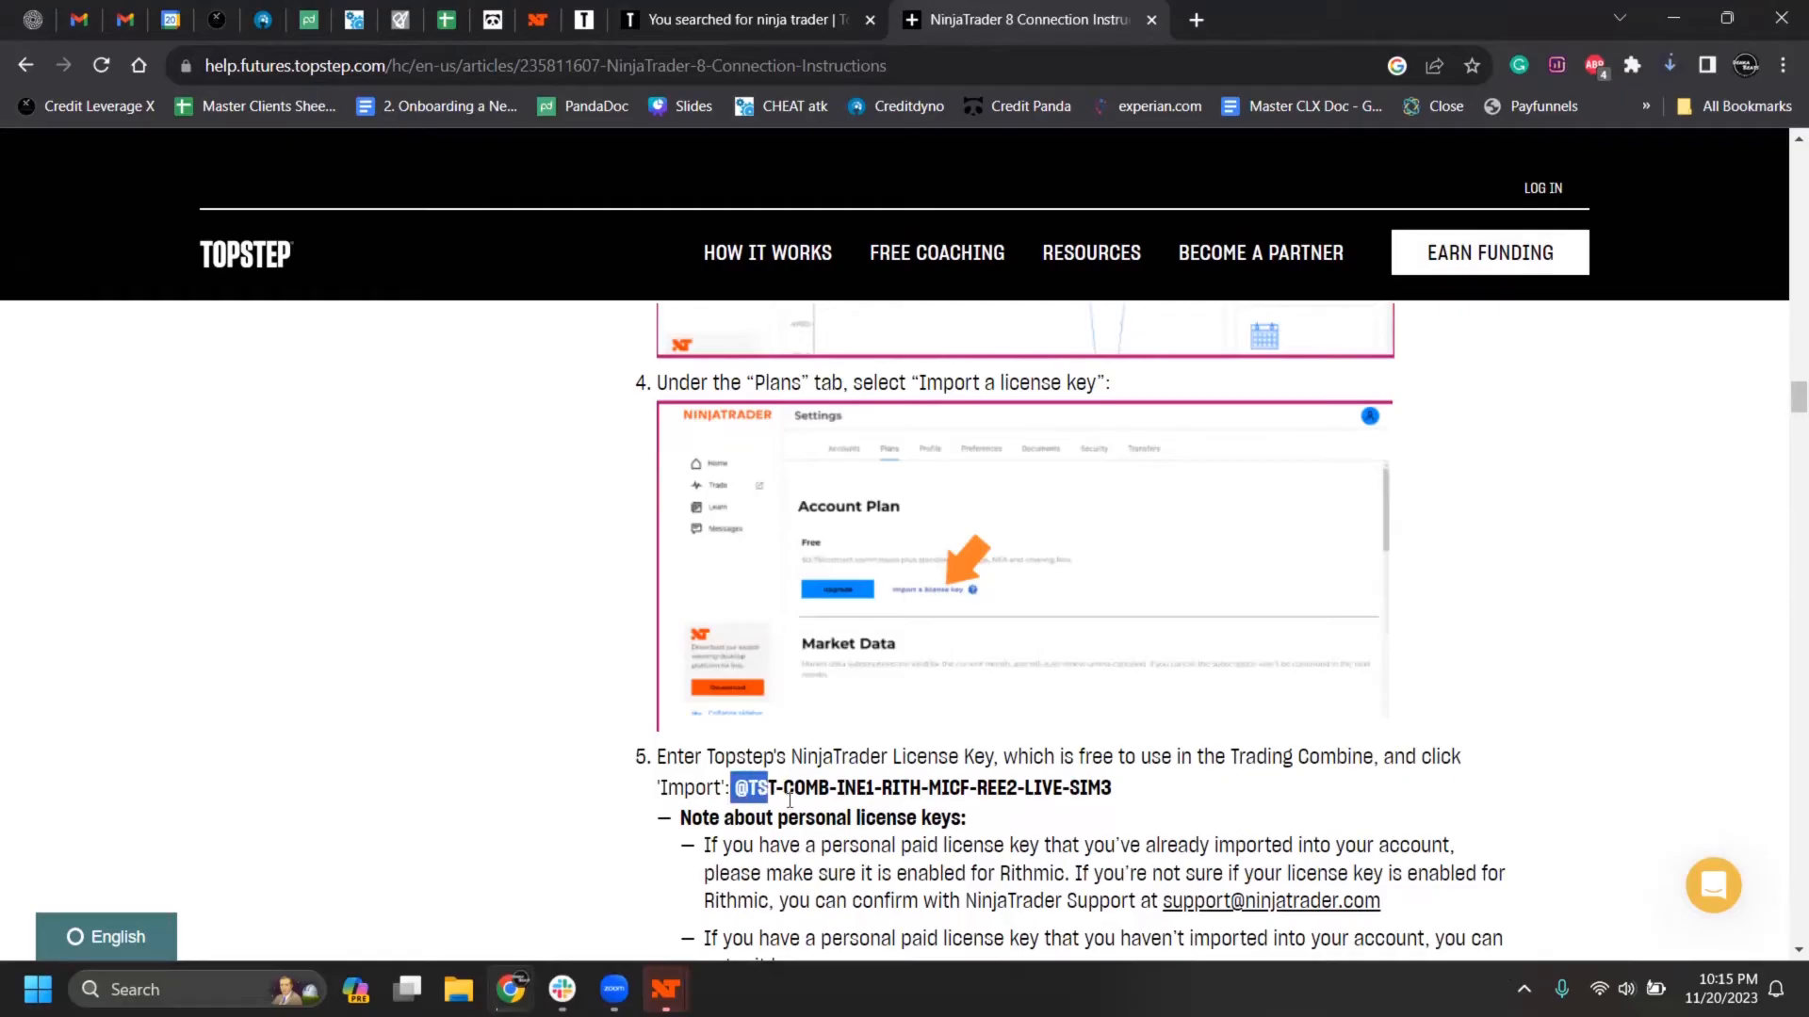
pyautogui.tripleClick(919, 788)
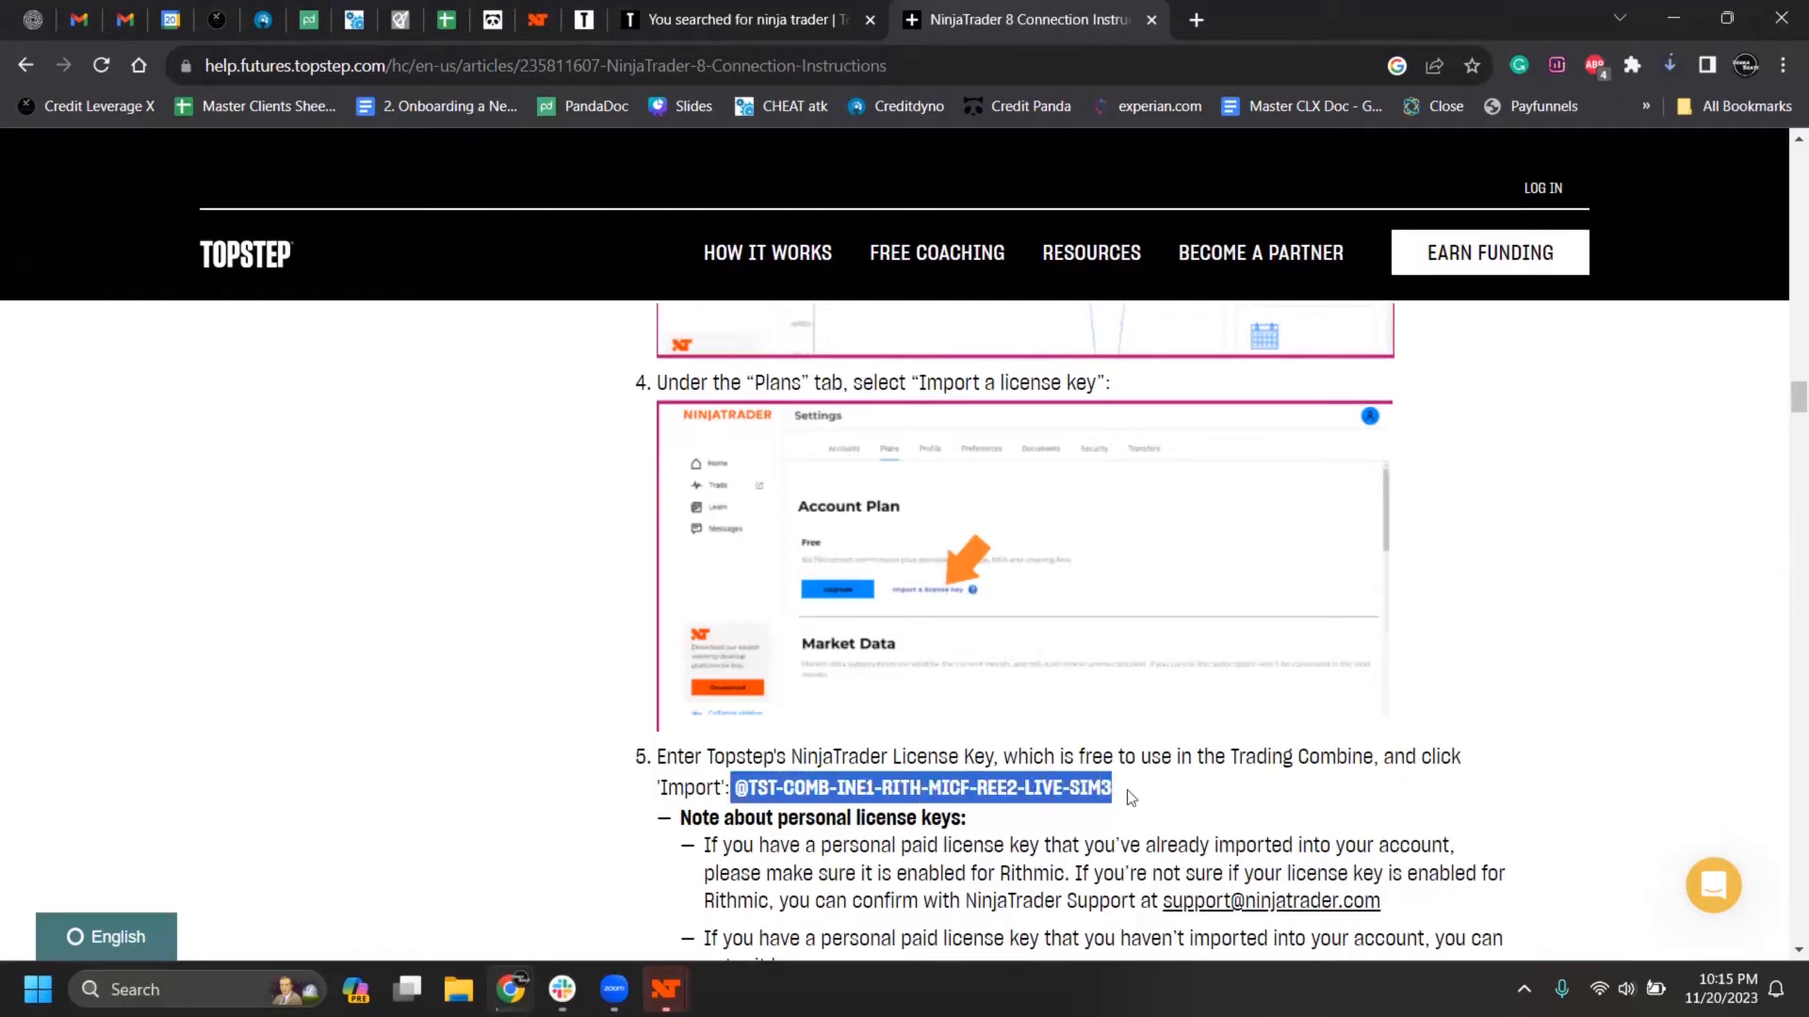
pyautogui.rightClick(923, 787)
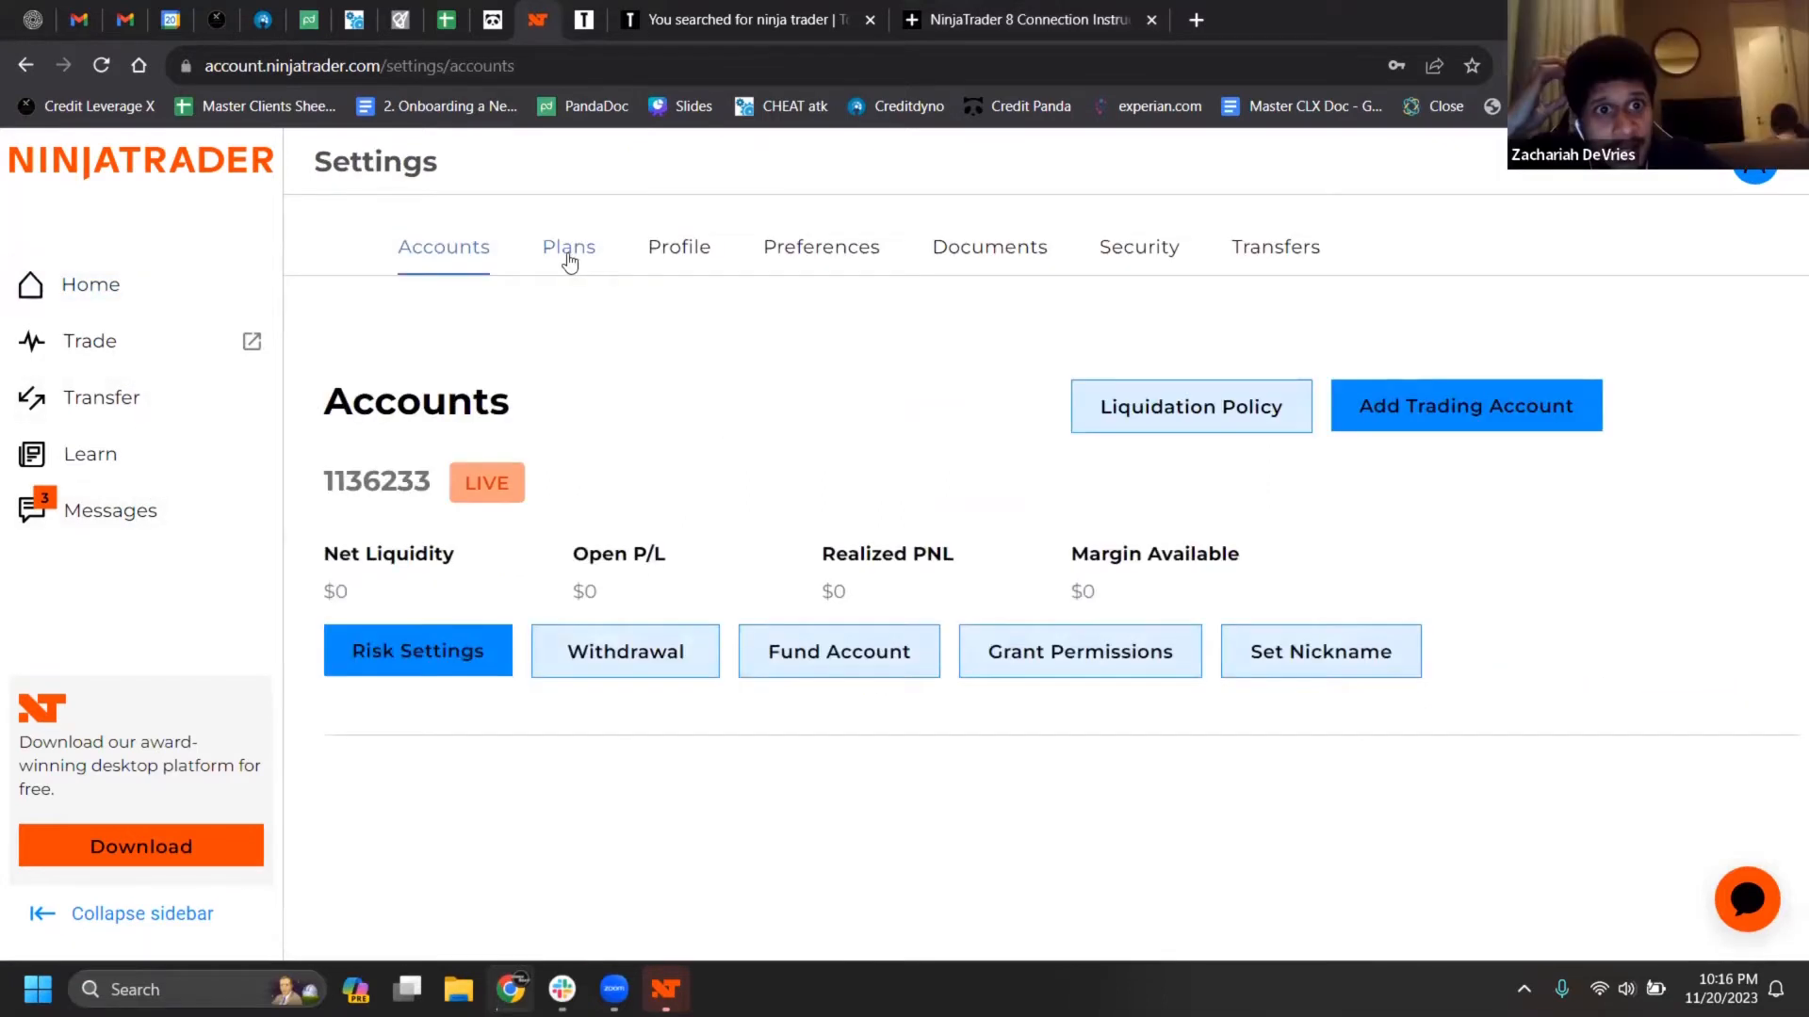
pyautogui.click(567, 247)
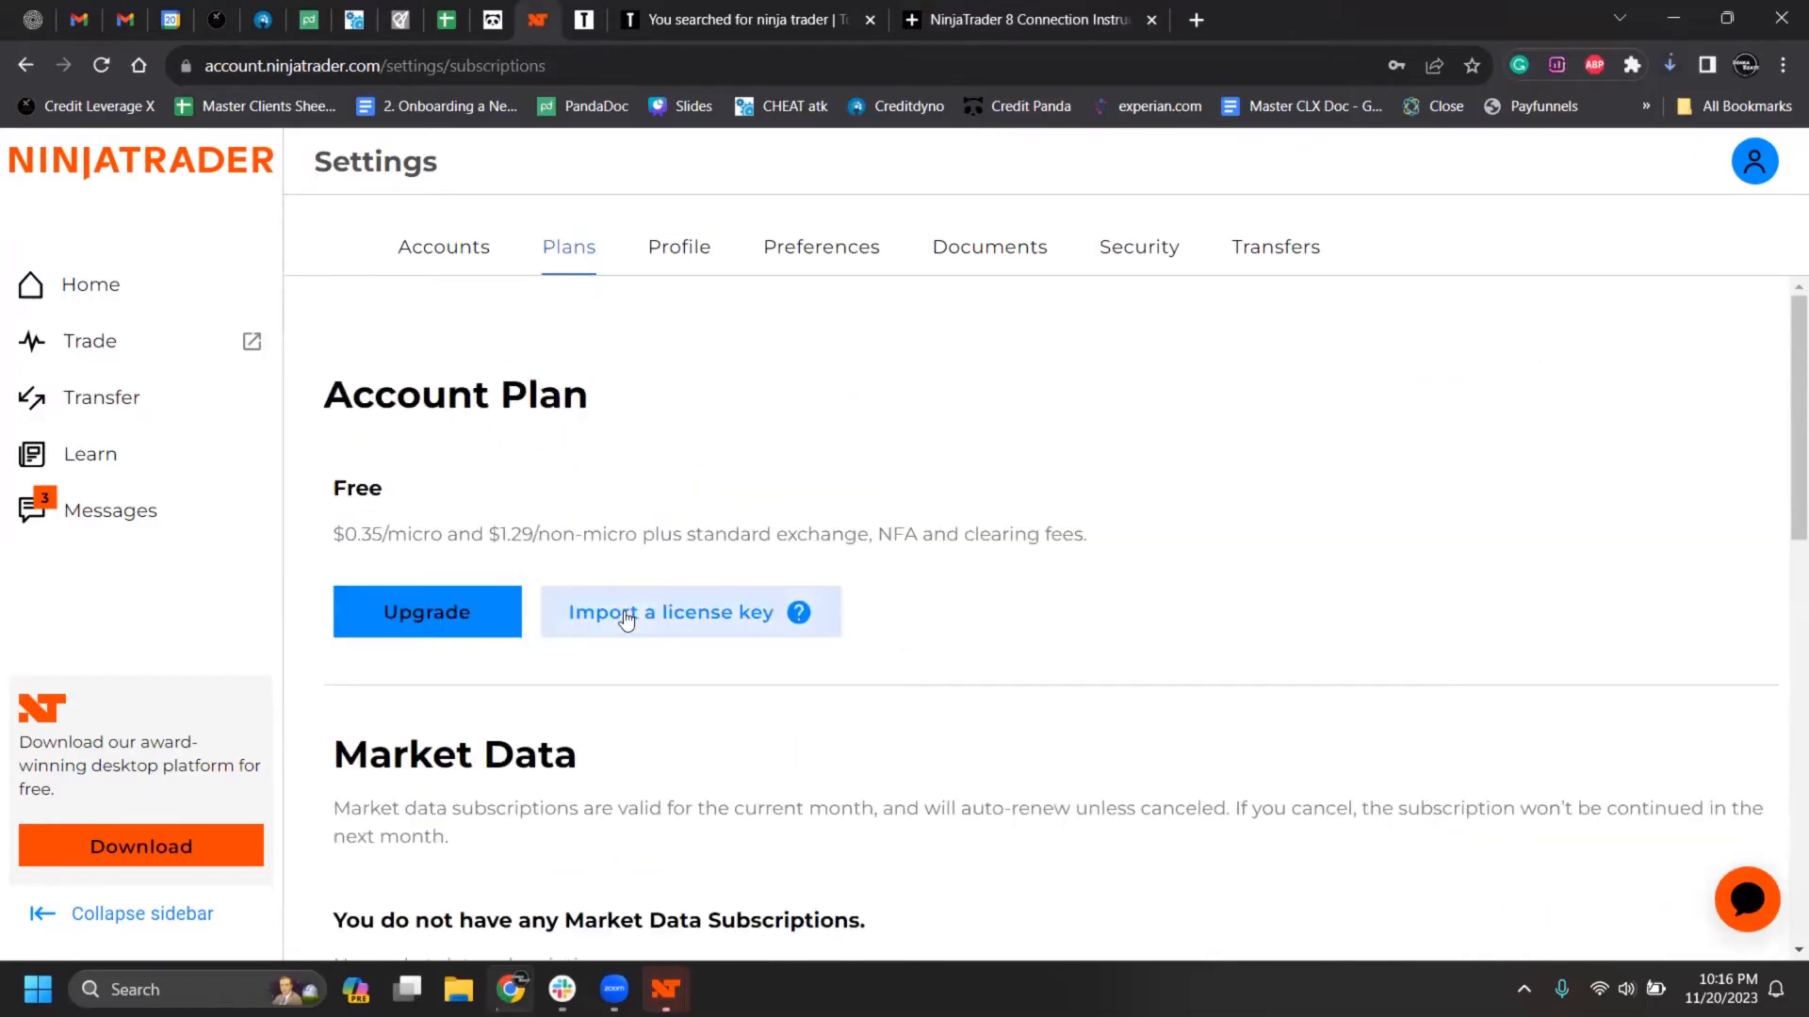
pyautogui.click(671, 612)
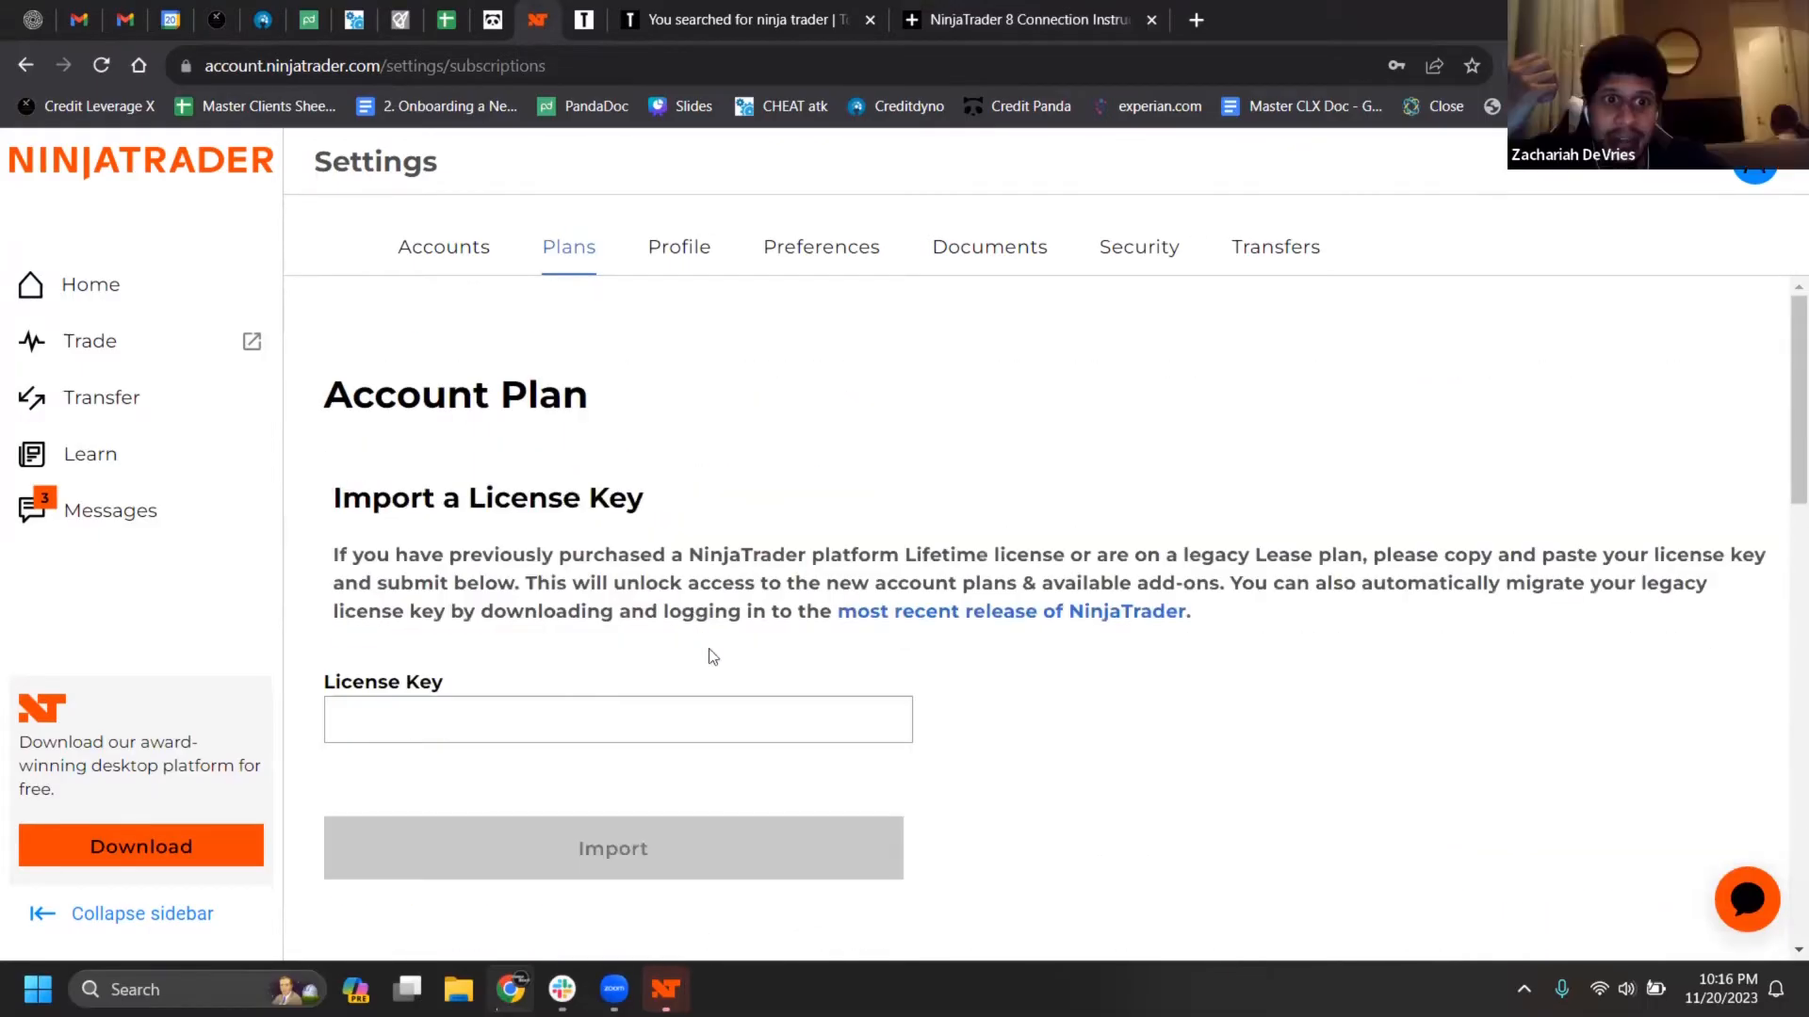
pyautogui.click(618, 718)
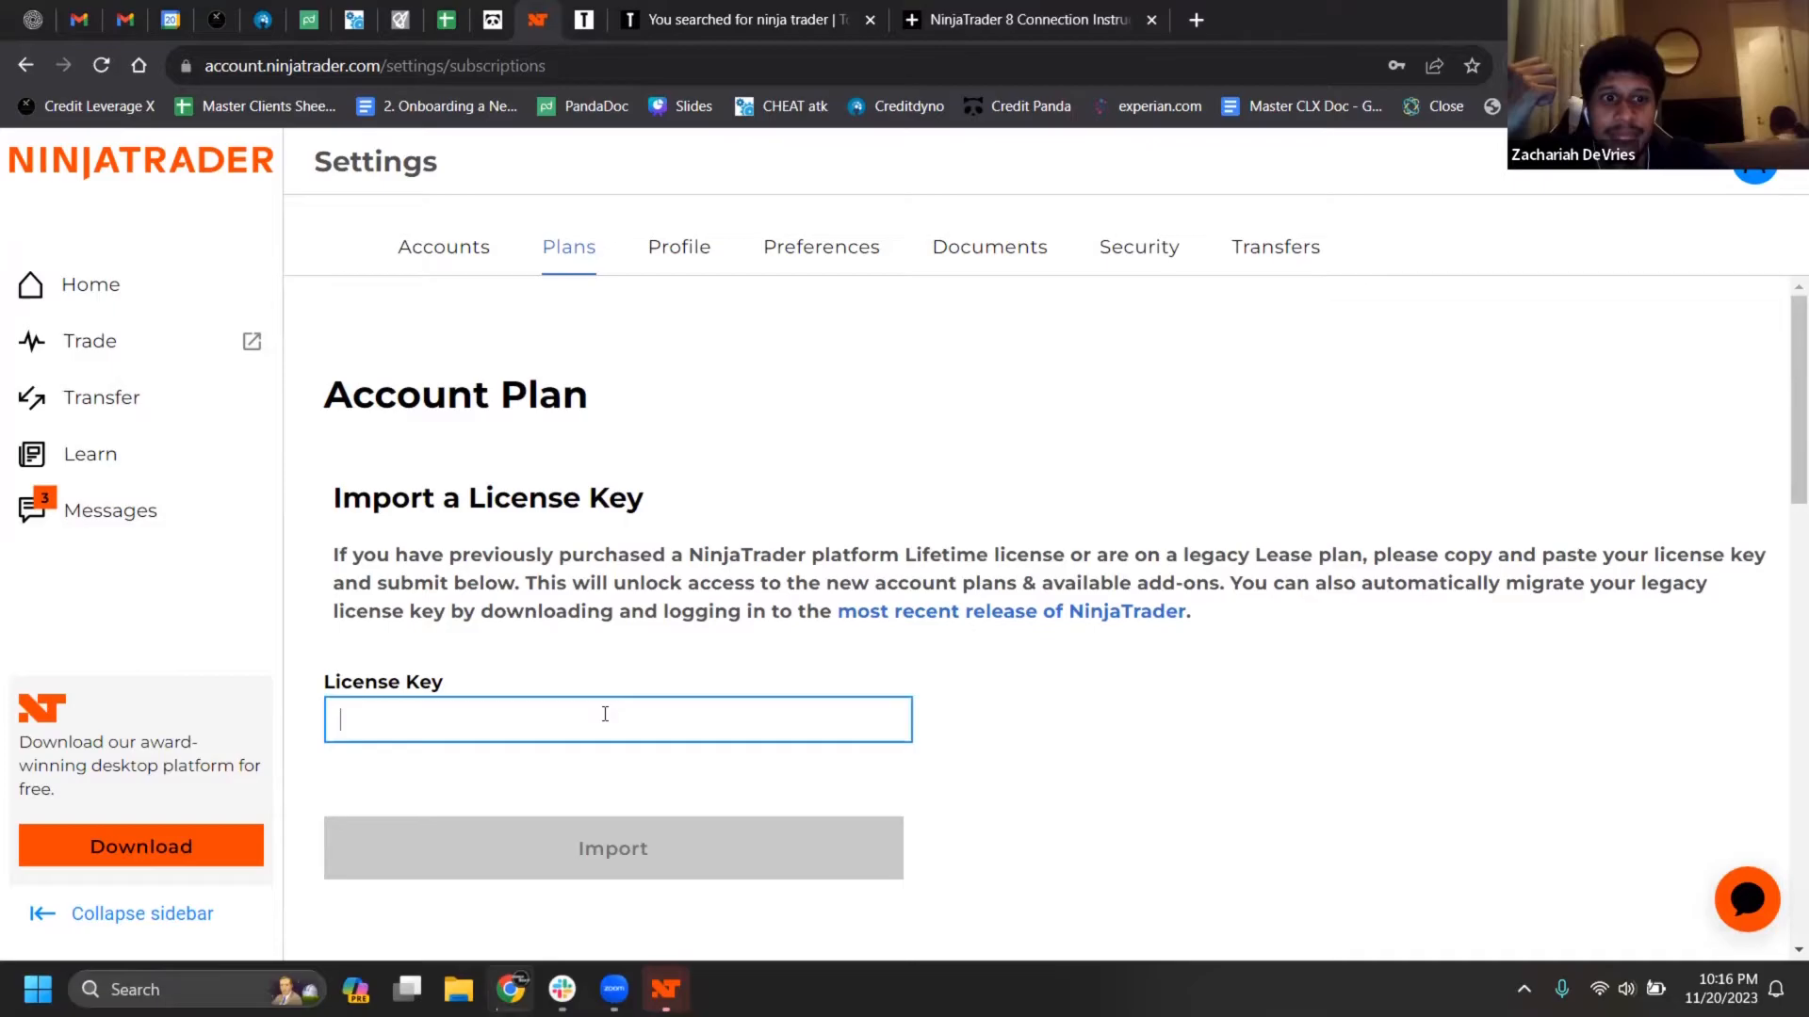
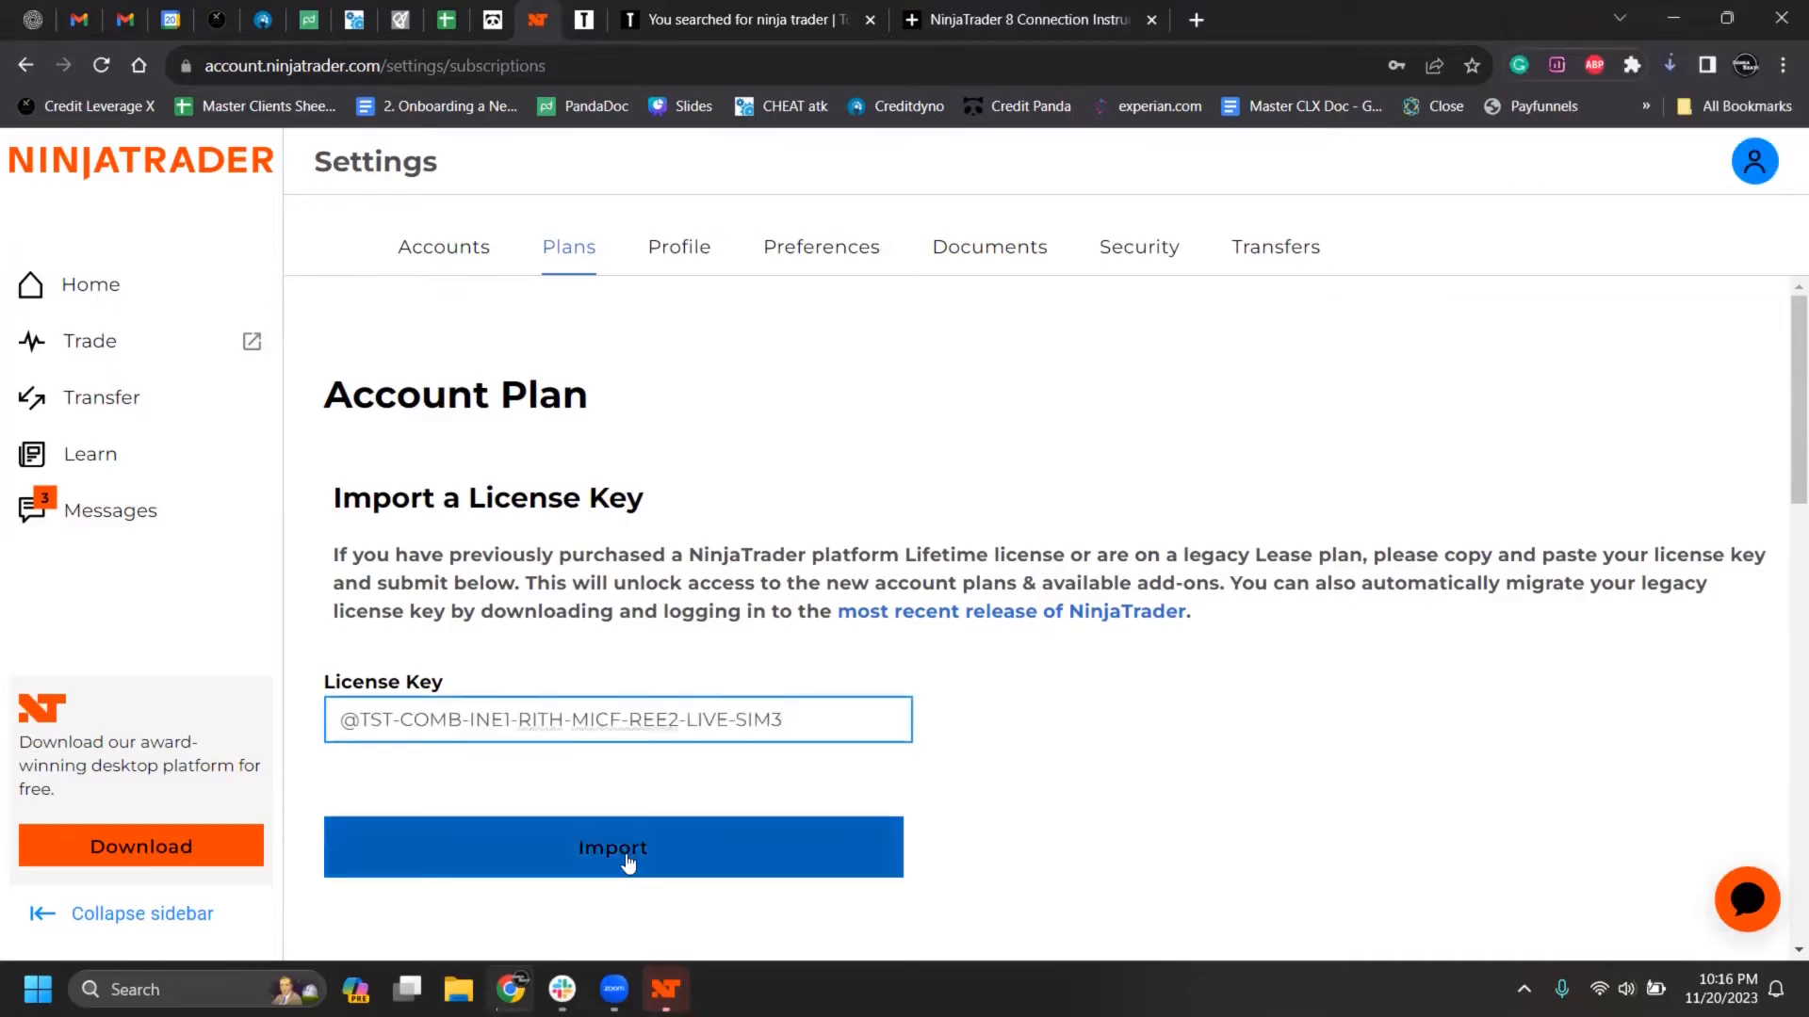
pyautogui.click(612, 846)
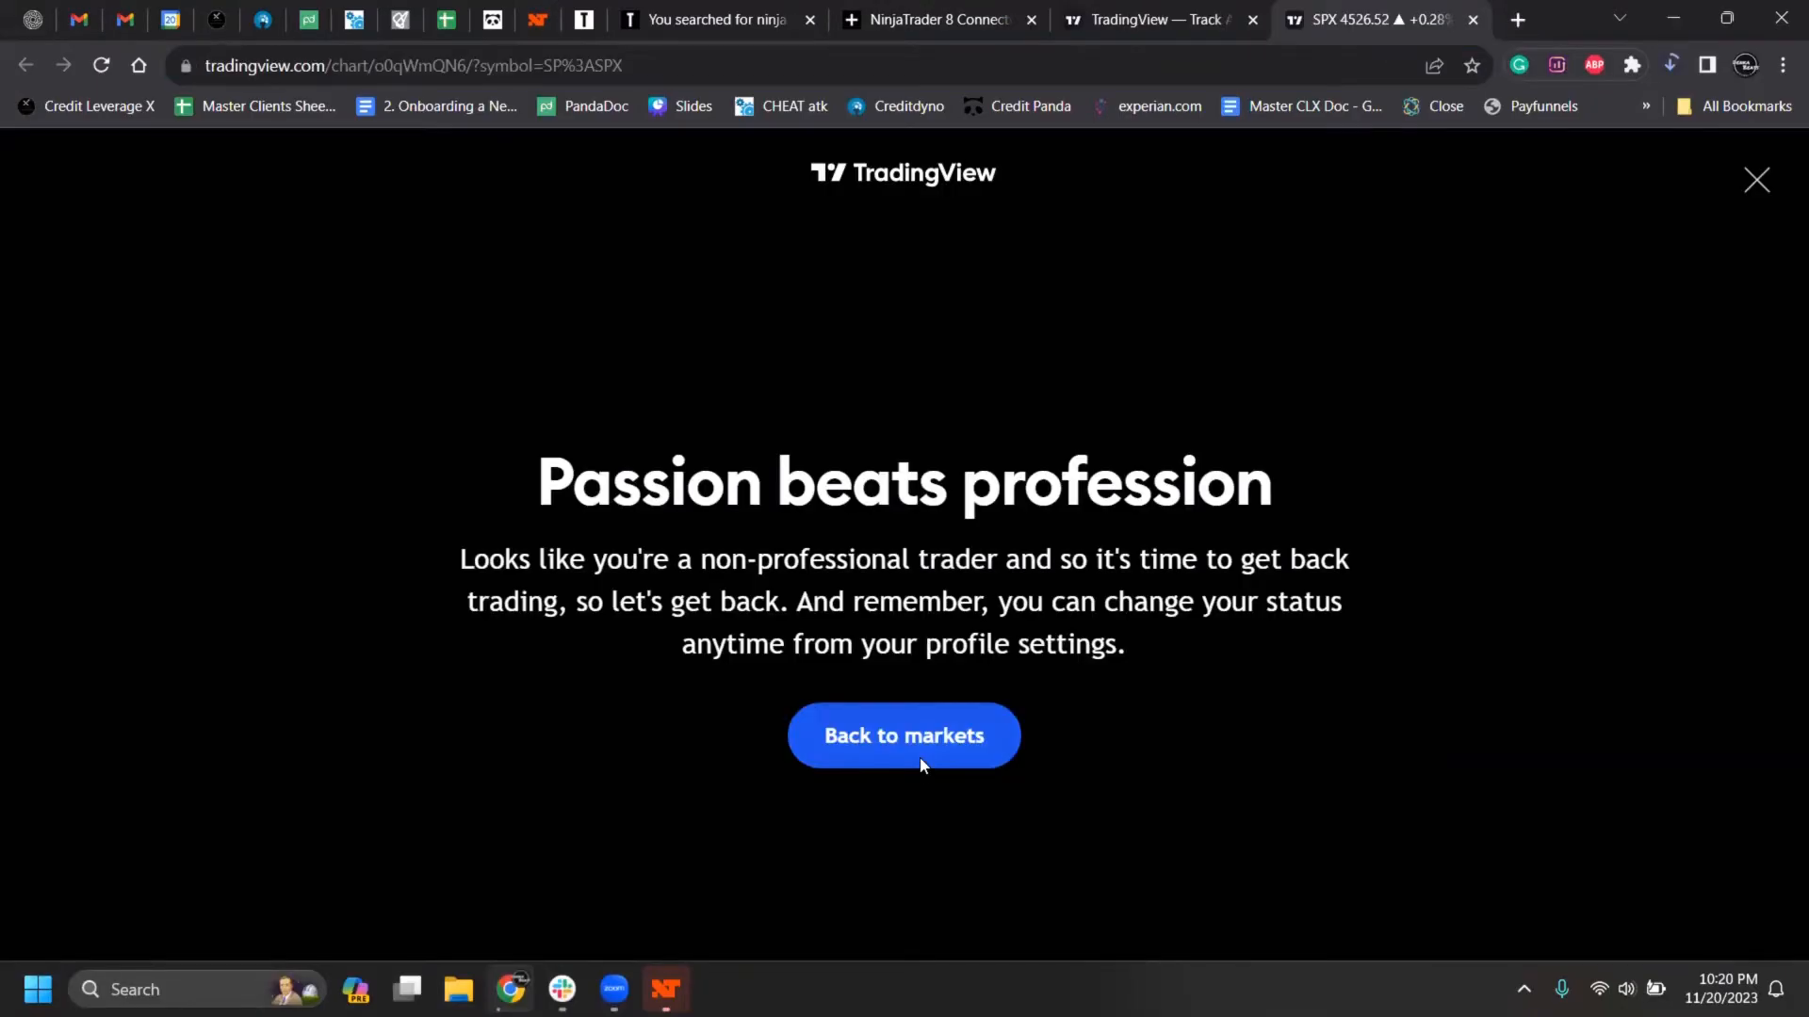
# - Return to the chart and add E-mini Dow (YM), gold (GC) and crude oil (CL) futures to the watchlist
pyautogui.click(903, 734)
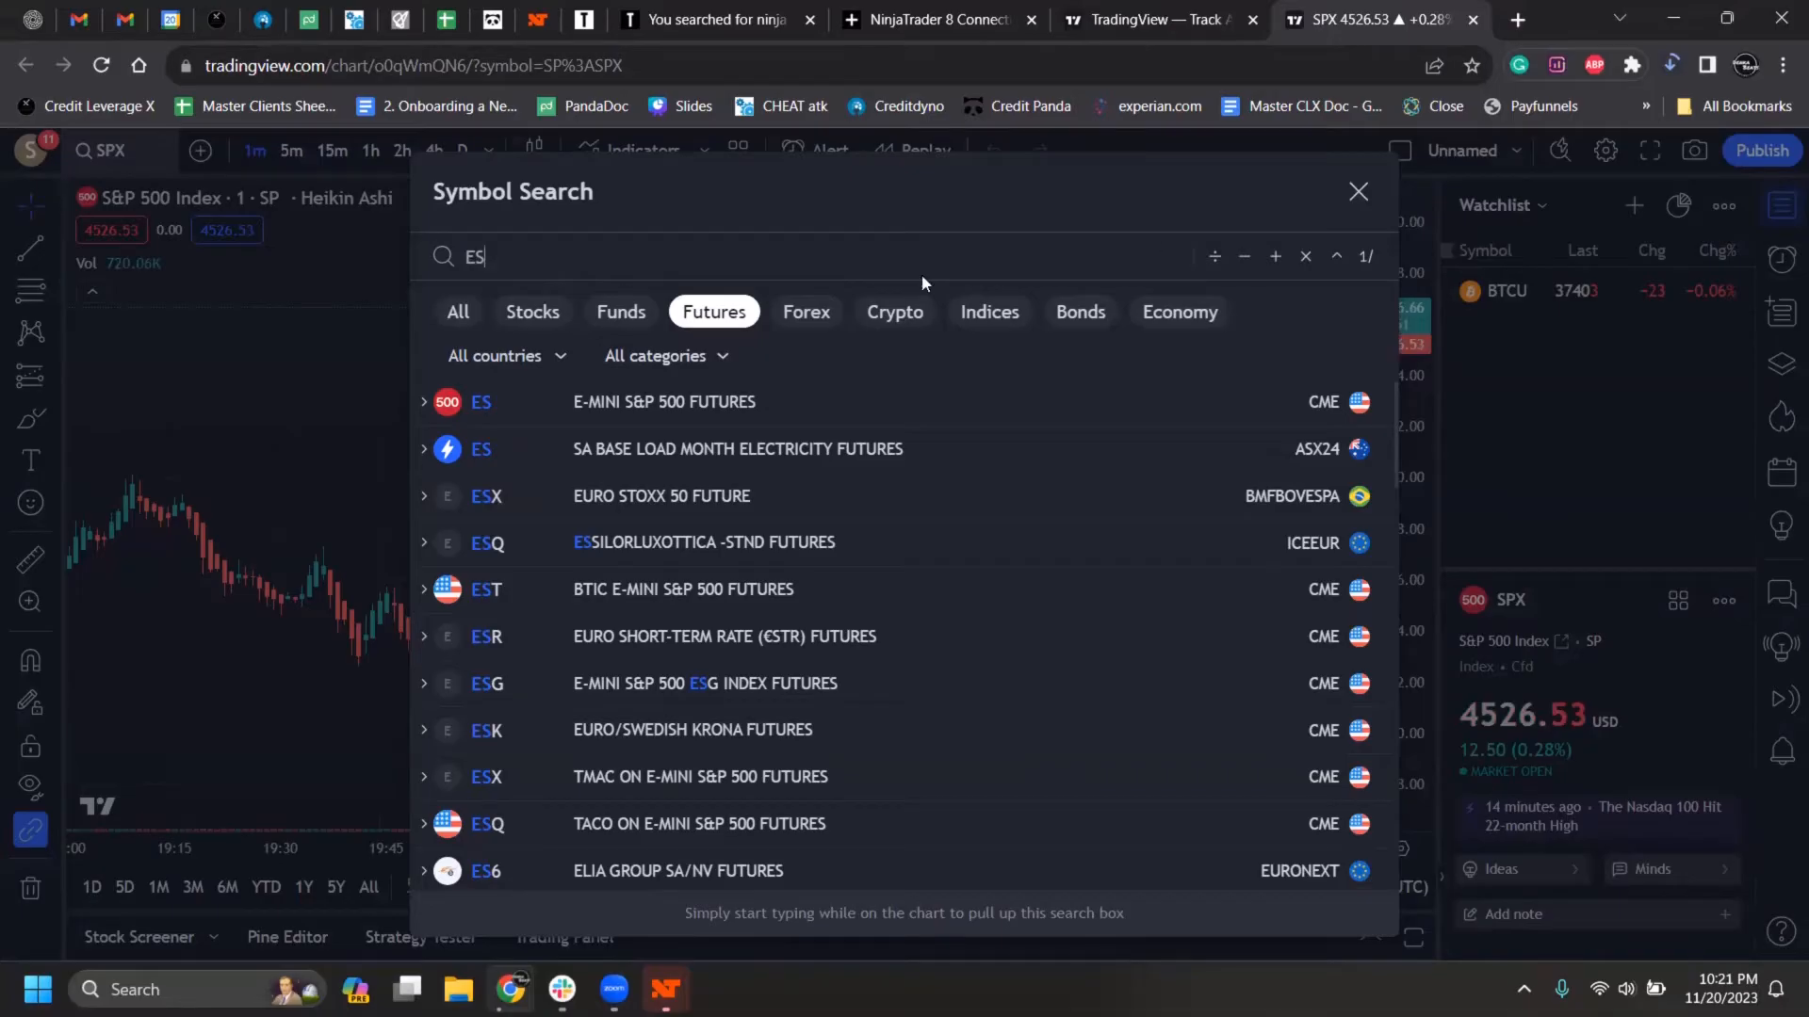
pyautogui.click(1304, 257)
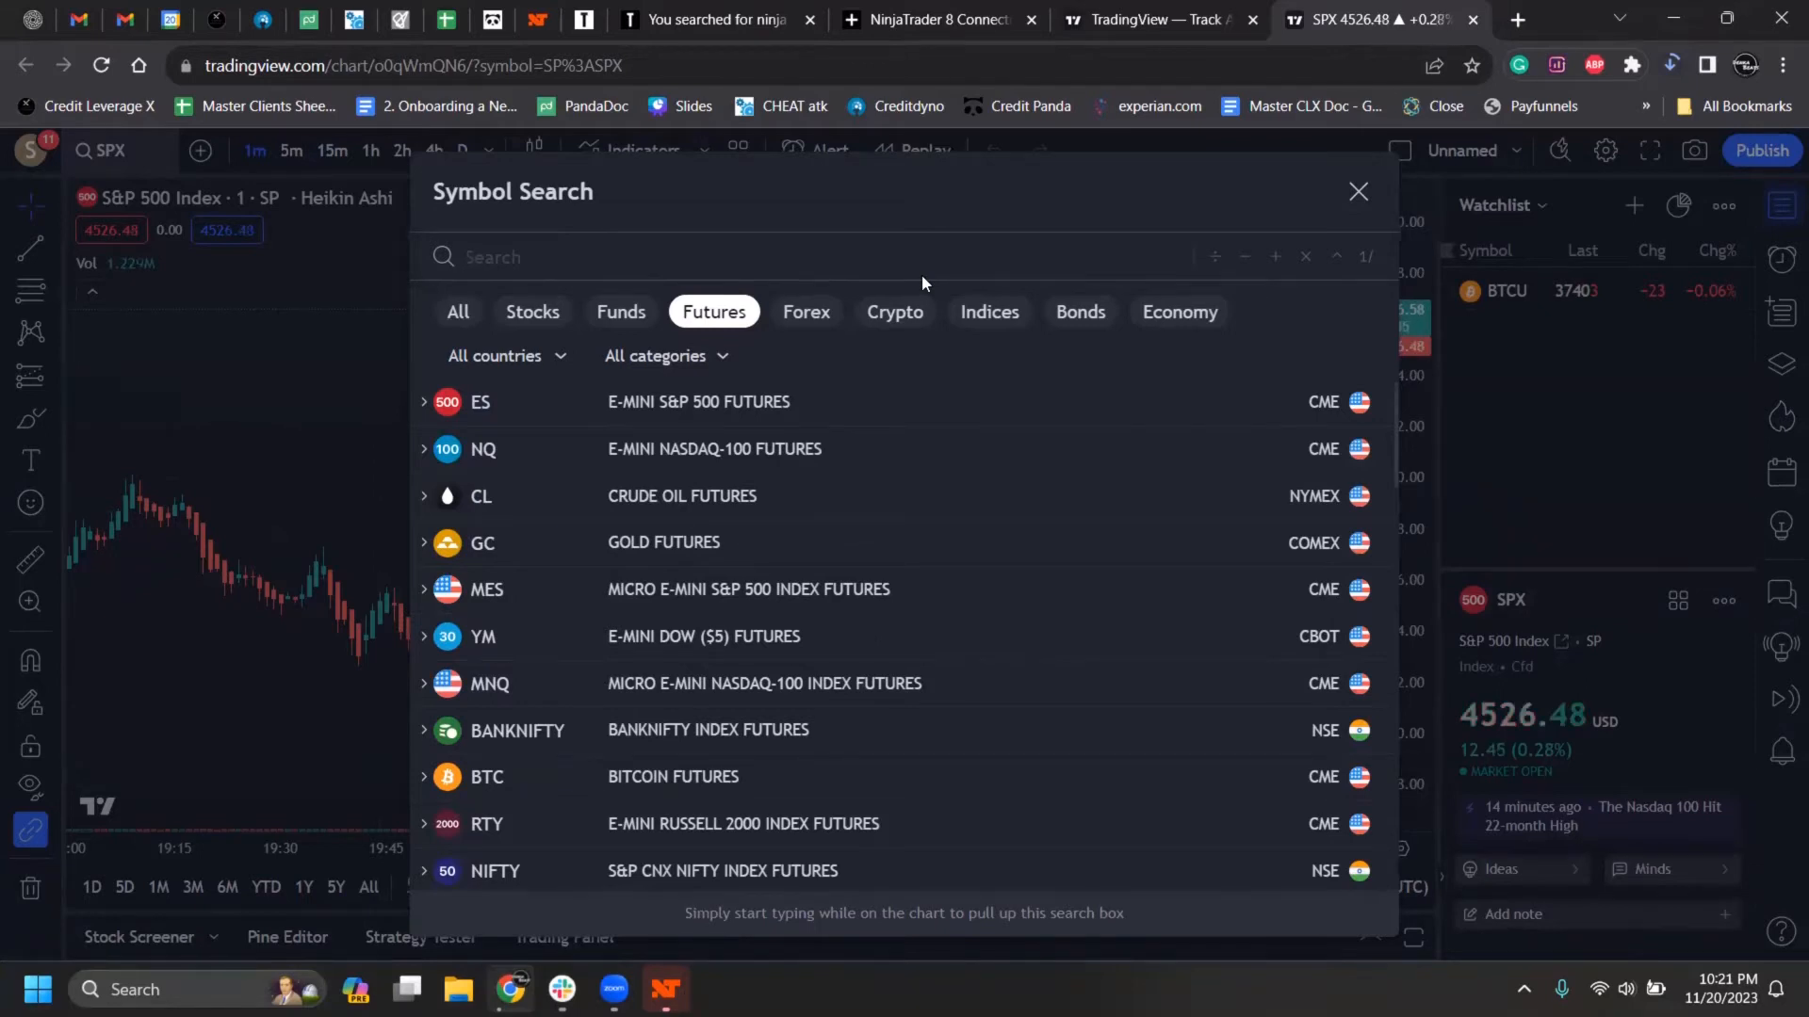
pyautogui.write('YM')
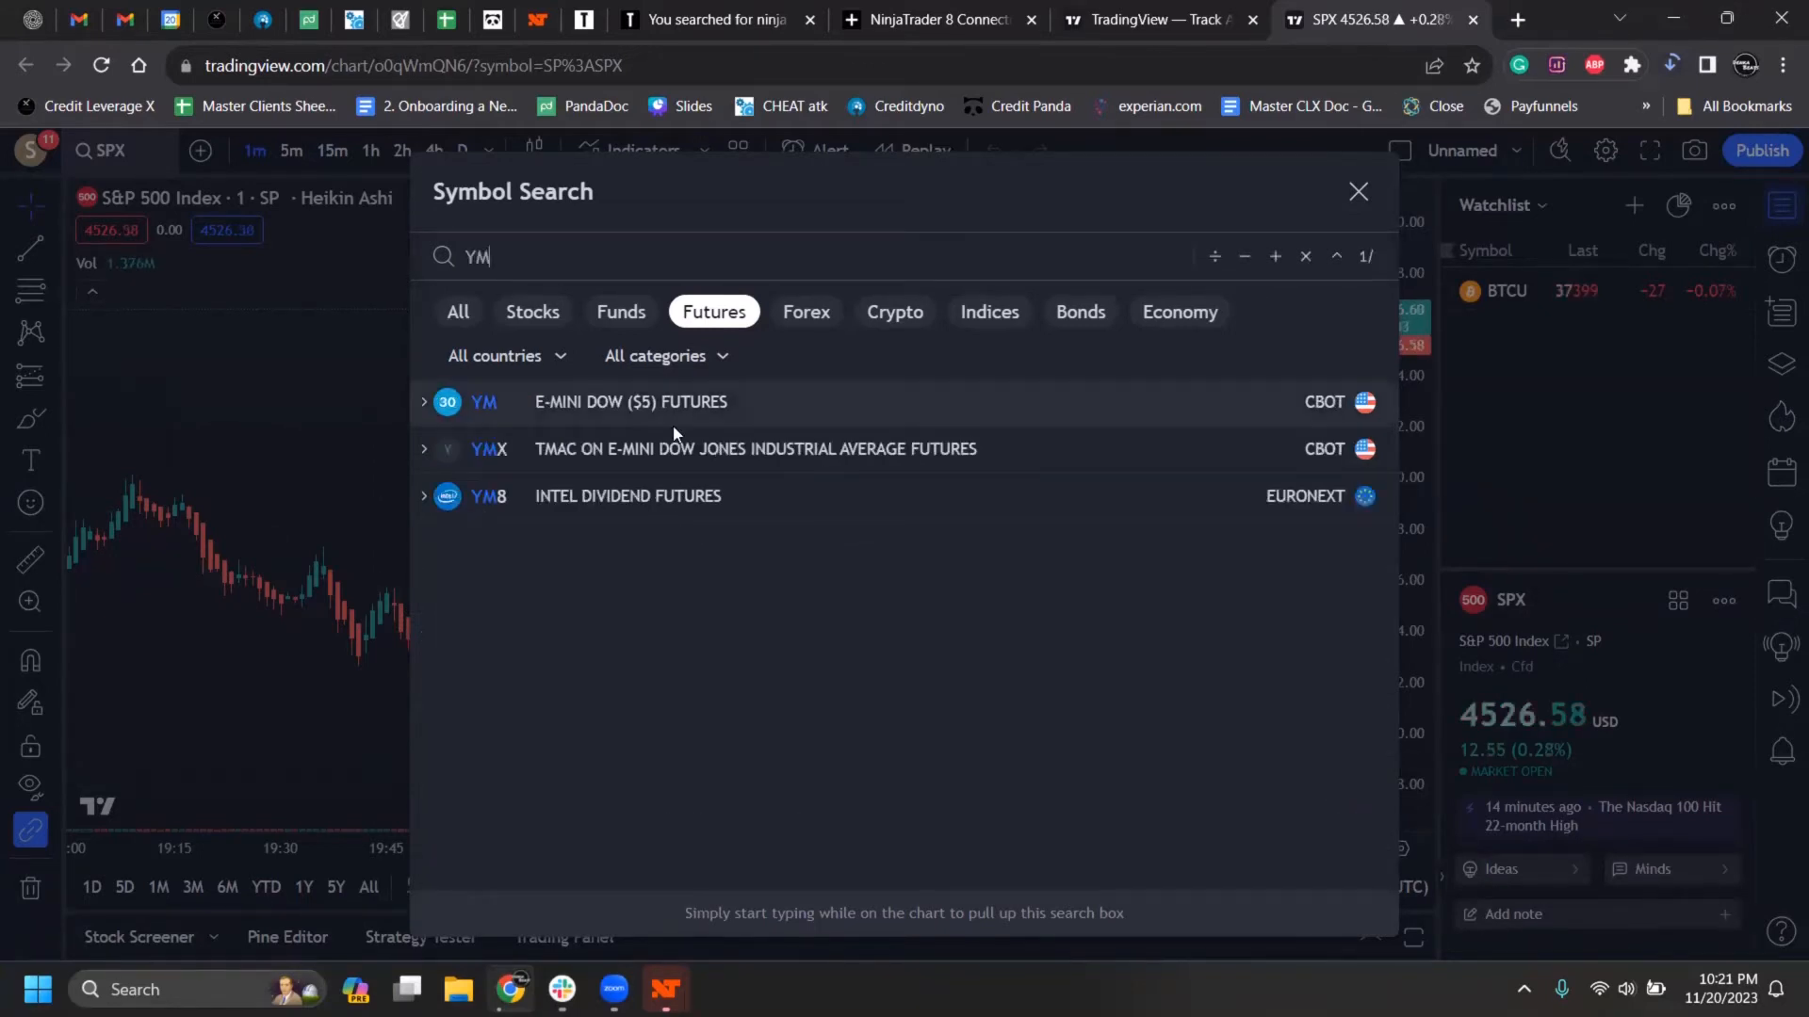
pyautogui.click(1358, 190)
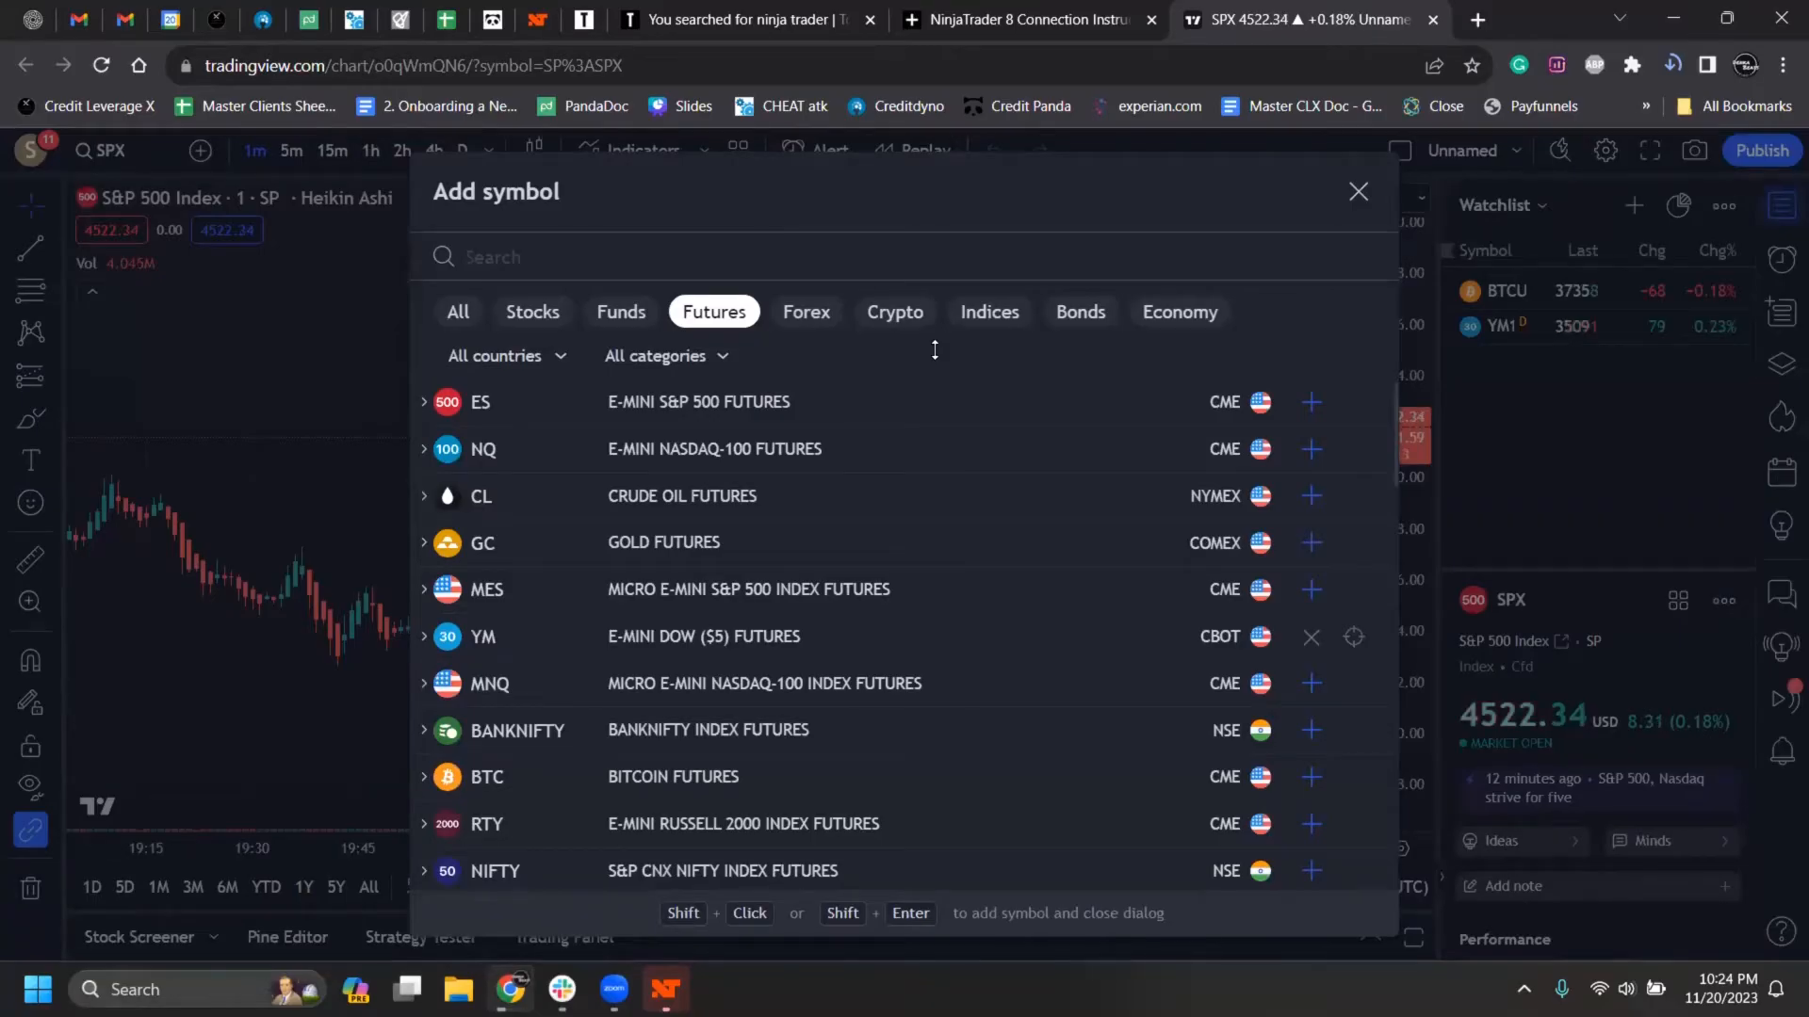
pyautogui.write('GC')
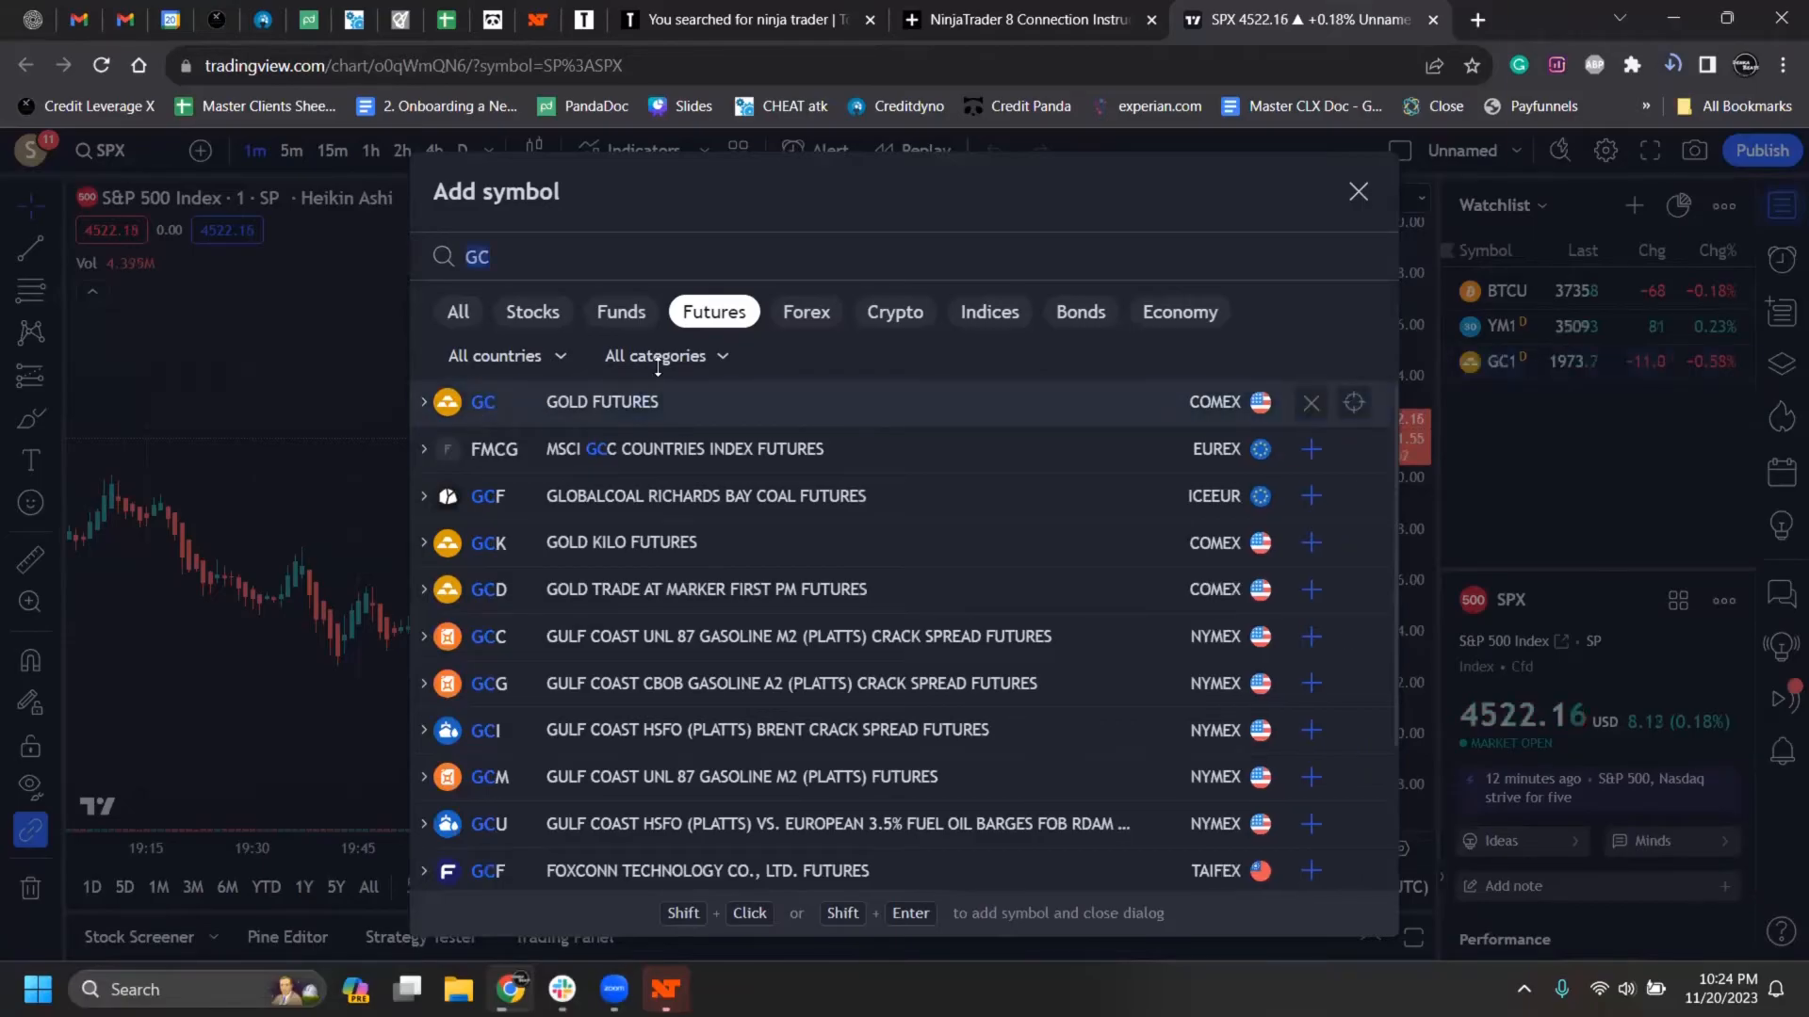
pyautogui.write('CL')
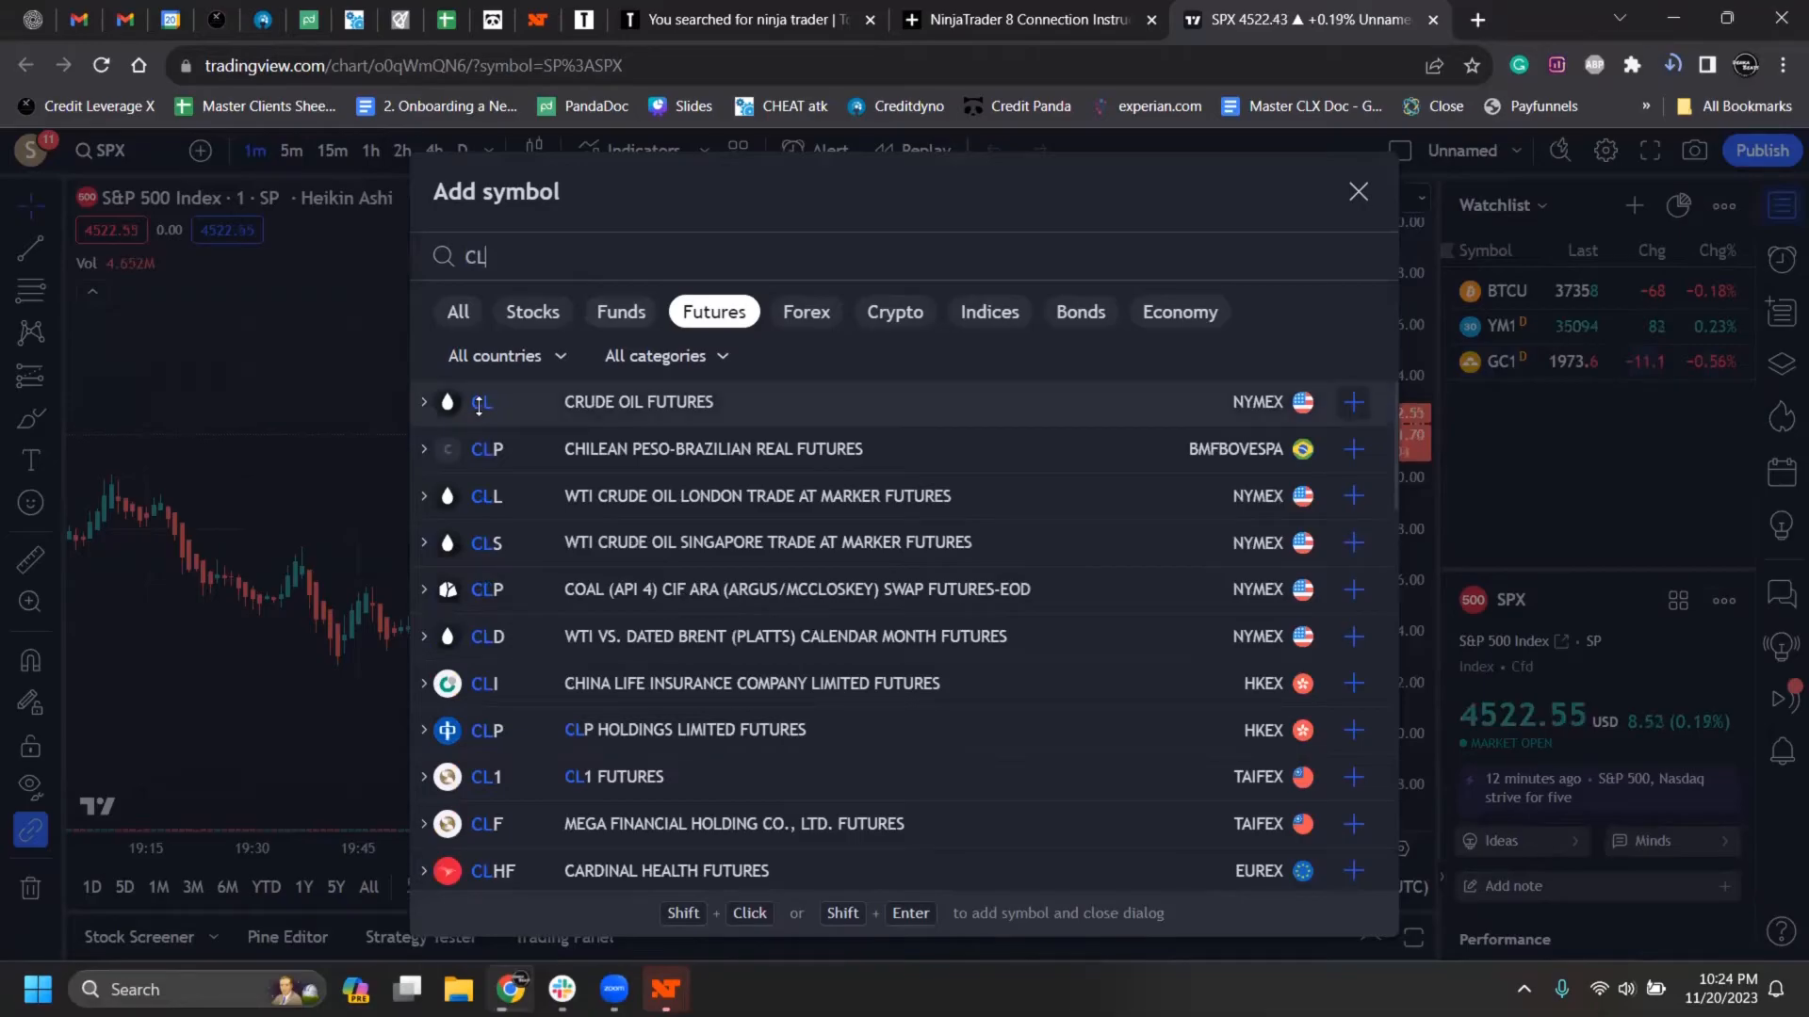
pyautogui.click(1353, 402)
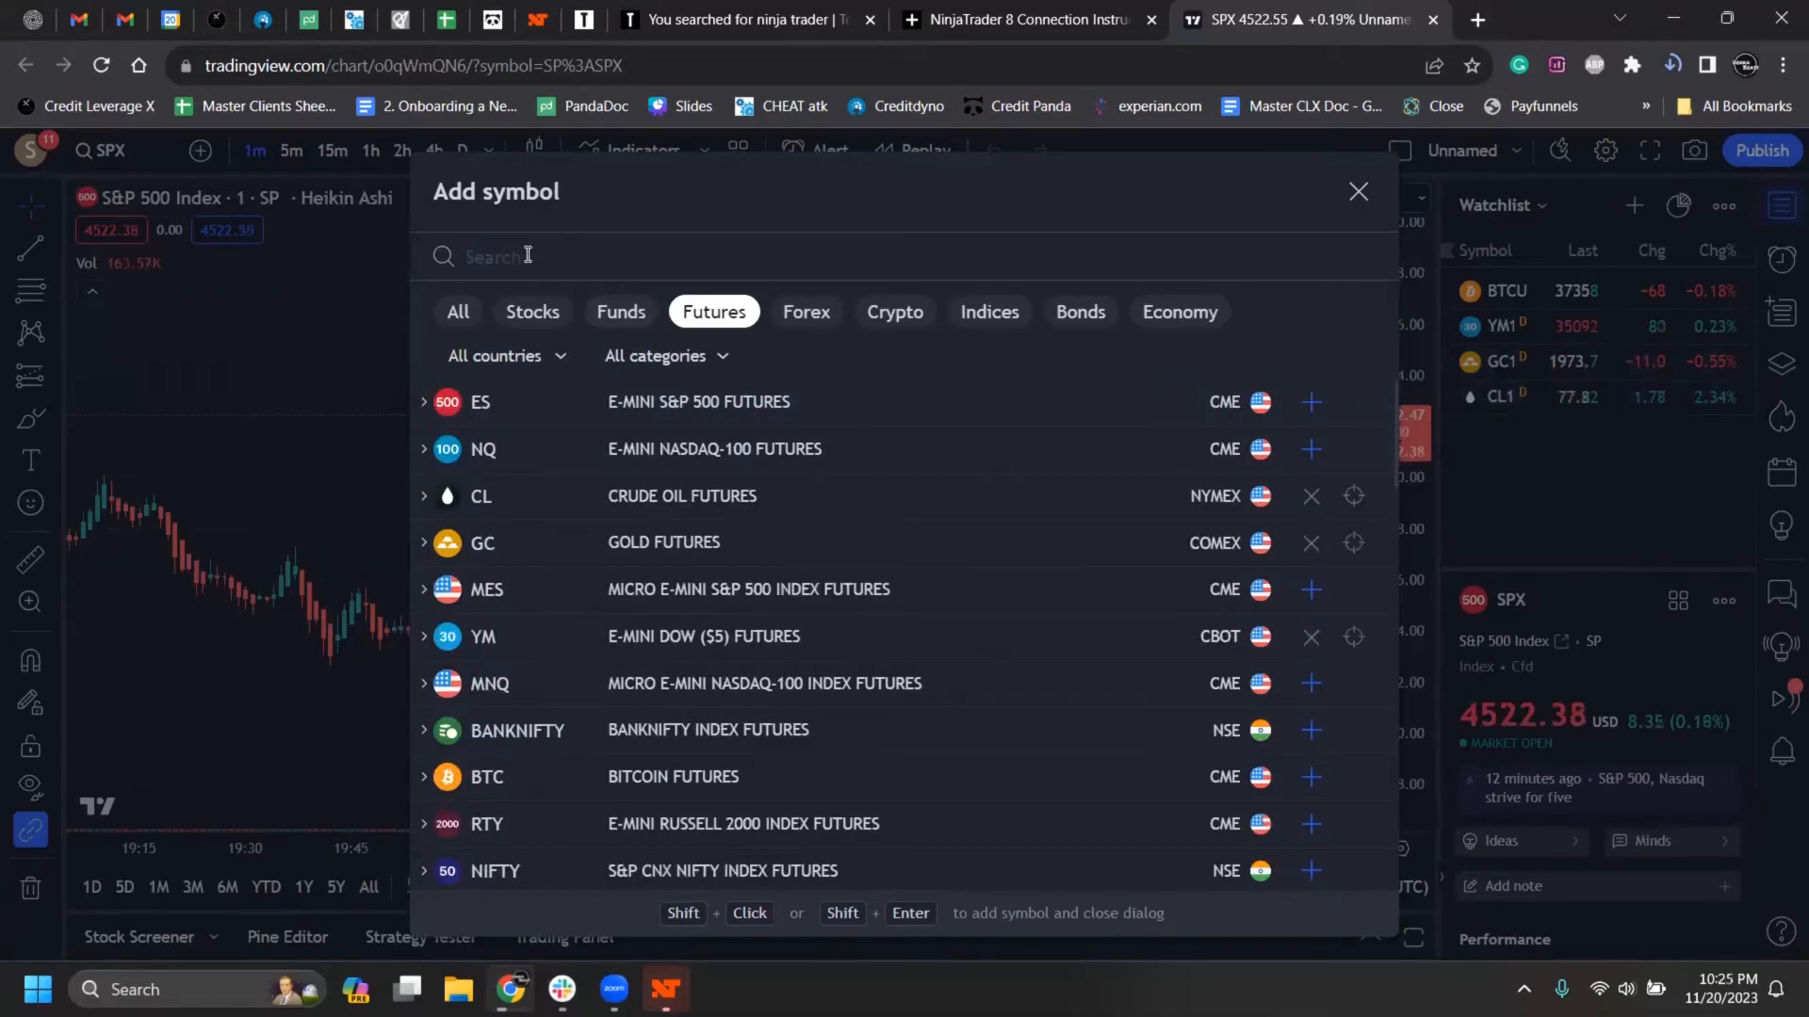
# - Add natural gas (NG), E-mini S&P (ES) and E-mini Nasdaq-100 (NQ) futures, then close the symbol search
pyautogui.write('NG')
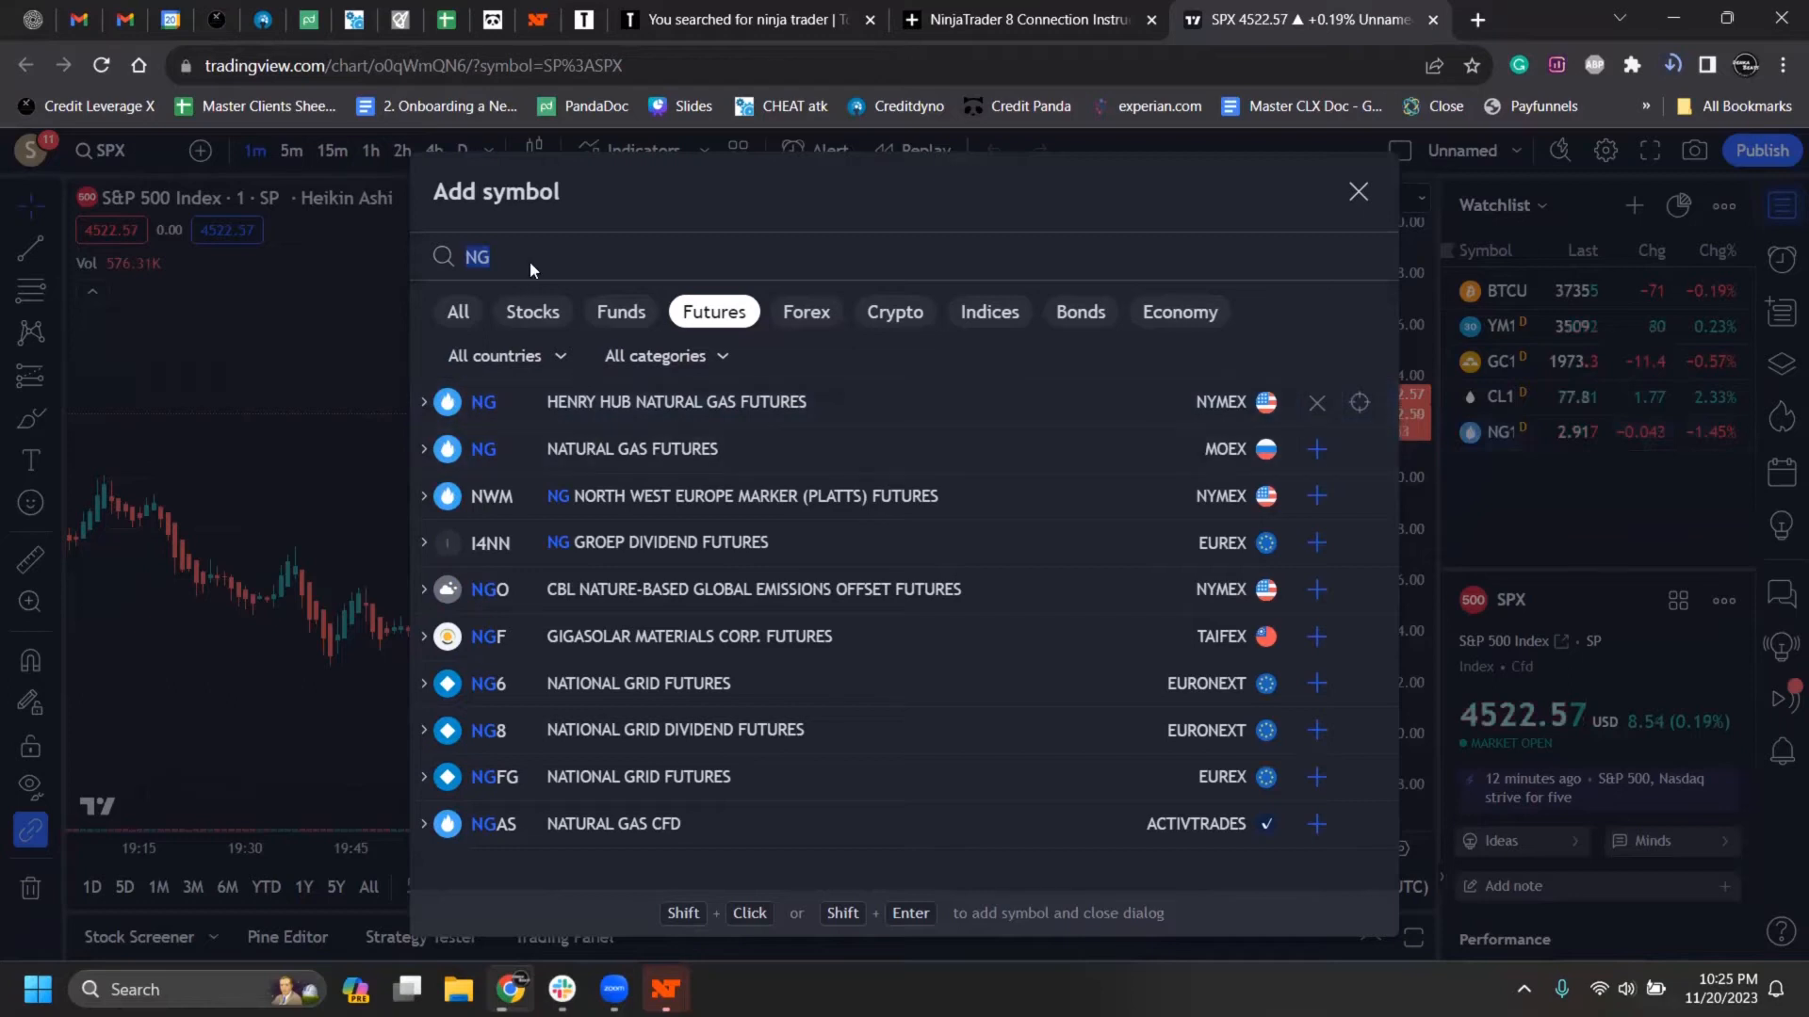
pyautogui.write('ES')
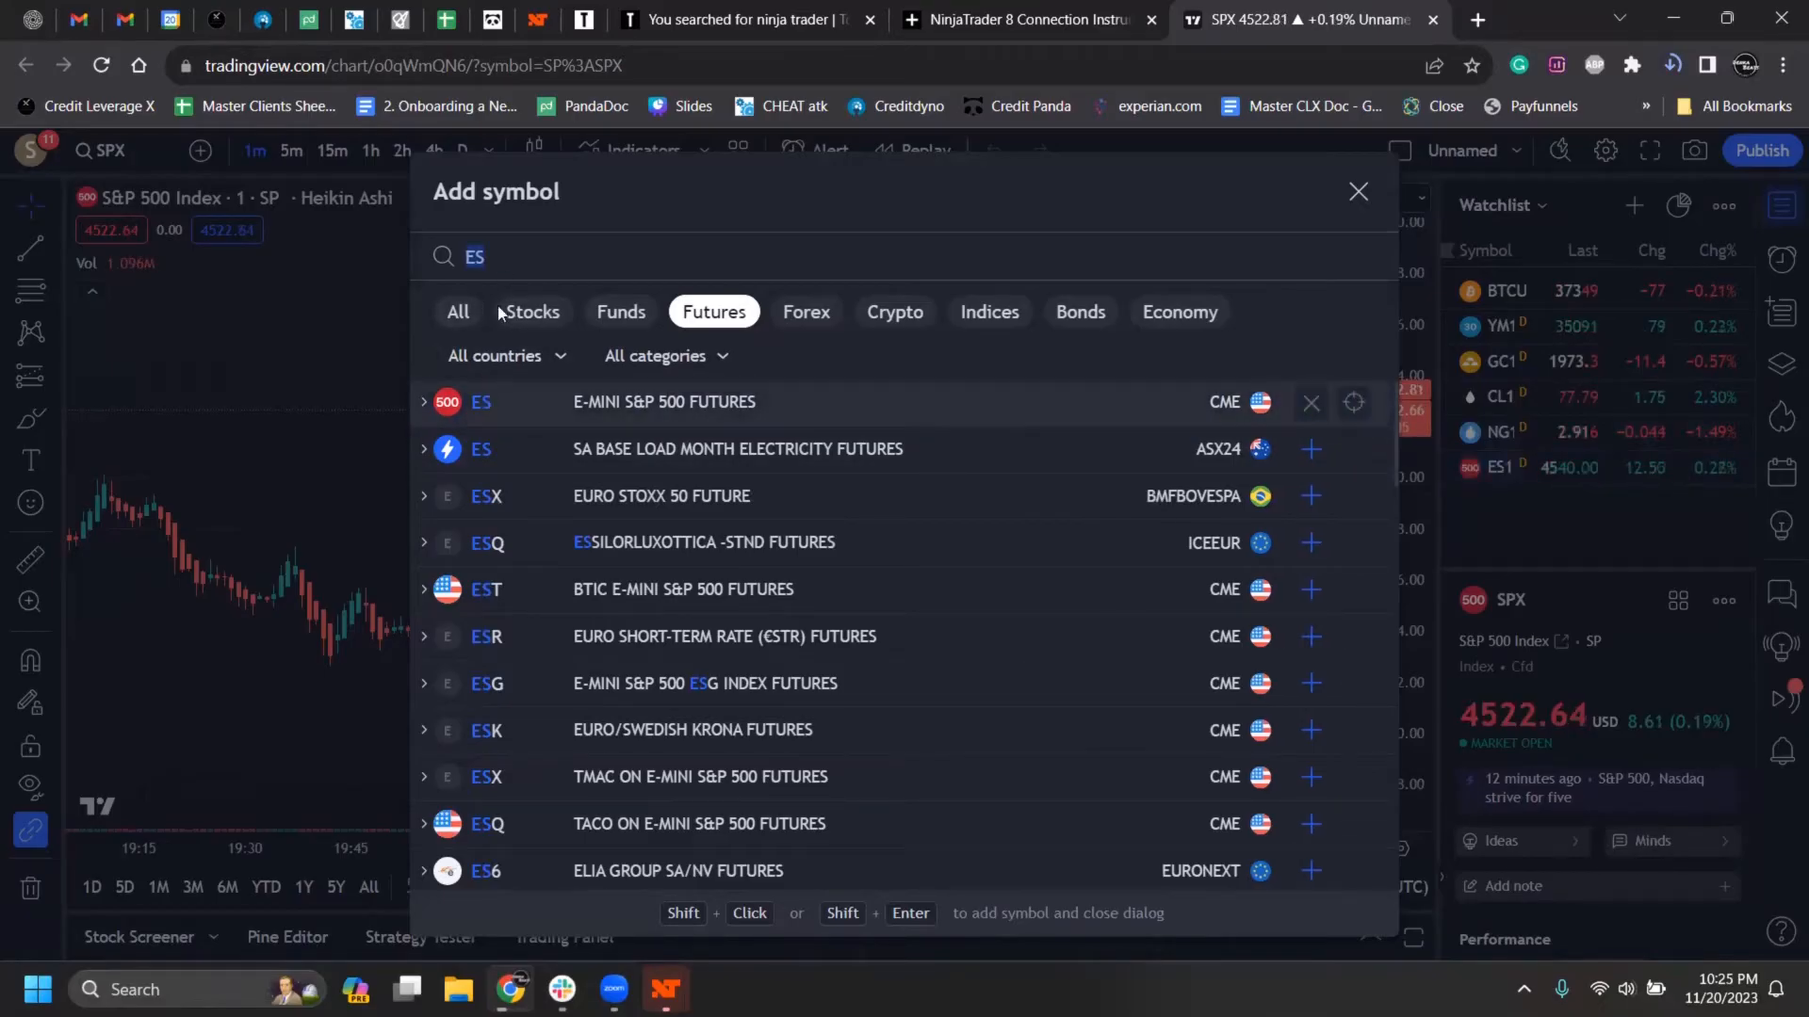
pyautogui.write('NQ')
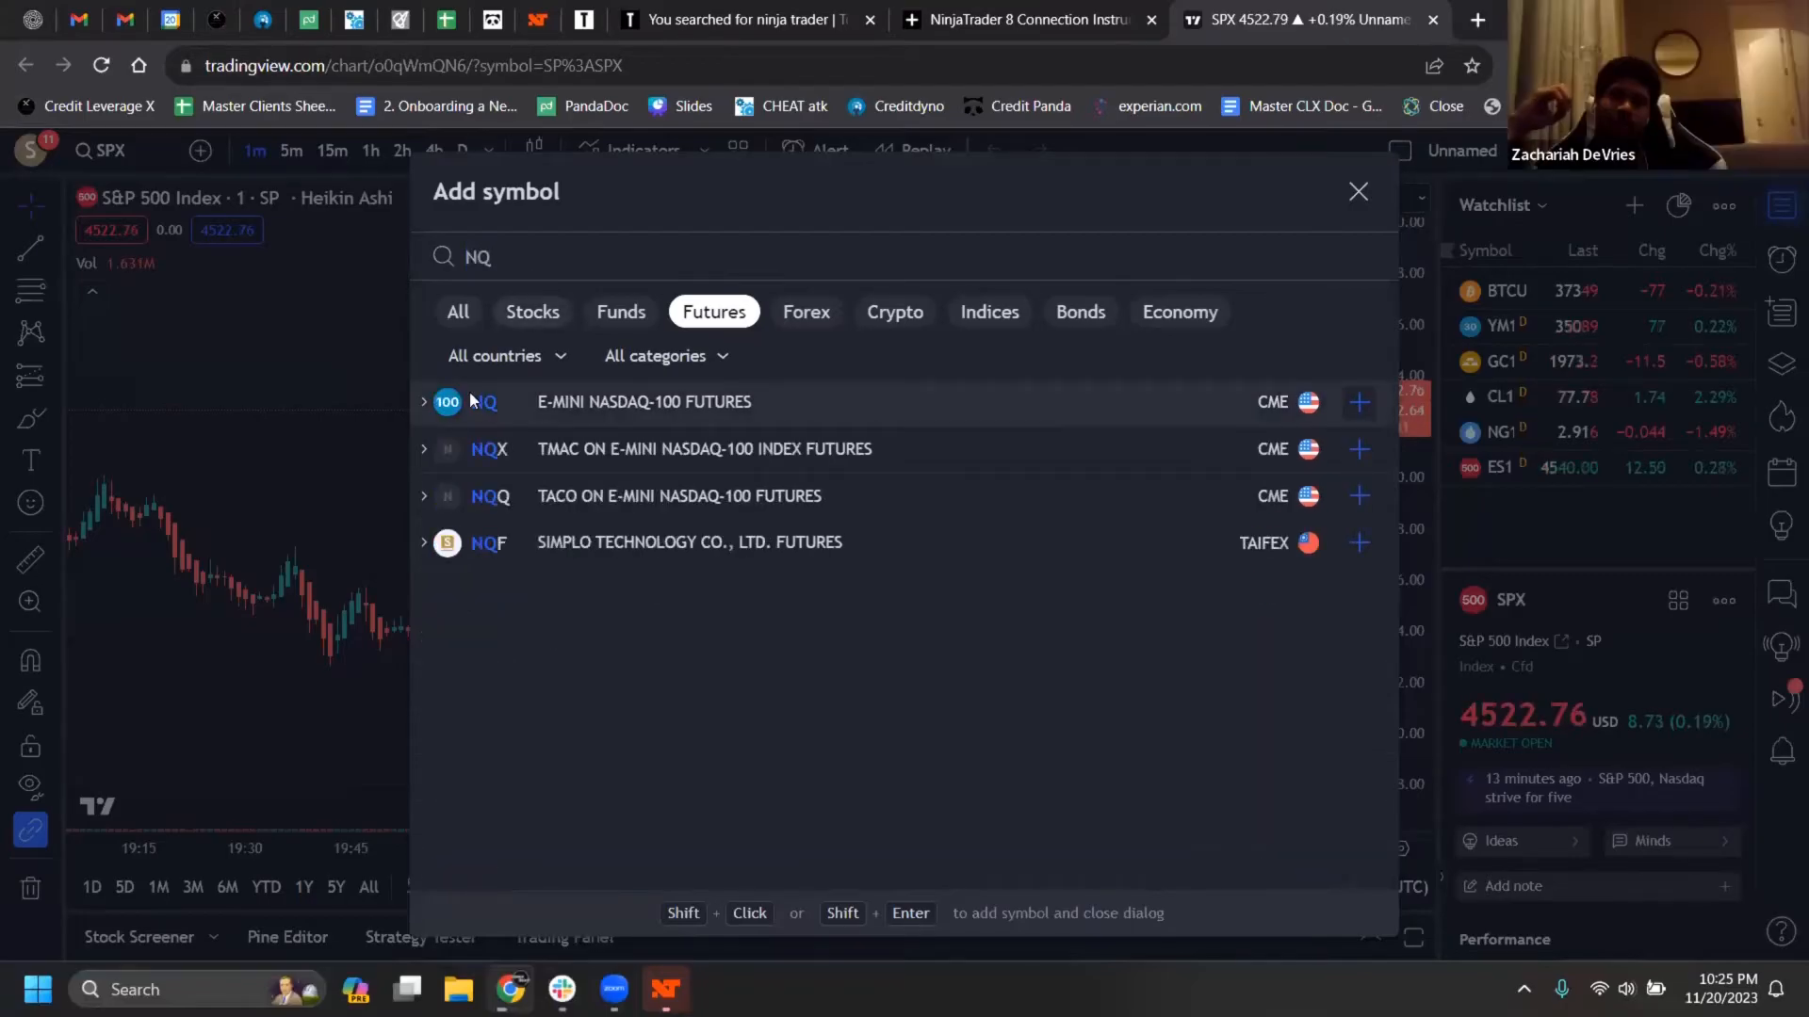
pyautogui.click(1358, 401)
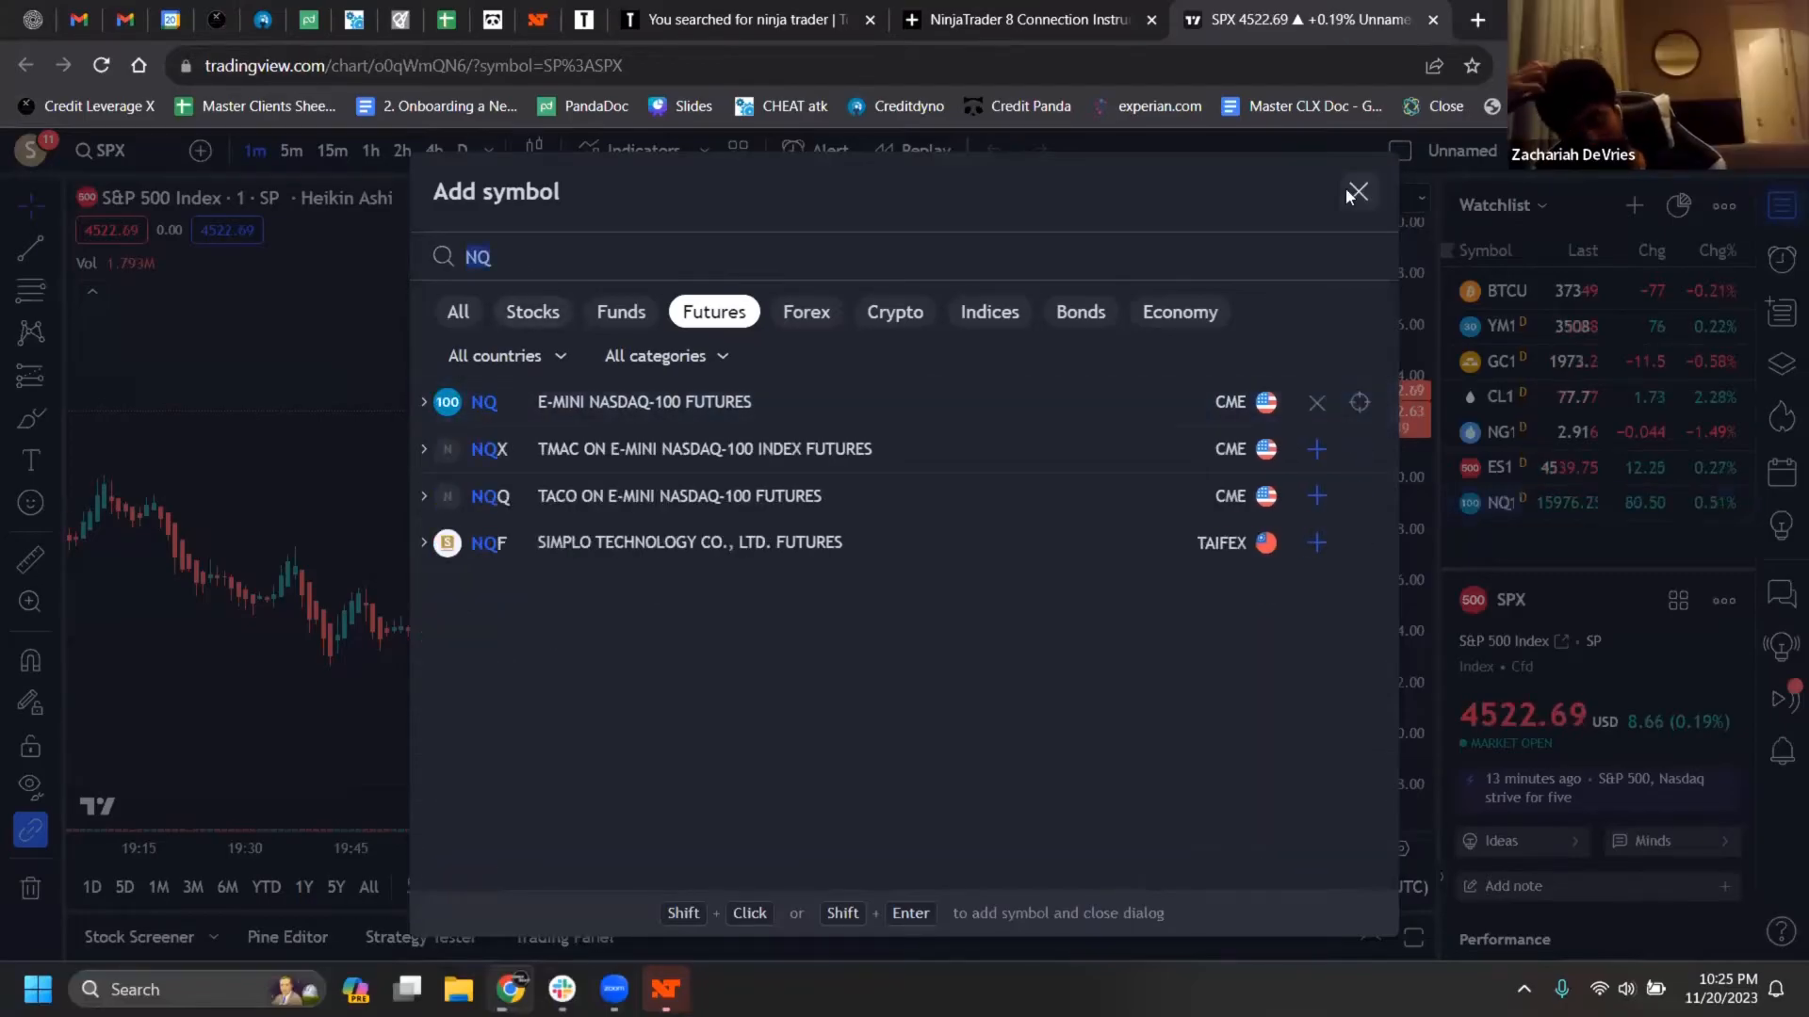
pyautogui.click(1356, 192)
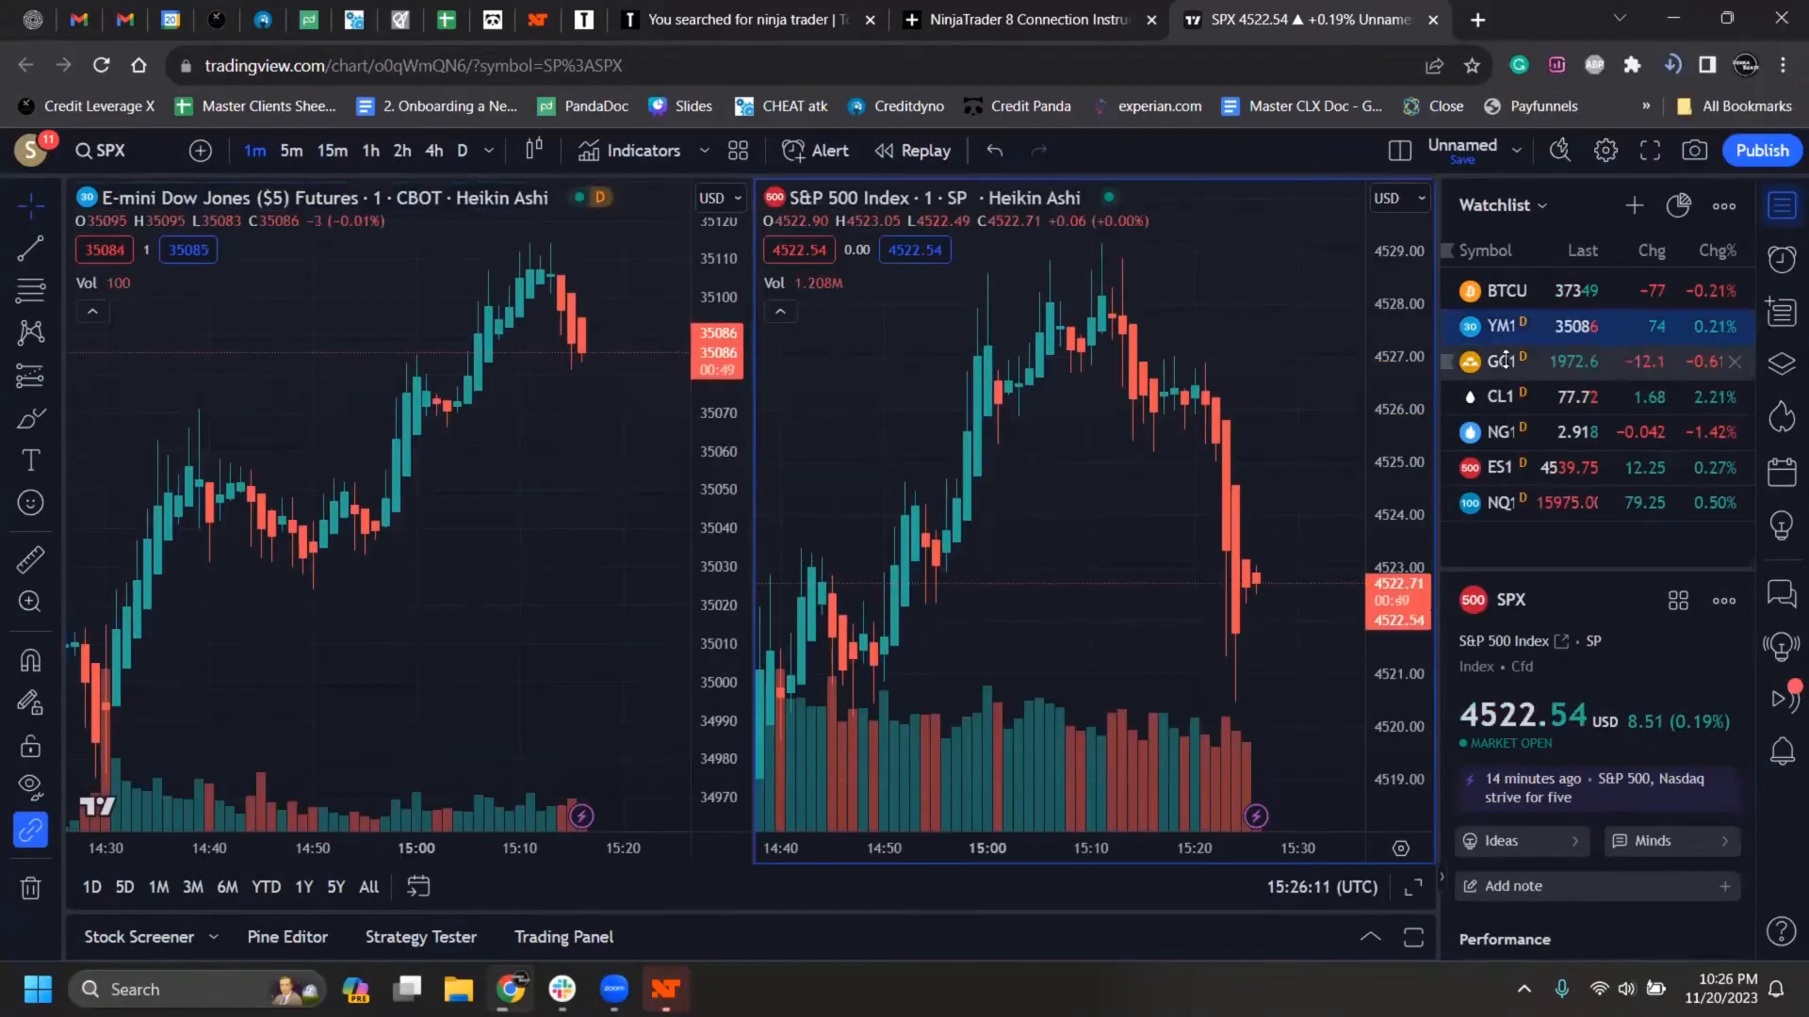
# - Load Gold Futures (GC1!) into the right-hand chart, then refocus the E-mini Dow chart
pyautogui.click(1502, 362)
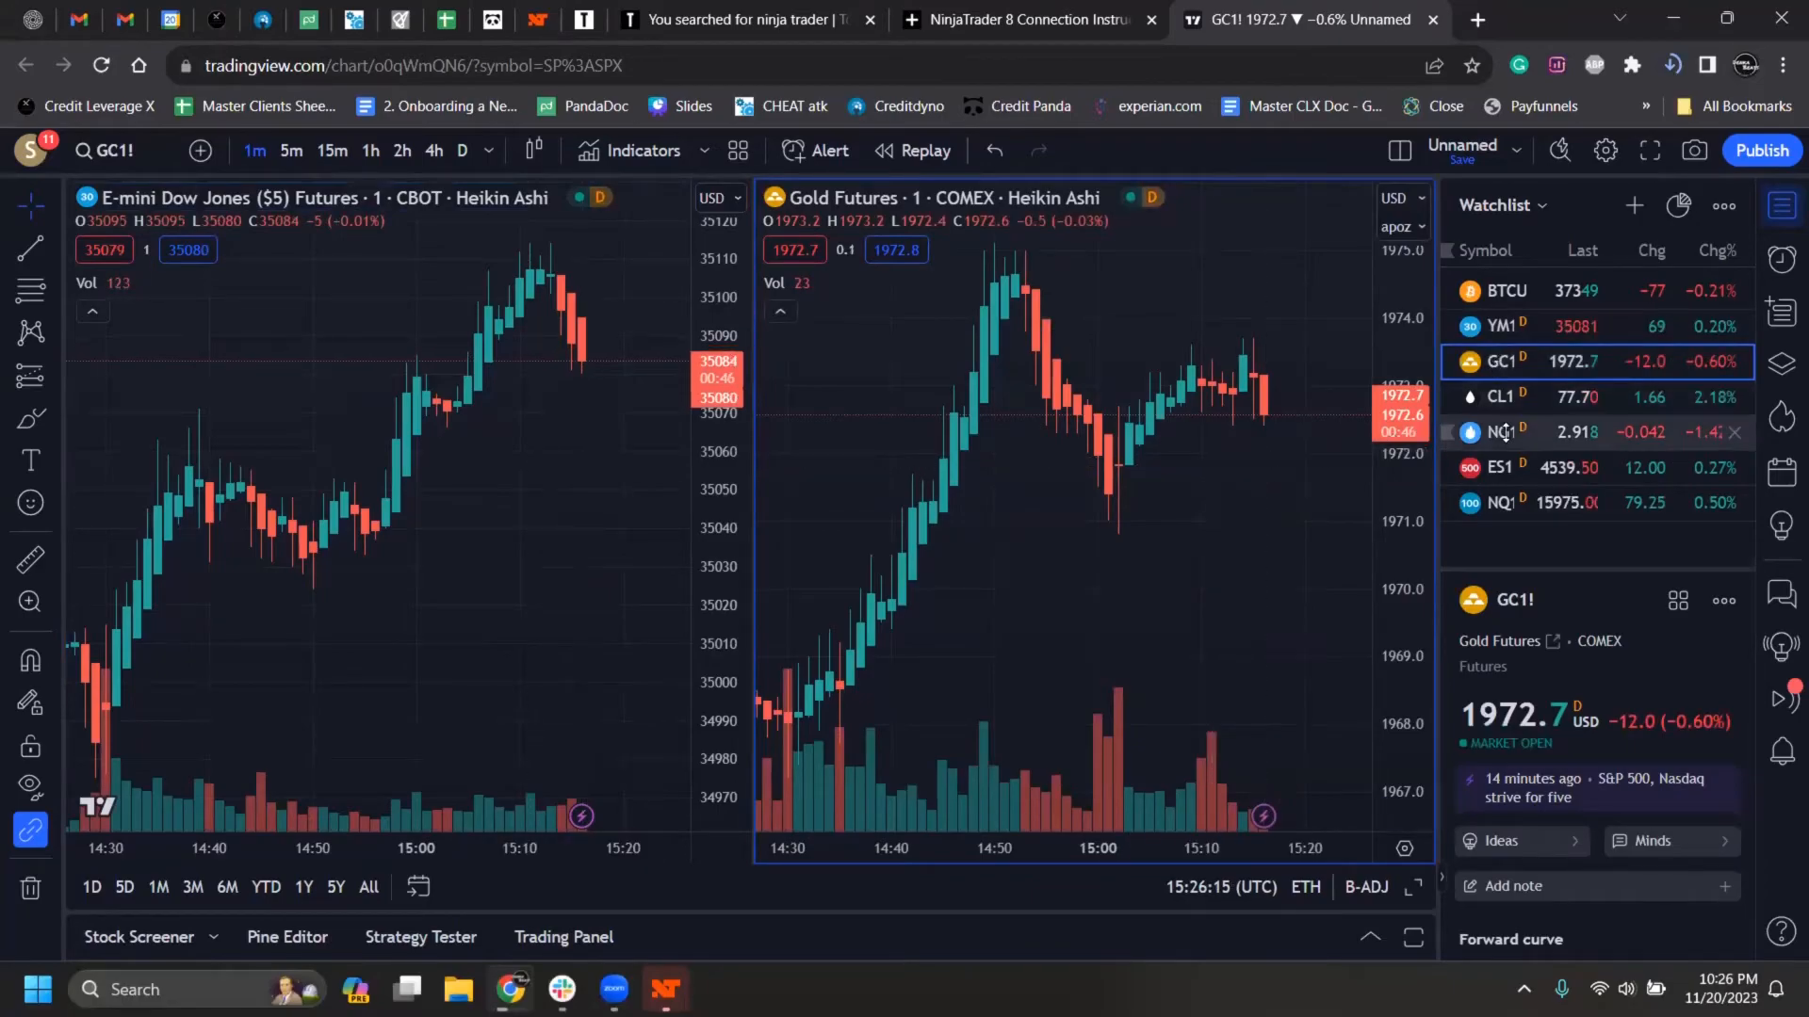
pyautogui.moveTo(793, 420)
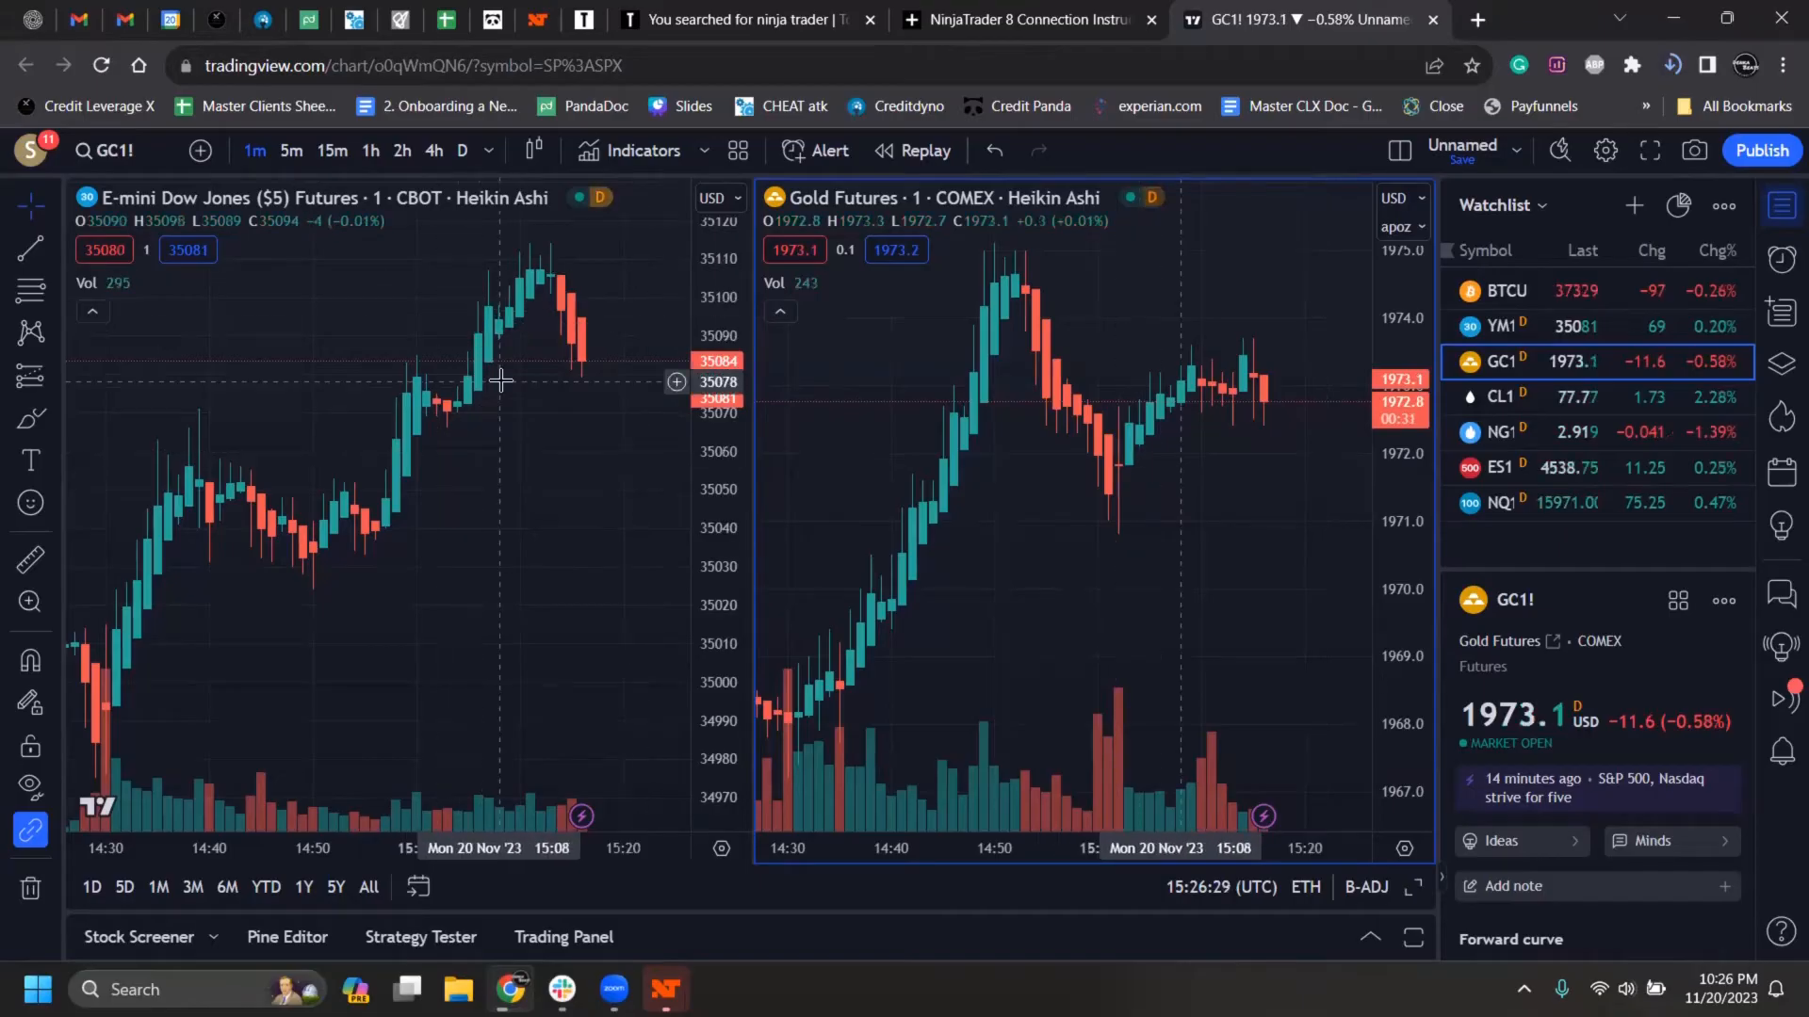
pyautogui.click(1504, 326)
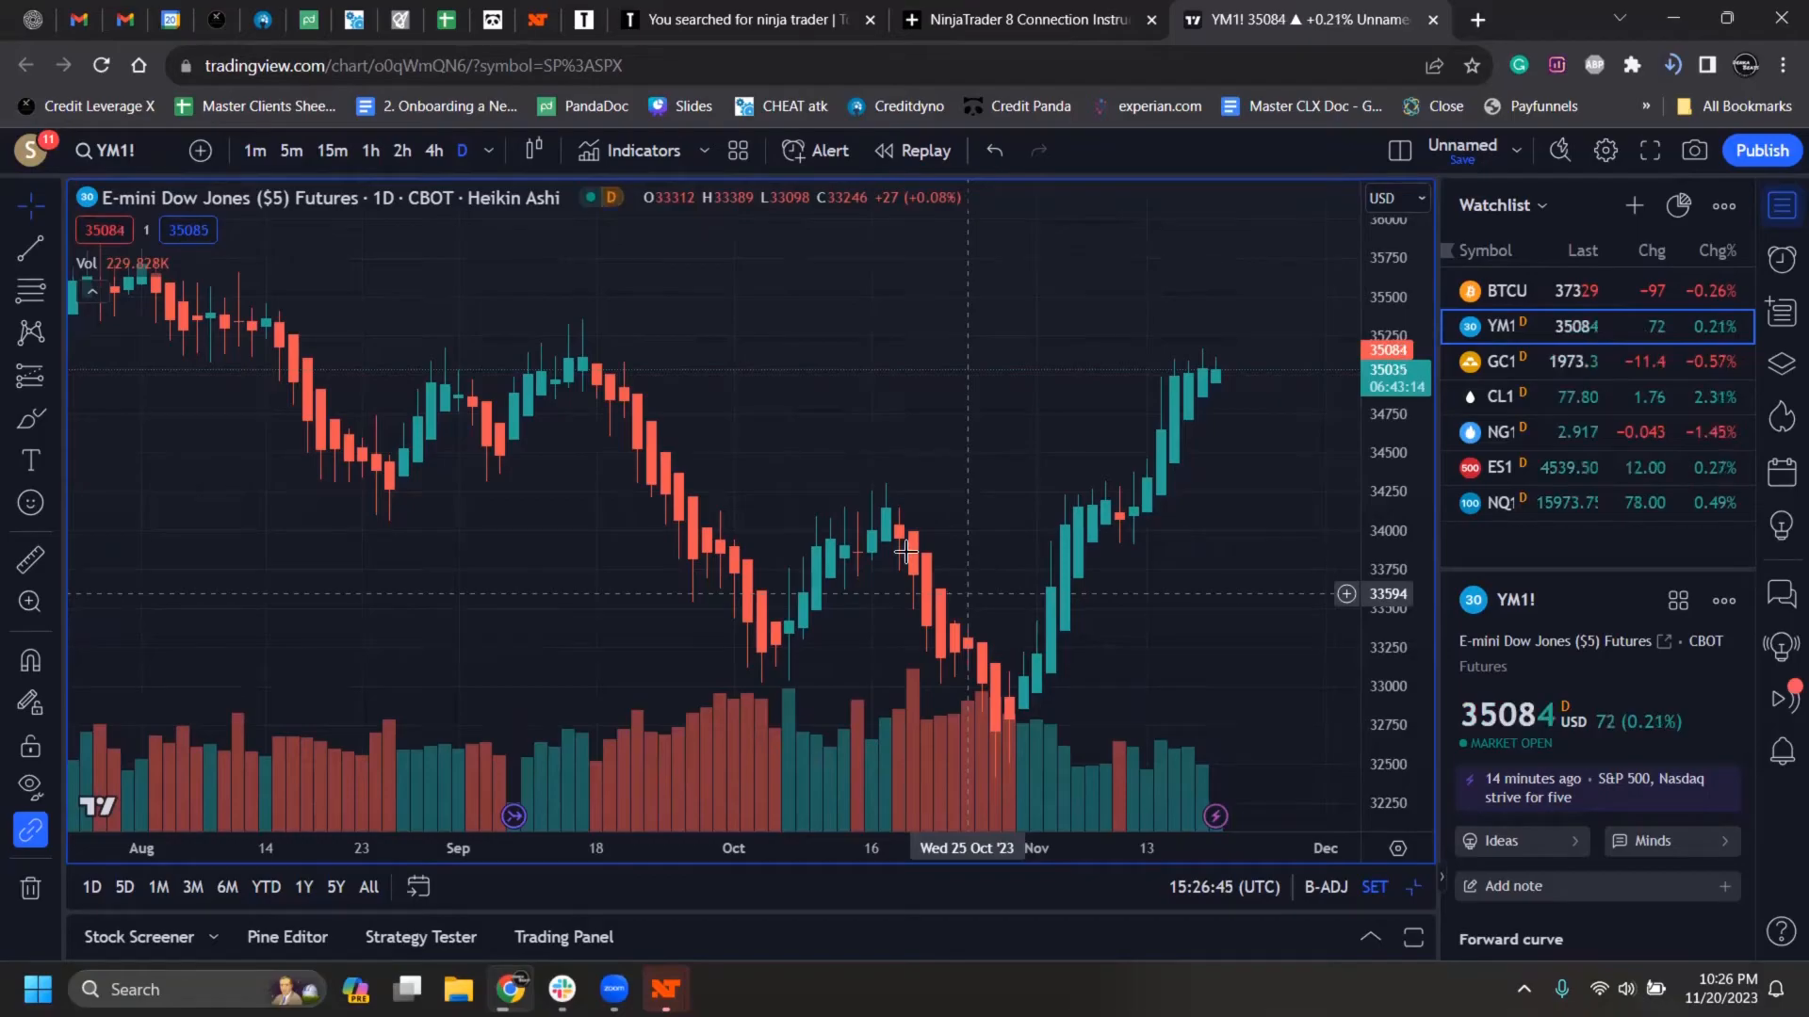
pyautogui.moveTo(963, 379)
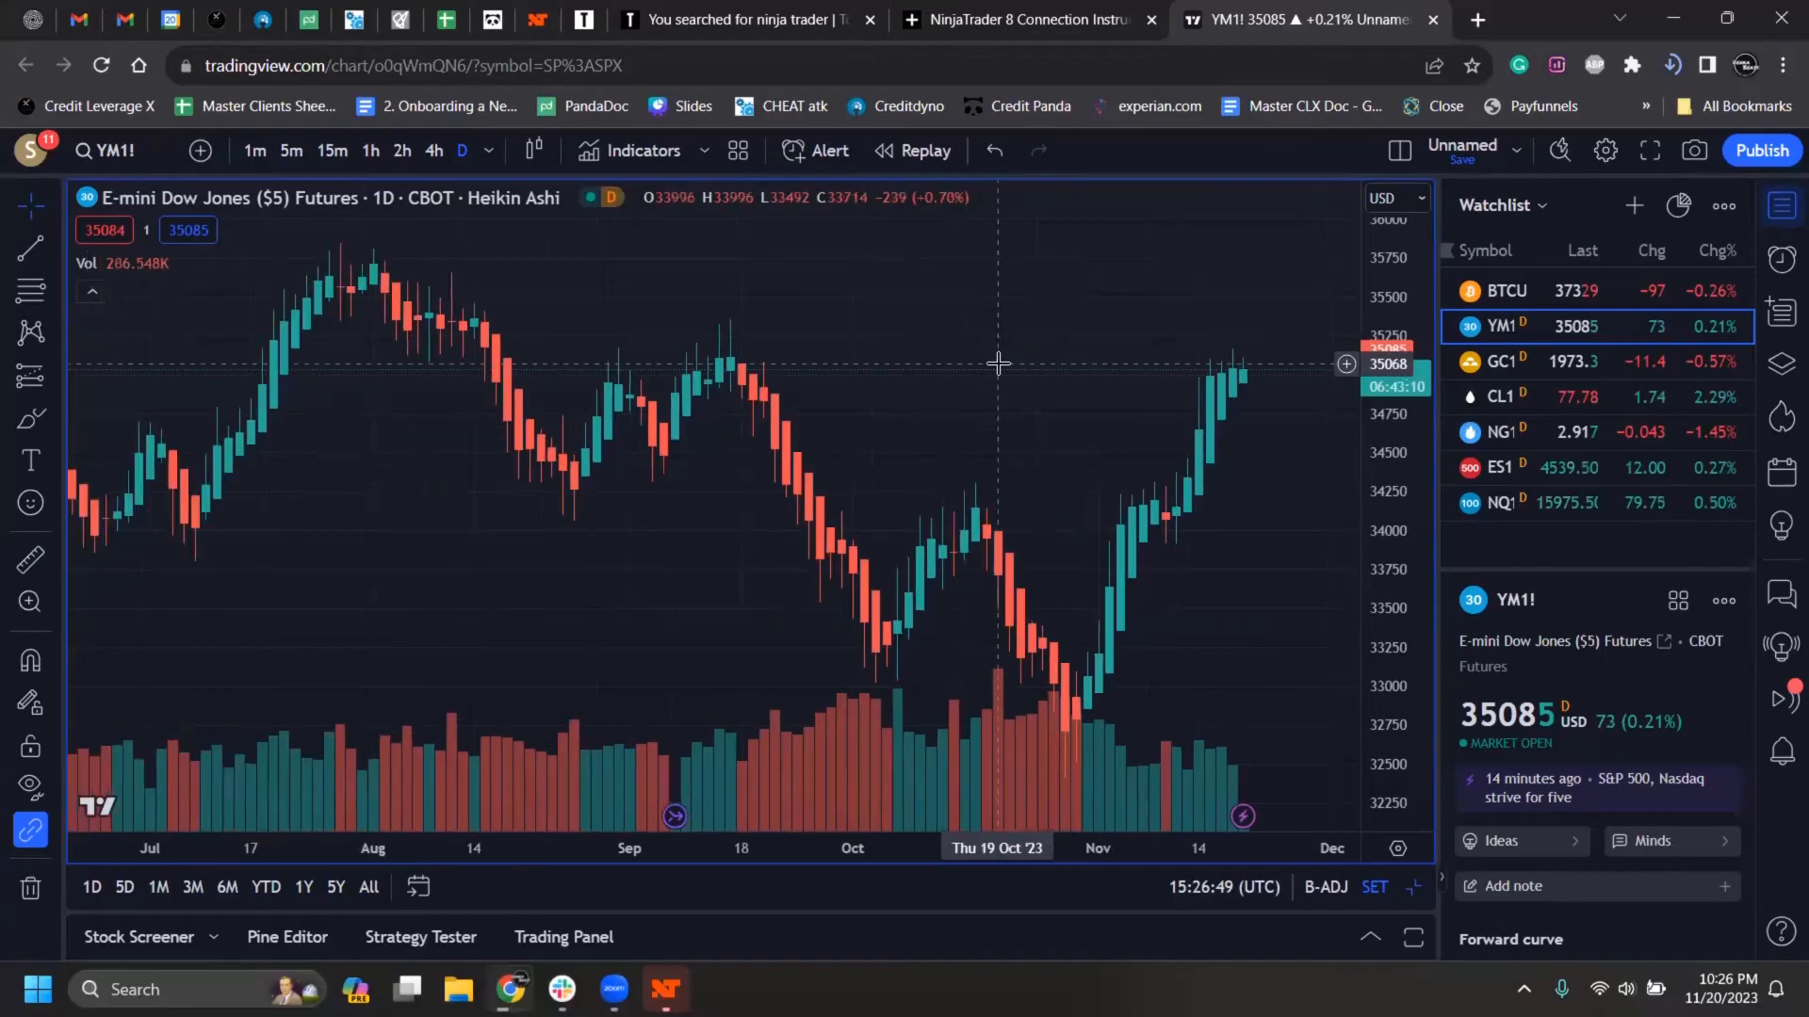
# - Drag the daily E-mini Dow chart left to reveal price history back to June
pyautogui.moveTo(997, 363); pyautogui.dragTo(793, 363)
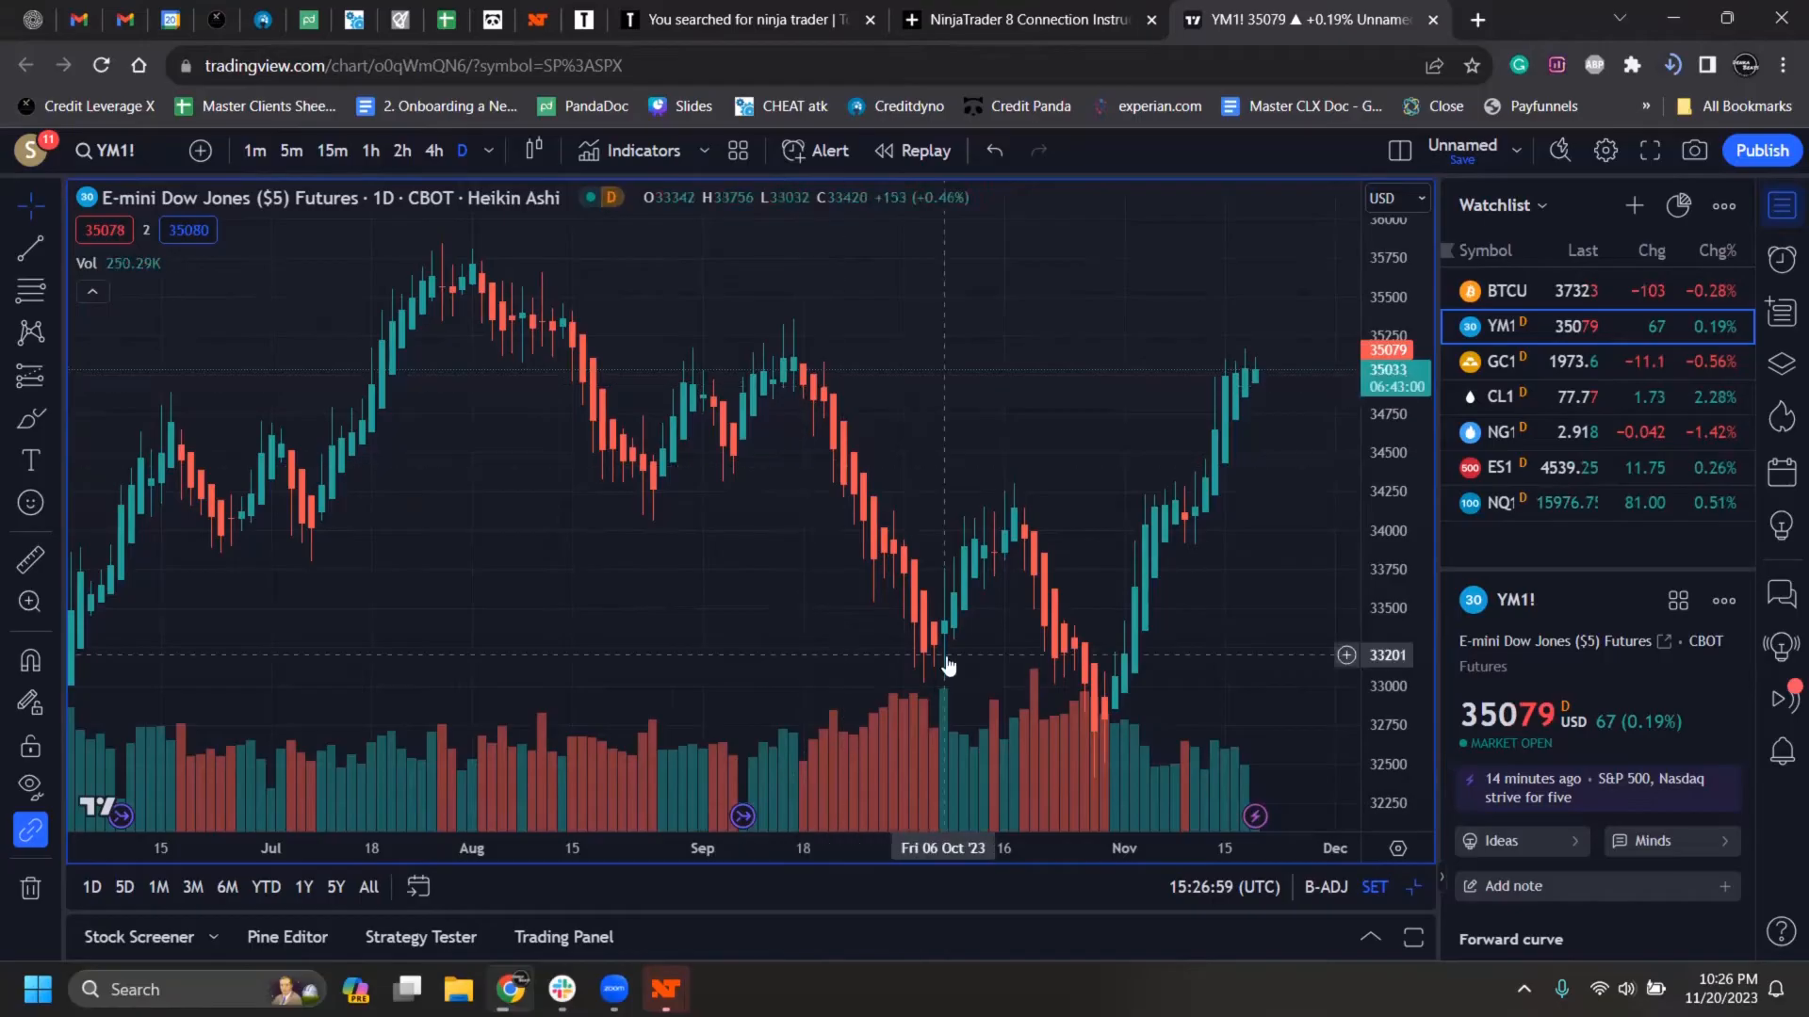
pyautogui.moveTo(706, 390)
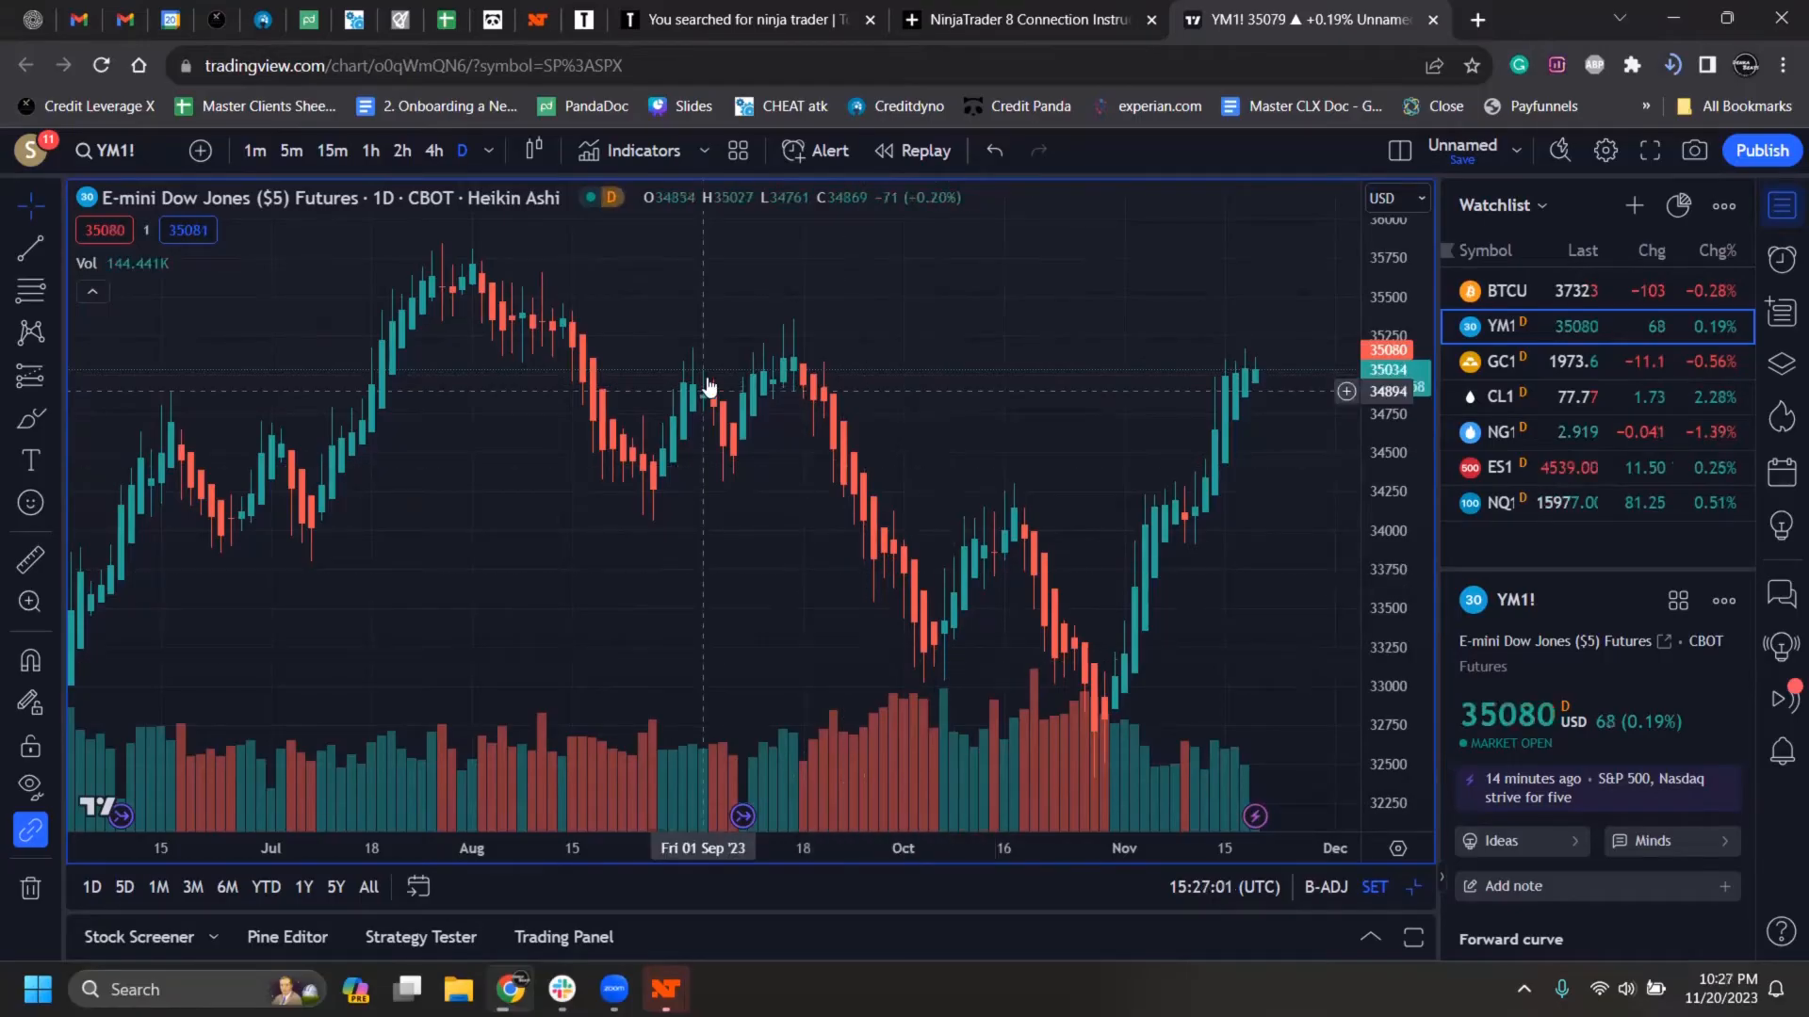
pyautogui.moveTo(772, 374)
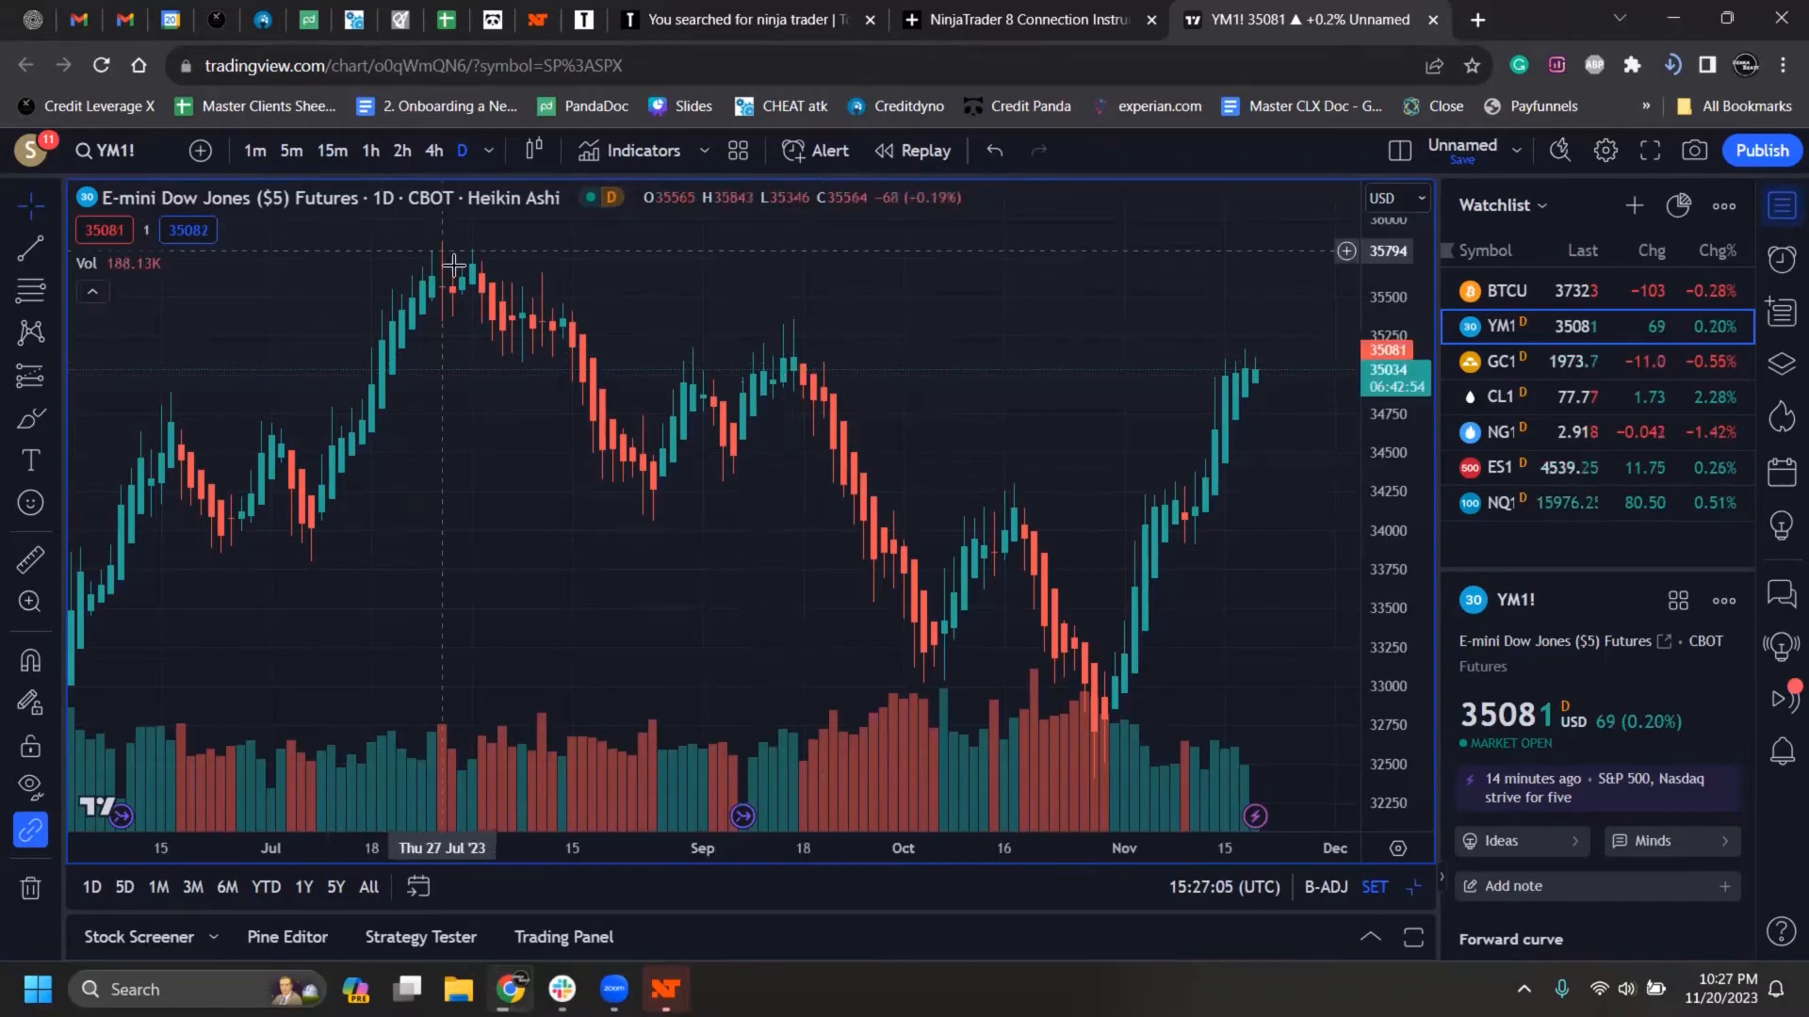
pyautogui.moveTo(482, 288)
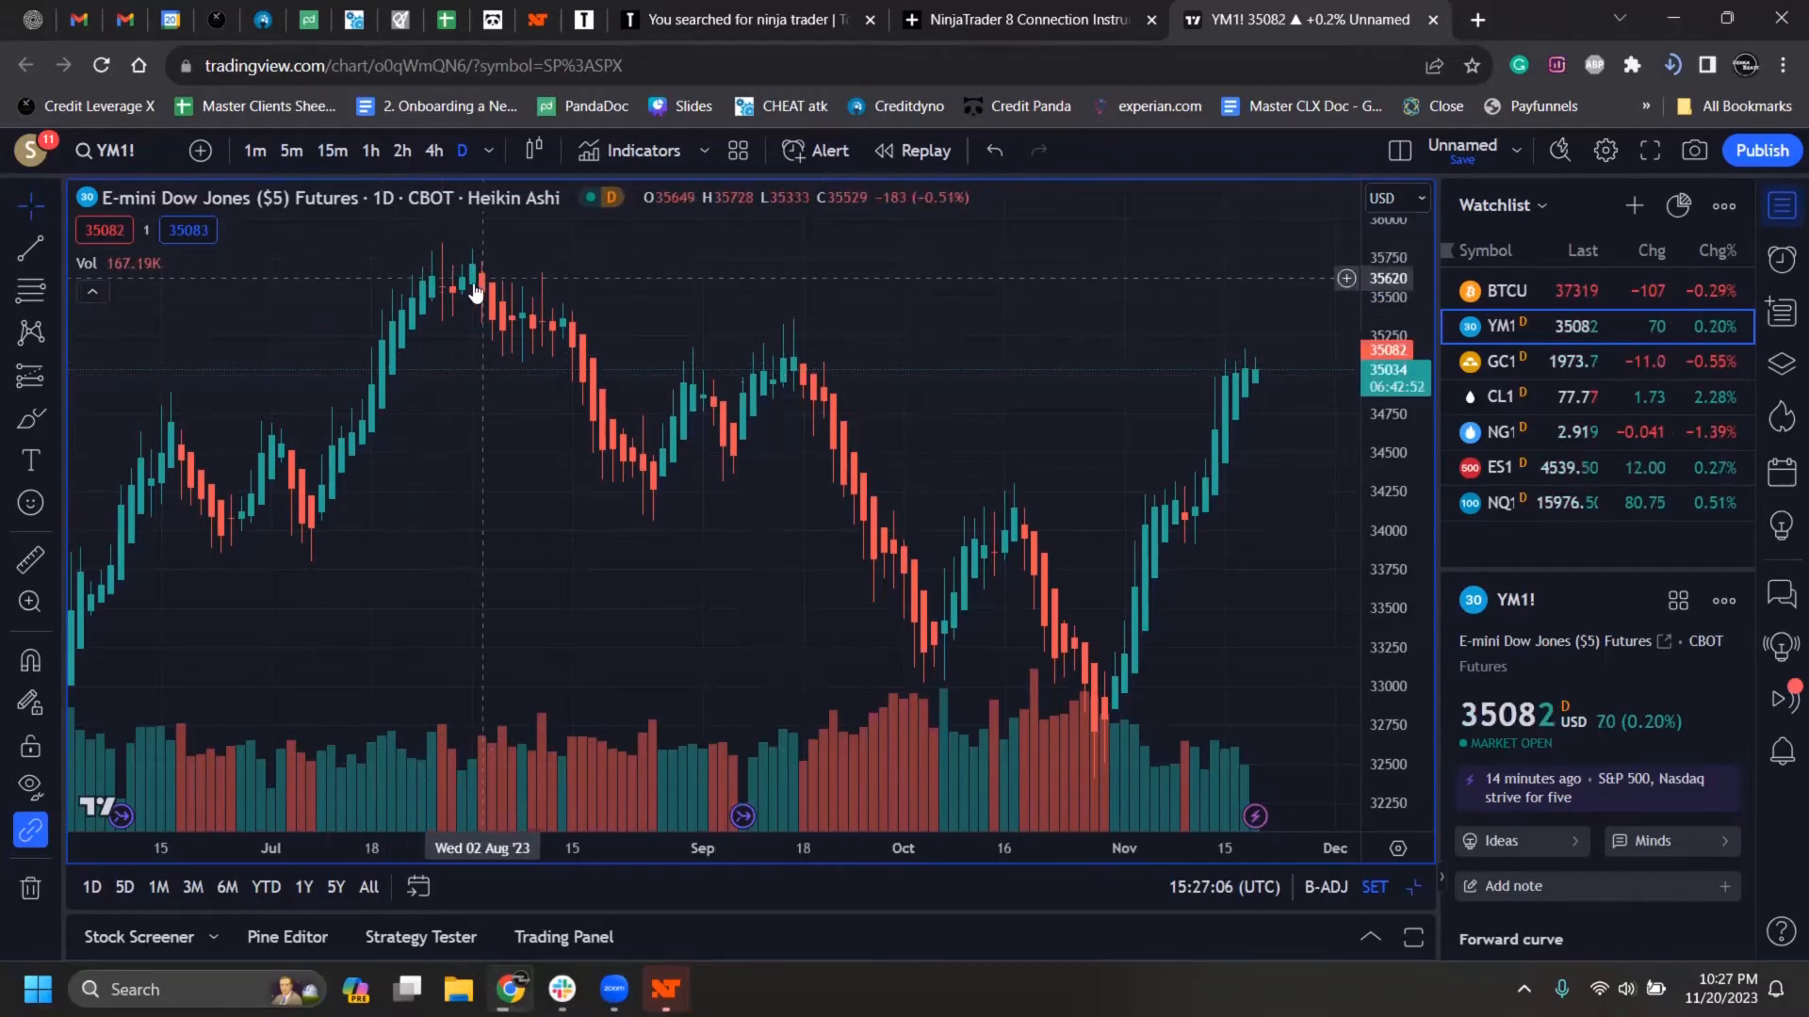
pyautogui.moveTo(820, 384)
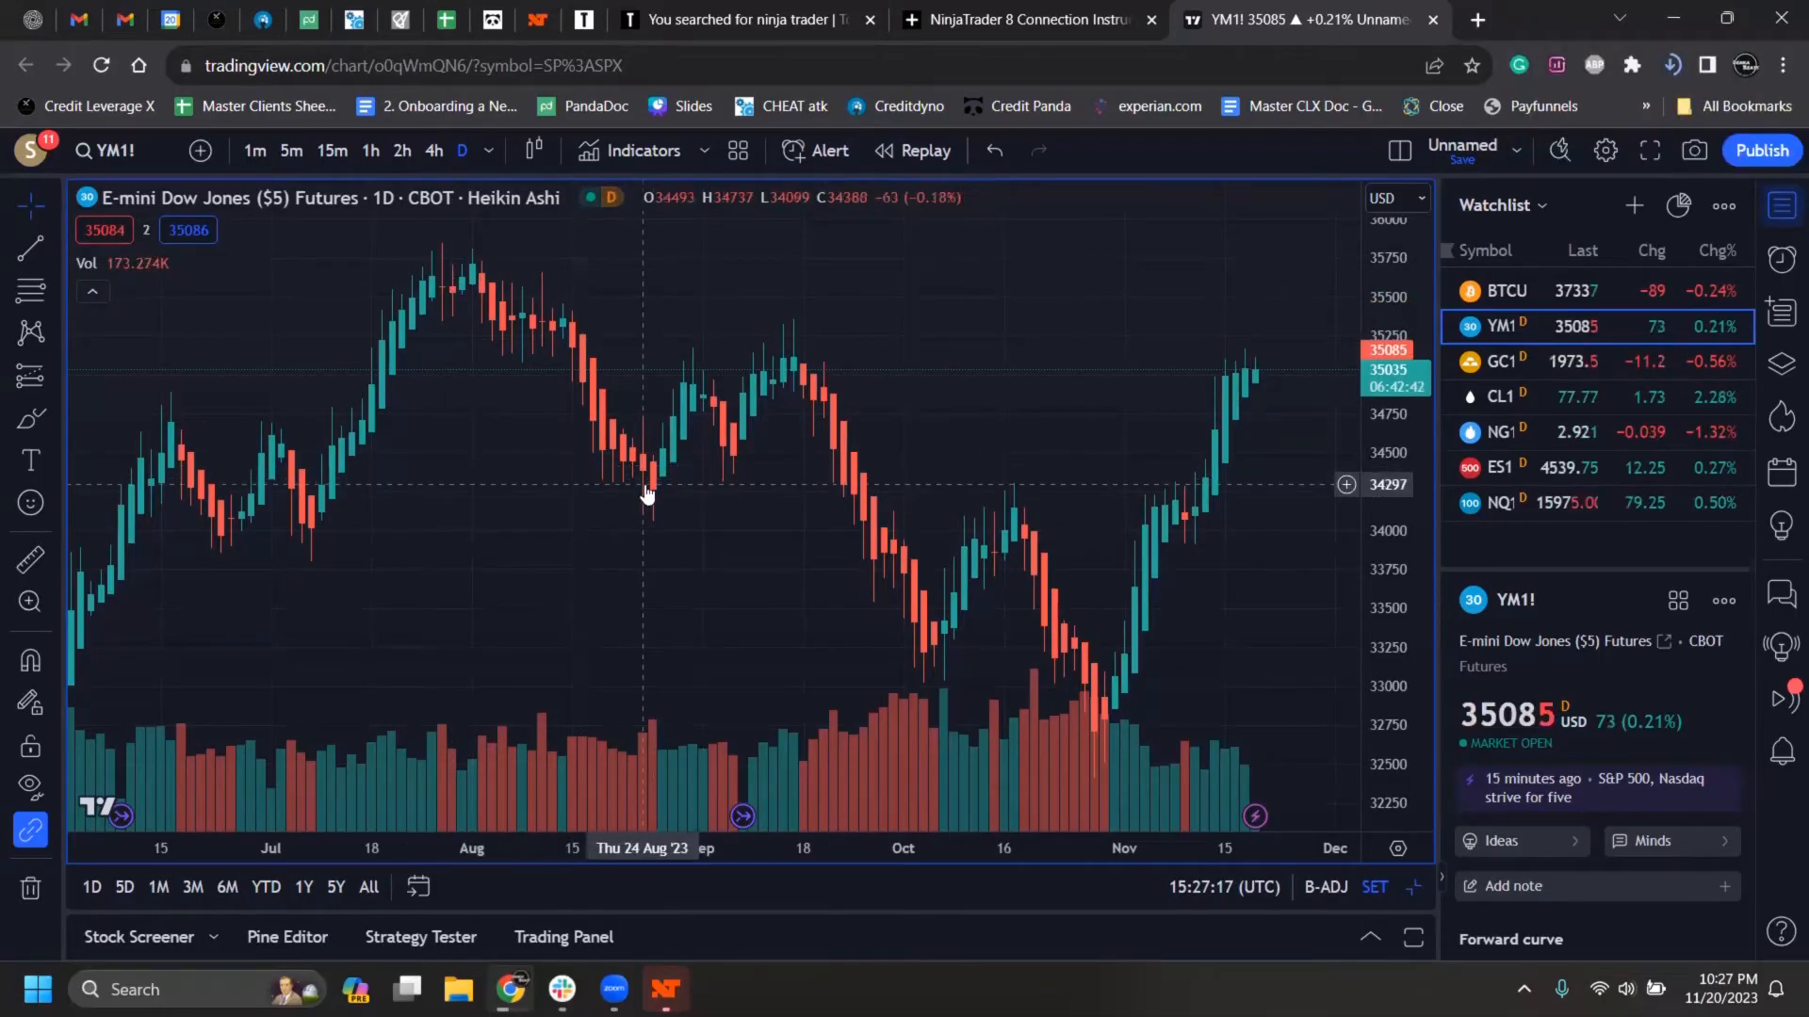
pyautogui.moveTo(723, 439)
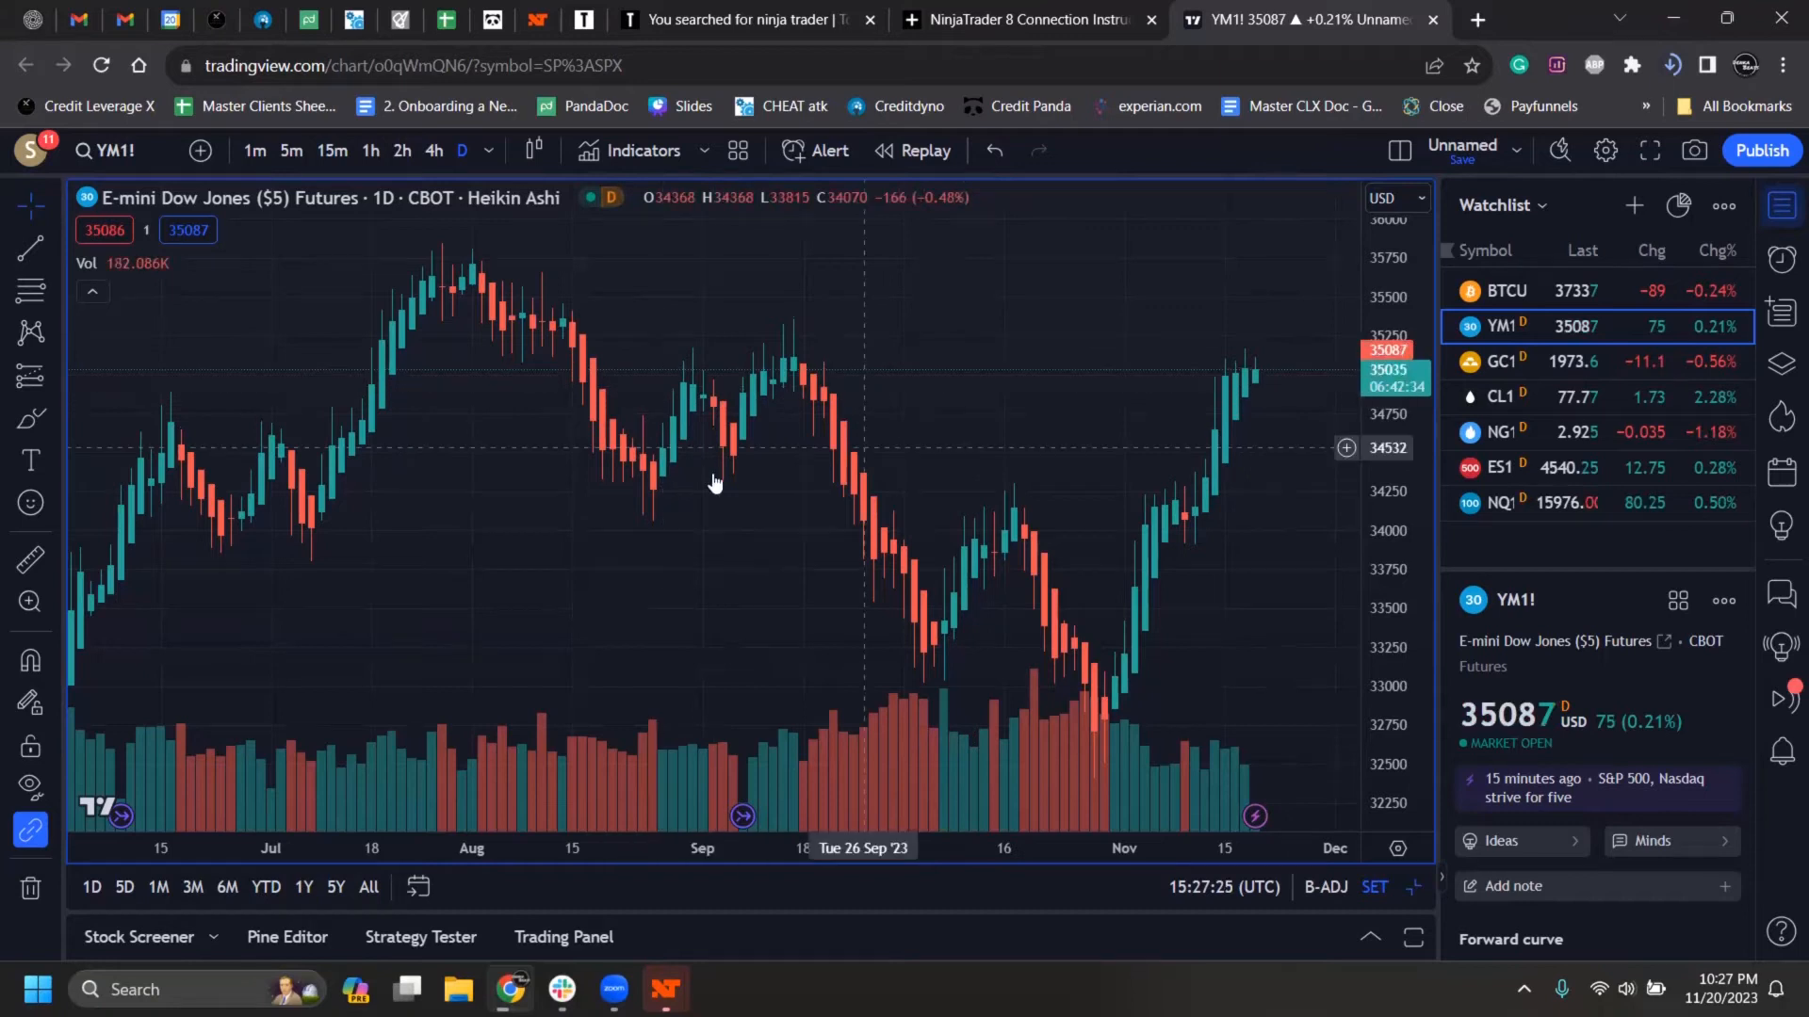
pyautogui.moveTo(795, 364)
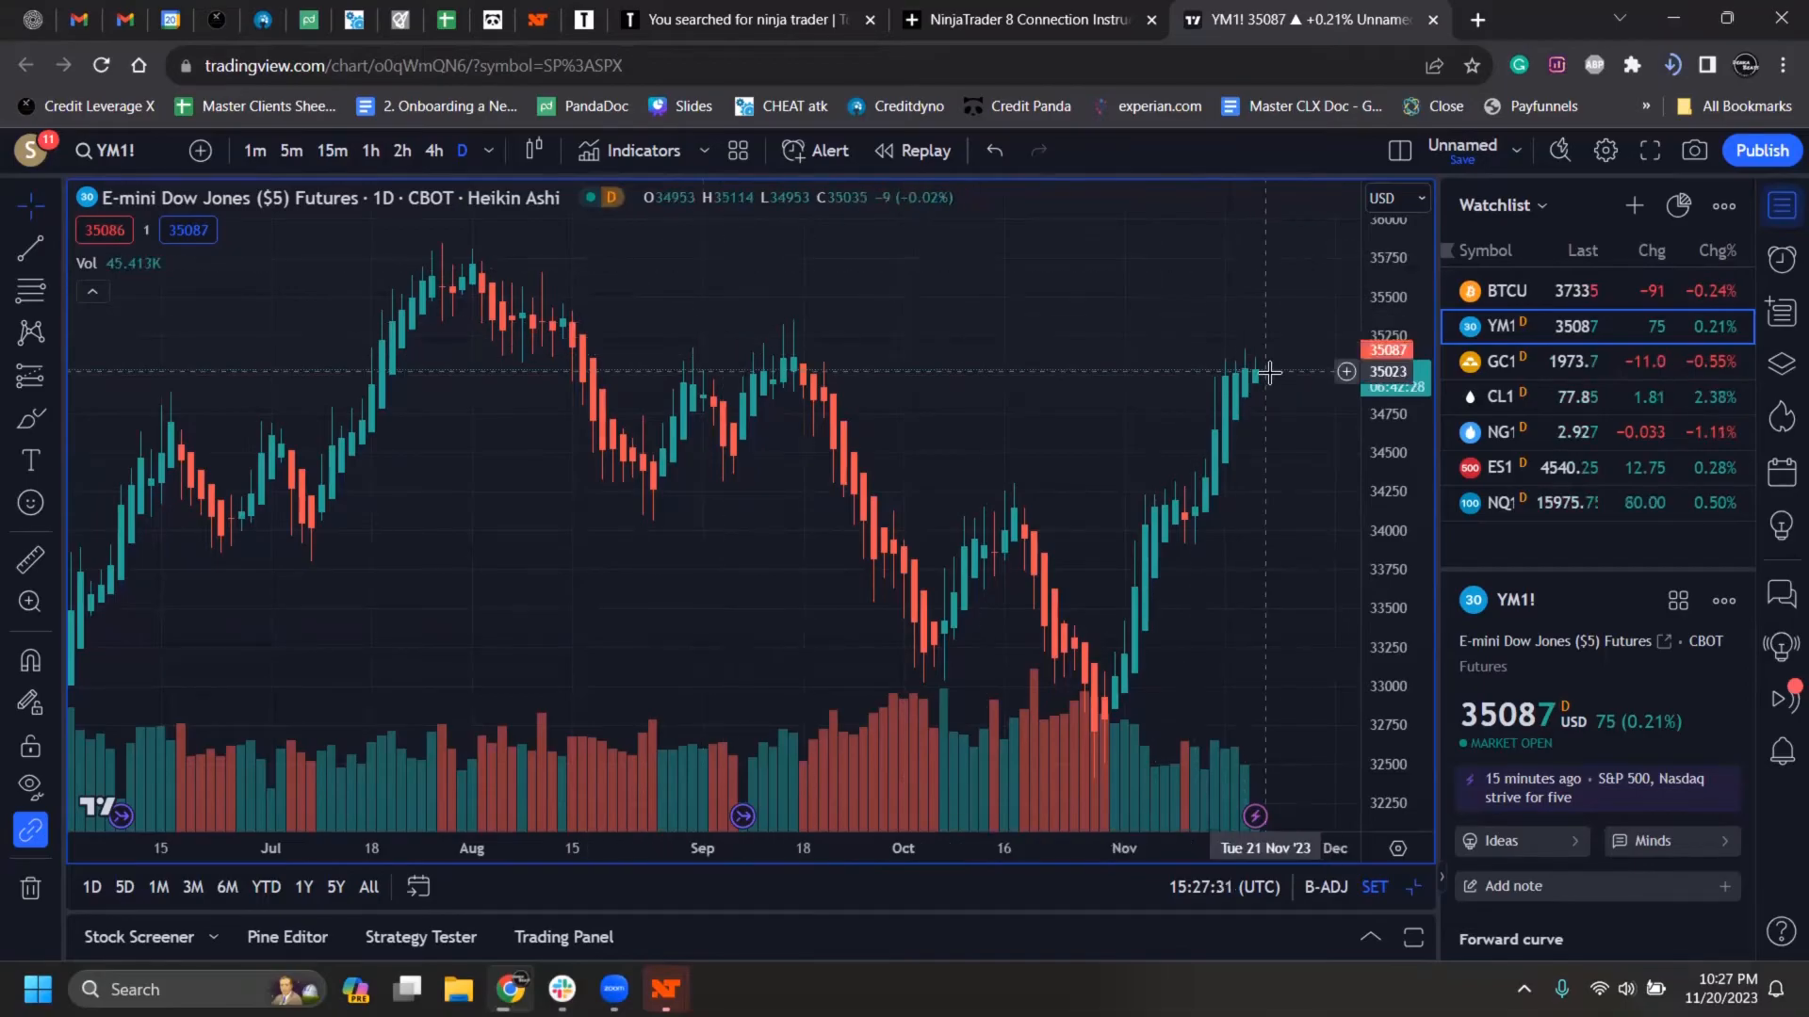
pyautogui.moveTo(1247, 386)
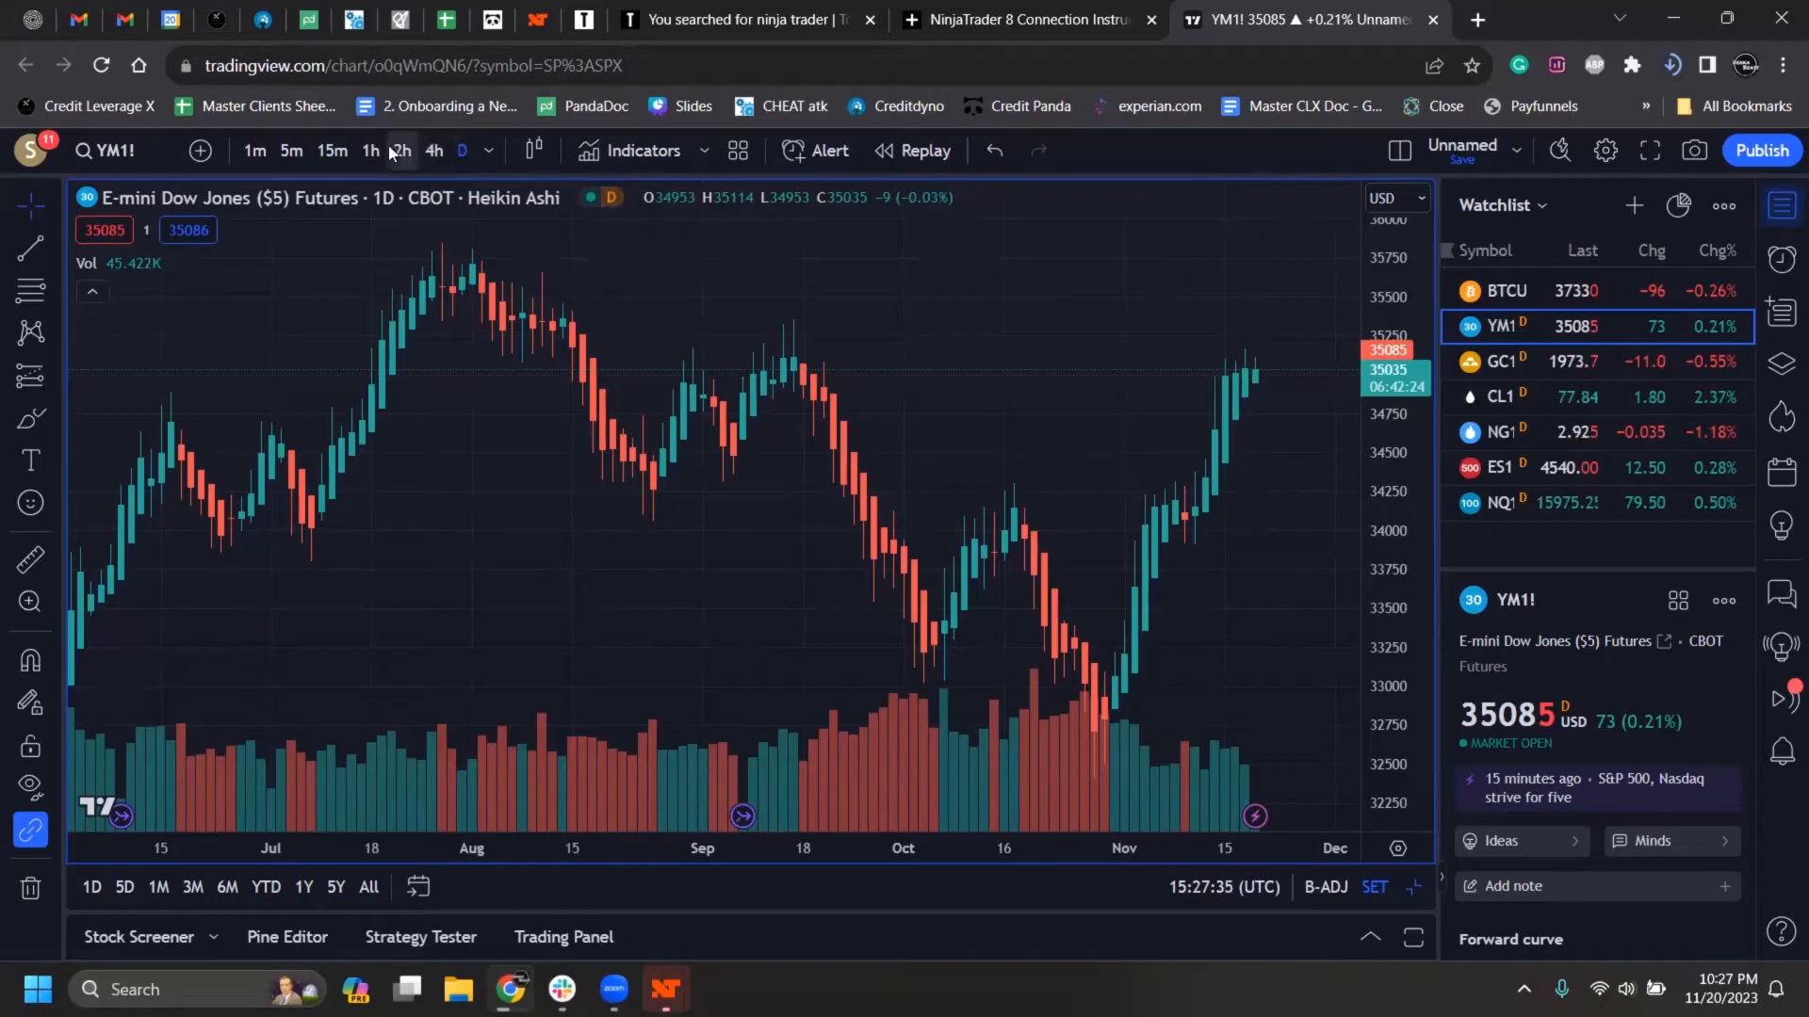
# - Step the E-mini Dow chart interval down from hourly to 15-minute candles
pyautogui.click(372, 151)
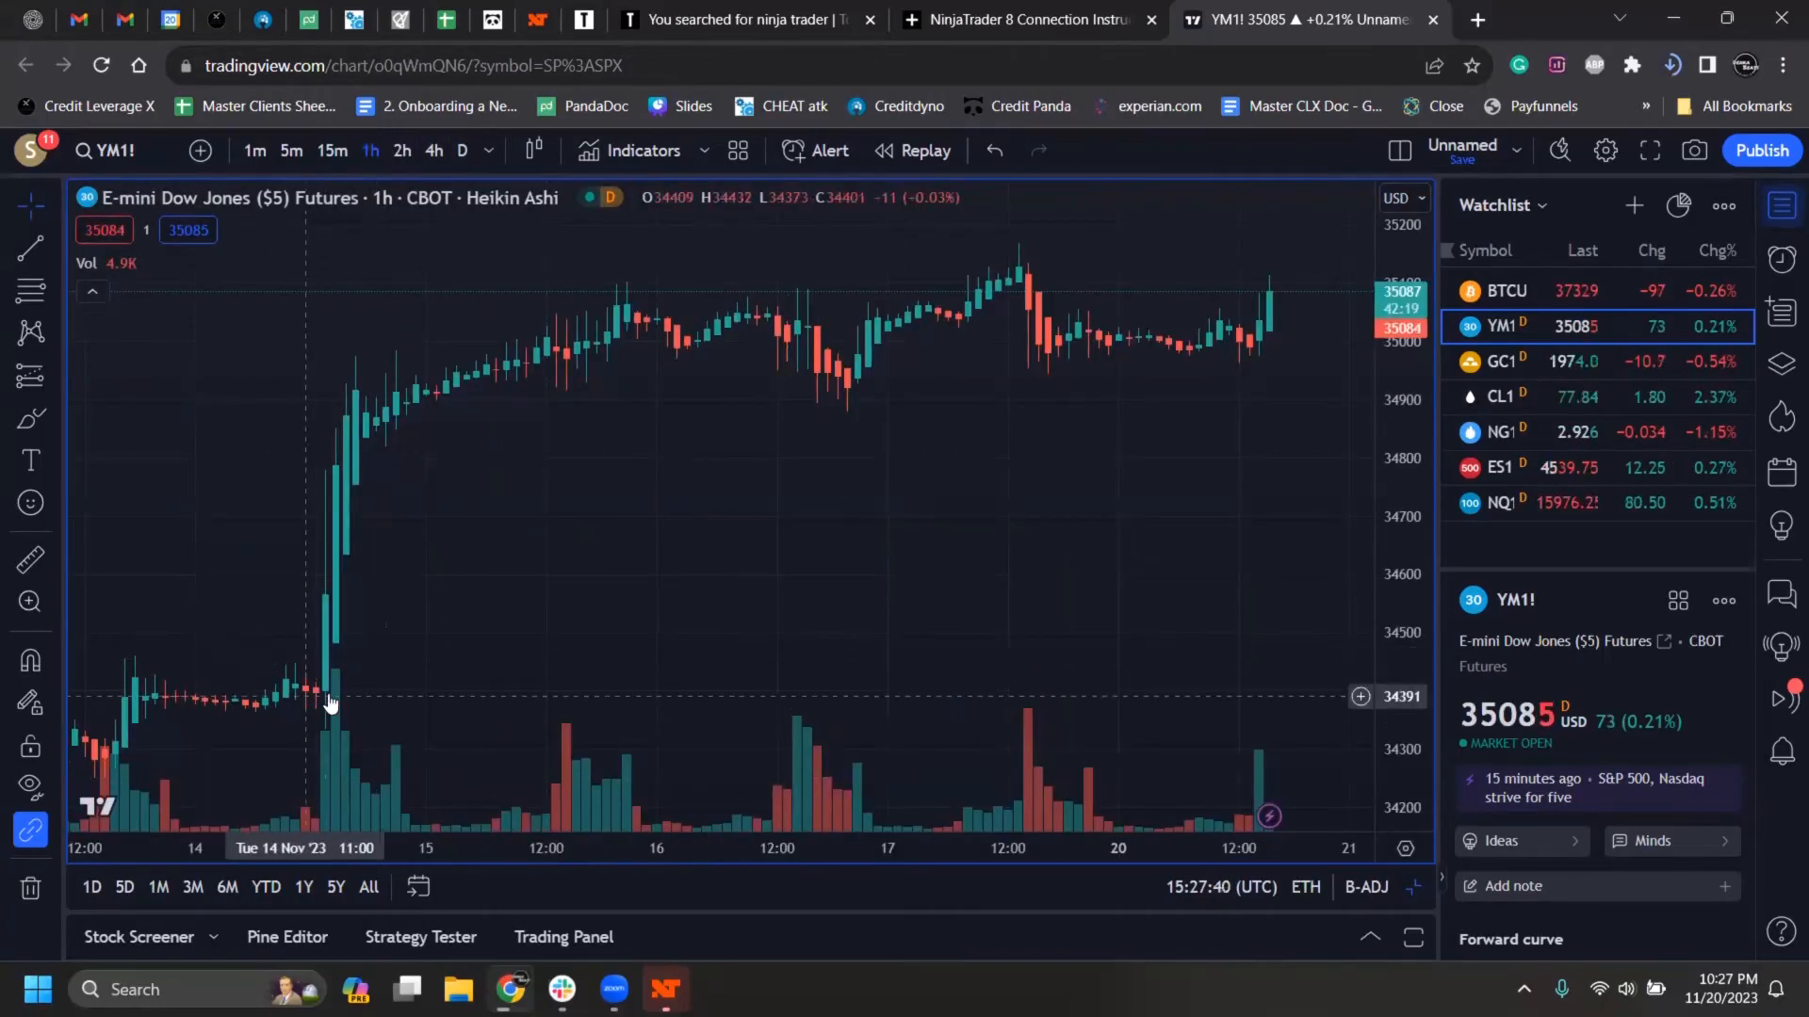
pyautogui.moveTo(363, 396)
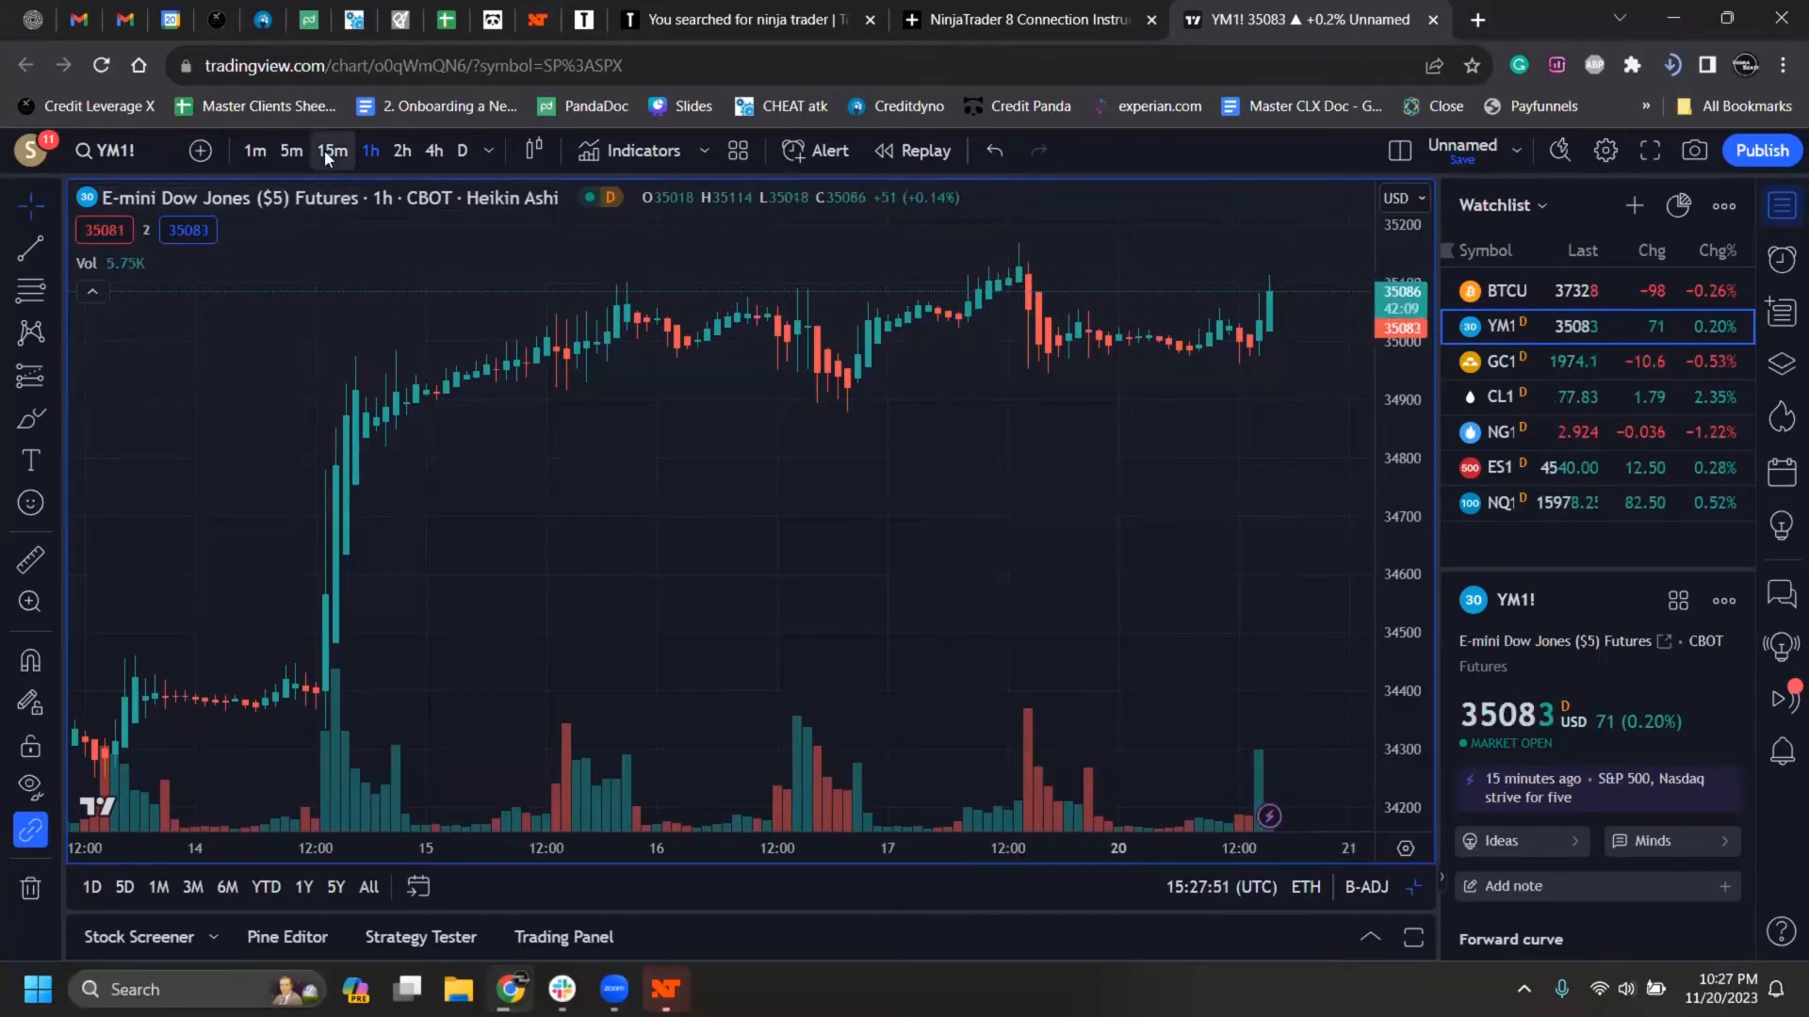
pyautogui.click(331, 151)
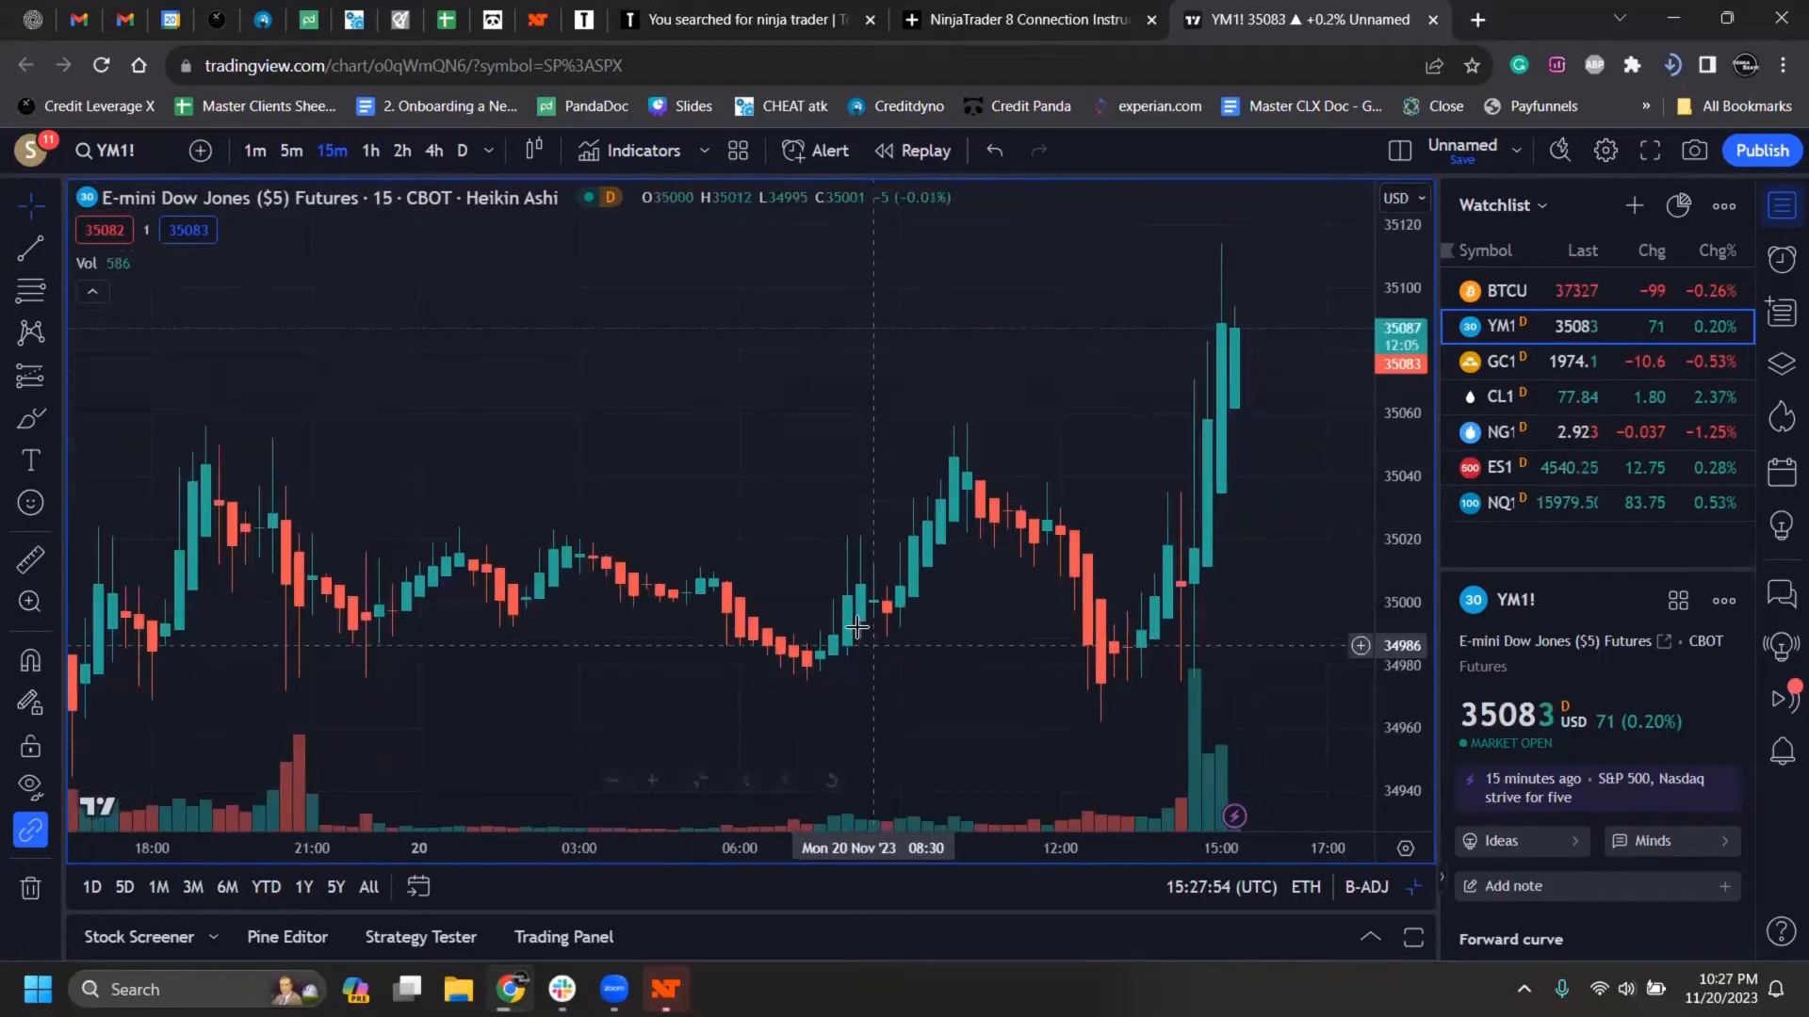
pyautogui.moveTo(1136, 486)
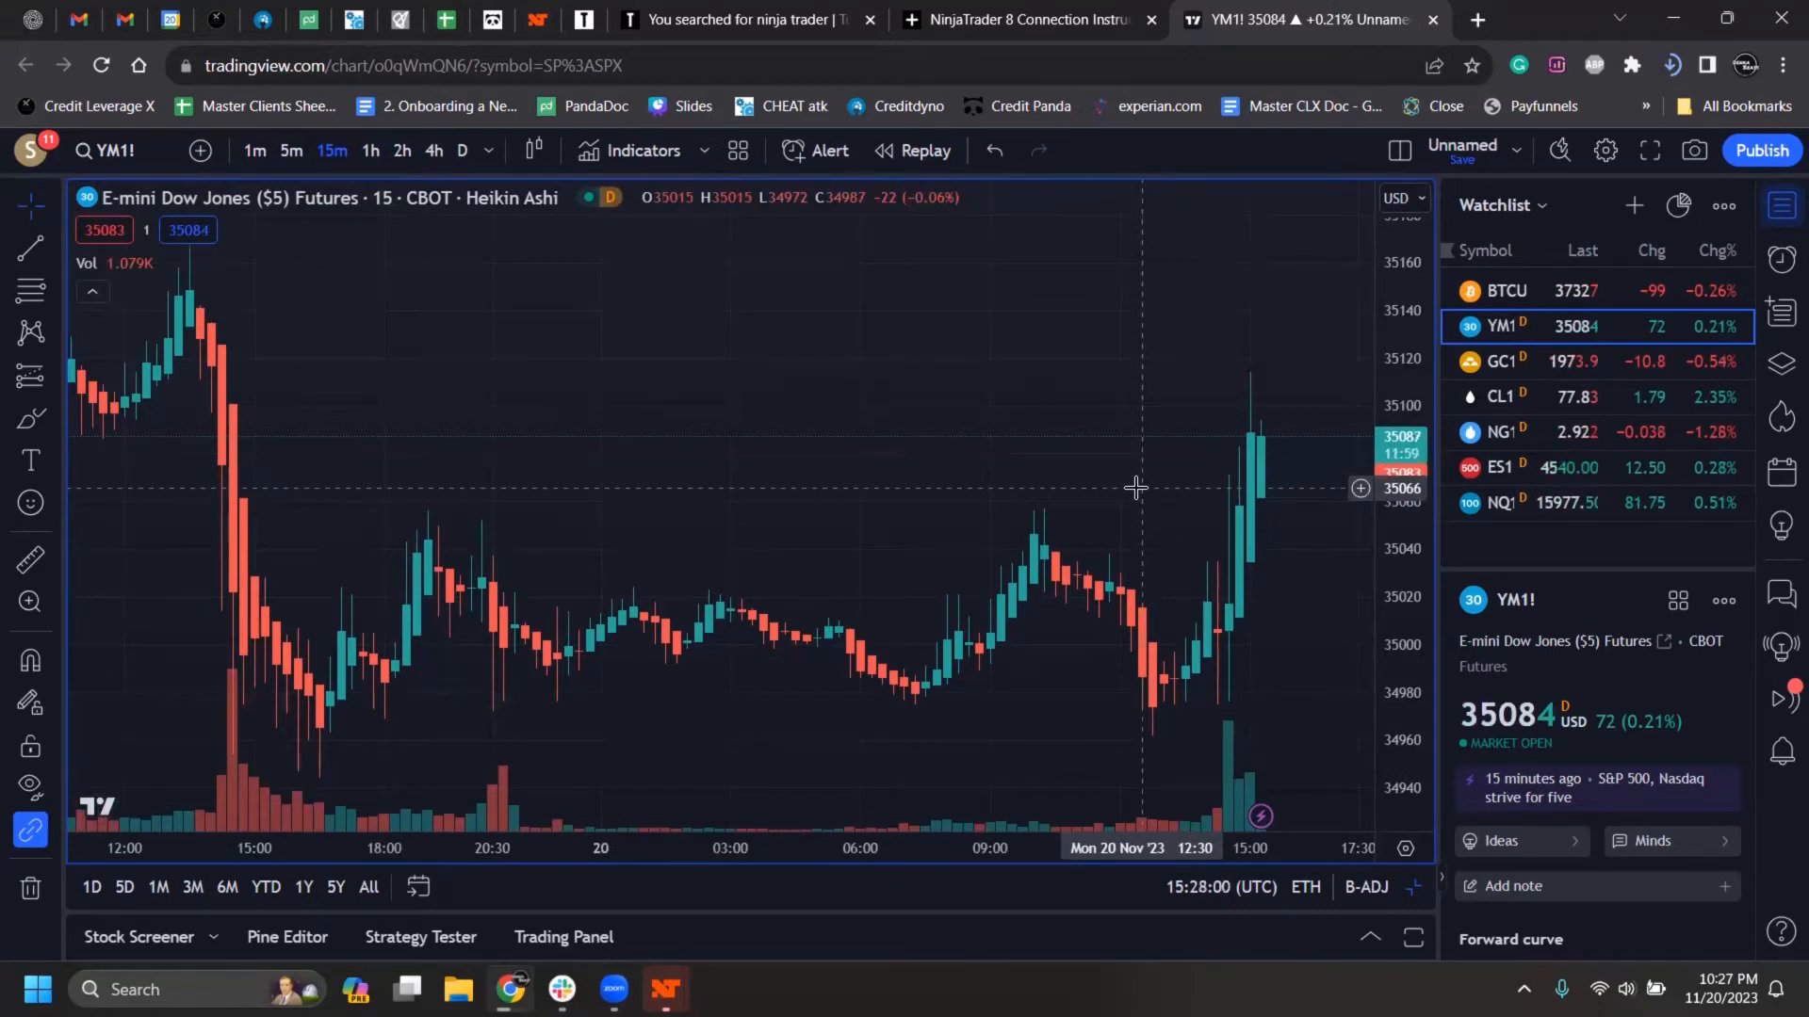
pyautogui.click(254, 151)
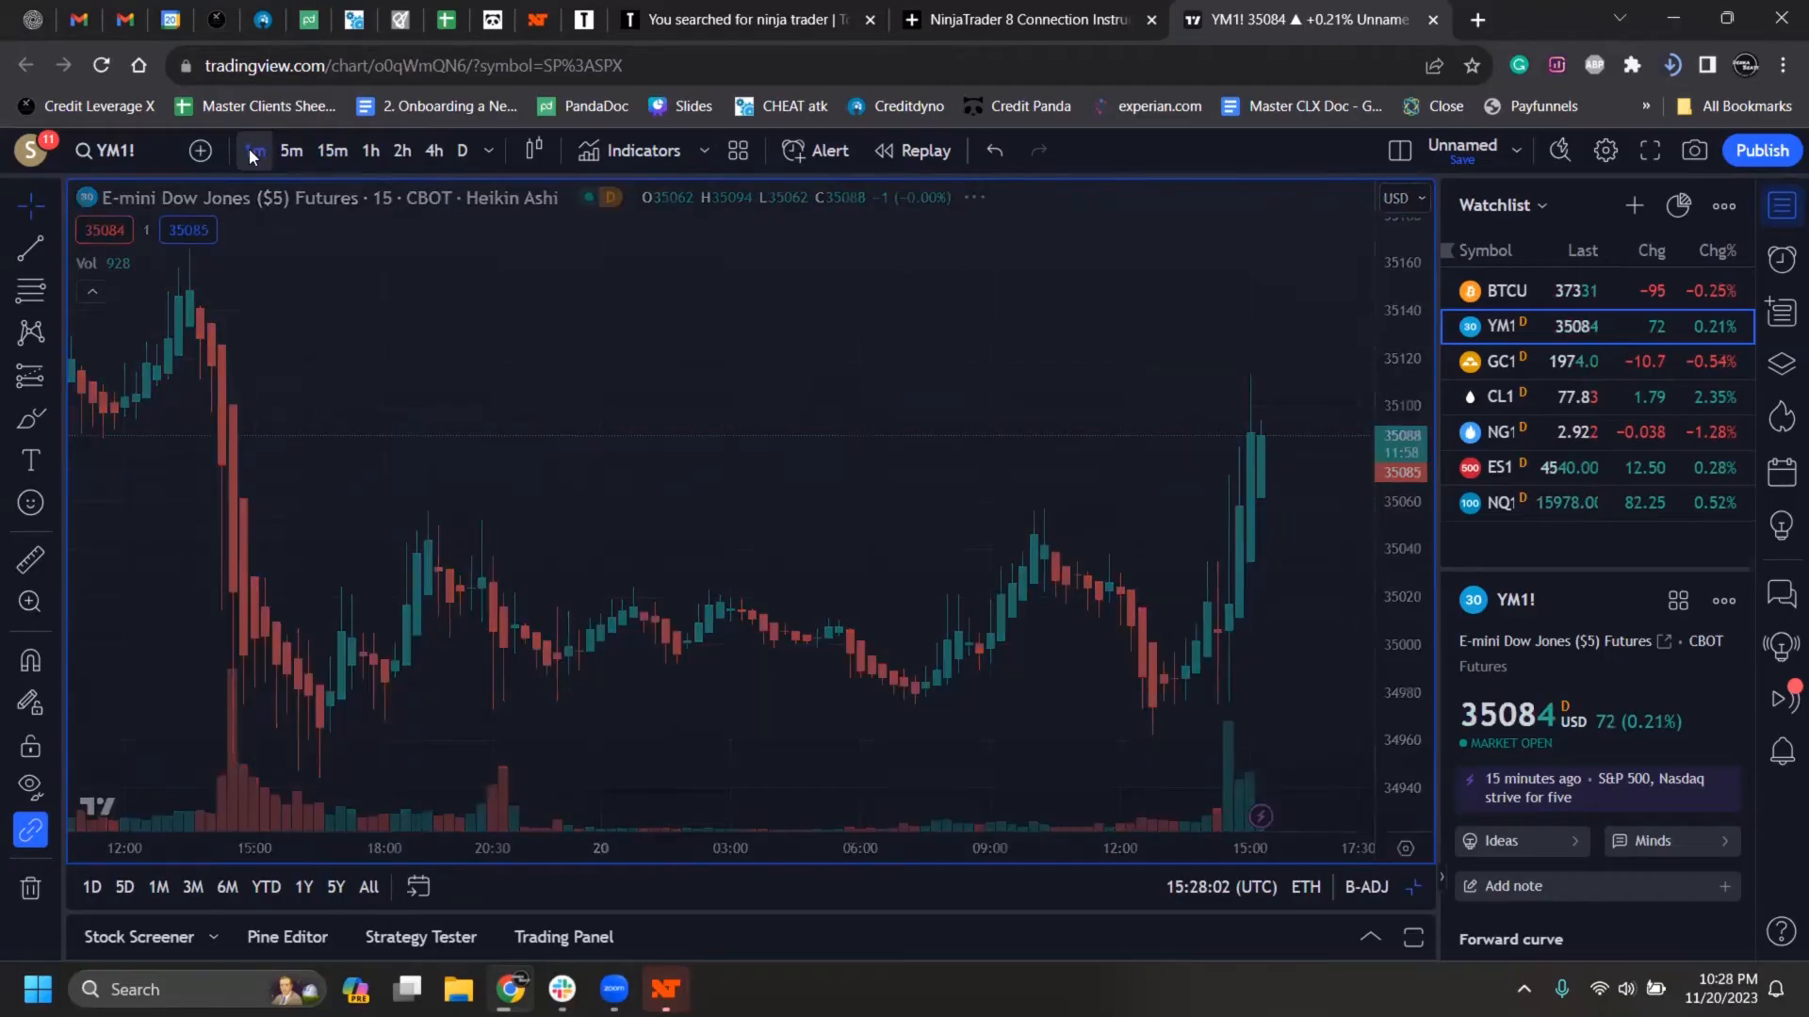
# - Switch the E-mini Dow chart to the 1-minute interval
pyautogui.click(250, 151)
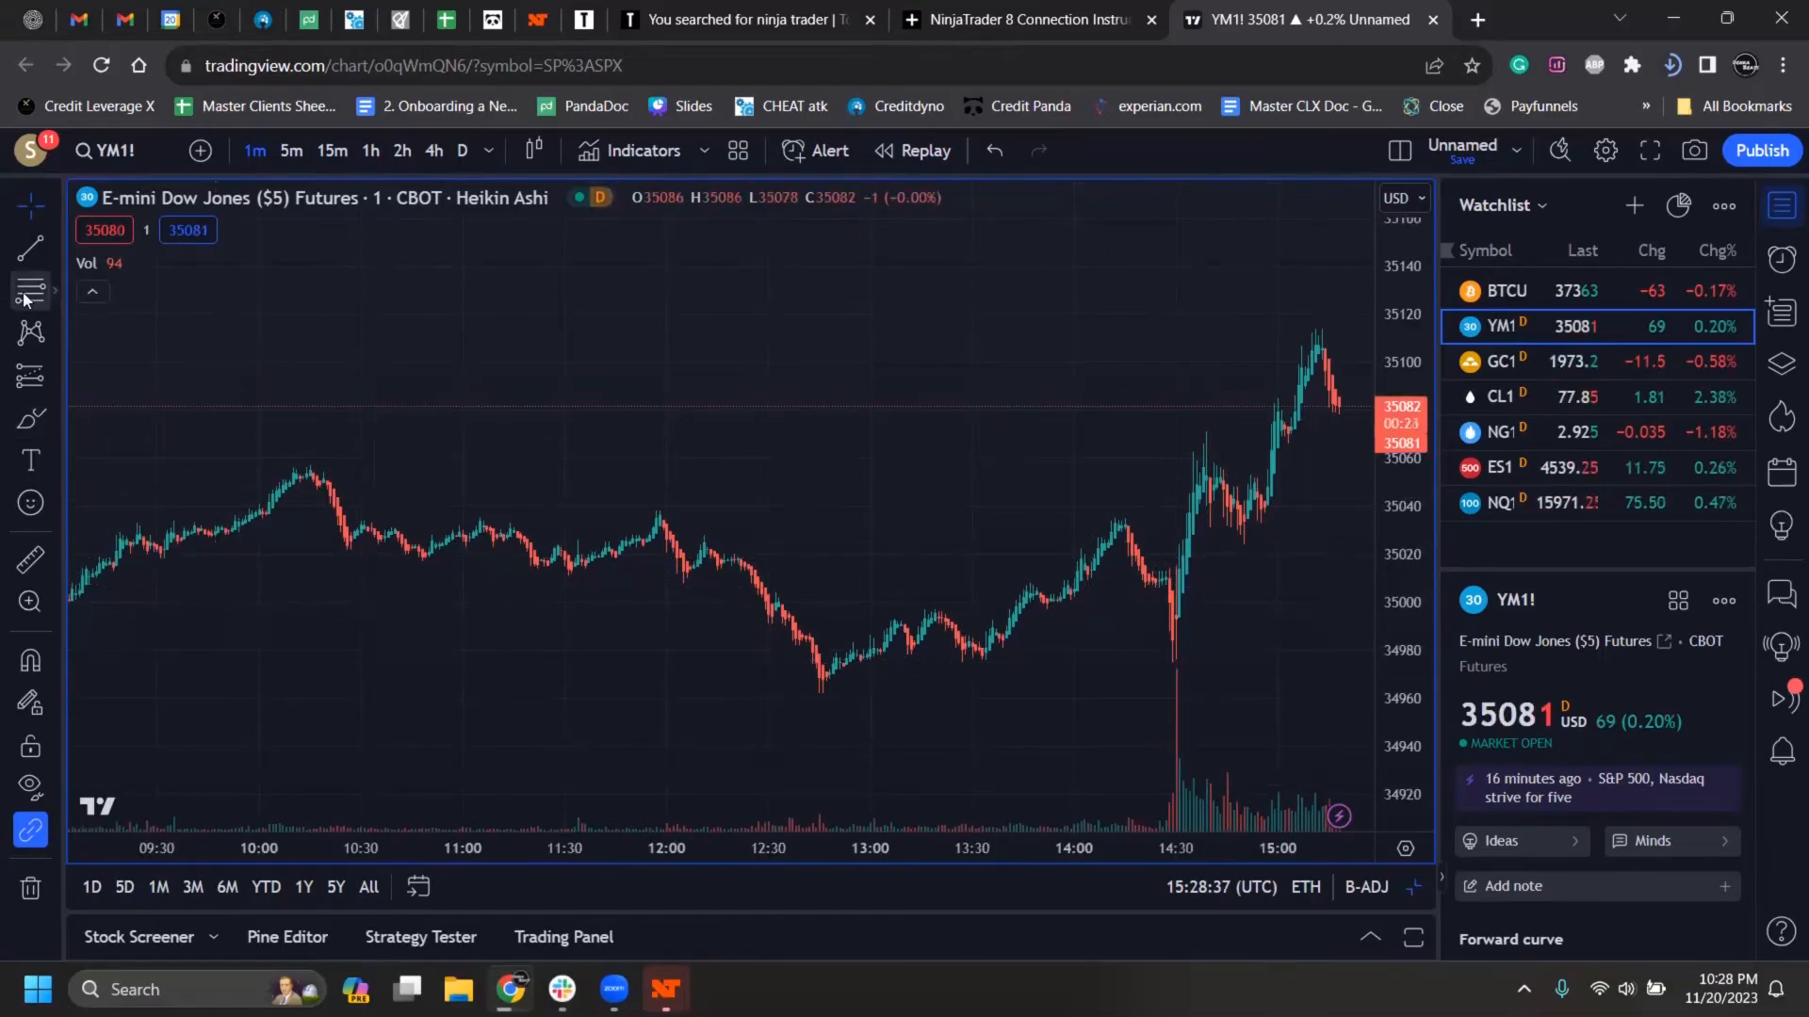
pyautogui.moveTo(1170, 686)
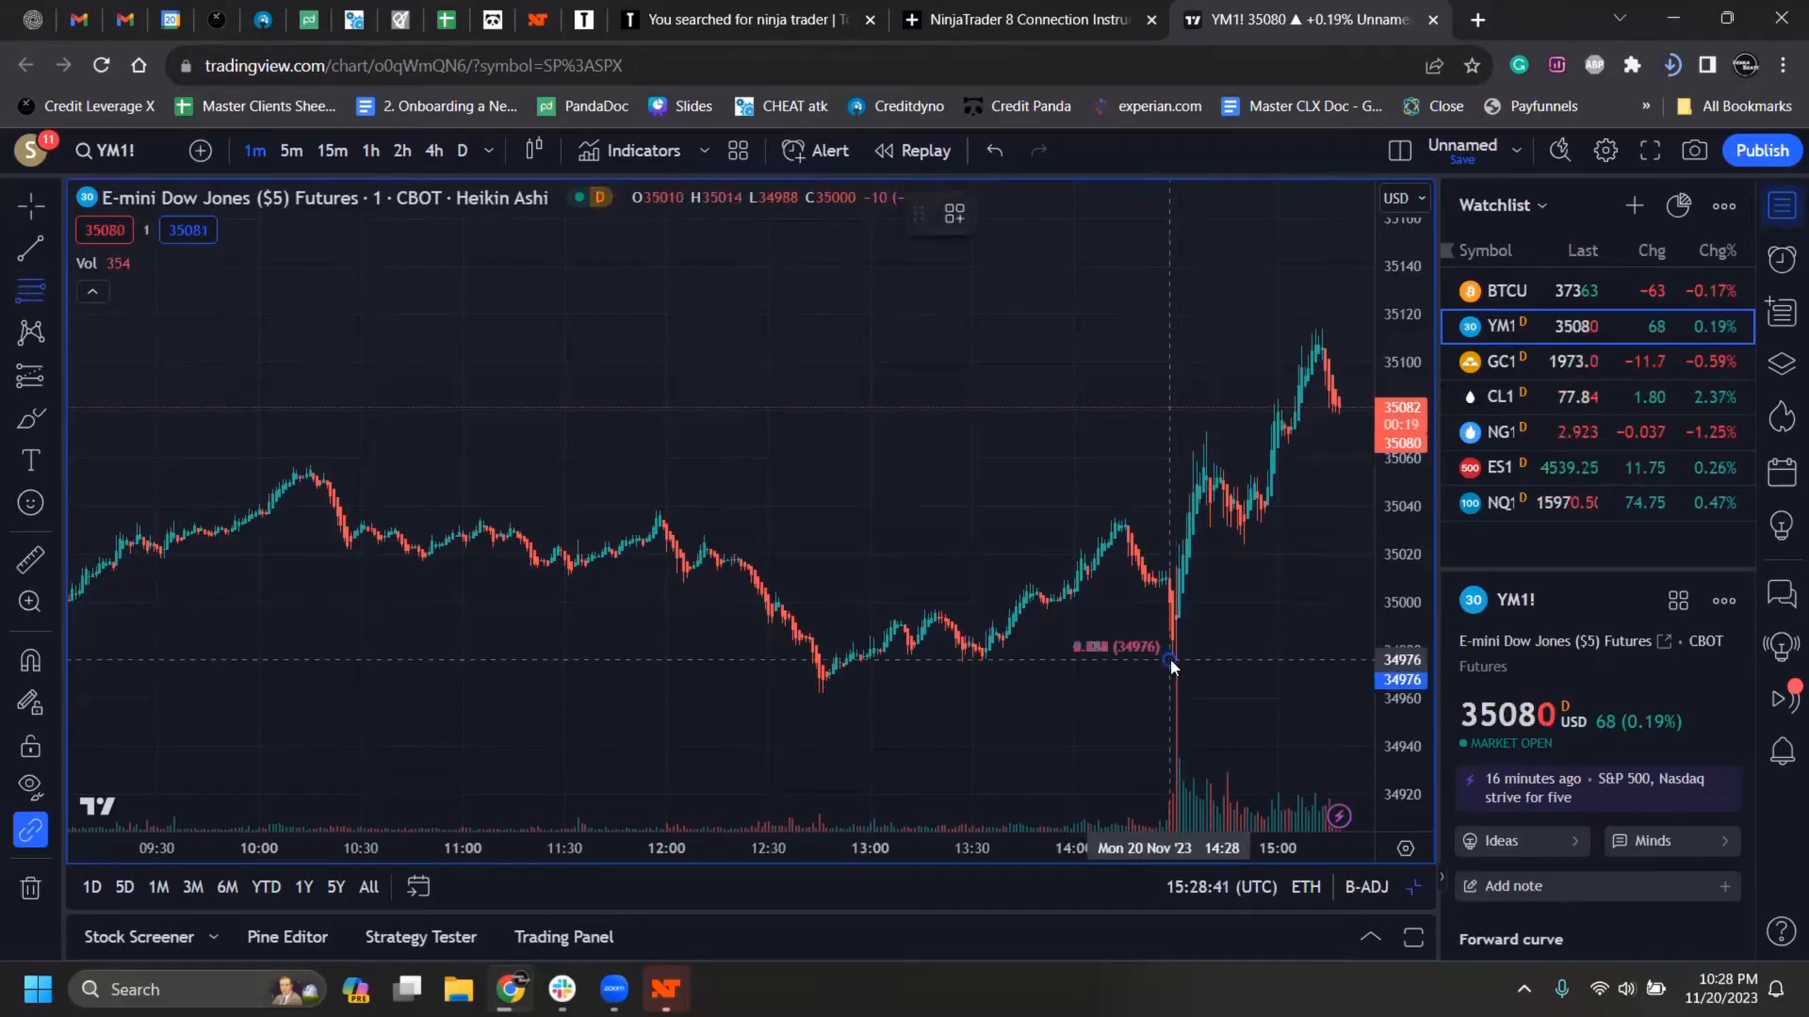
# - Draw a Fib retracement from the 34976 low (14:28) up to the 35113 high (15:17)
pyautogui.moveTo(1170, 659); pyautogui.dragTo(1325, 339)
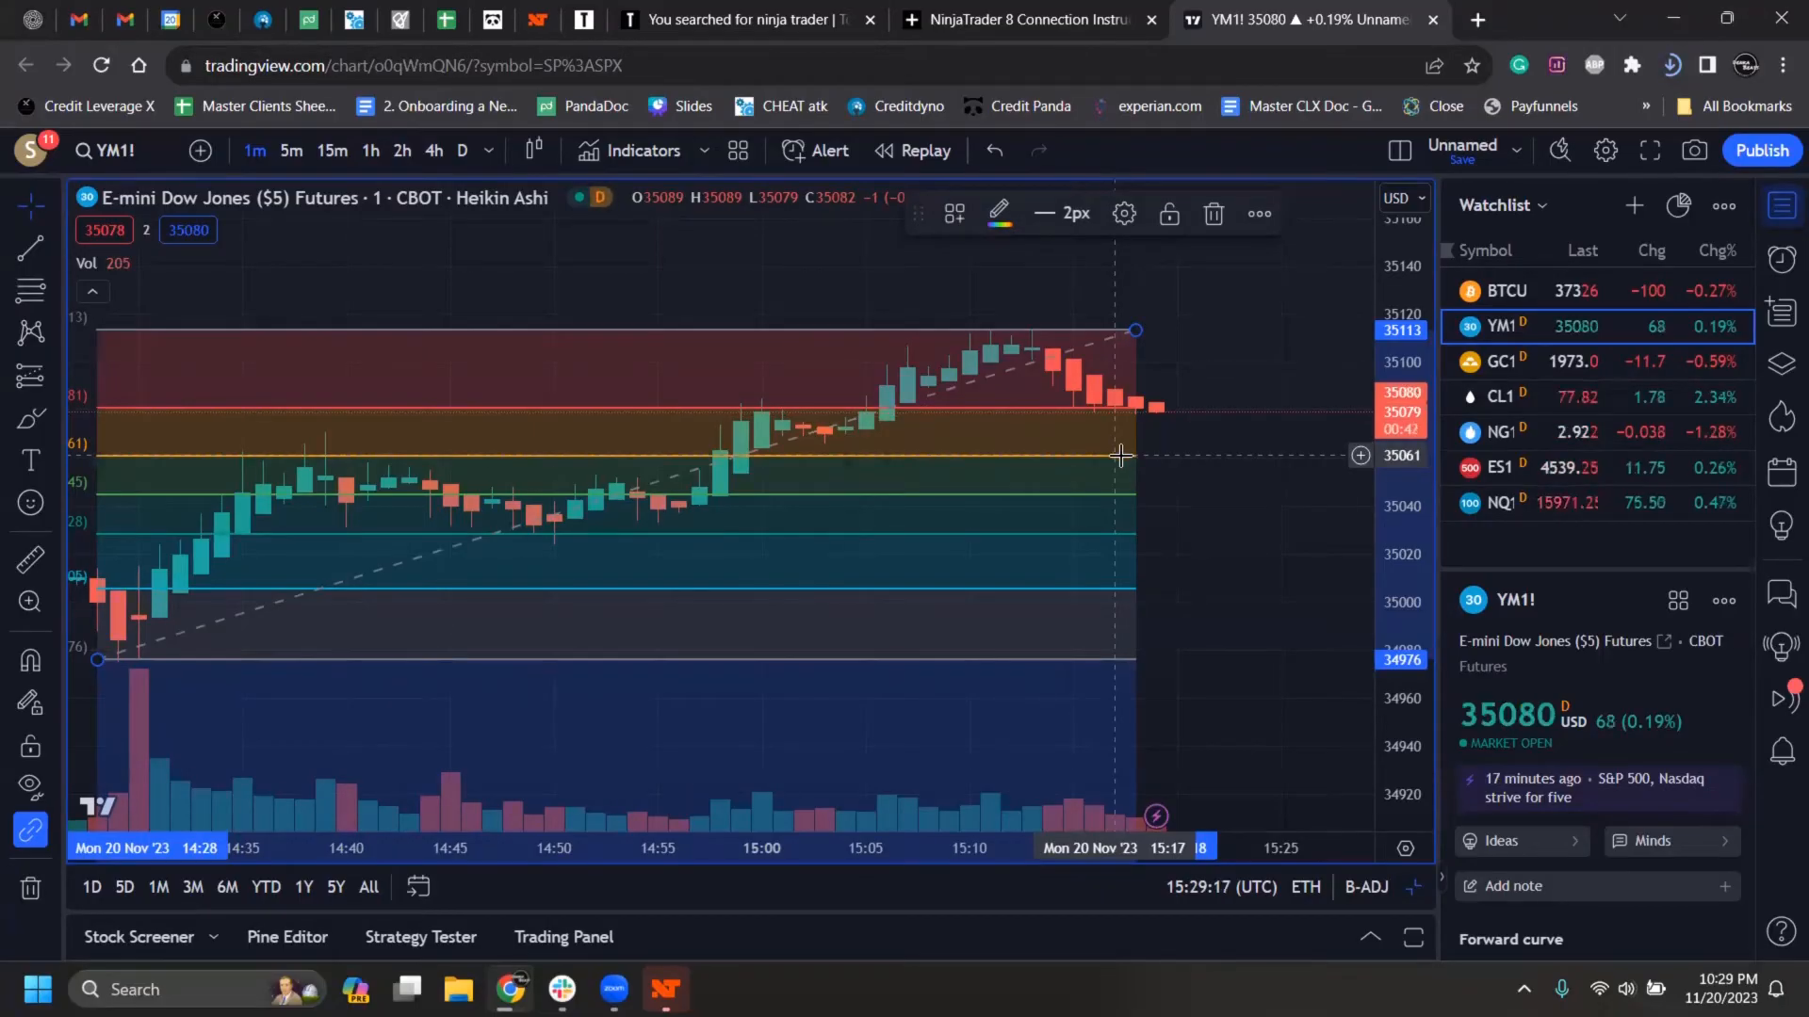
pyautogui.moveTo(1076, 462)
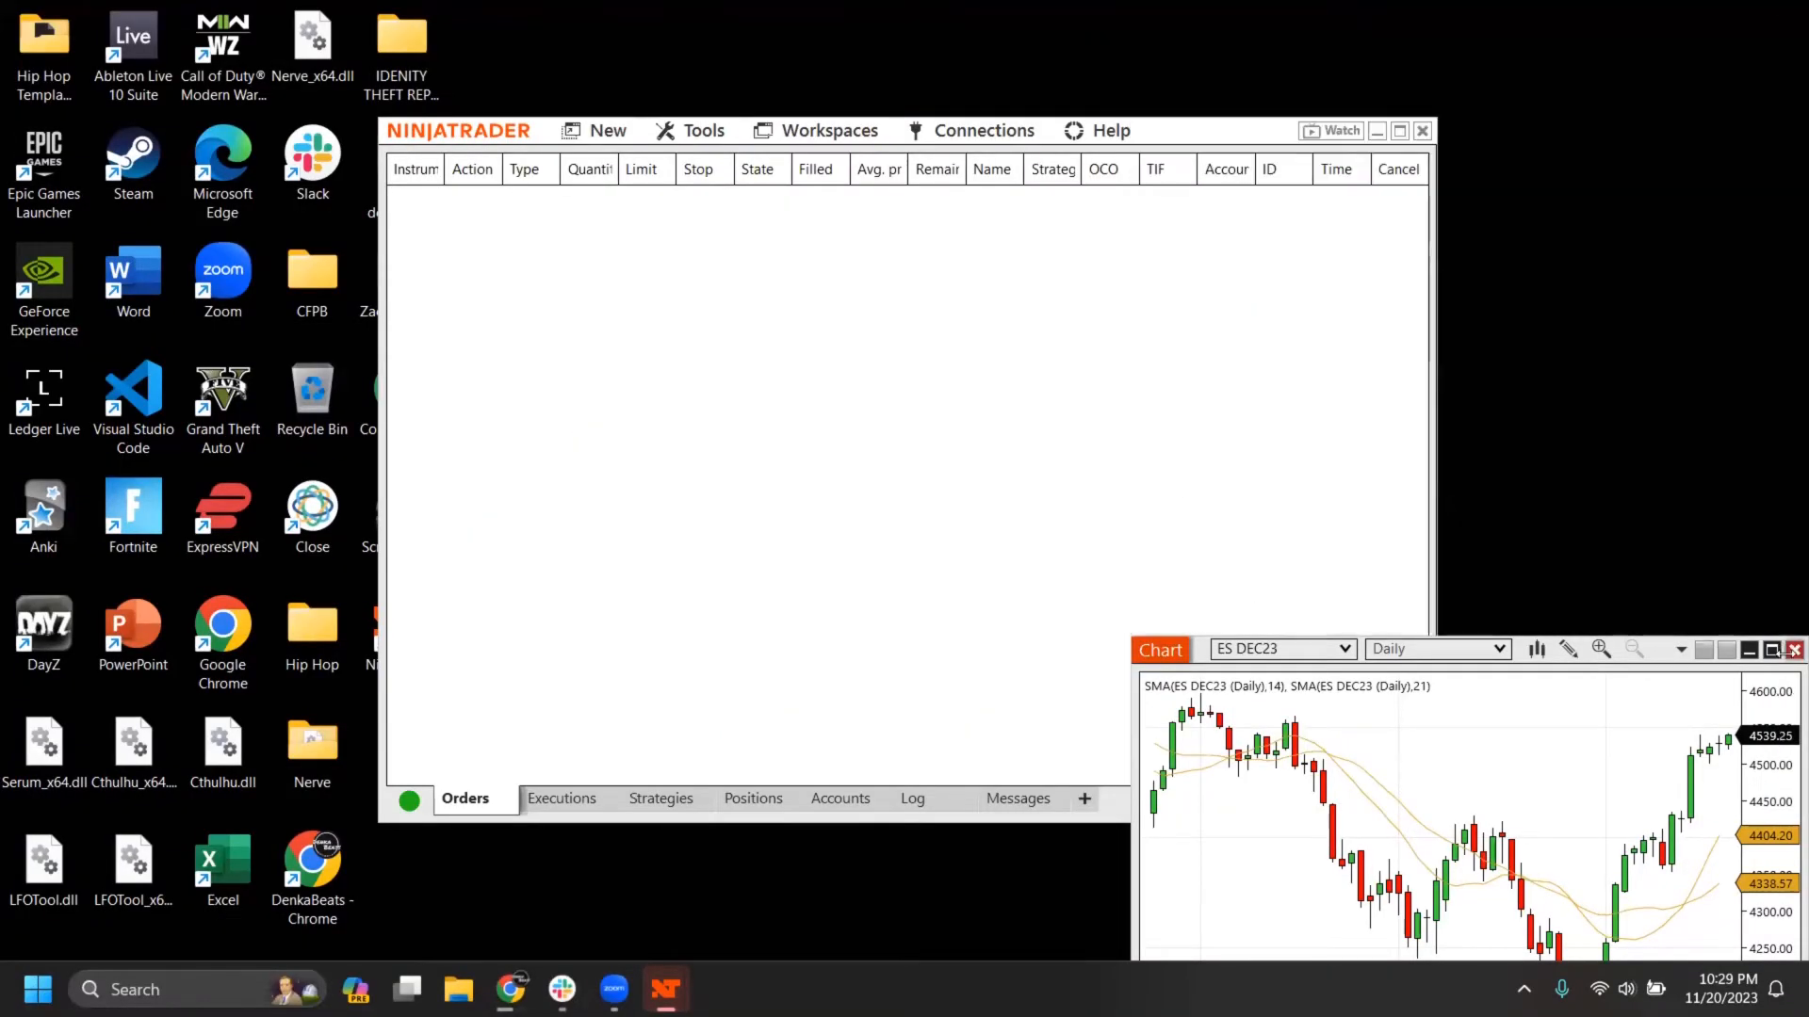
# - Close the ES DEC23 chart and create a new chart for YM E-mini Dow ($5) DEC23 futures
pyautogui.click(1794, 650)
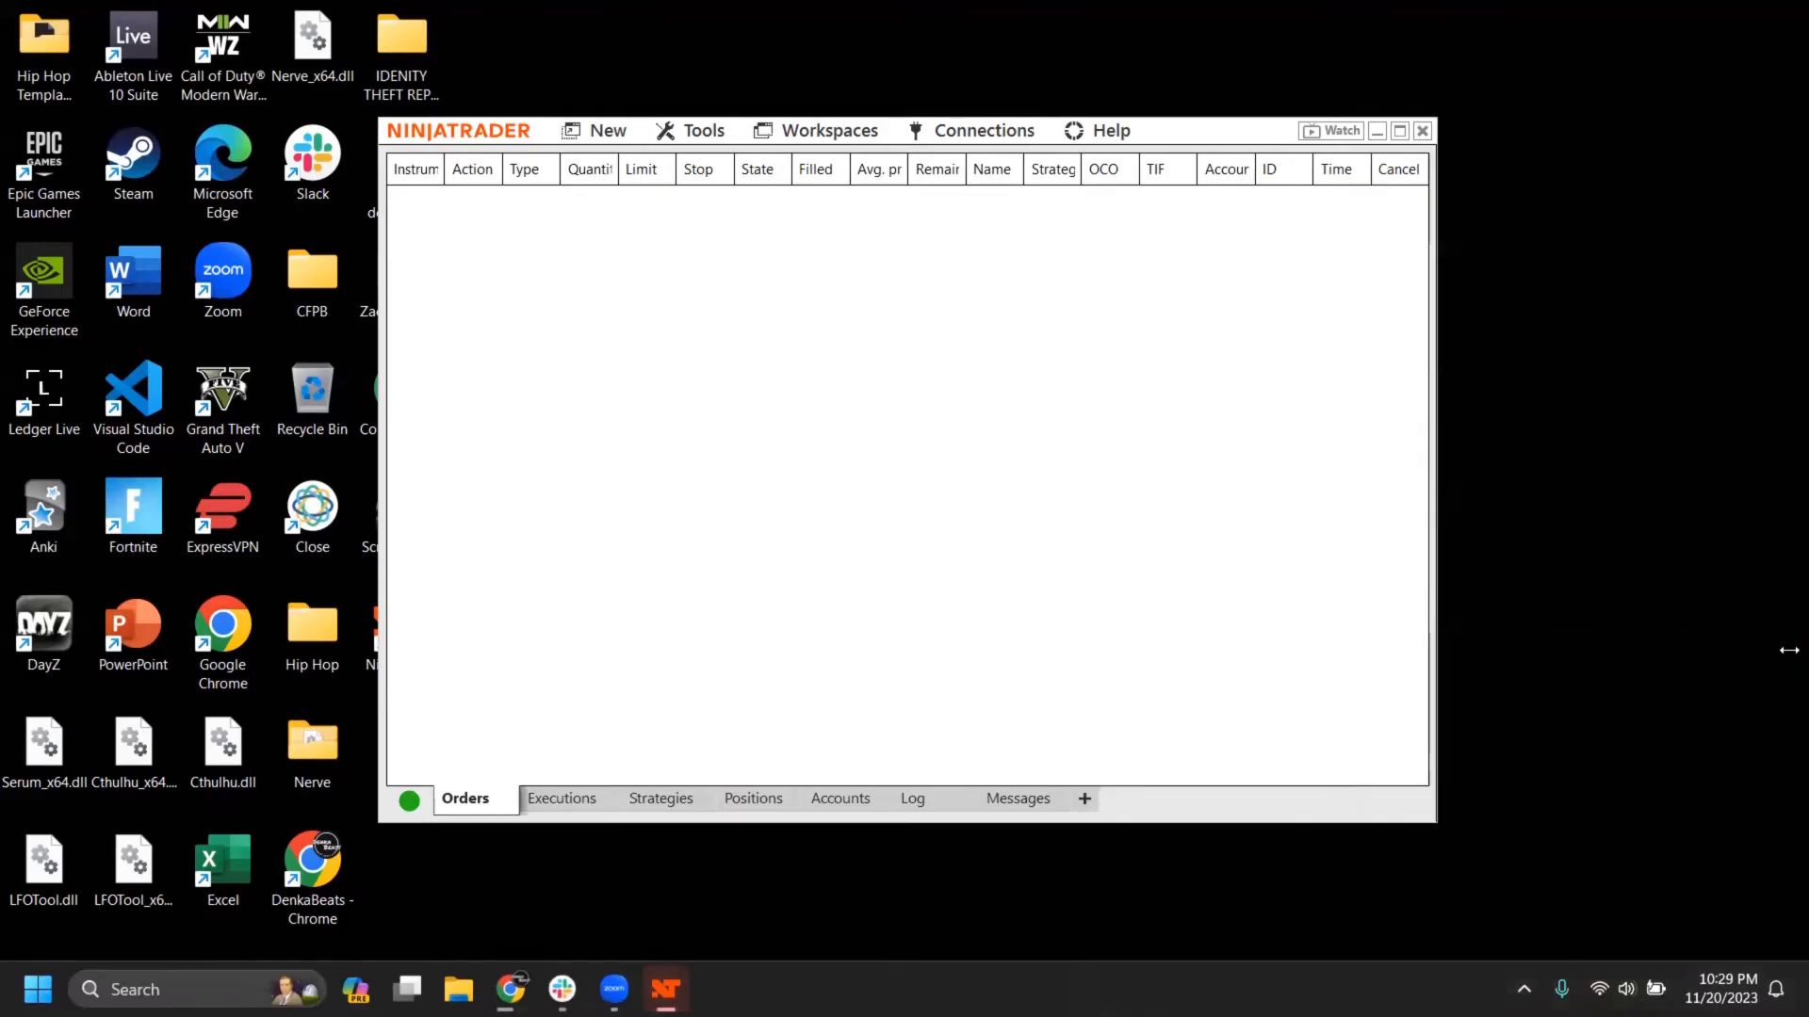
pyautogui.moveTo(840, 249)
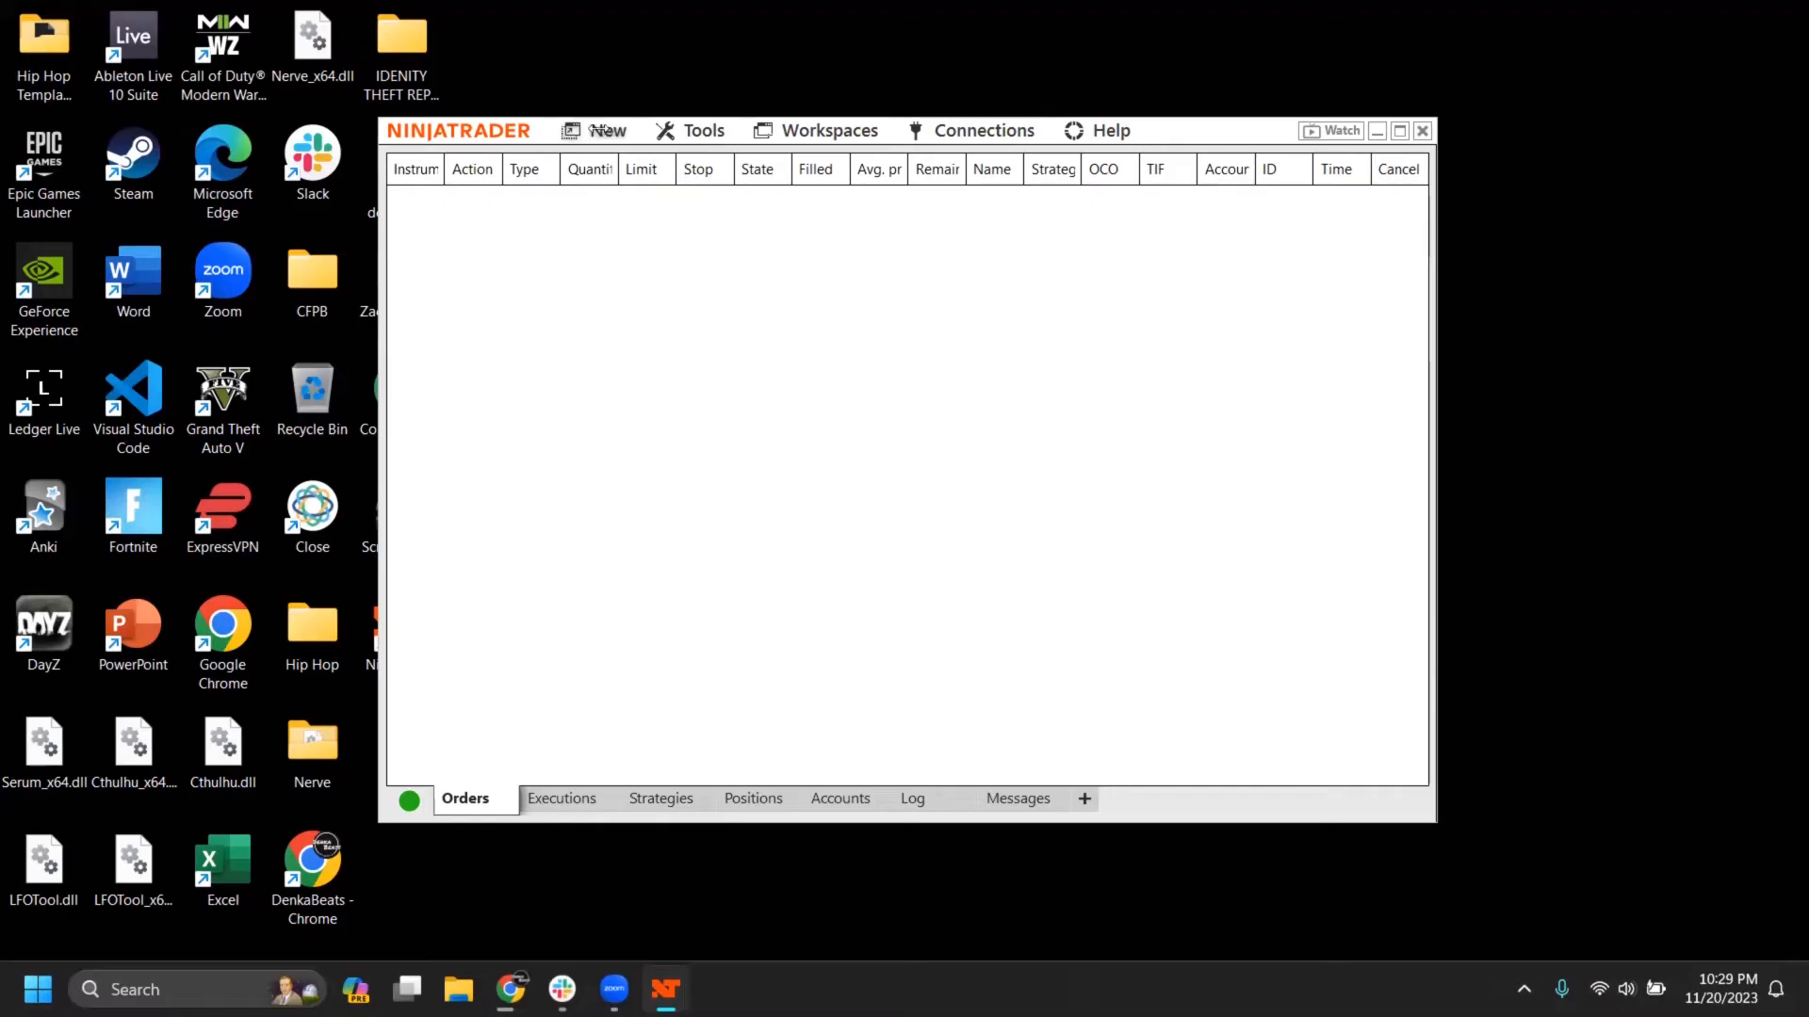
pyautogui.click(608, 130)
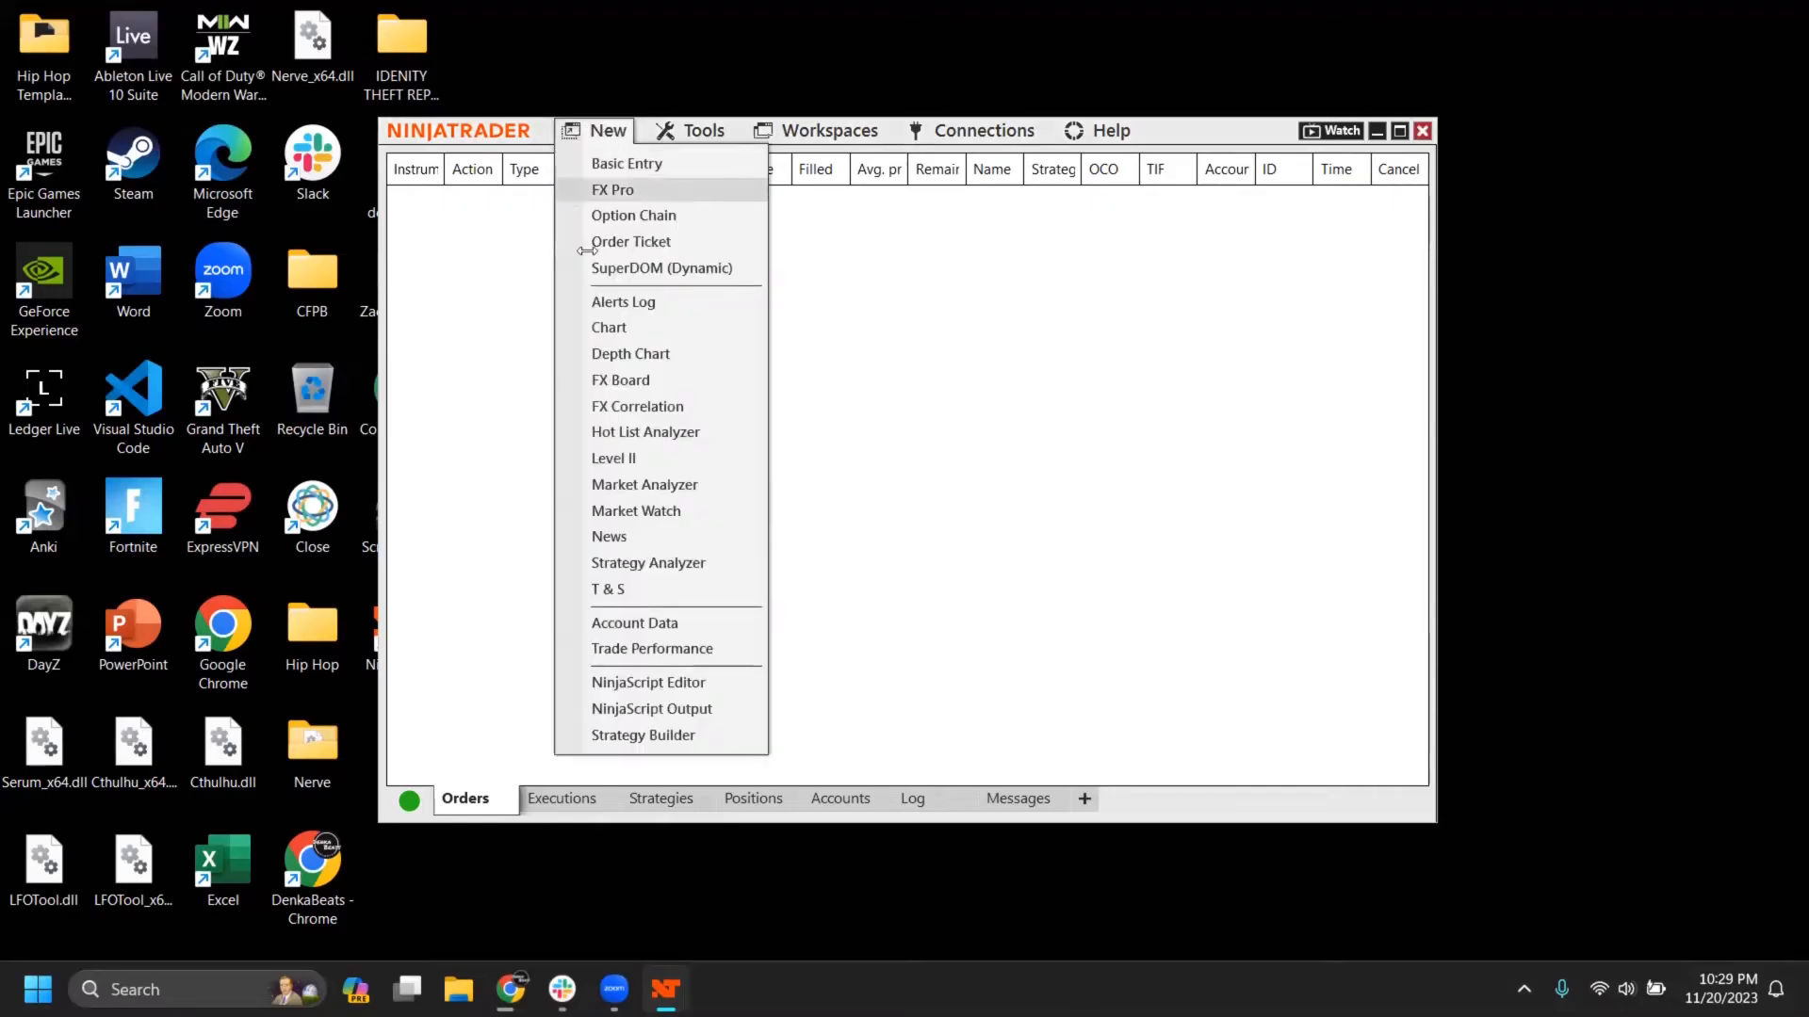
pyautogui.click(609, 326)
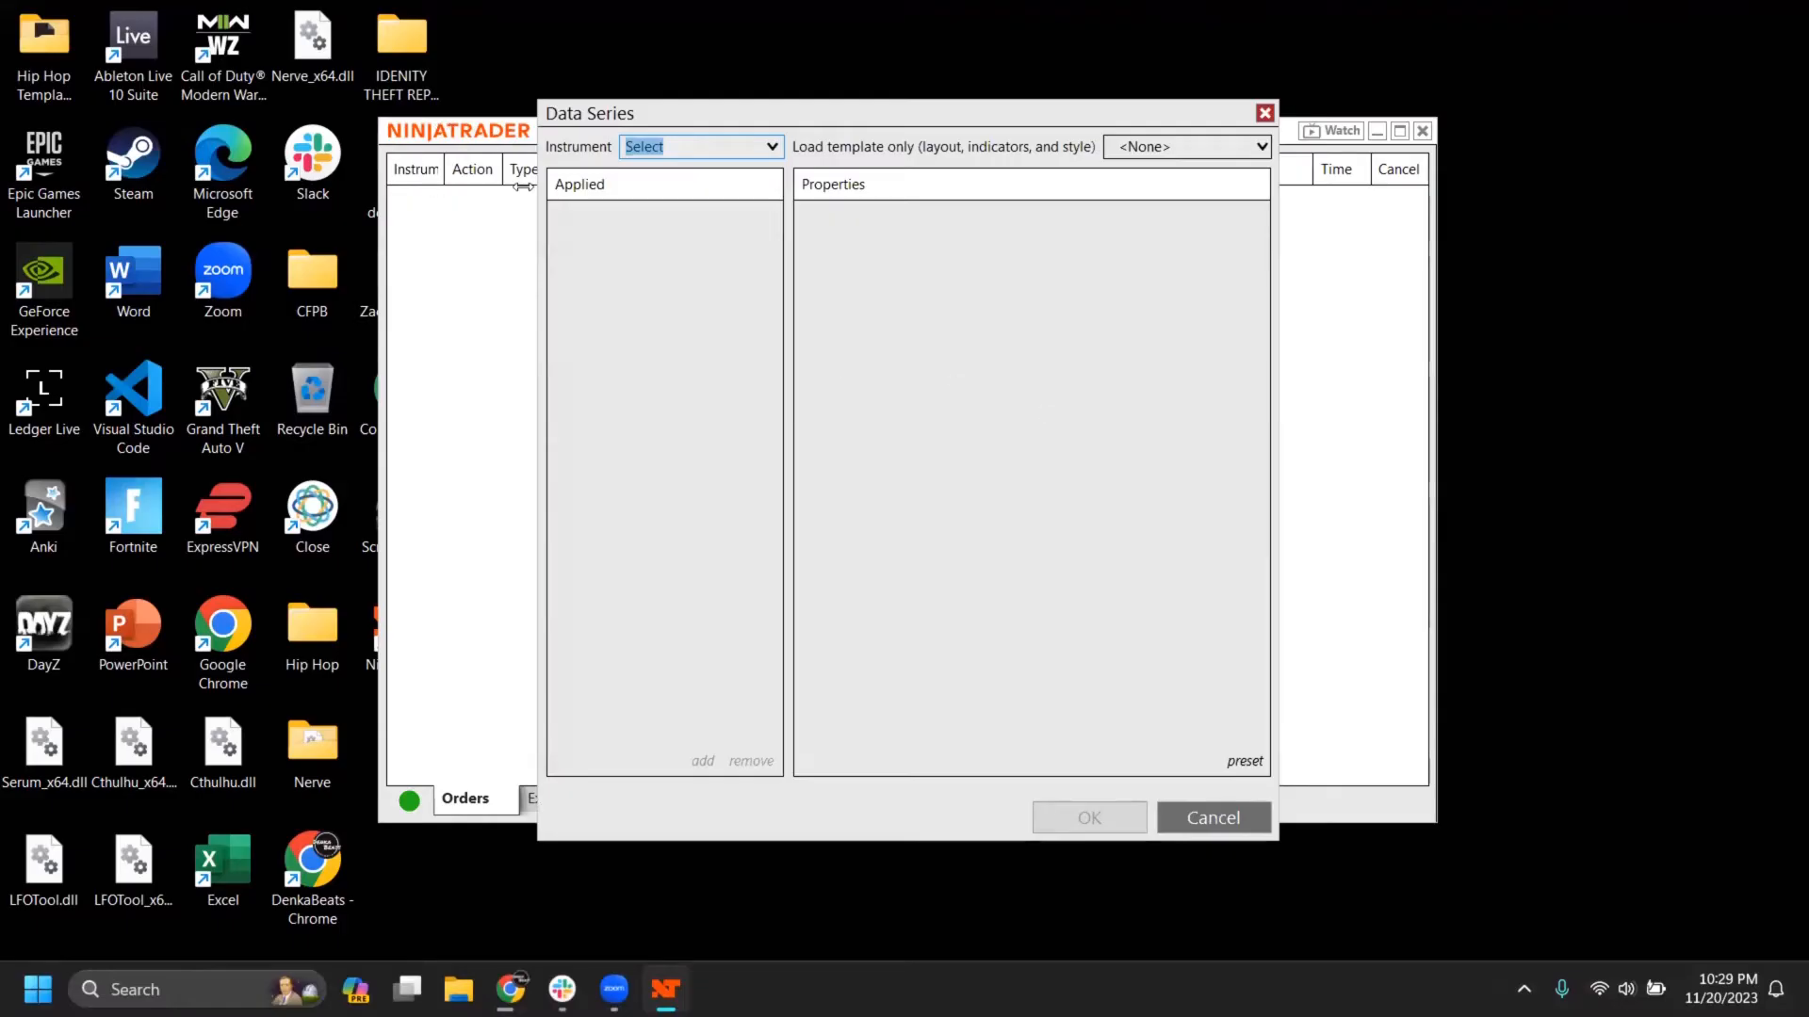
pyautogui.write('YM')
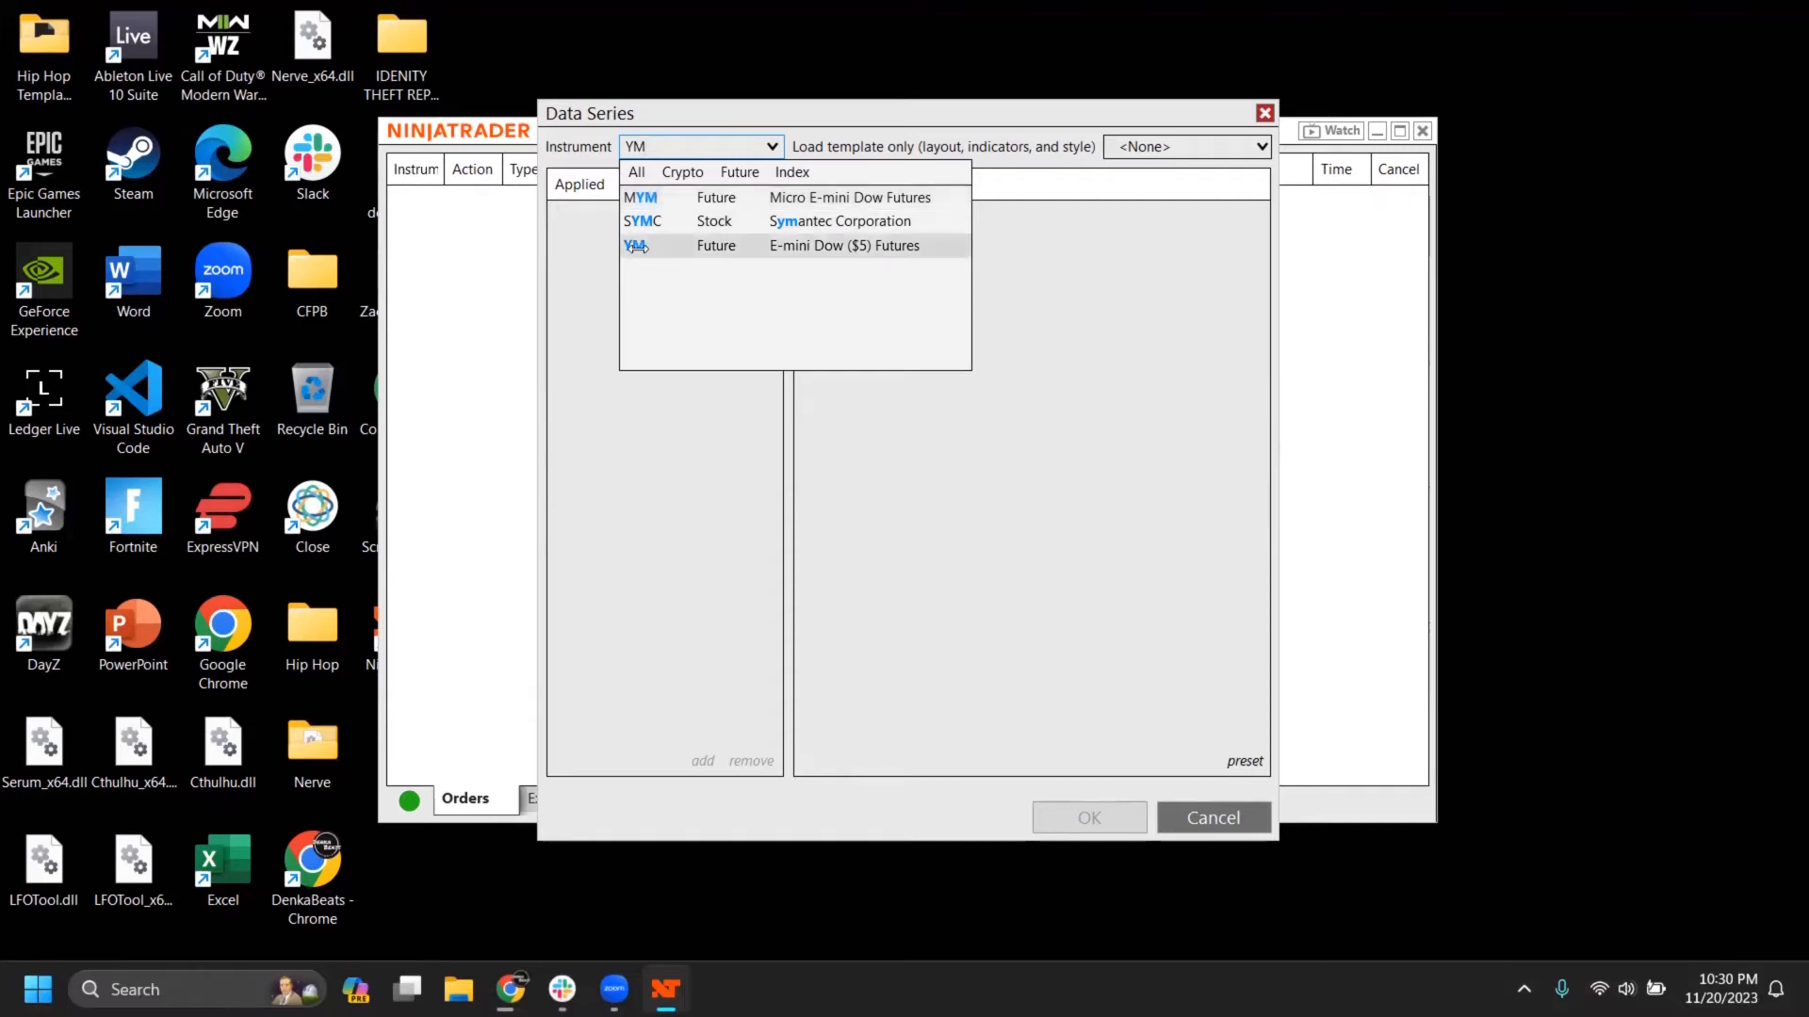
pyautogui.click(637, 245)
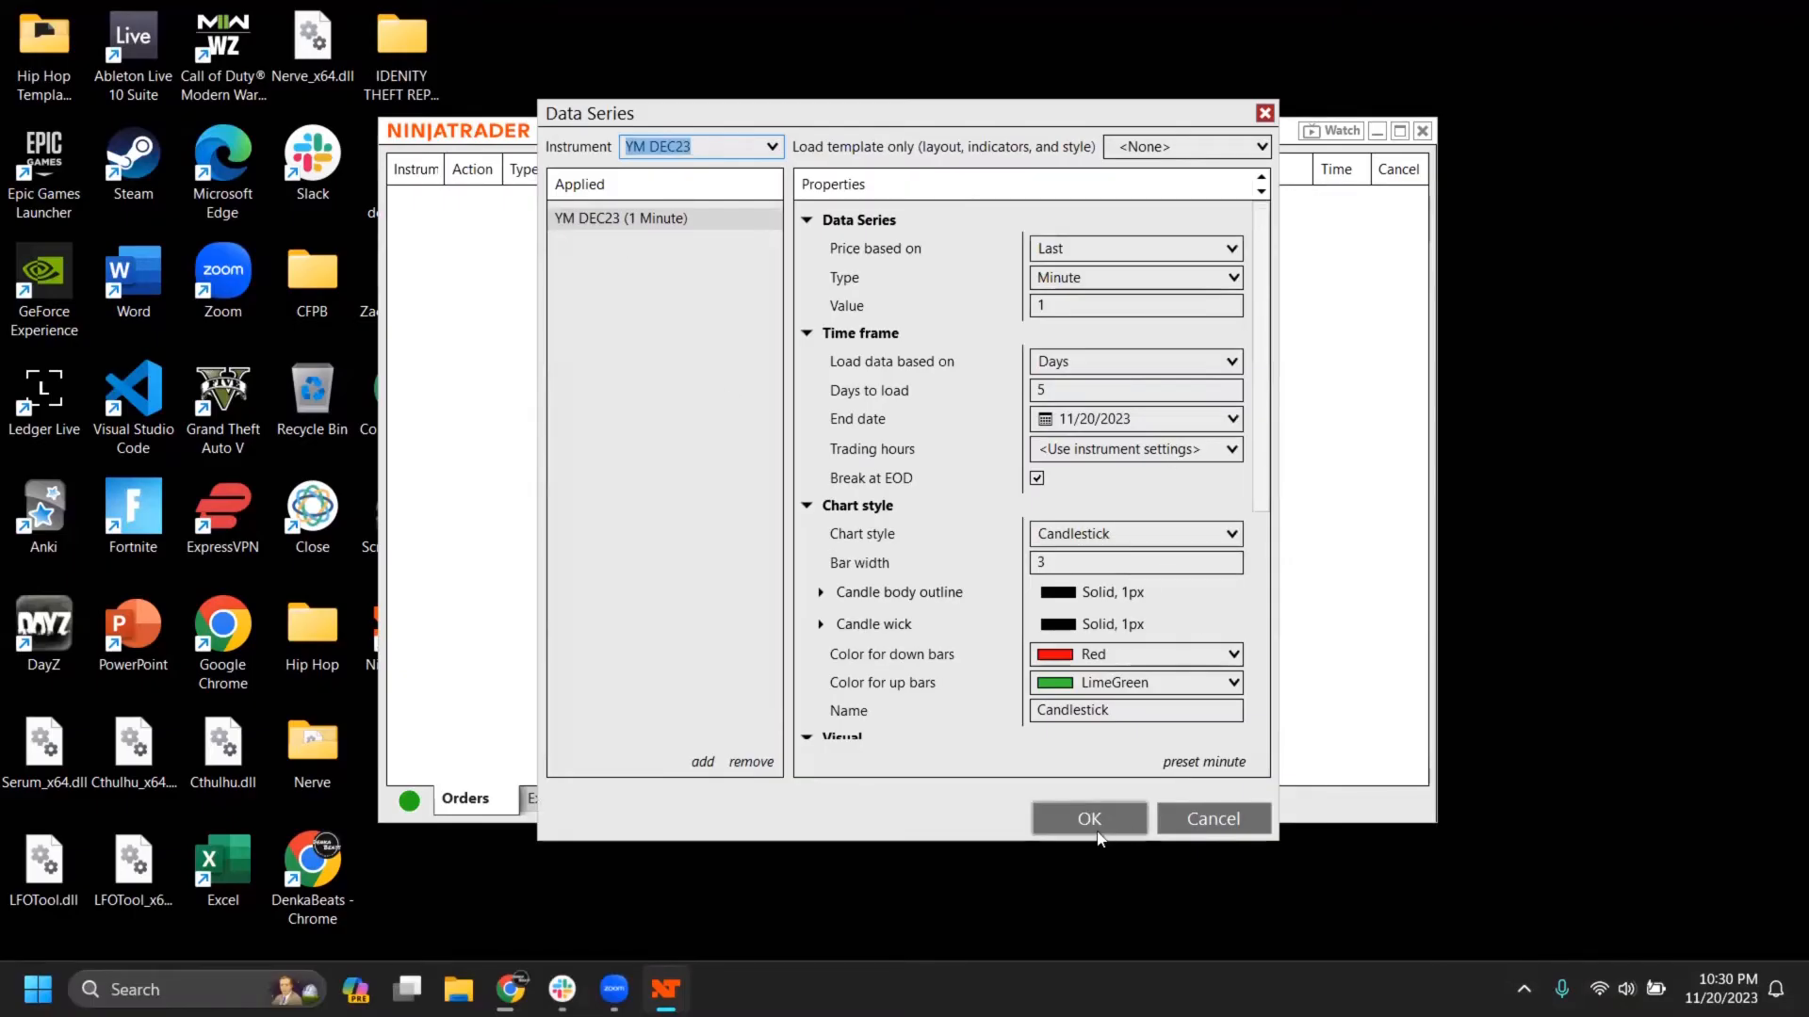
pyautogui.click(1087, 818)
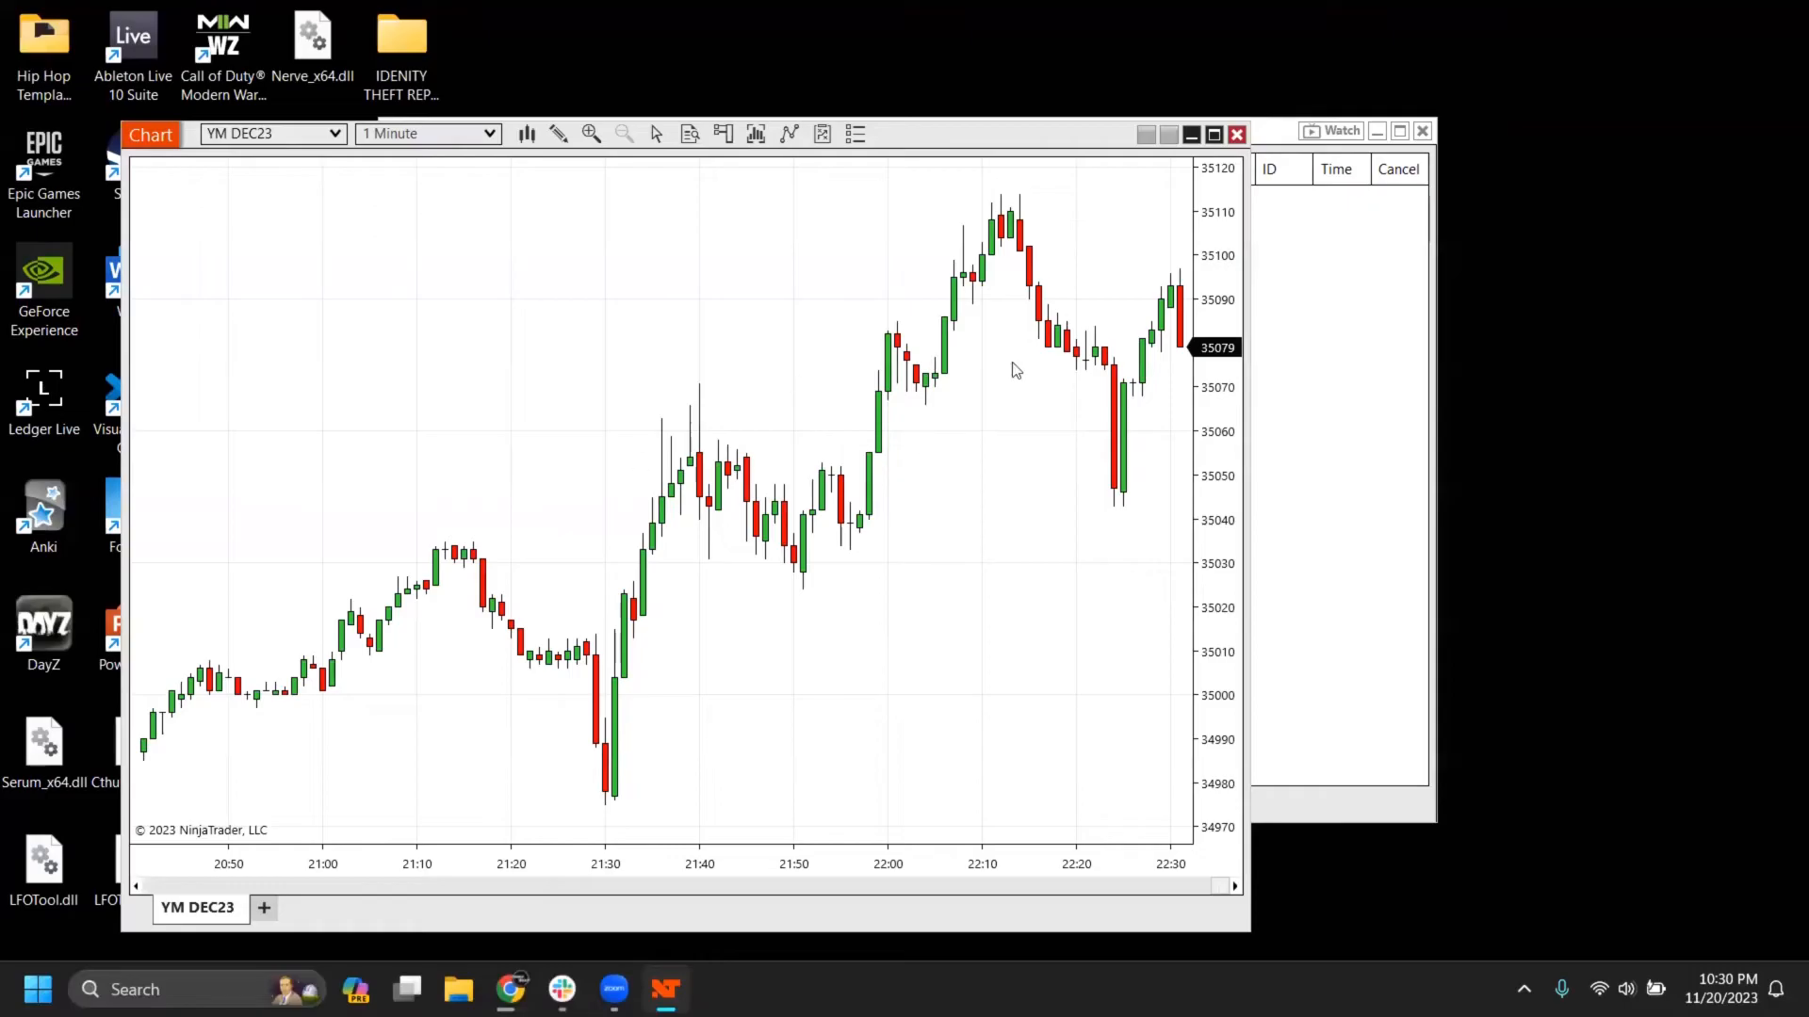
pyautogui.moveTo(980, 390)
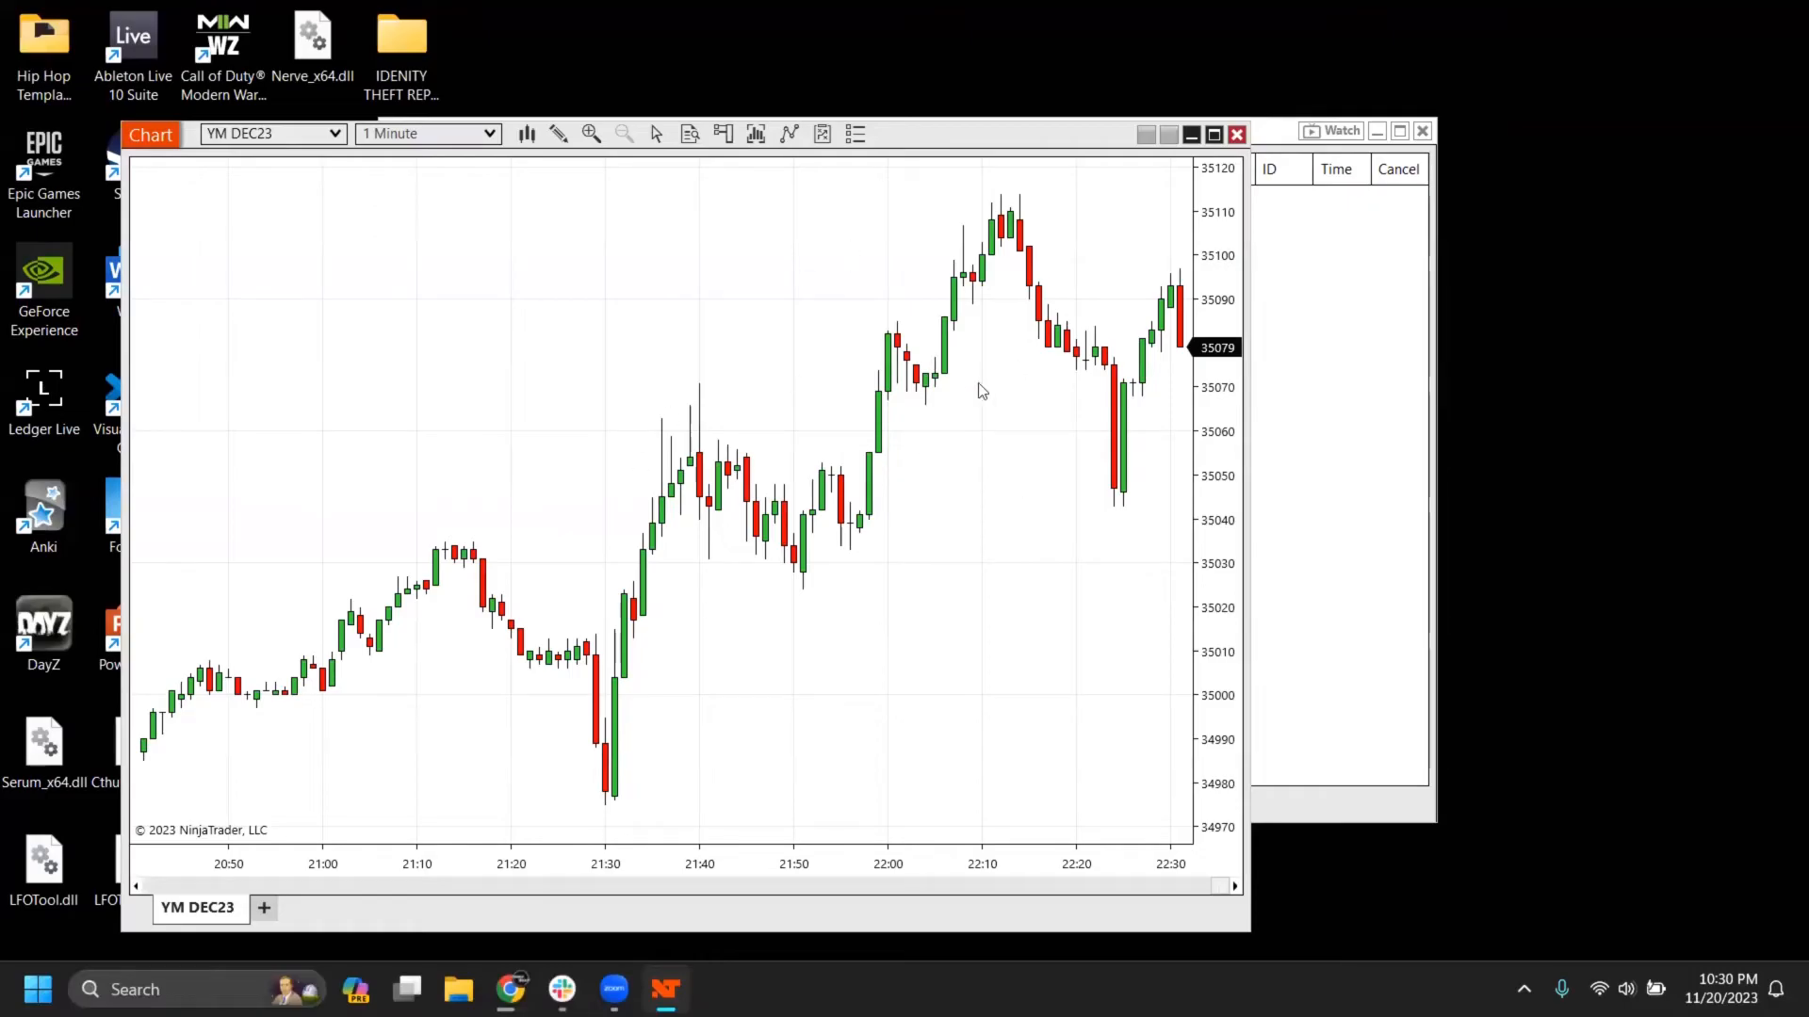
# - Enable Chart Trader in the YM DEC23 chart's Properties
pyautogui.rightClick(979, 390)
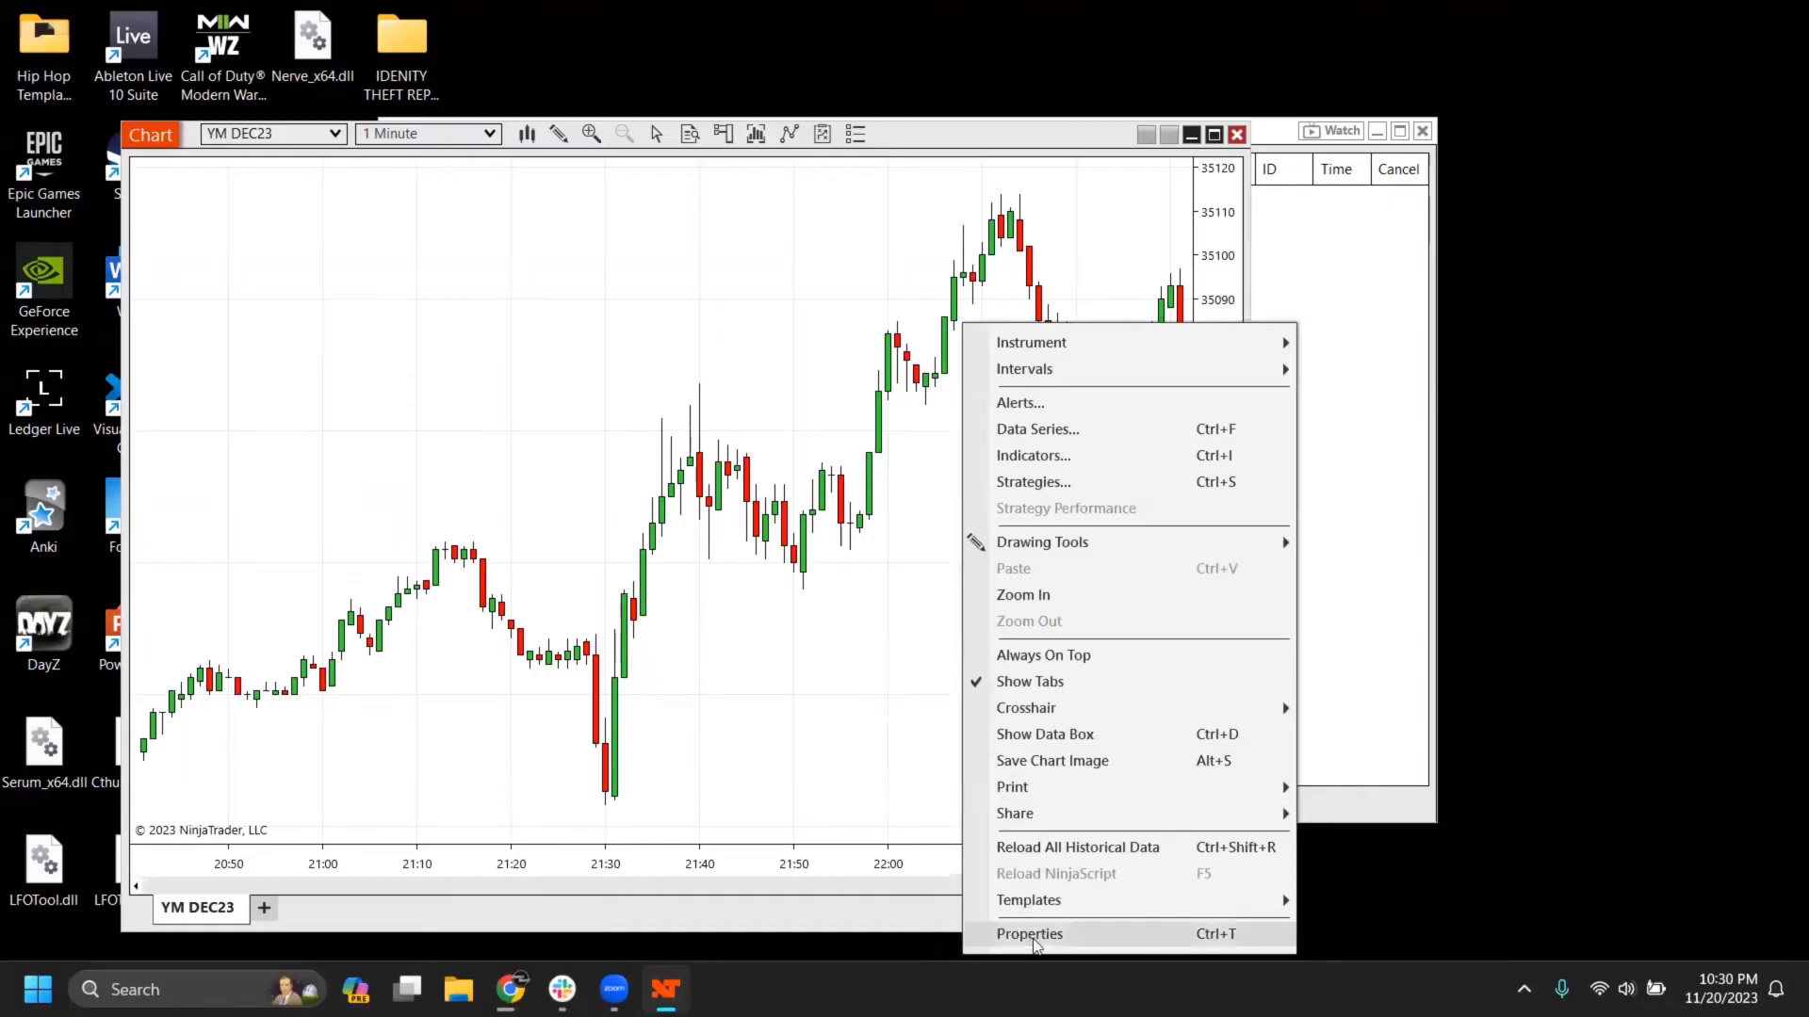
pyautogui.click(1029, 933)
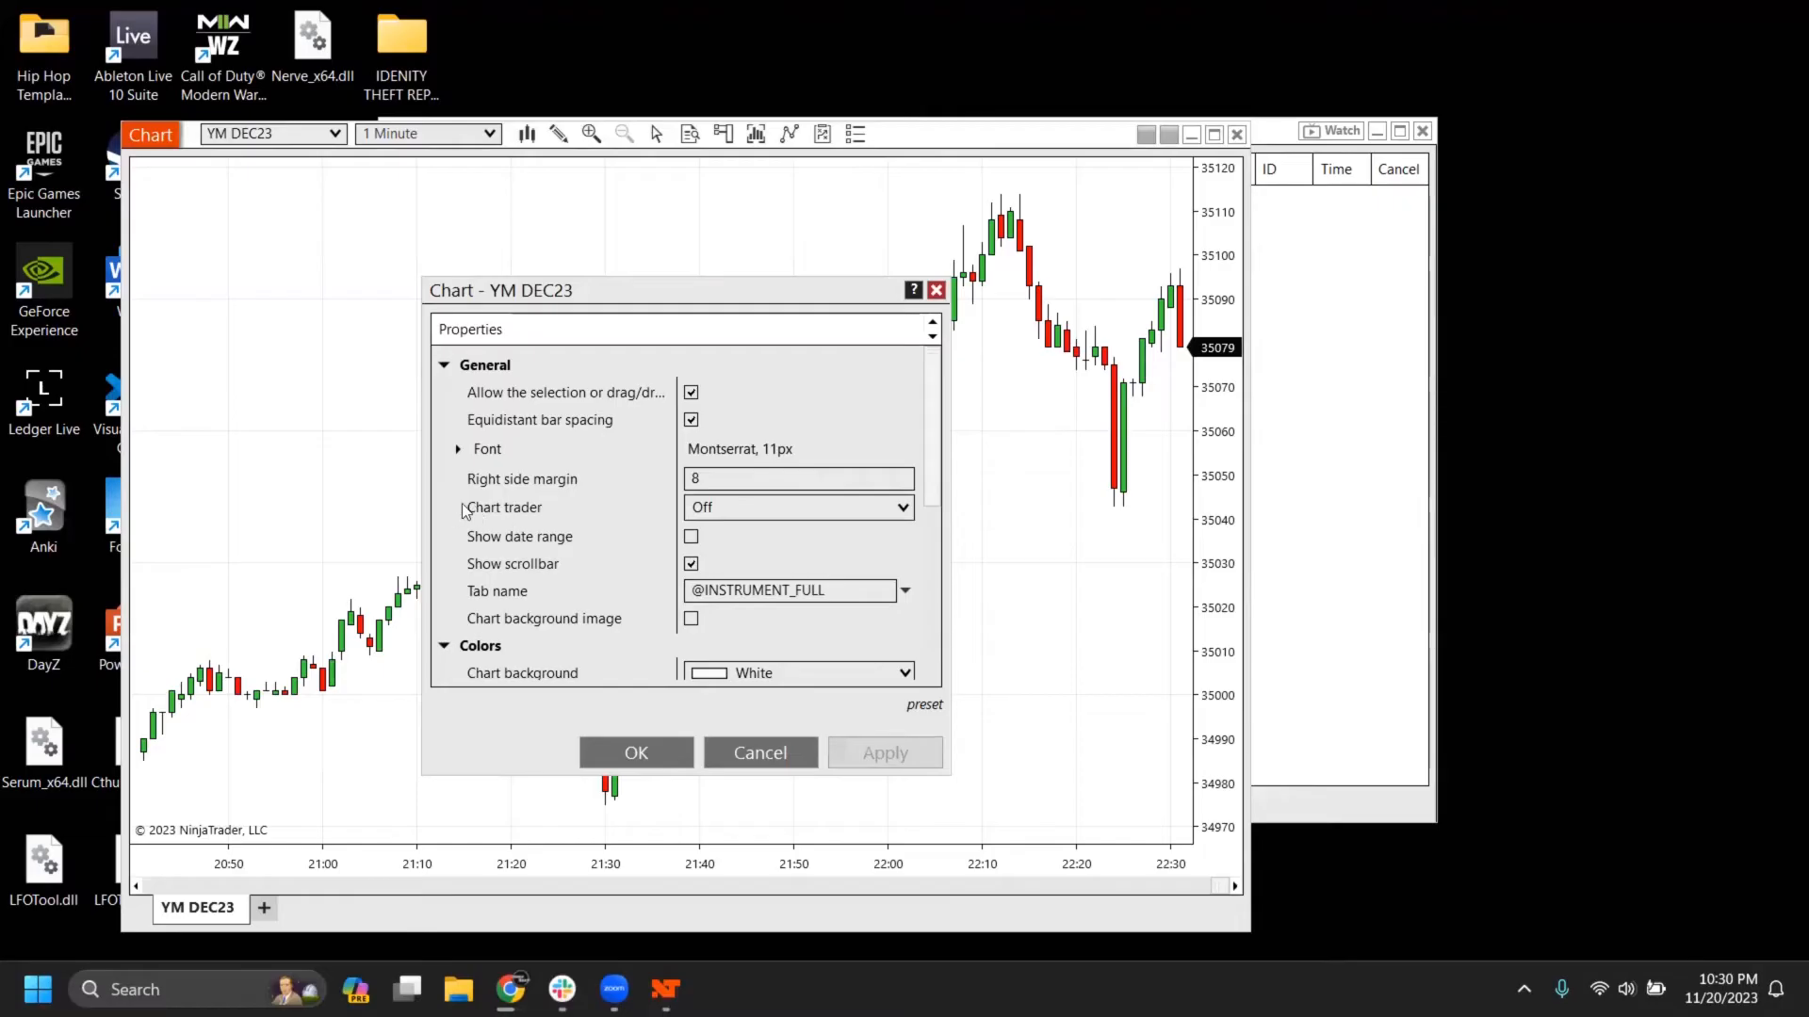
pyautogui.click(795, 507)
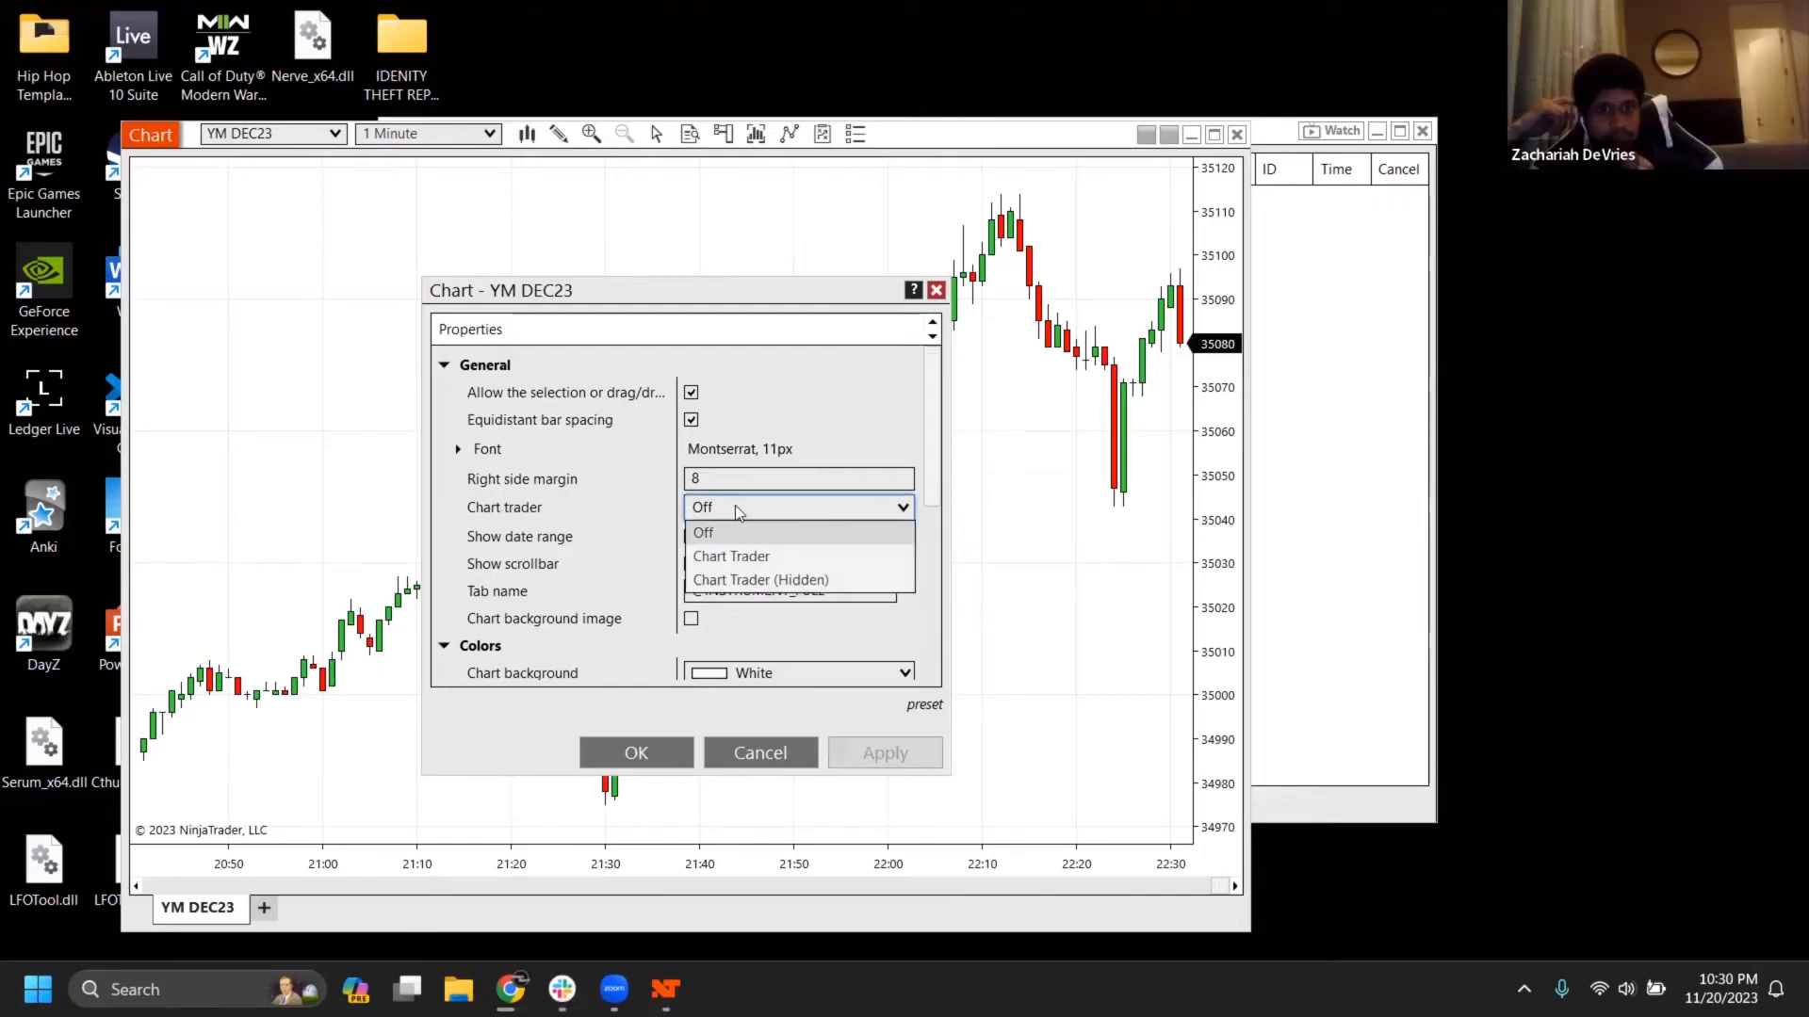
pyautogui.click(732, 556)
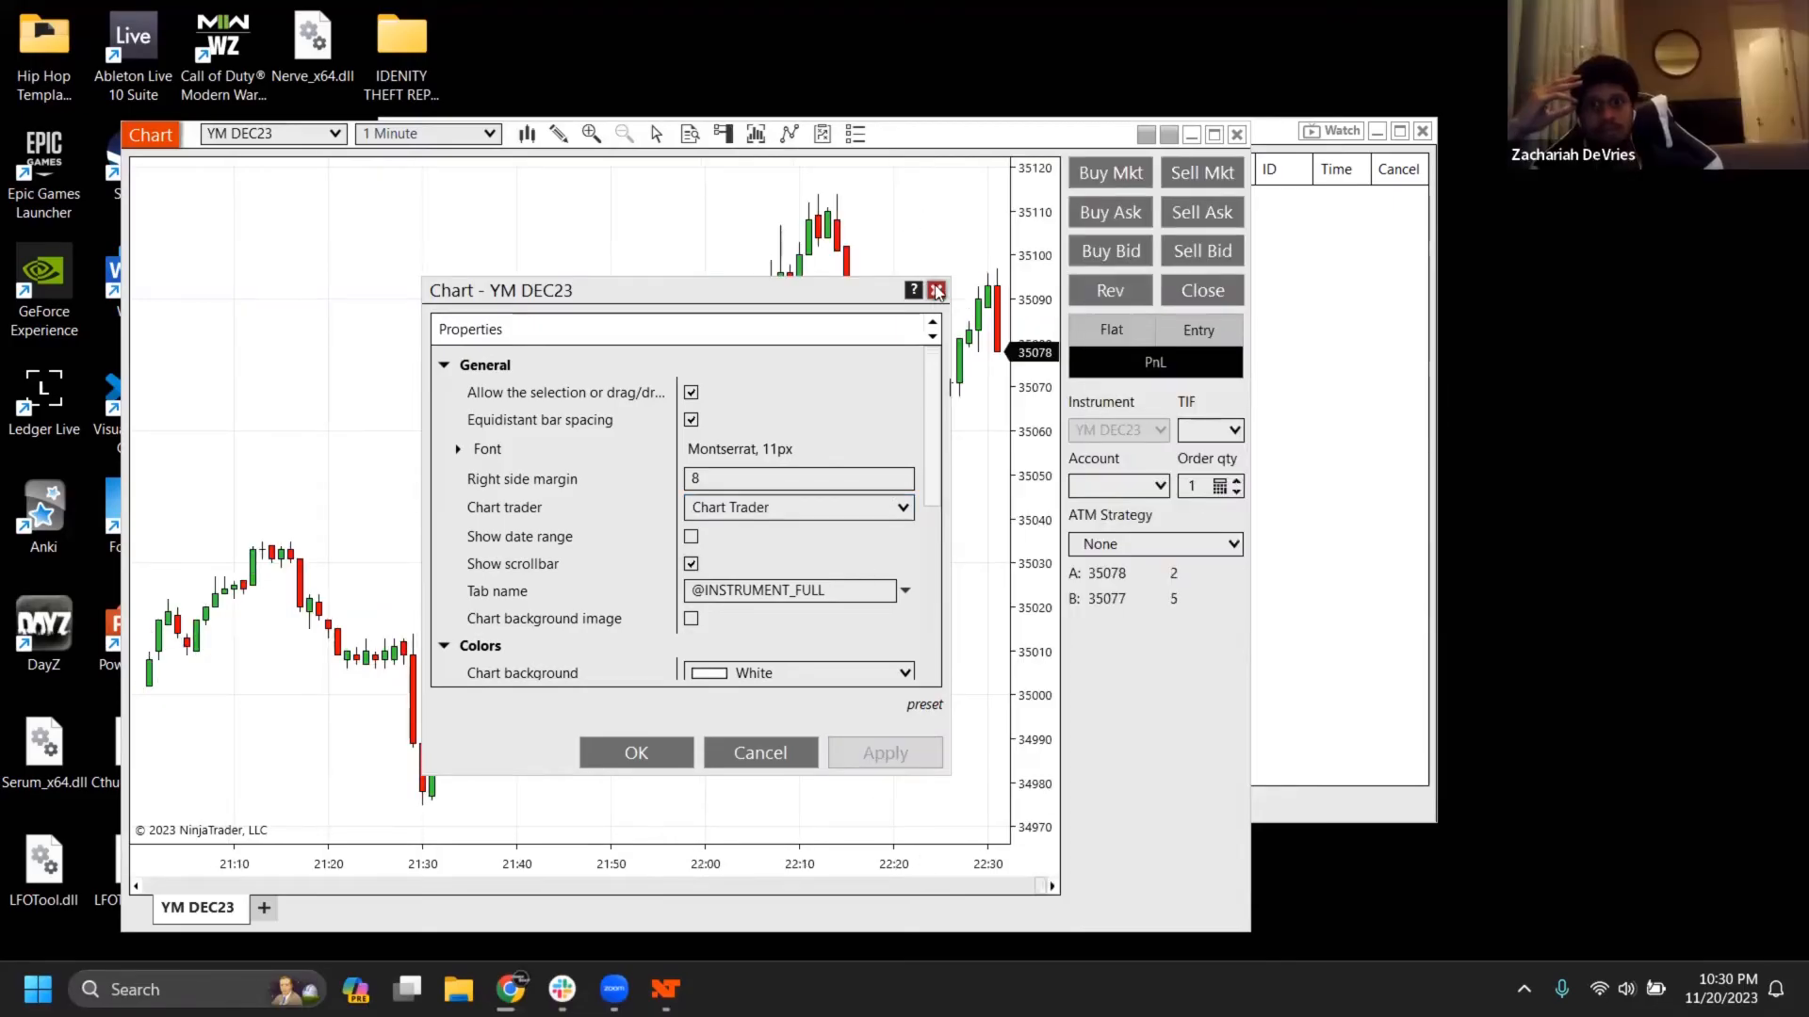
pyautogui.click(936, 290)
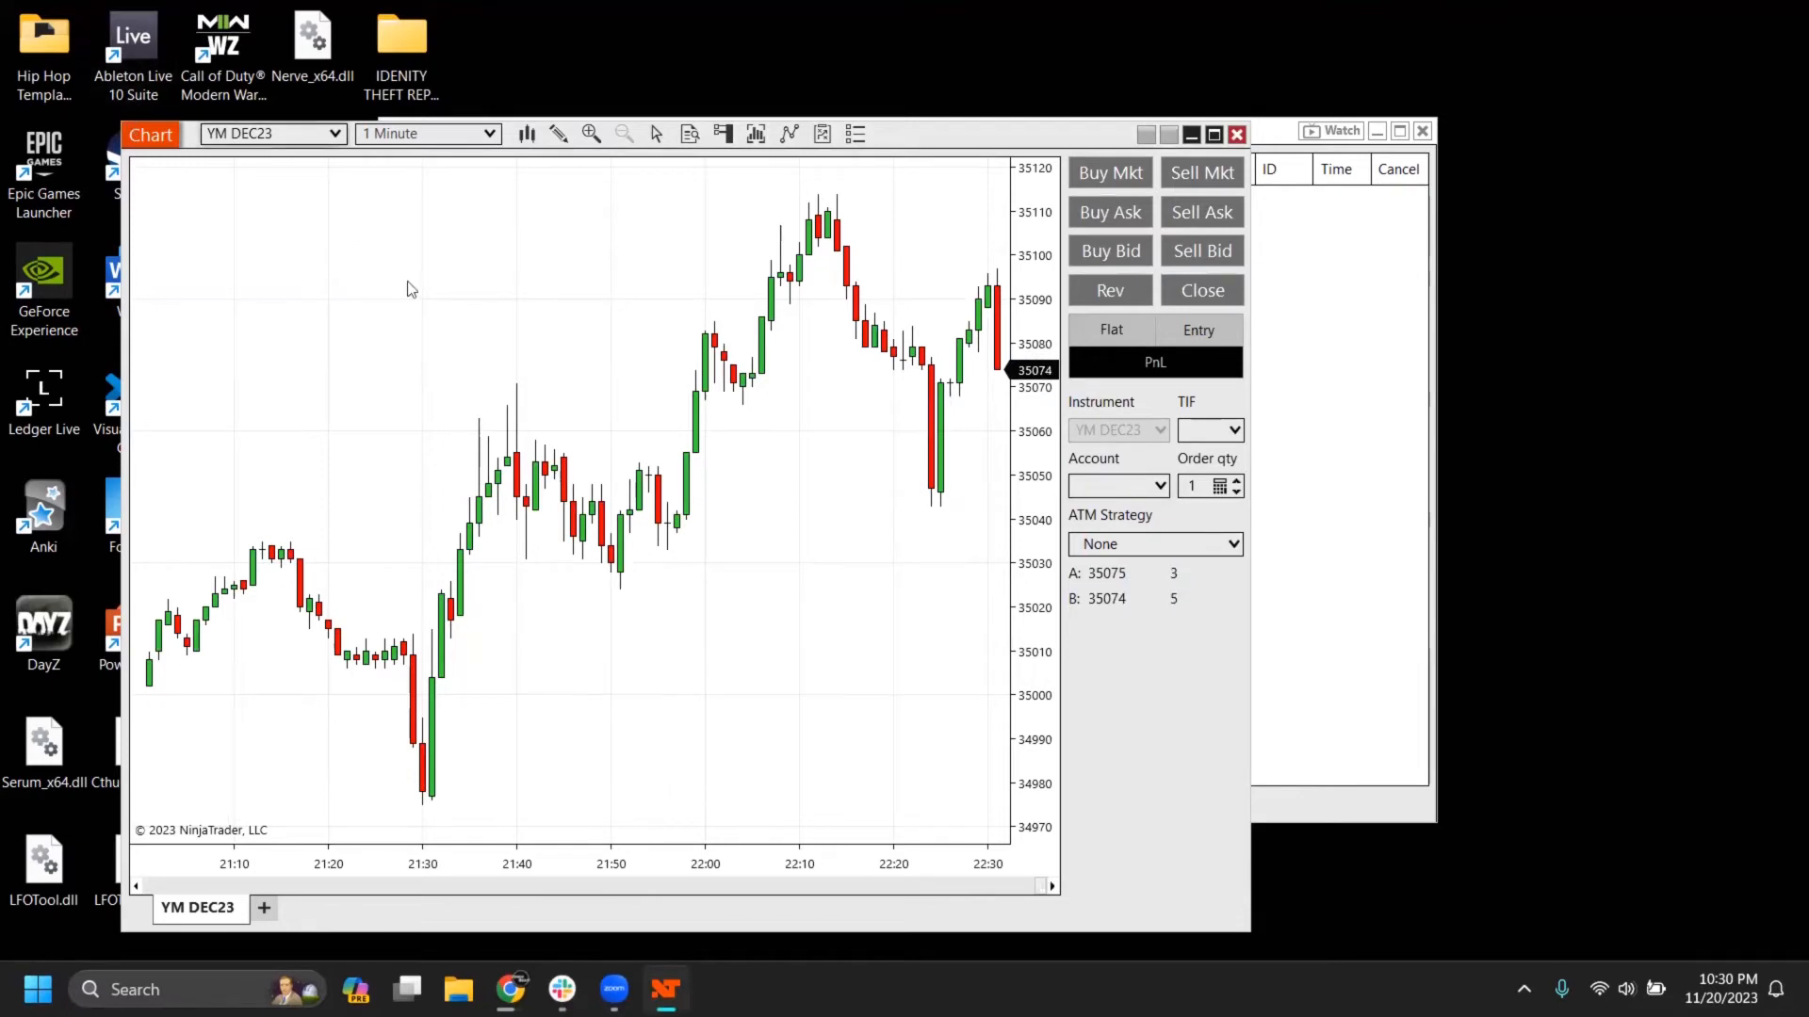
# - Choose a Custom ATM strategy with stop loss 25 ticks, profit target 50 ticks and order quantity 3
pyautogui.click(1155, 484)
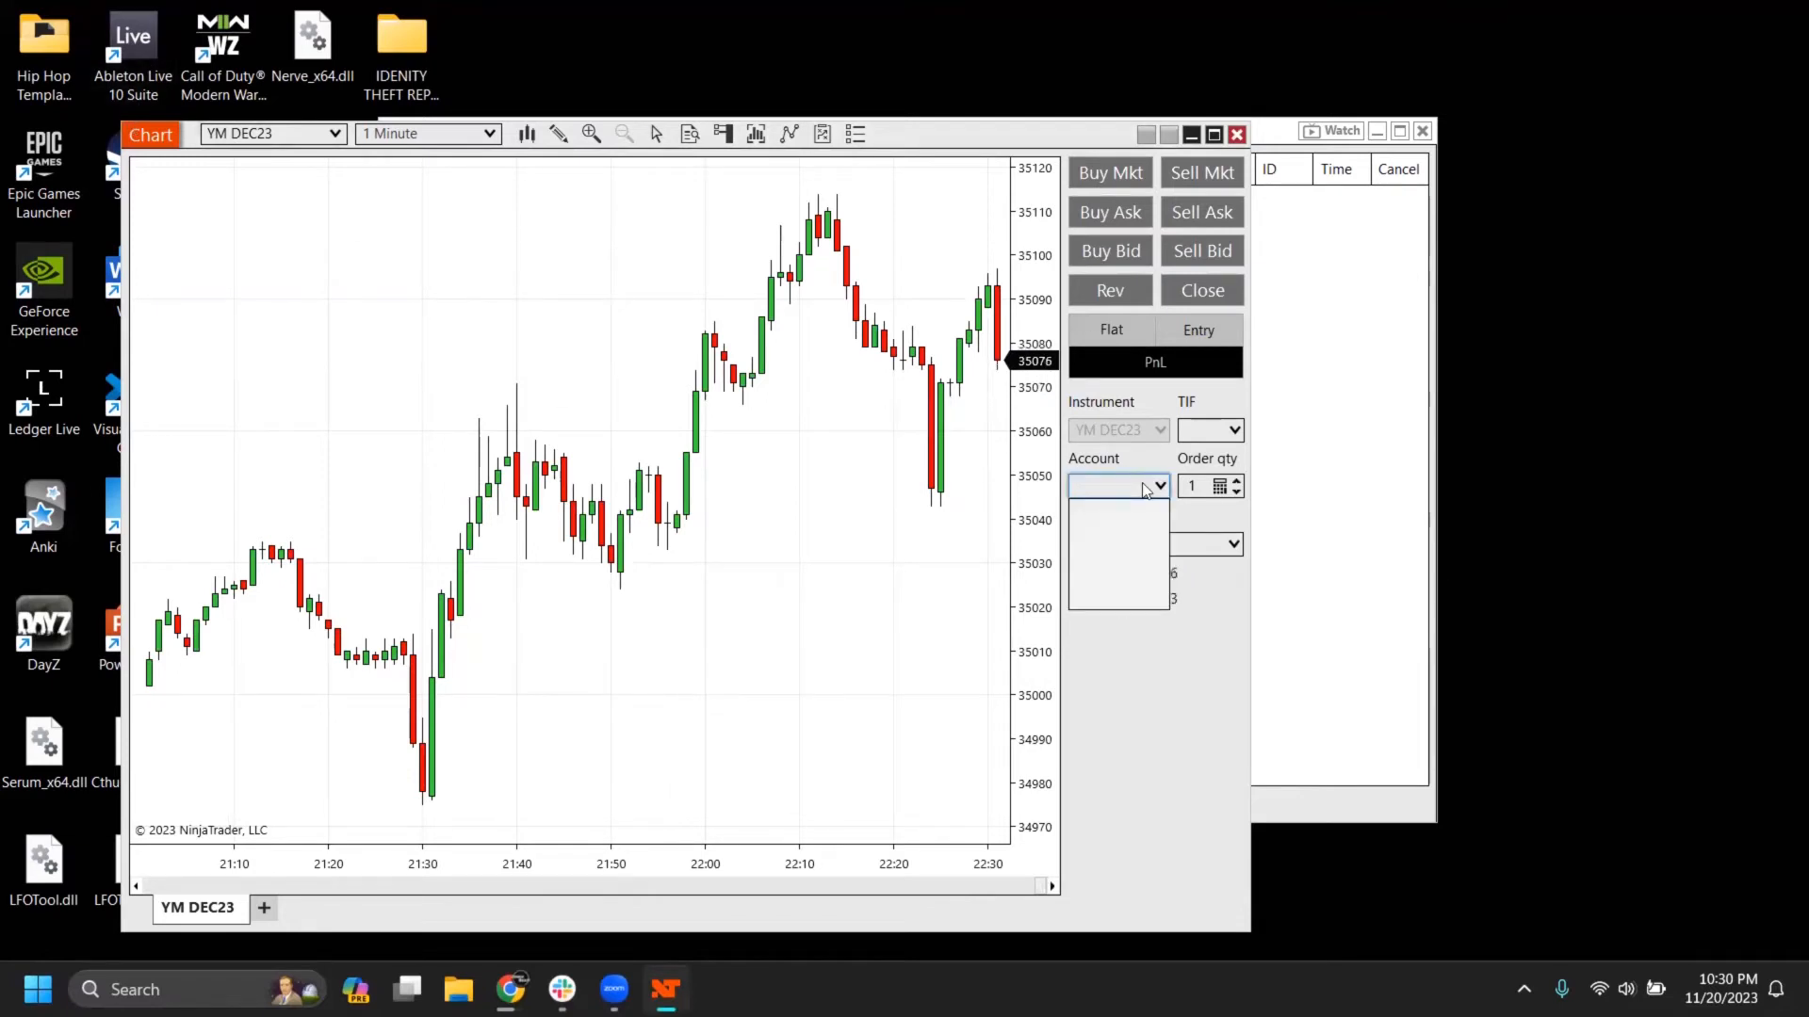
pyautogui.moveTo(1099, 531)
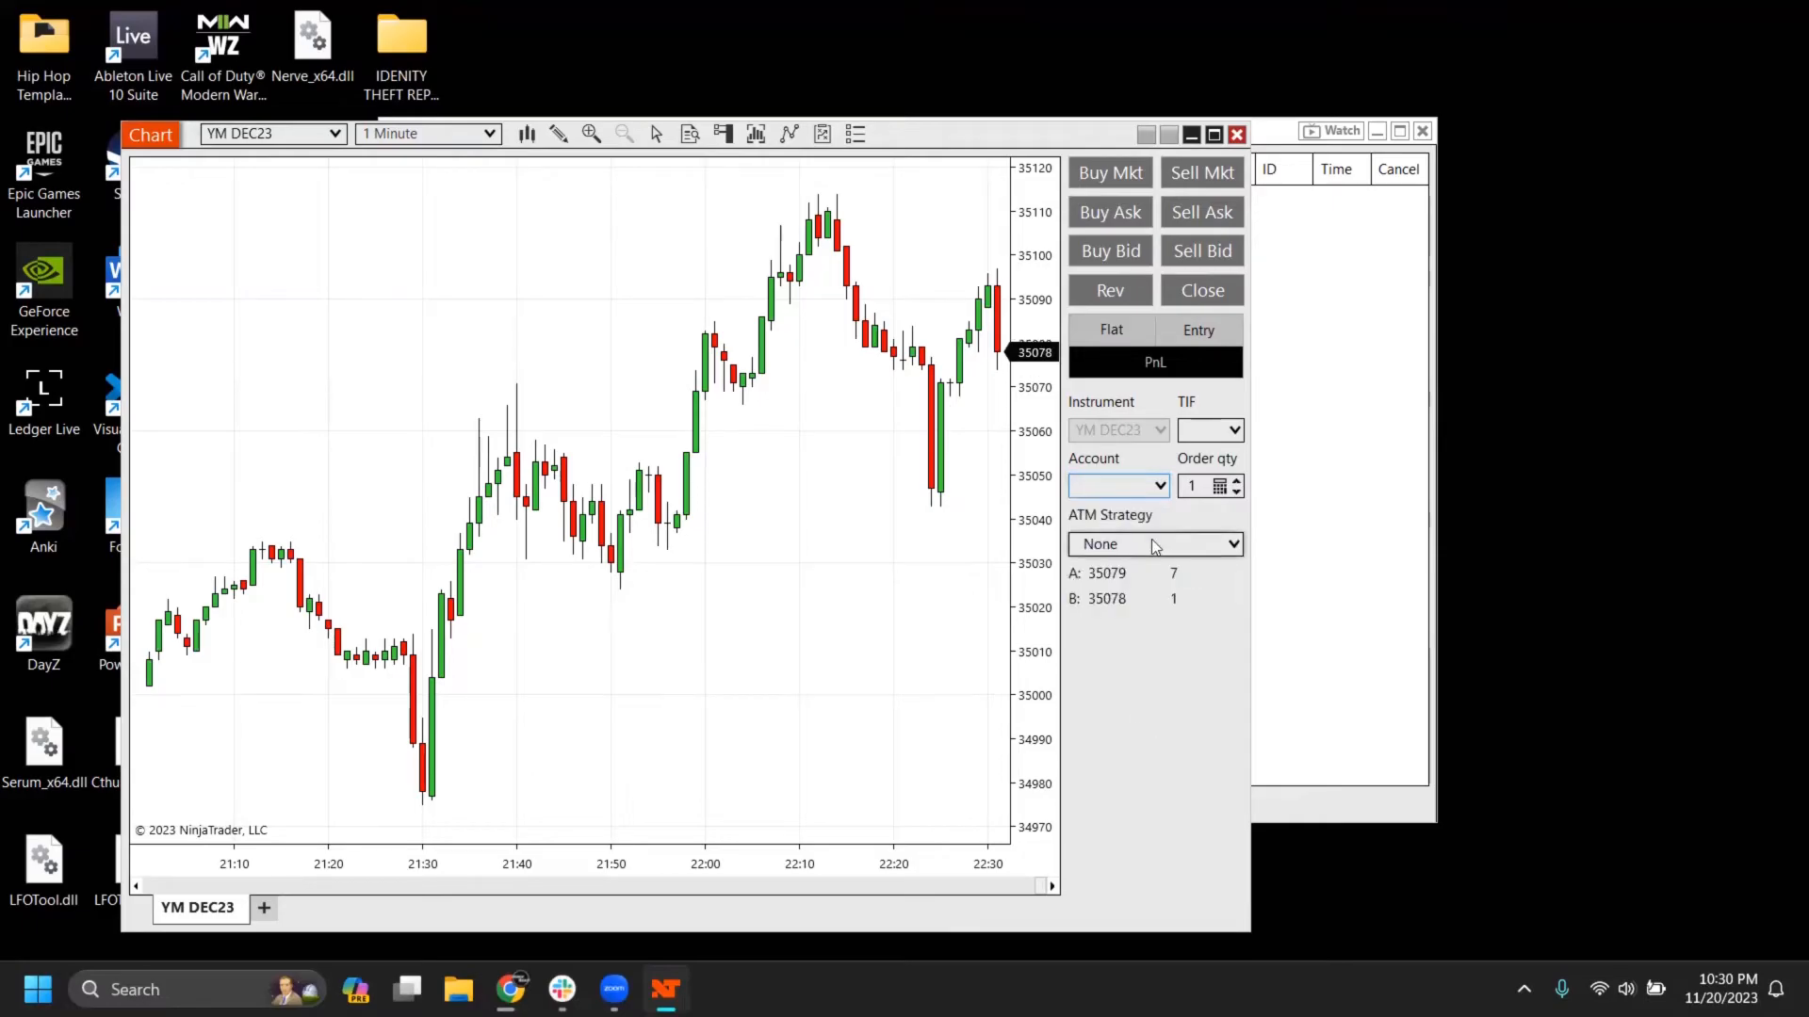
pyautogui.click(1153, 543)
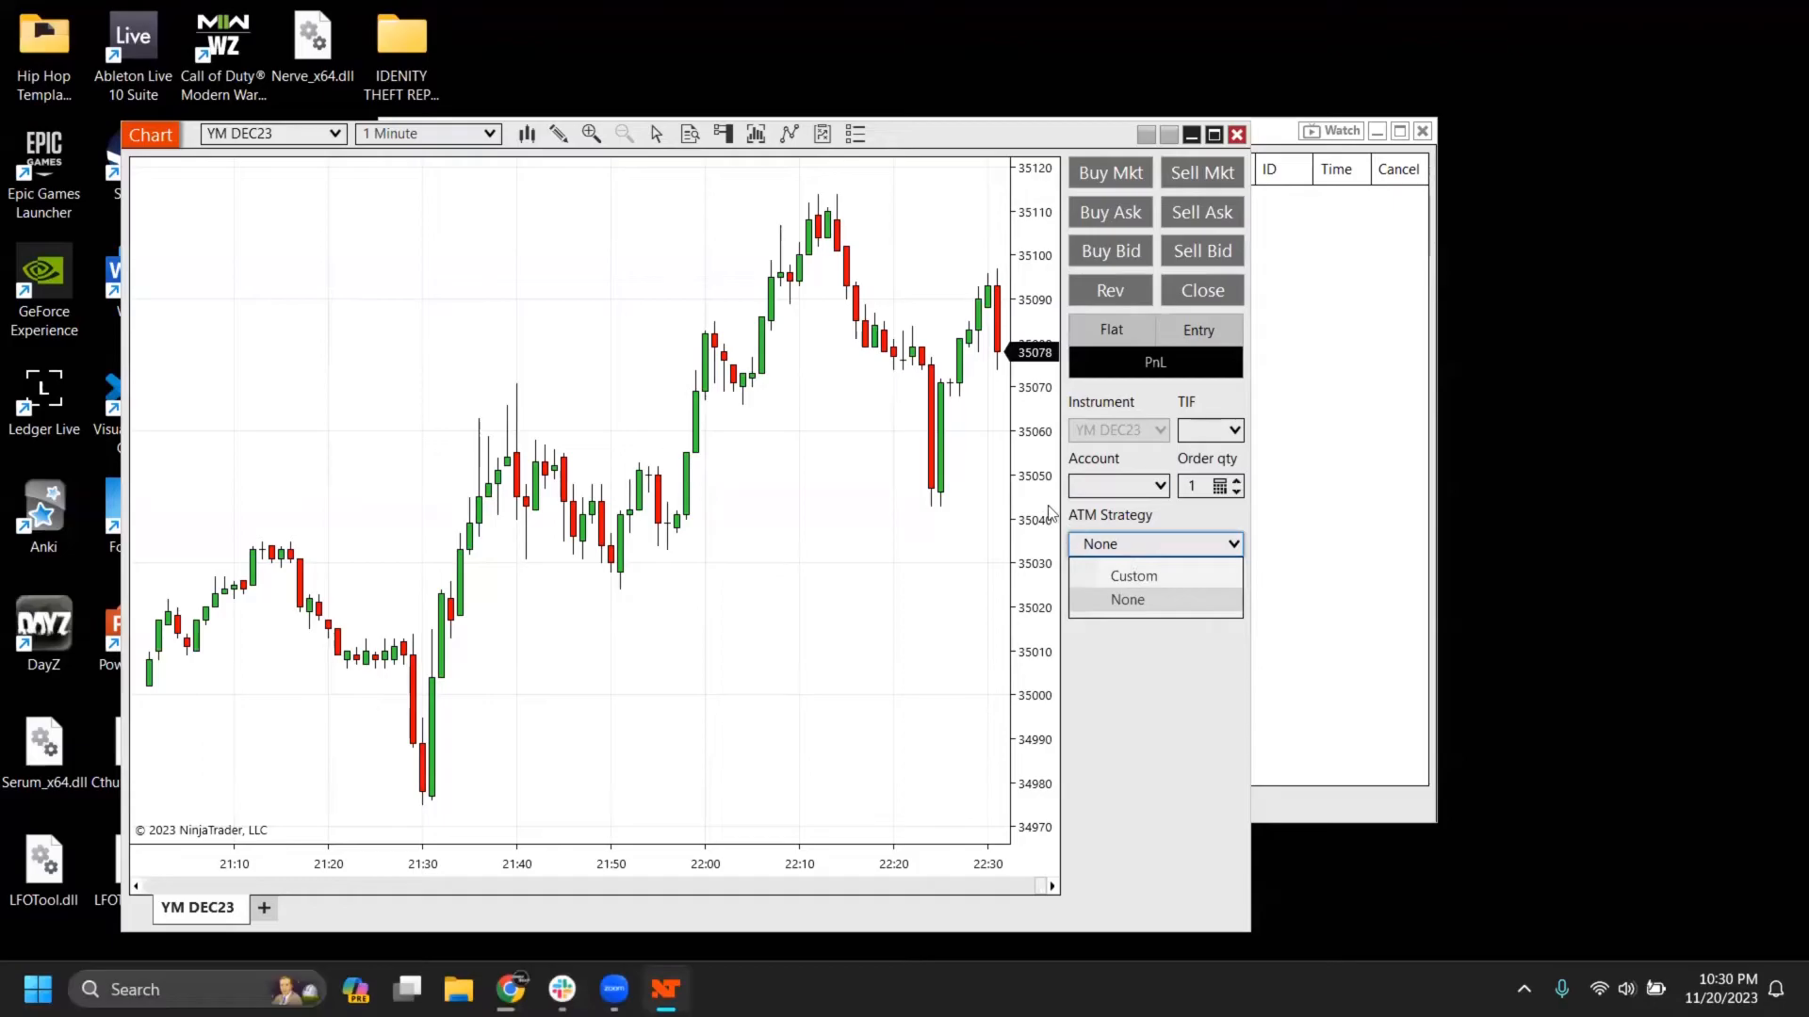
pyautogui.click(1133, 577)
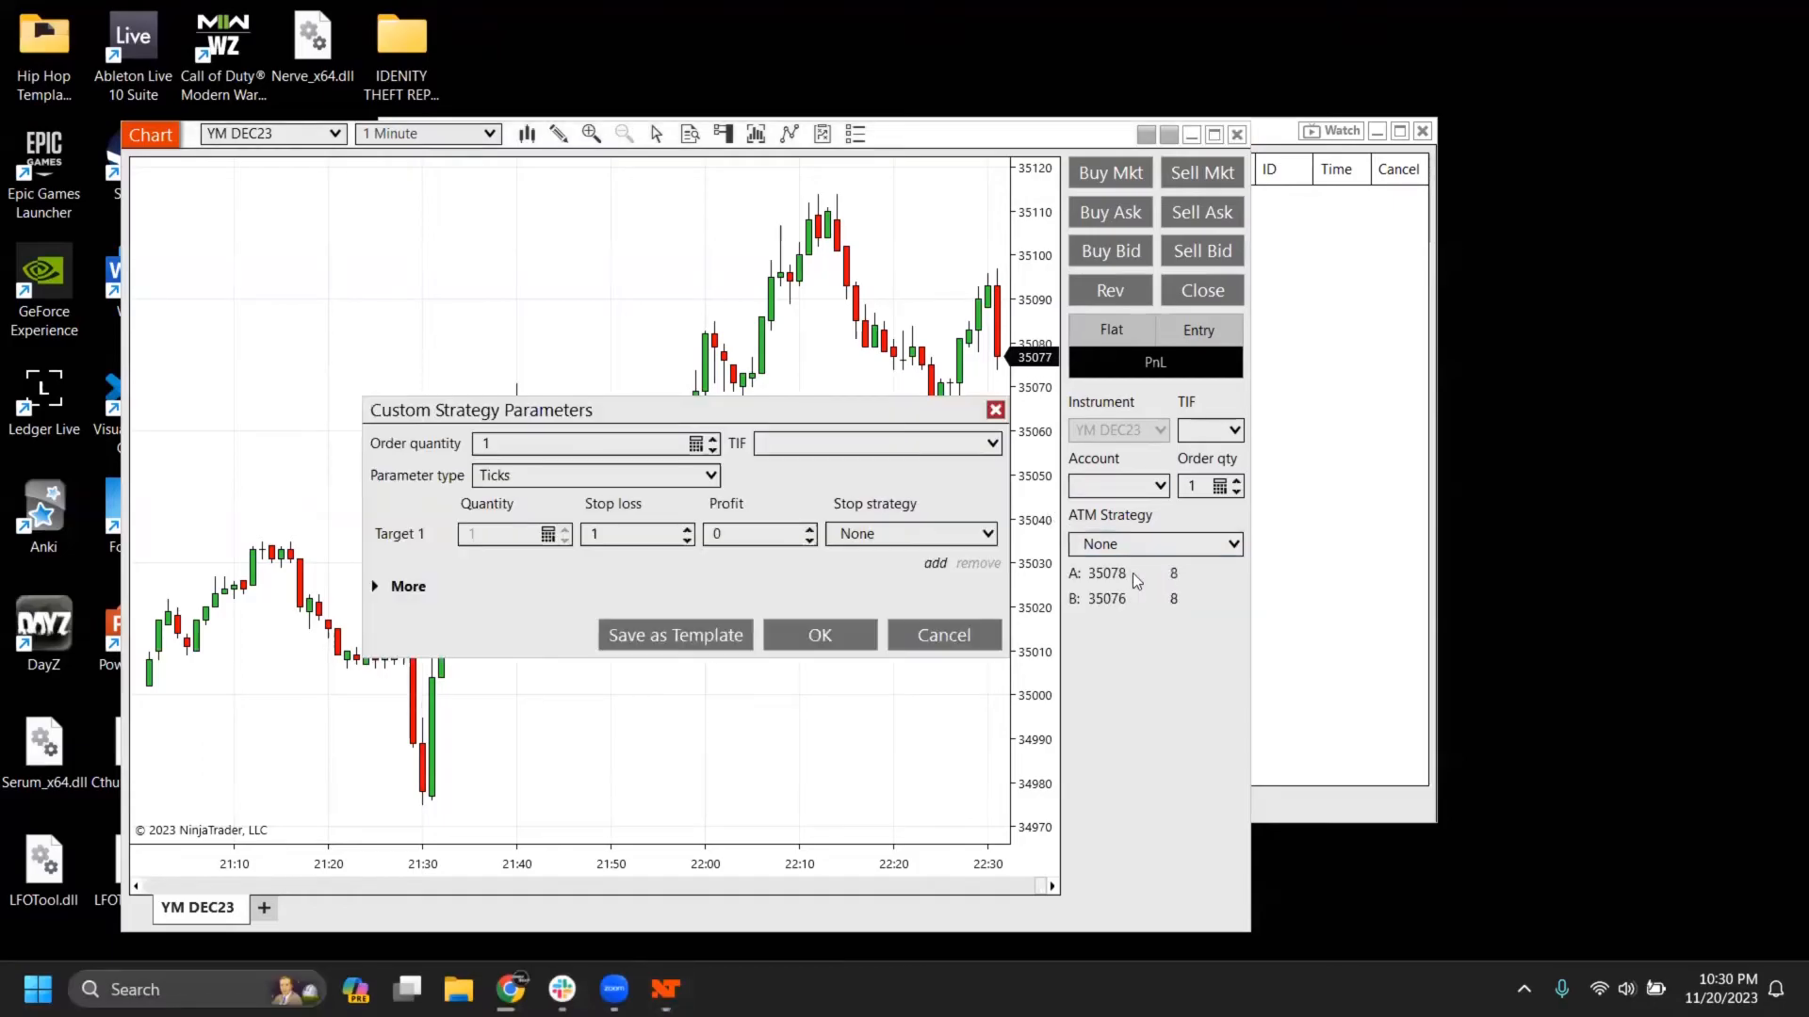
pyautogui.click(587, 443)
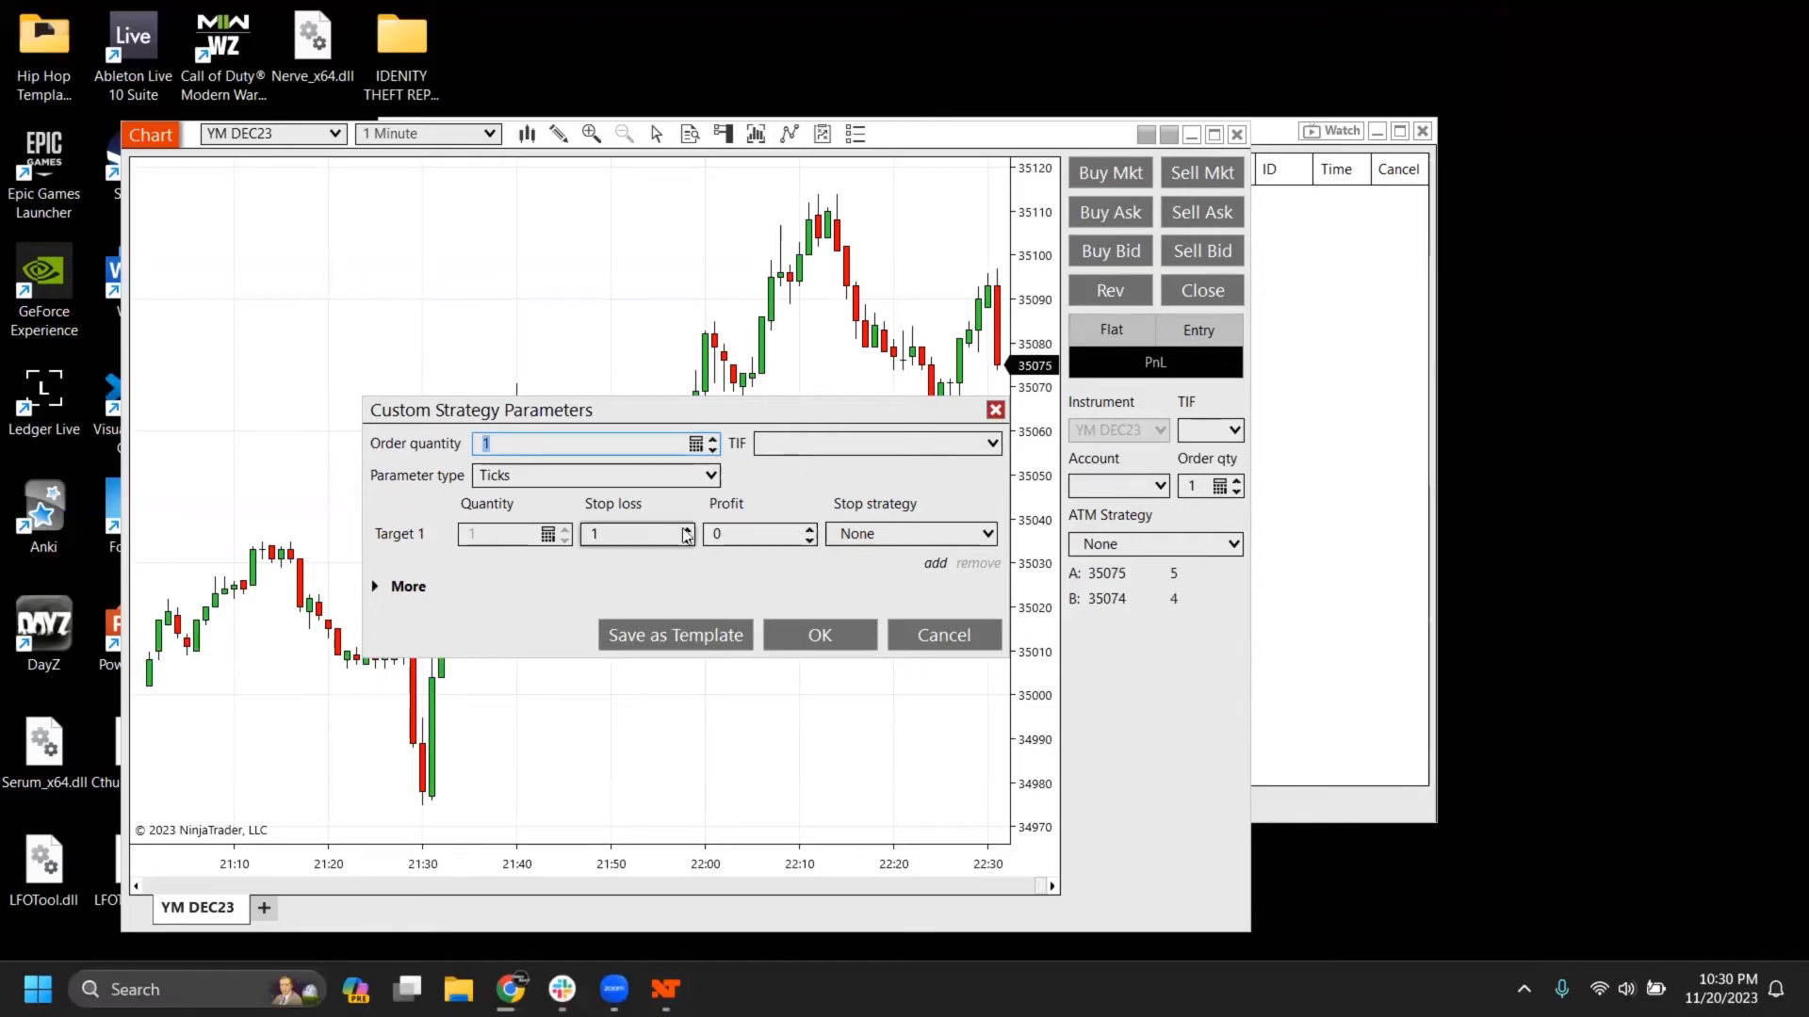
pyautogui.write('20')
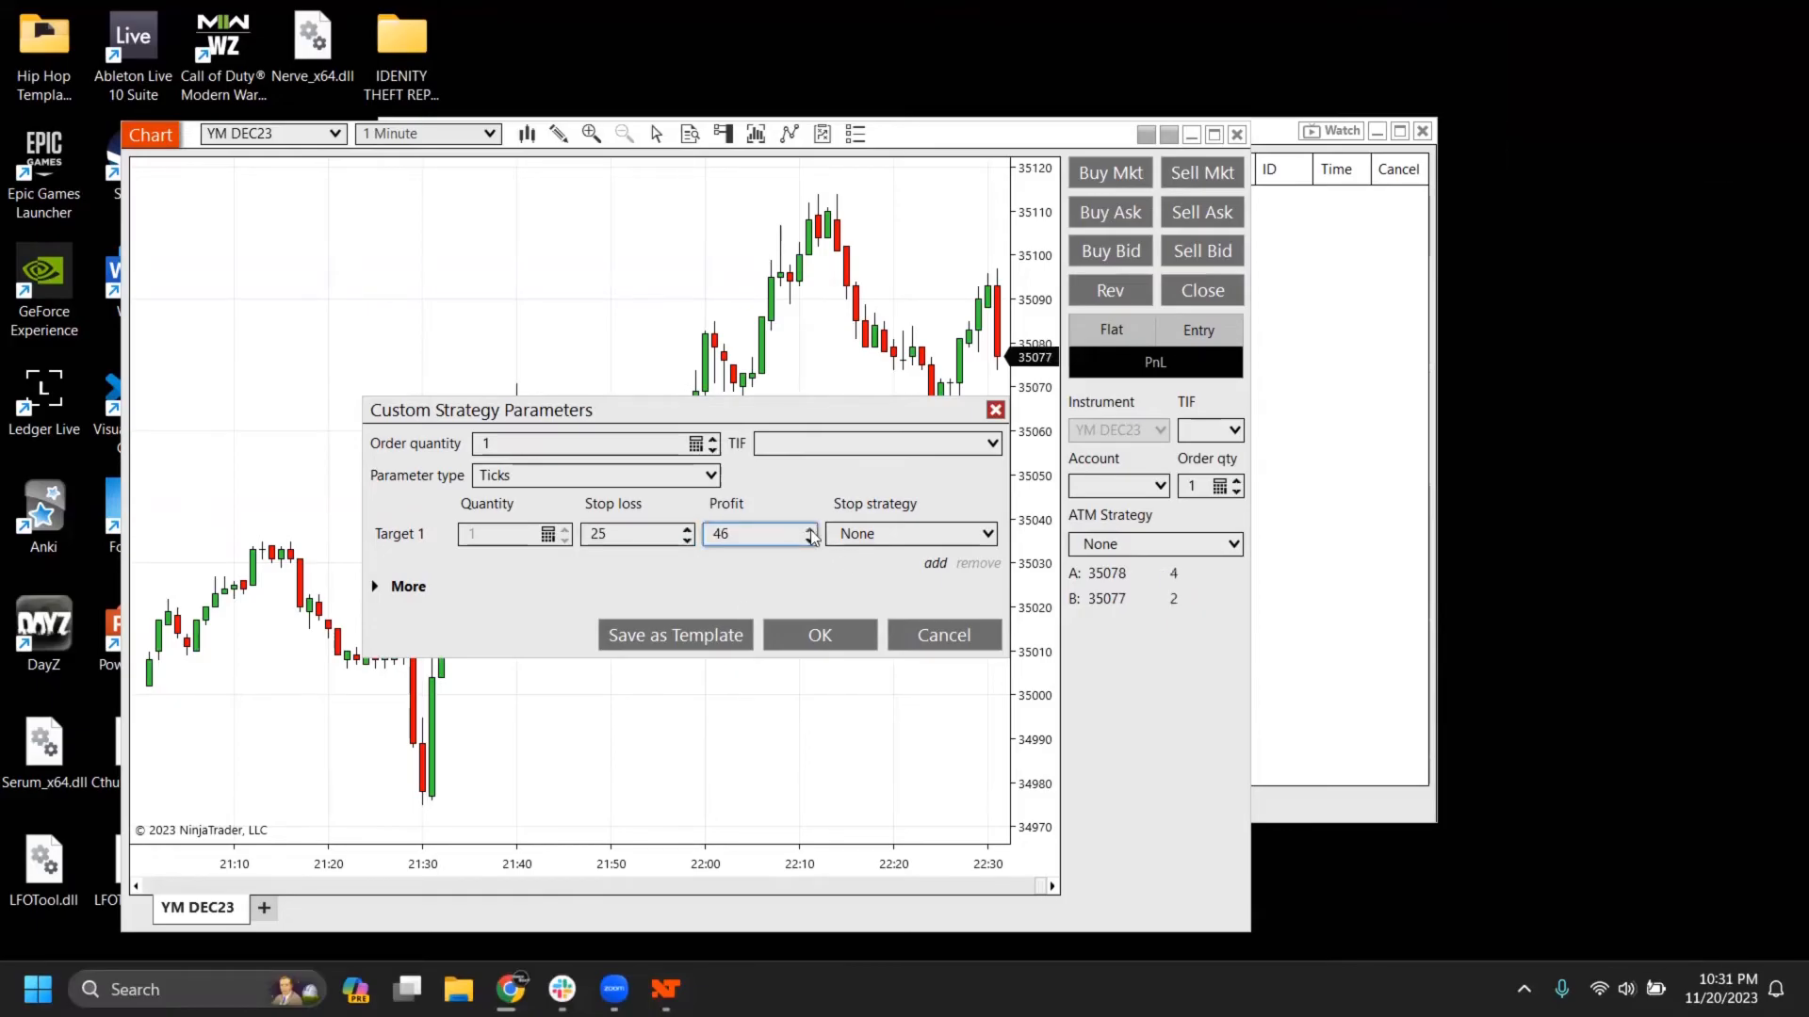
pyautogui.click(808, 527)
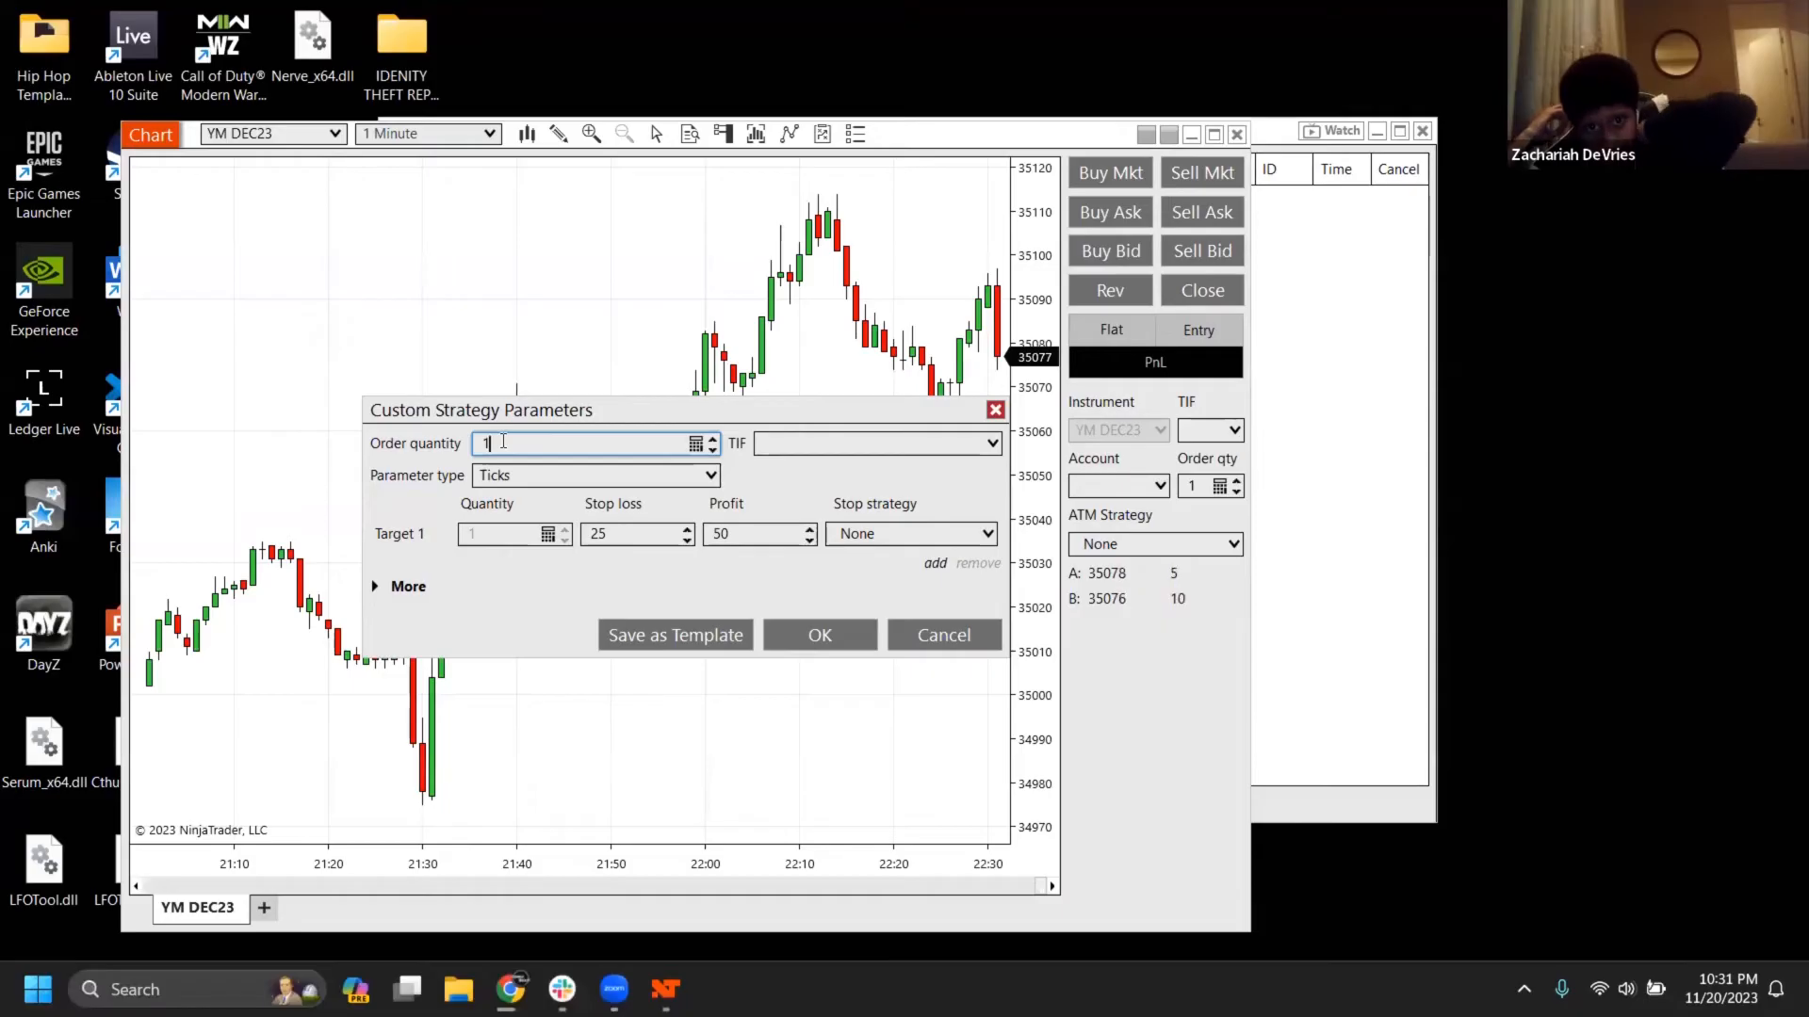
pyautogui.write('3')
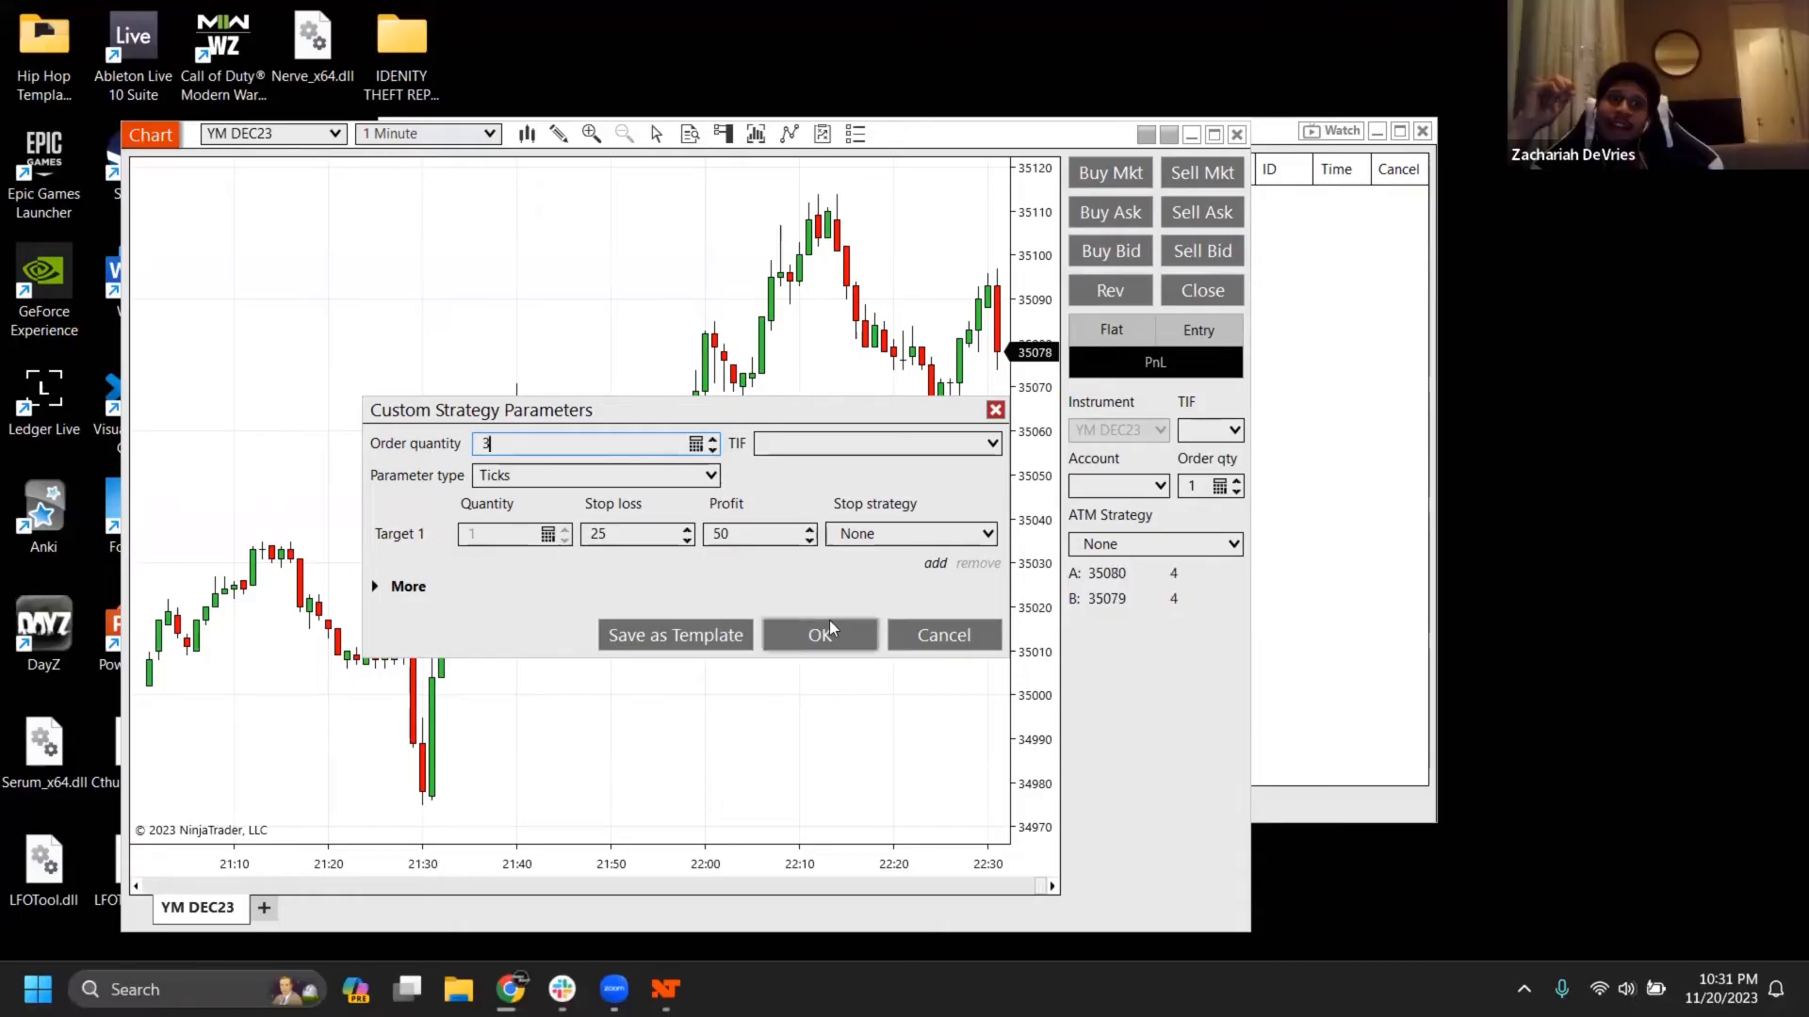
pyautogui.click(820, 635)
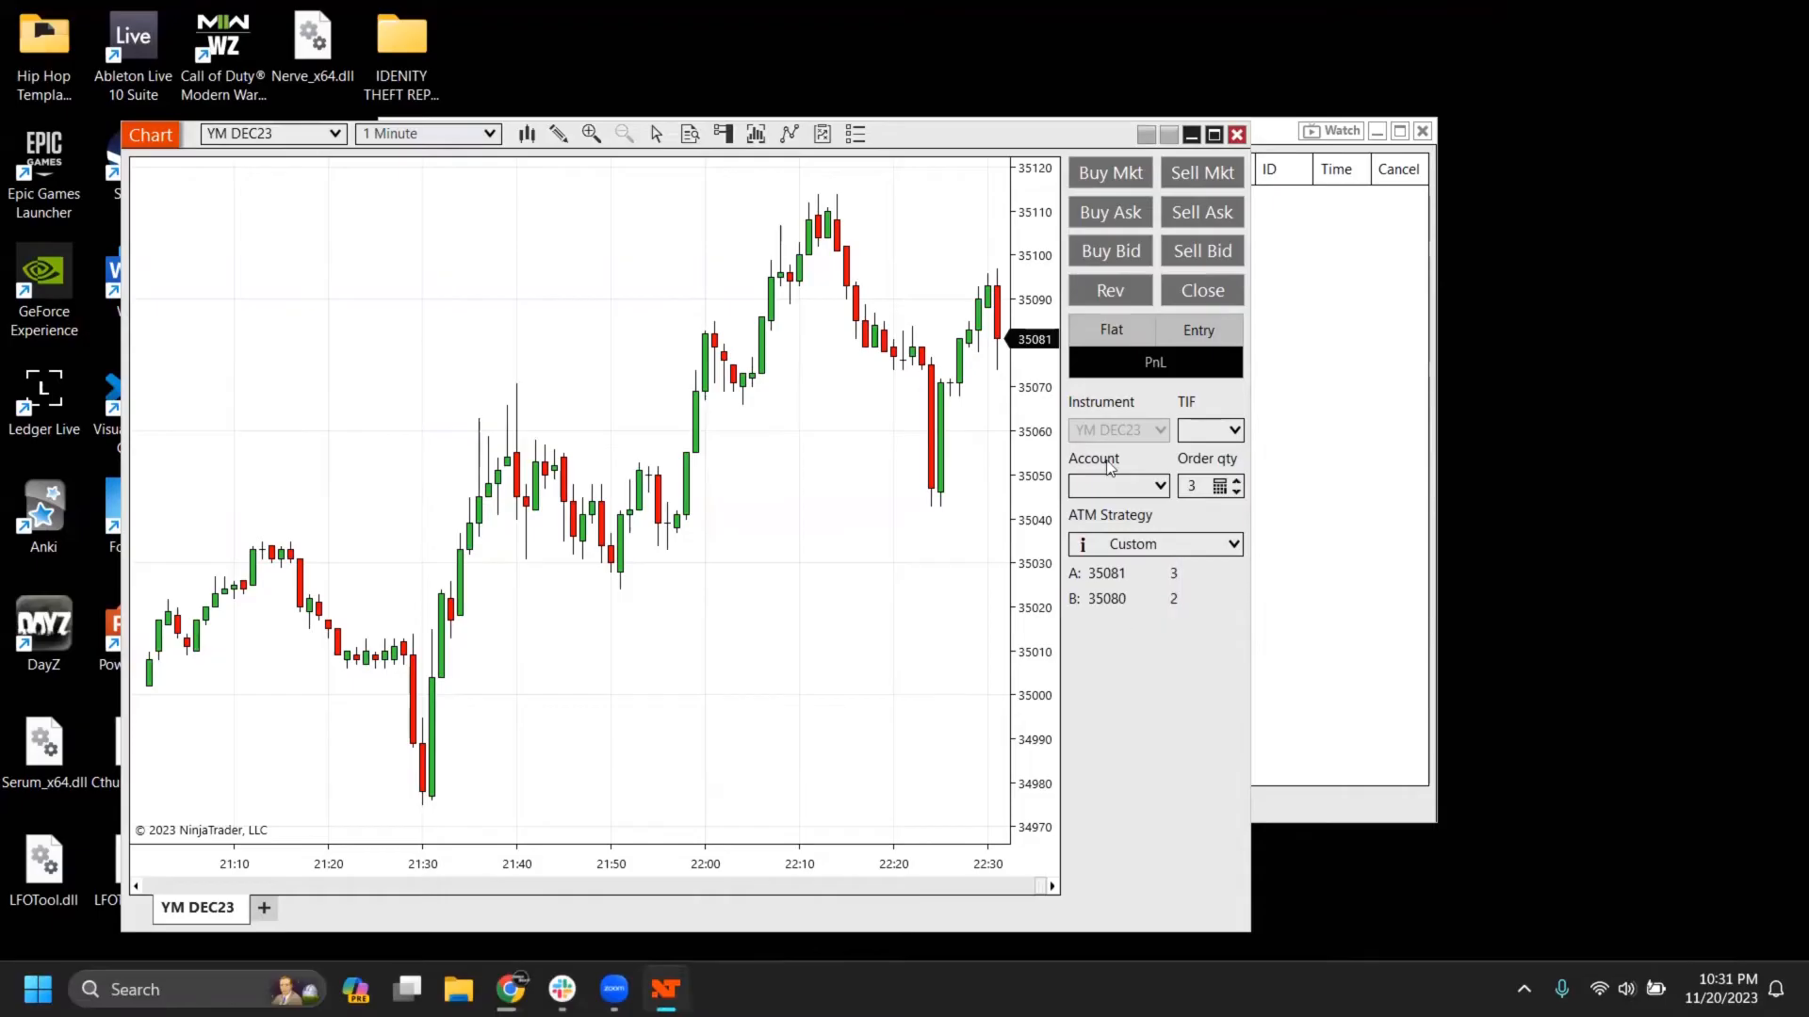
pyautogui.click(1203, 213)
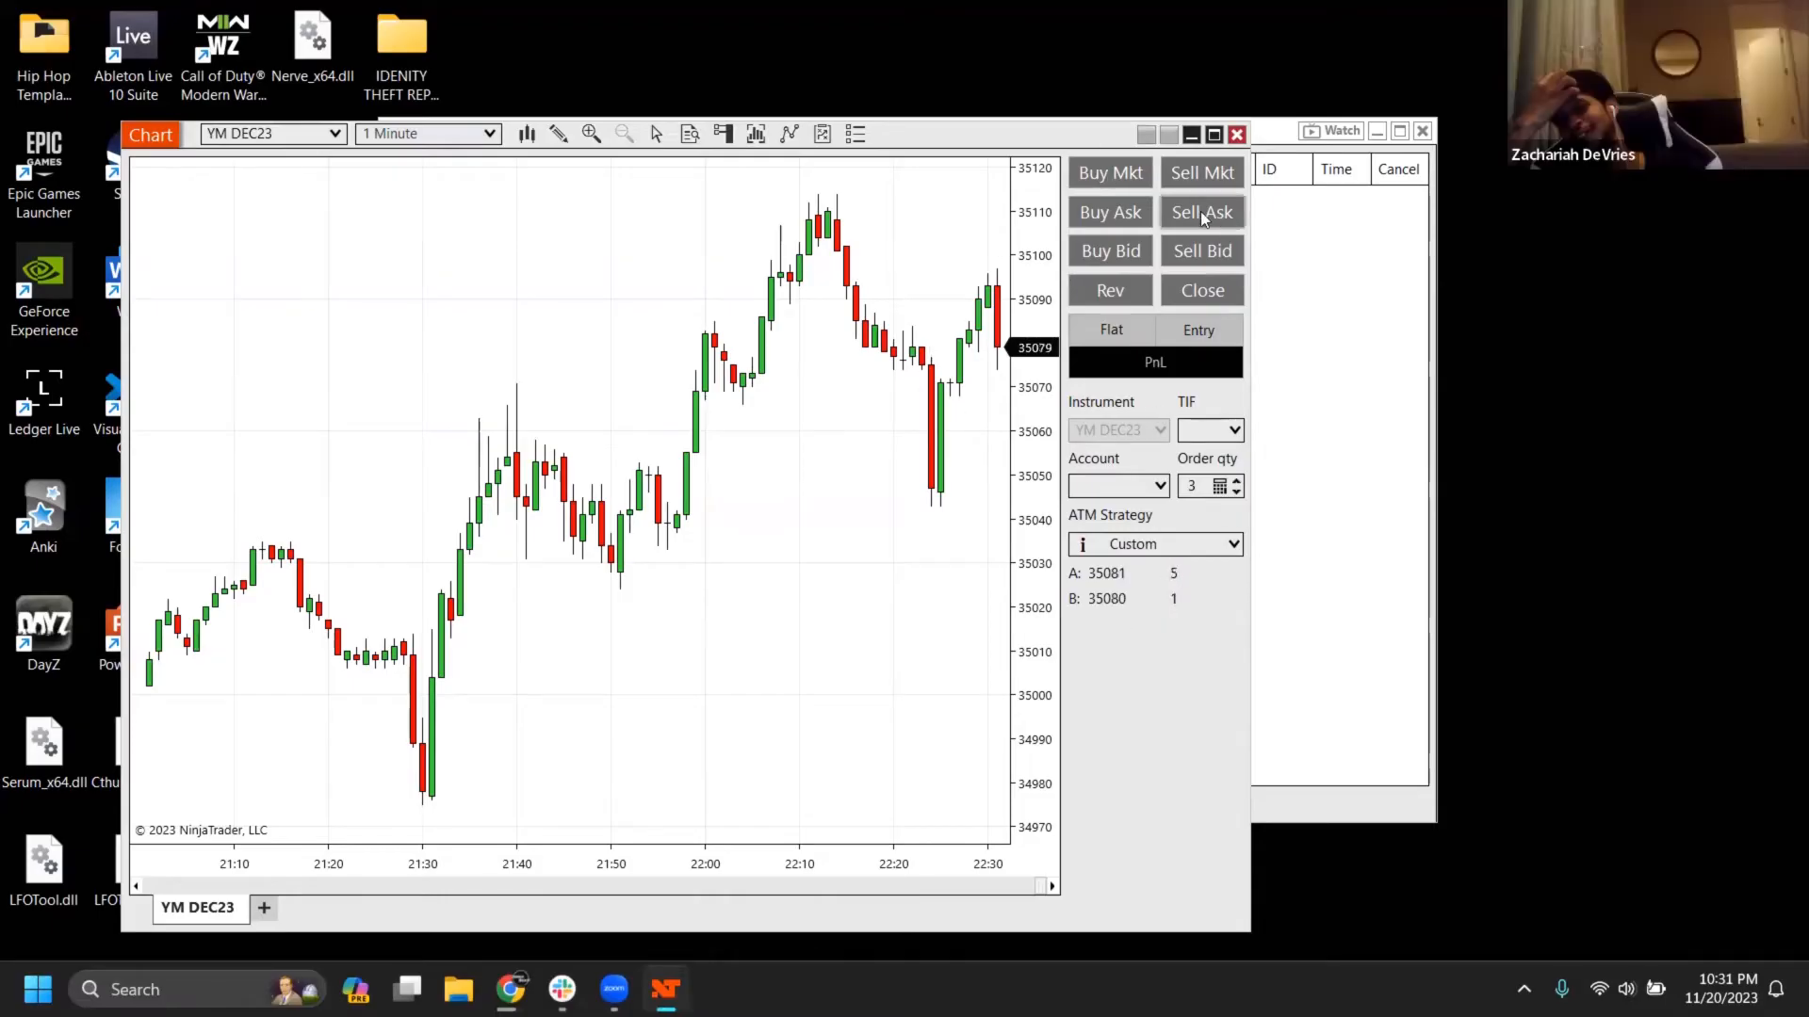
# - Dismiss the missing-account error and save the custom strategy as a template named 3 Qnt
pyautogui.click(1200, 213)
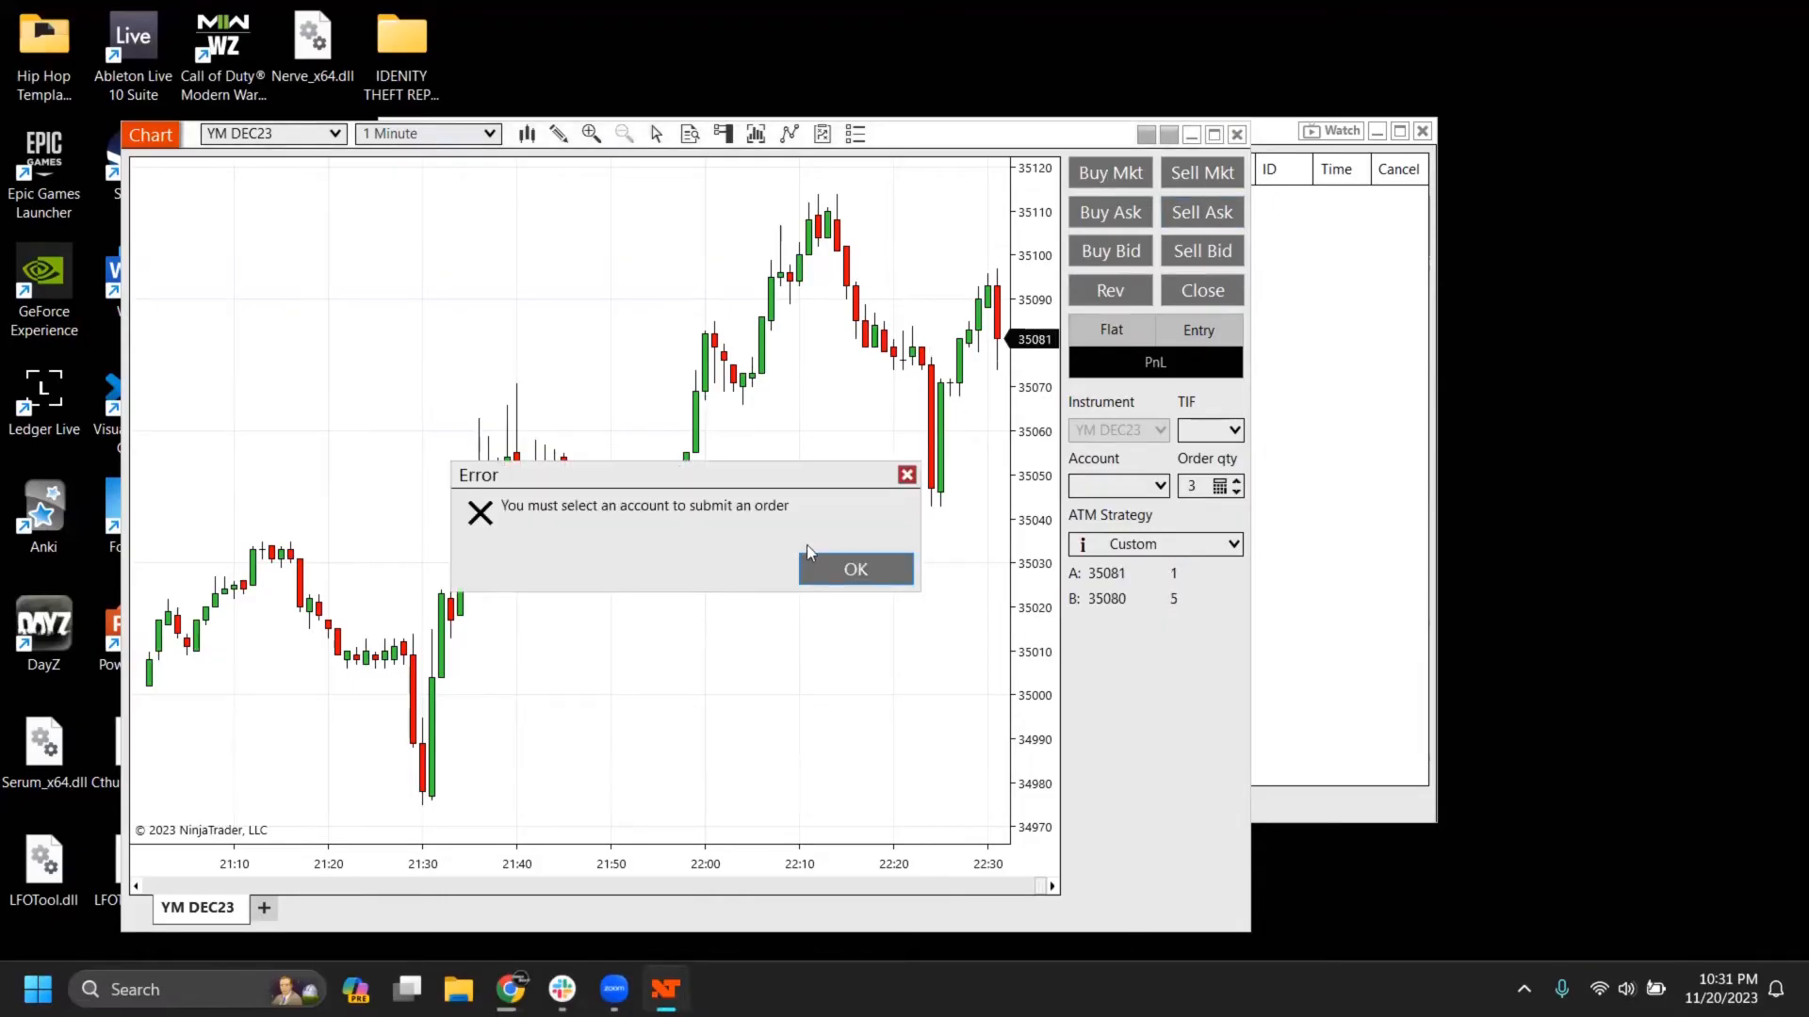
pyautogui.click(855, 569)
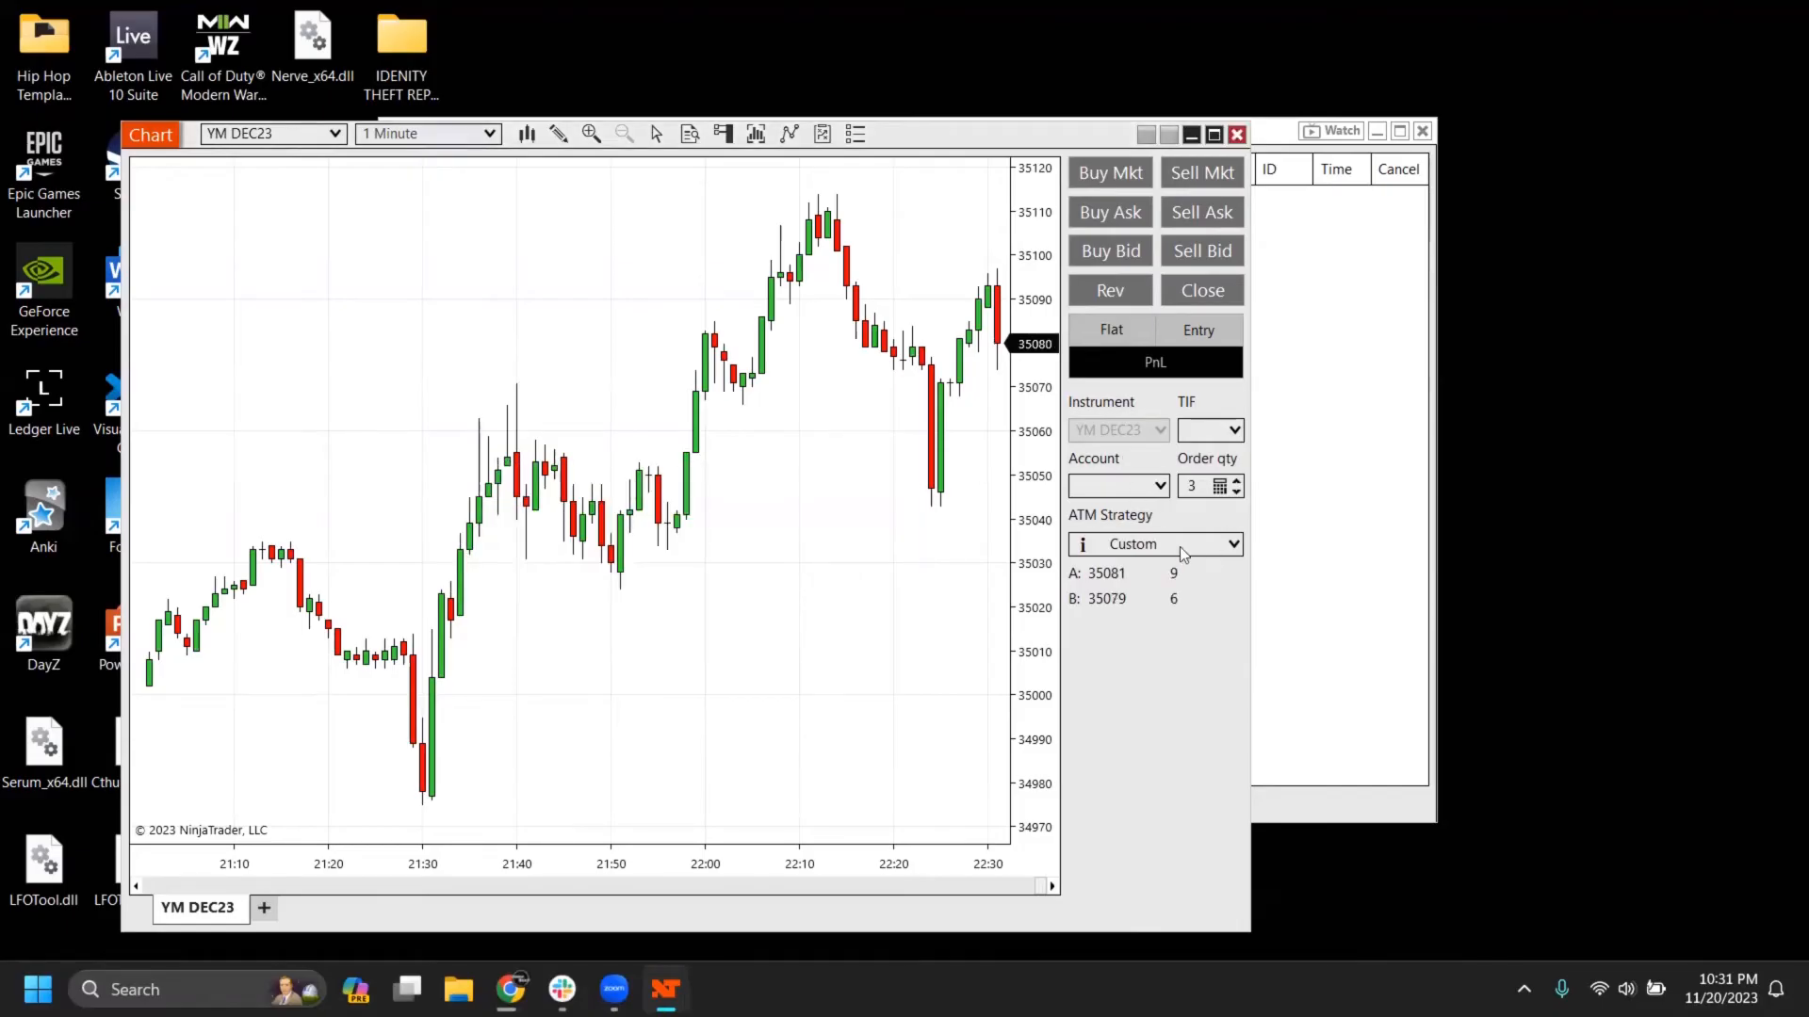
pyautogui.click(1230, 543)
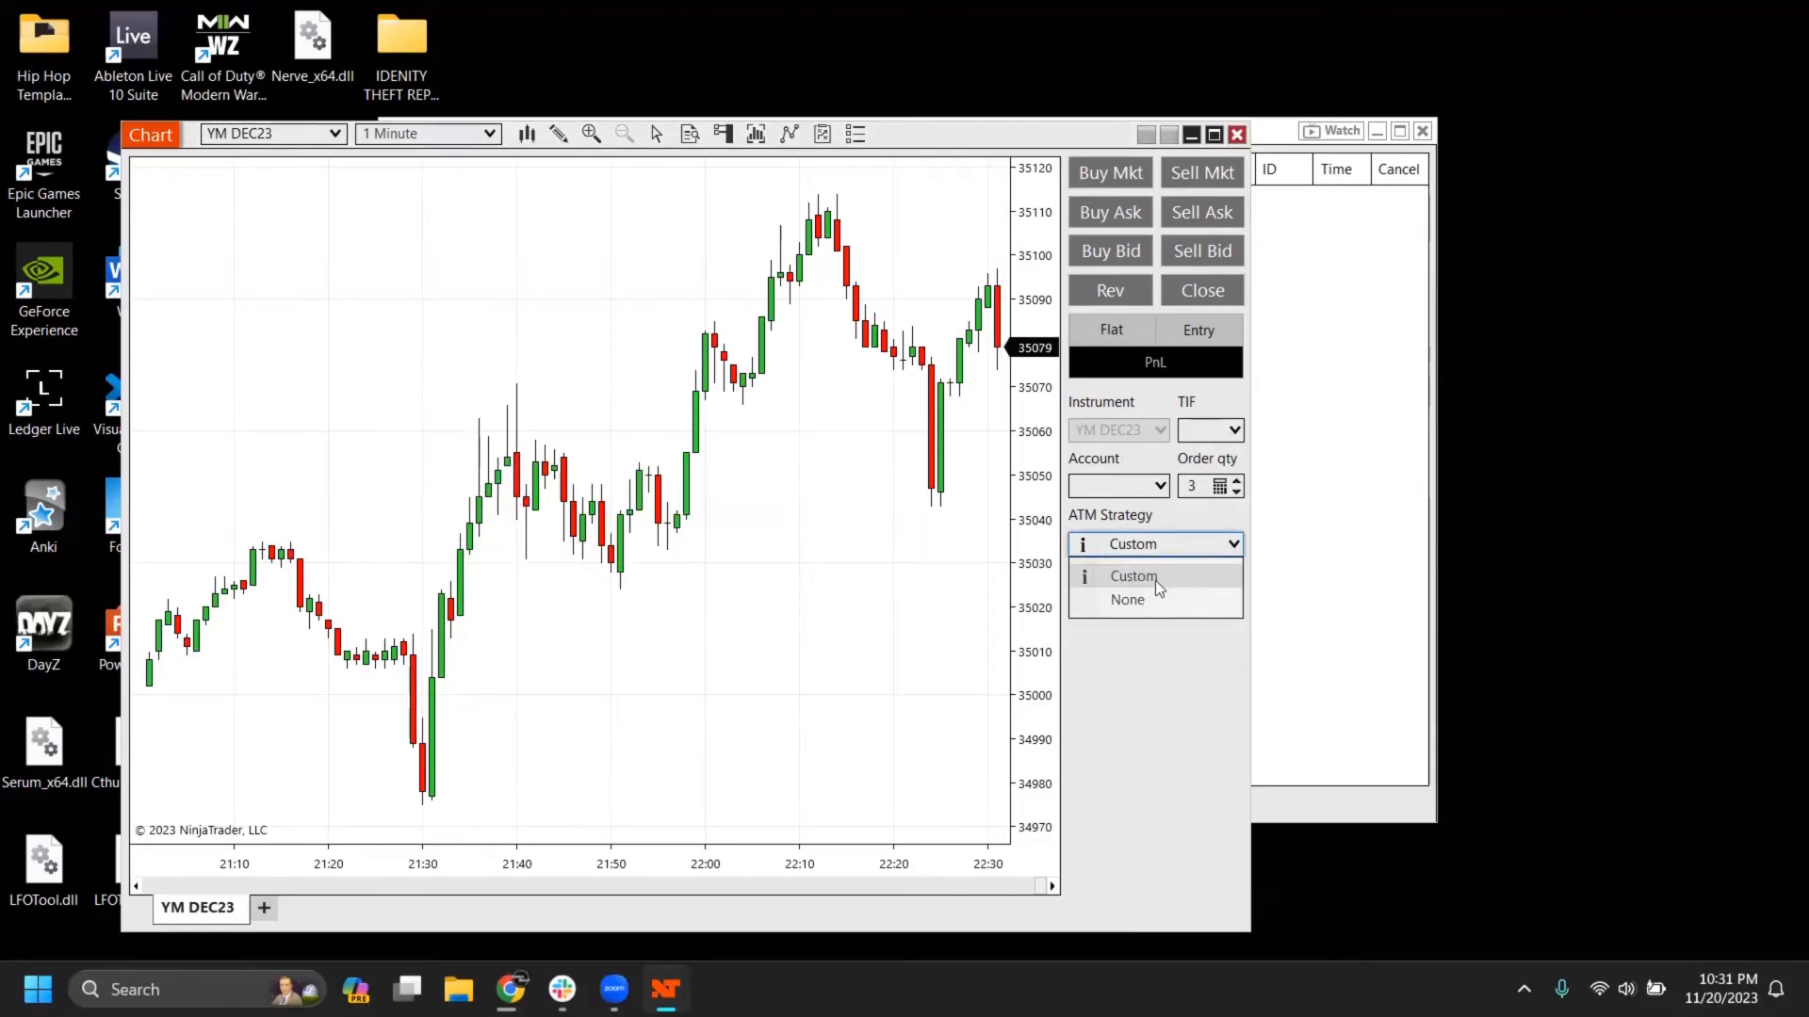
pyautogui.click(1132, 577)
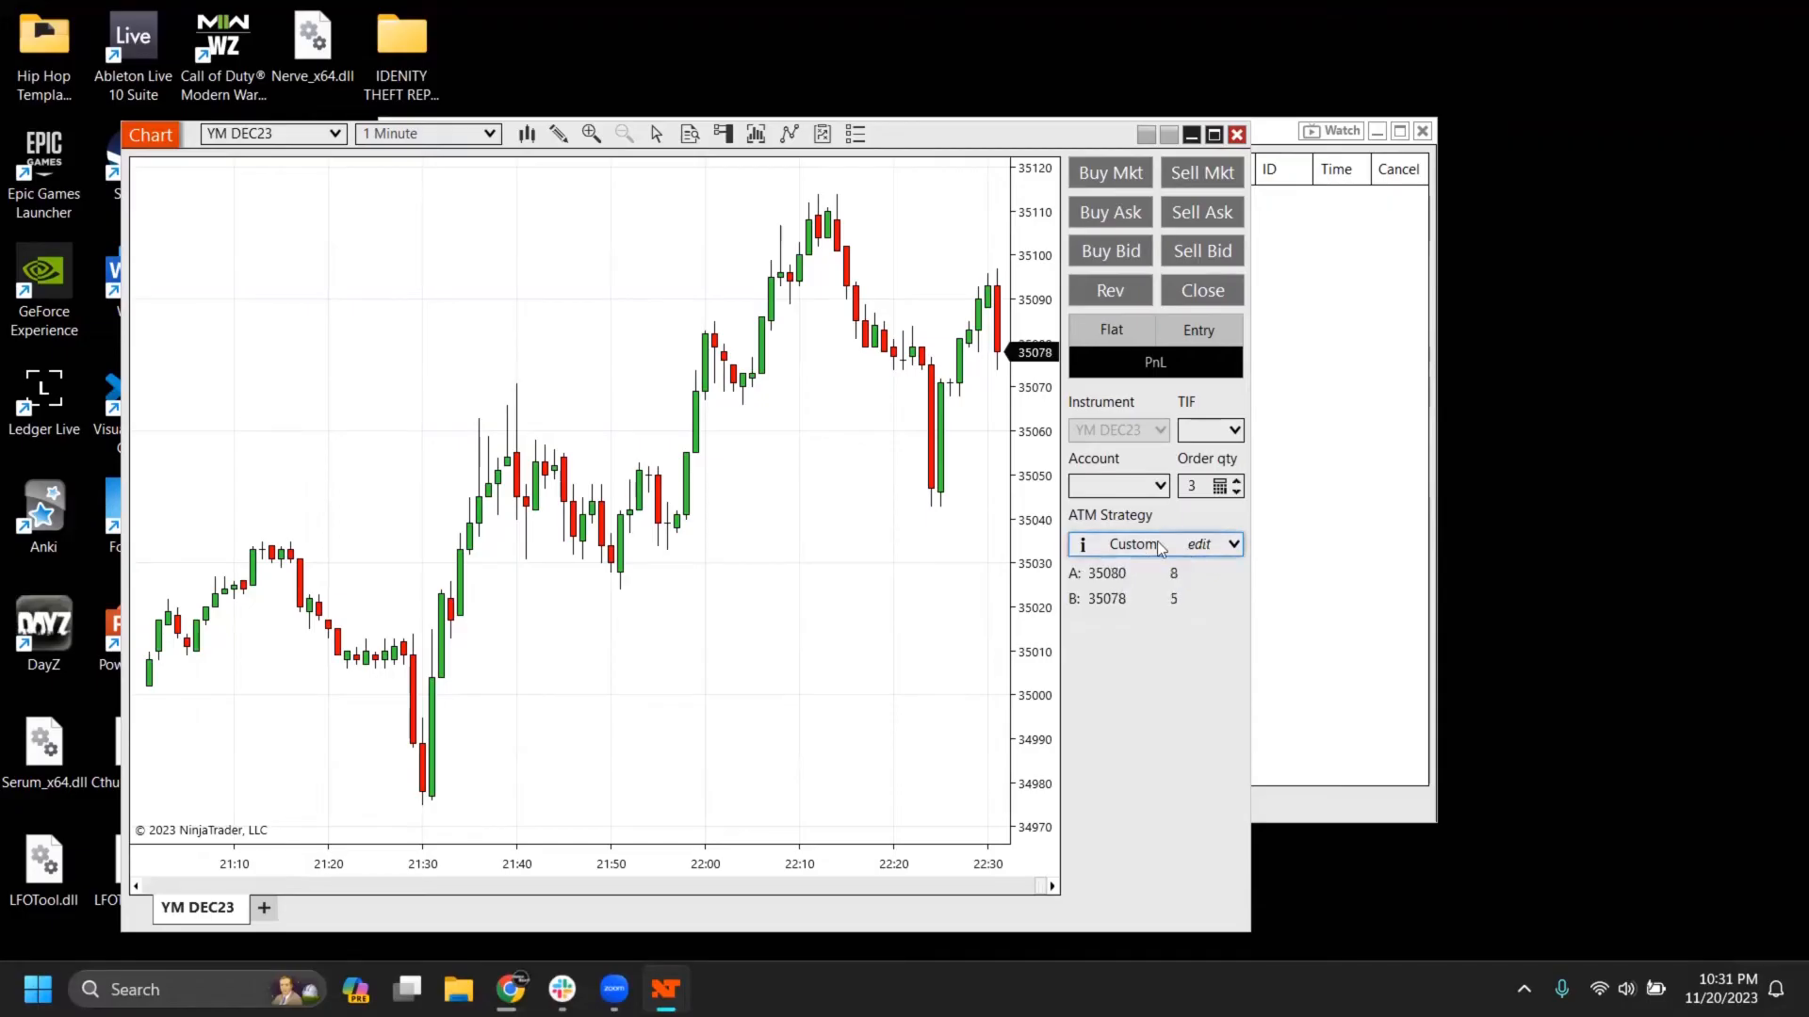
pyautogui.click(1198, 543)
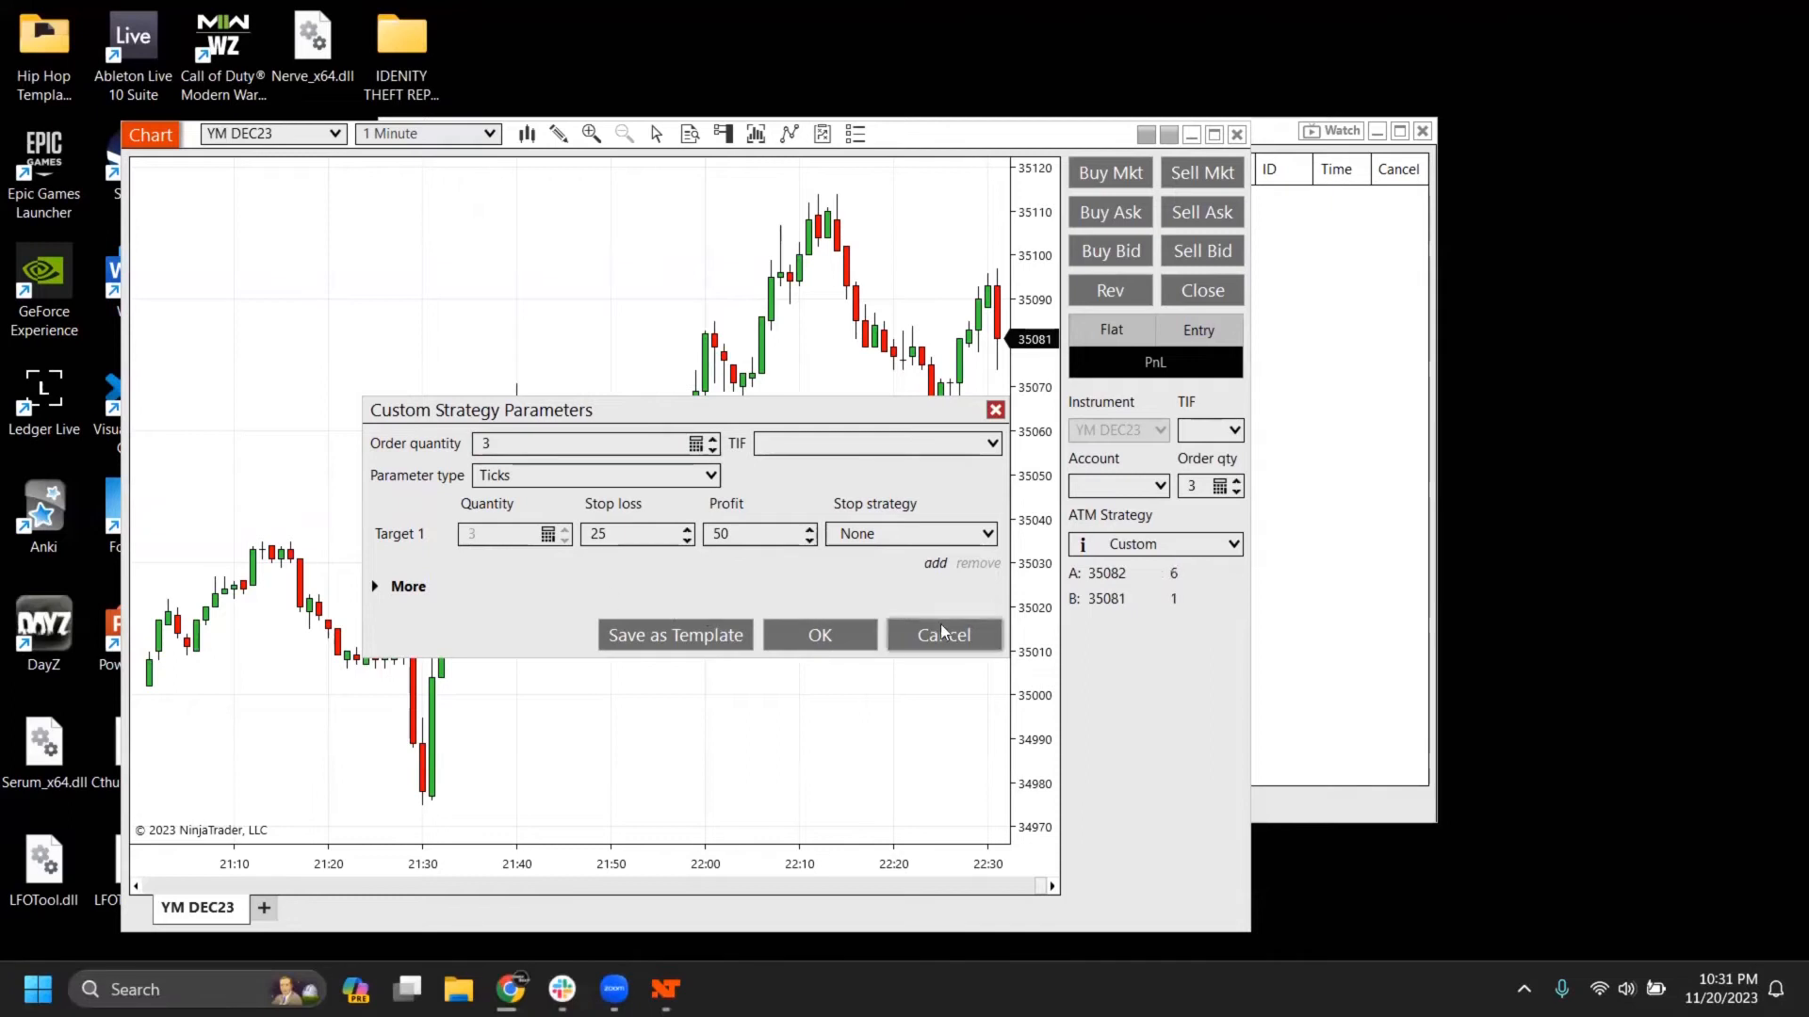
pyautogui.click(674, 635)
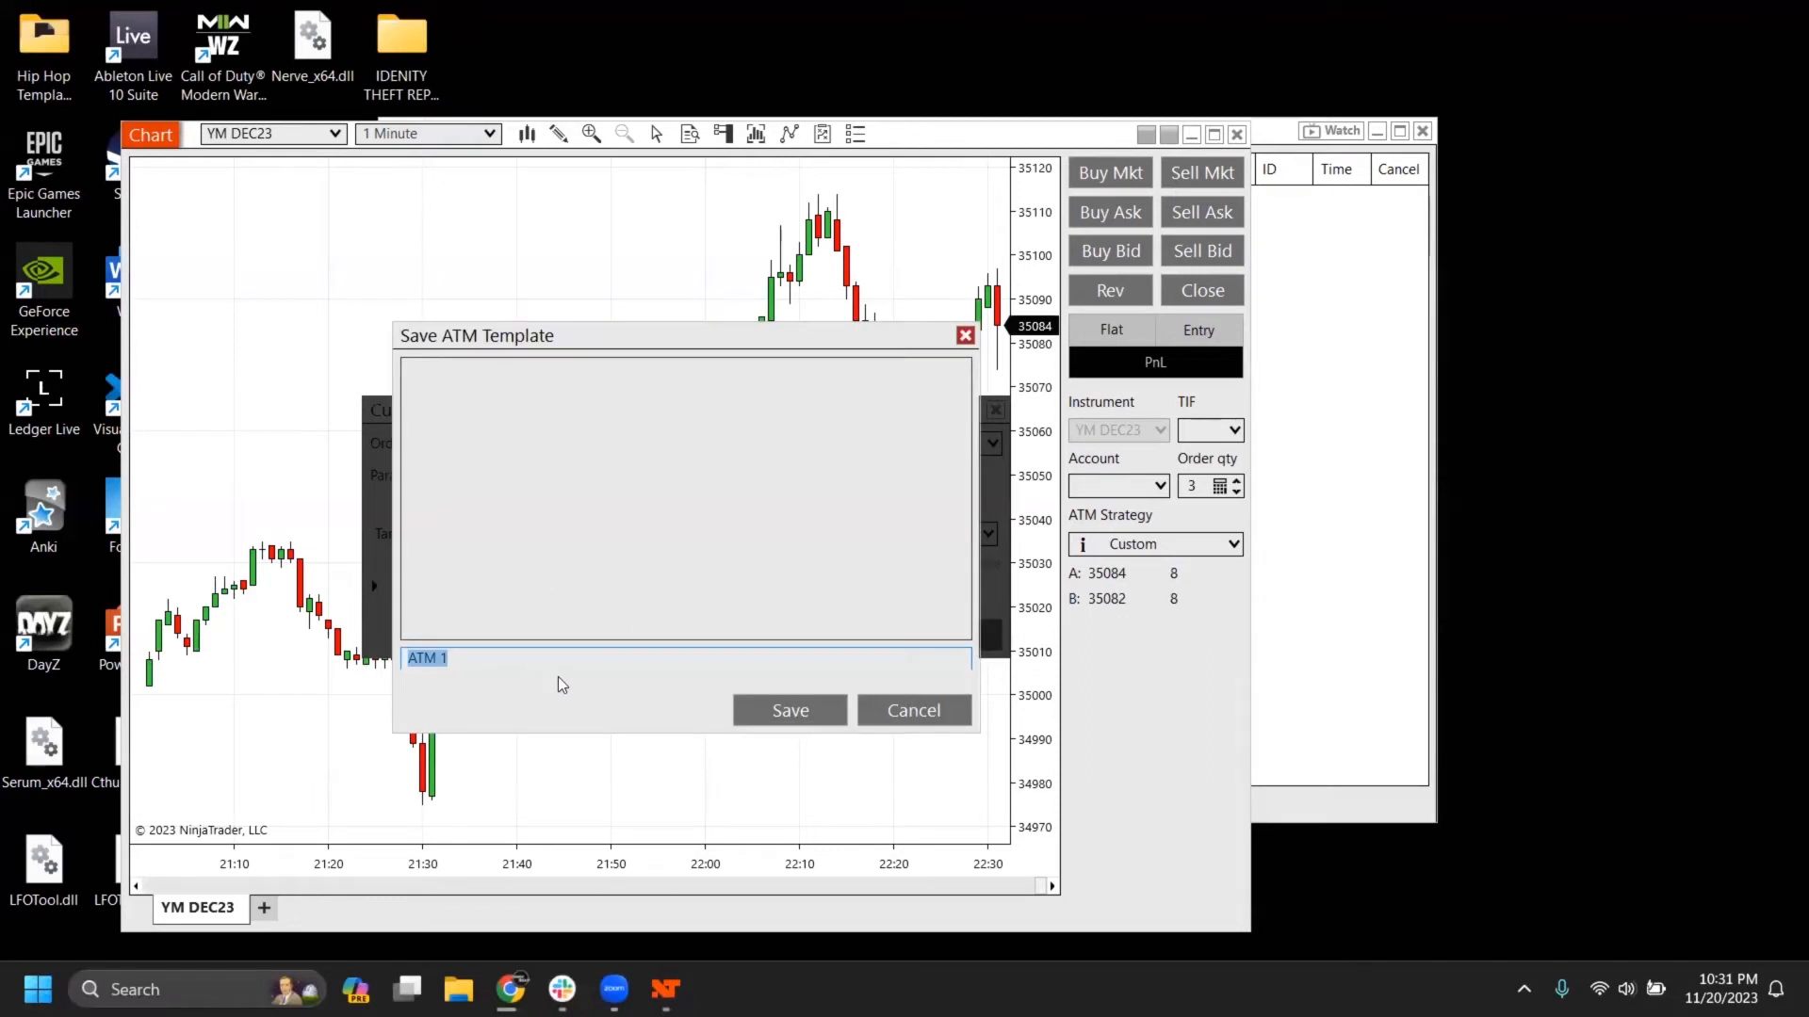
pyautogui.write('3 Qnt')
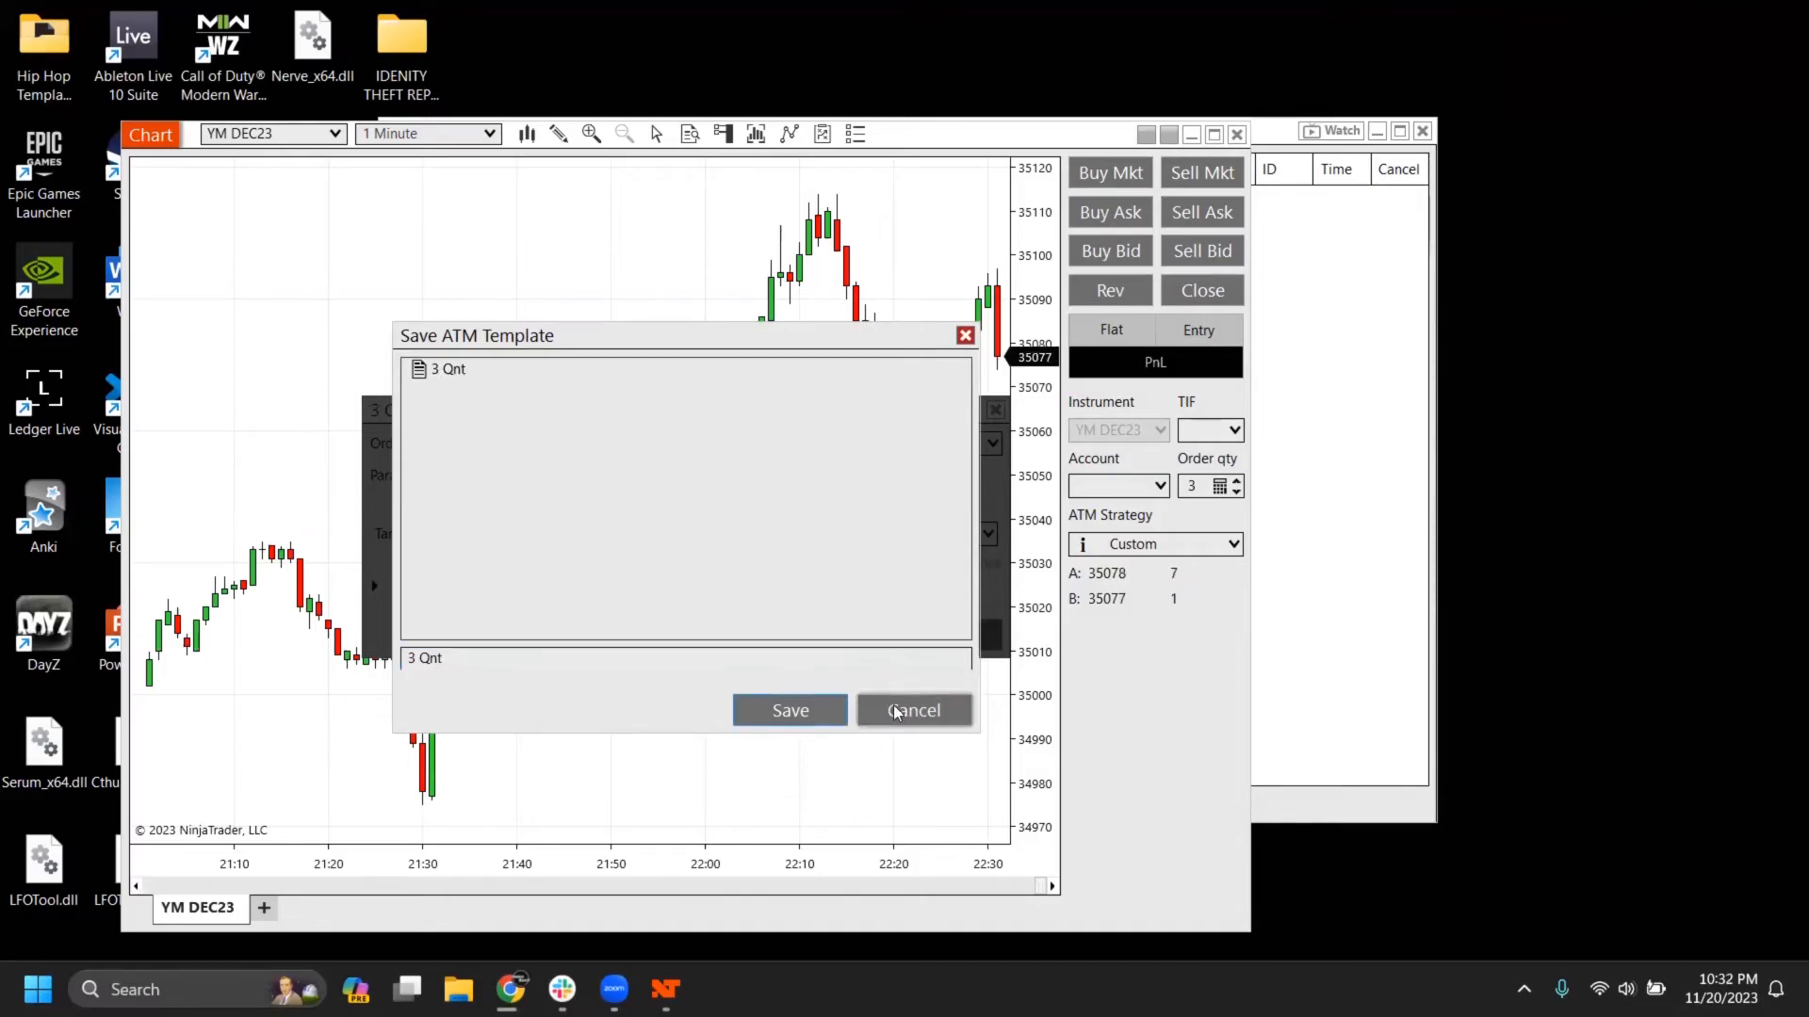
# - Change order quantity to 1, save it as template 1 Qnt, and select it from the ATM strategy list
pyautogui.click(916, 711)
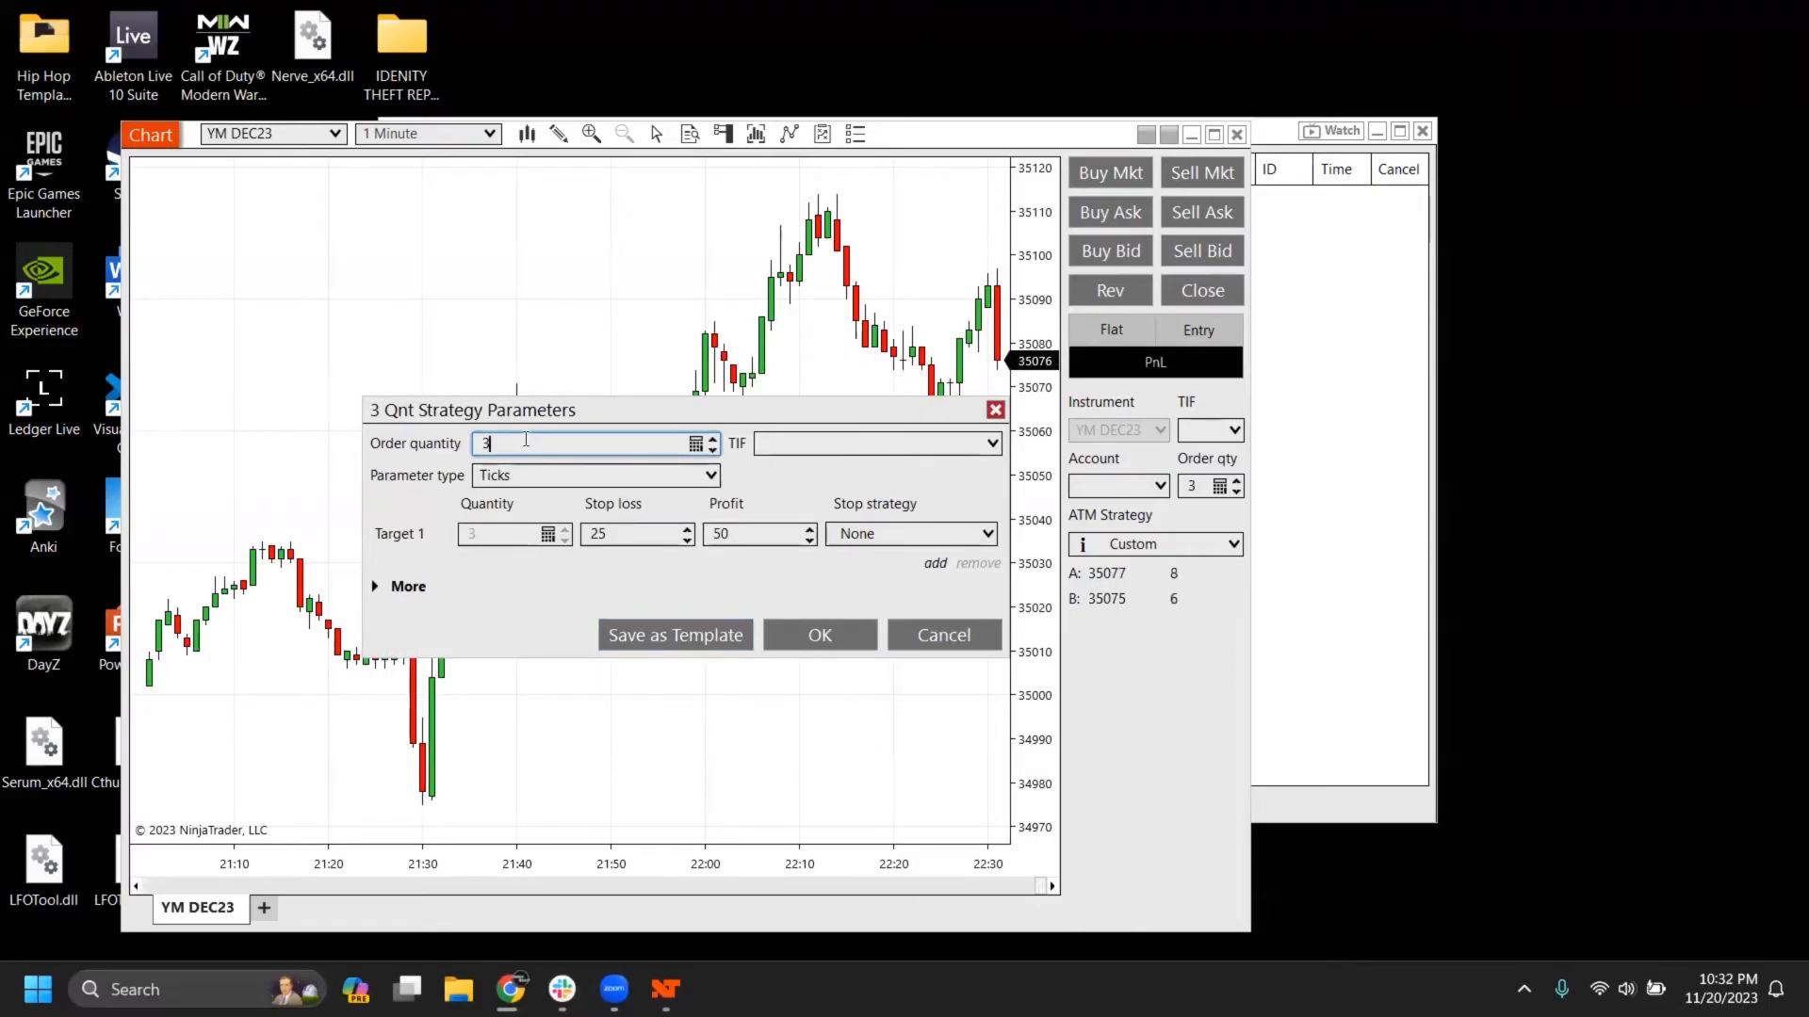
pyautogui.press('Backspace')
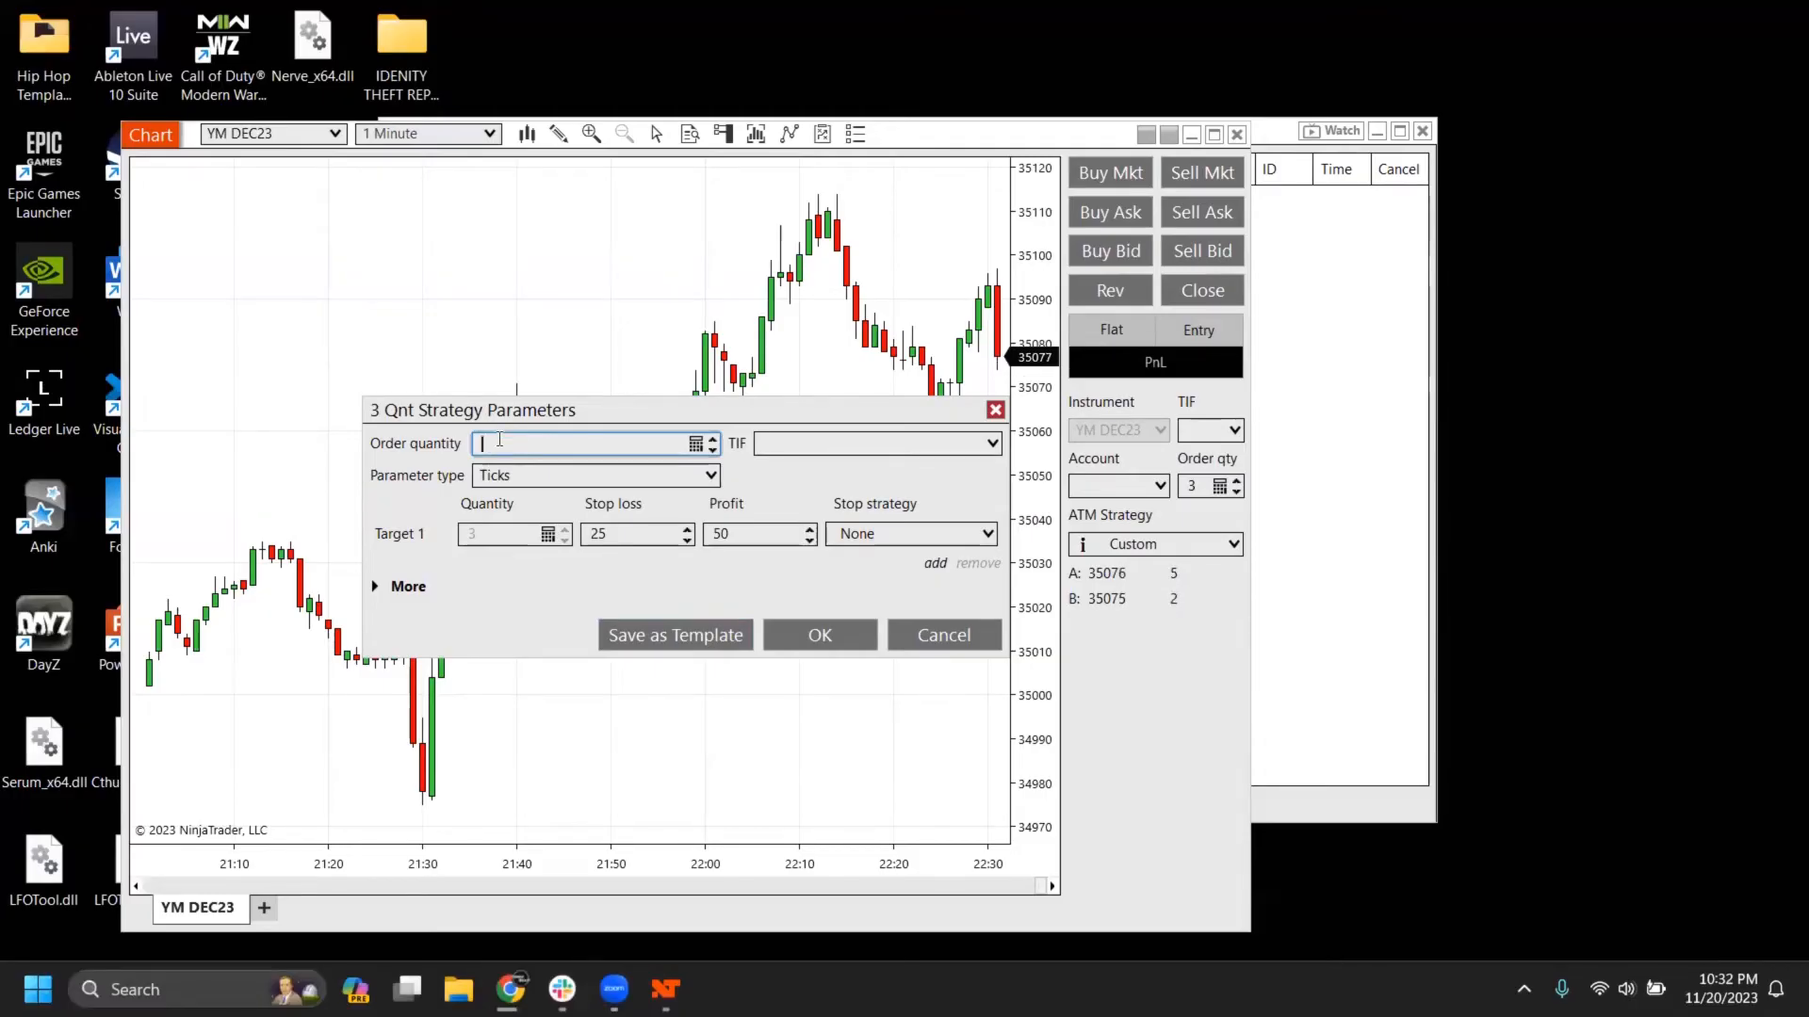
pyautogui.write('1 Qnt')
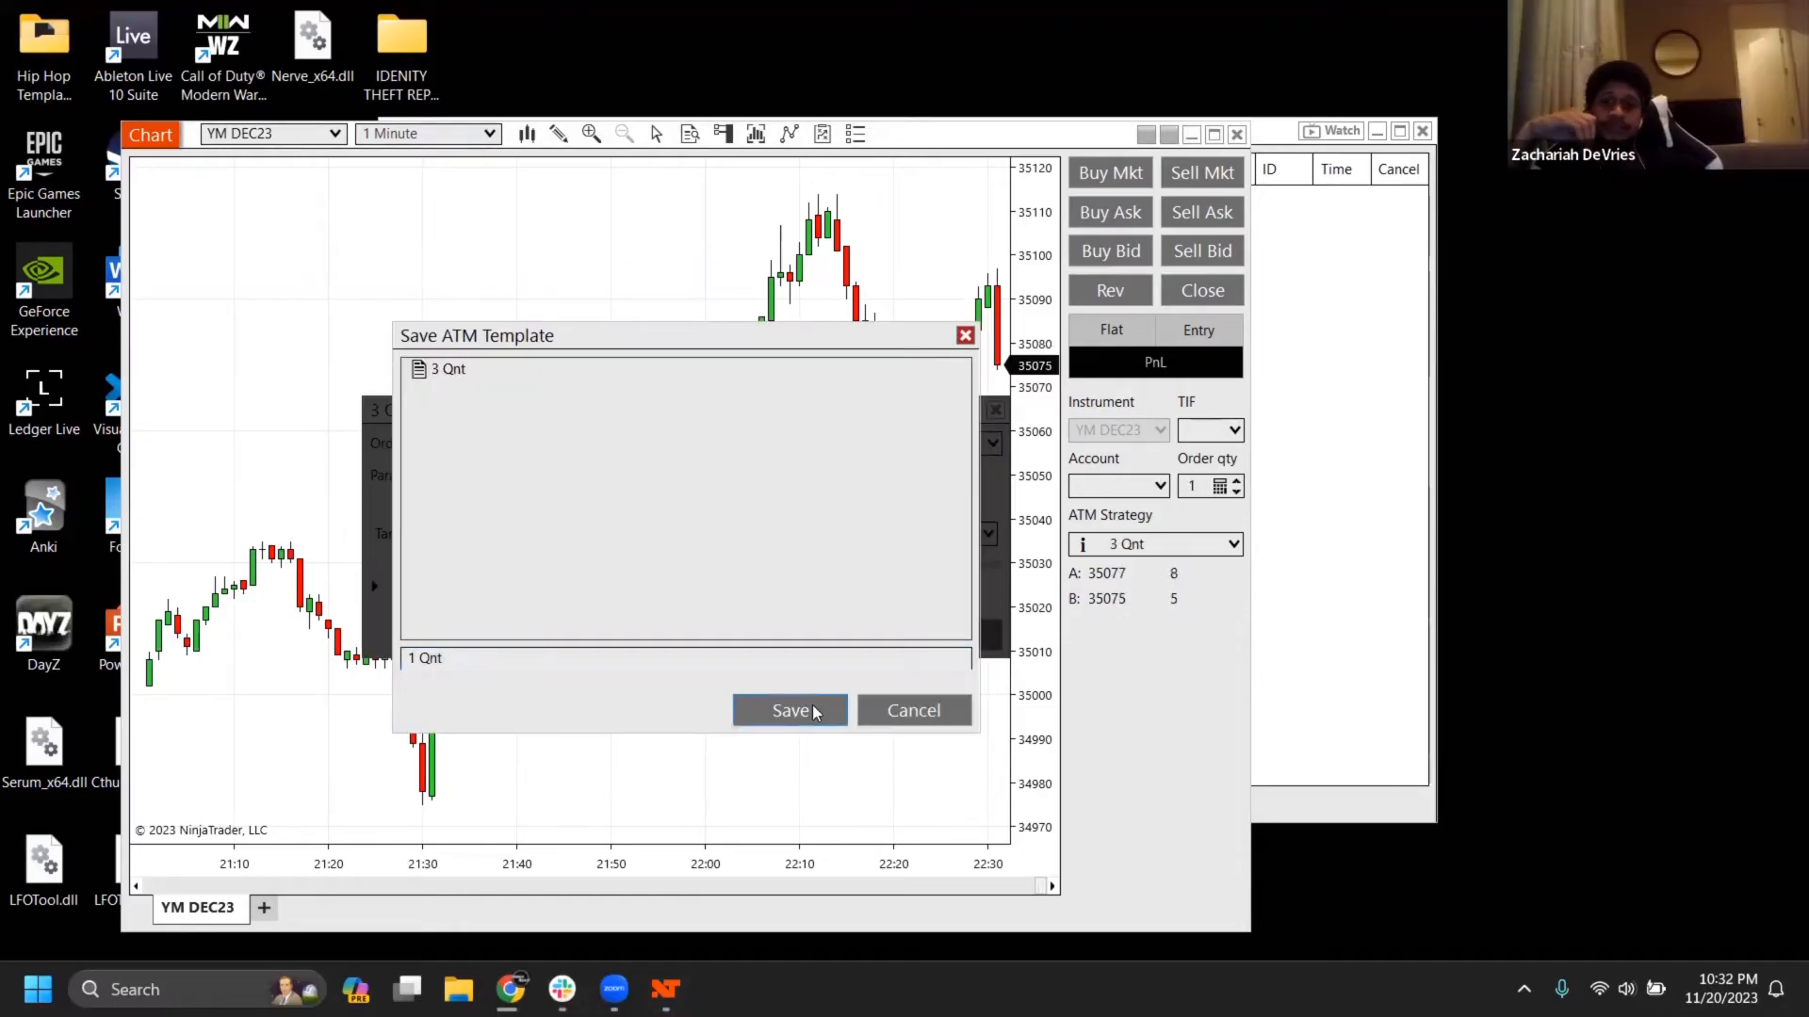
pyautogui.click(790, 710)
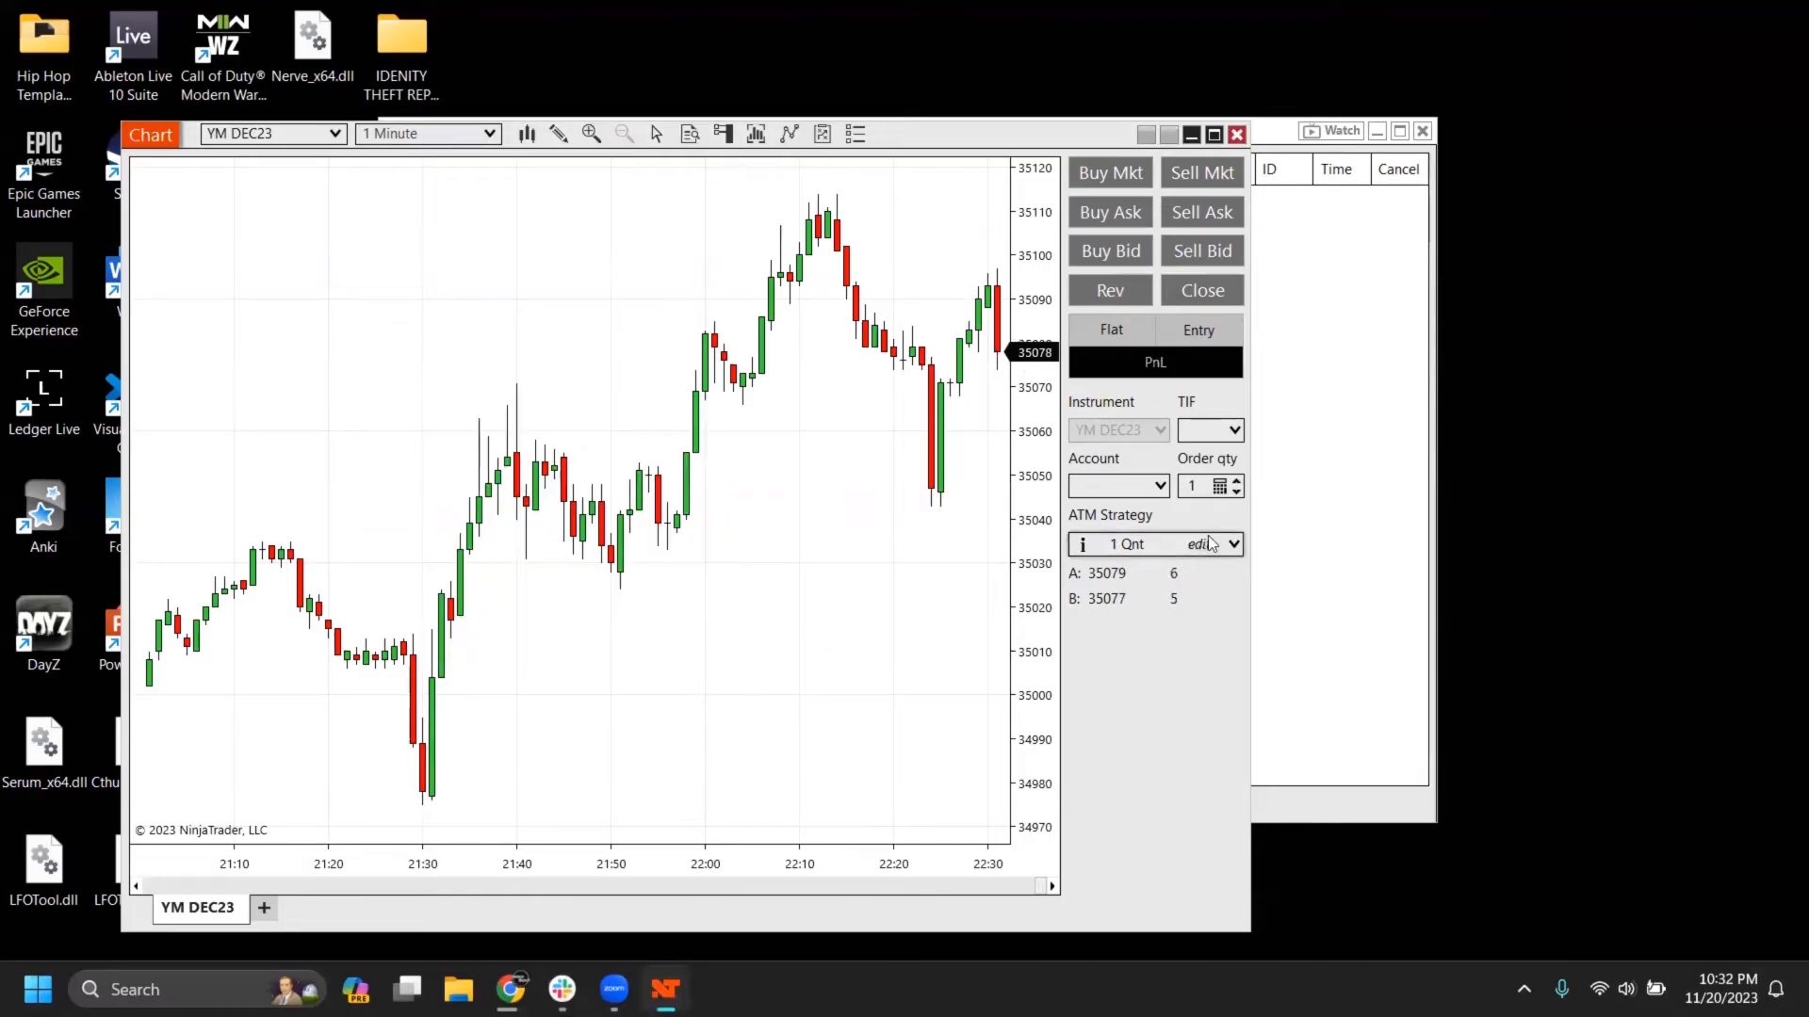
pyautogui.click(1234, 543)
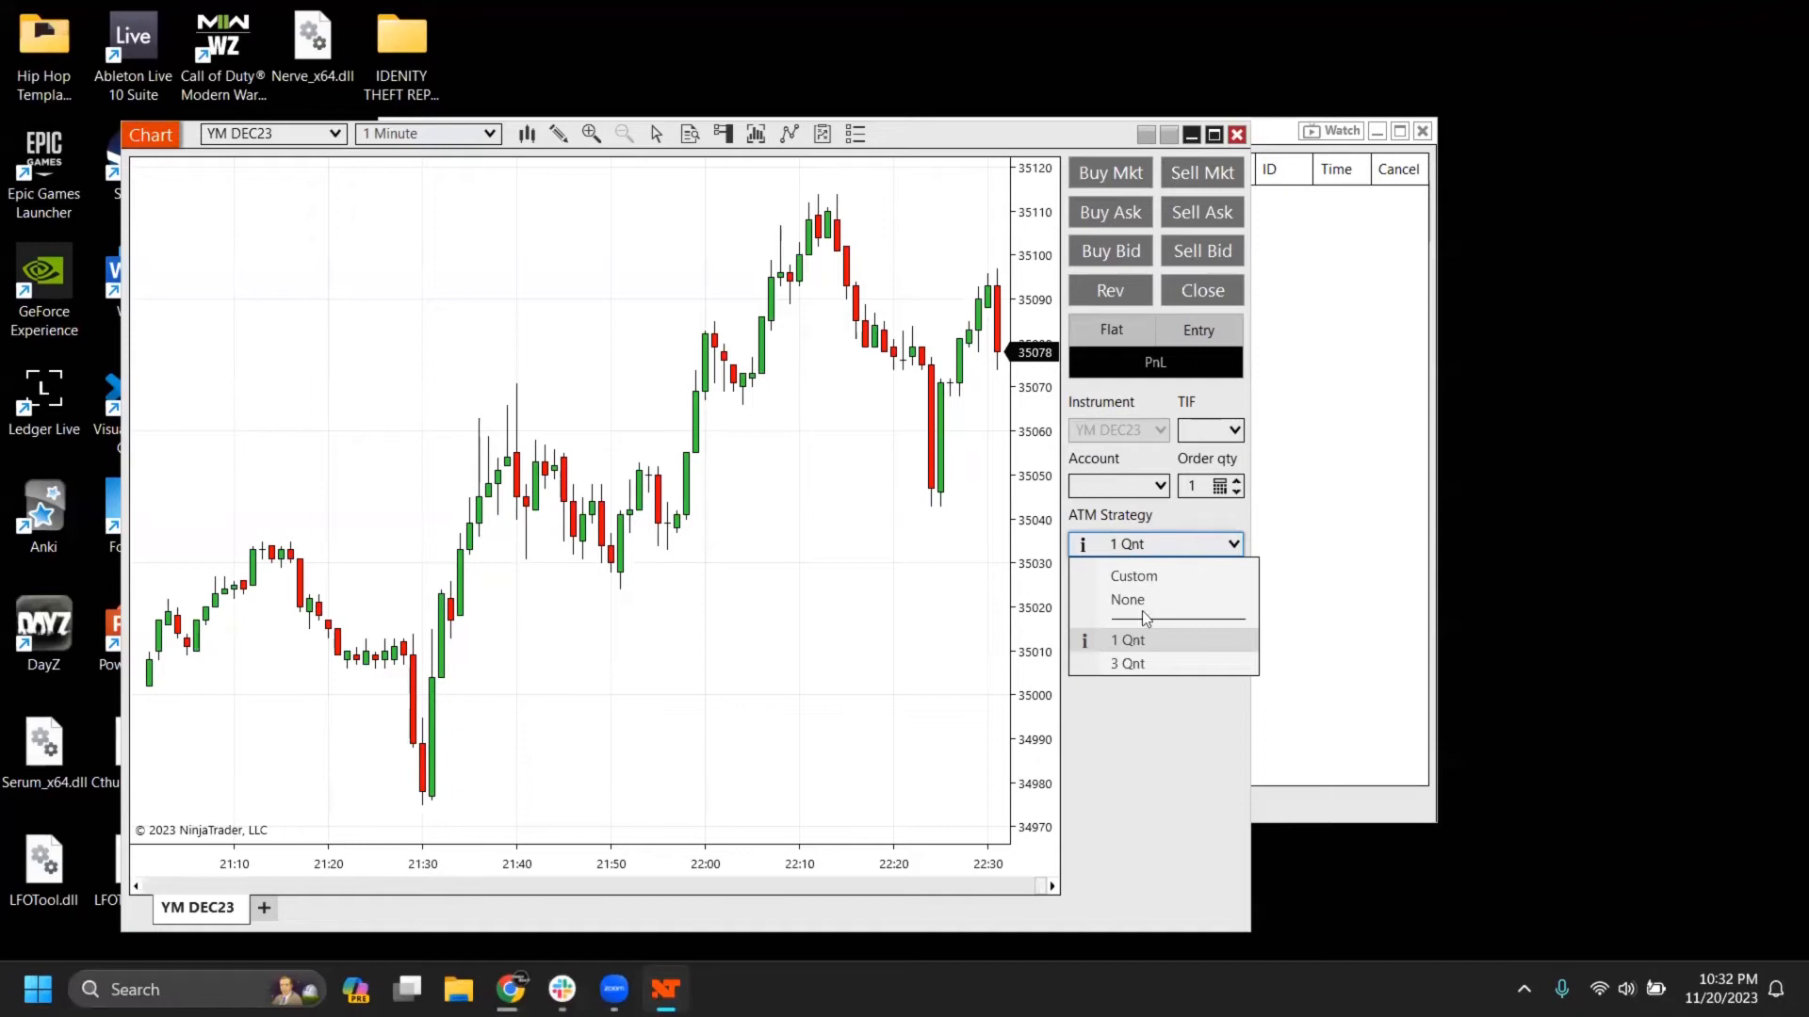
pyautogui.click(1126, 641)
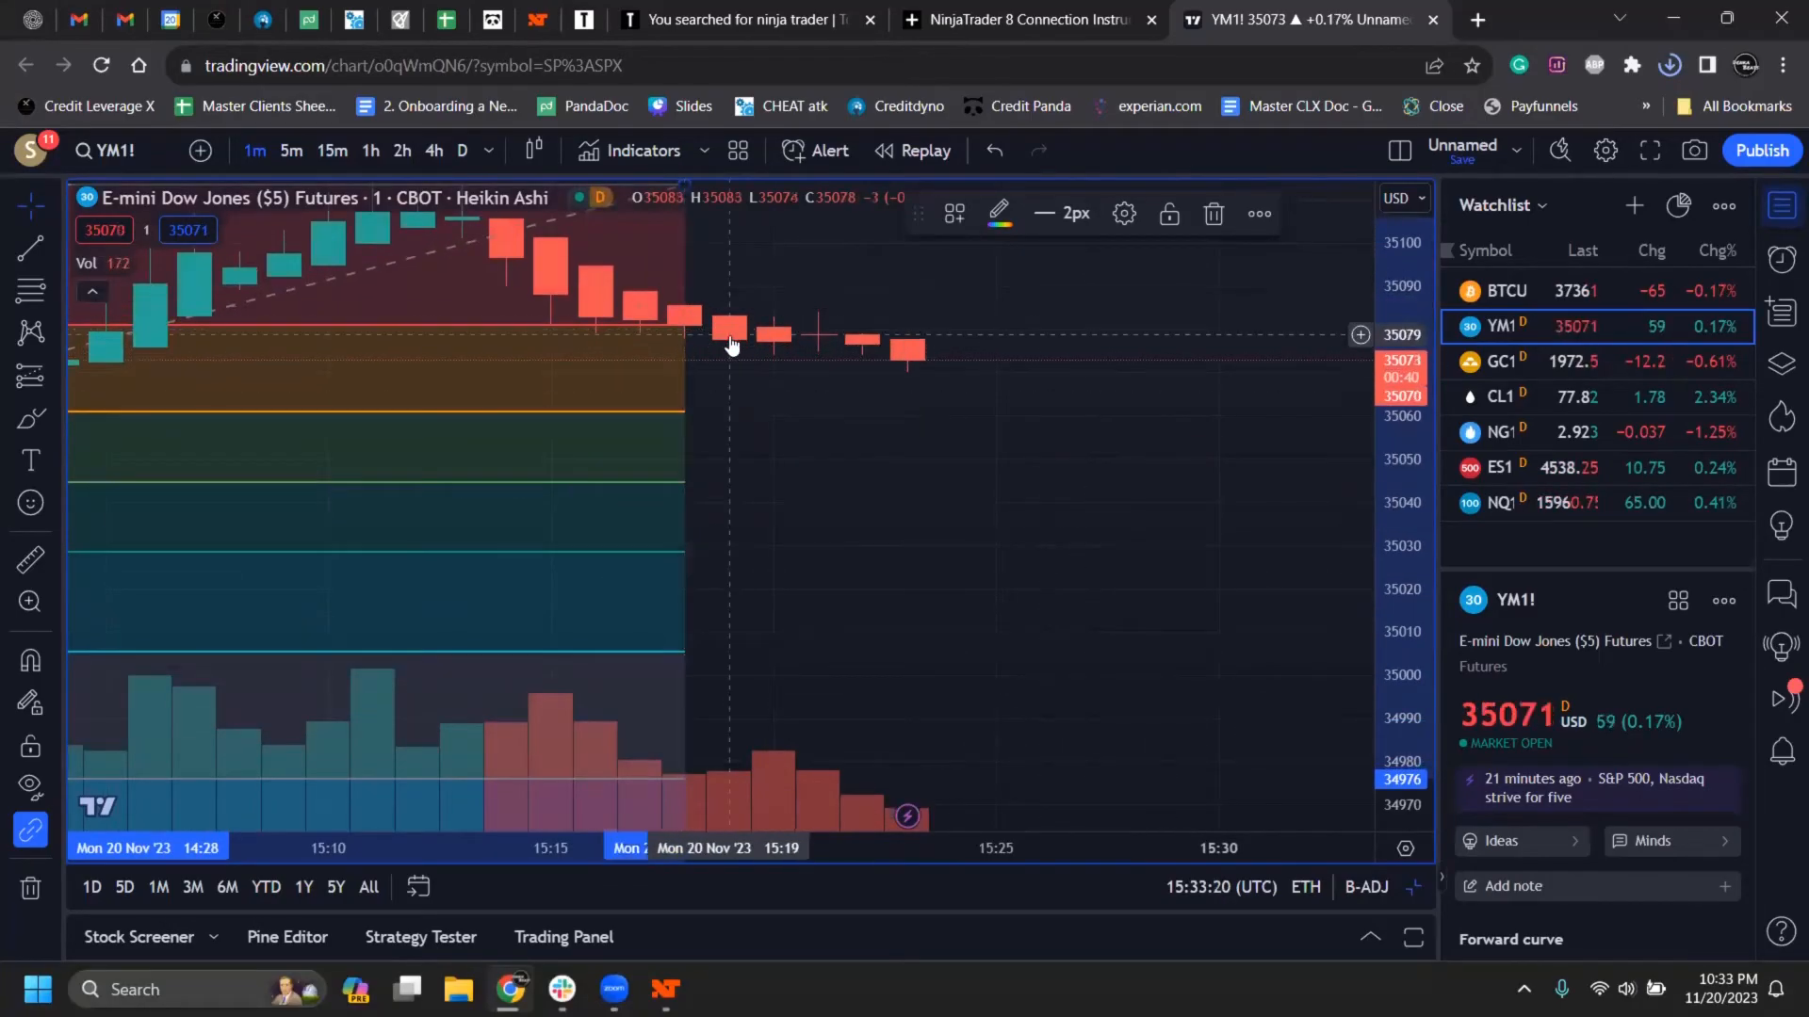
pyautogui.moveTo(861, 333)
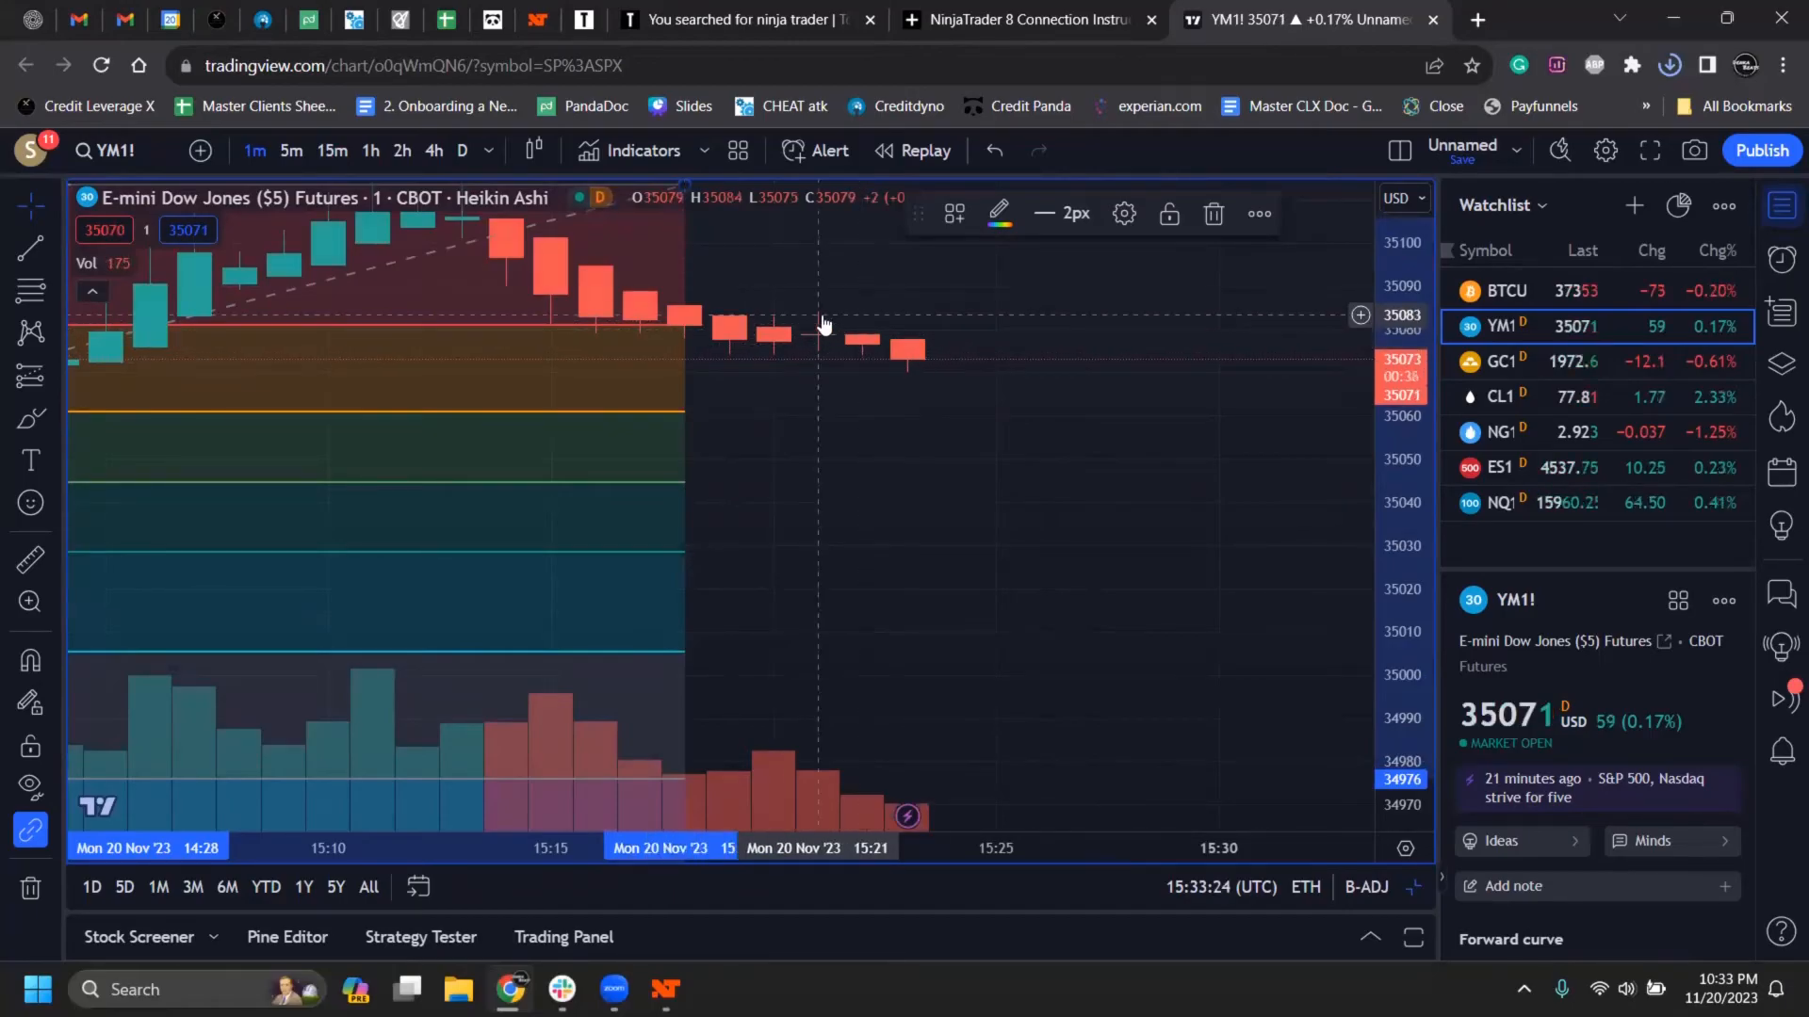
pyautogui.moveTo(871, 353)
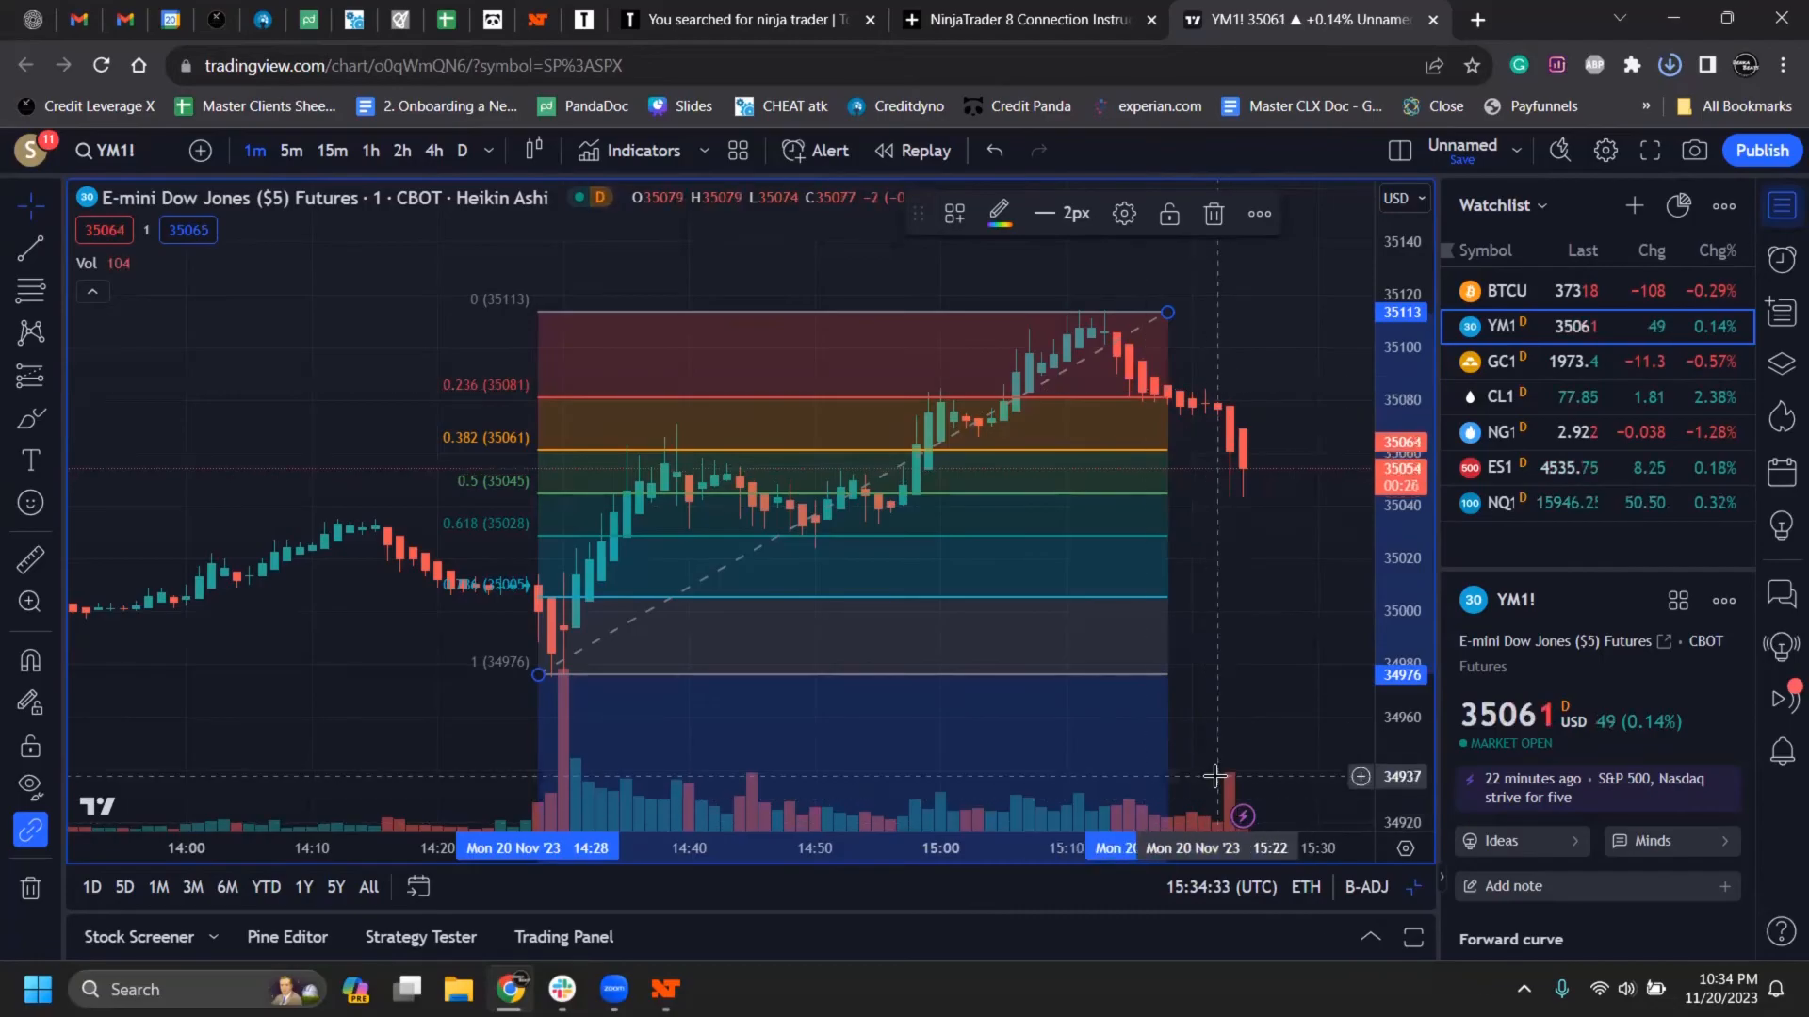
# - Select NG1! Natural Gas Futures from the watchlist to chart it
pyautogui.click(1501, 432)
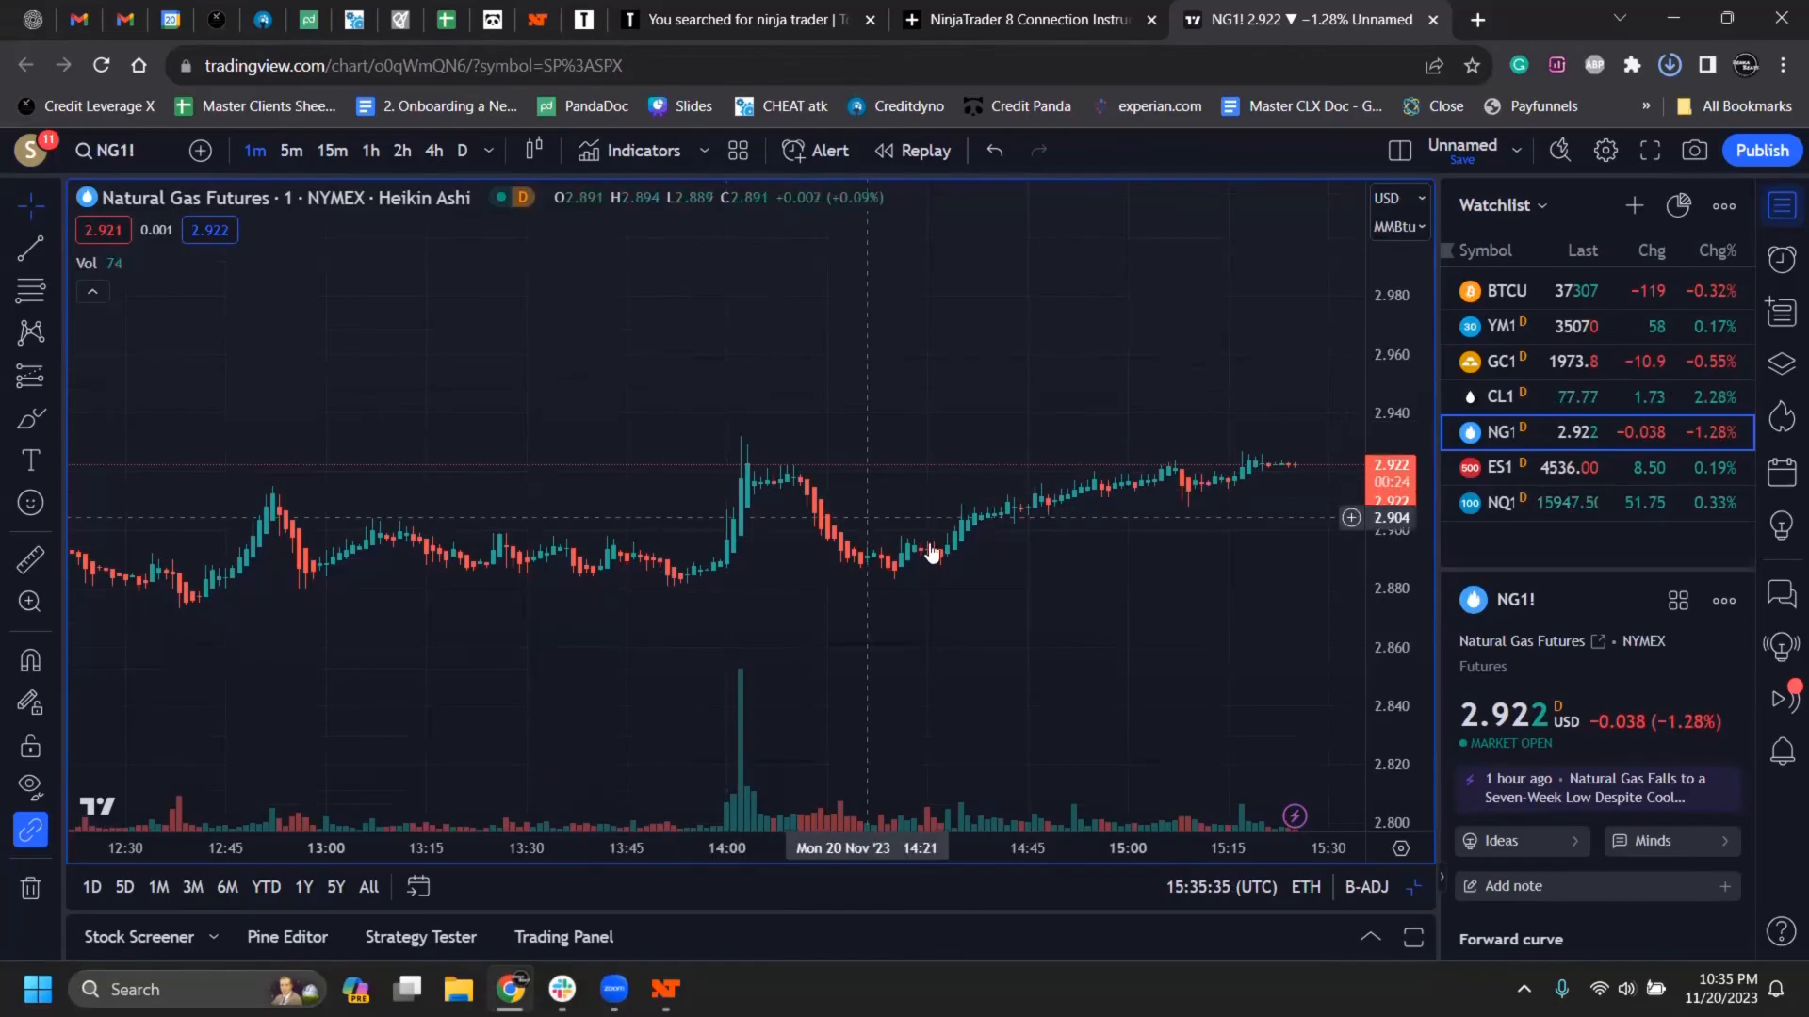
pyautogui.moveTo(1016, 530)
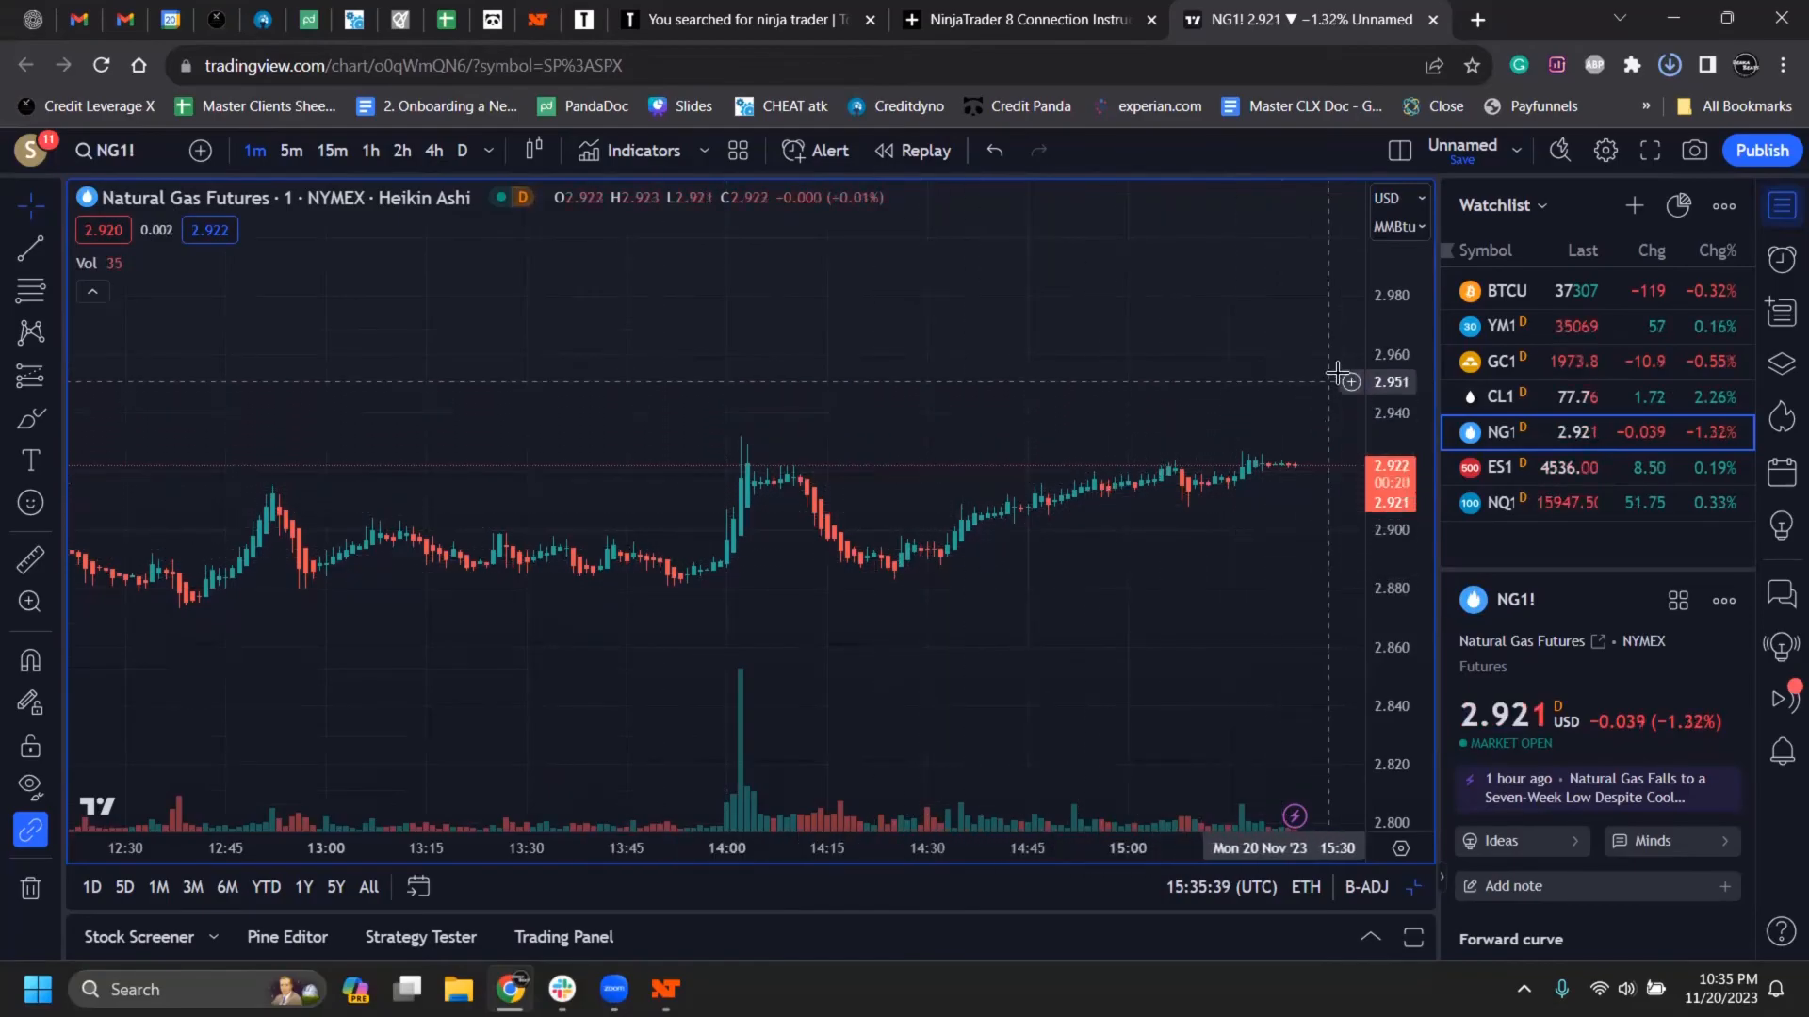
pyautogui.moveTo(1097, 485)
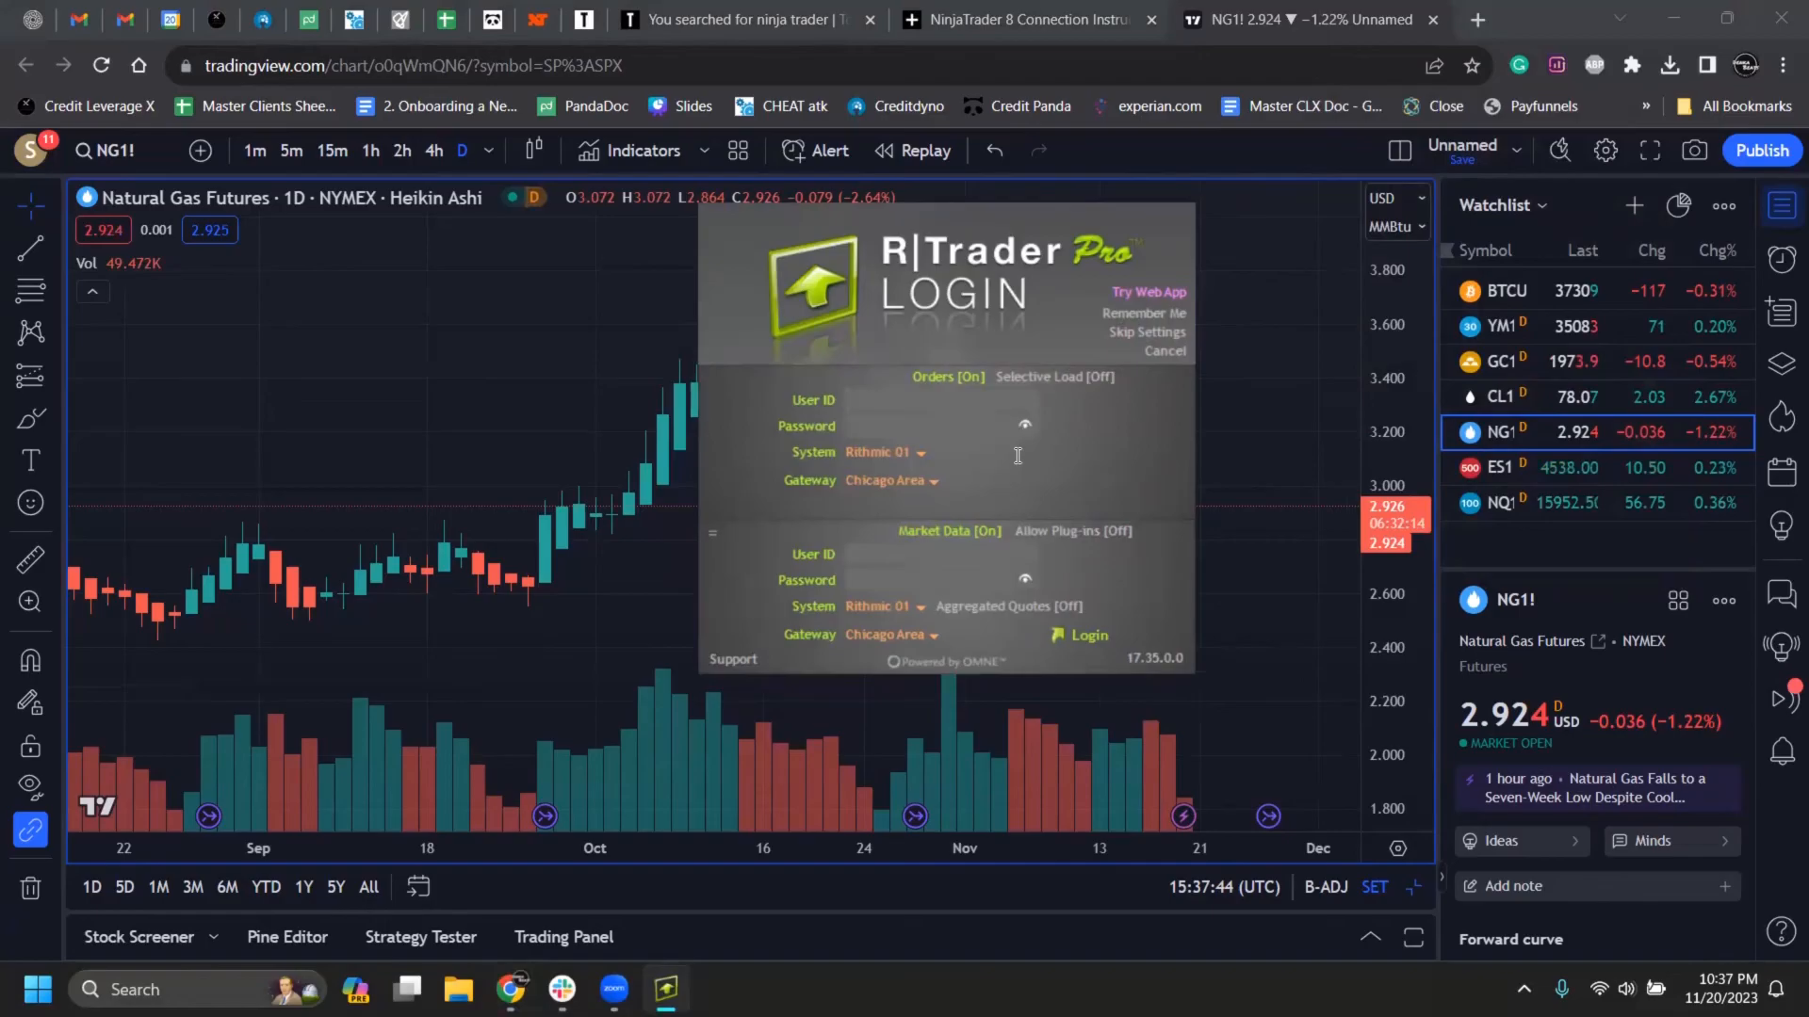
# - Log in to R|Trader Pro with TopstepTrader as both the orders and market data system
pyautogui.click(124, 19)
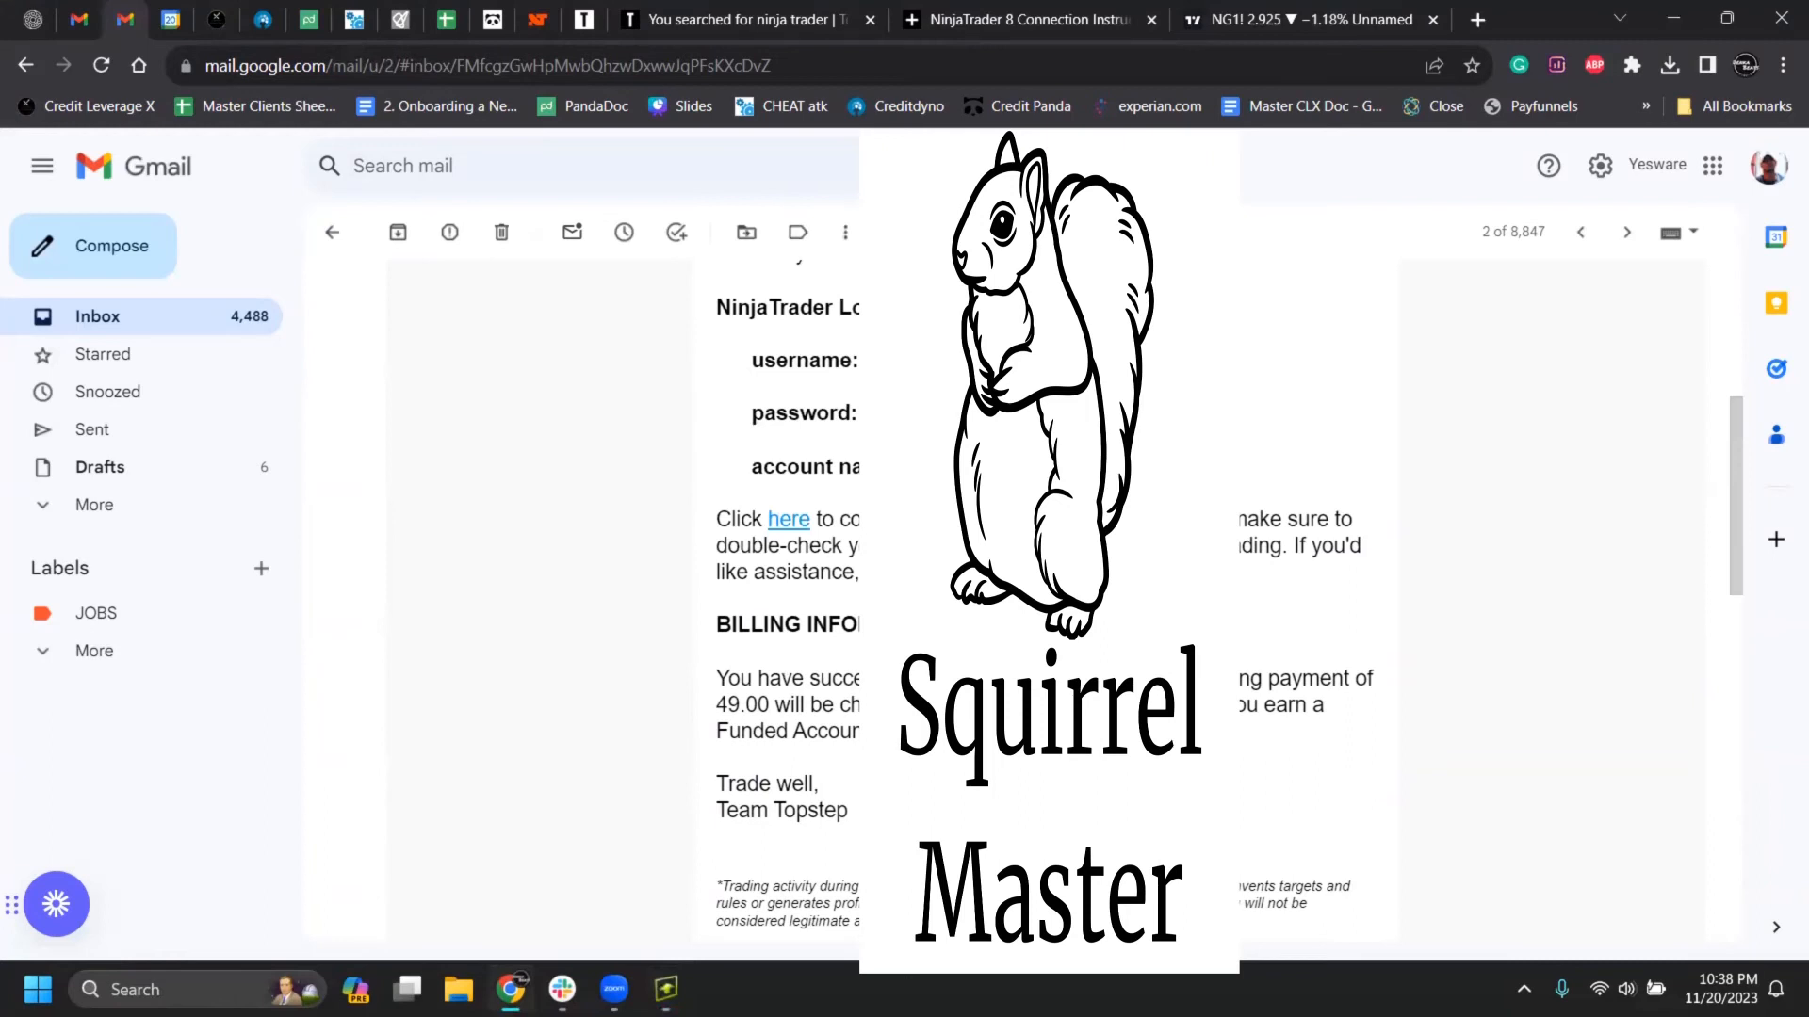
pyautogui.moveTo(842, 641)
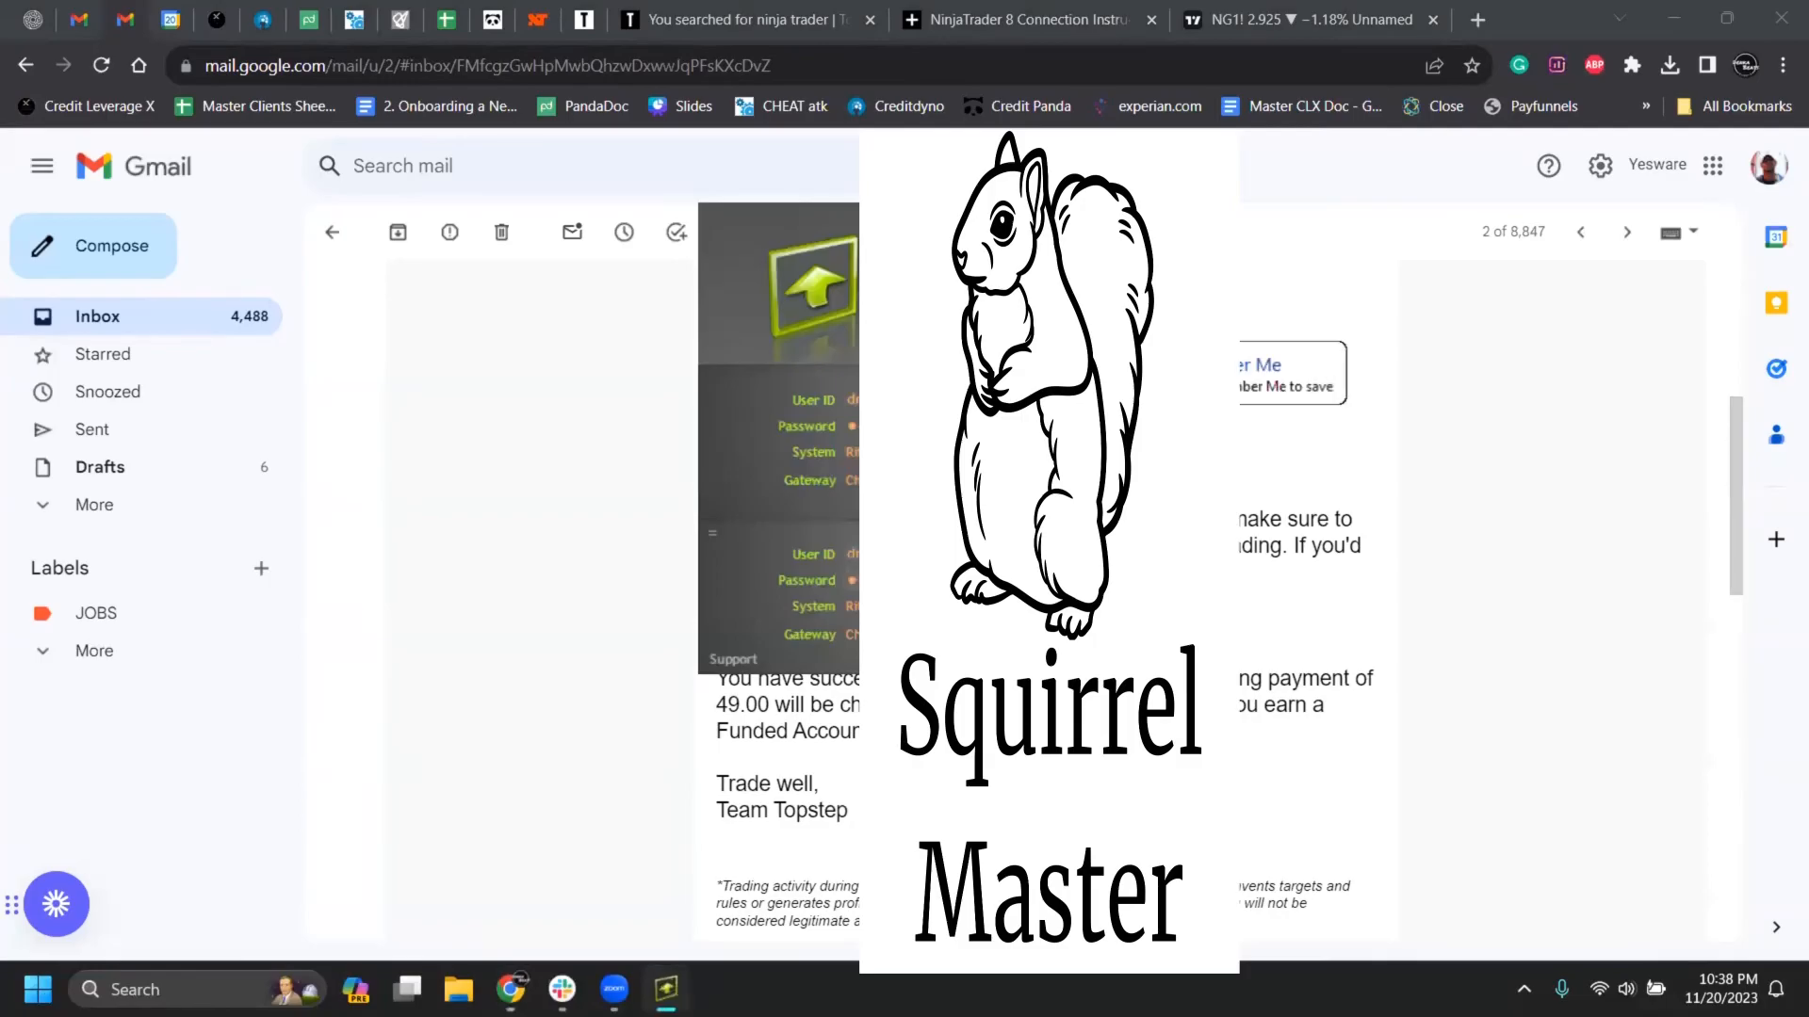
pyautogui.click(934, 450)
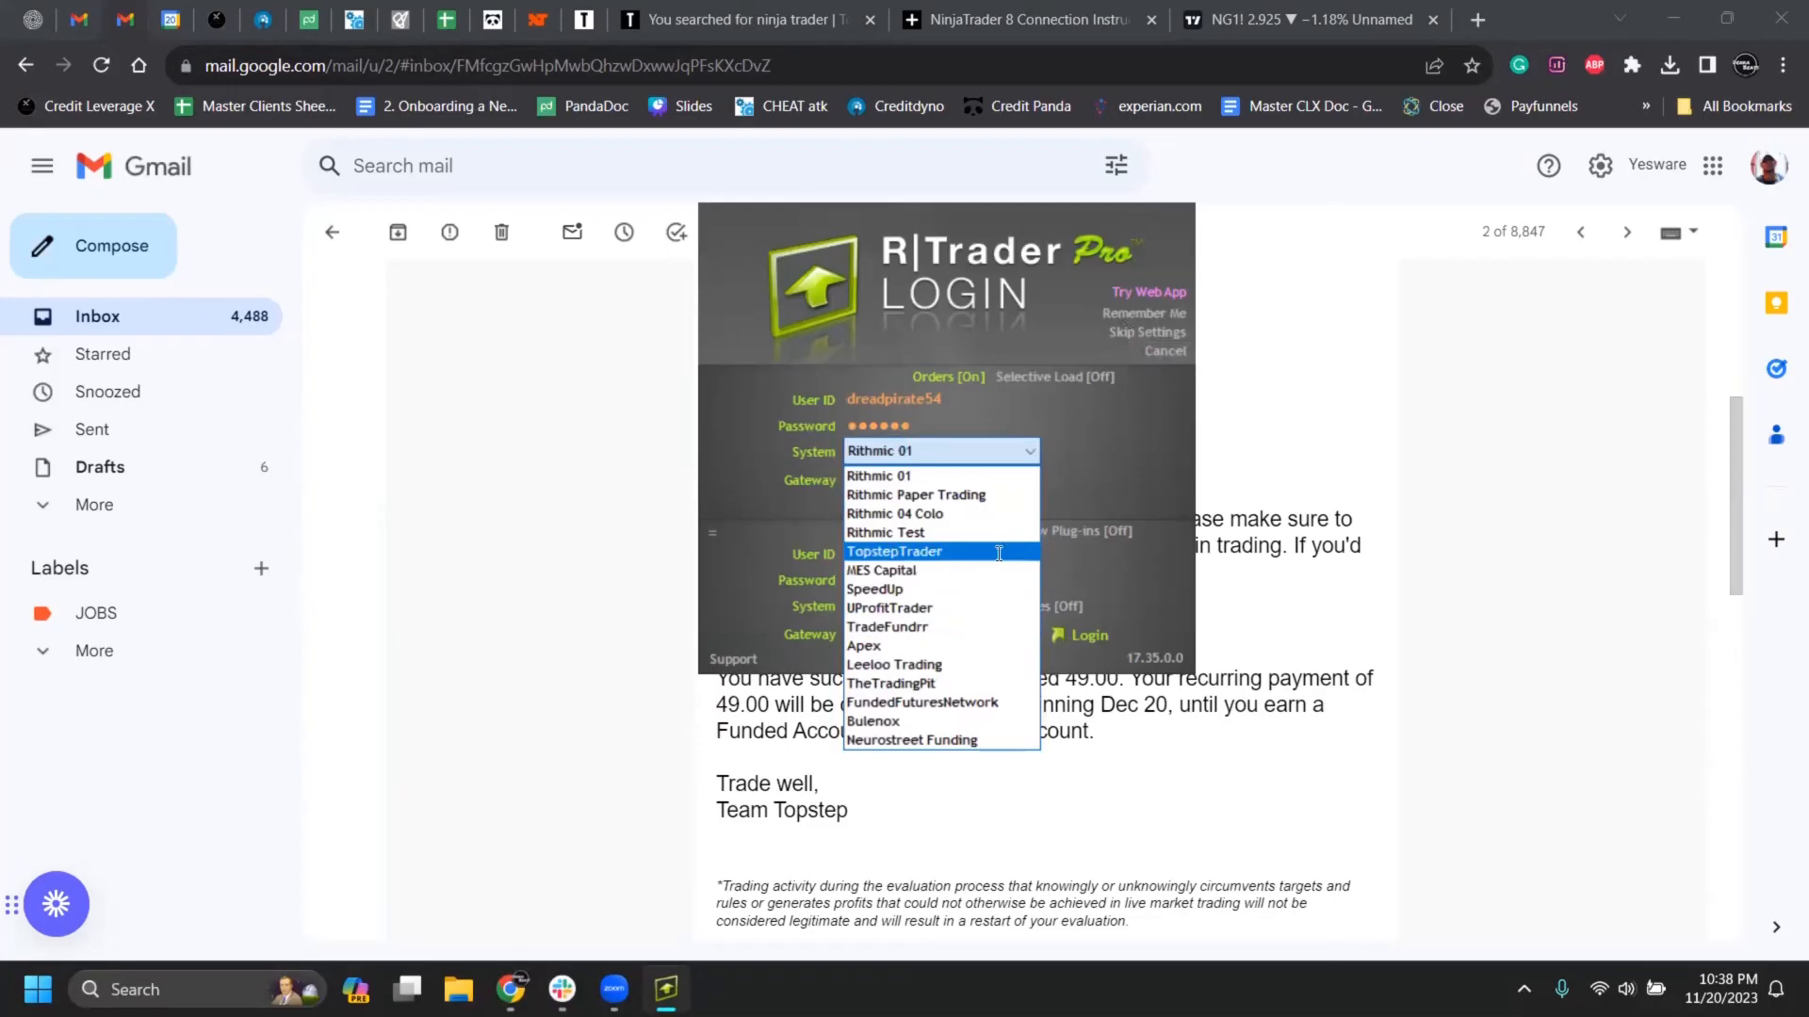
pyautogui.click(893, 552)
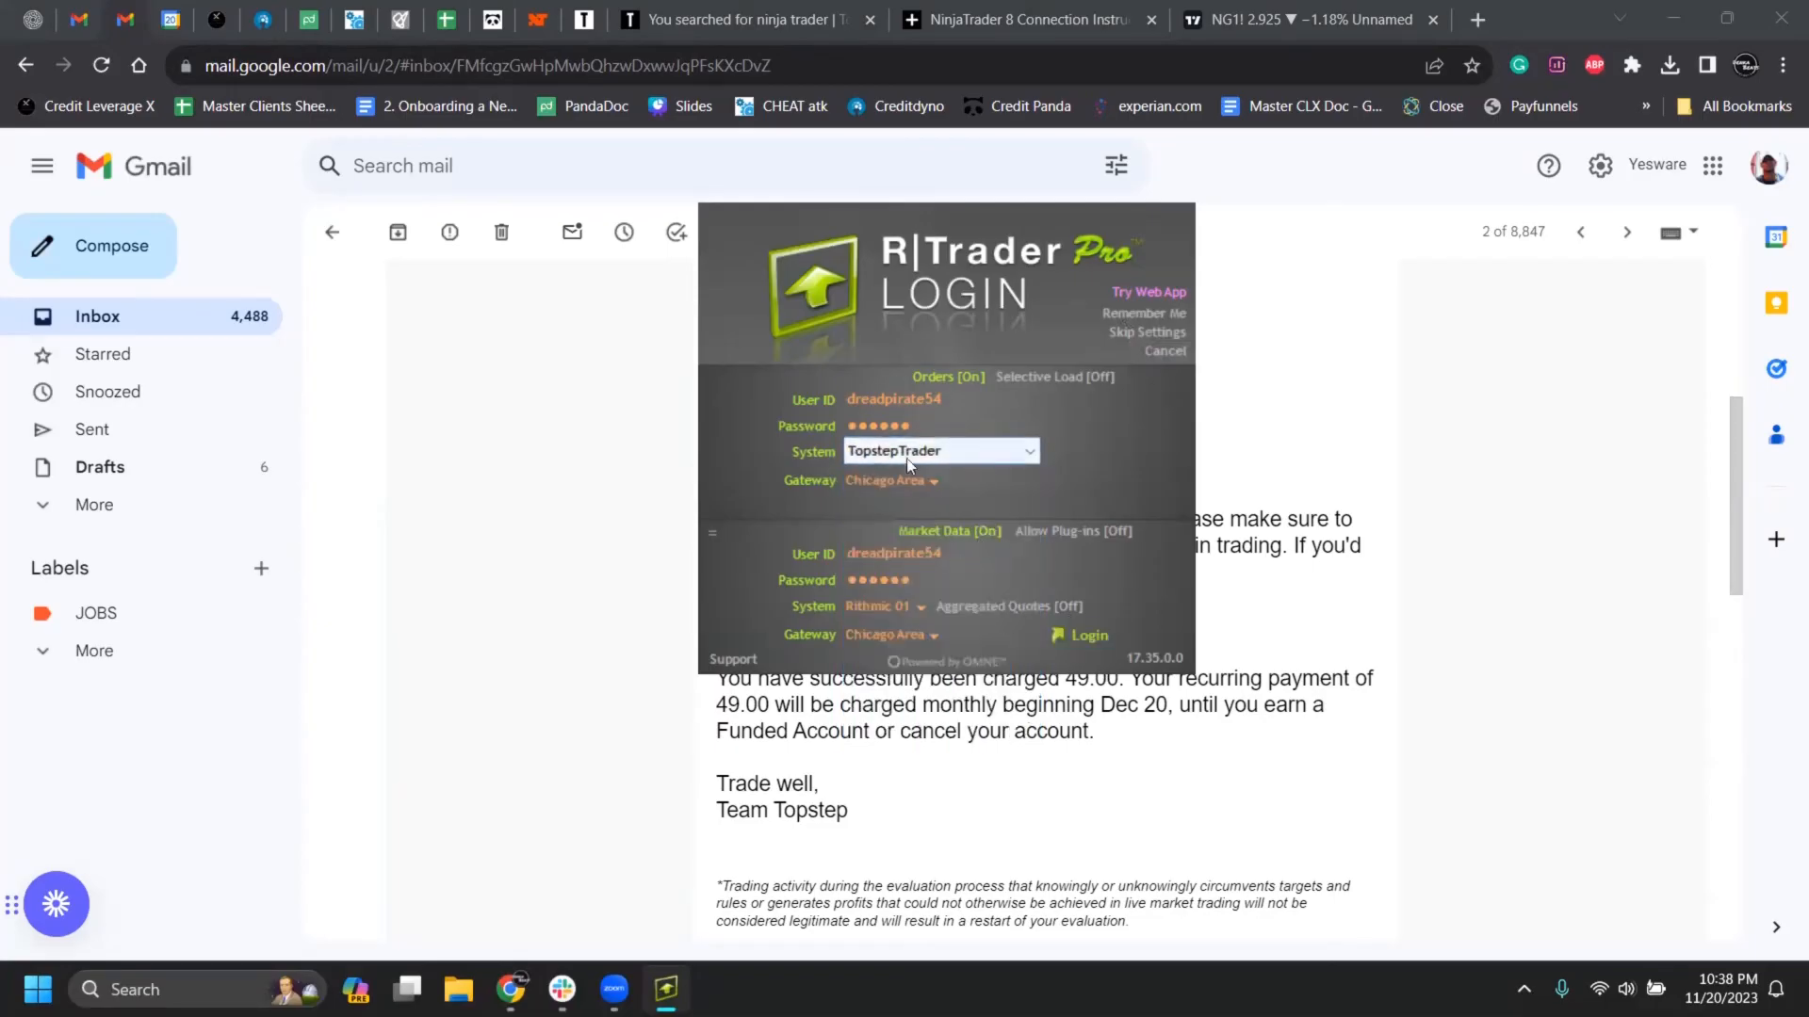
pyautogui.click(940, 605)
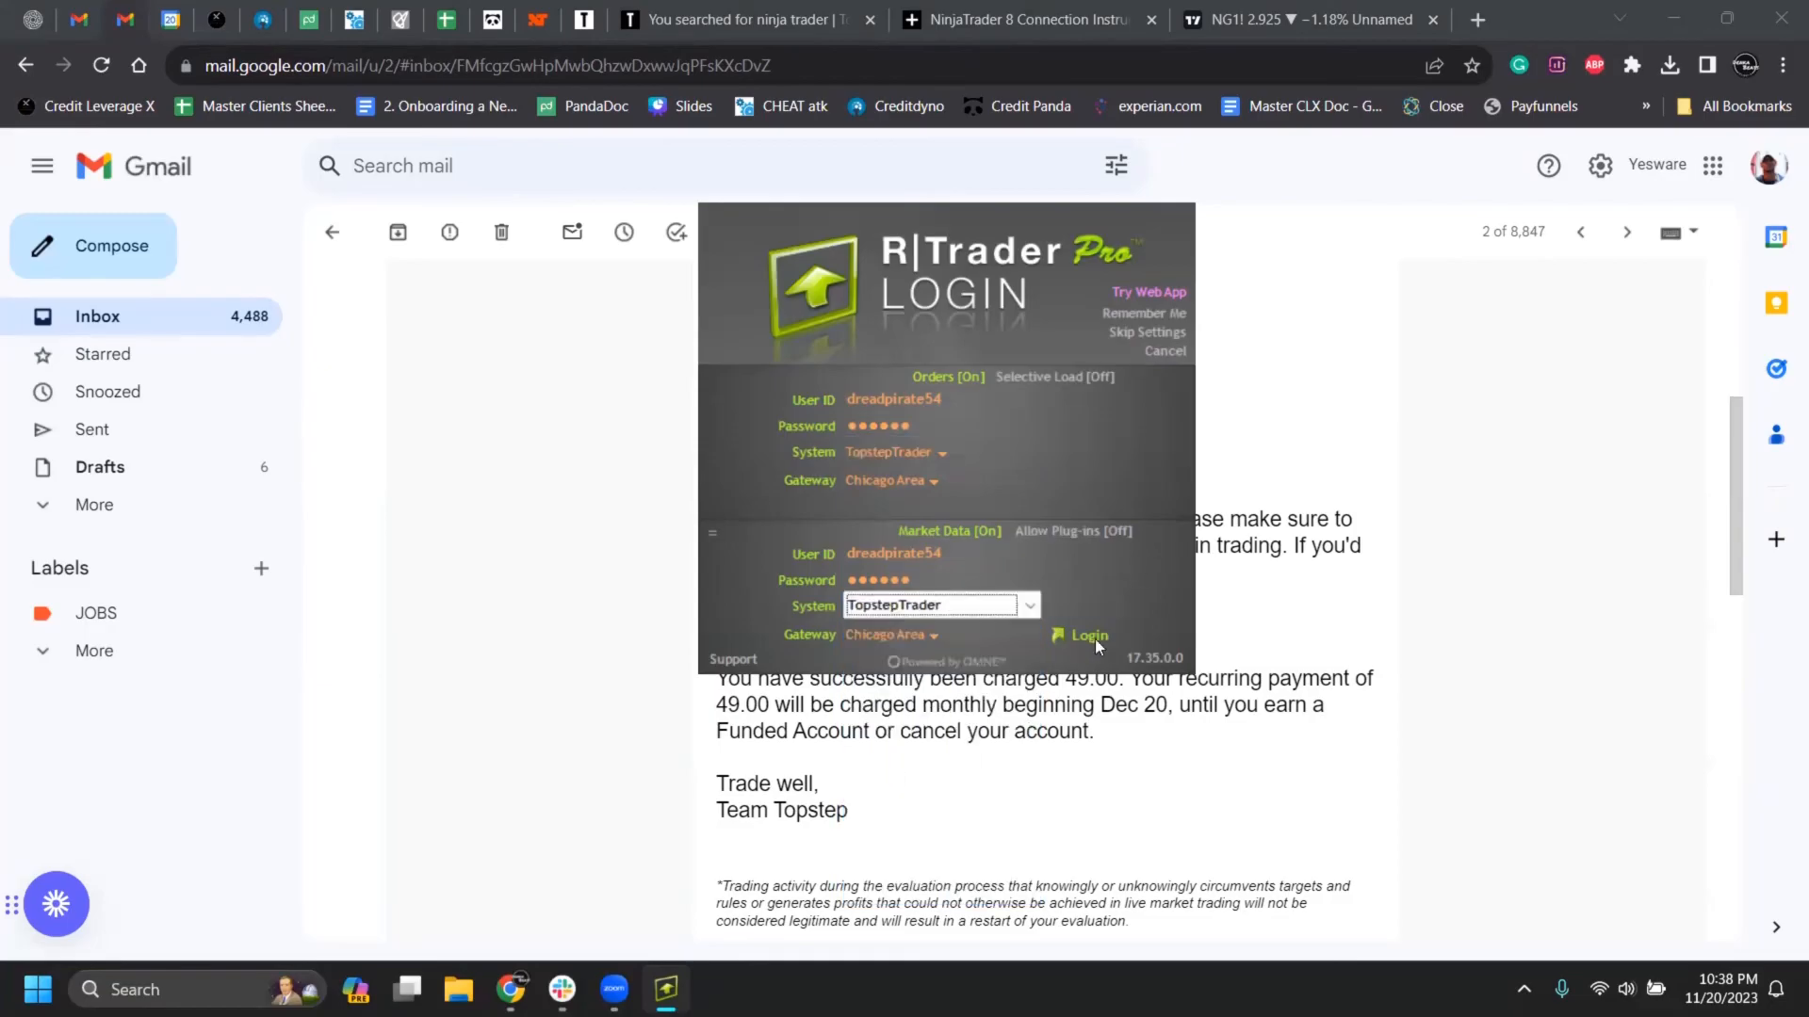
pyautogui.click(1081, 635)
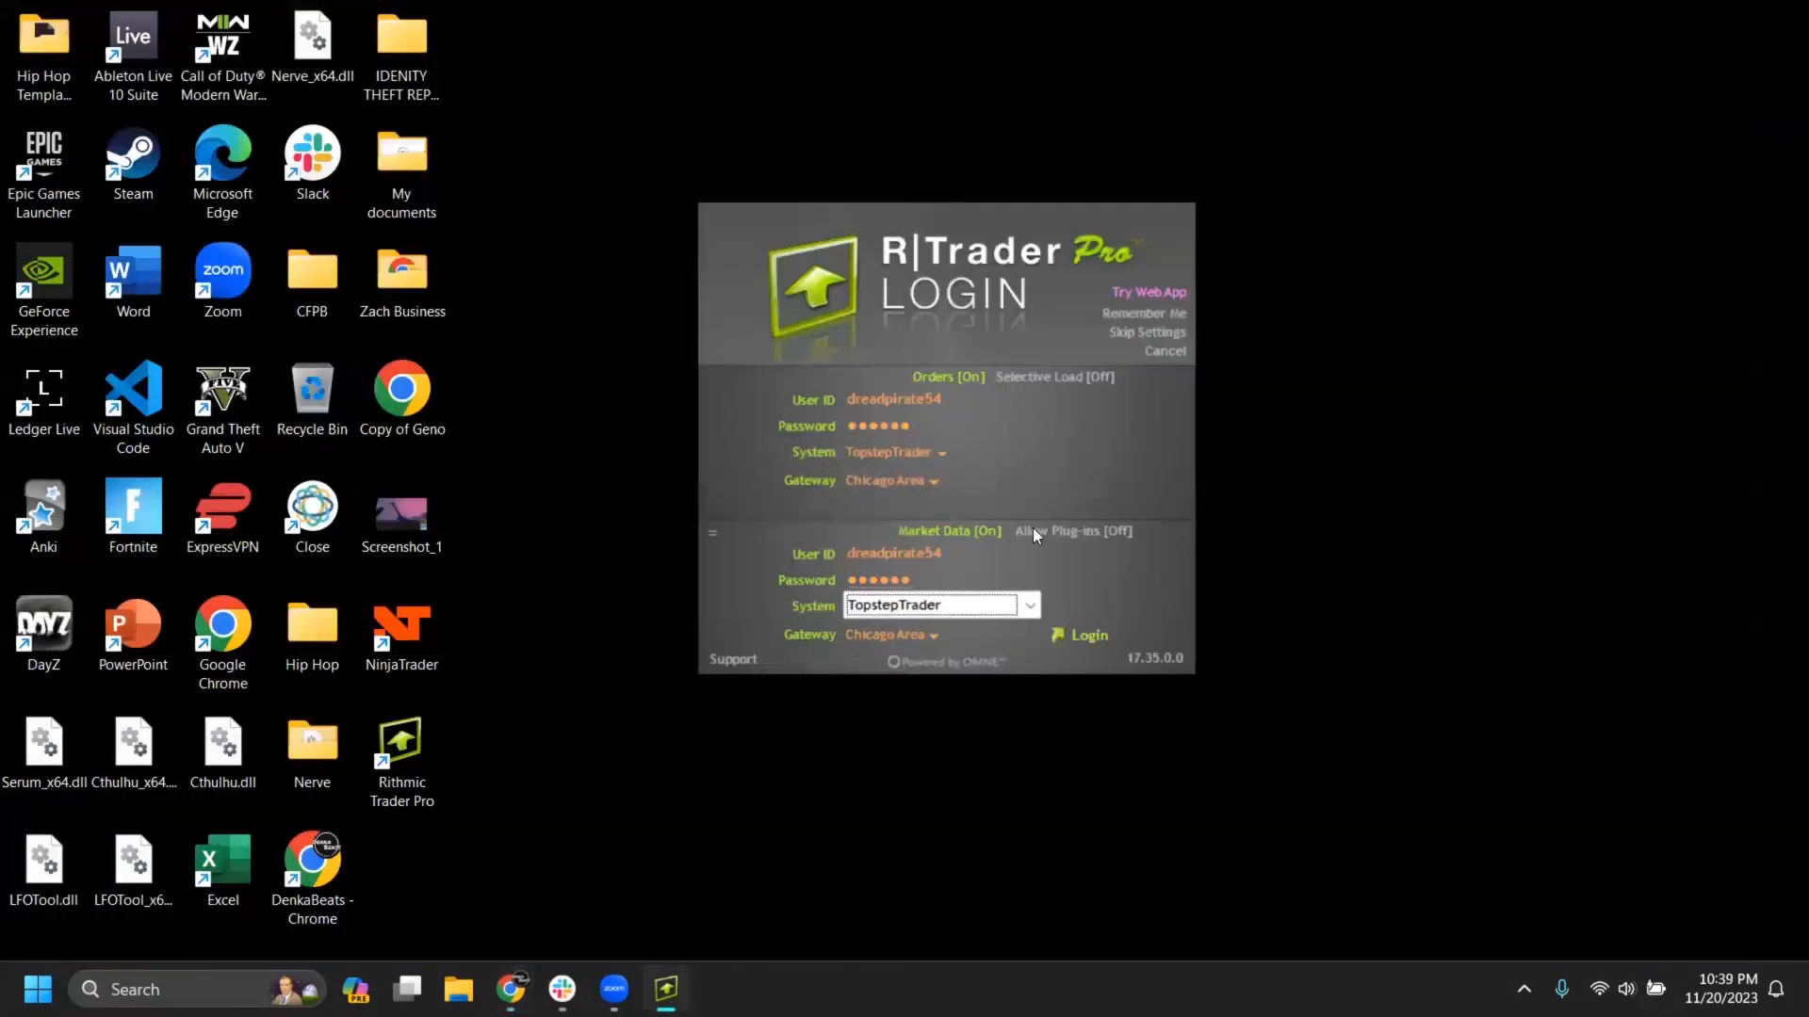
pyautogui.click(1086, 635)
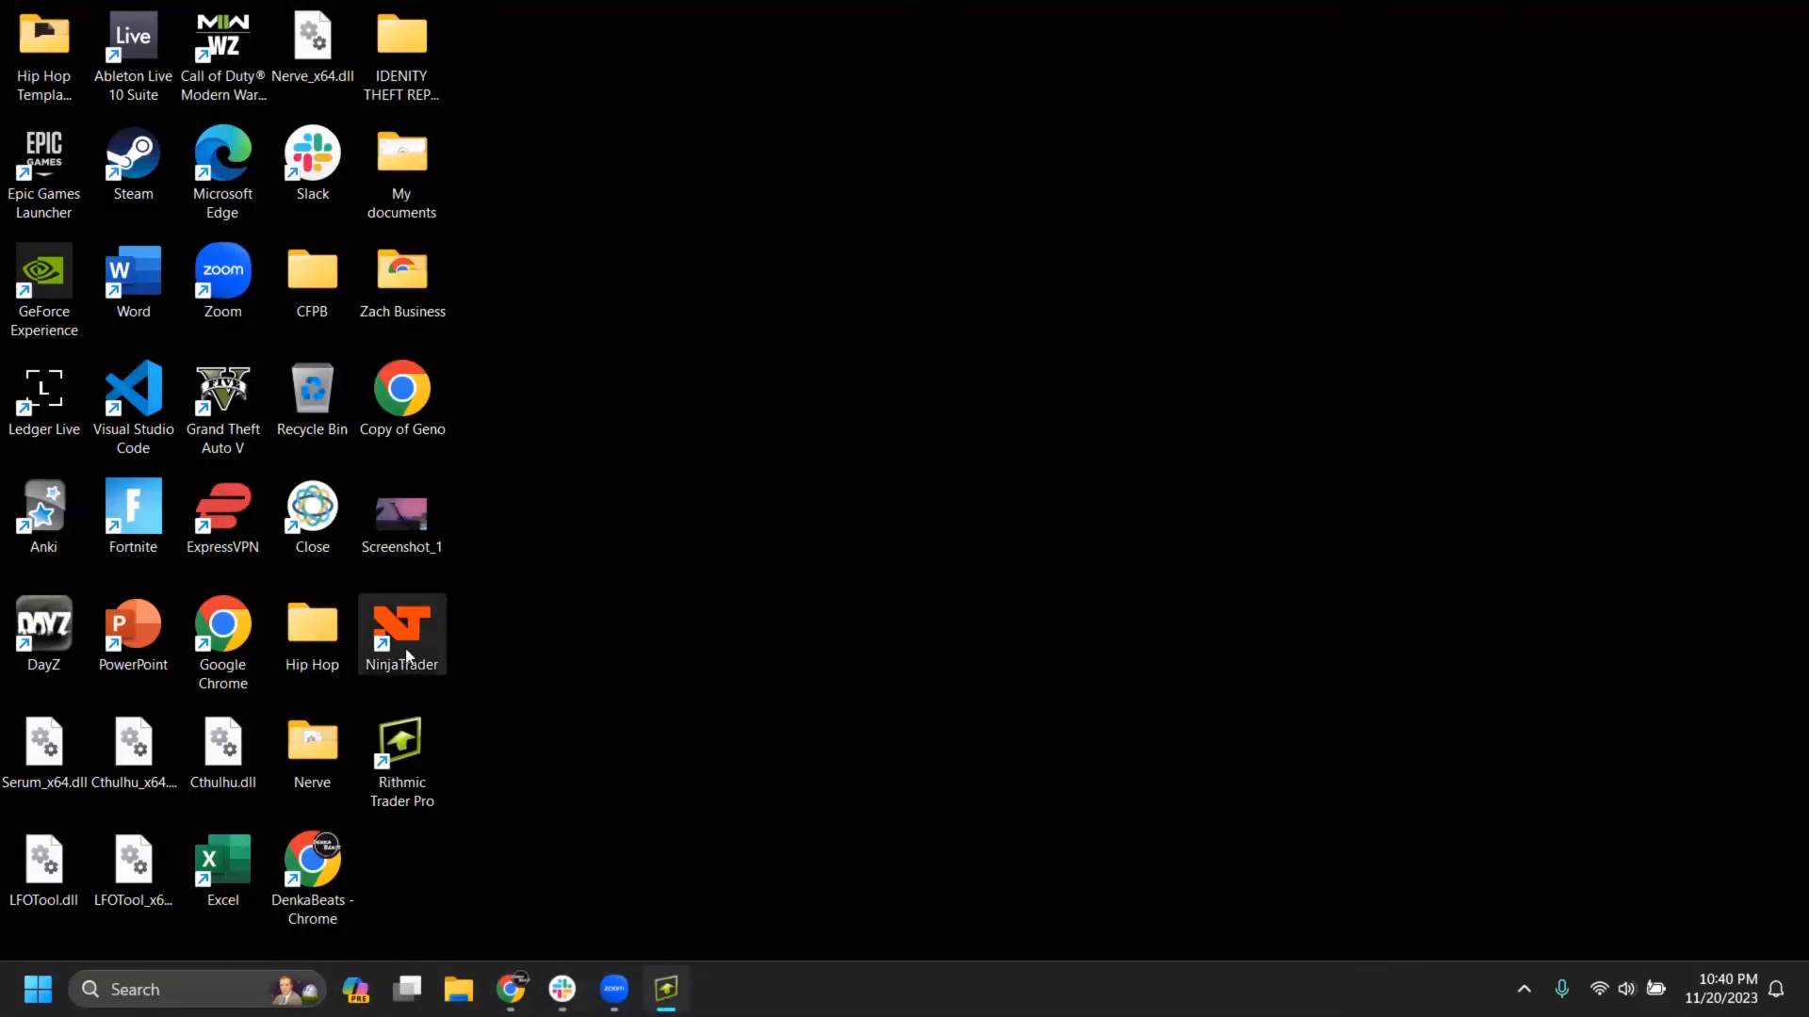
# - Launch NinjaTrader from the desktop and continue in Simulation mode
pyautogui.doubleClick(402, 635)
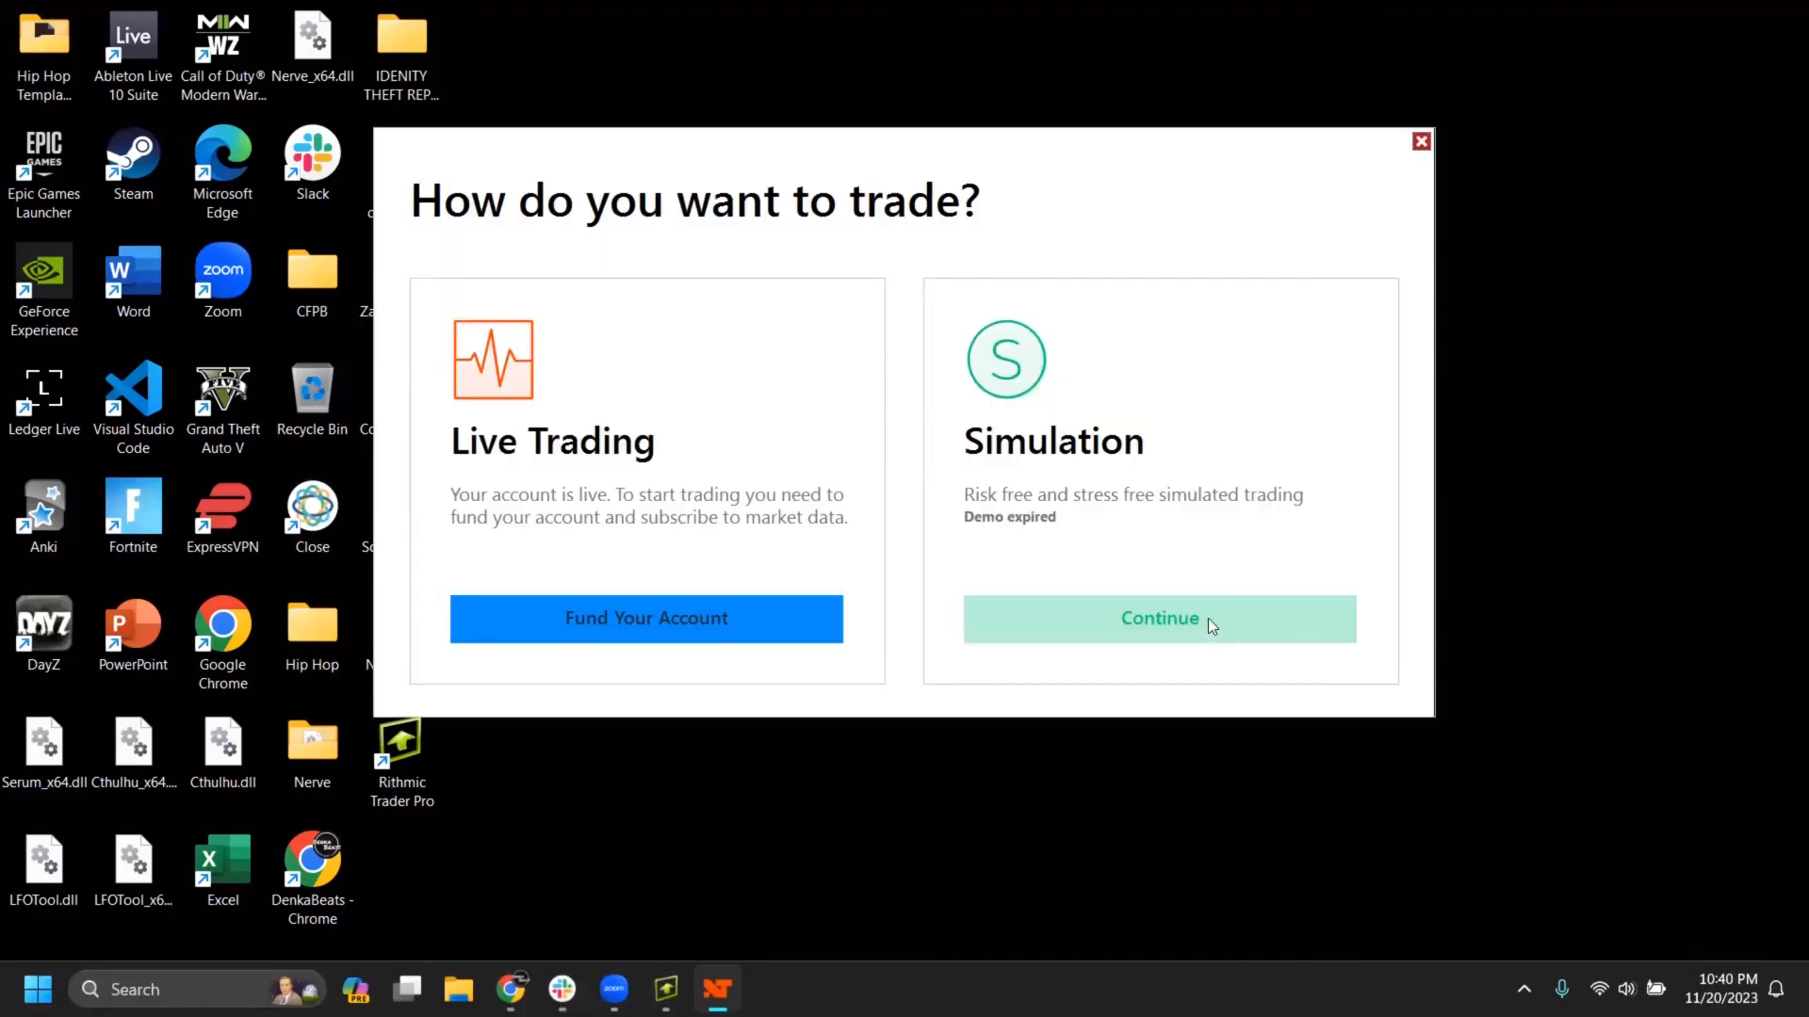
pyautogui.click(1159, 618)
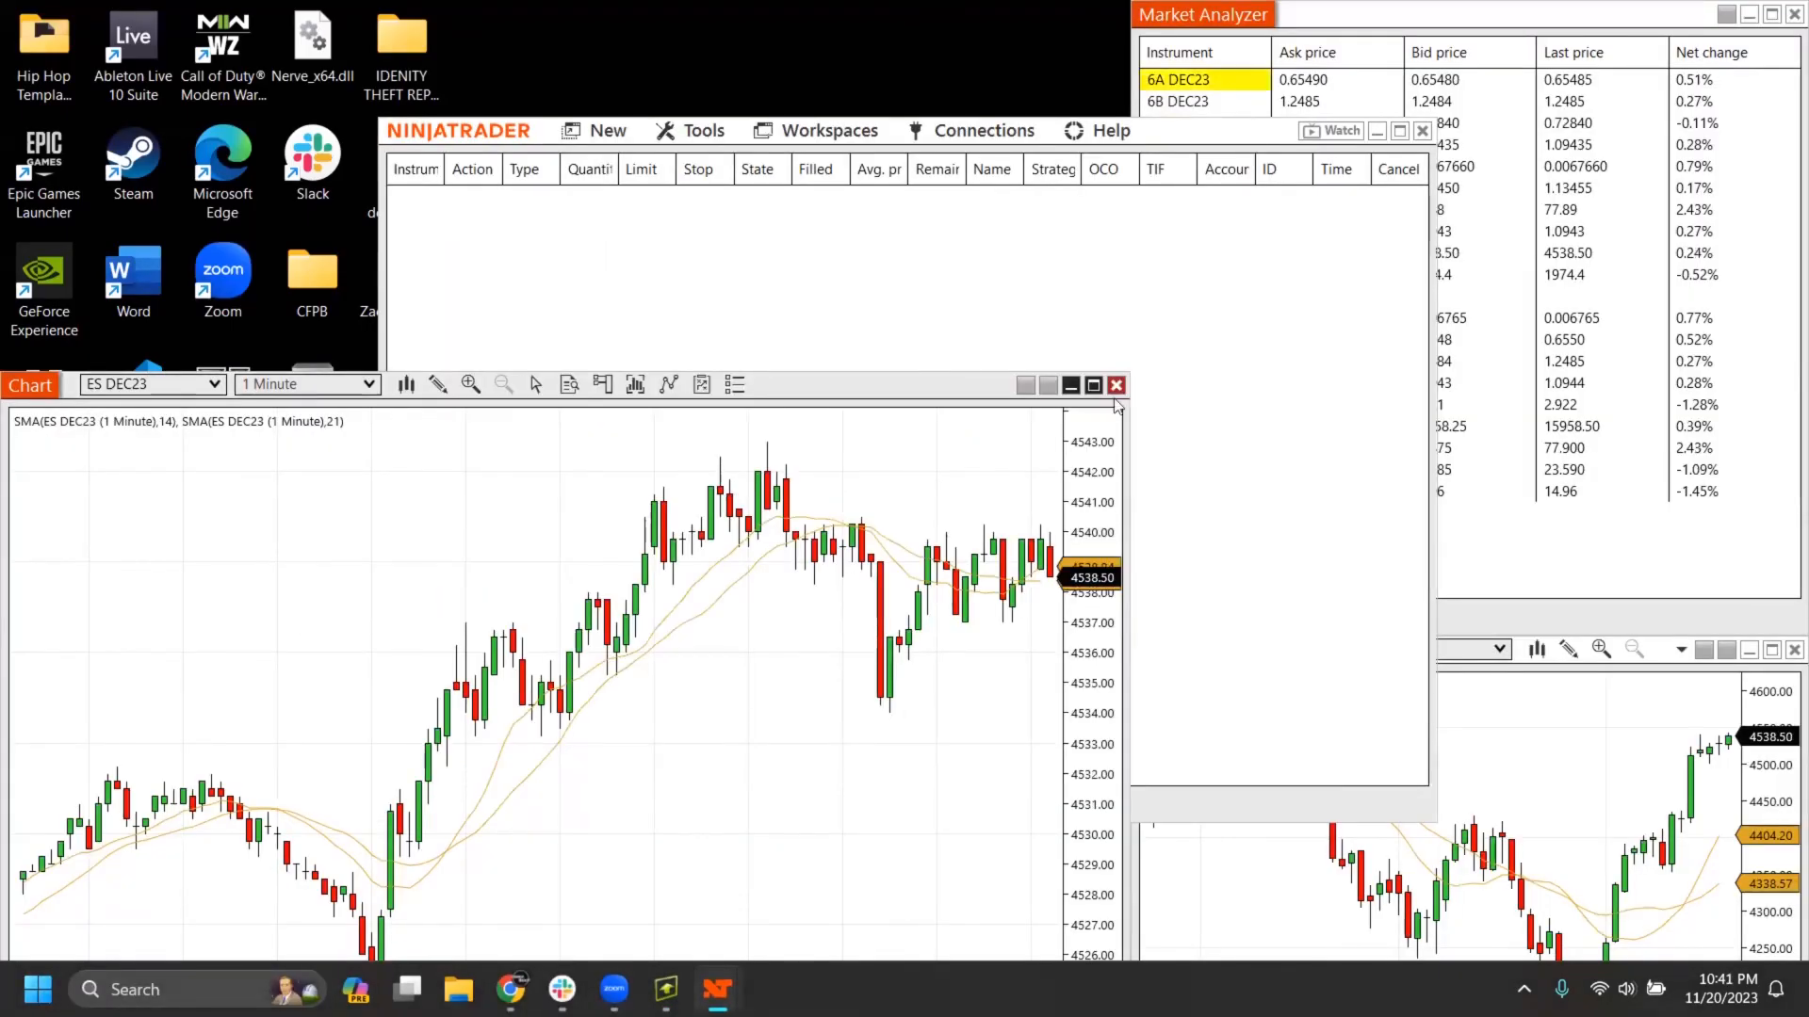
# - Scroll the Topstep guide to the Section 4 Rithmic steps, briefly checking NinjaTrader's Tools > Options
pyautogui.click(510, 990)
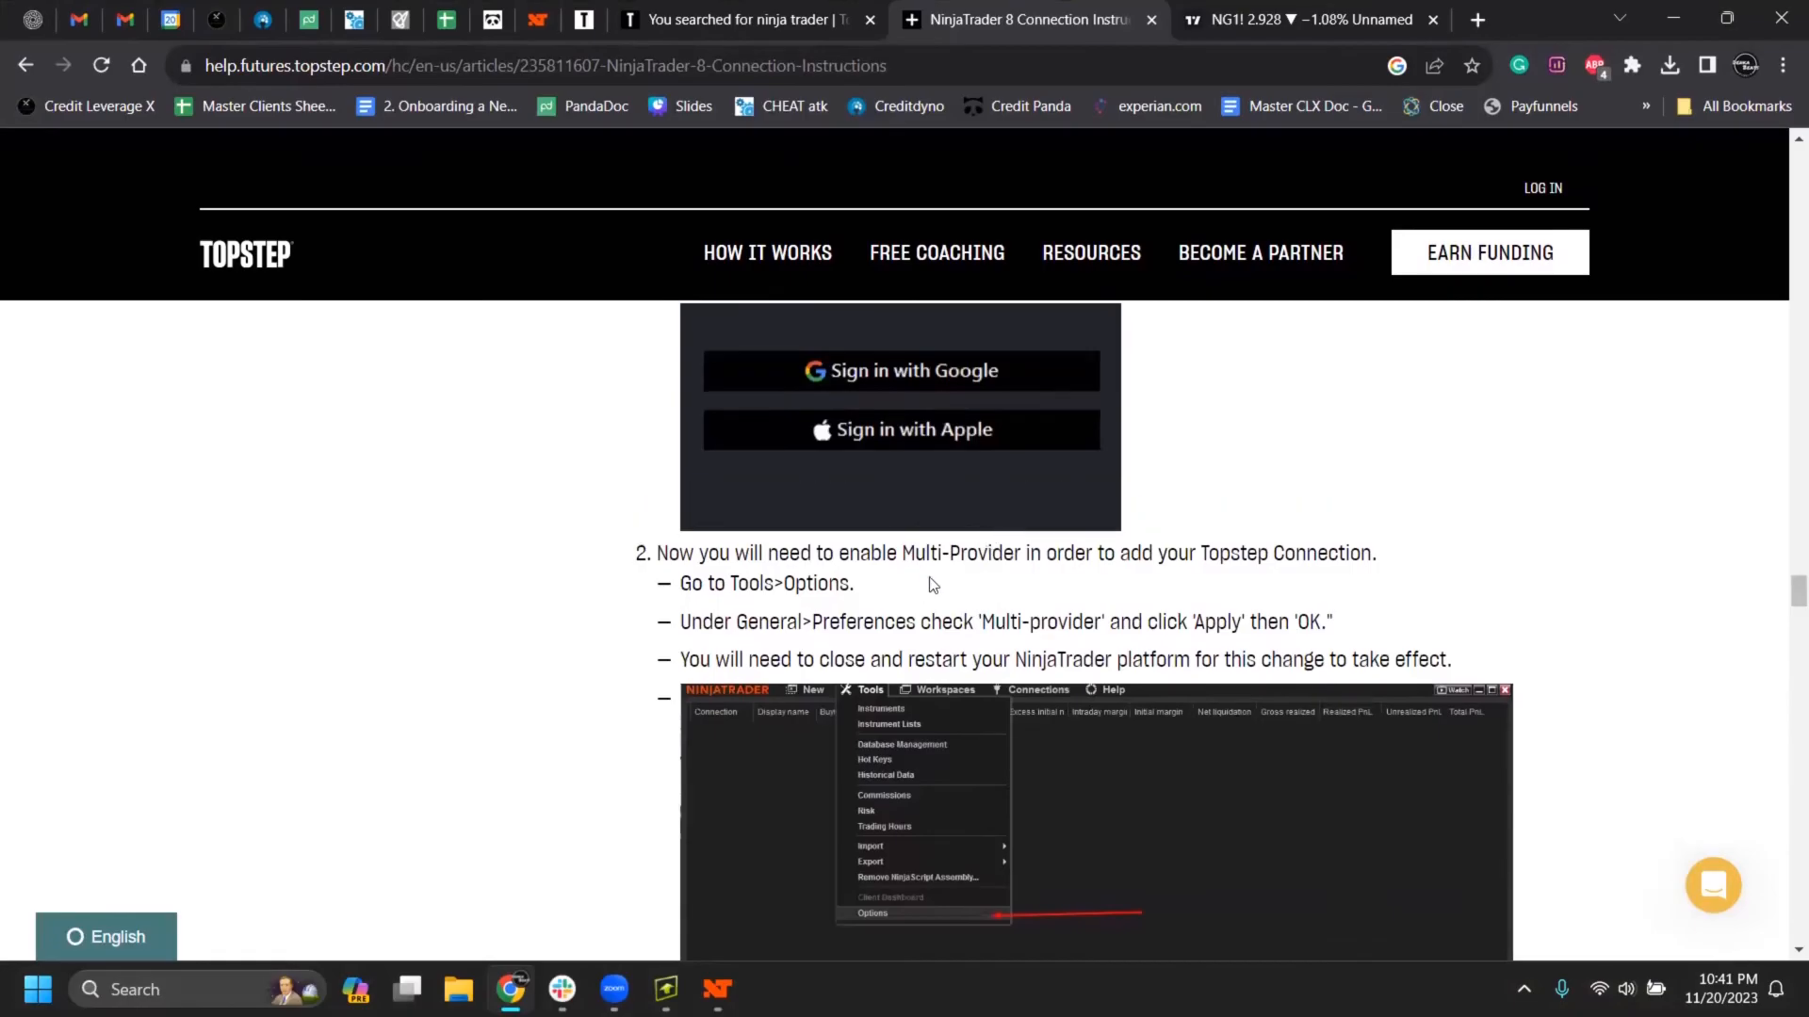
pyautogui.scroll(-3)
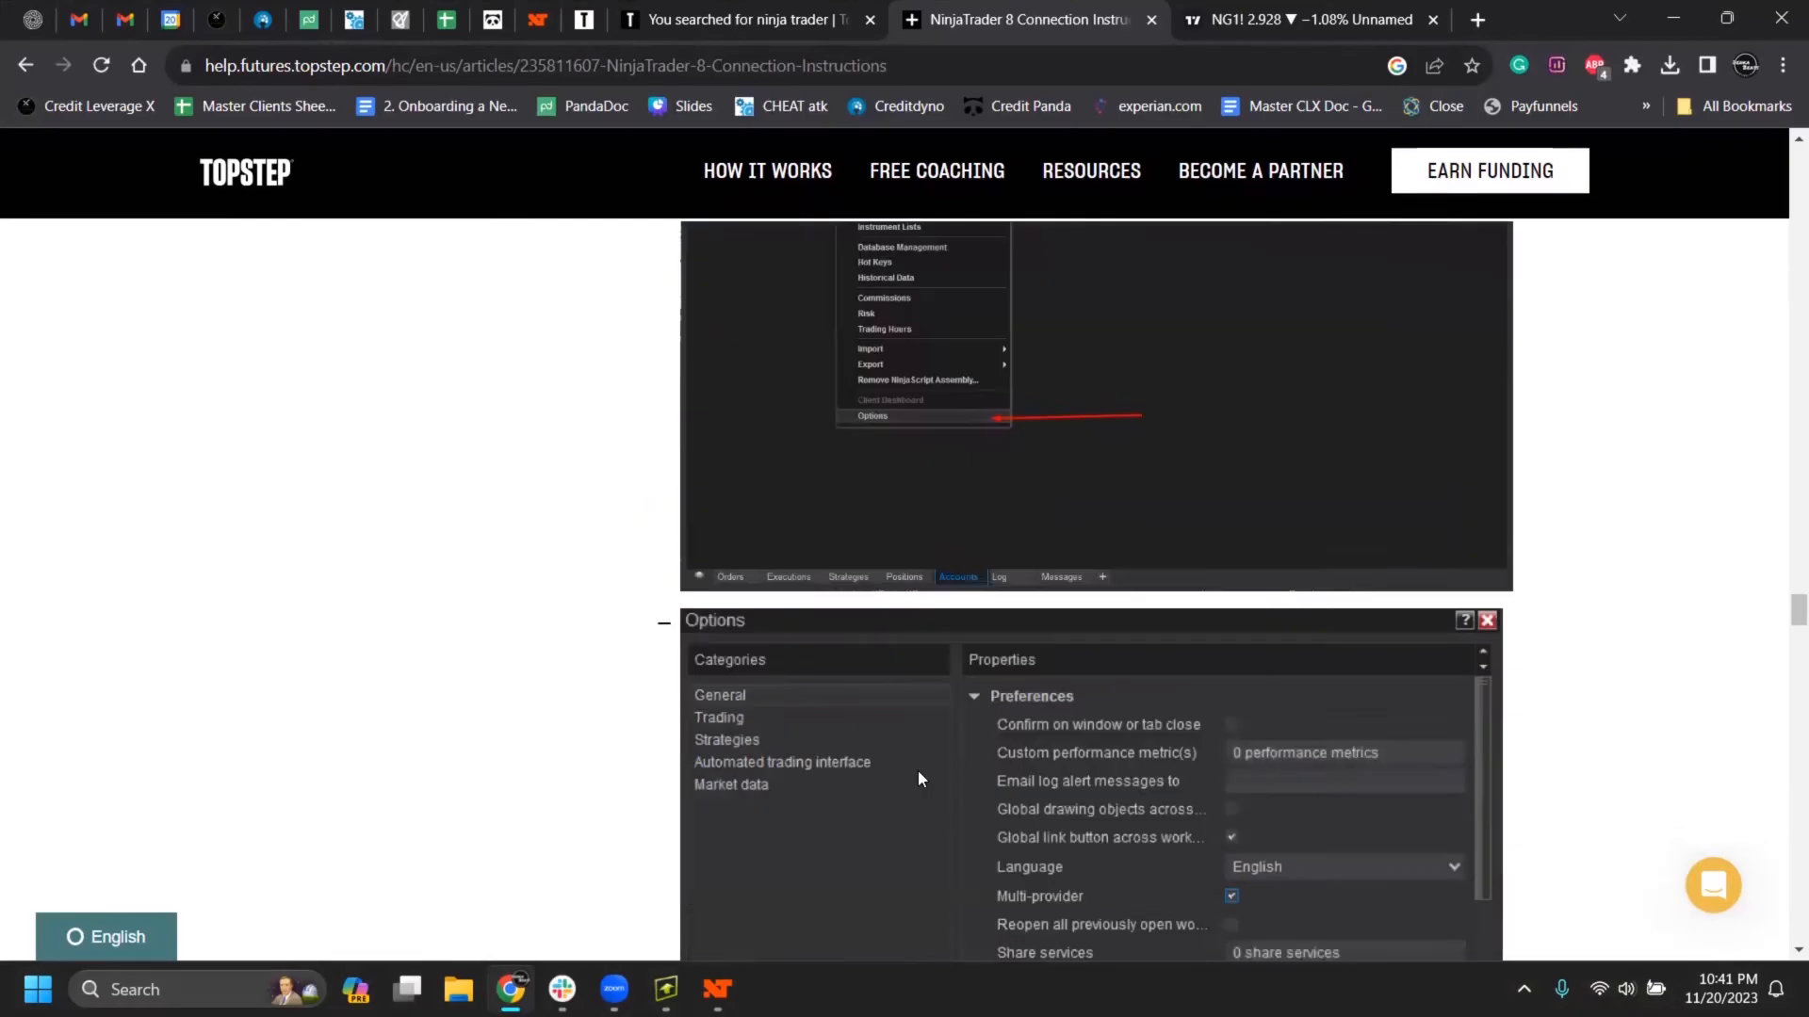
pyautogui.scroll(-3)
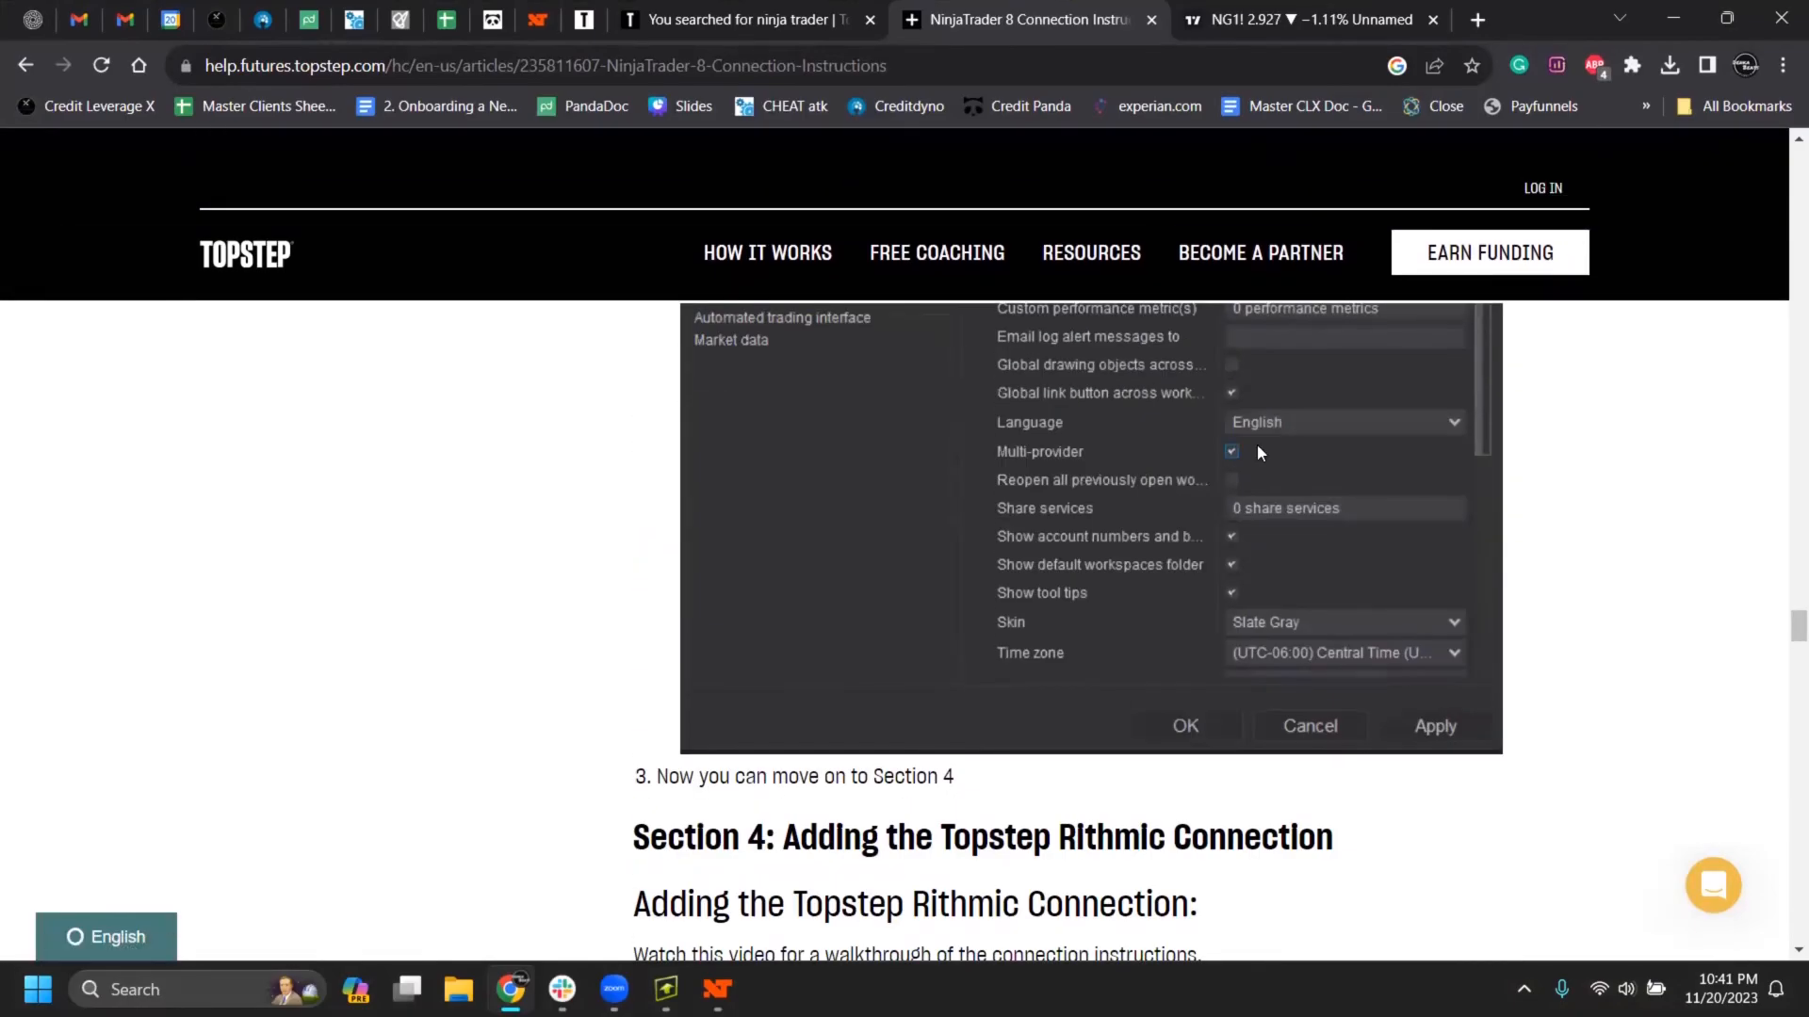
pyautogui.click(701, 130)
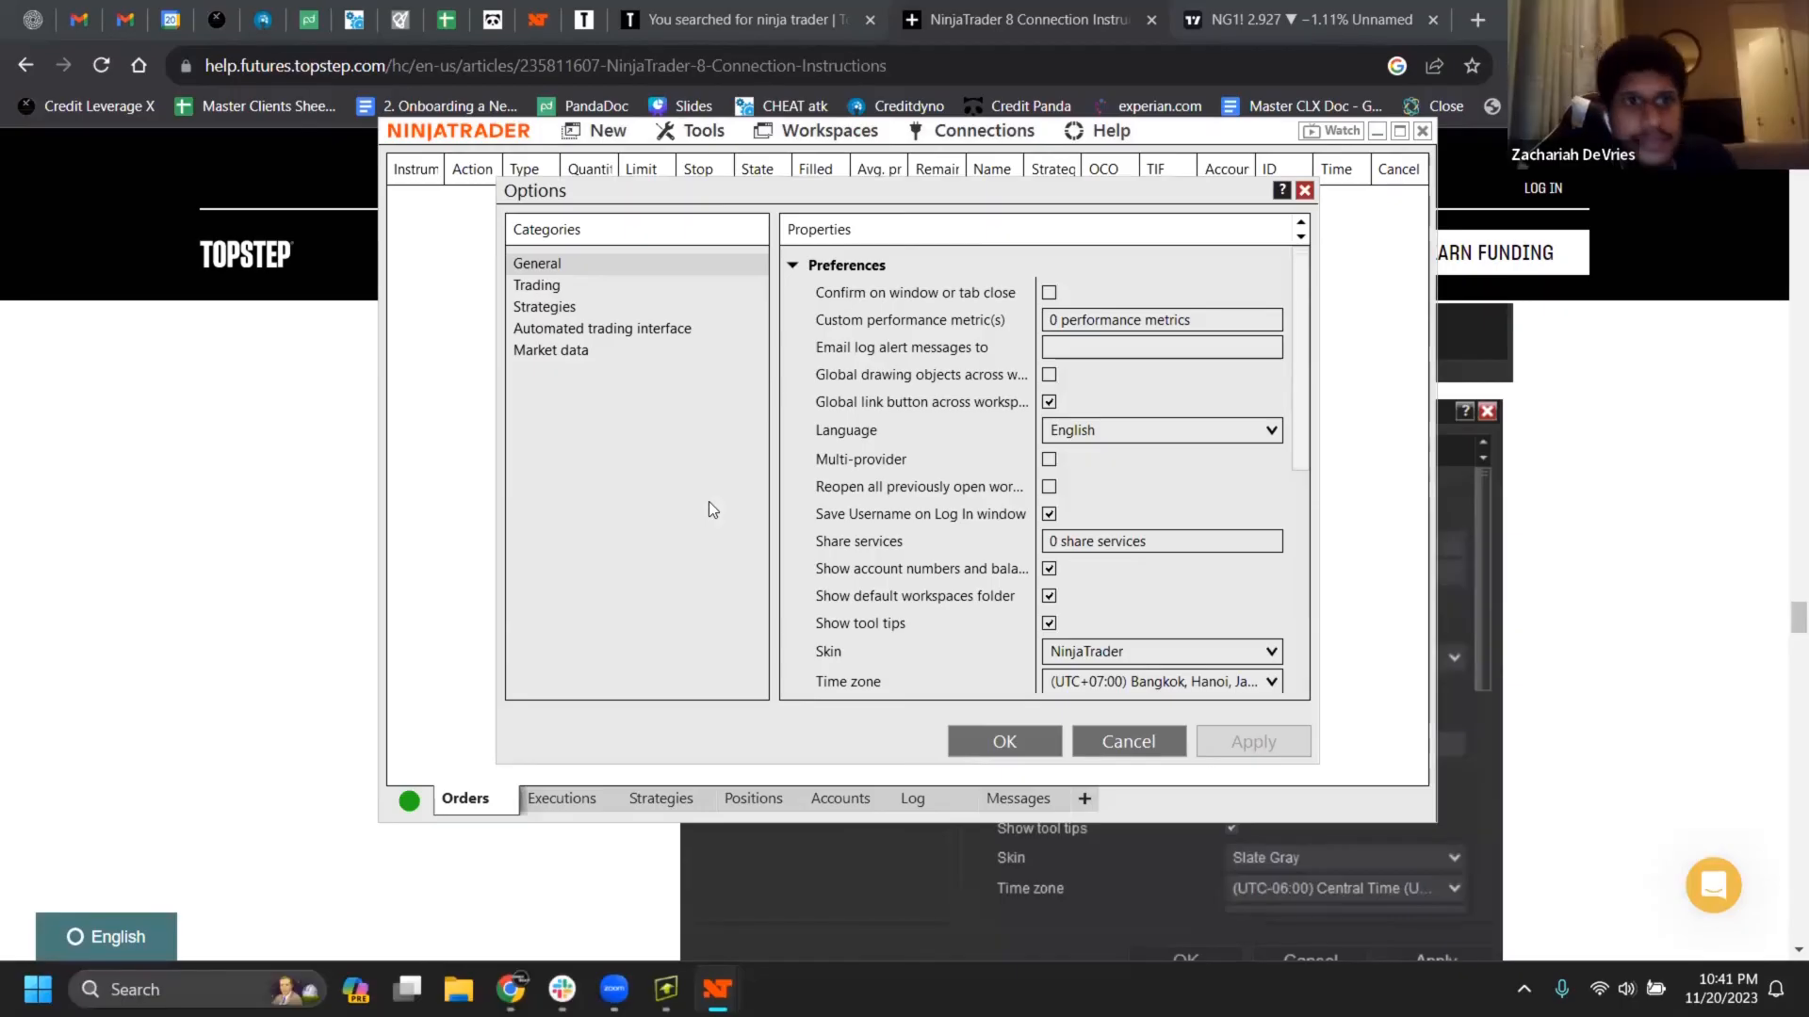
pyautogui.click(1049, 459)
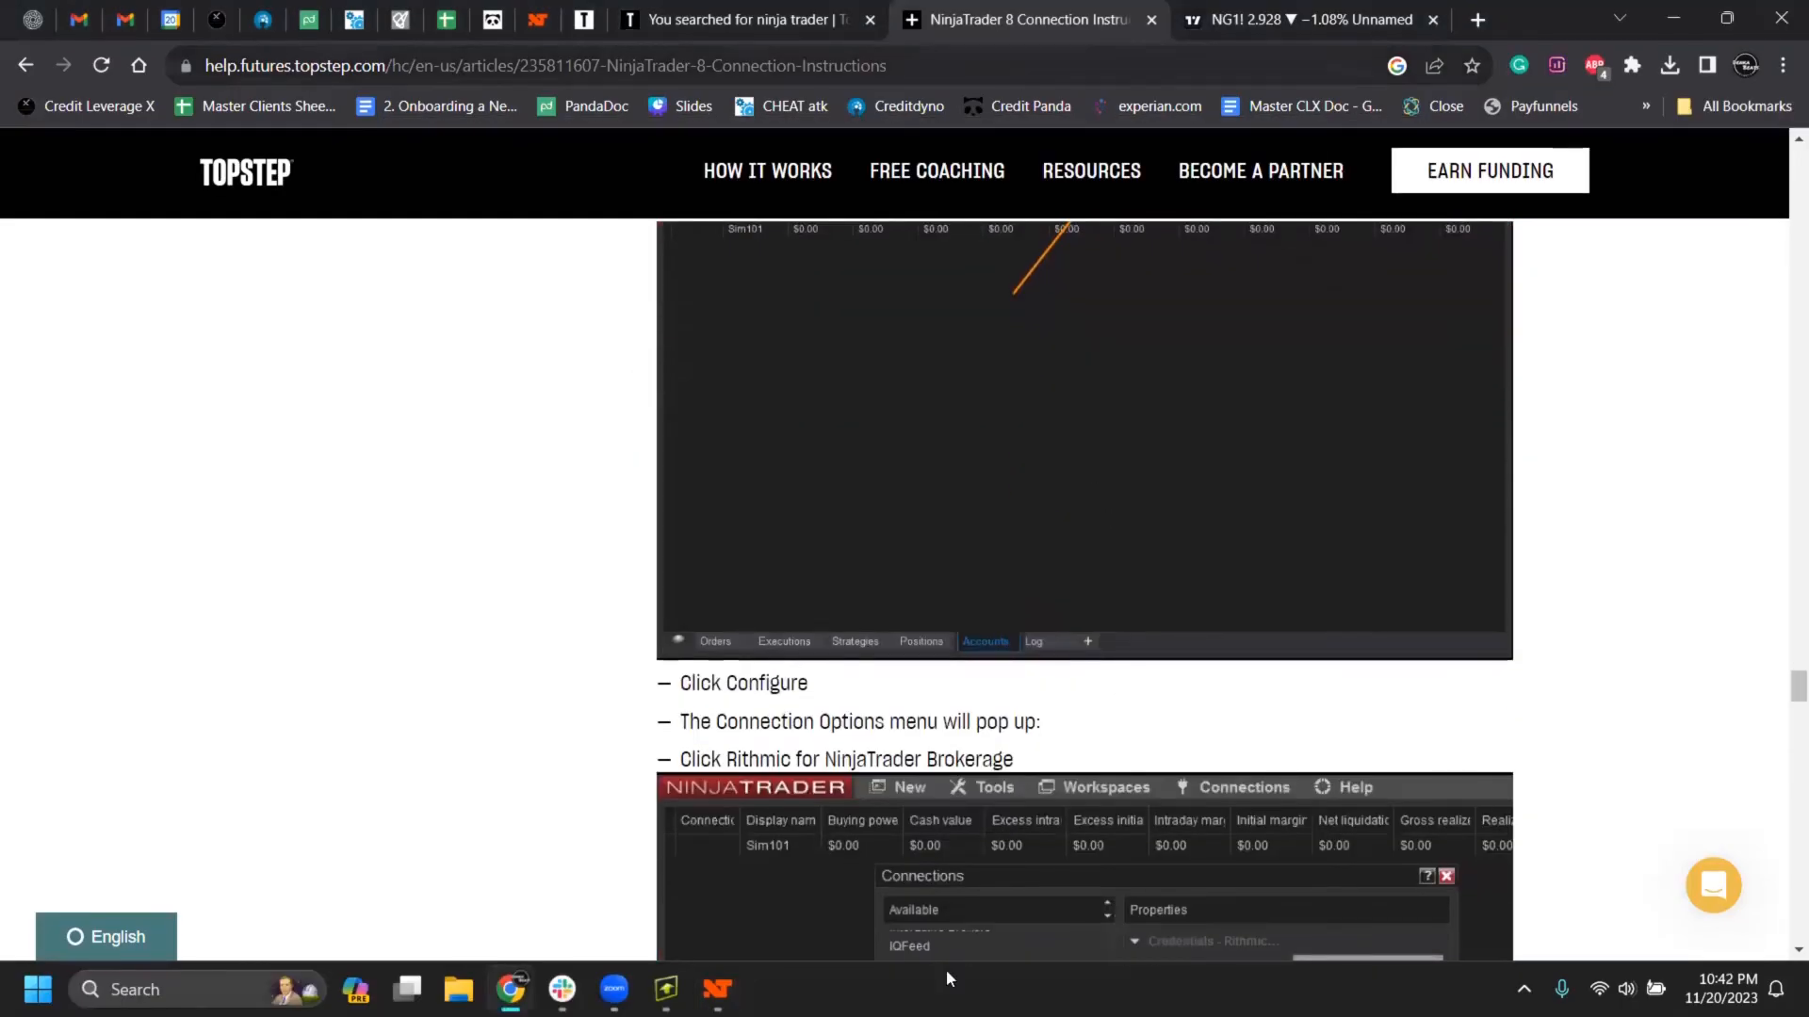
# - Configure the Topstep Rithmic connection with System set to TopstepTrader and Plug-in mode ticked
pyautogui.scroll(-3)
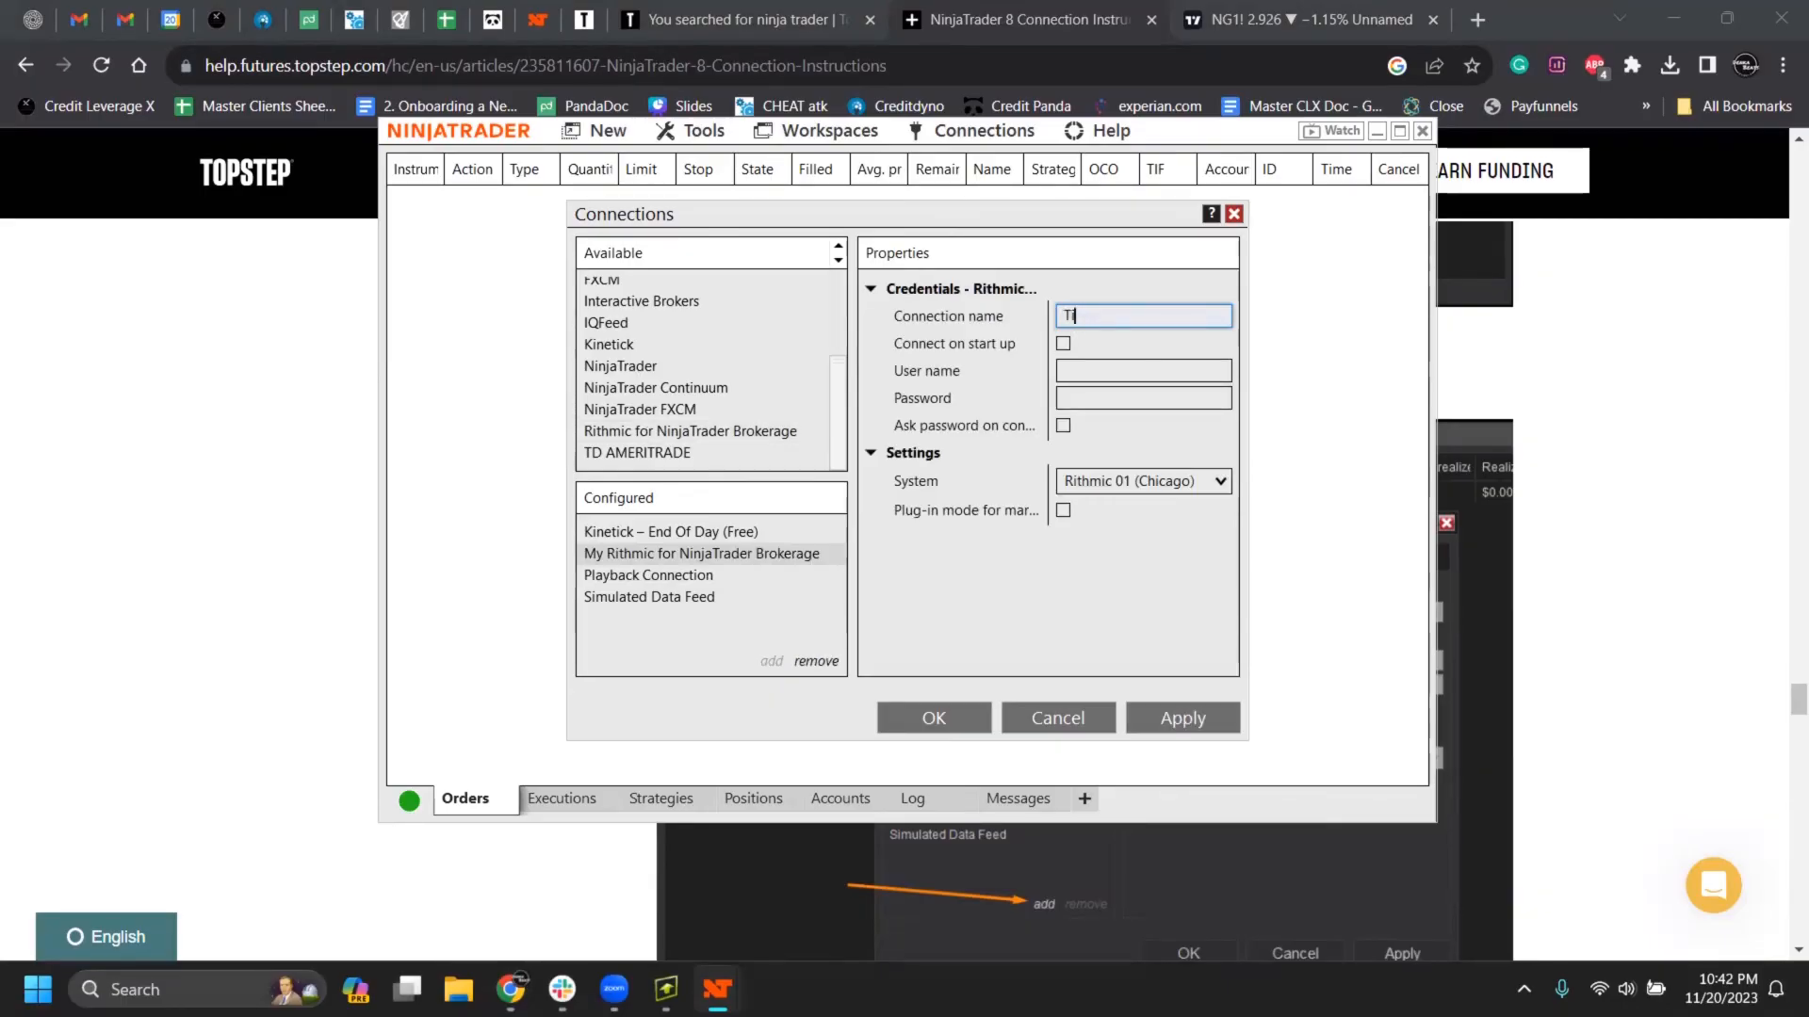
pyautogui.write('opstep')
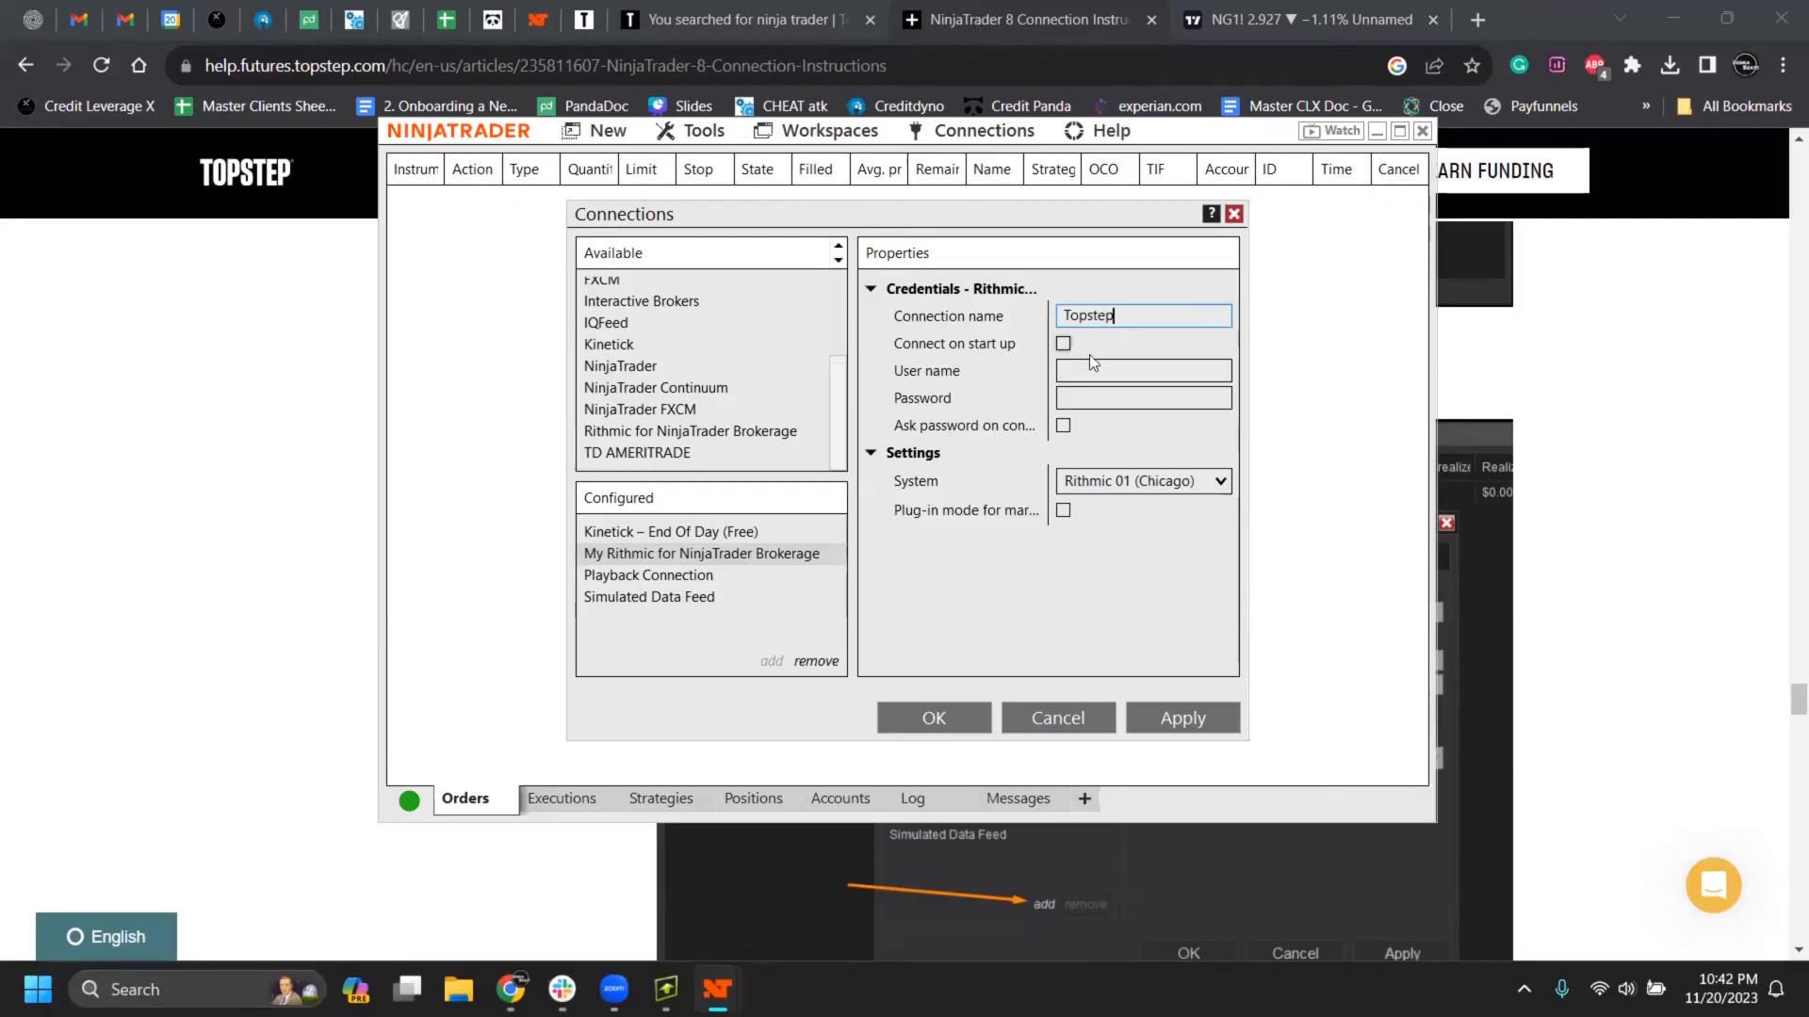
pyautogui.click(1062, 343)
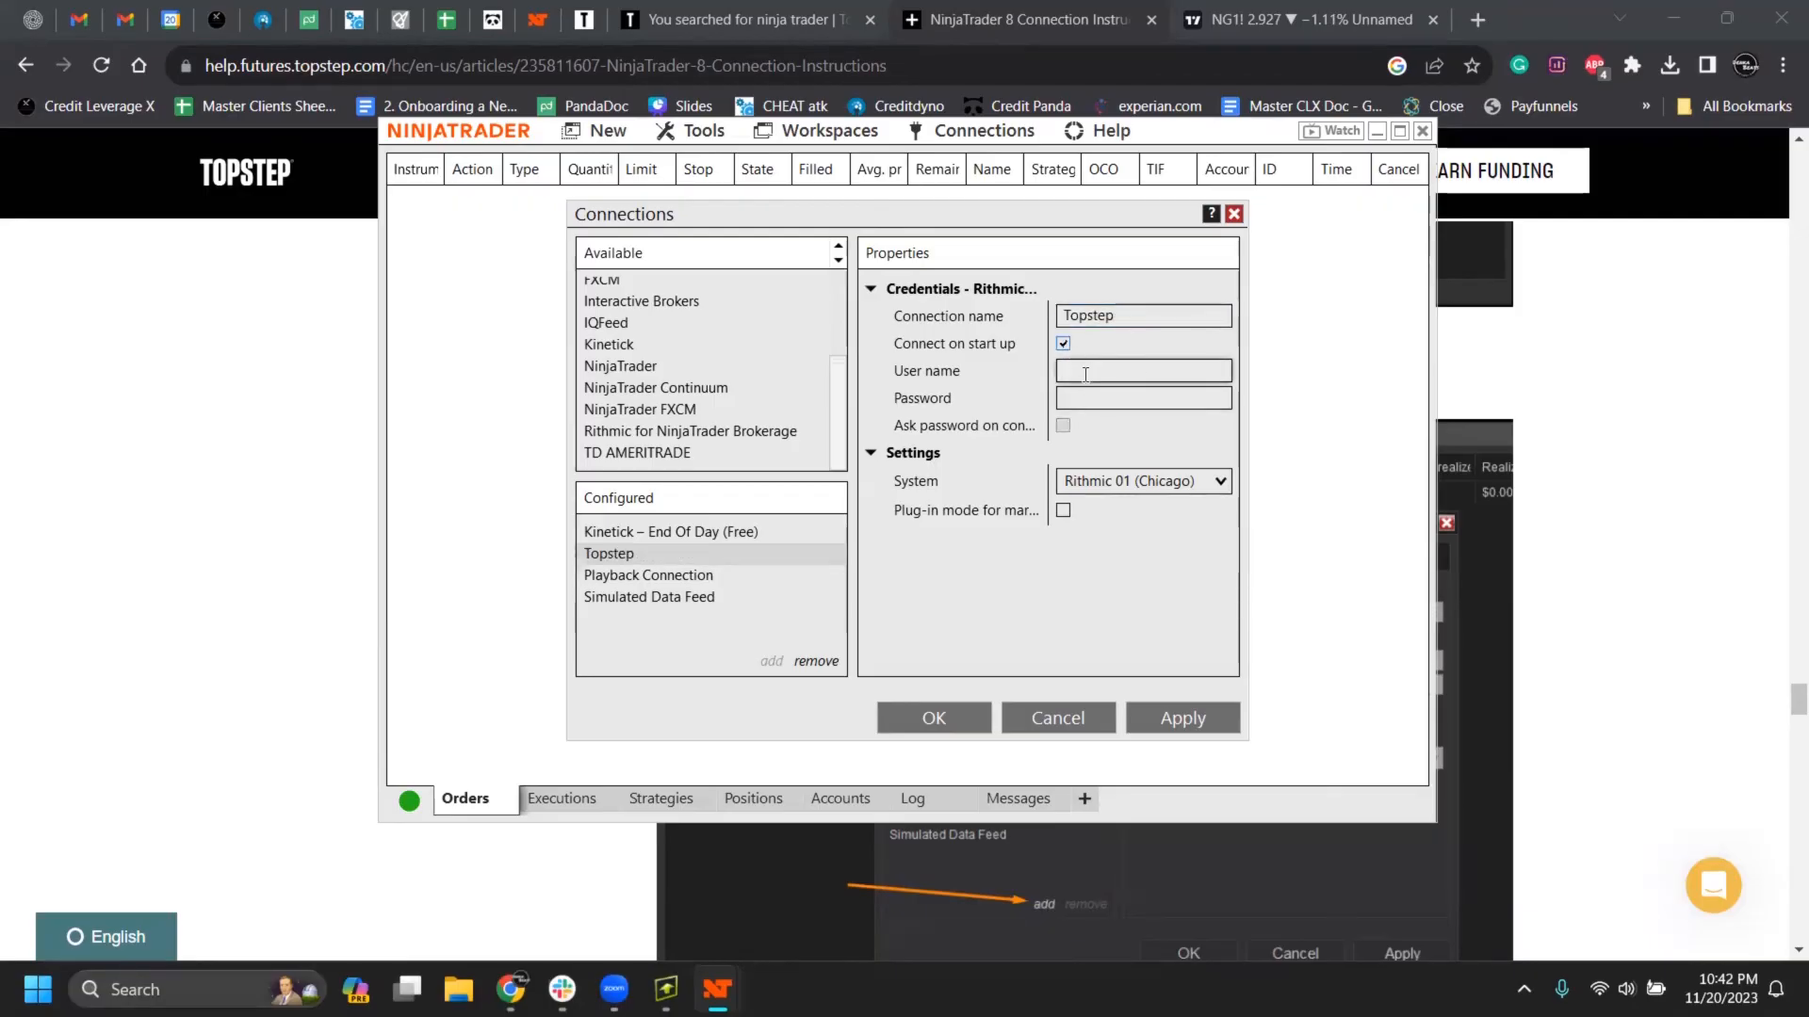
pyautogui.click(1142, 369)
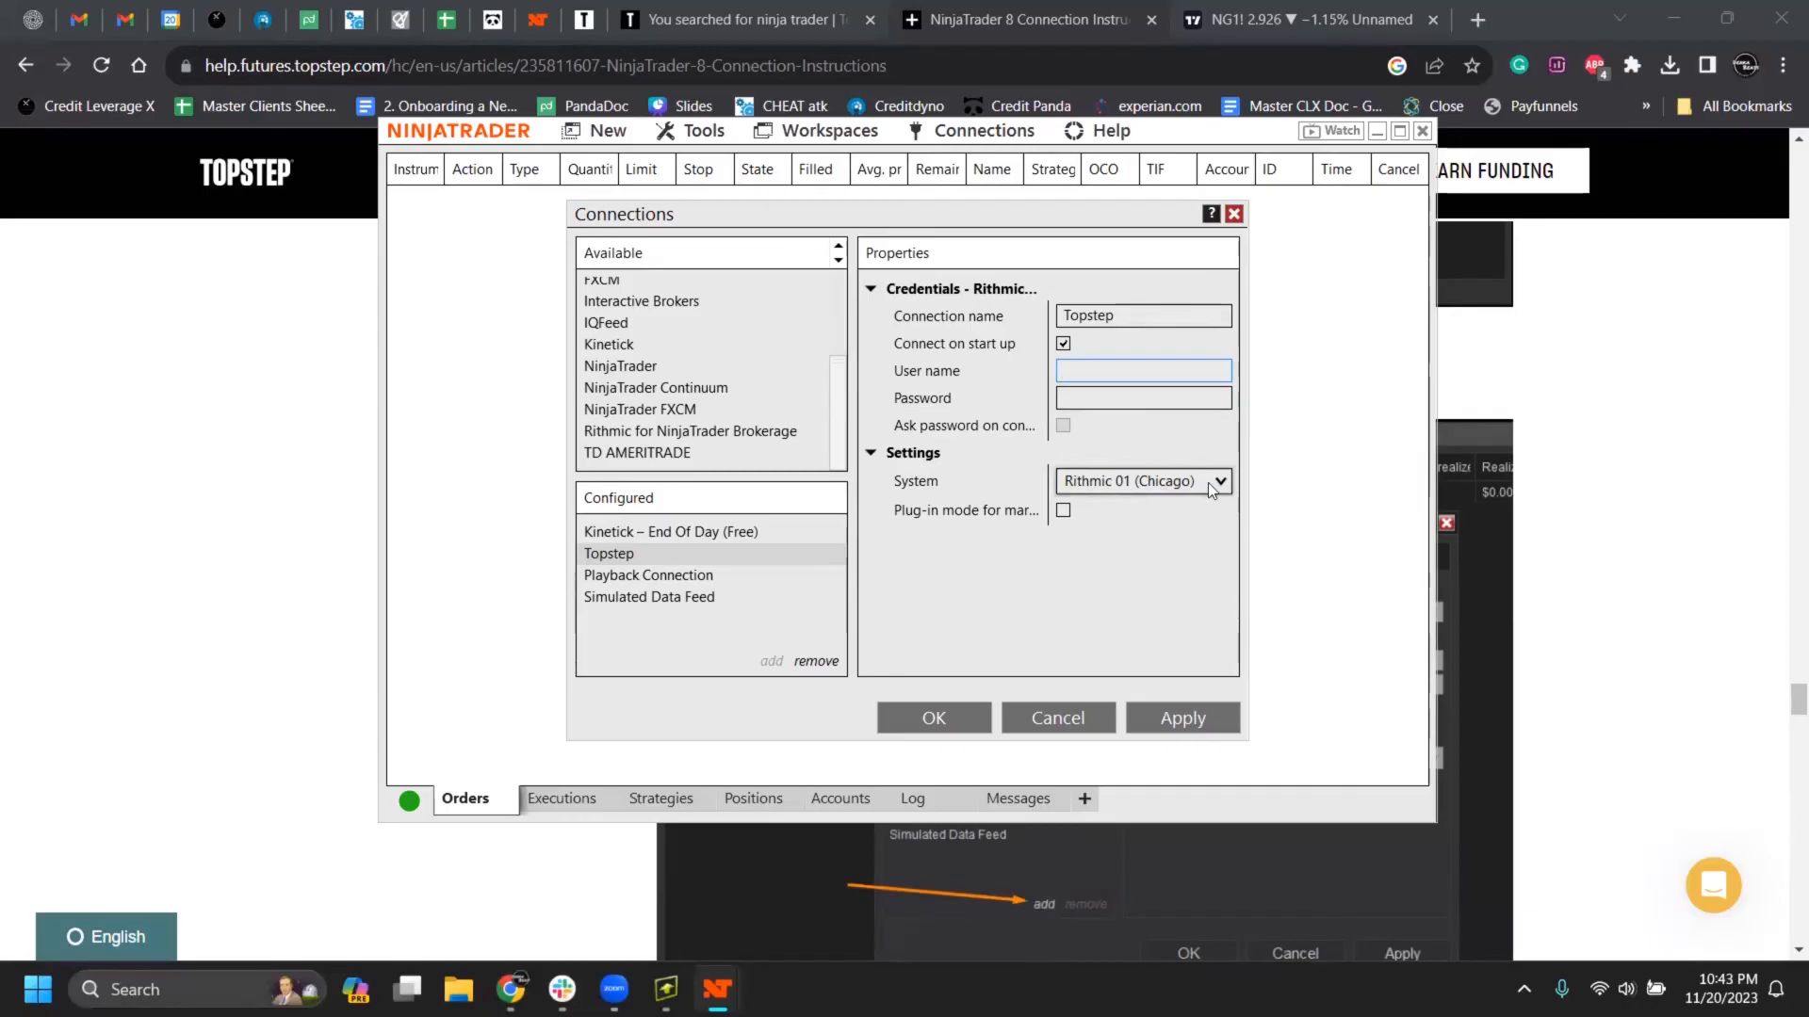
pyautogui.click(1220, 480)
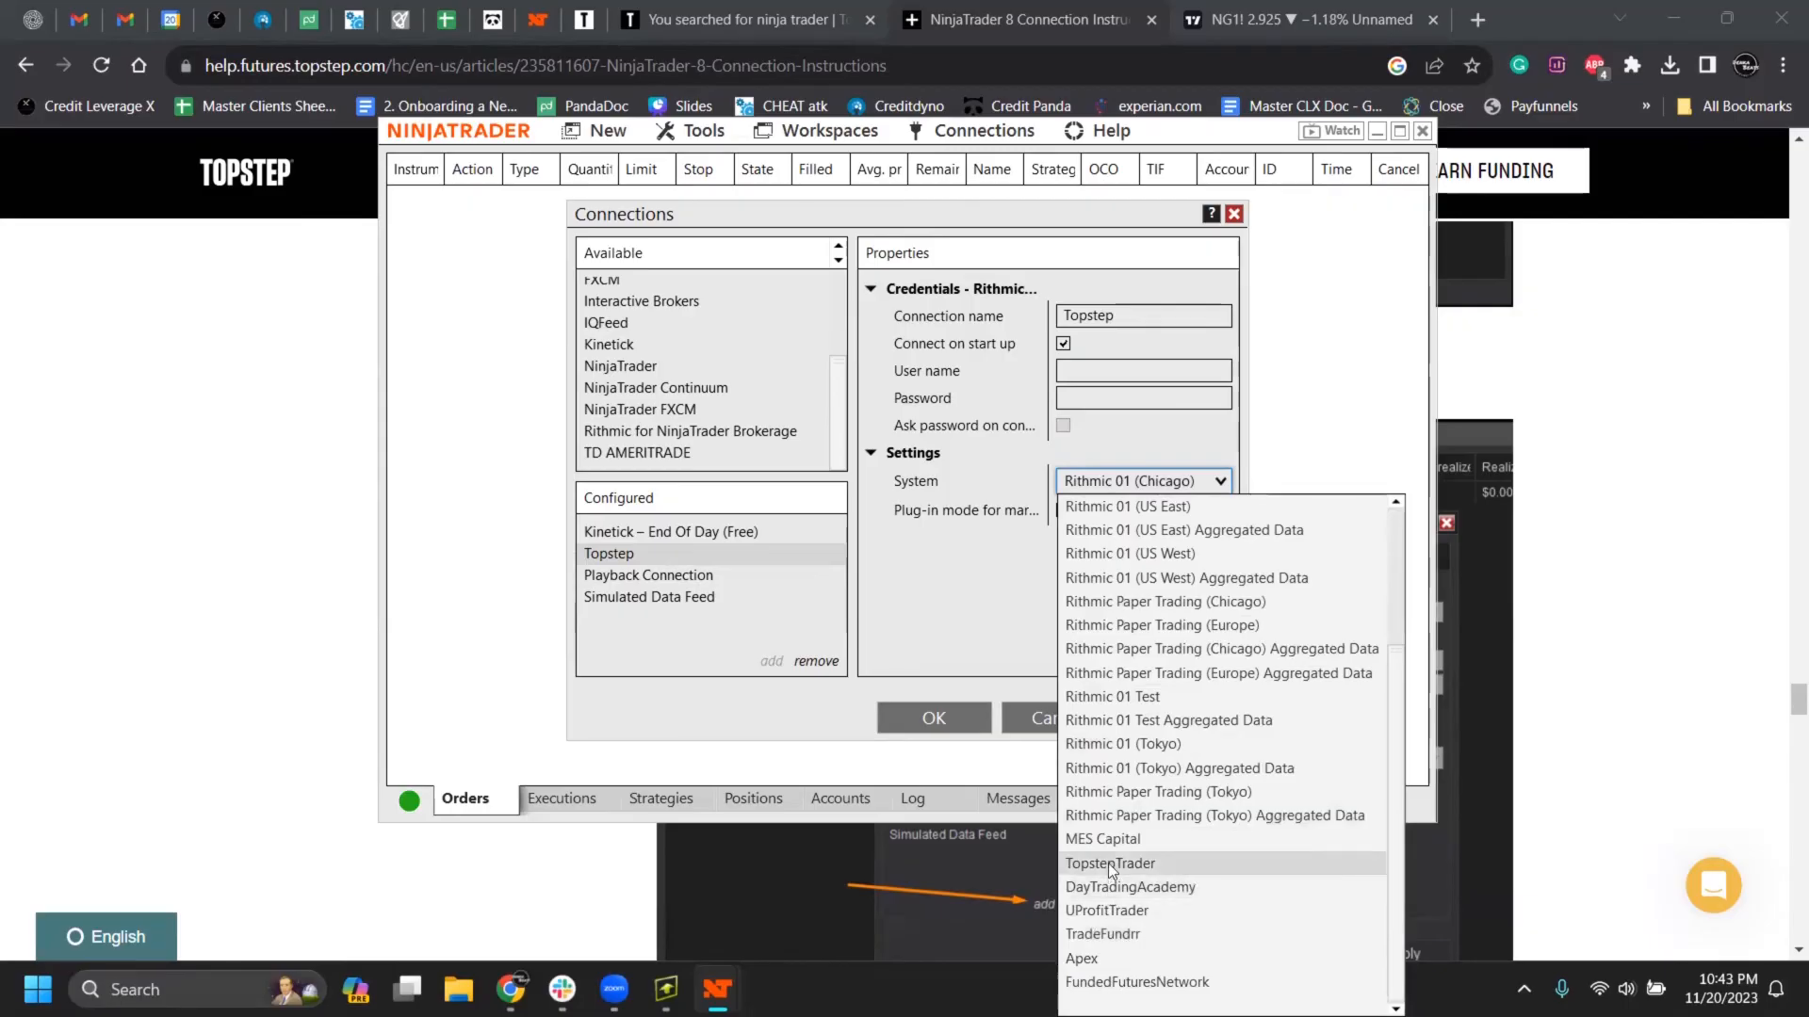
pyautogui.click(1107, 863)
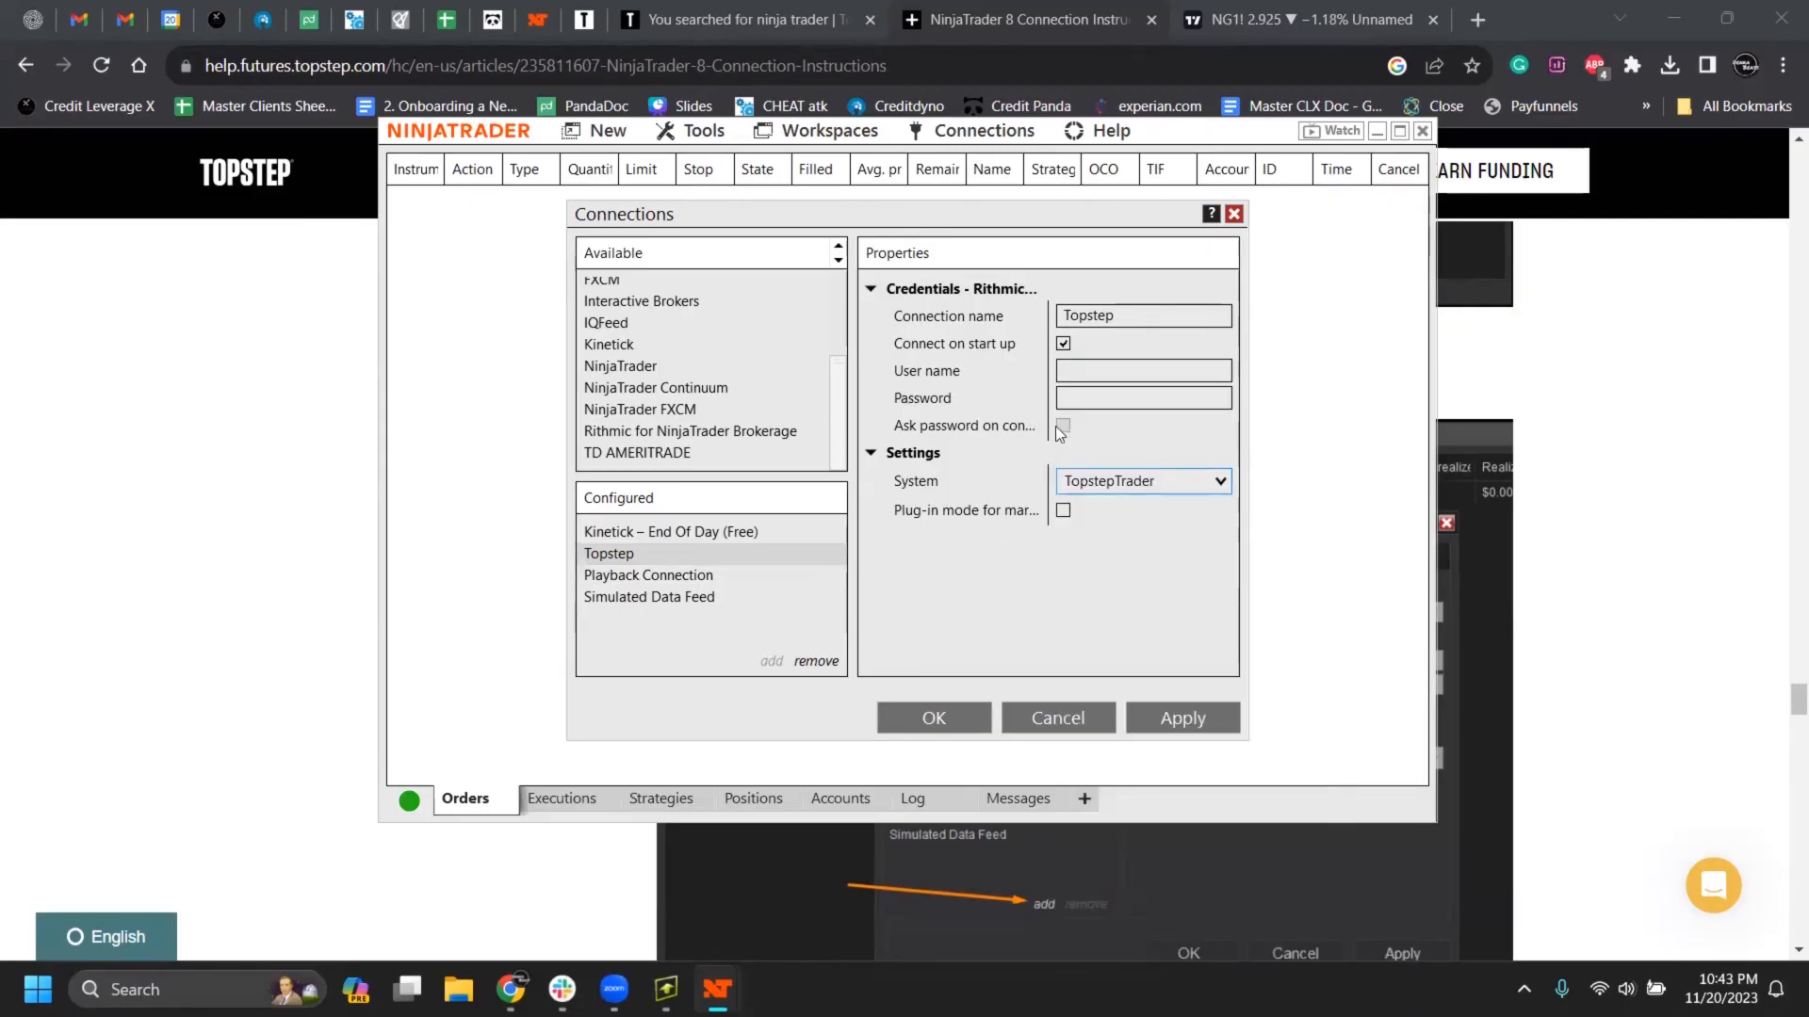
pyautogui.click(1060, 511)
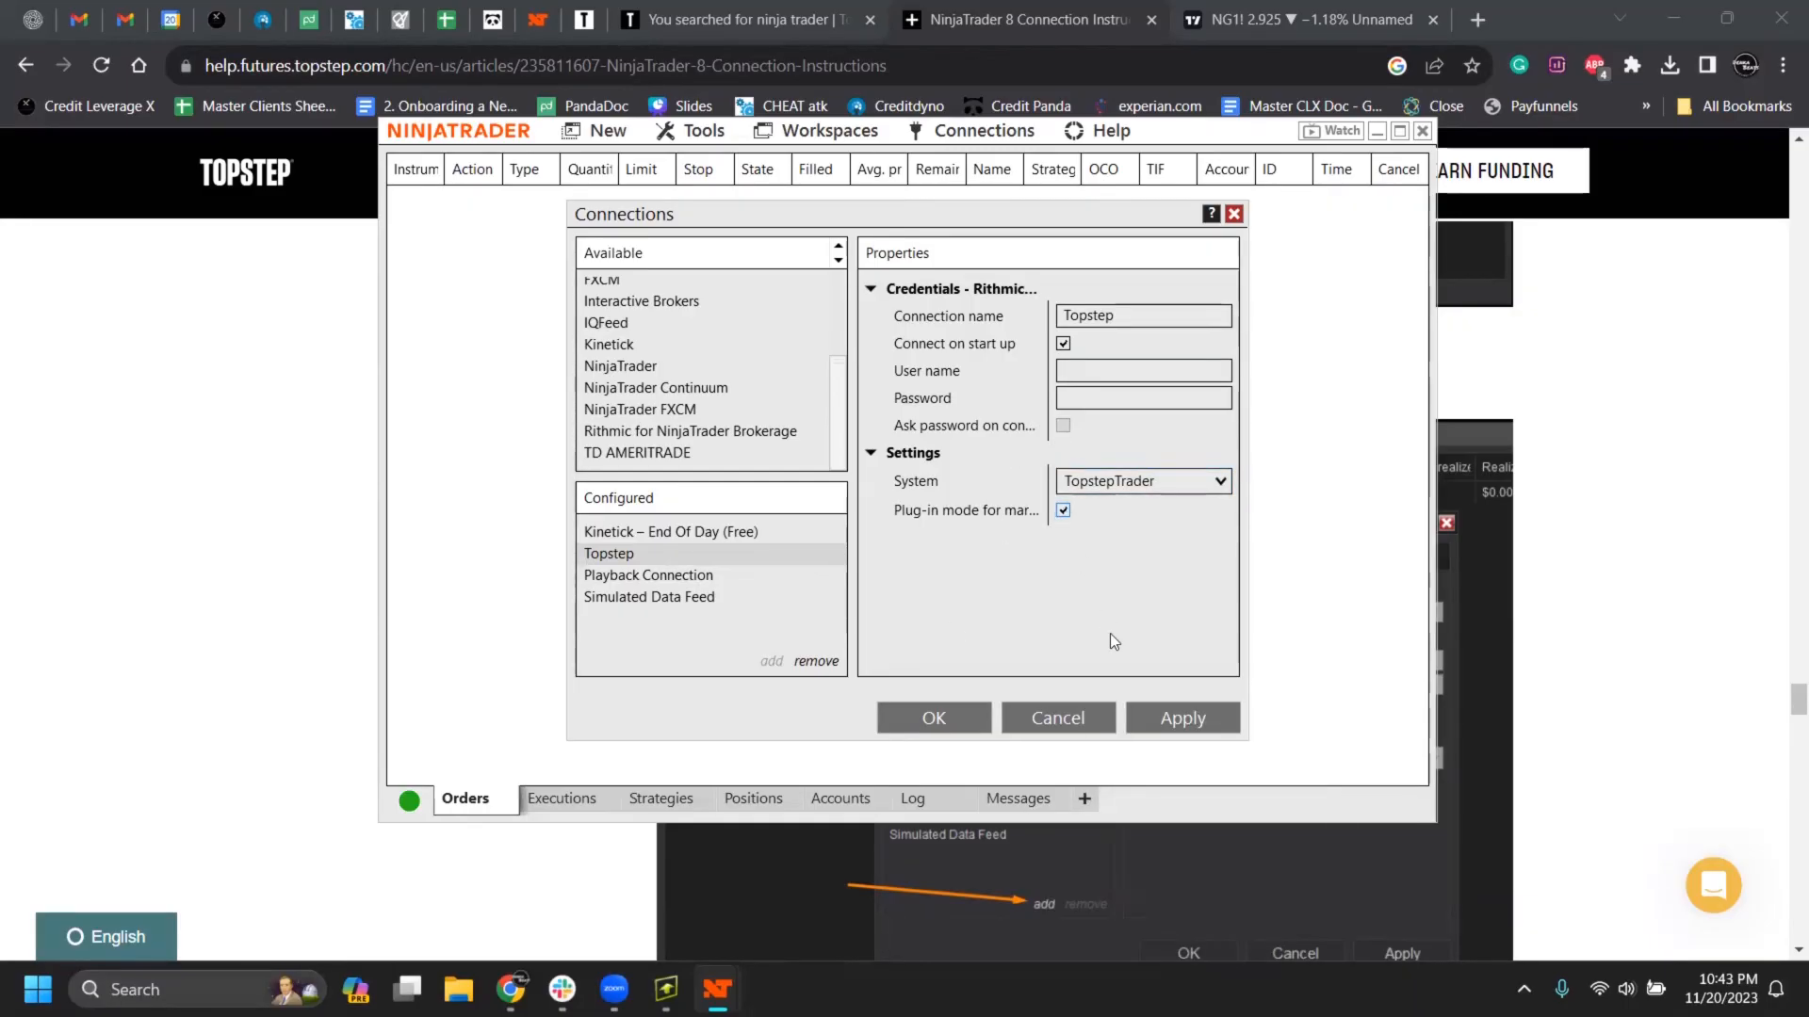
pyautogui.click(1142, 370)
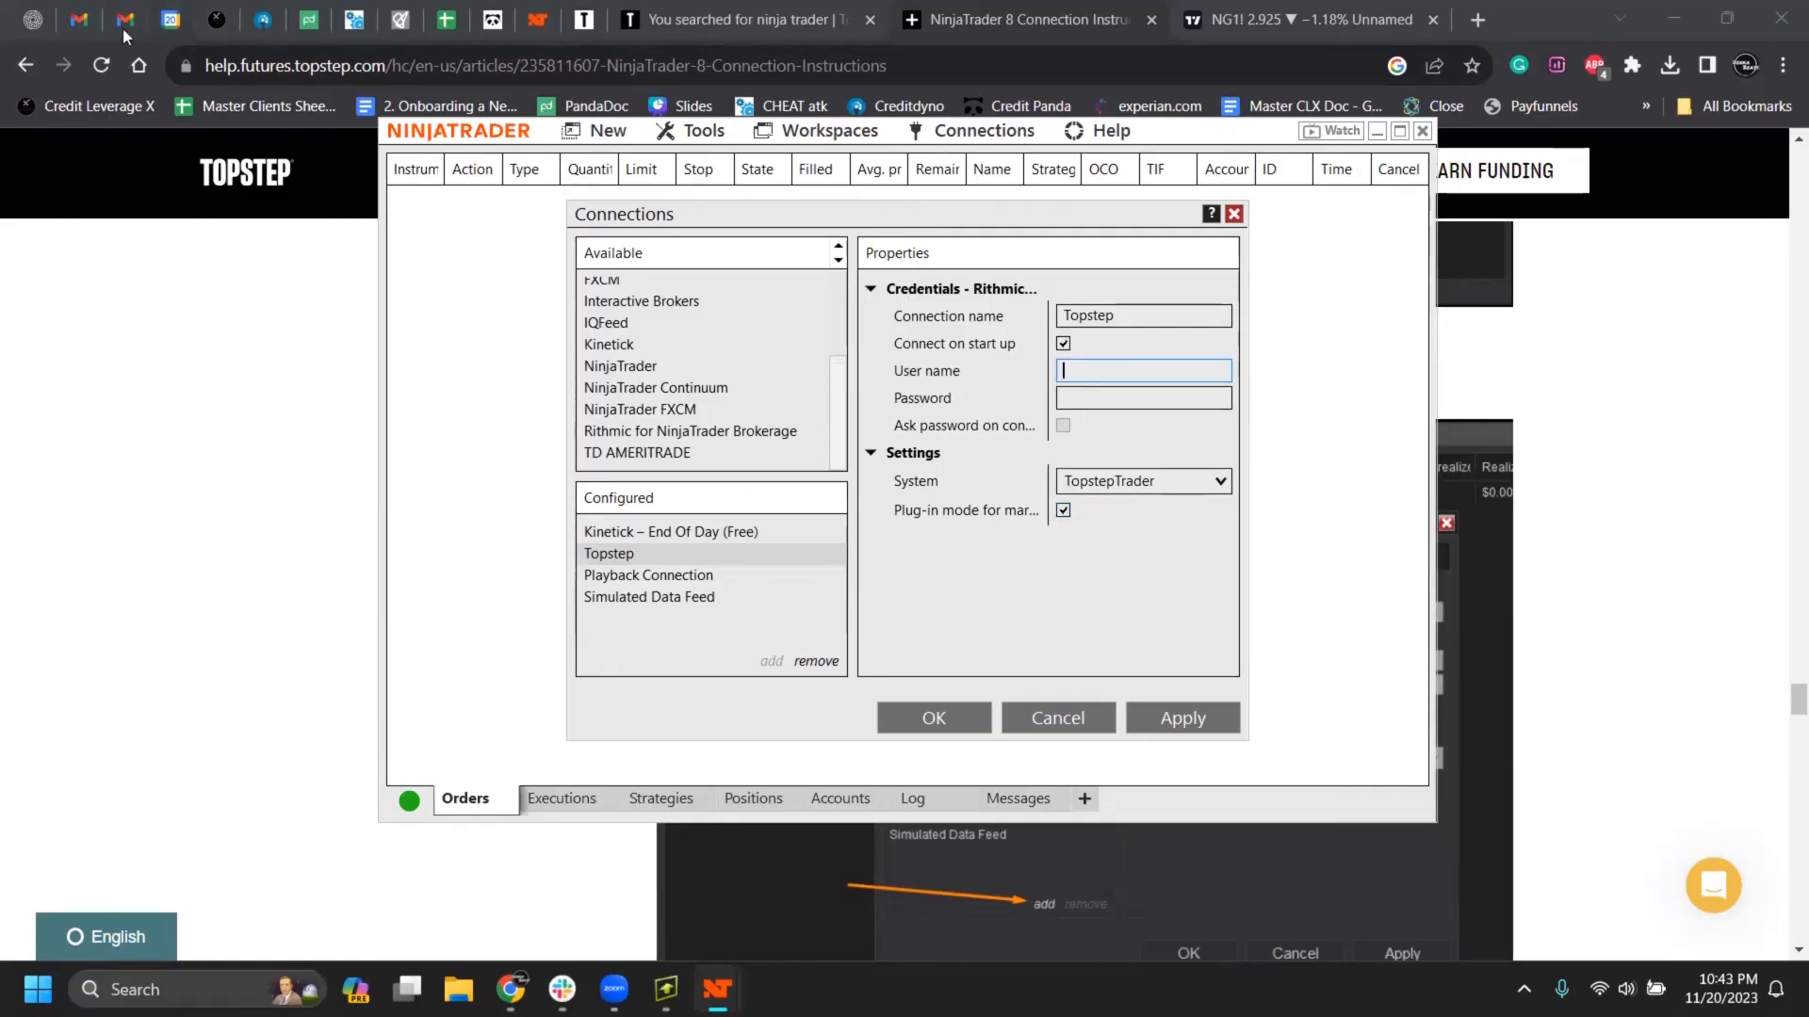
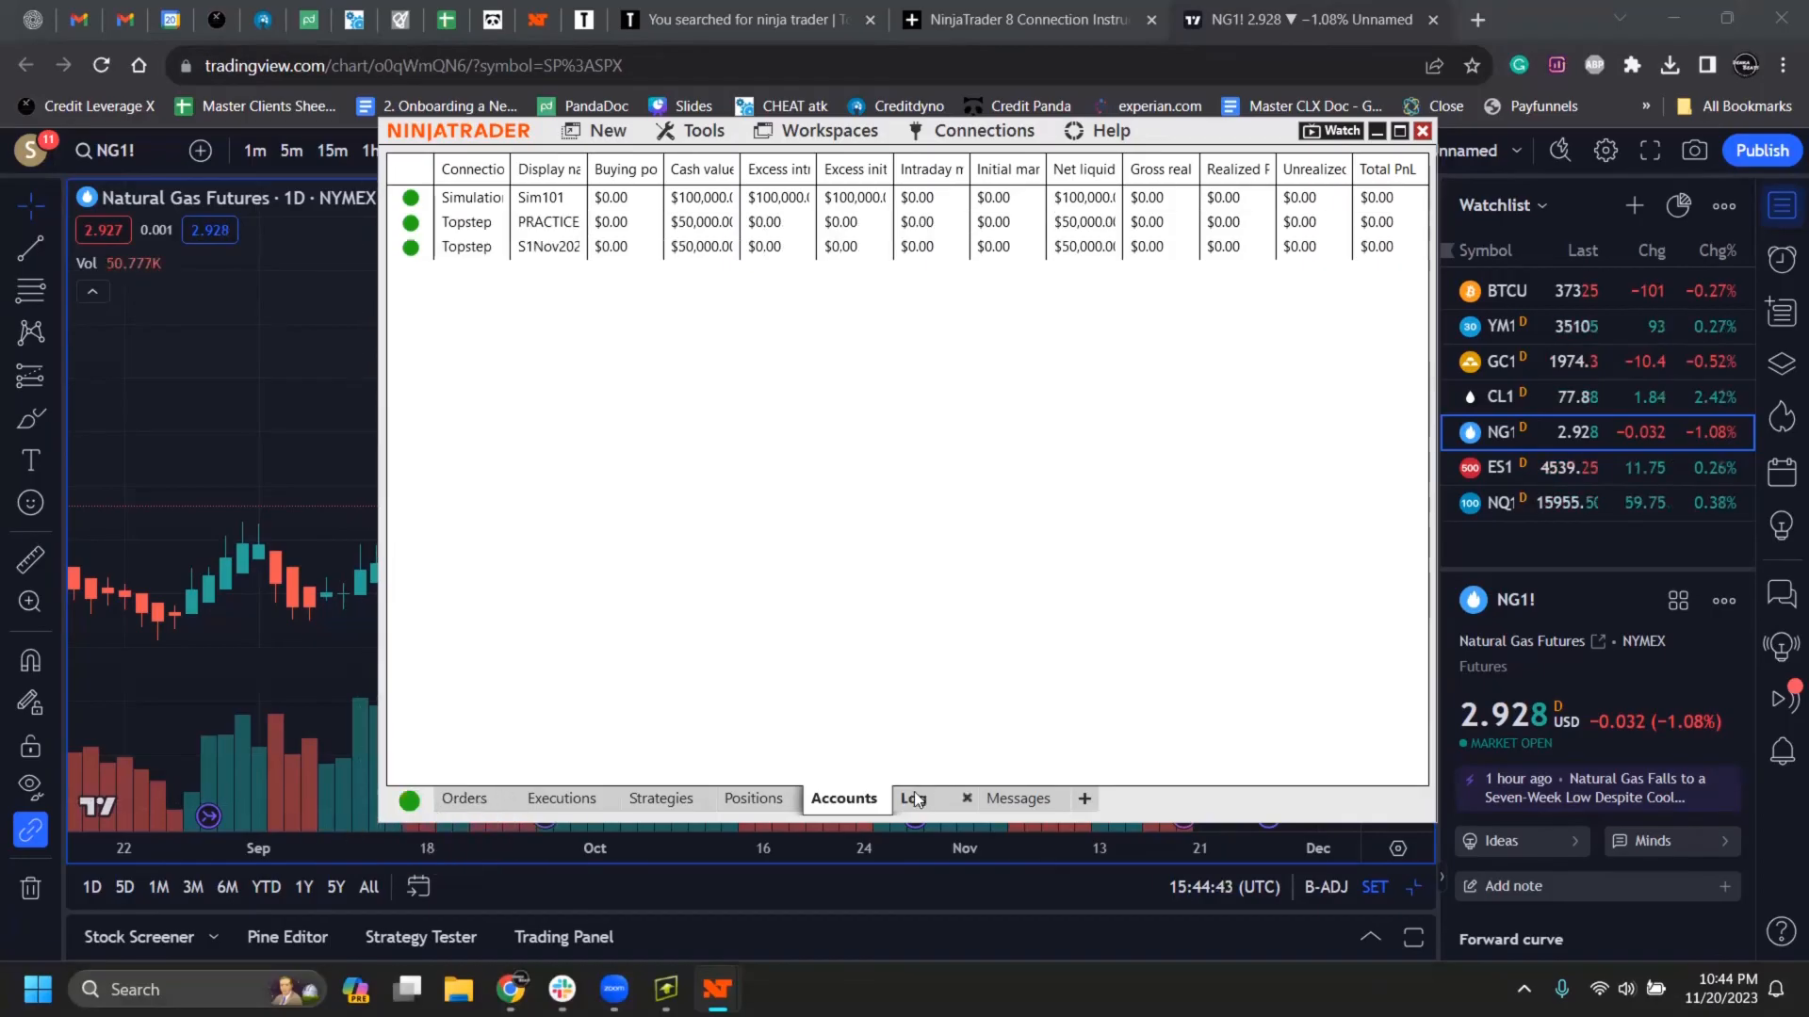
# - Review the Log confirming Topstep and its price feed connected, then return to Accounts
pyautogui.click(911, 798)
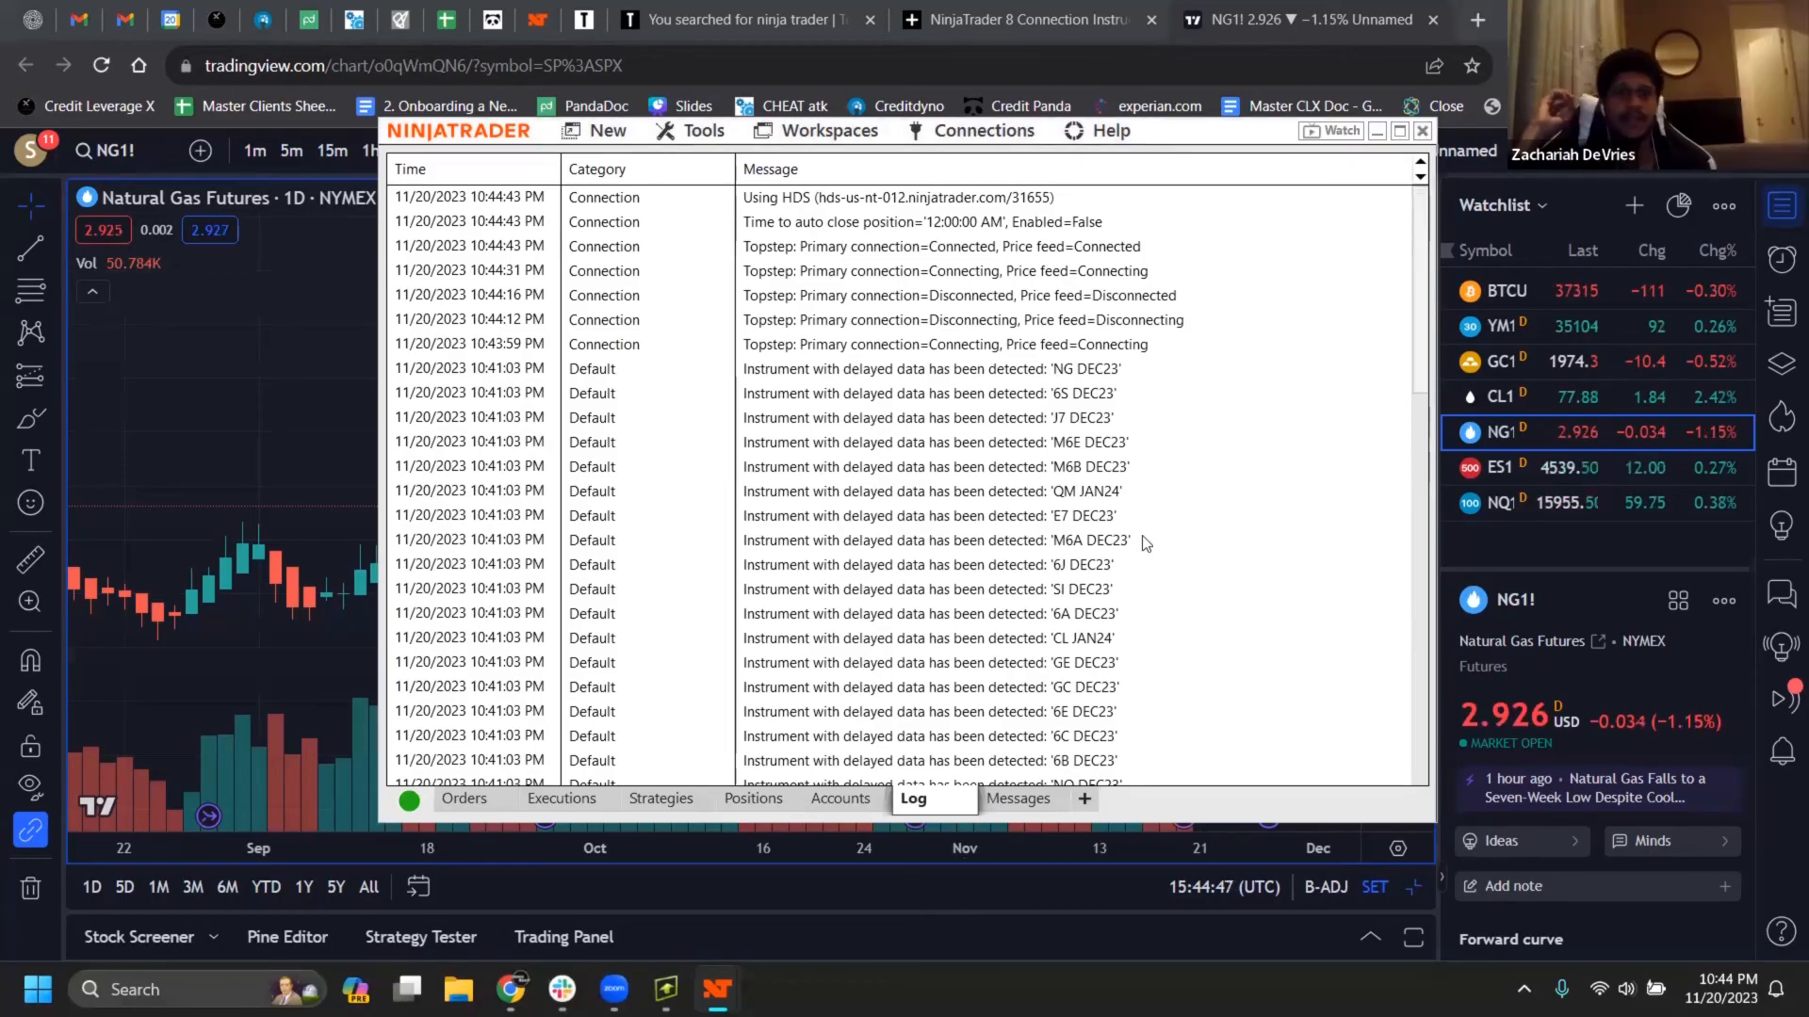
pyautogui.click(840, 799)
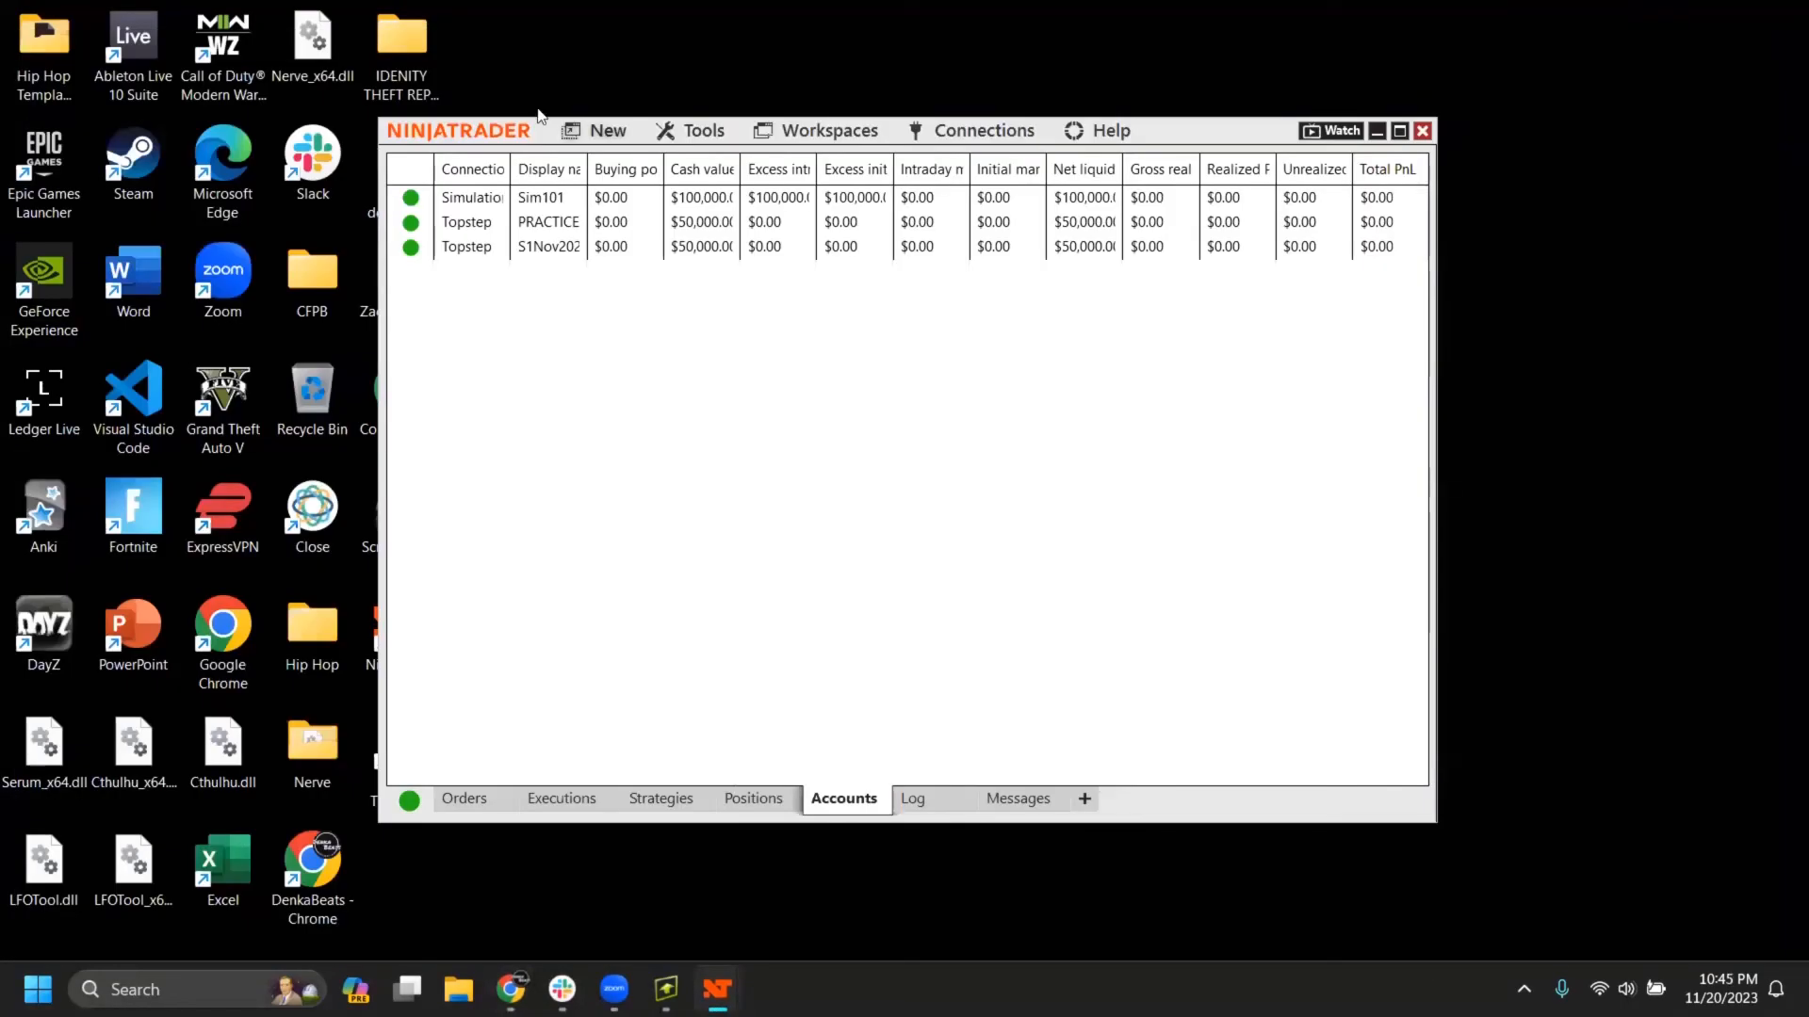
pyautogui.moveTo(912, 946)
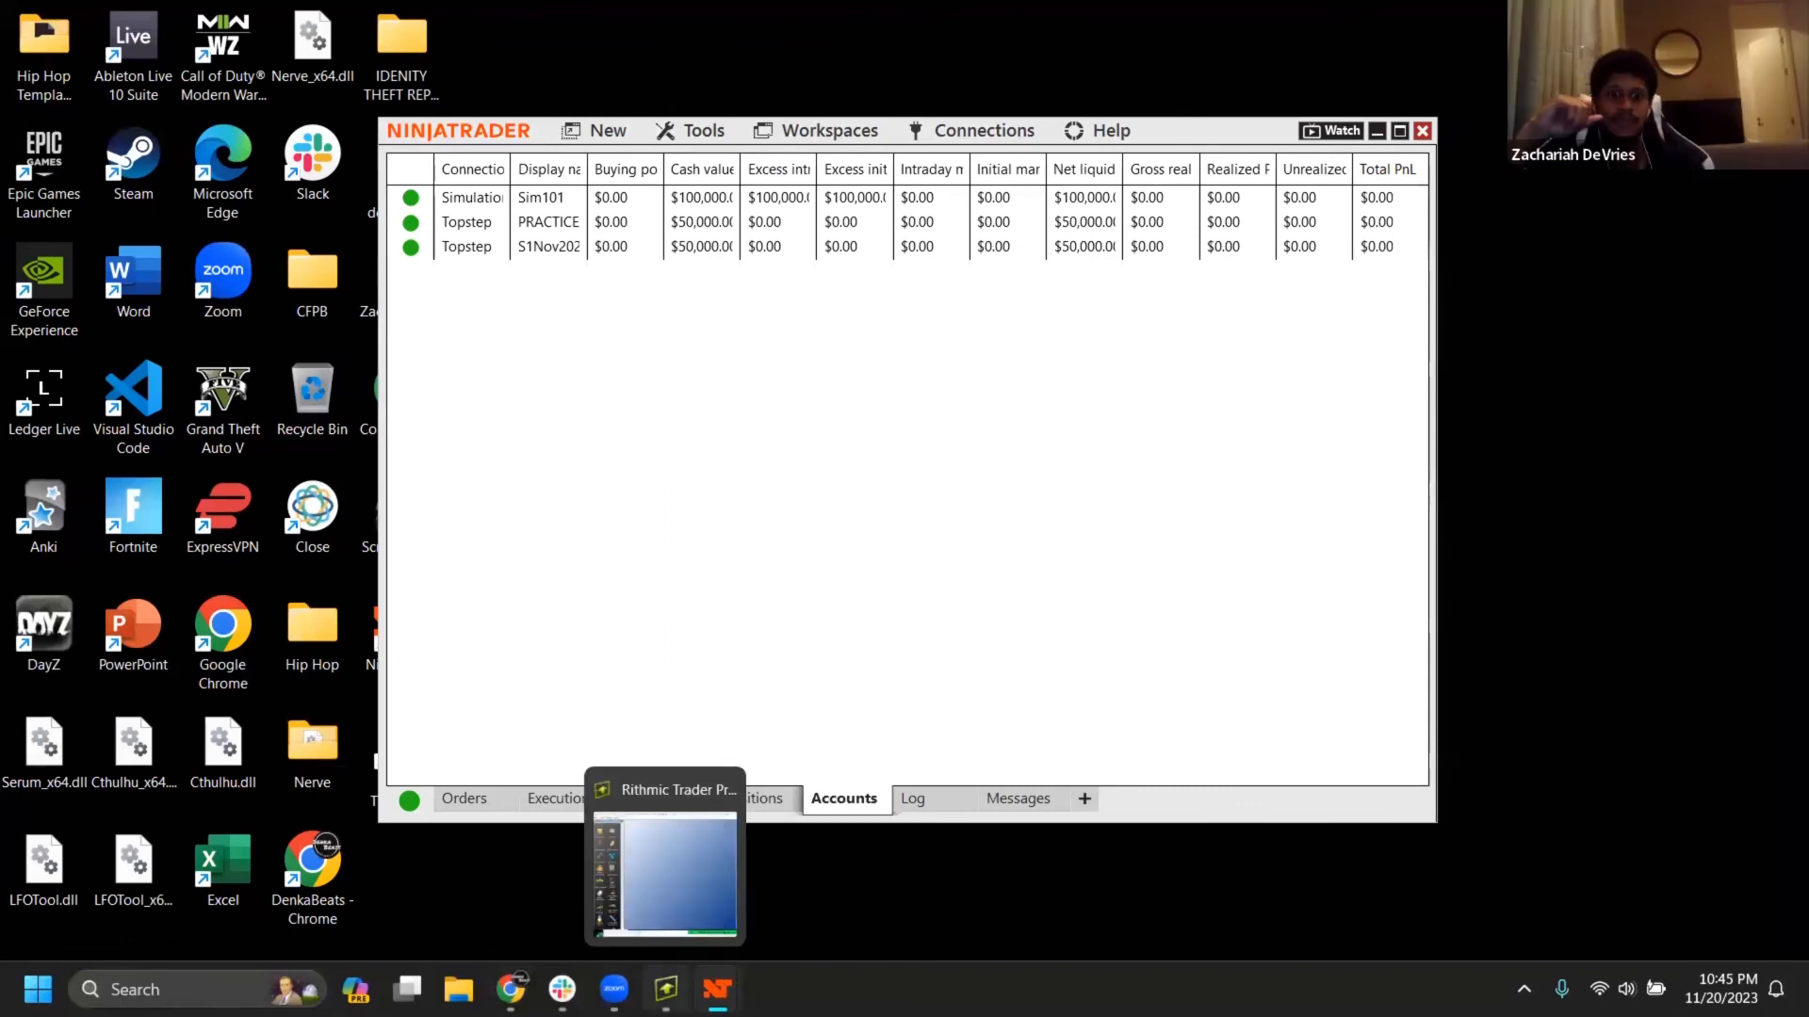
# - Create a new 1-minute chart of YM DEC23 E-mini Dow futures
pyautogui.click(607, 130)
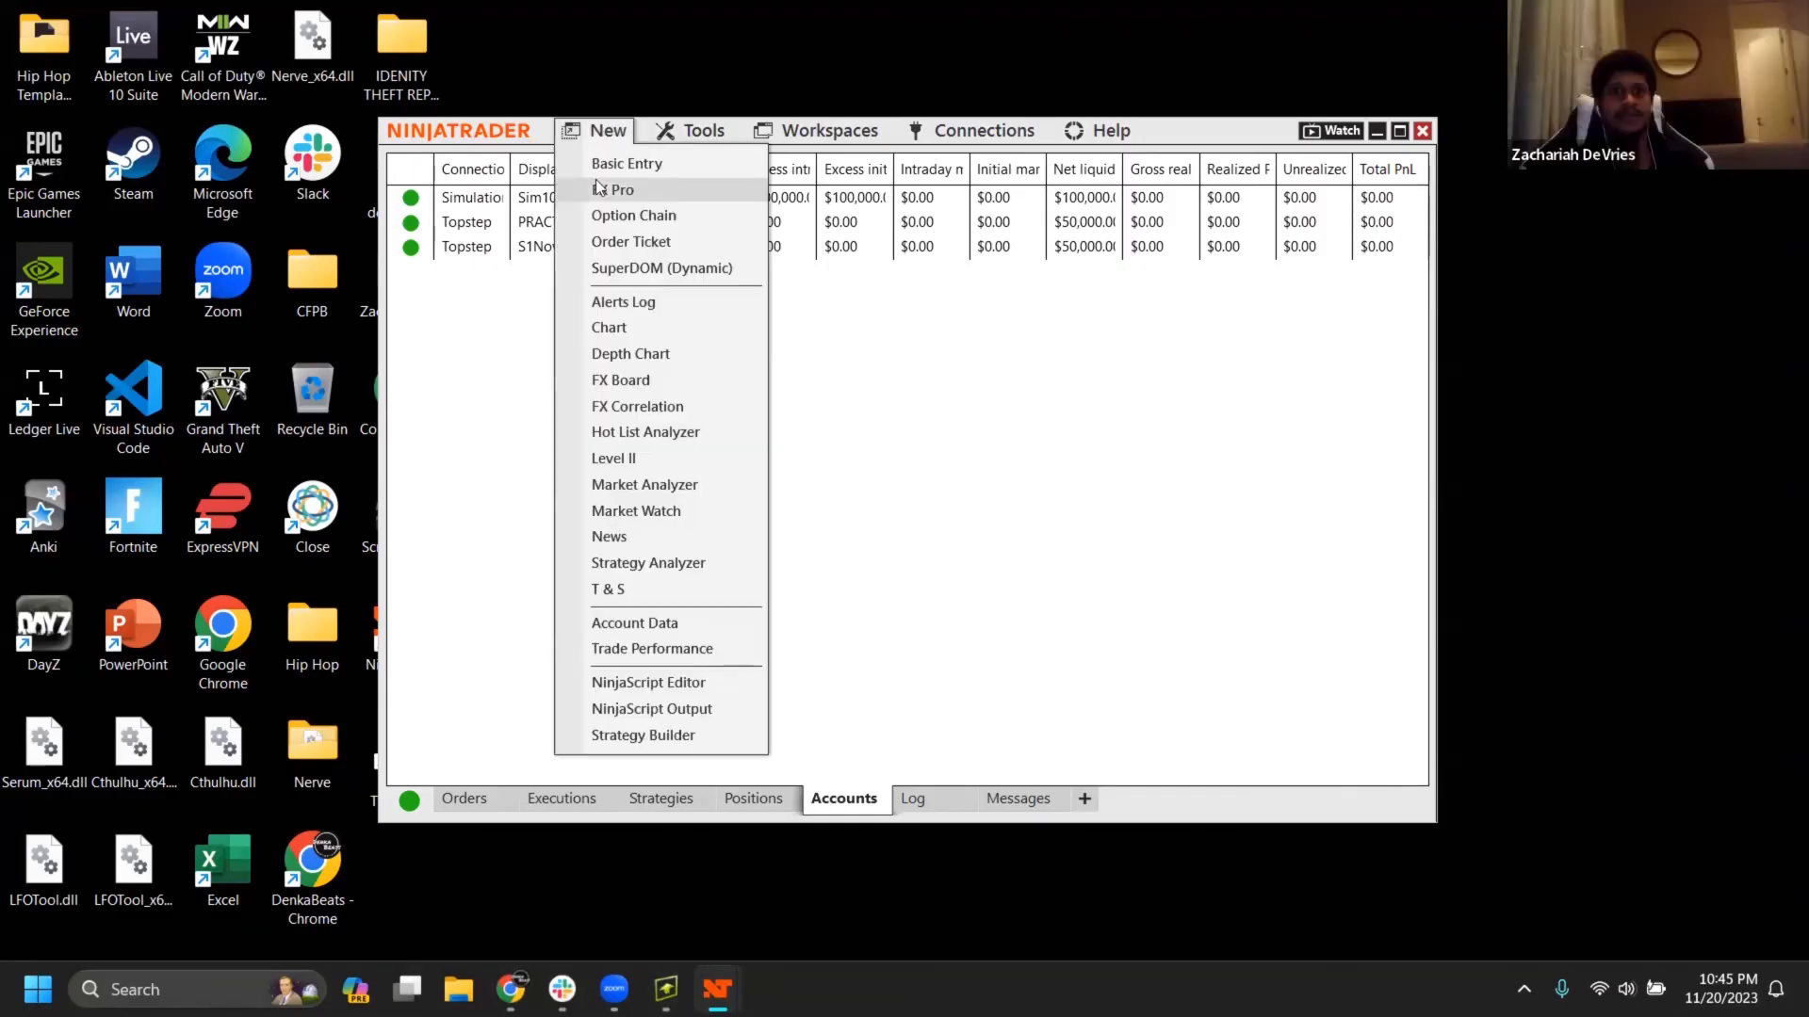
pyautogui.click(609, 326)
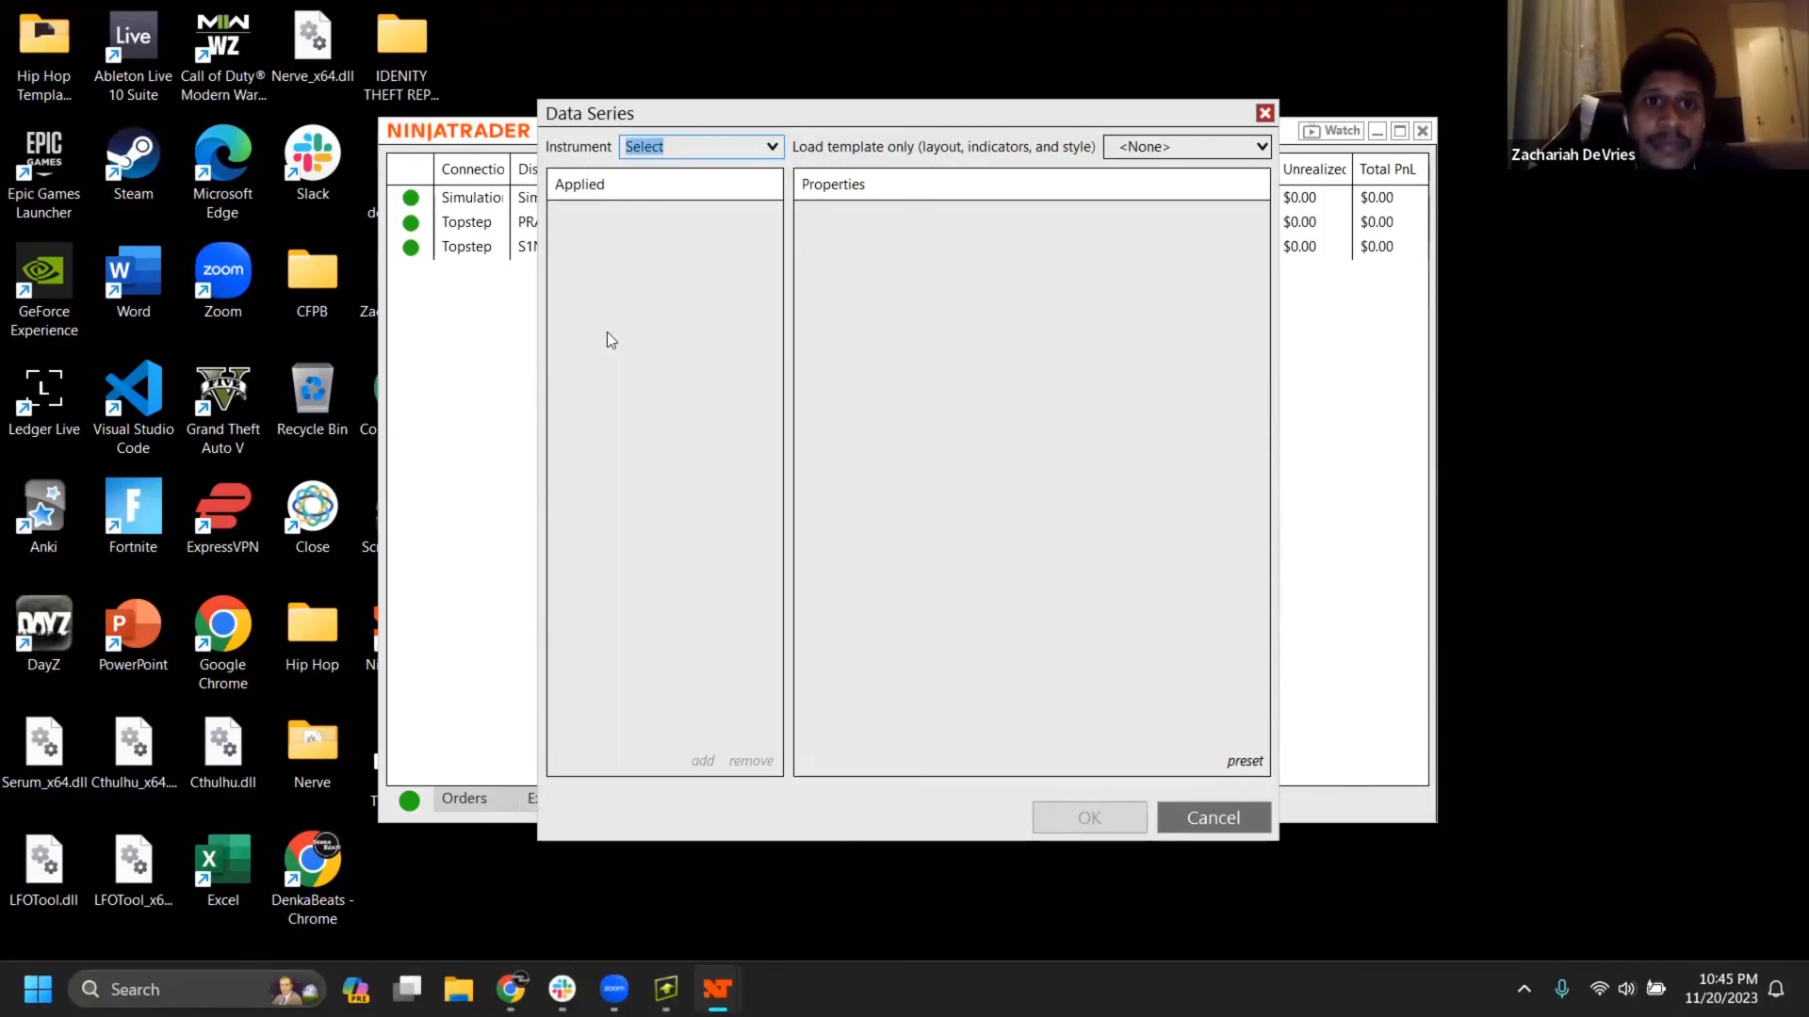
pyautogui.write('YM')
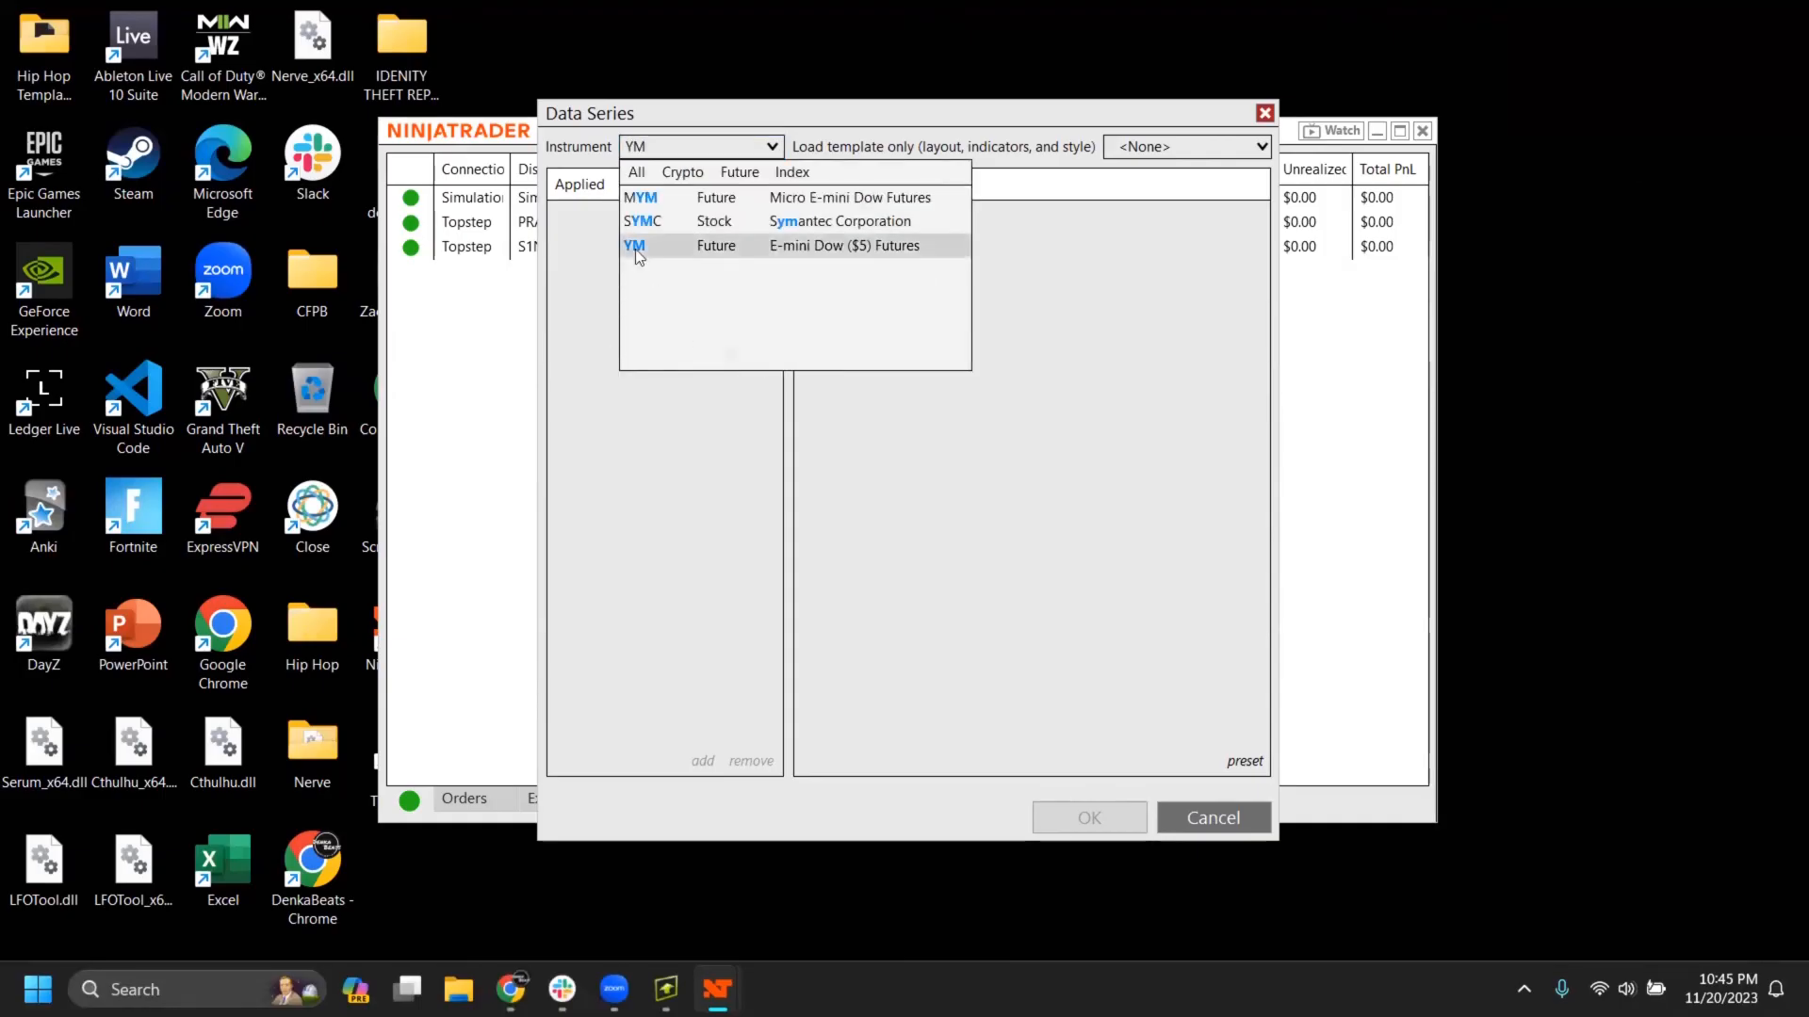
pyautogui.click(1087, 816)
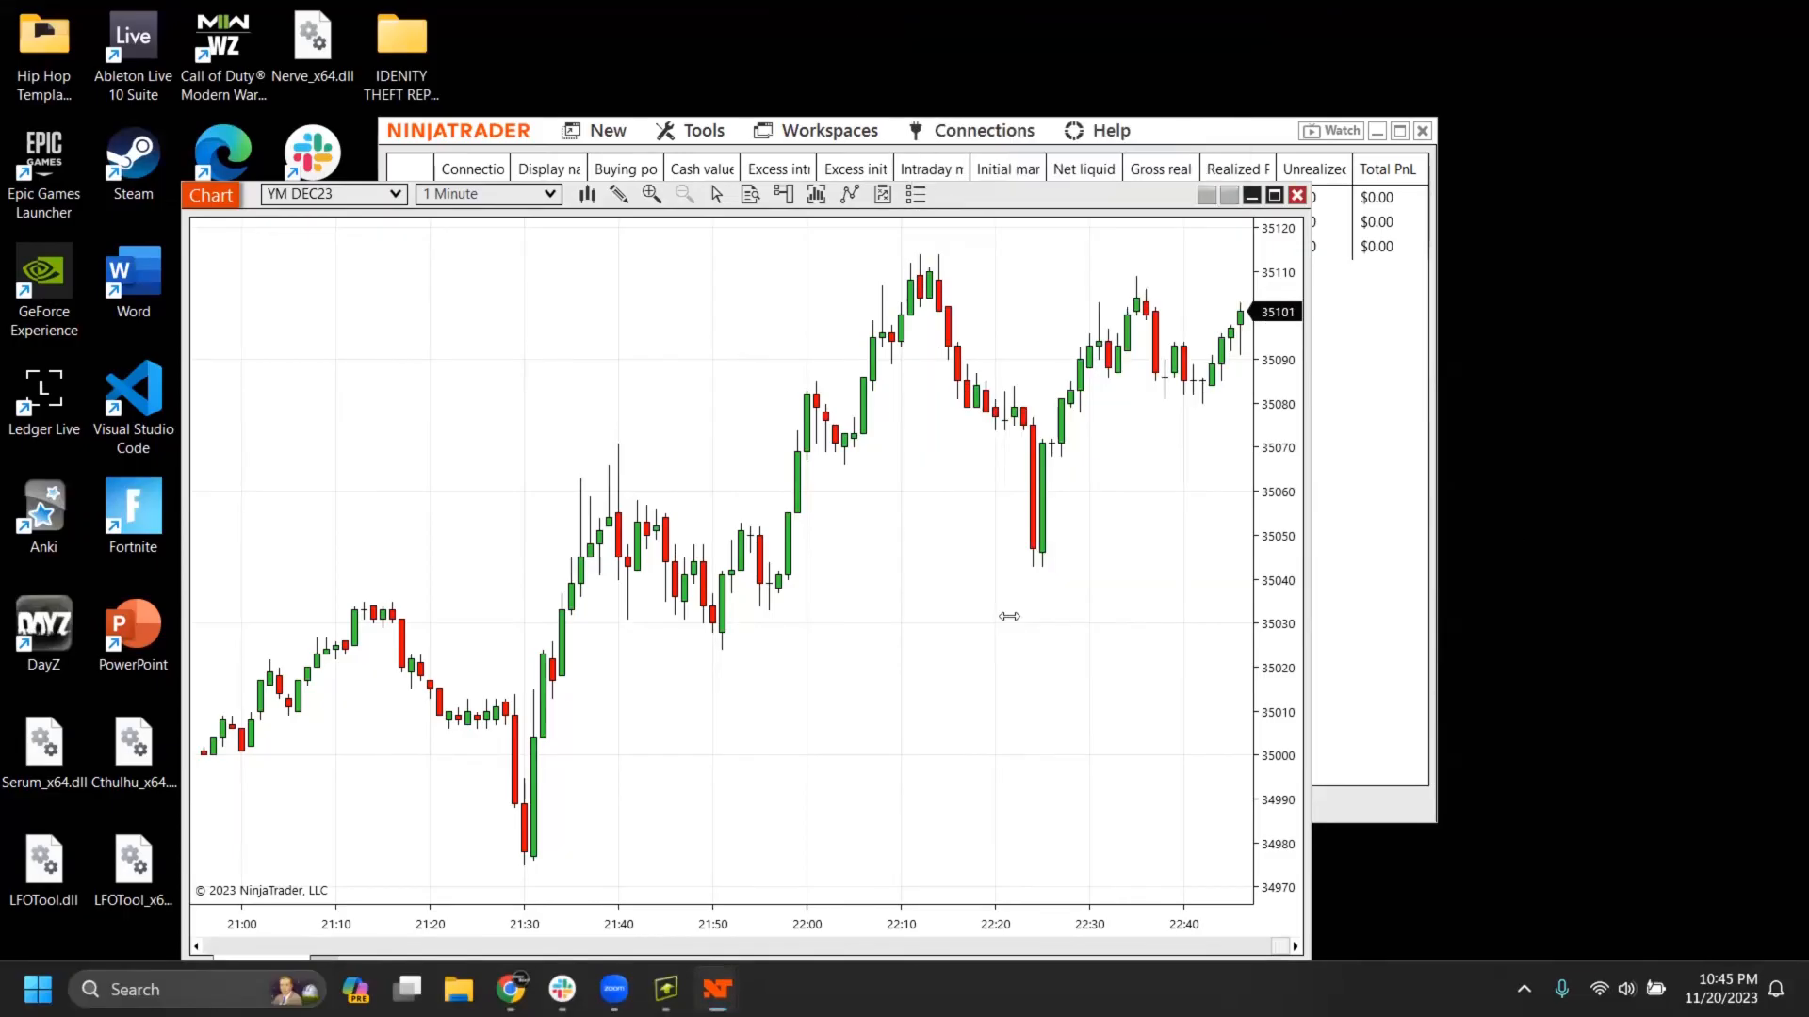
# - Enable Chart Trader in the YM DEC23 chart properties so the order panel shows beside the chart
pyautogui.click(816, 192)
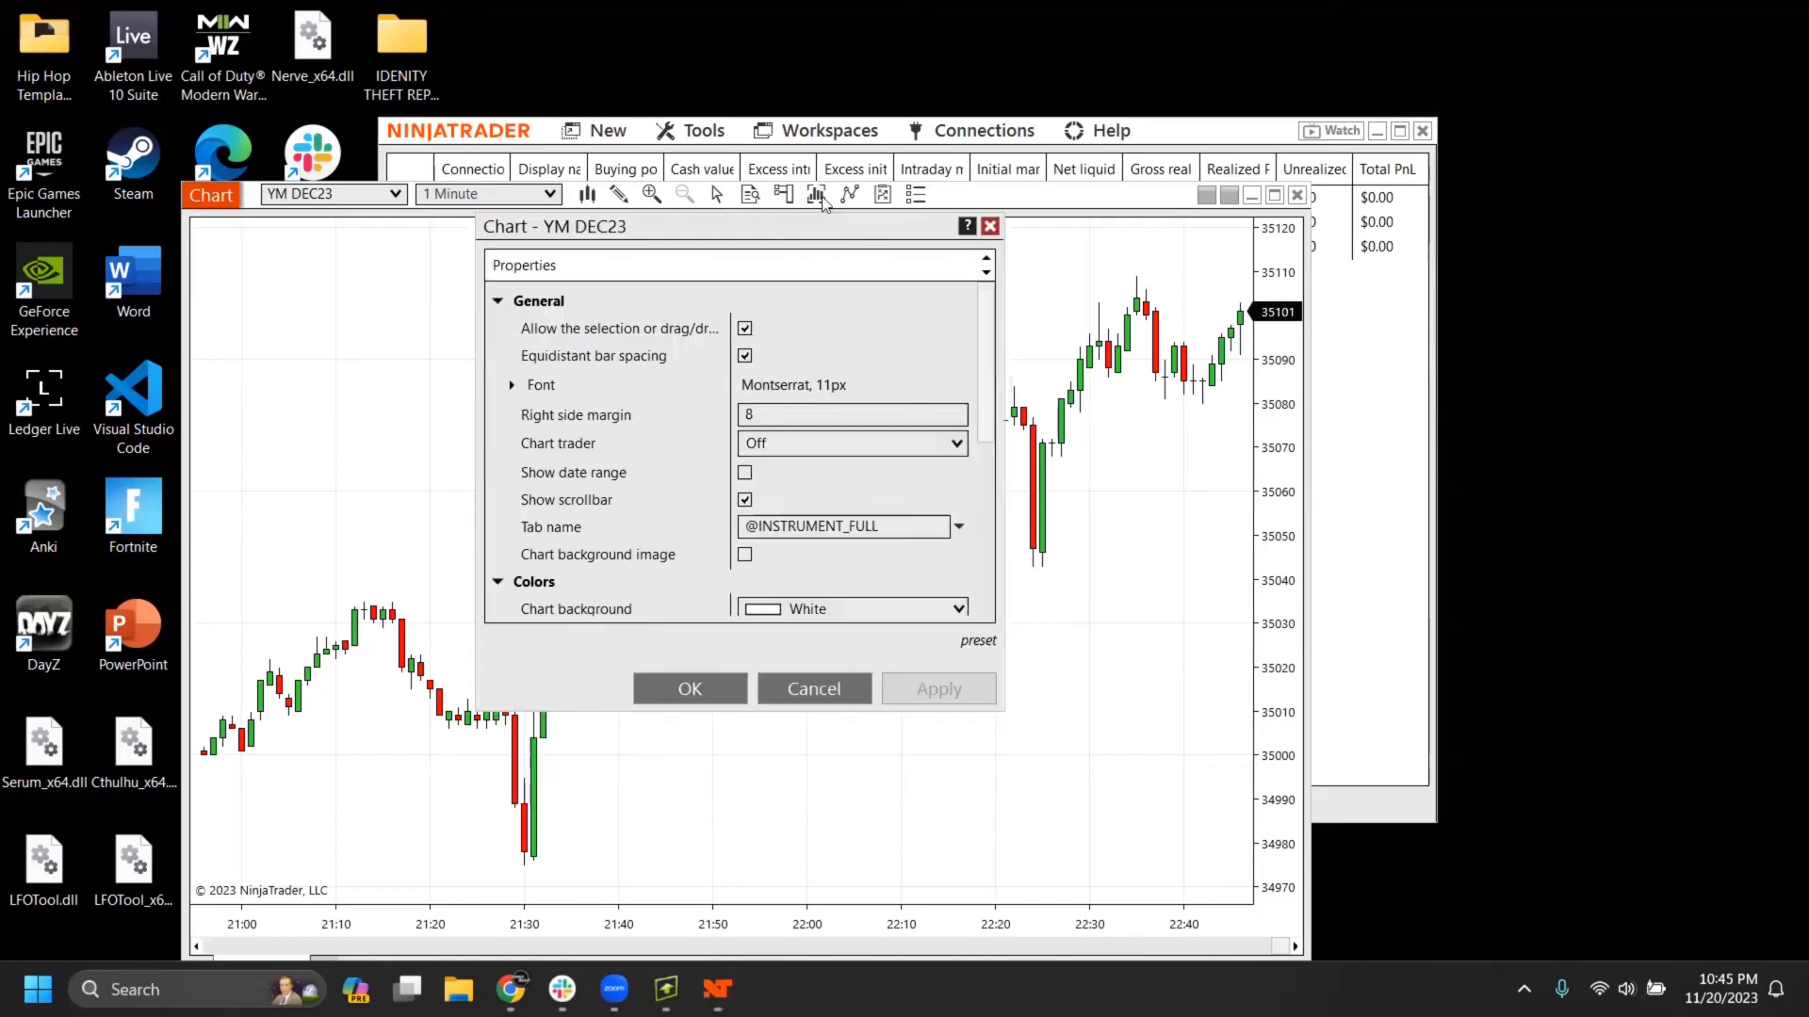
pyautogui.scroll(-3)
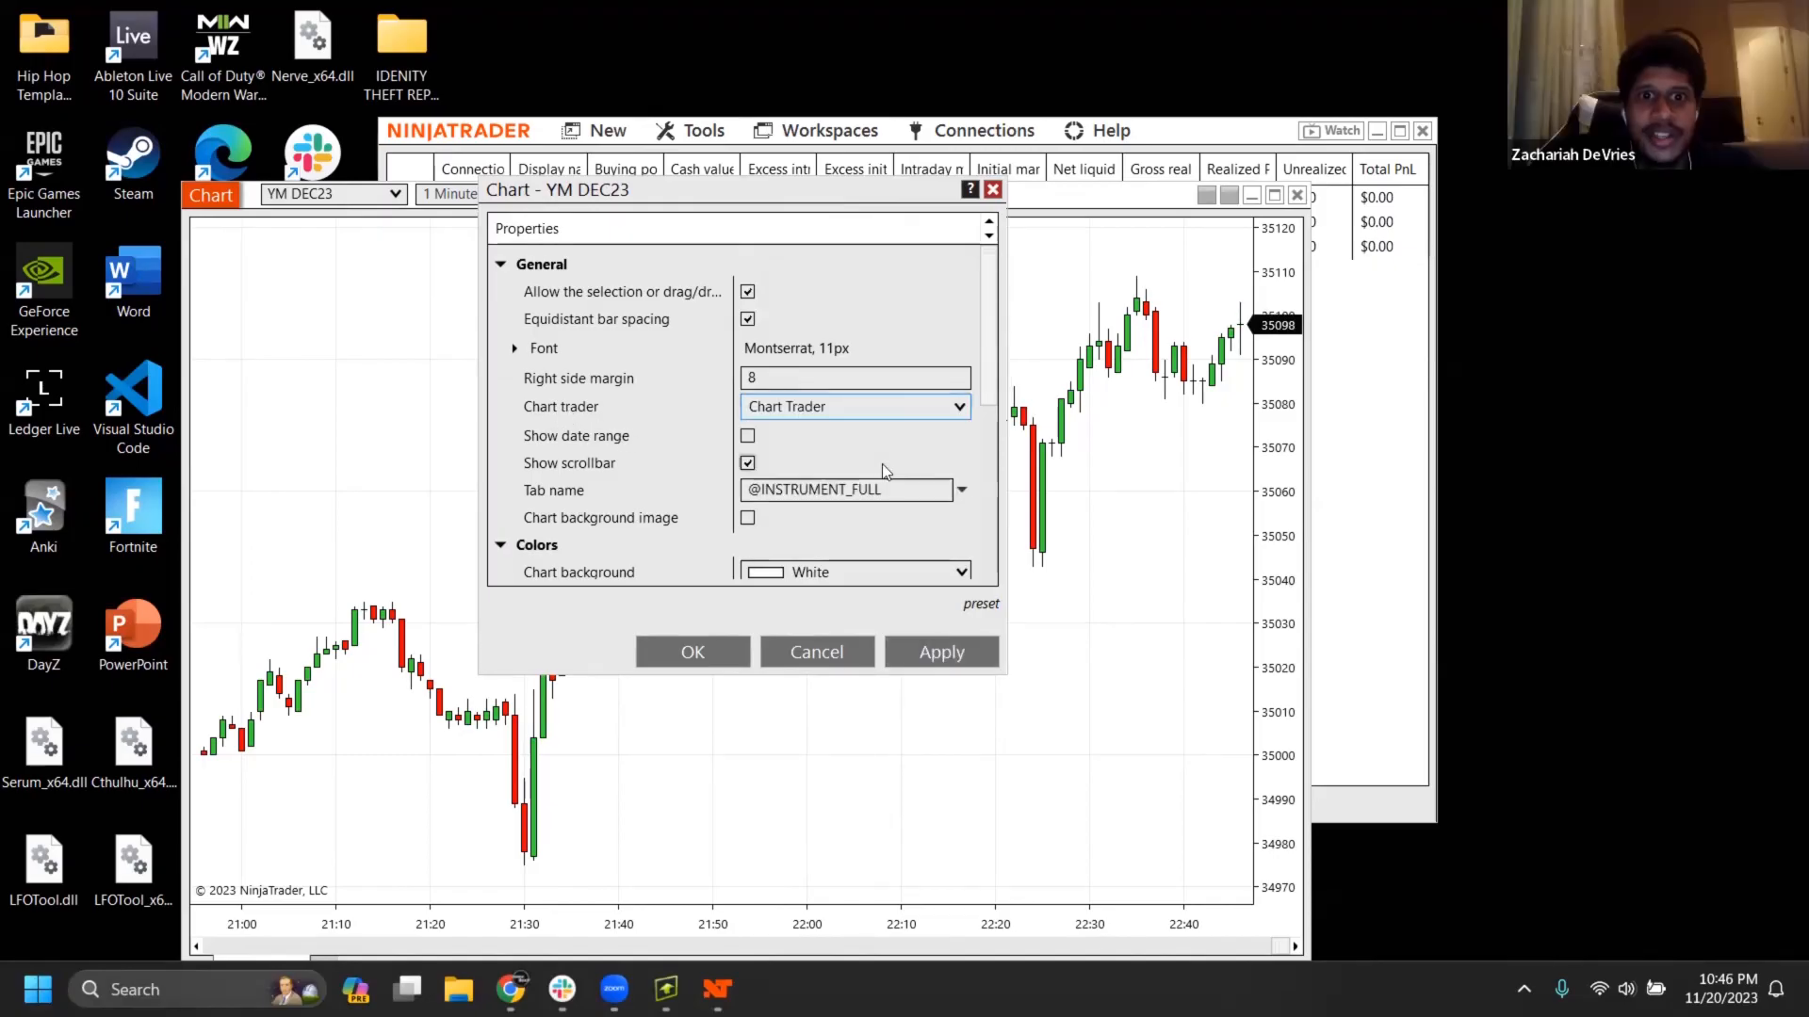
pyautogui.click(940, 652)
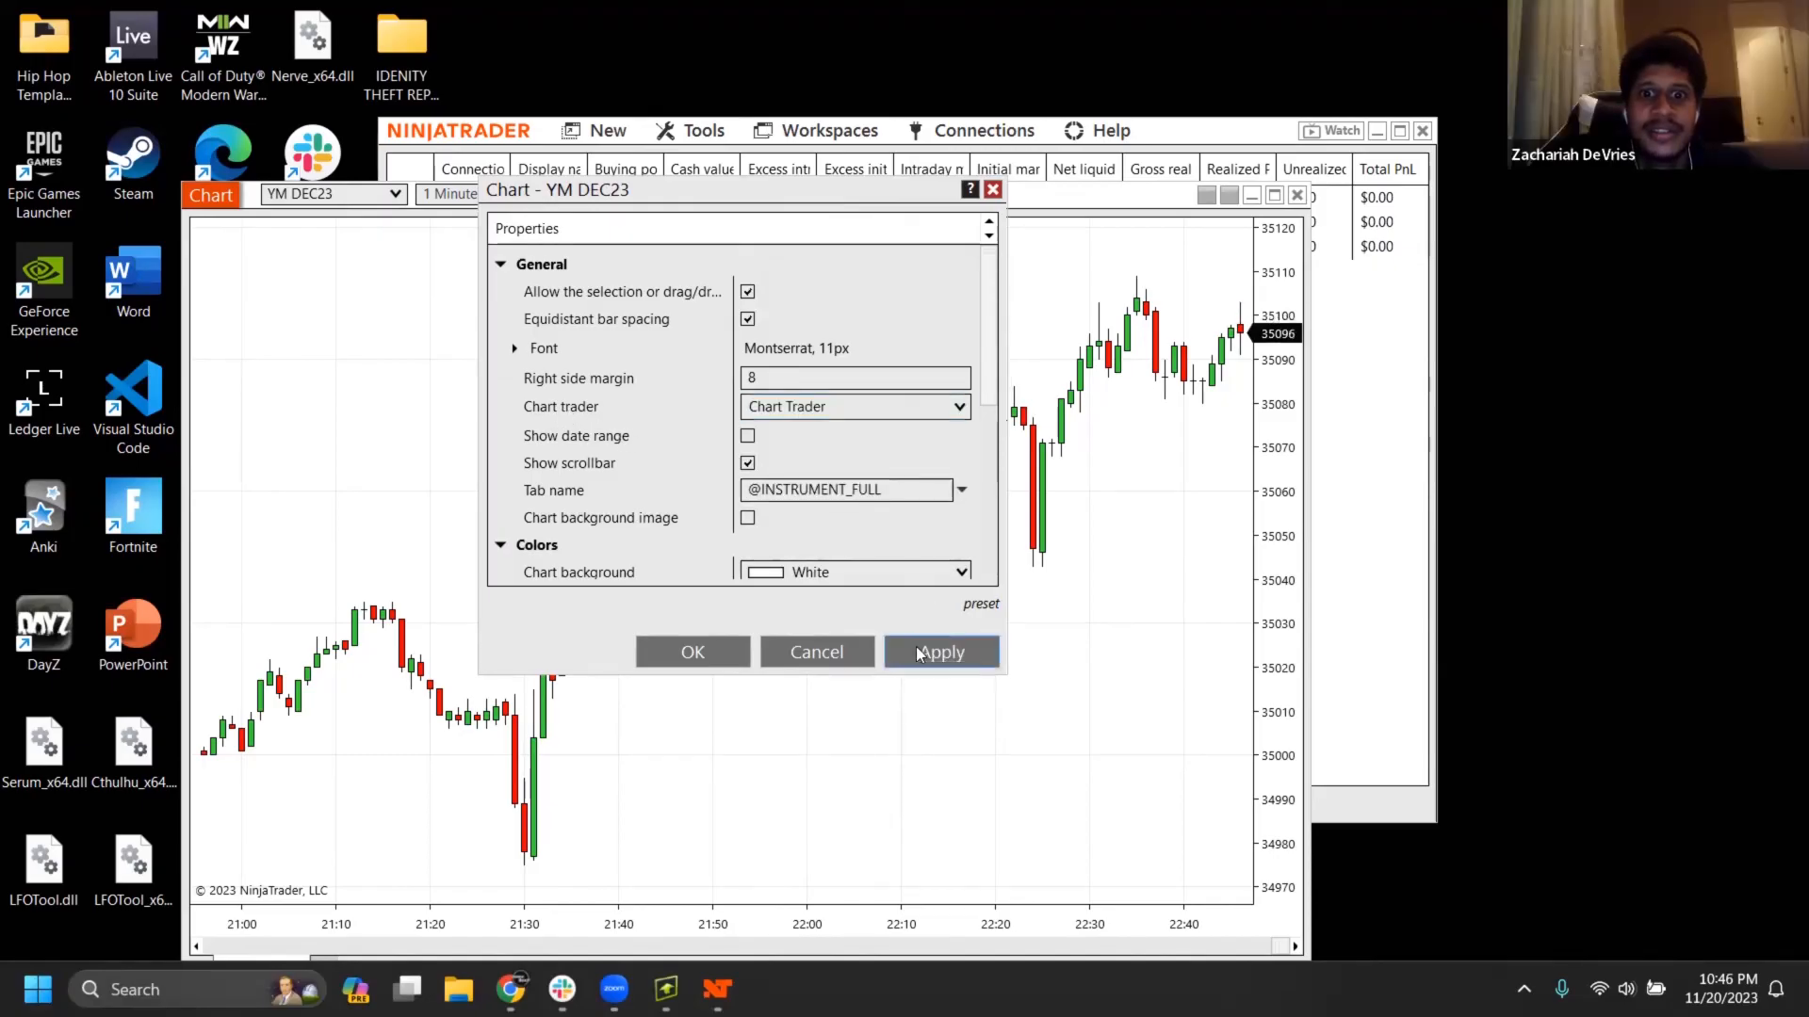
pyautogui.click(940, 652)
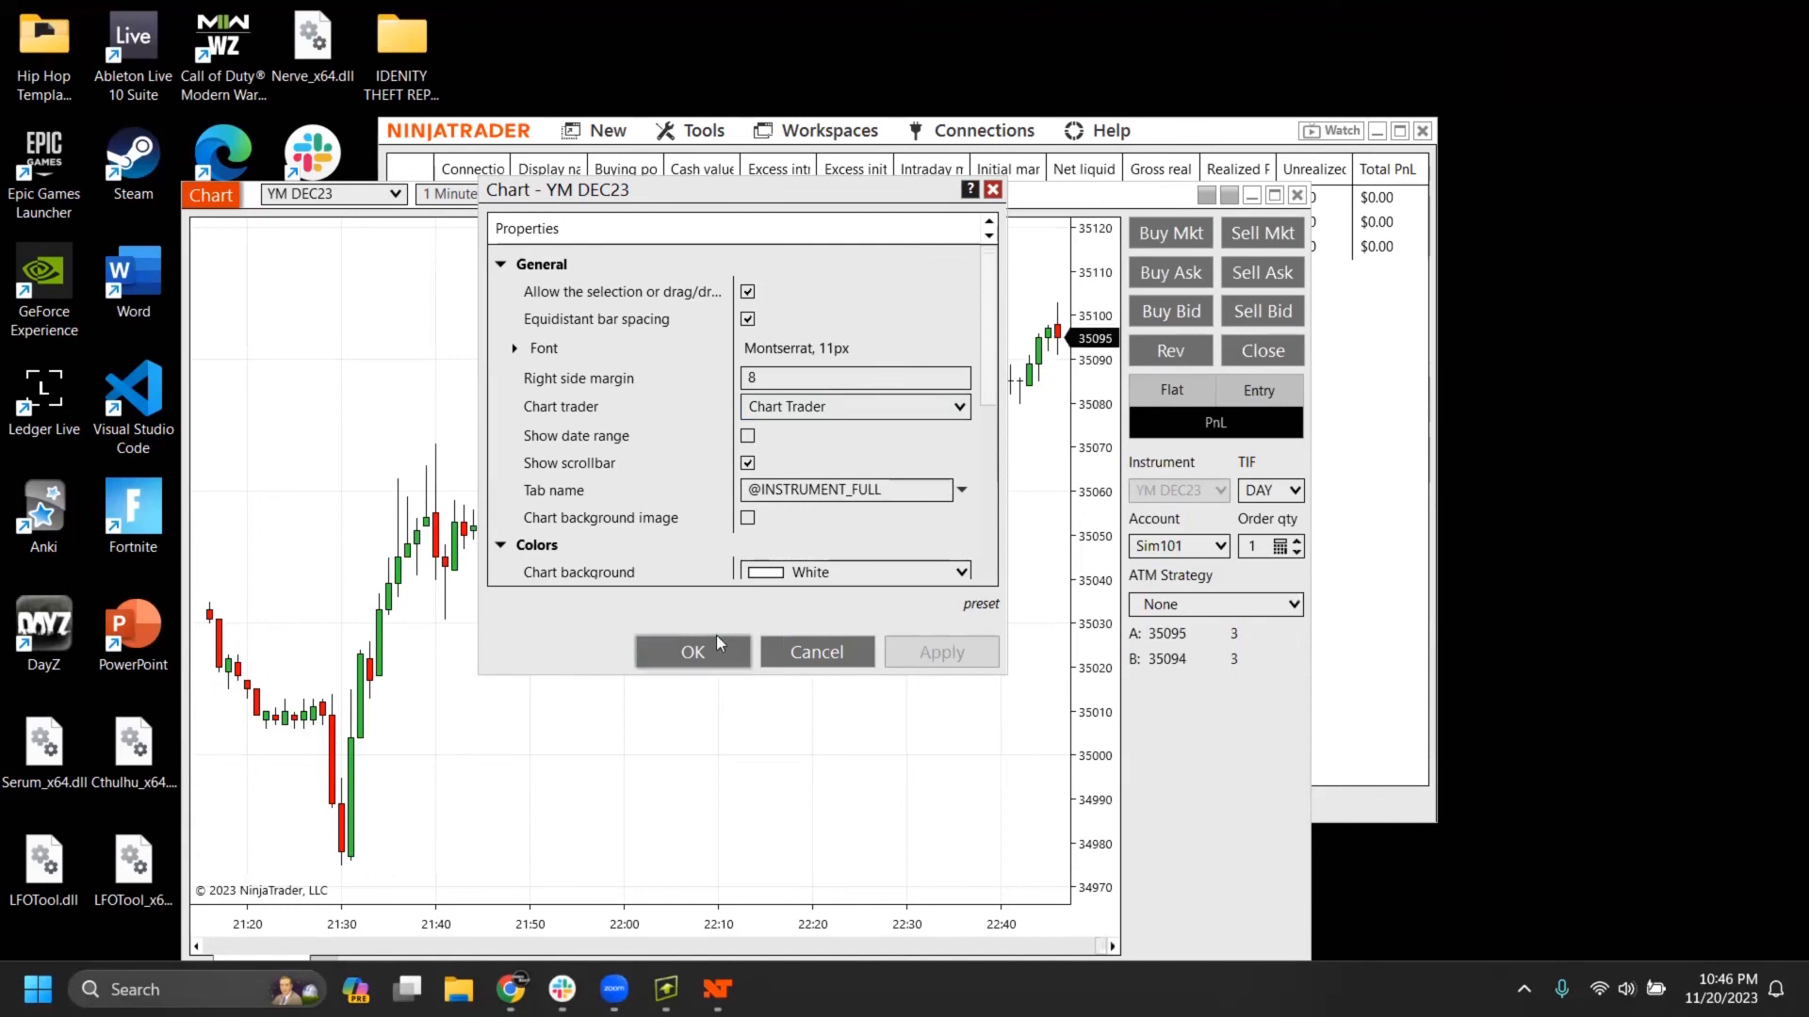
pyautogui.click(691, 652)
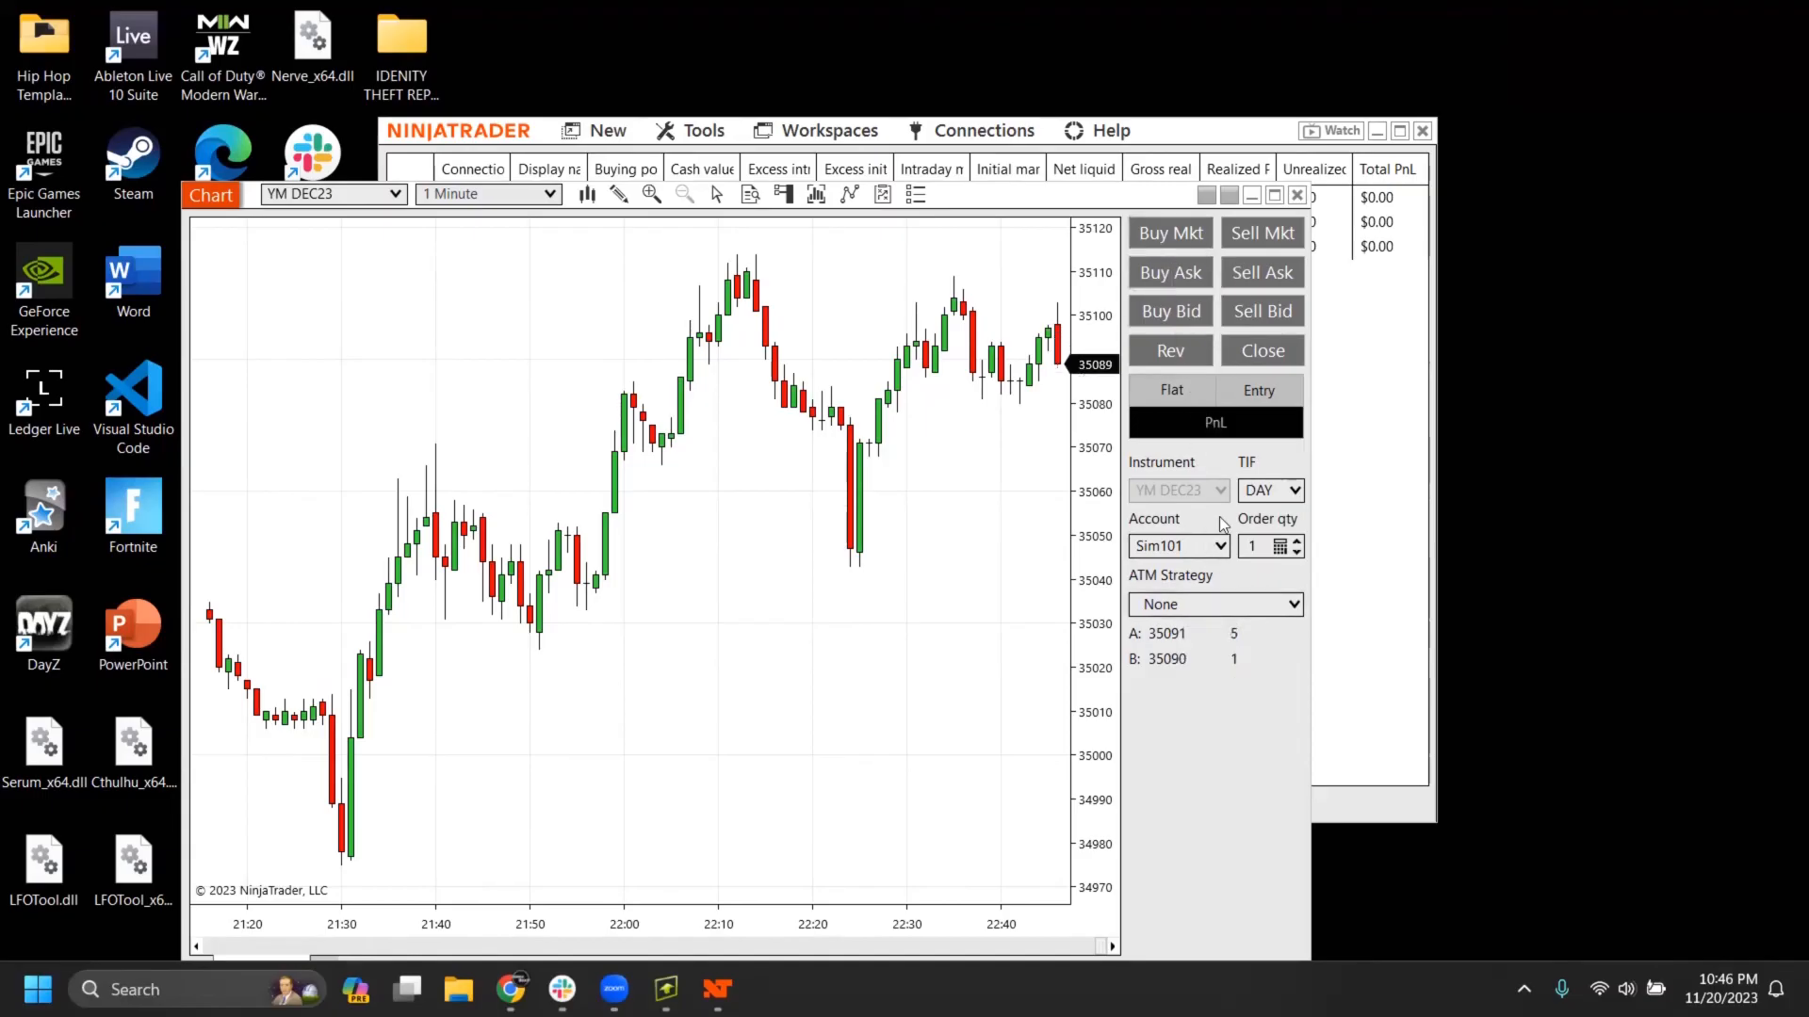
# - Set Chart Trader to the Topstep PRACTICE account with the 1 Qnt ATM strategy
pyautogui.click(1221, 547)
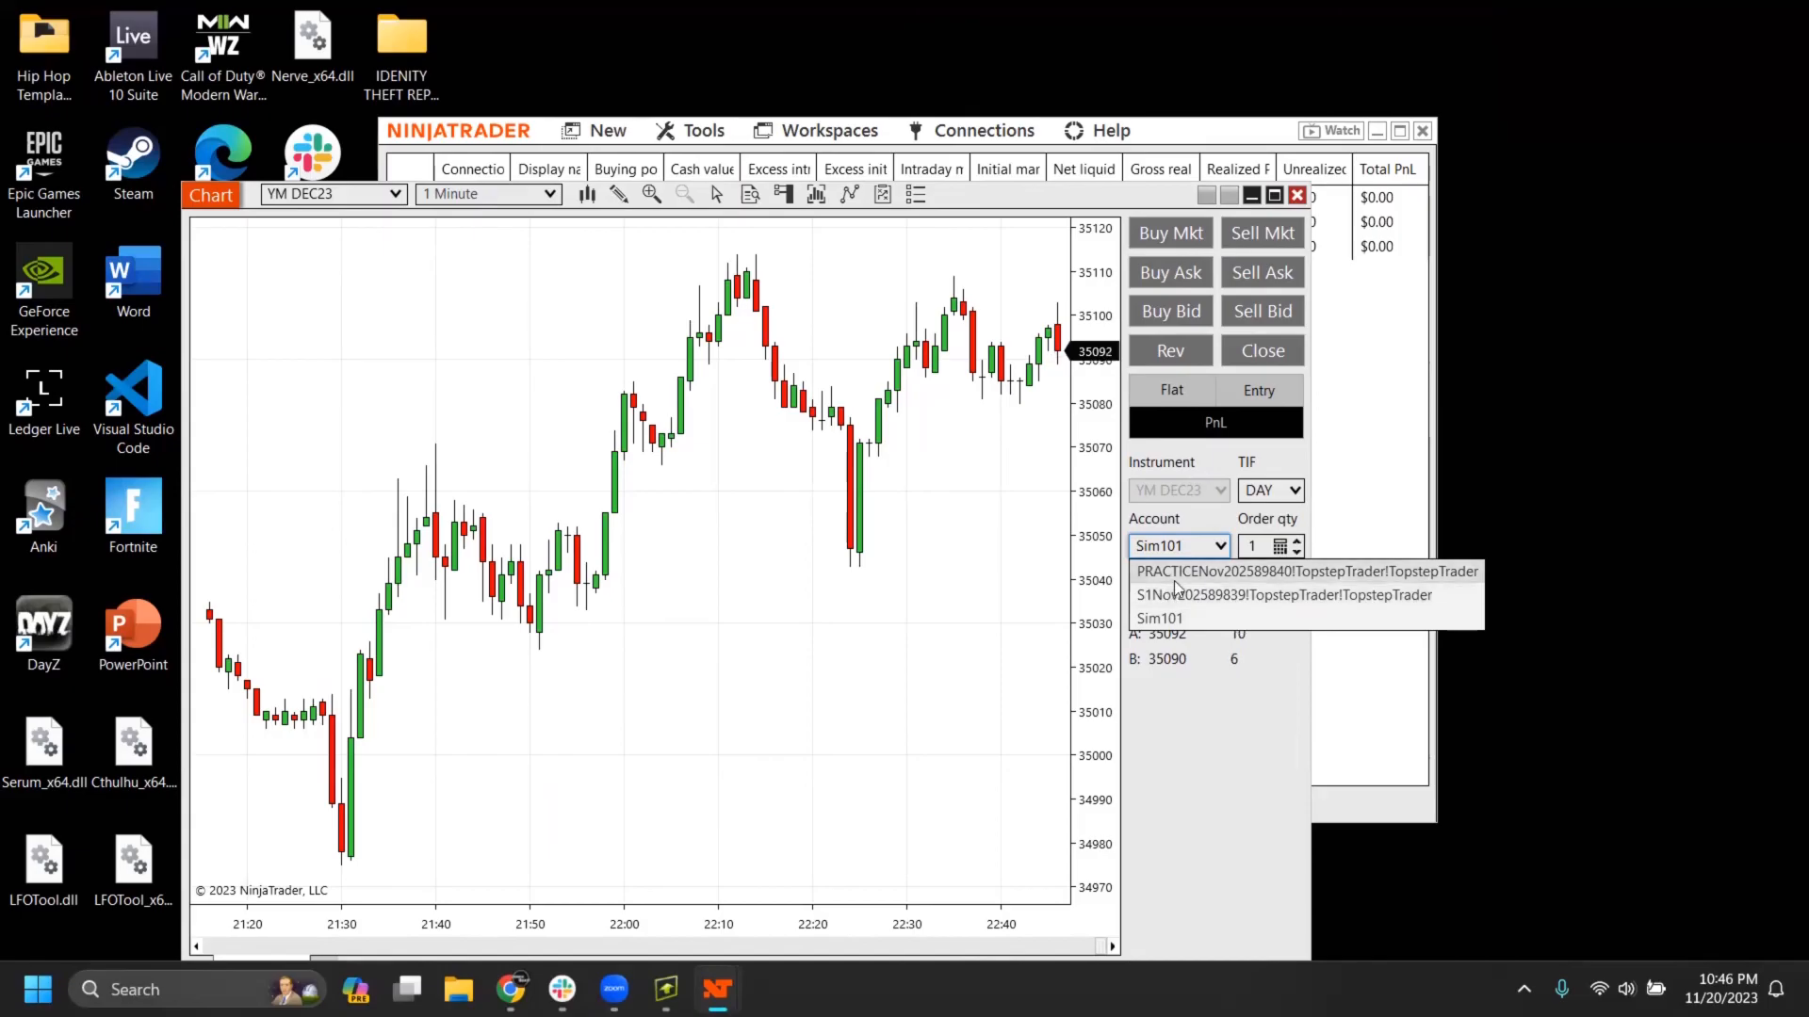
pyautogui.click(1304, 571)
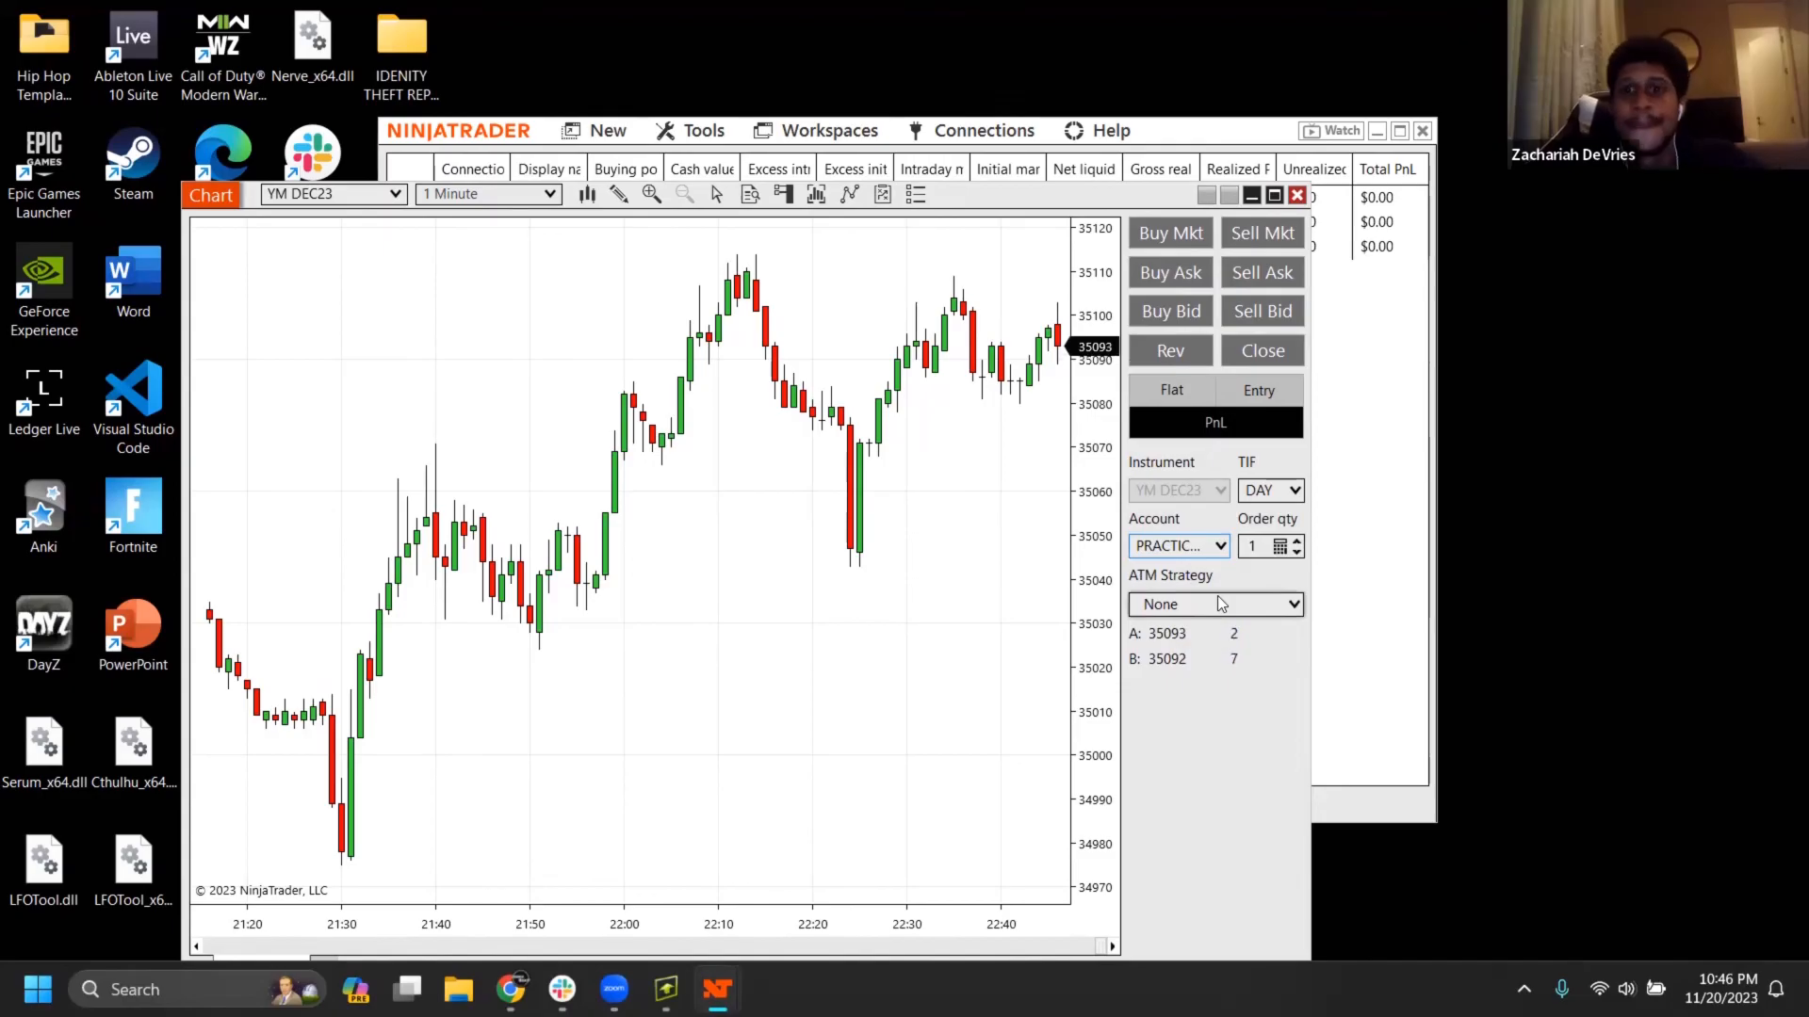
pyautogui.click(1216, 603)
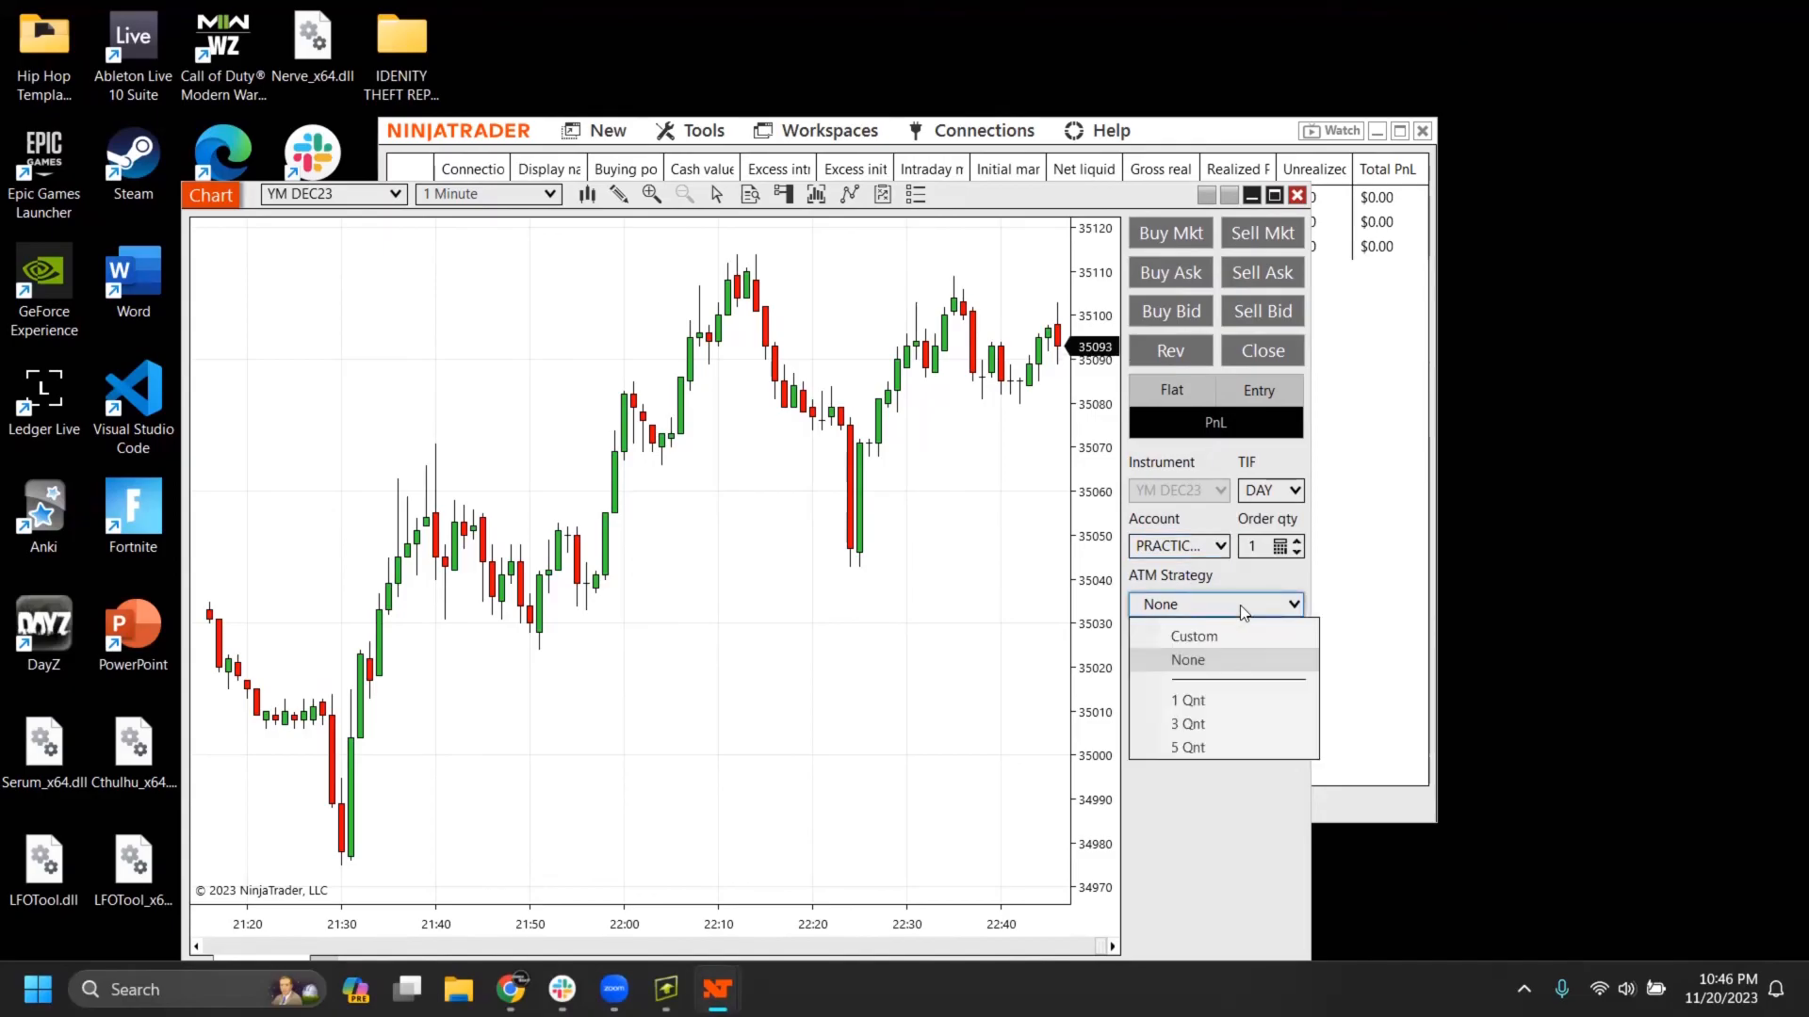
pyautogui.moveTo(1189, 701)
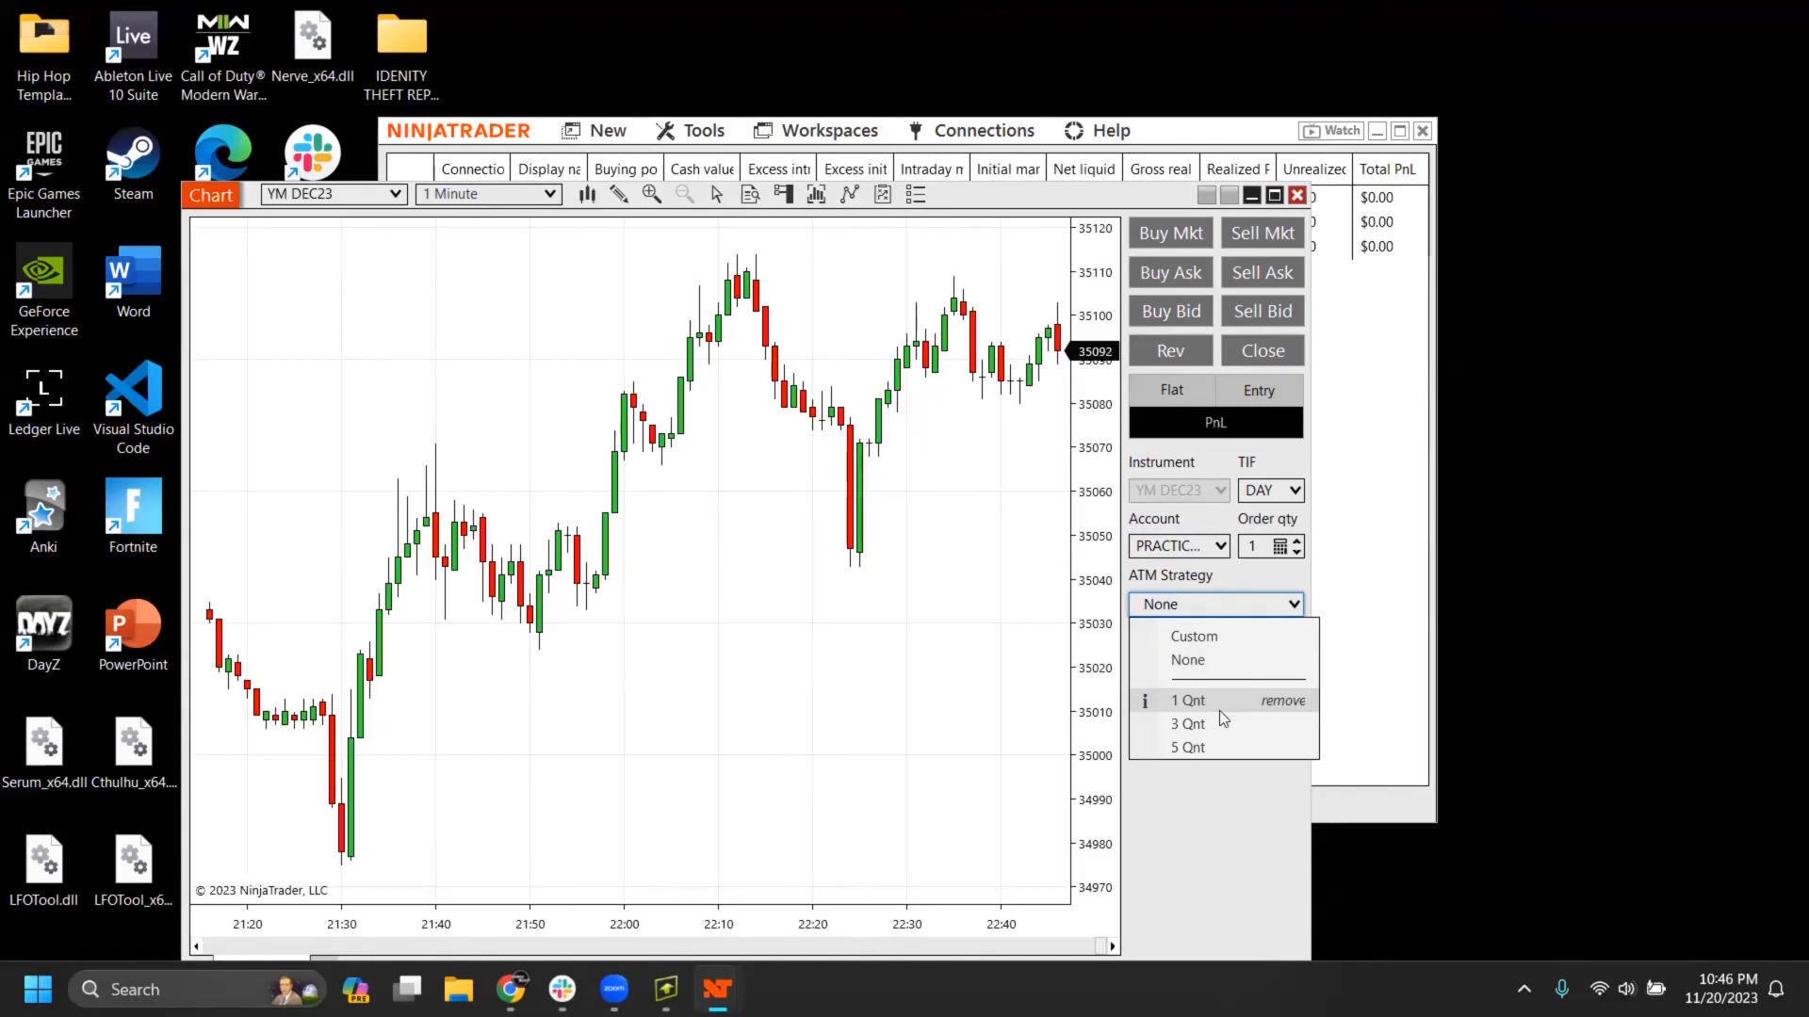
pyautogui.click(1187, 701)
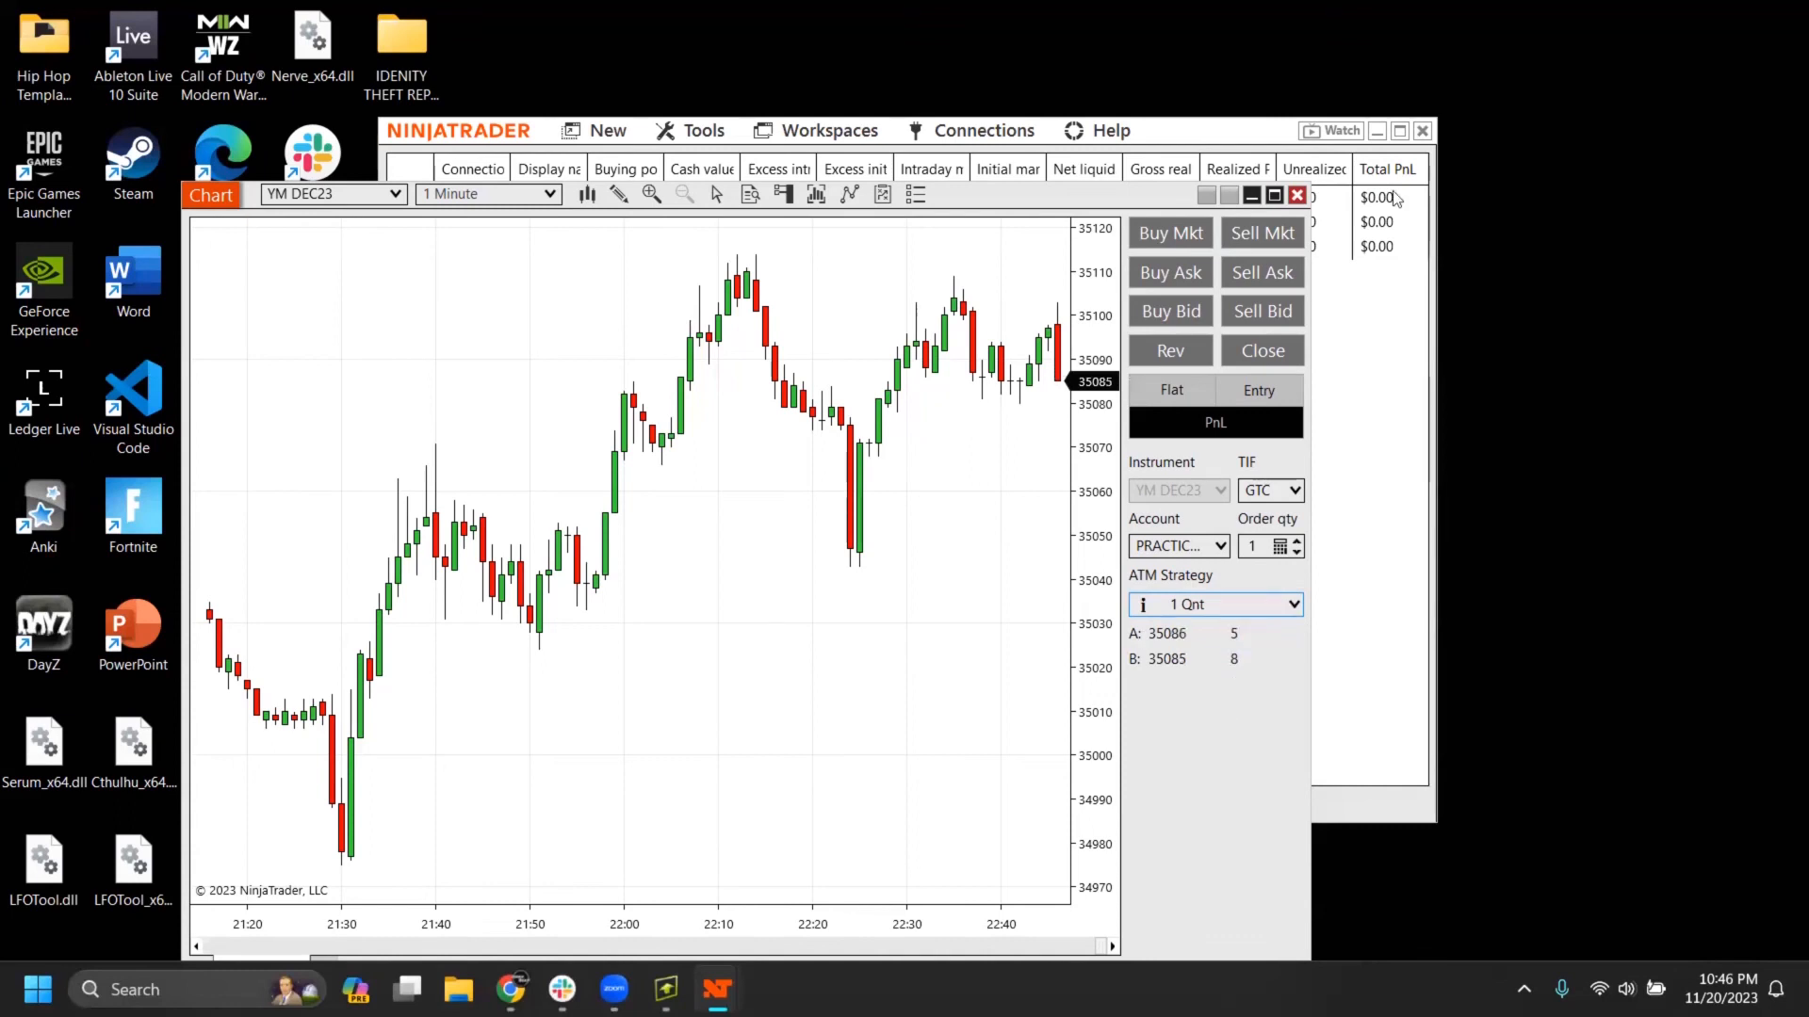
# - Sell one YM DEC23 contract at market, confirm, and let it close for a $135 realized loss
pyautogui.click(1260, 234)
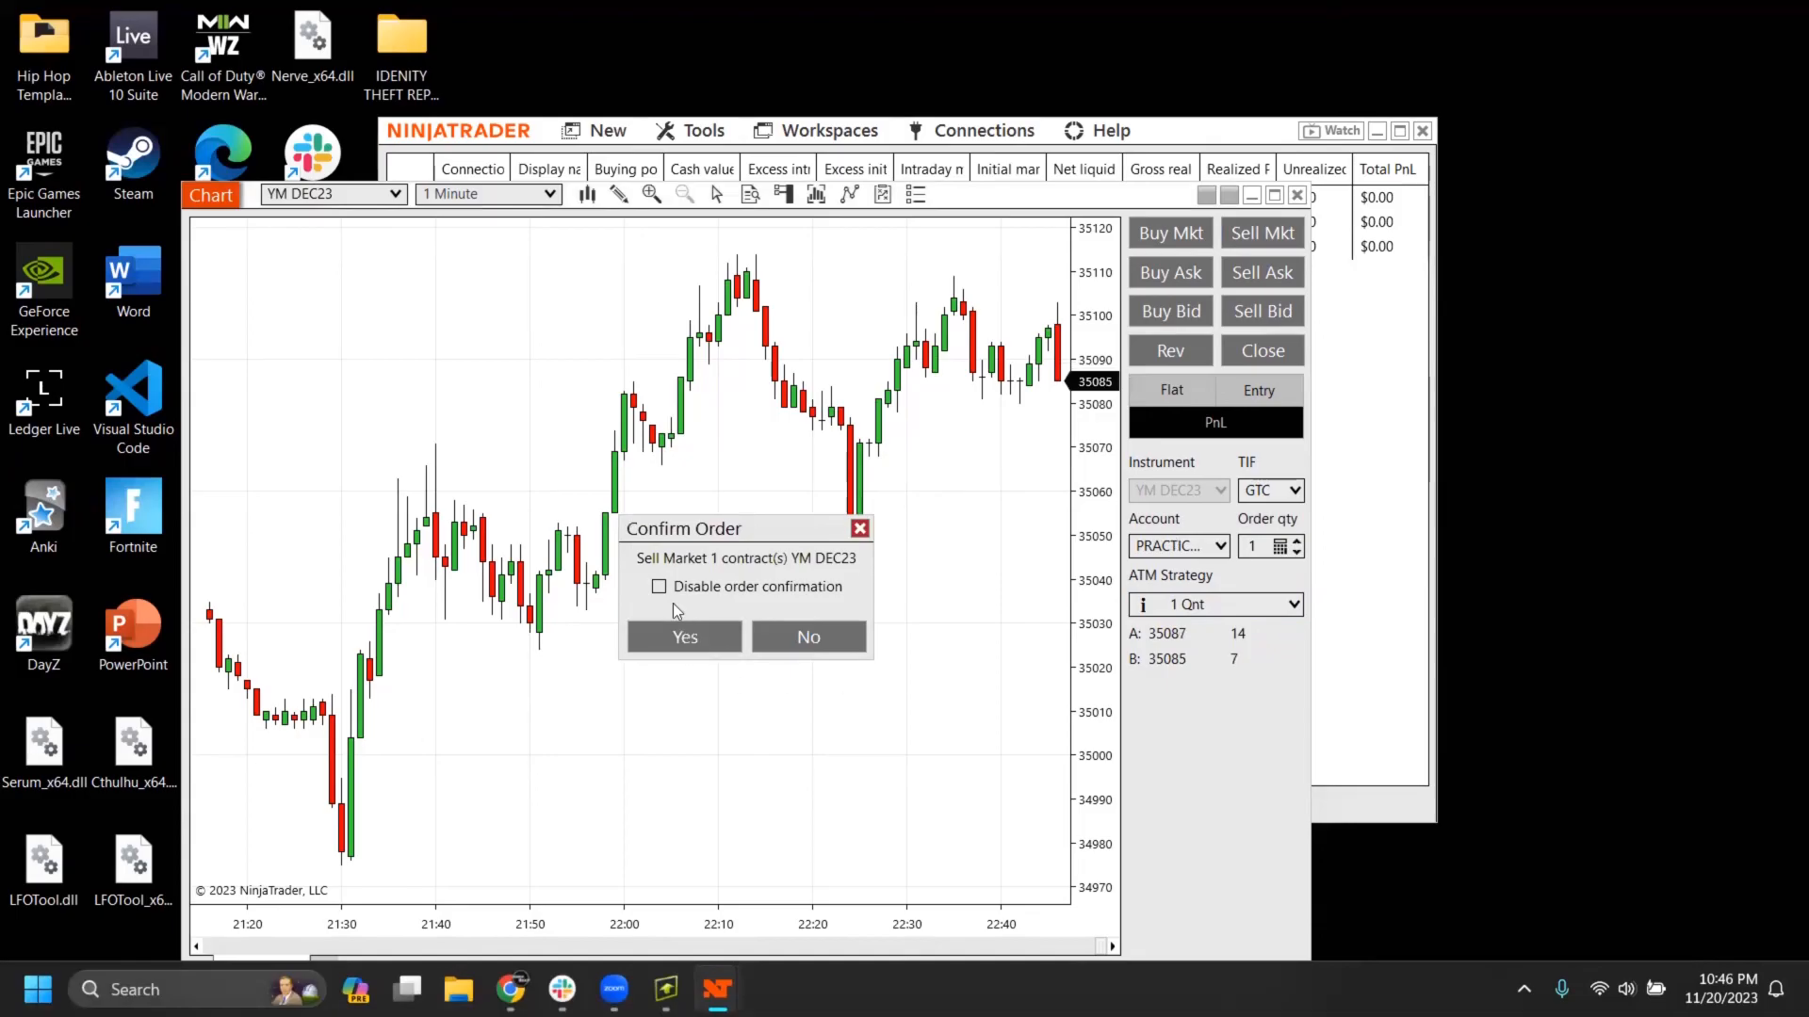
pyautogui.click(684, 637)
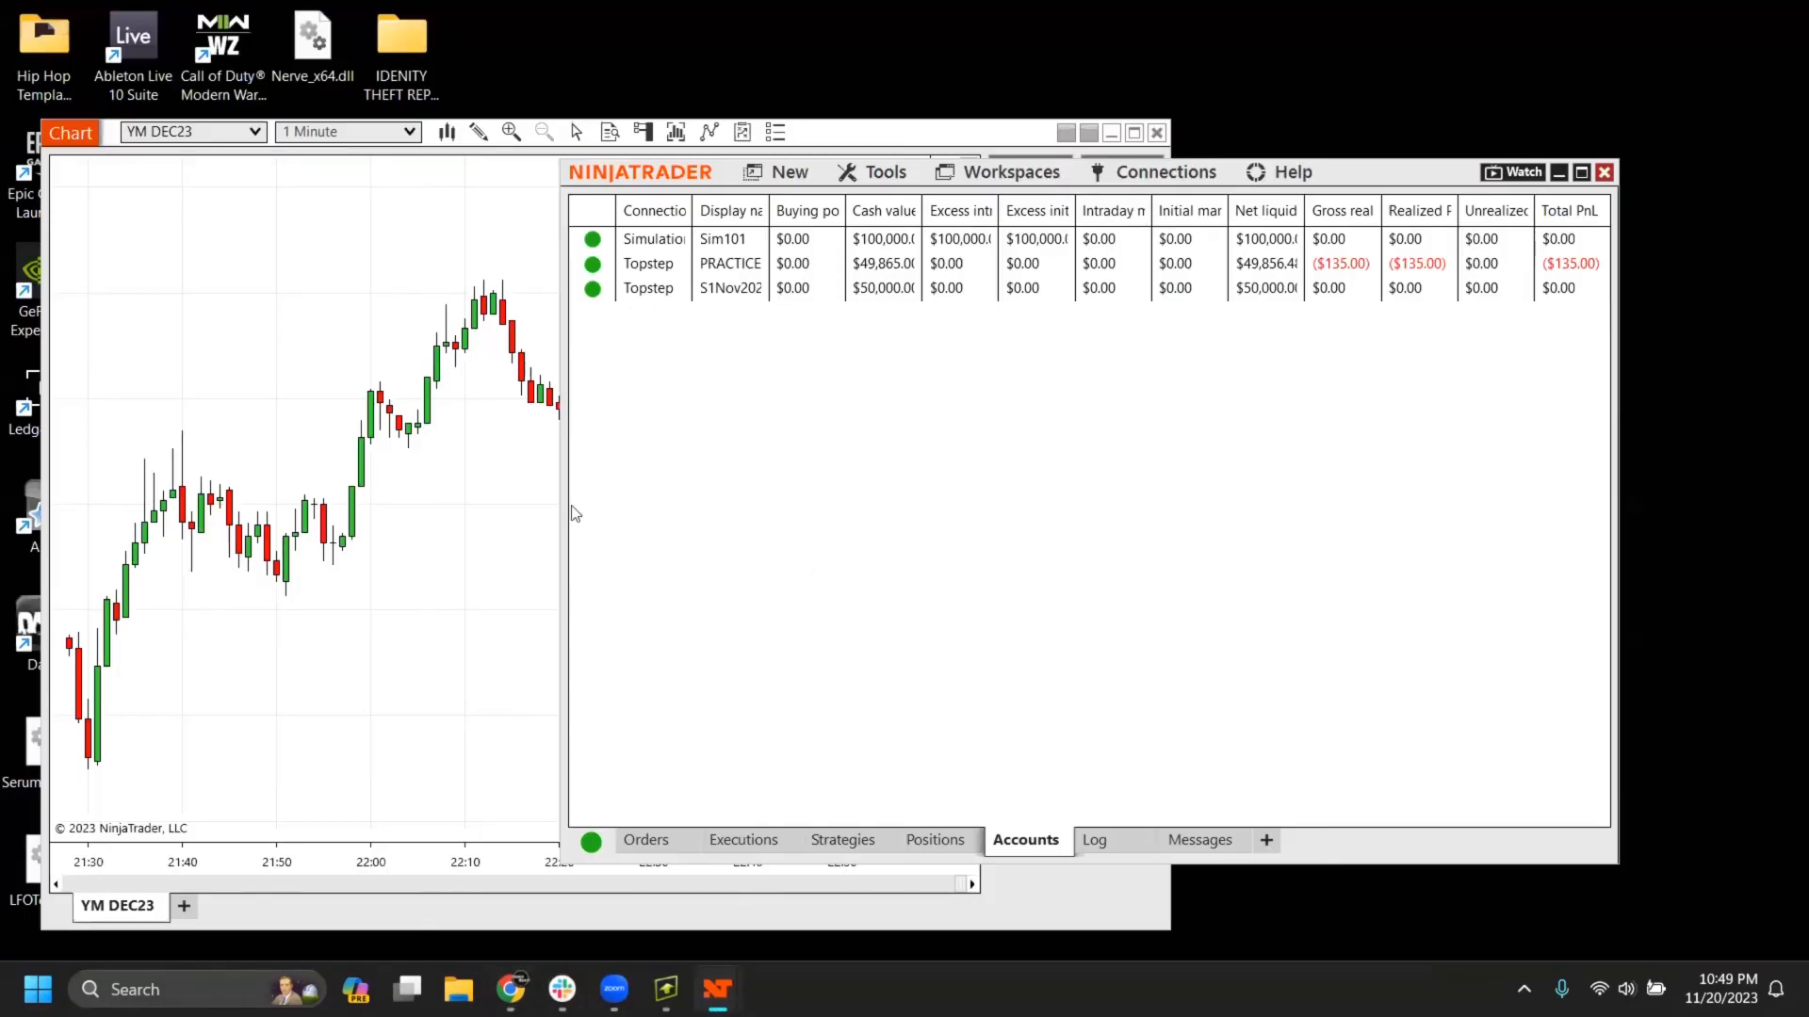
pyautogui.click(70, 132)
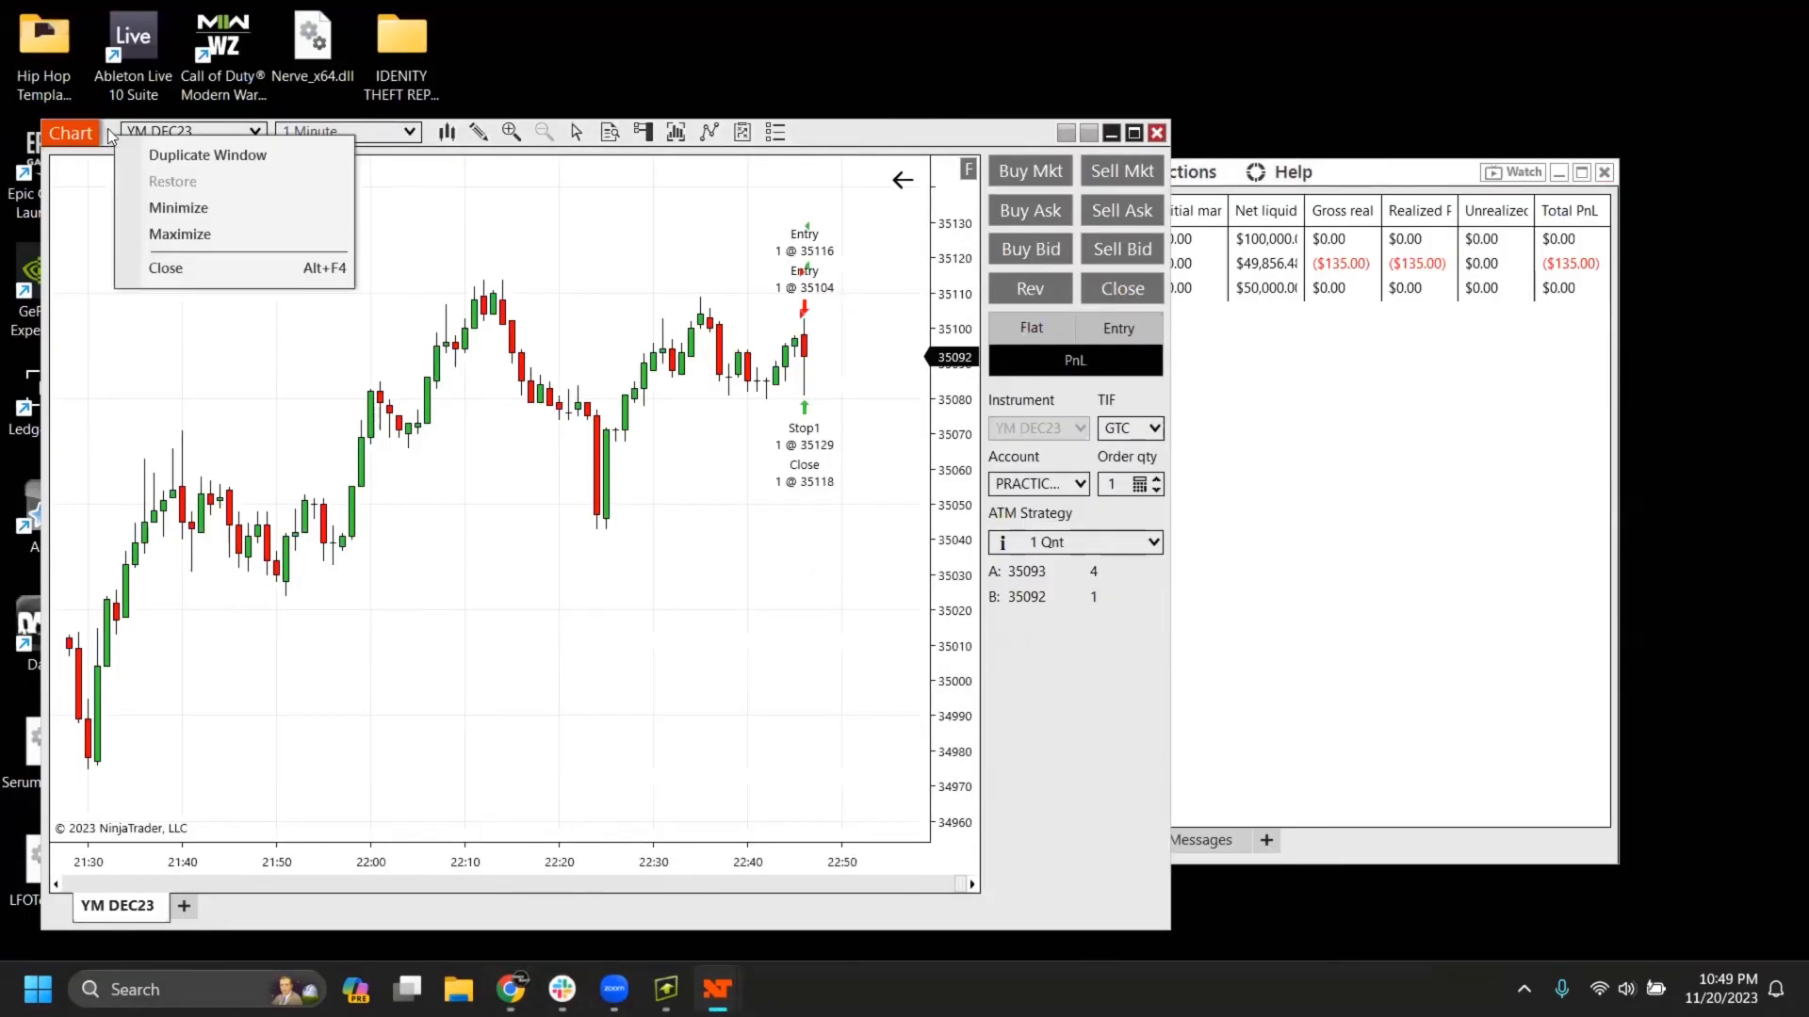